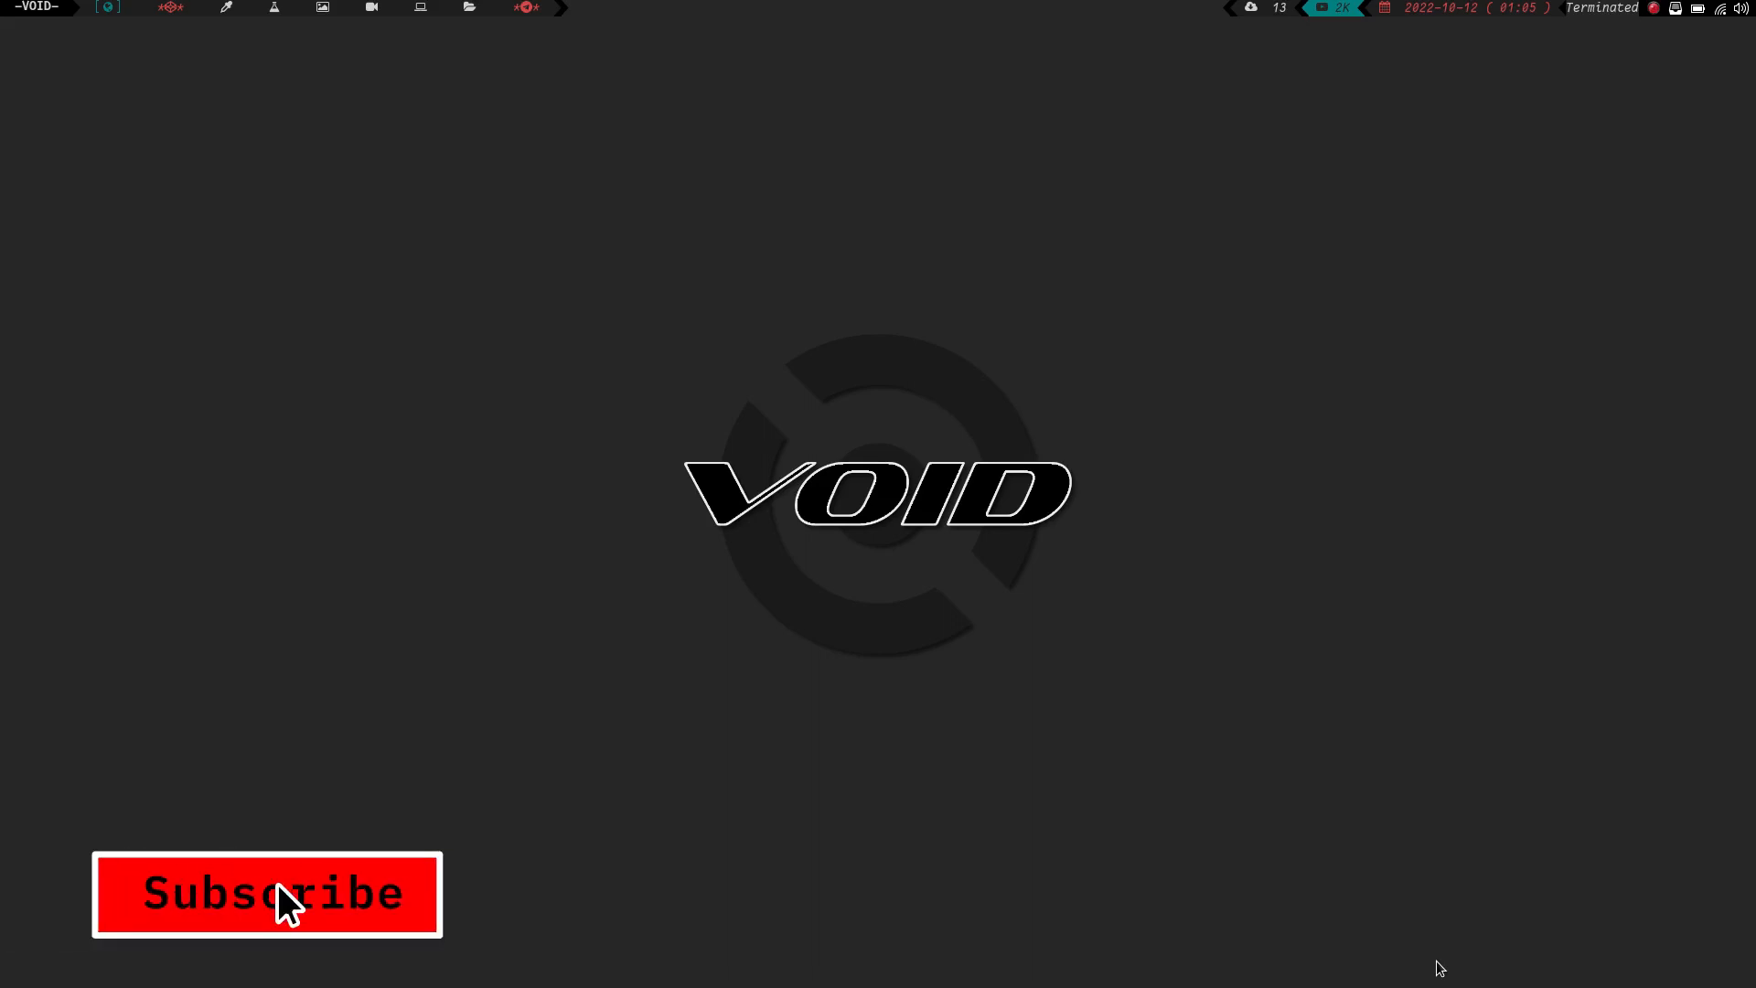
# - Bring up the Brave workspace showing the TLDP Bash Options chapter
pyautogui.click(267, 894)
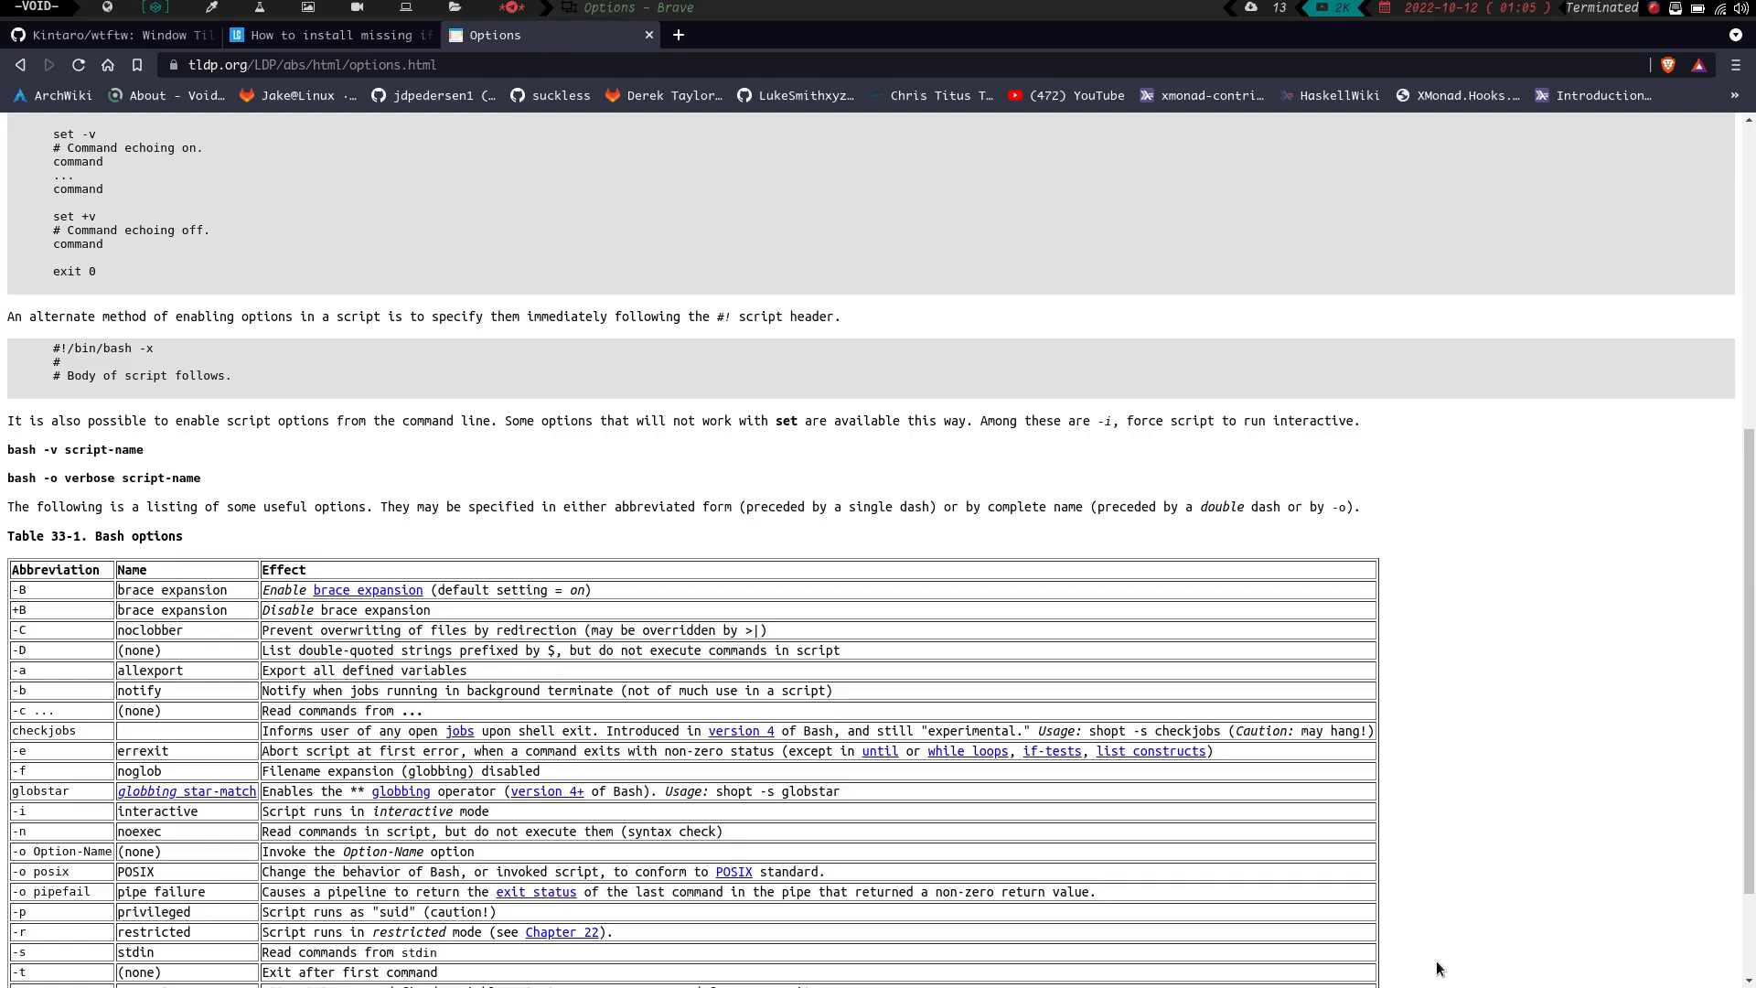
# - Read the Options chapter from the set -o introduction down to the options table
pyautogui.scroll(3)
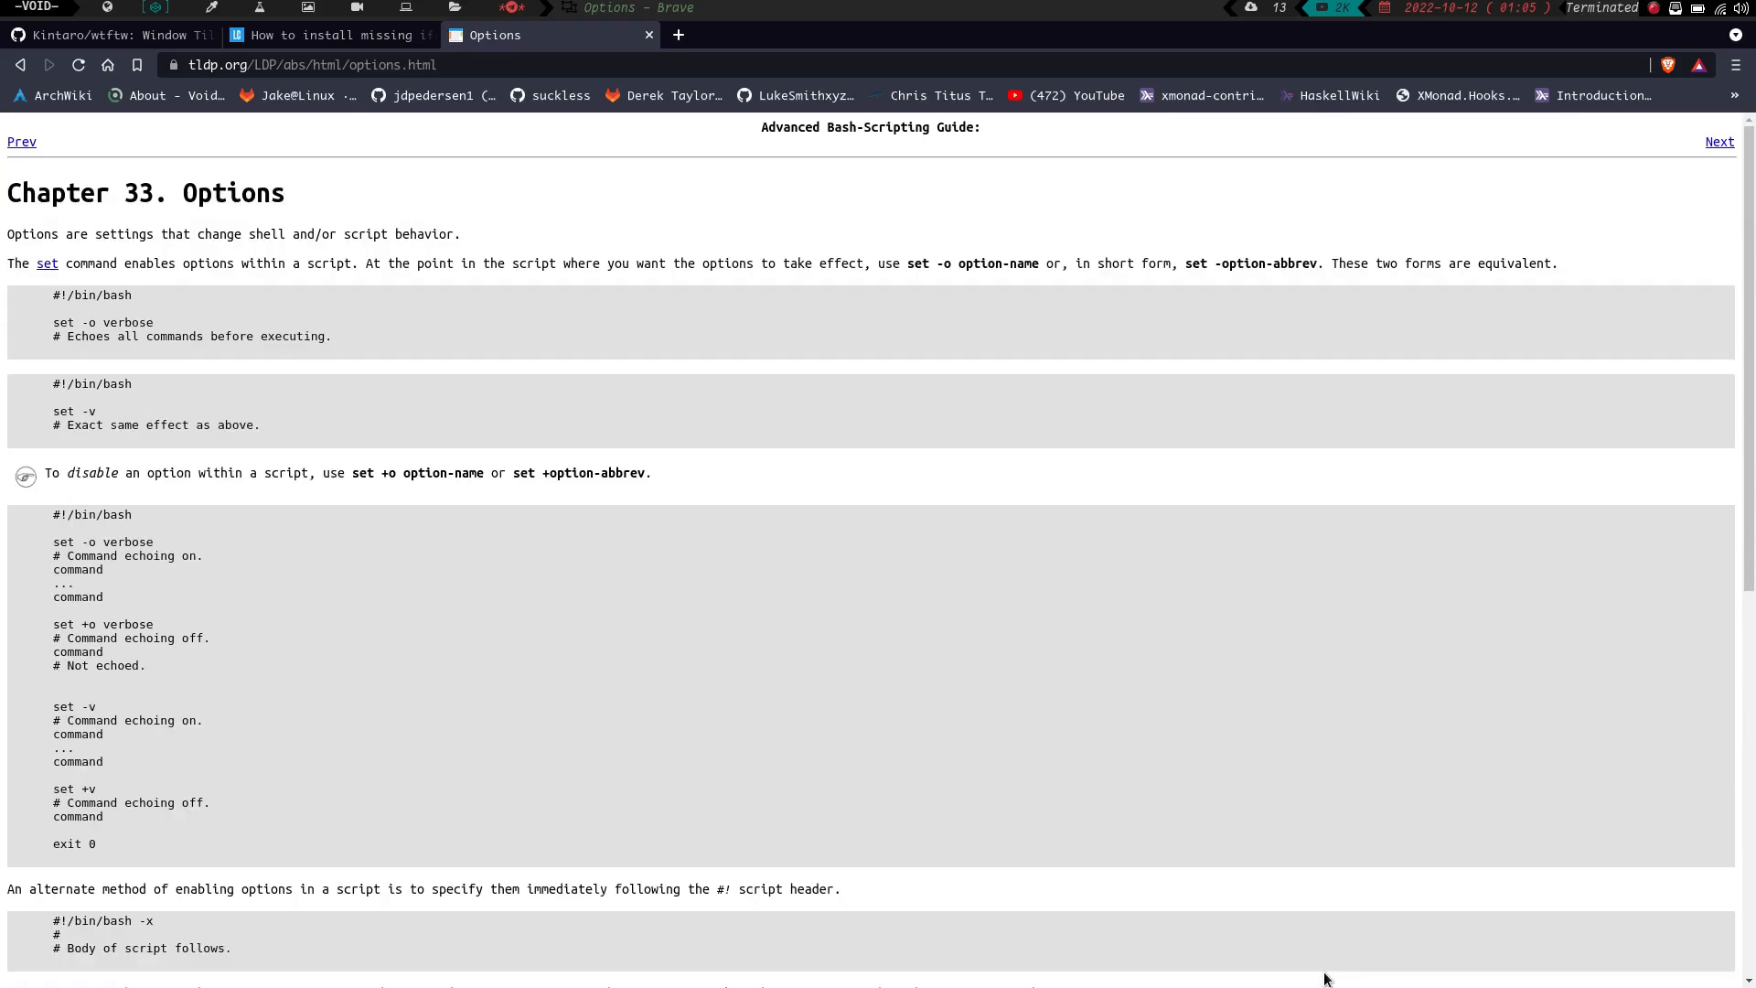
pyautogui.moveTo(726, 594)
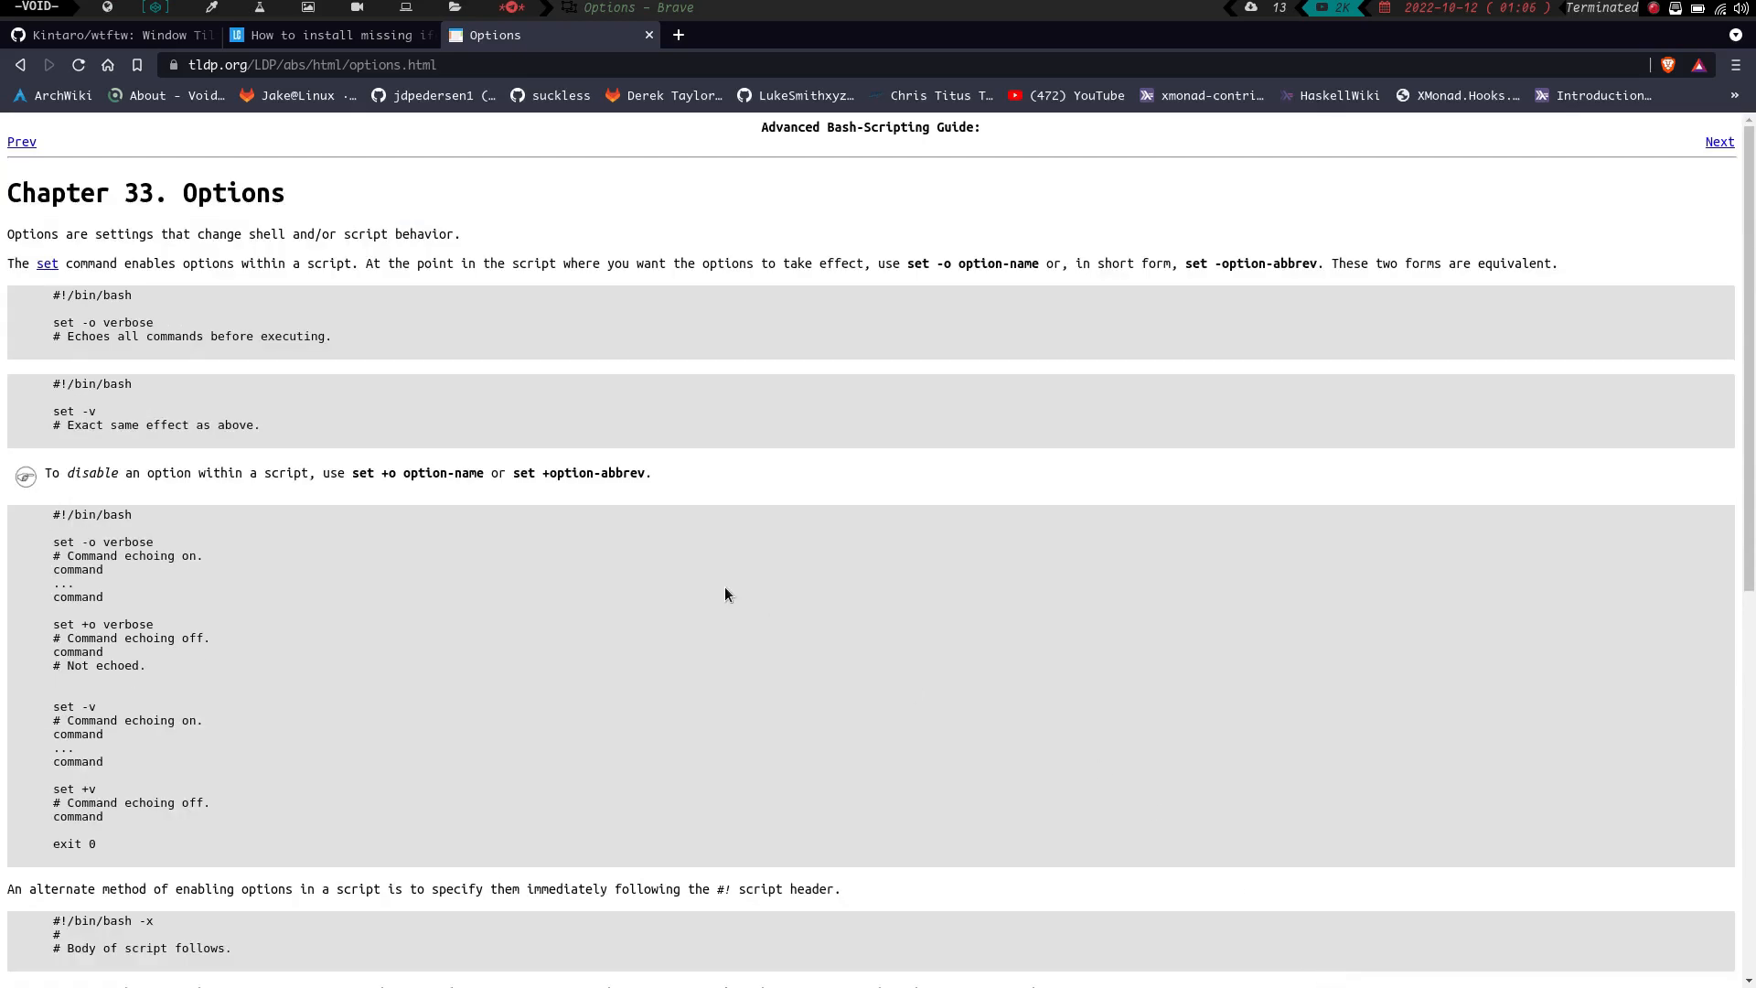
pyautogui.moveTo(256, 217)
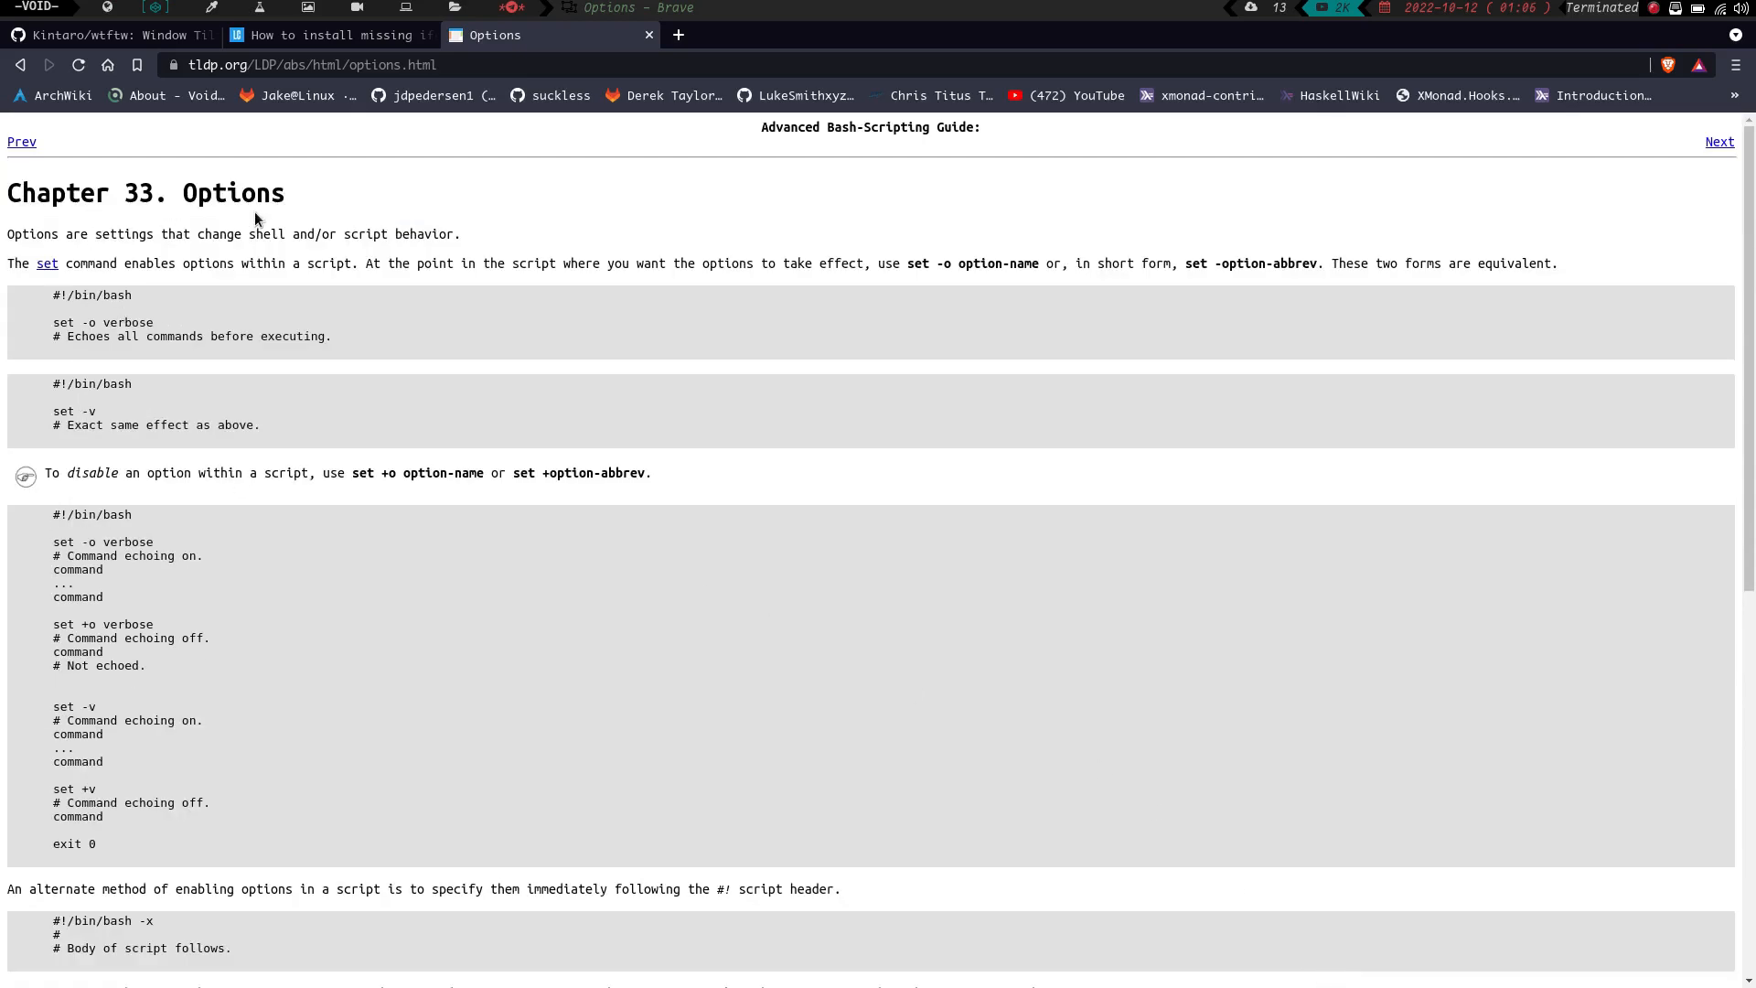
pyautogui.scroll(-3)
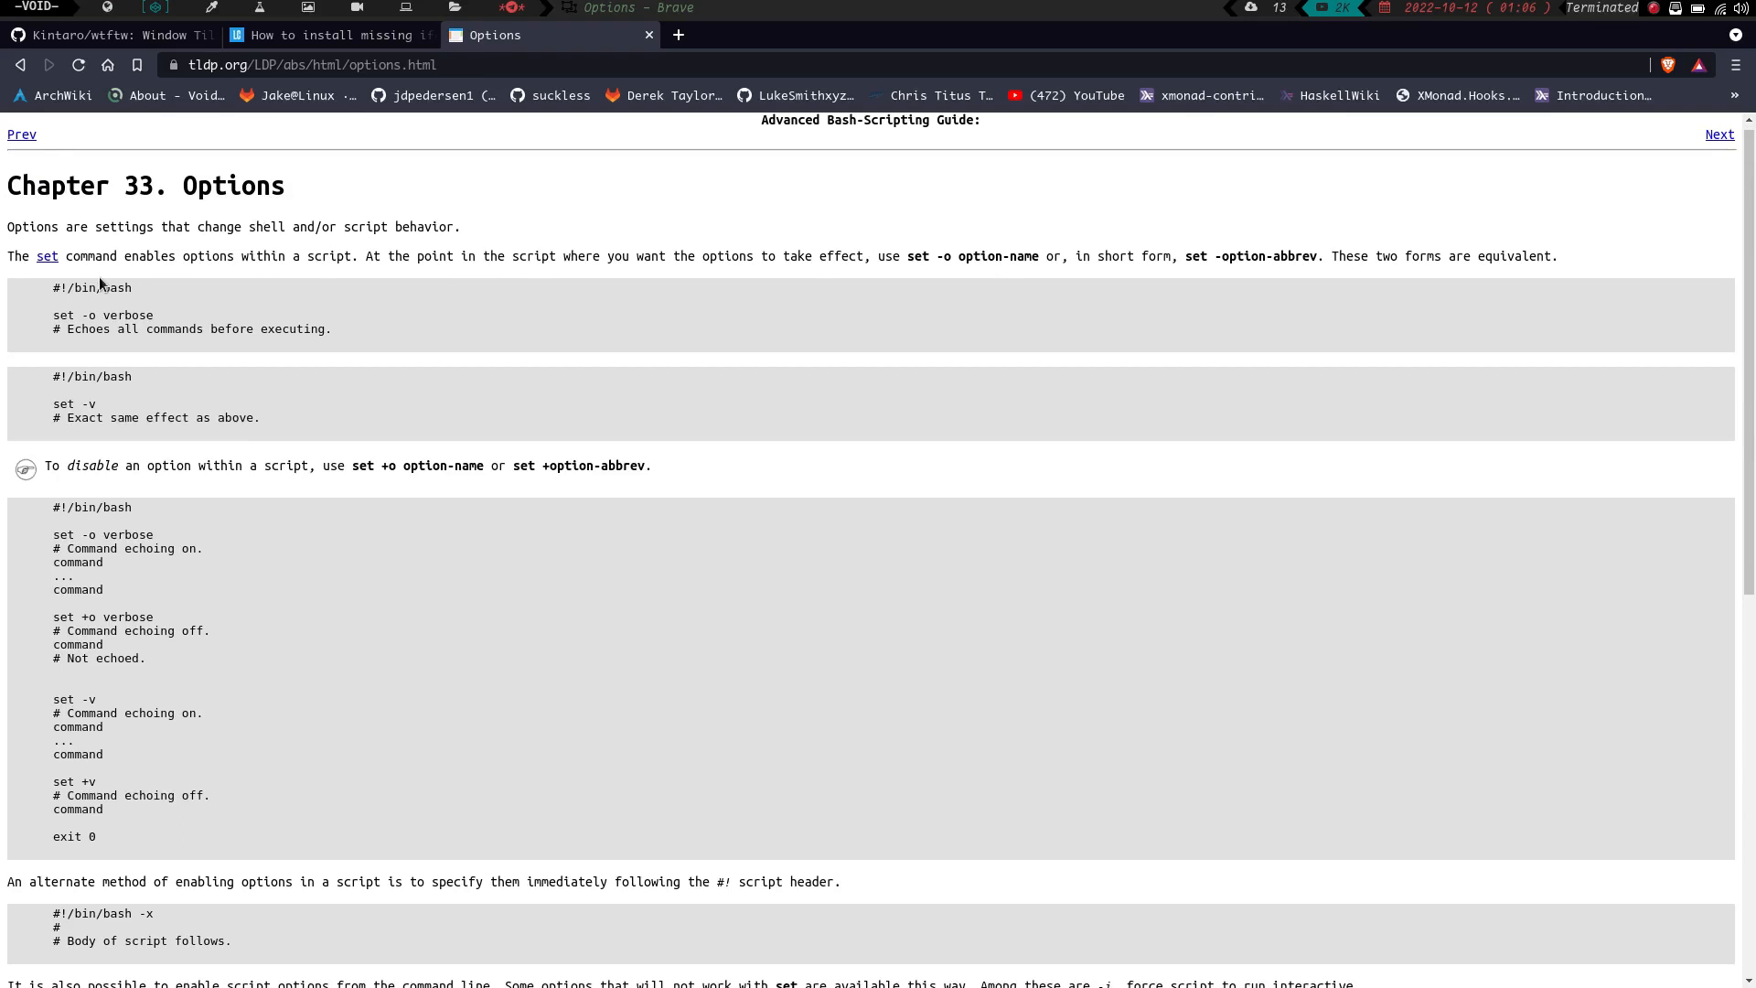
pyautogui.moveTo(402, 281)
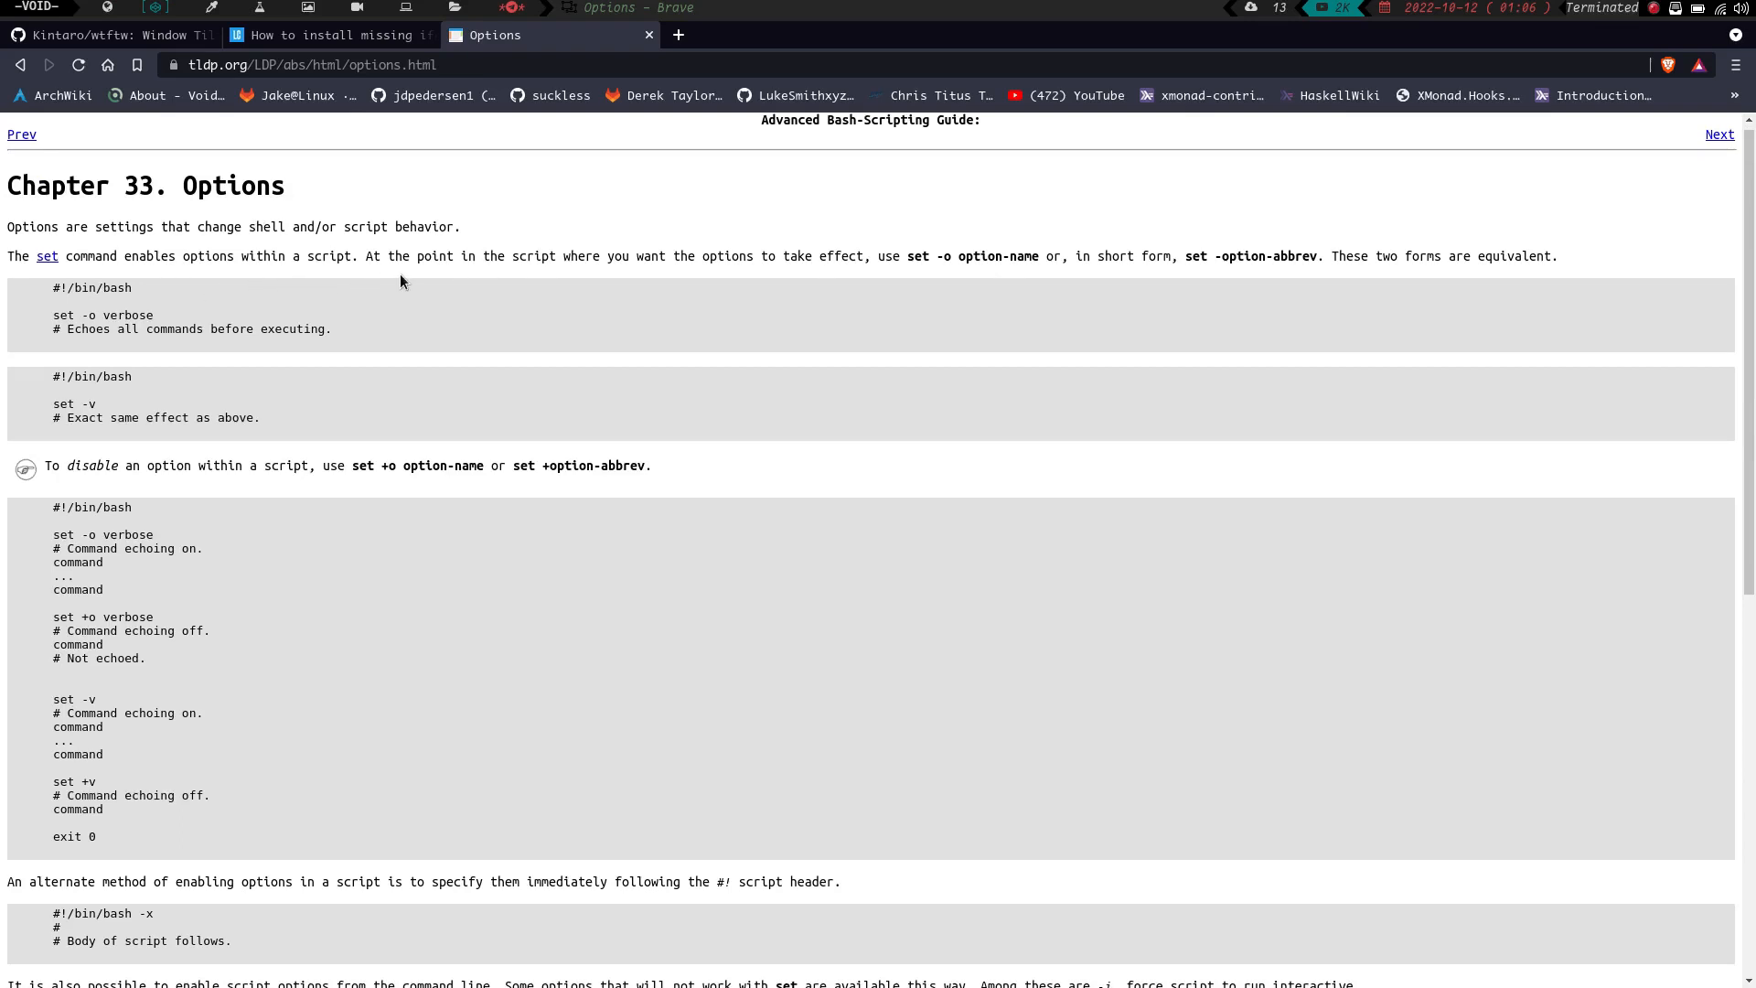
pyautogui.moveTo(507, 305)
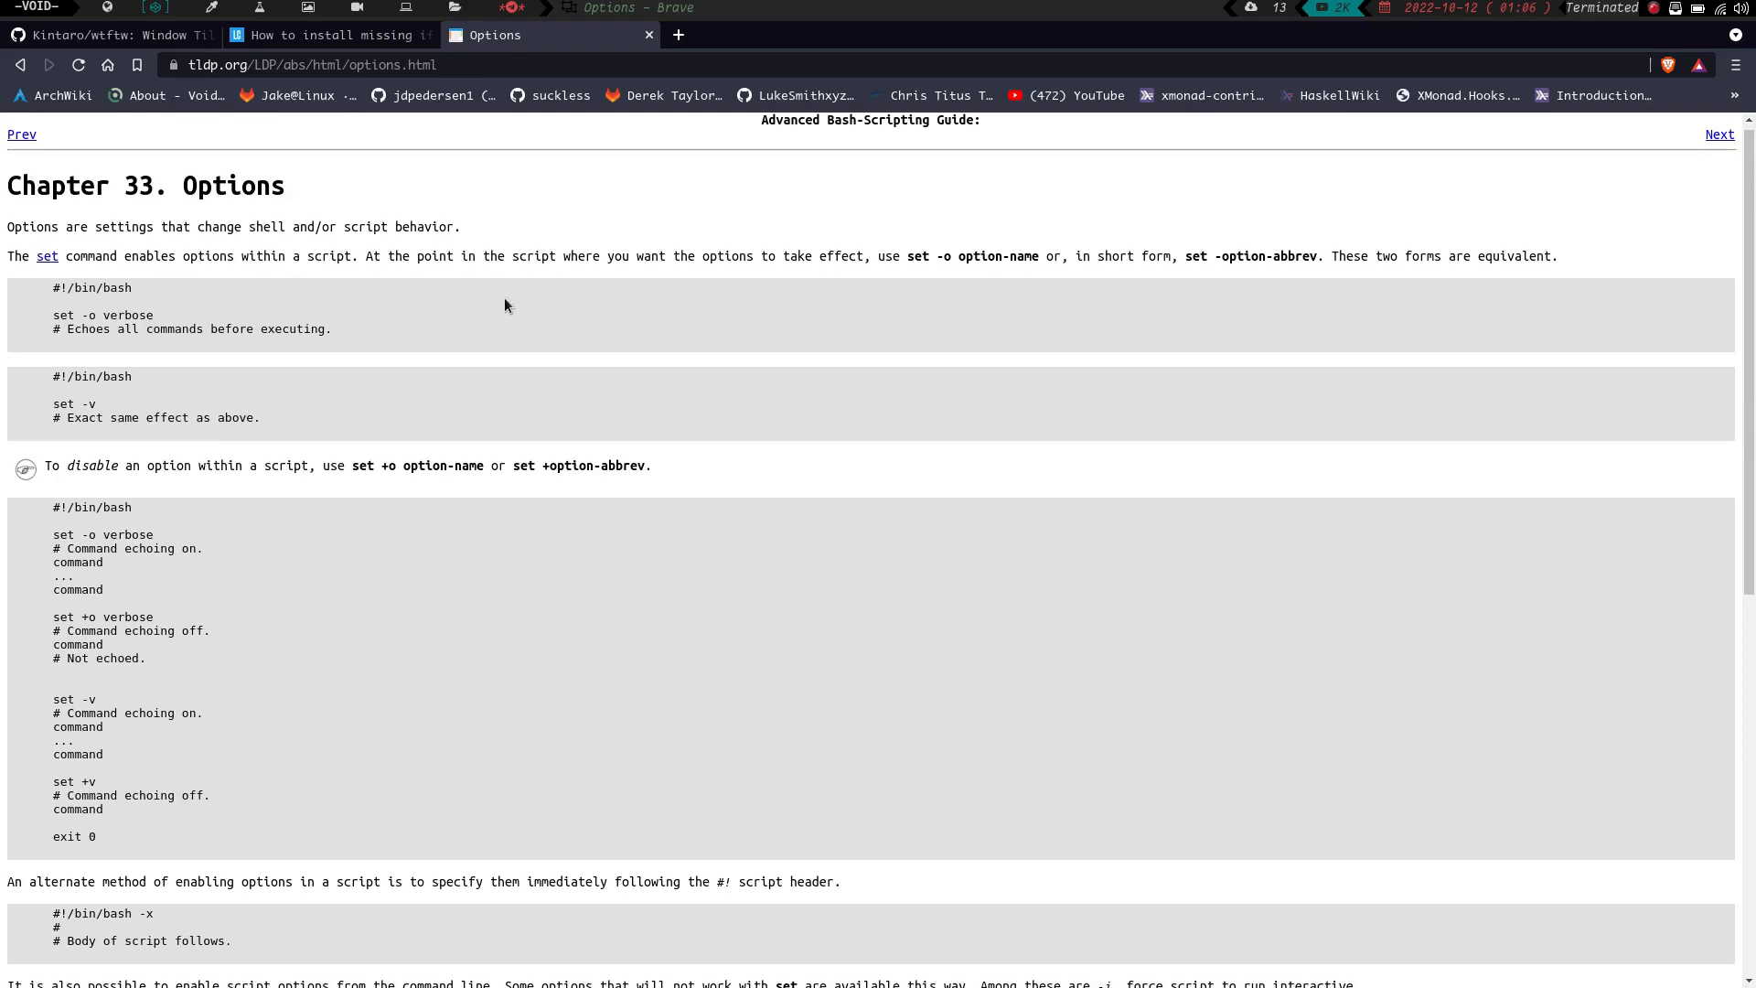
pyautogui.moveTo(547, 318)
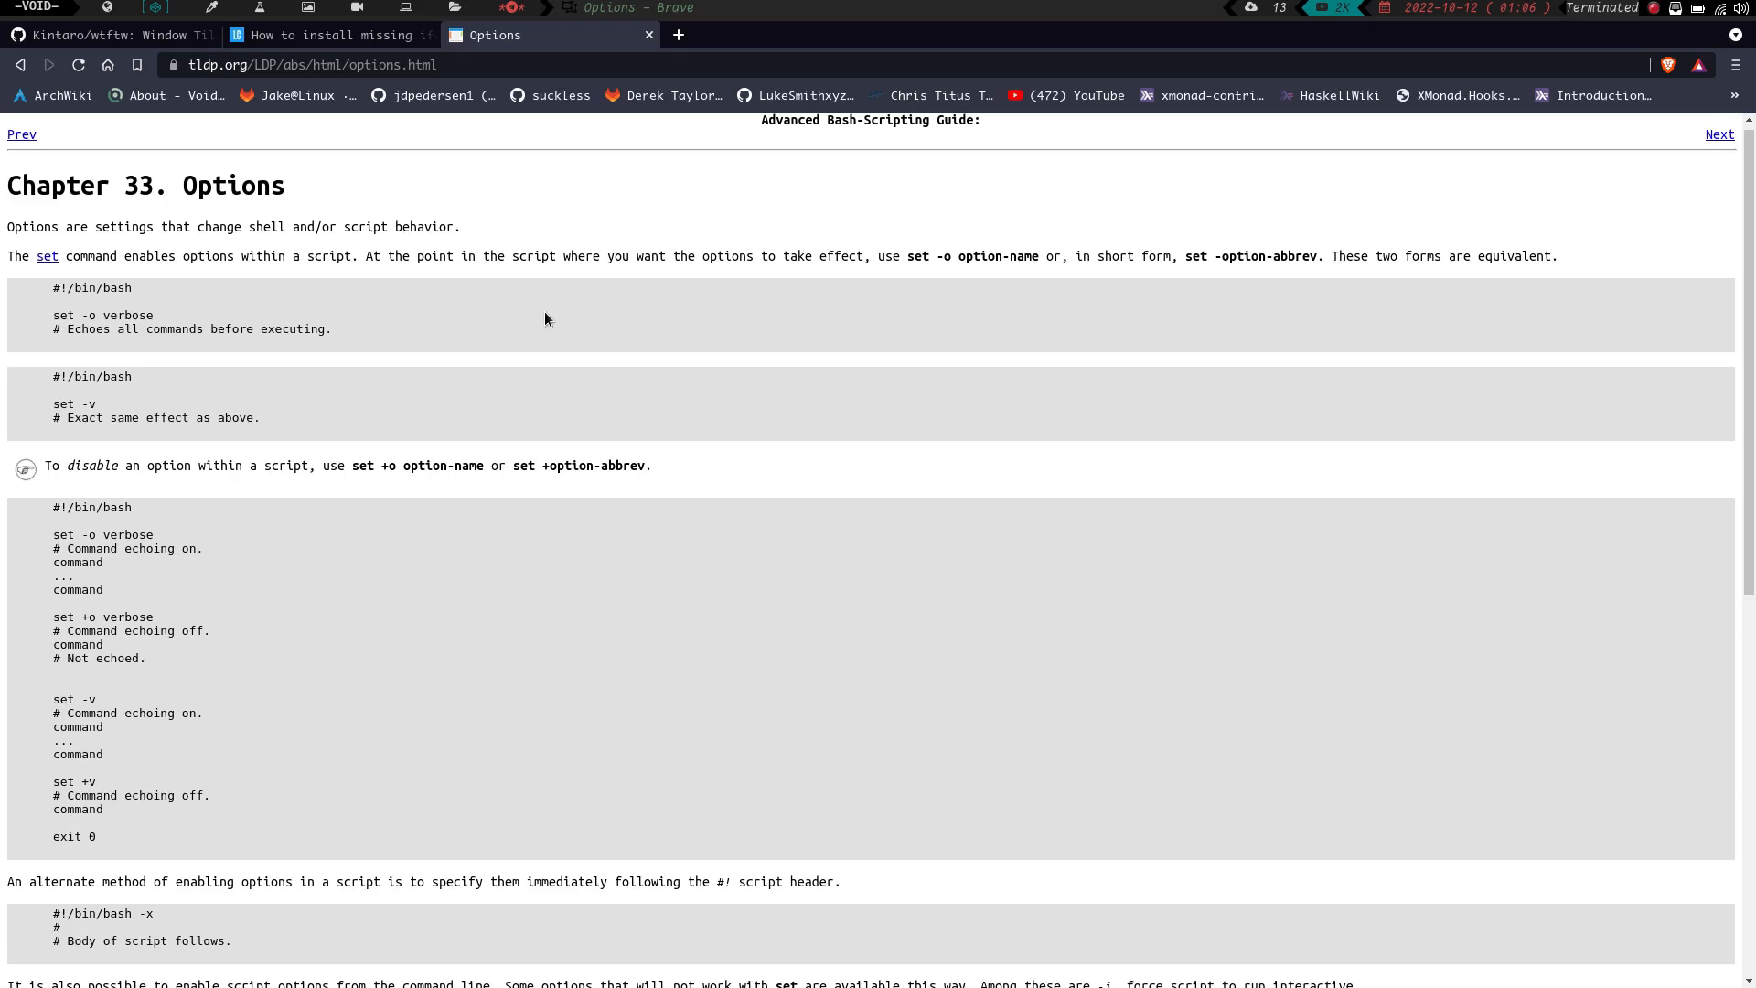
pyautogui.moveTo(1053, 289)
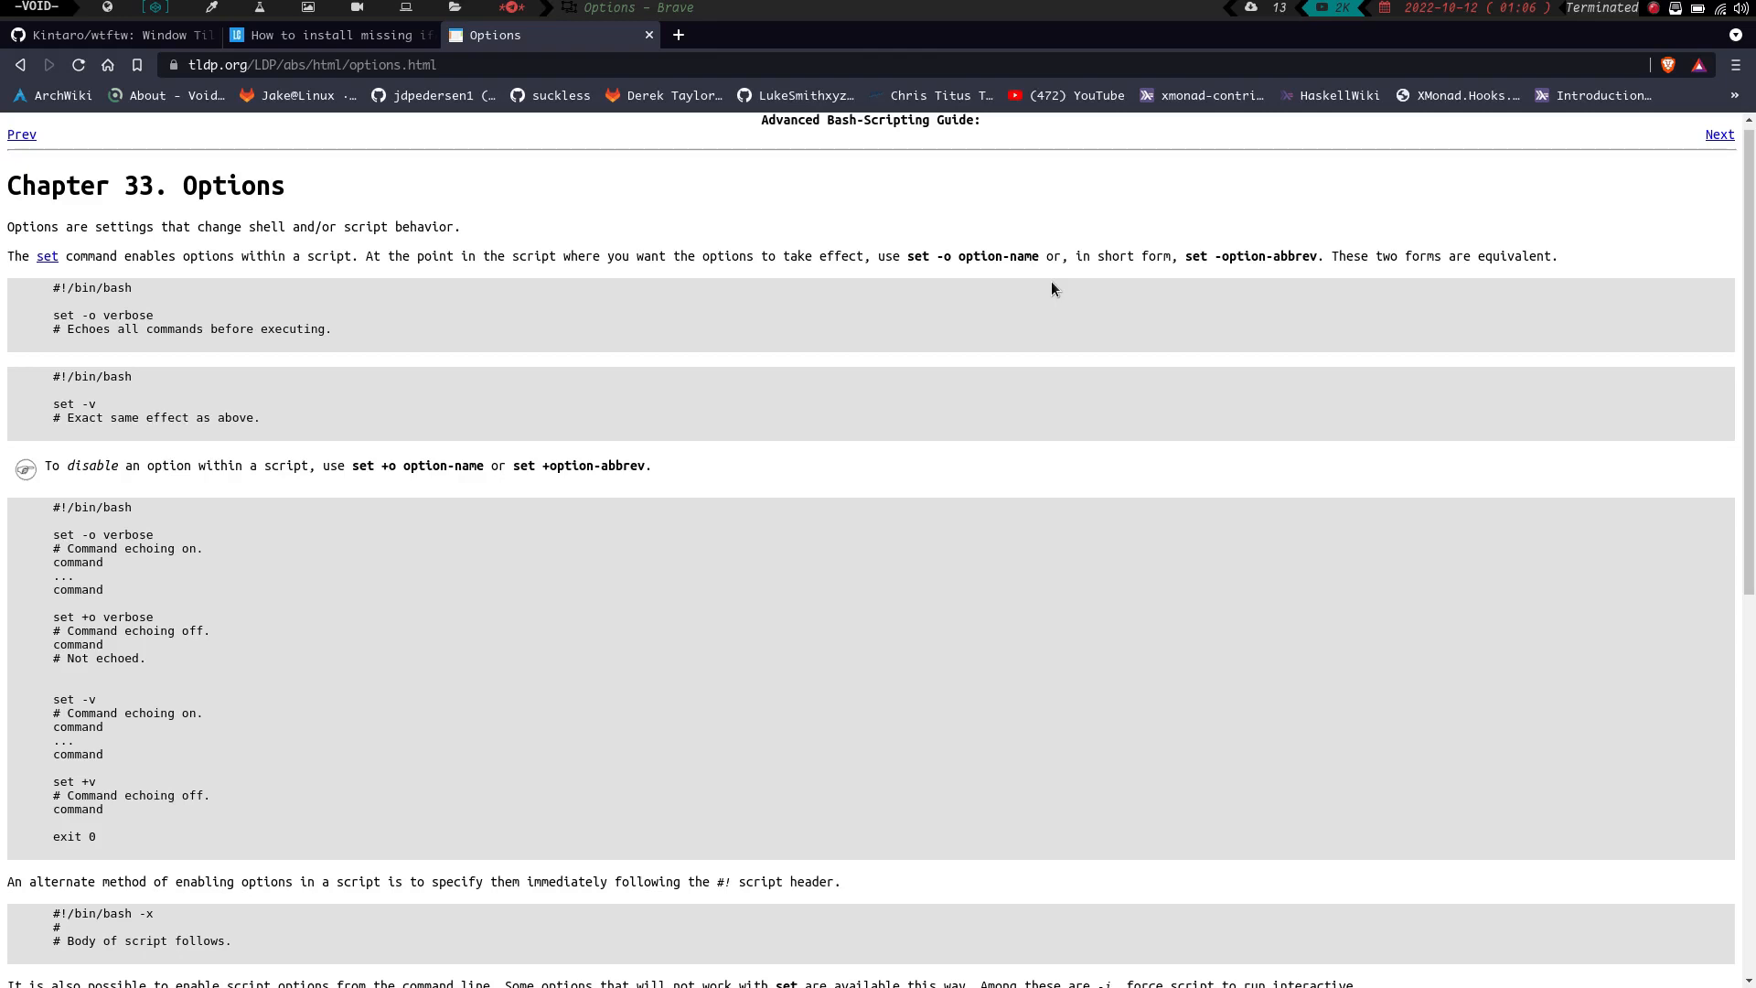
pyautogui.scroll(-3)
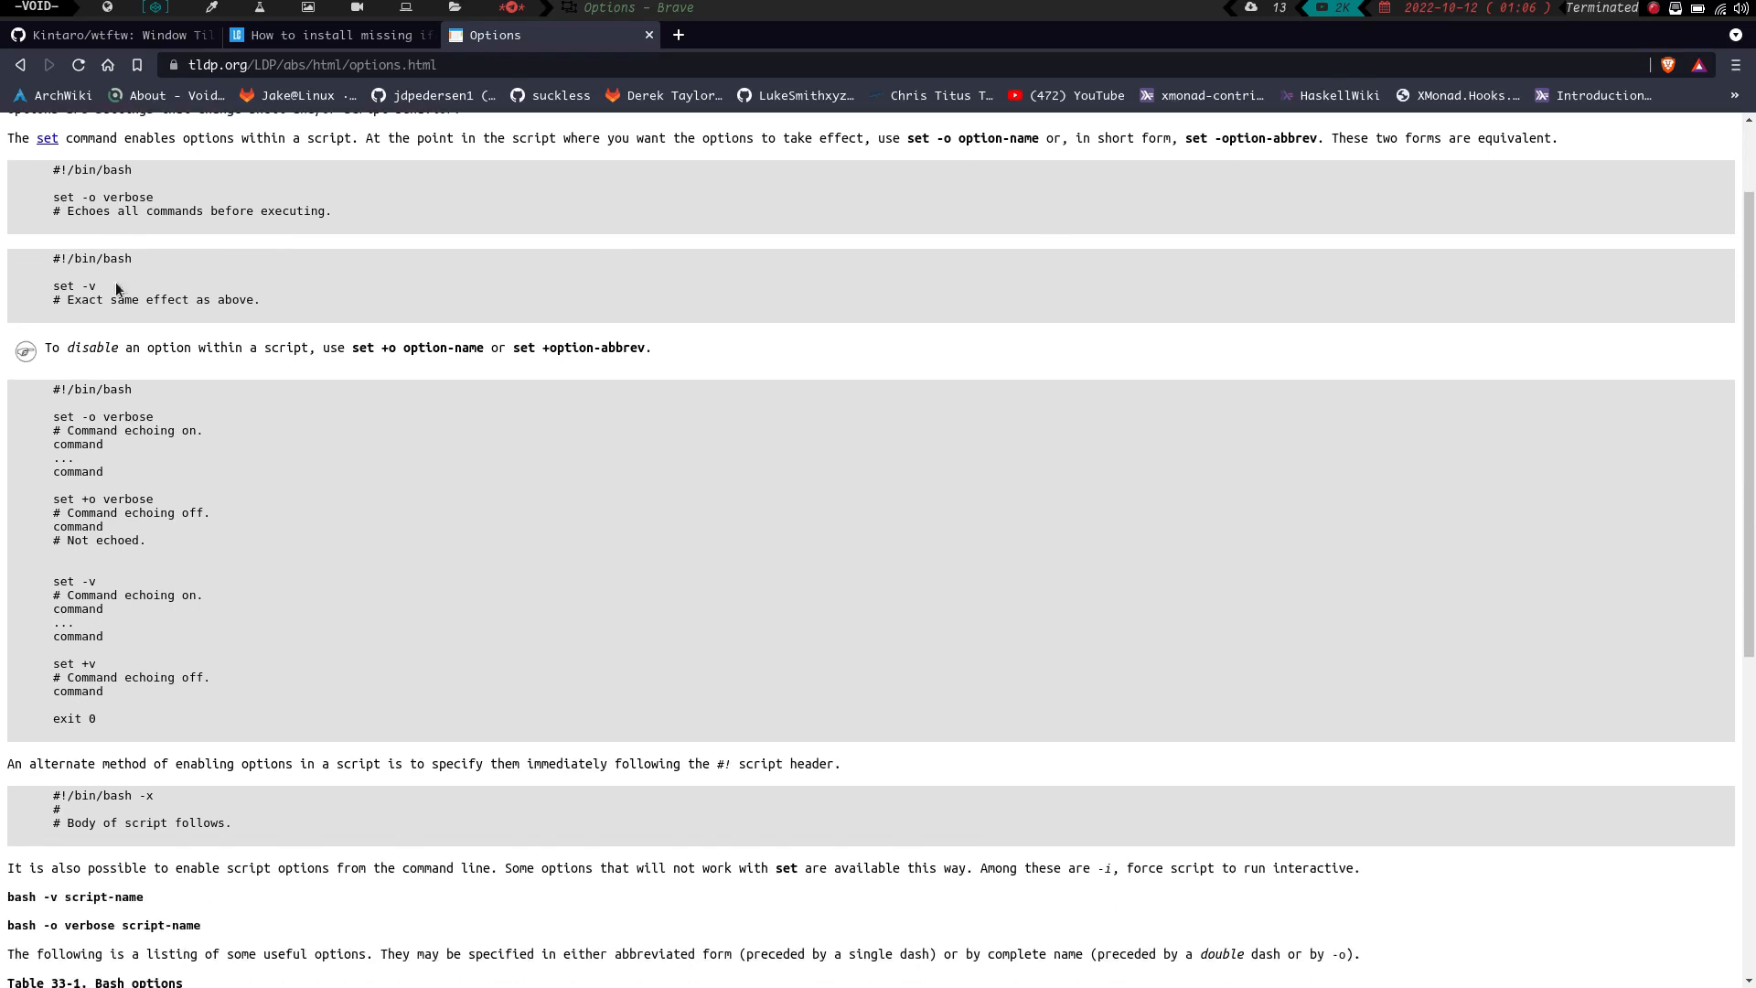
pyautogui.moveTo(168, 344)
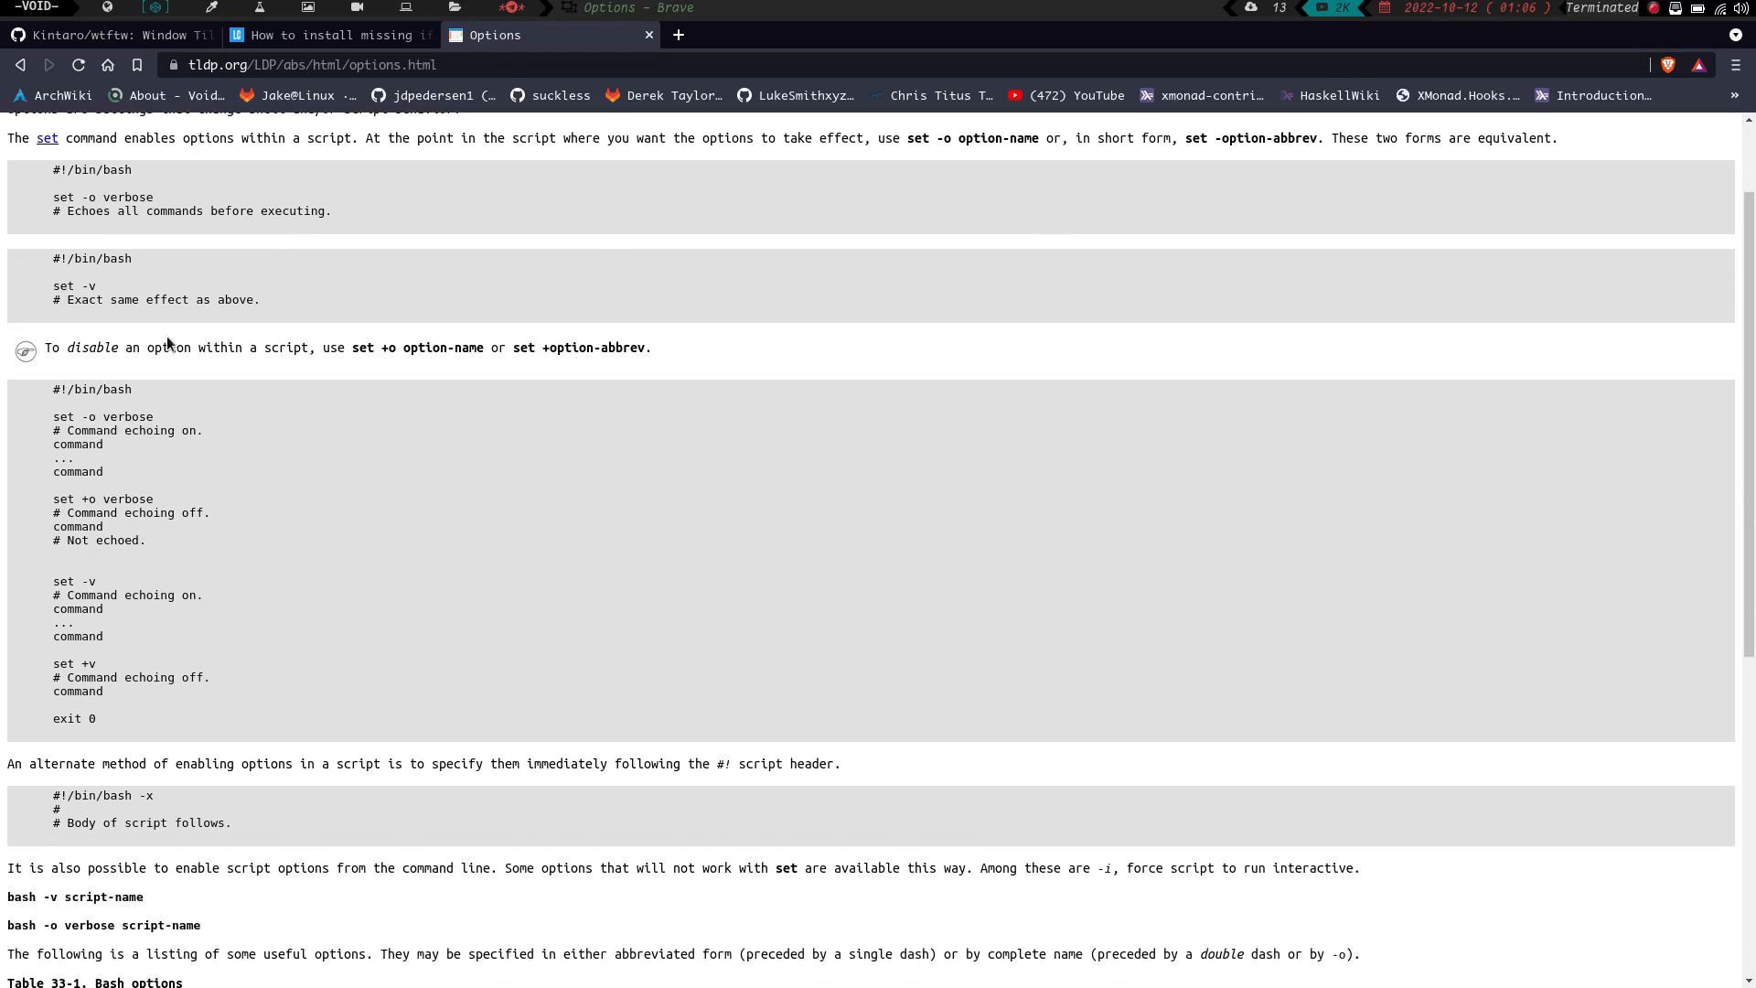
pyautogui.moveTo(63, 186)
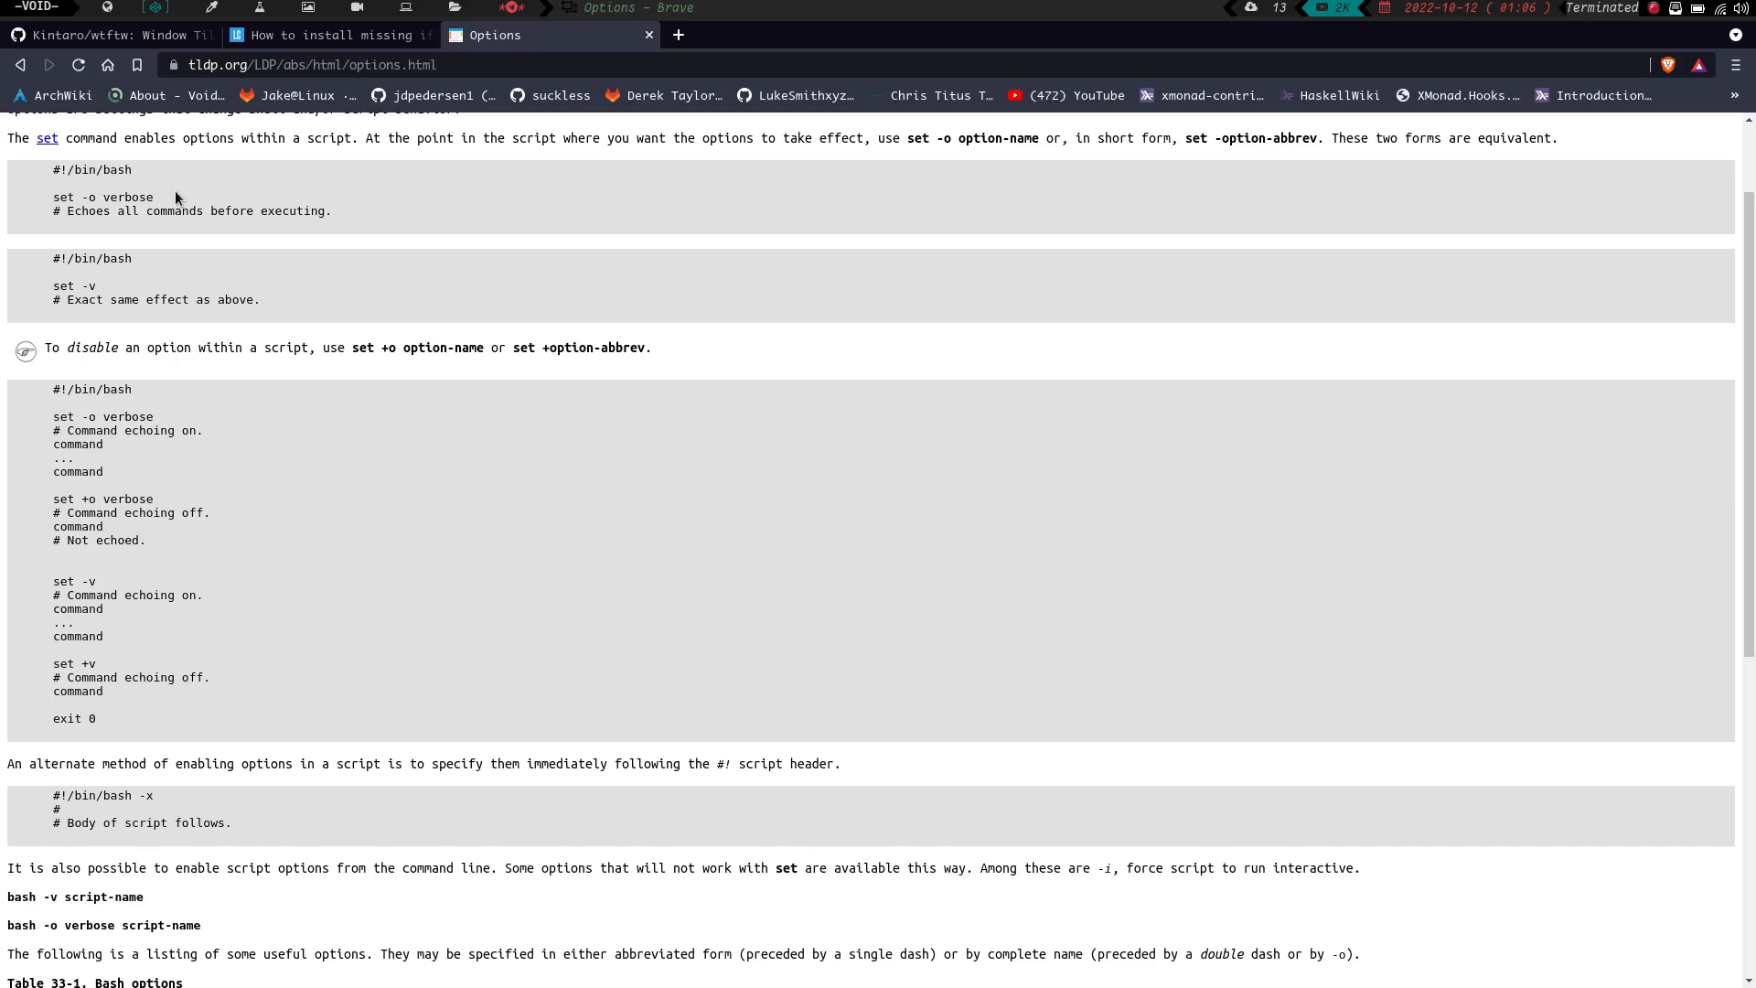
# - Enlarge the page text and read the set -o / set +o examples down to the options table
pyautogui.press('ctrl+plus')
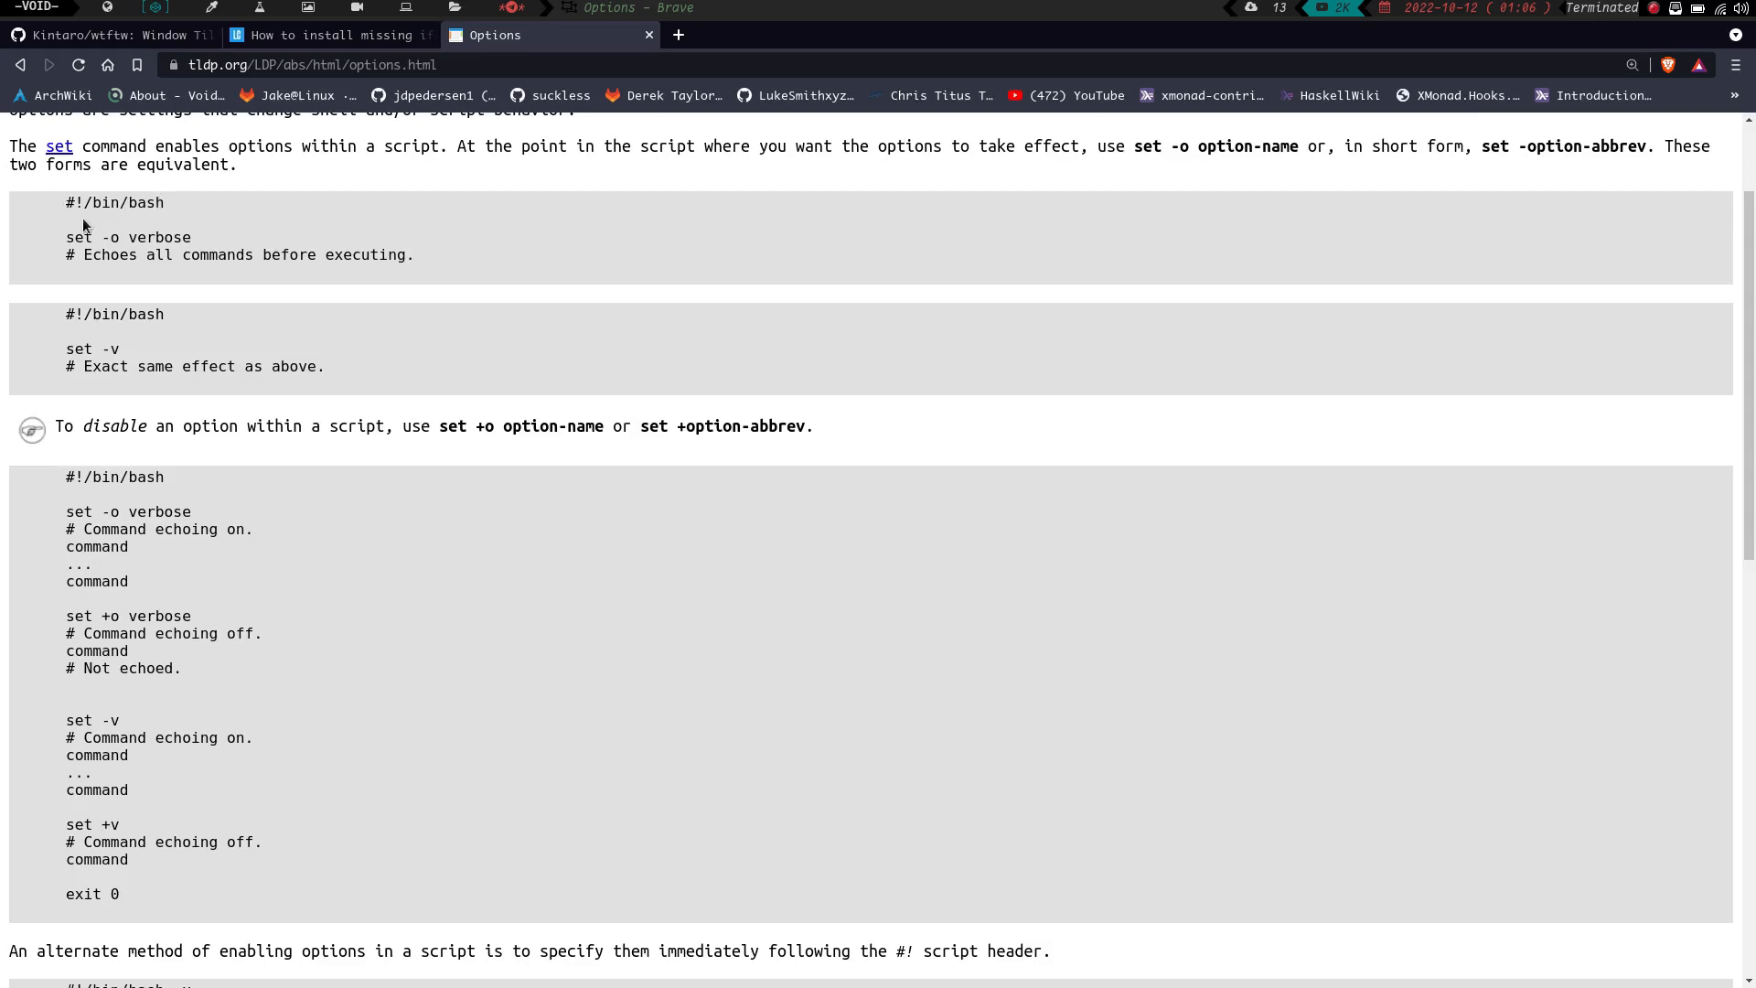
pyautogui.moveTo(88, 240)
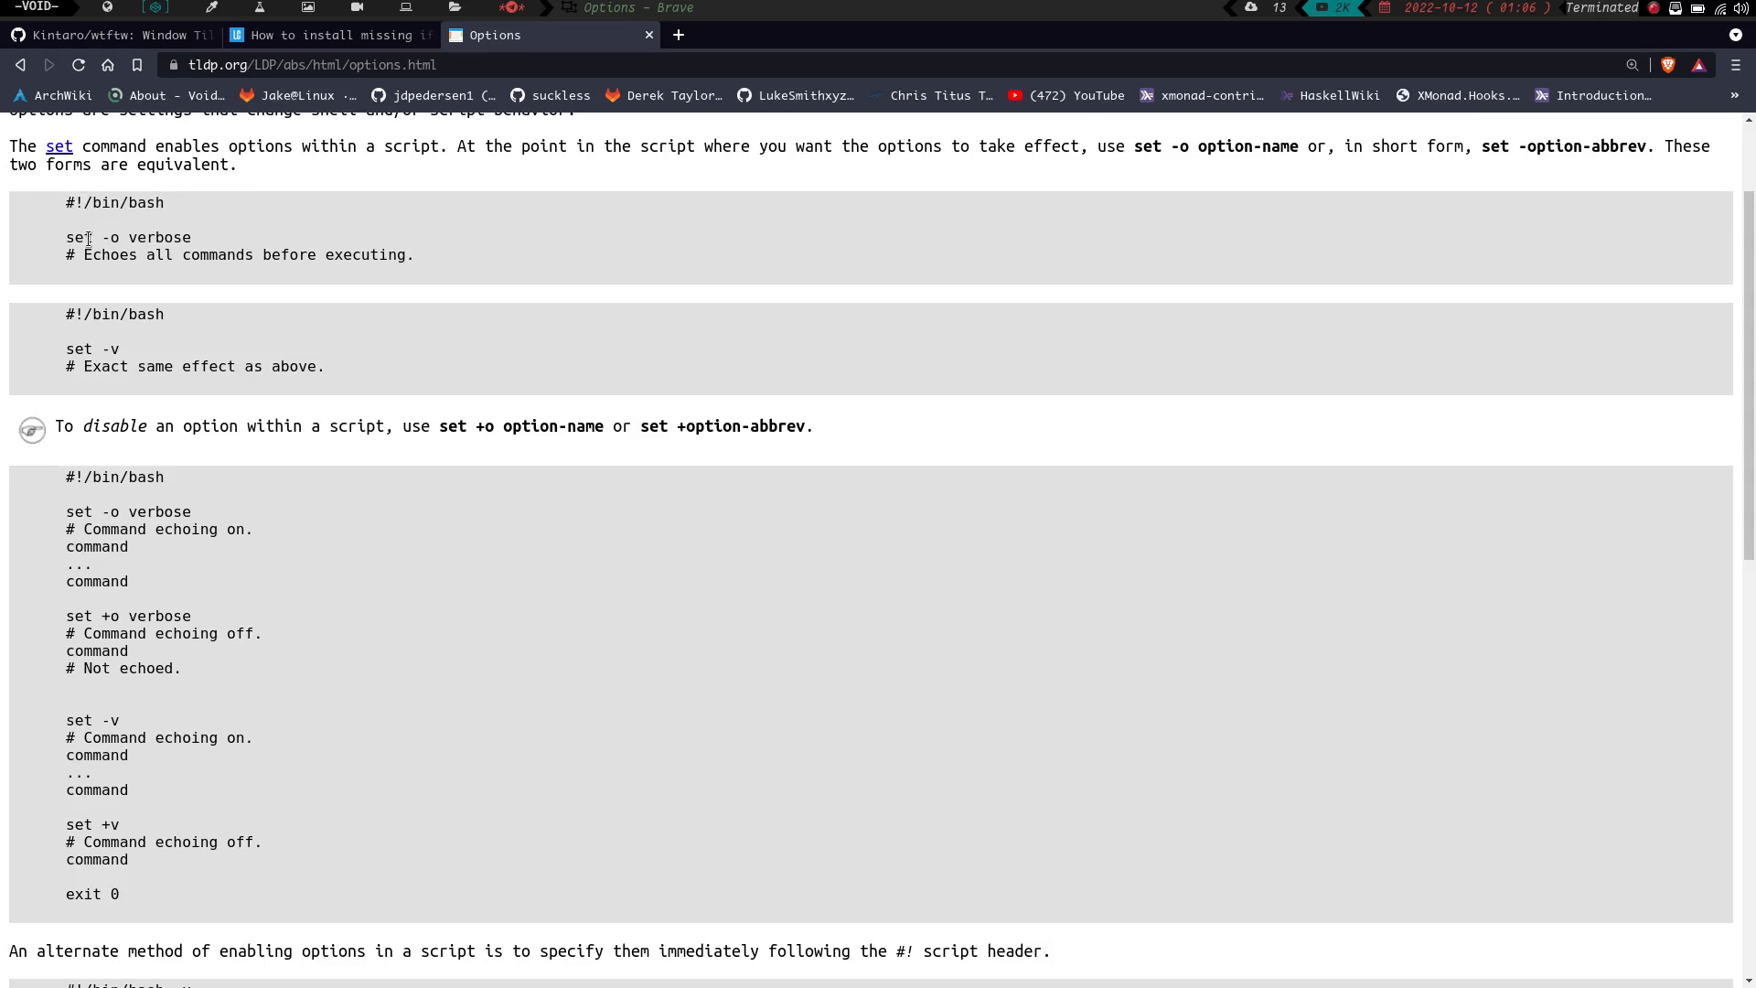
pyautogui.moveTo(141, 262)
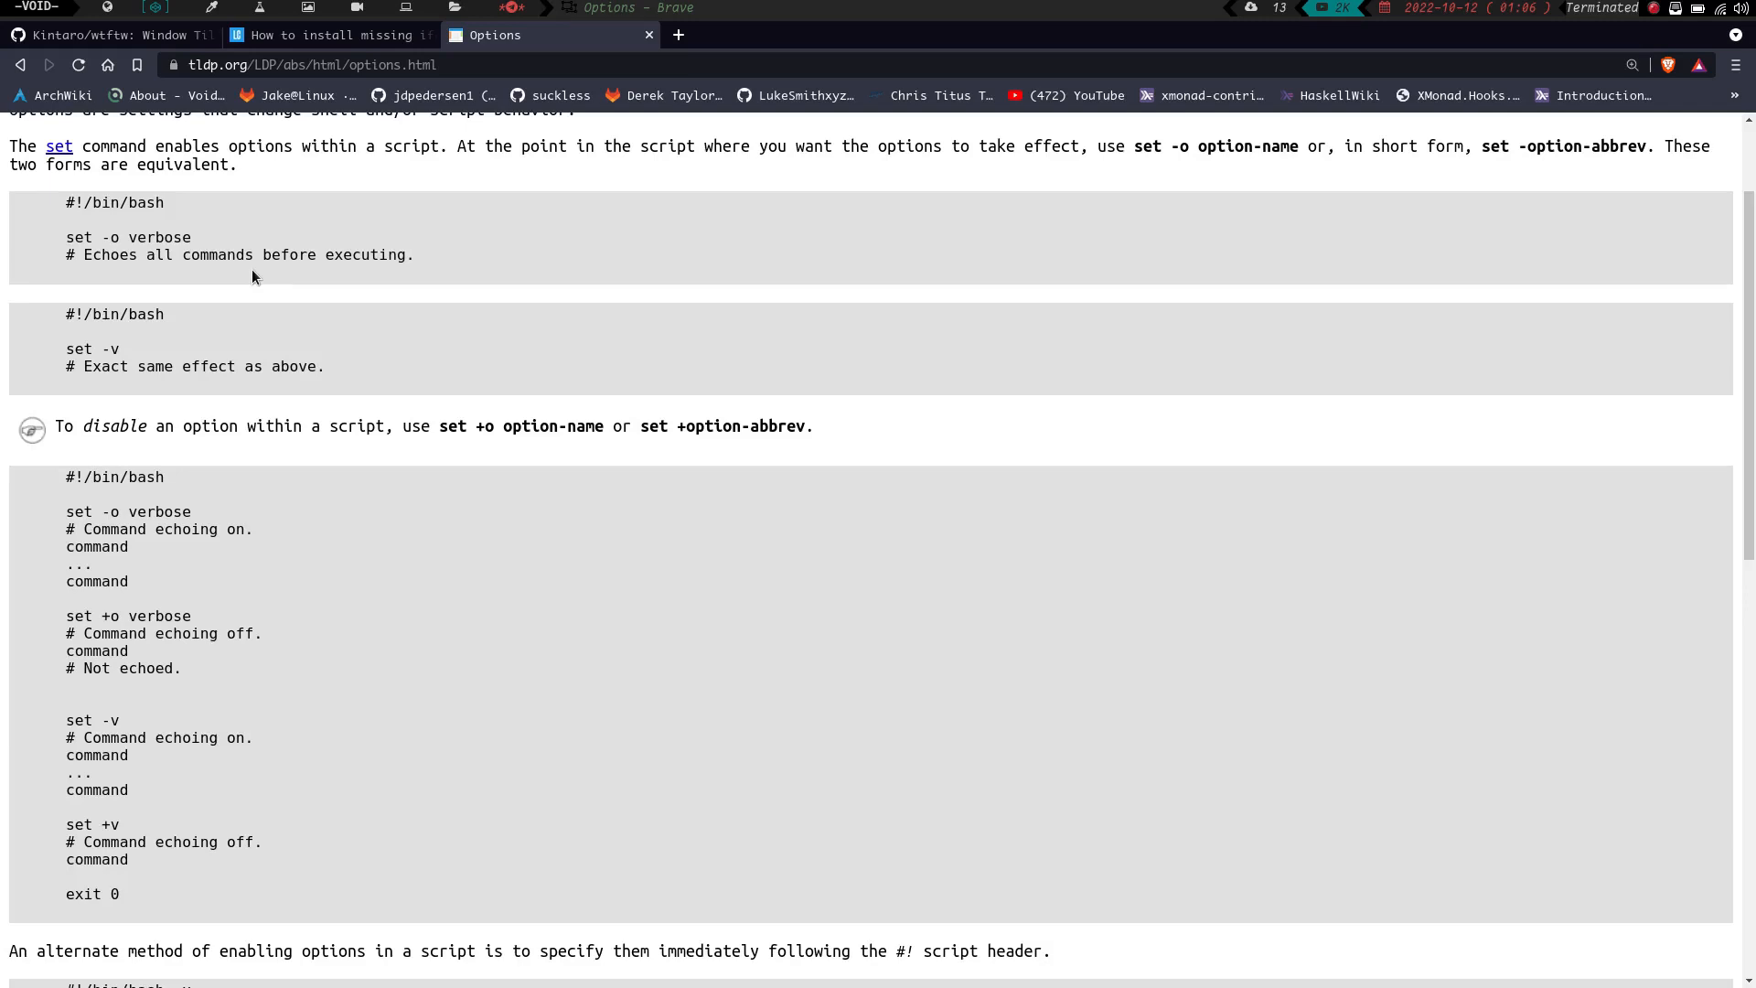
pyautogui.scroll(-3)
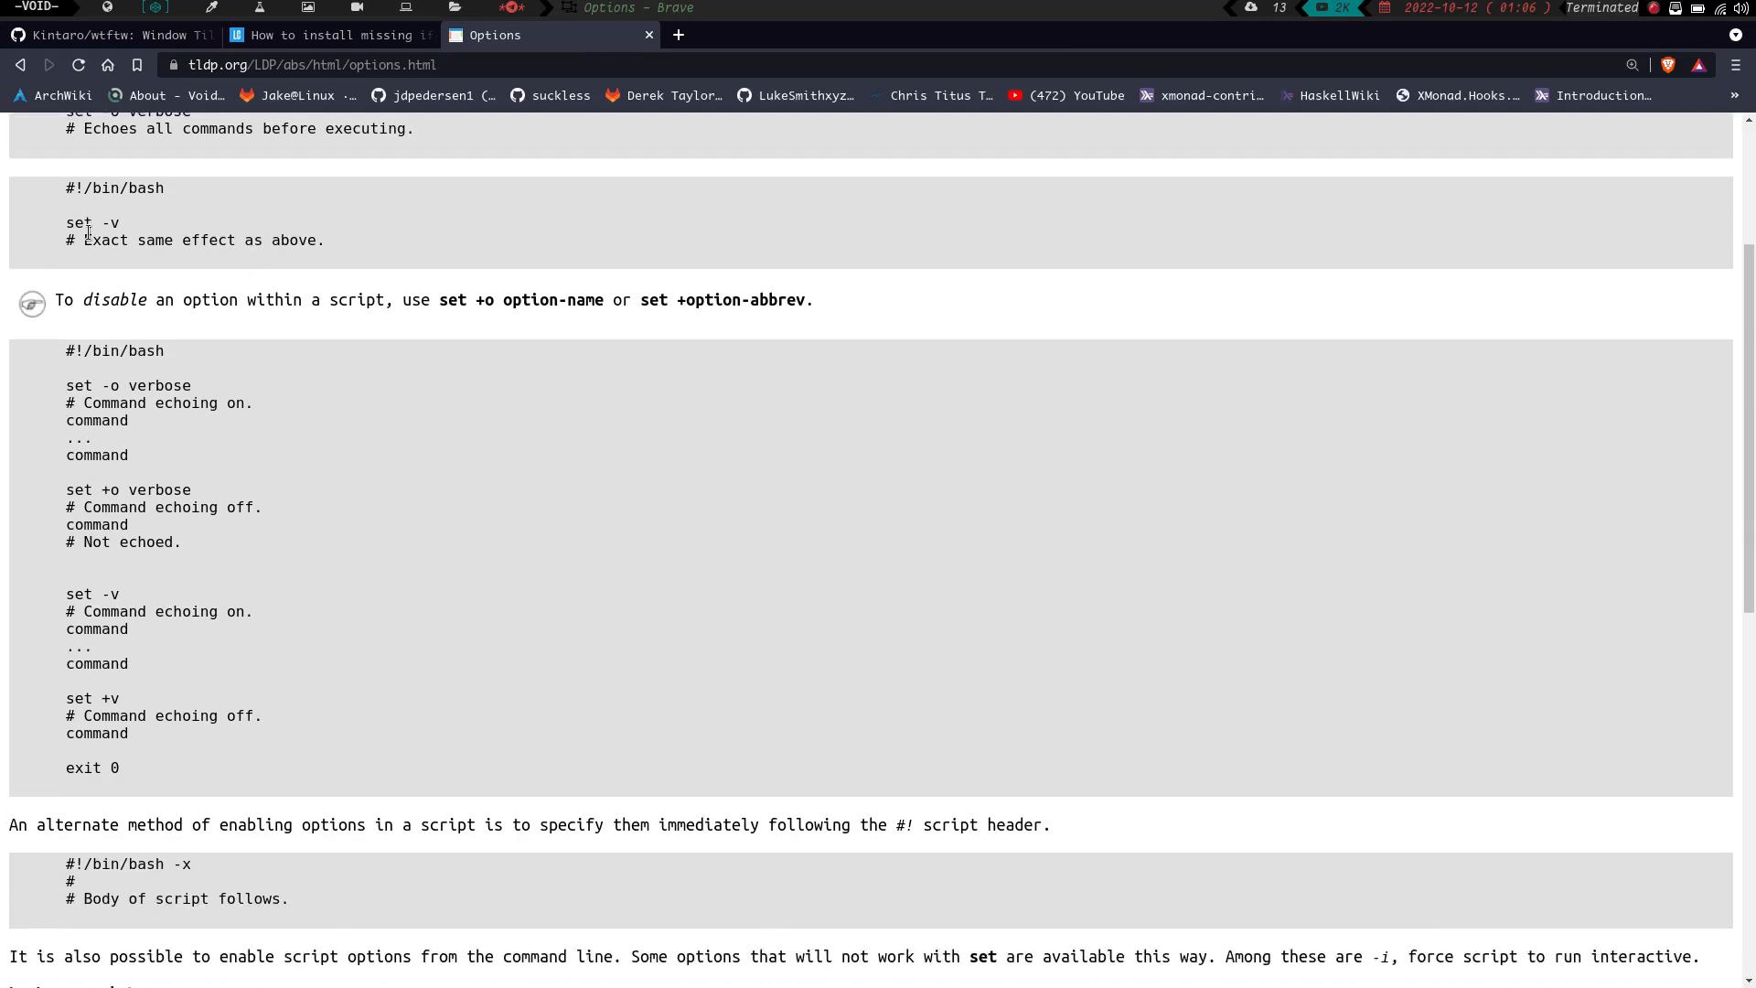
pyautogui.scroll(3)
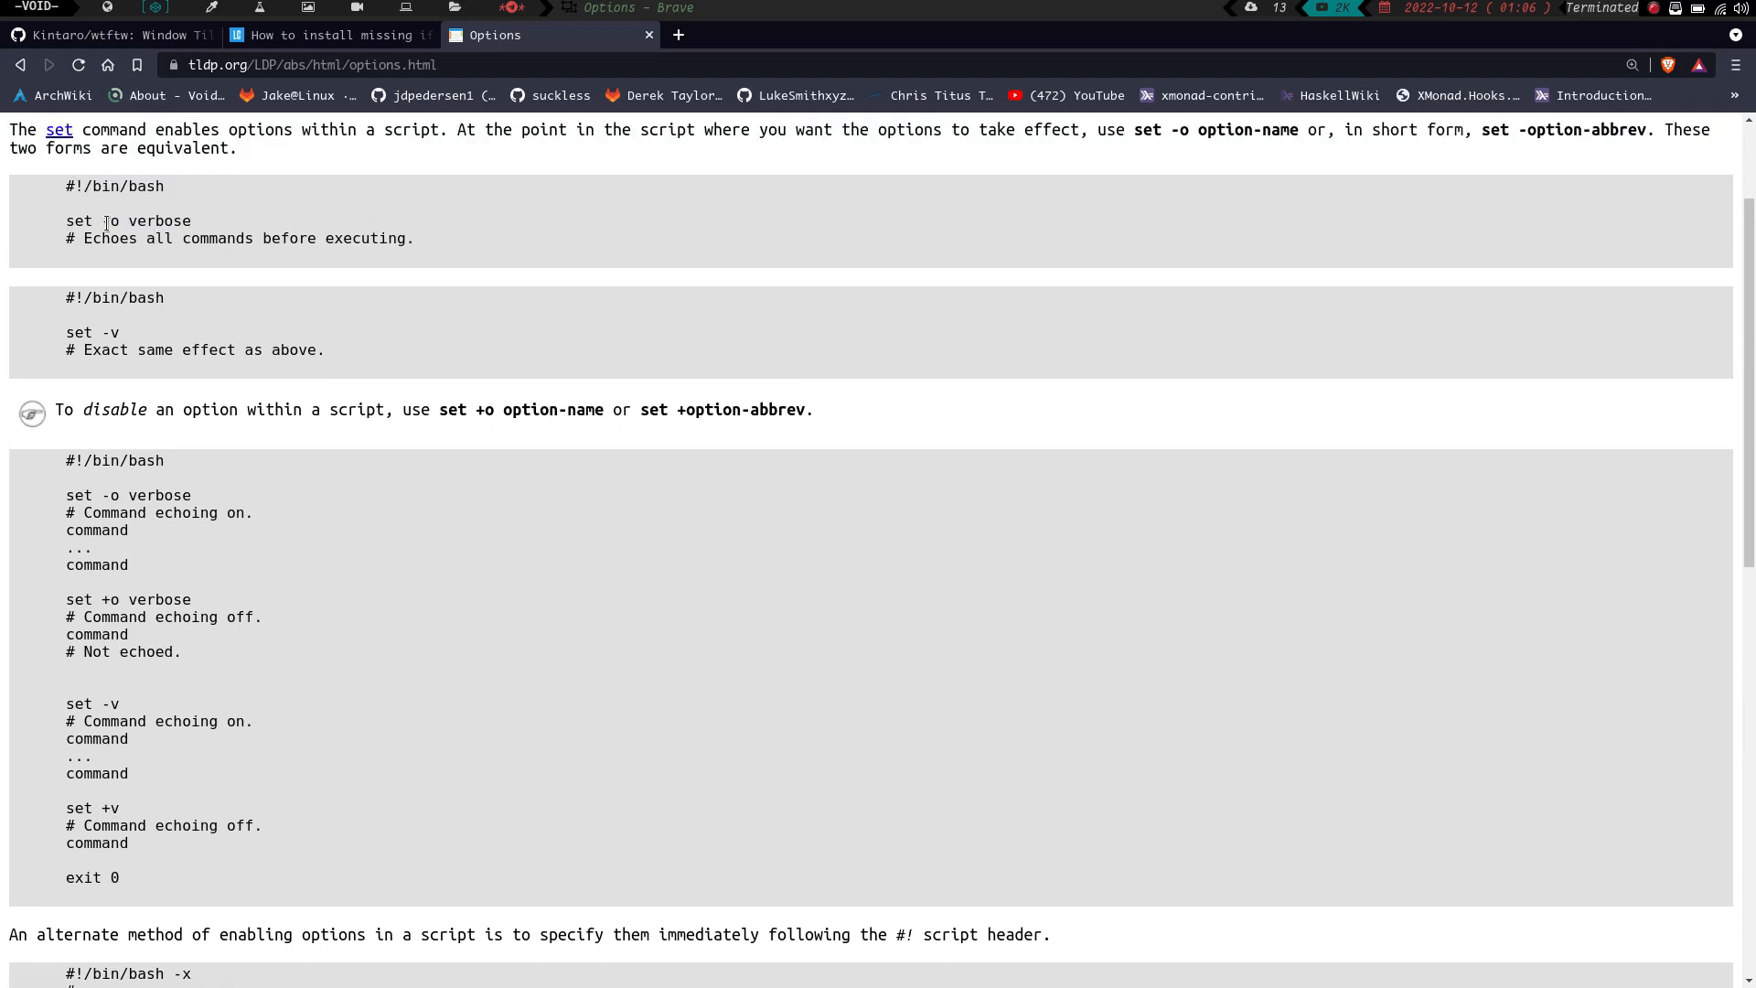
pyautogui.moveTo(114, 321)
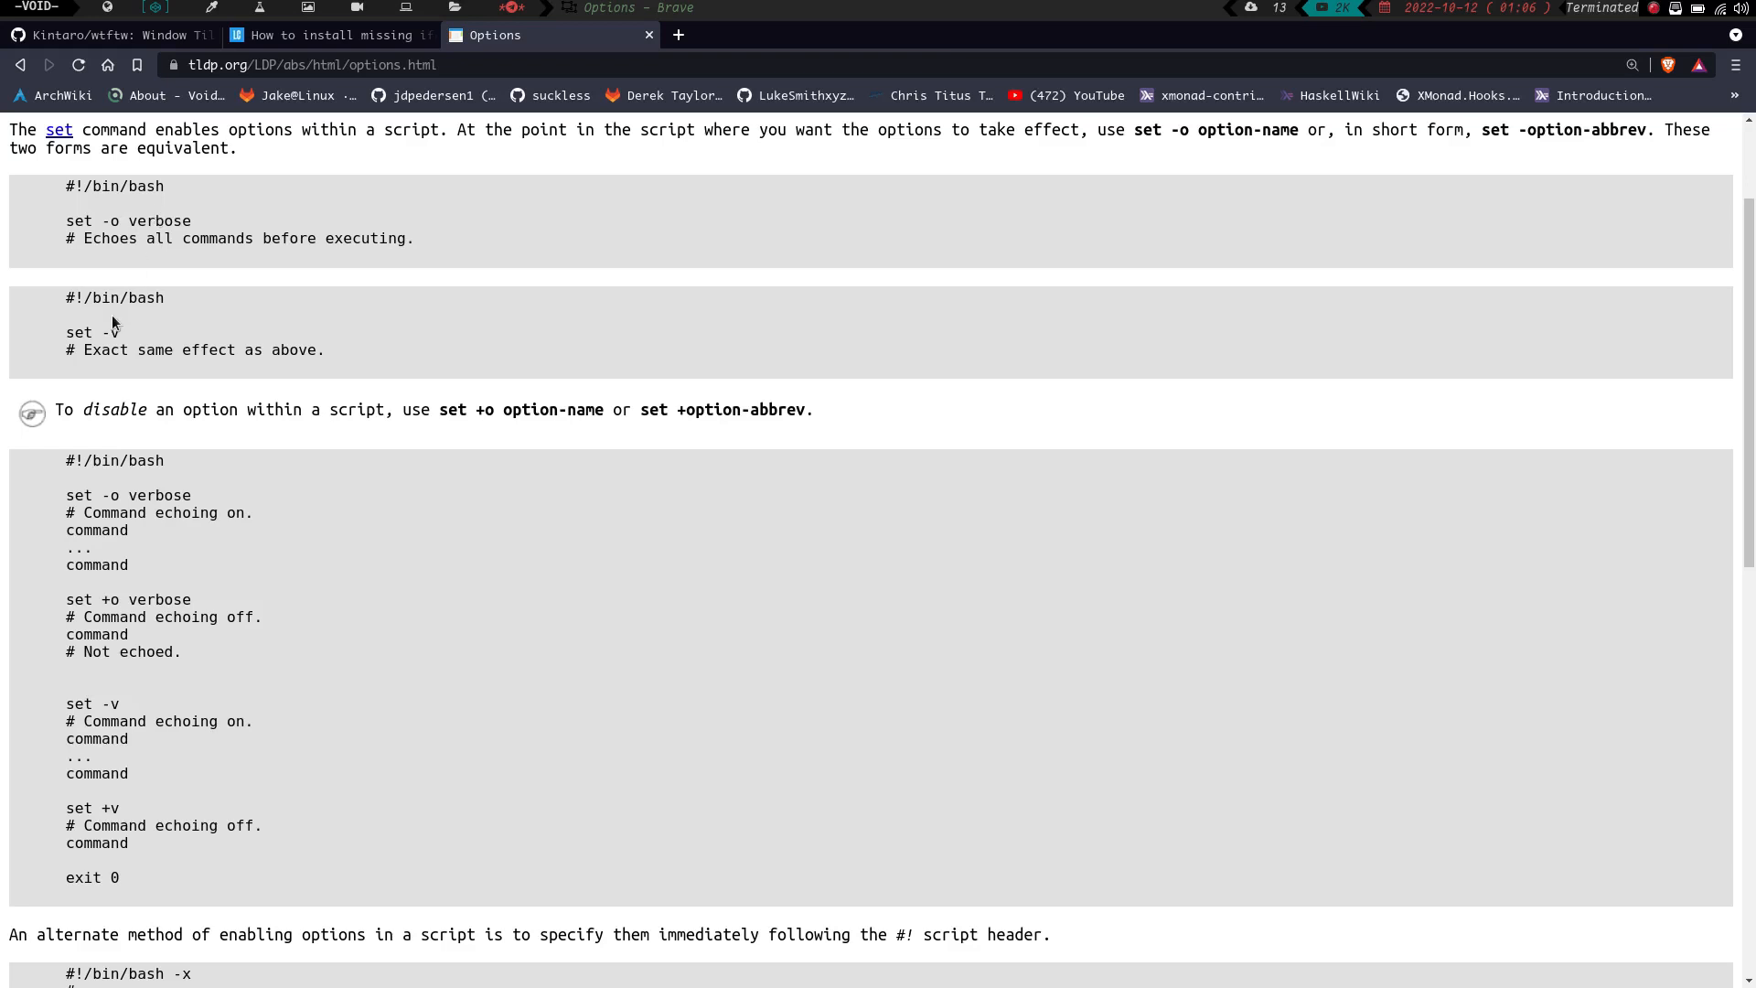
pyautogui.moveTo(131, 340)
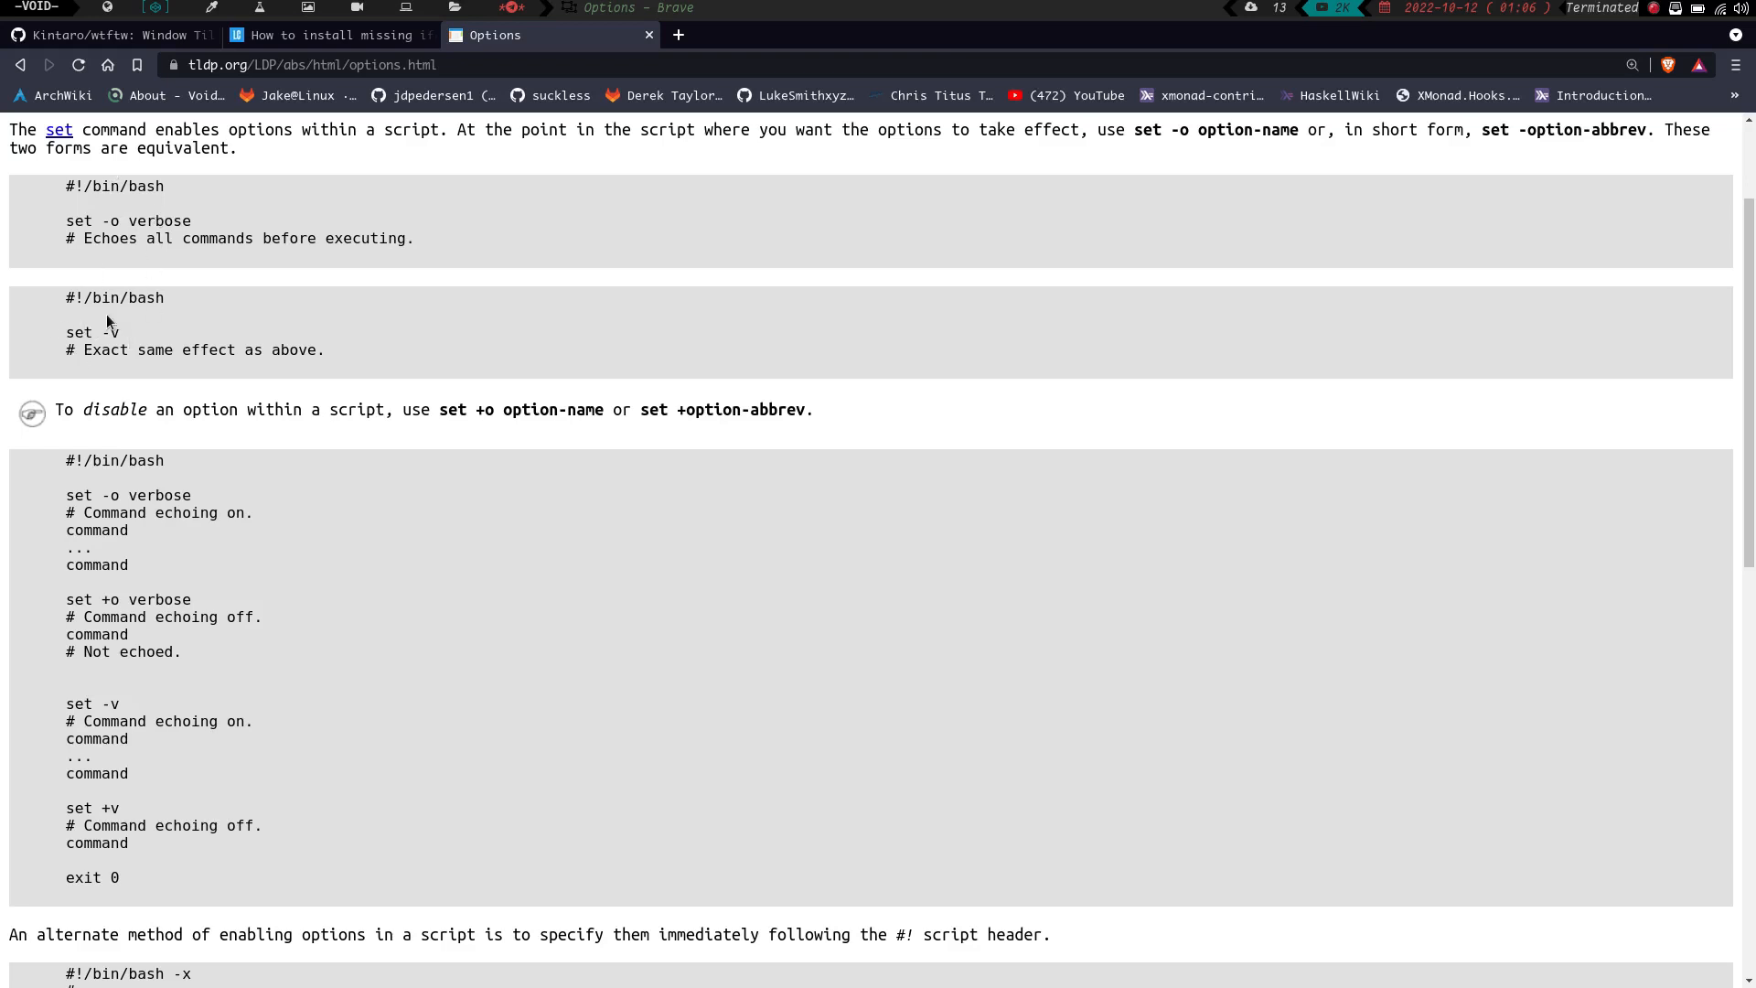
pyautogui.scroll(-3)
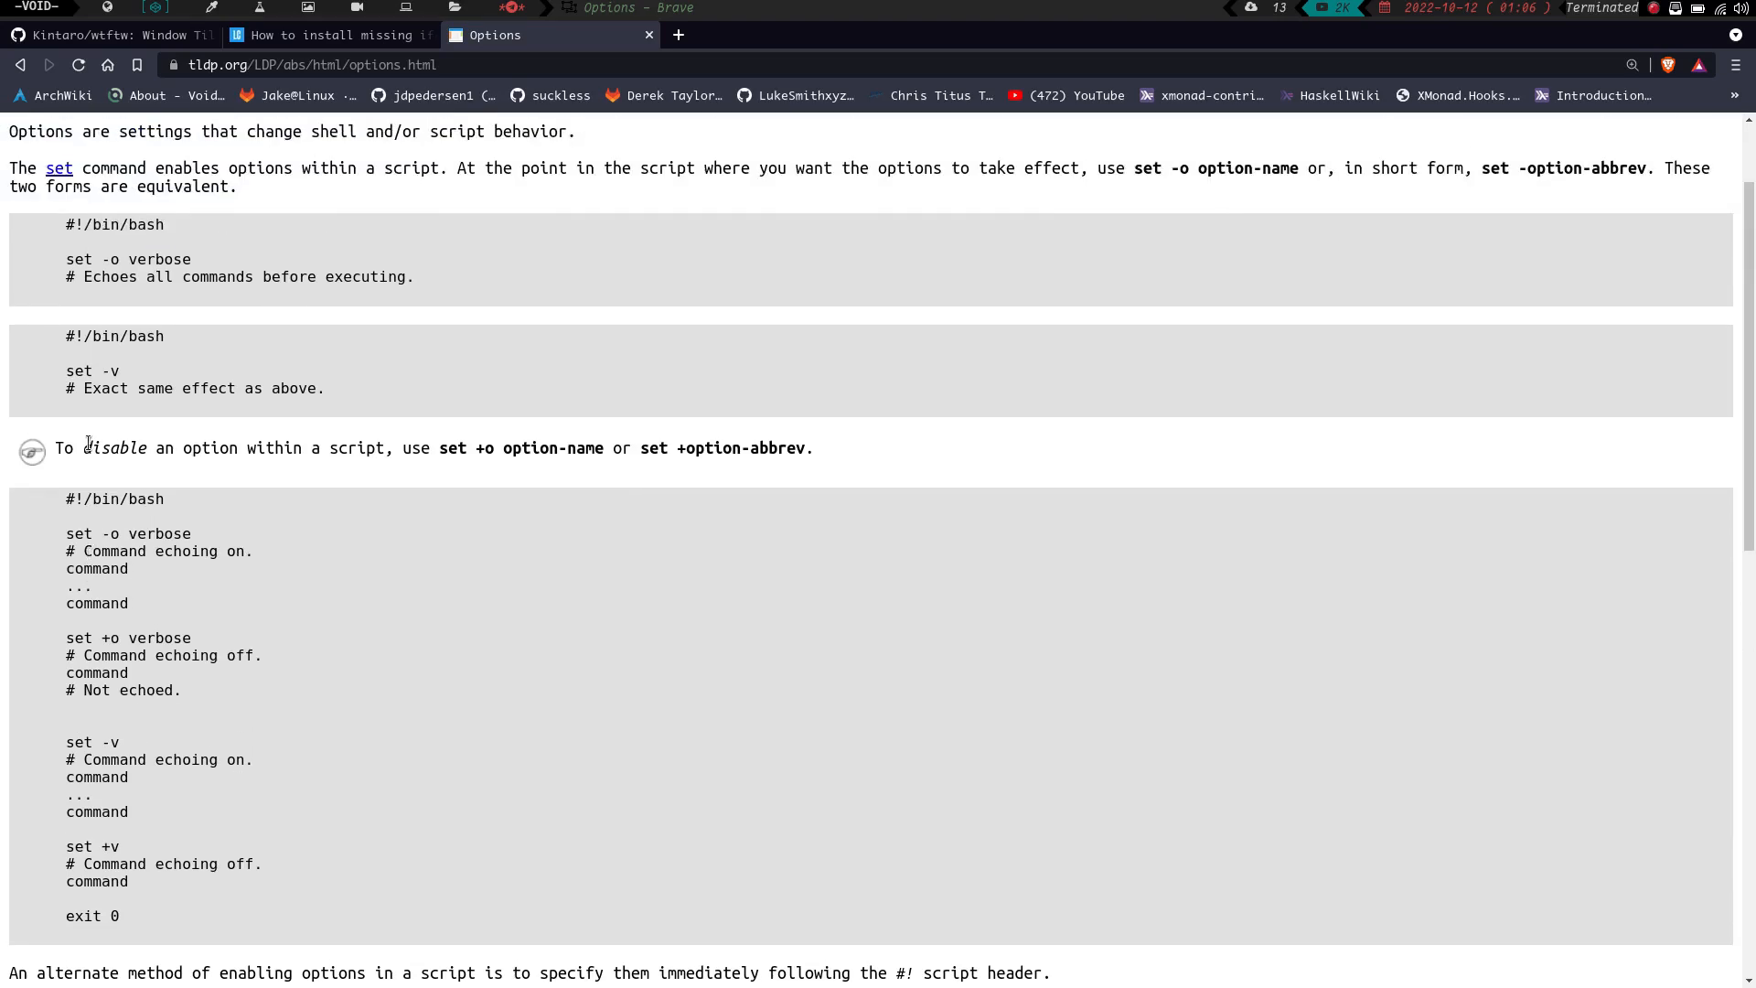
pyautogui.scroll(-3)
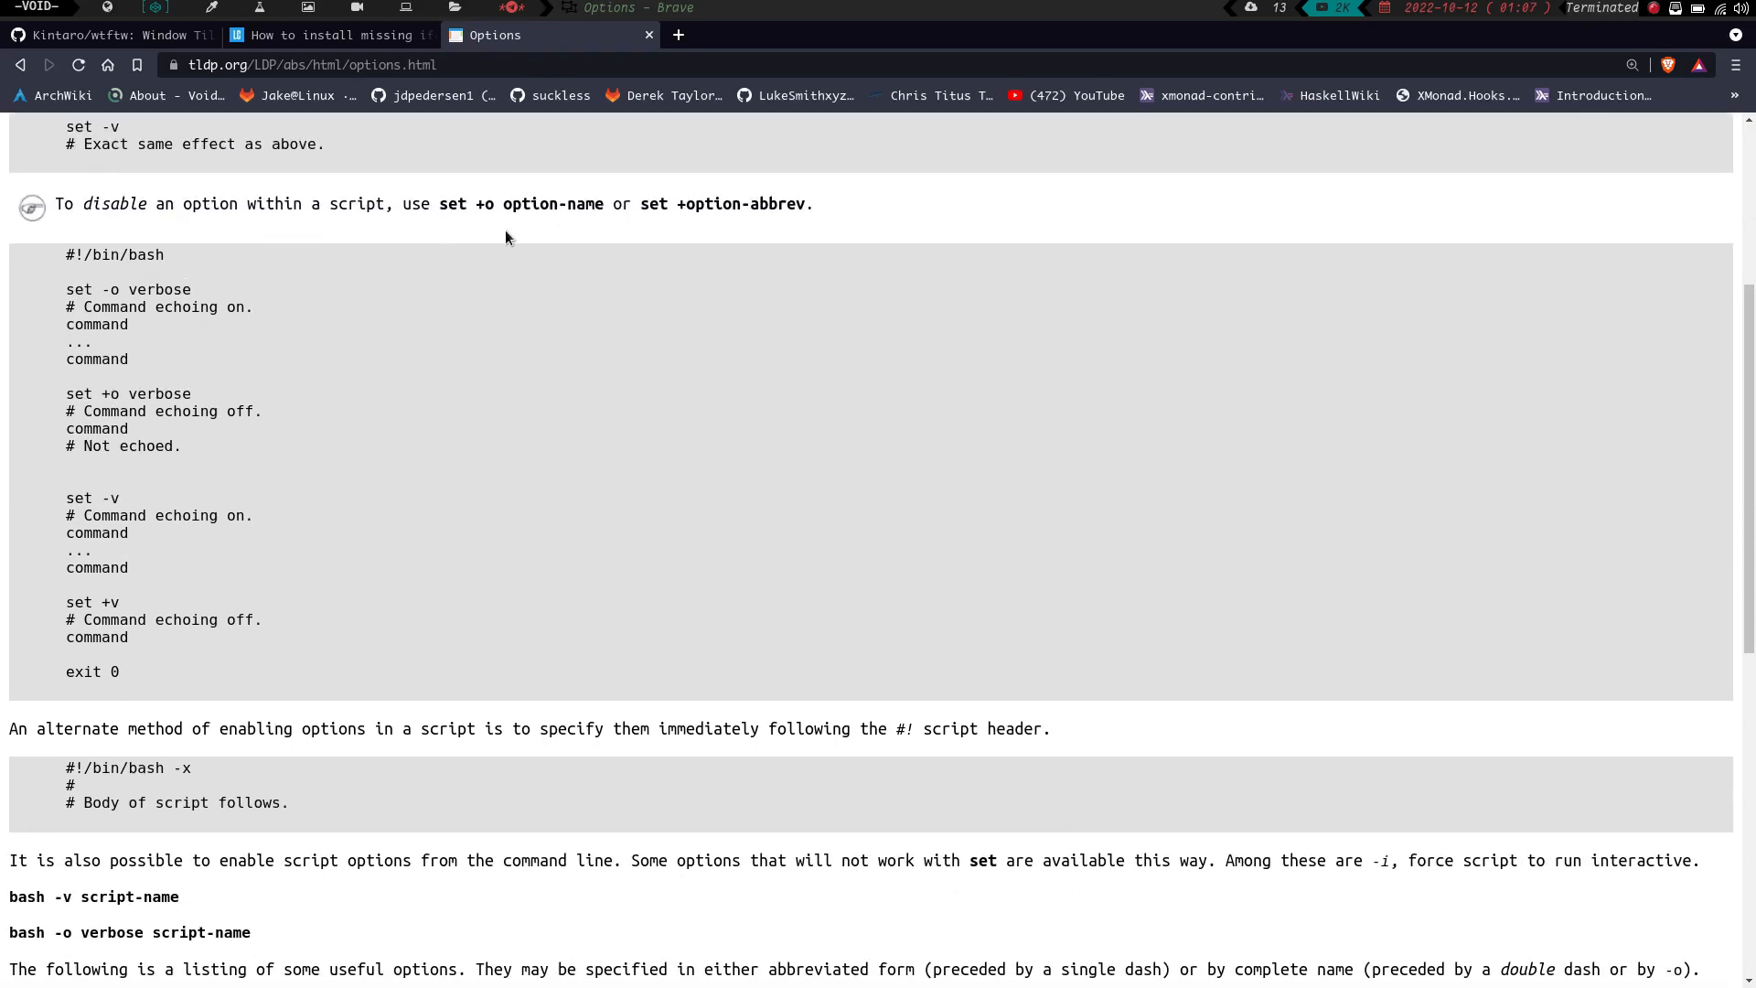
pyautogui.moveTo(631, 219)
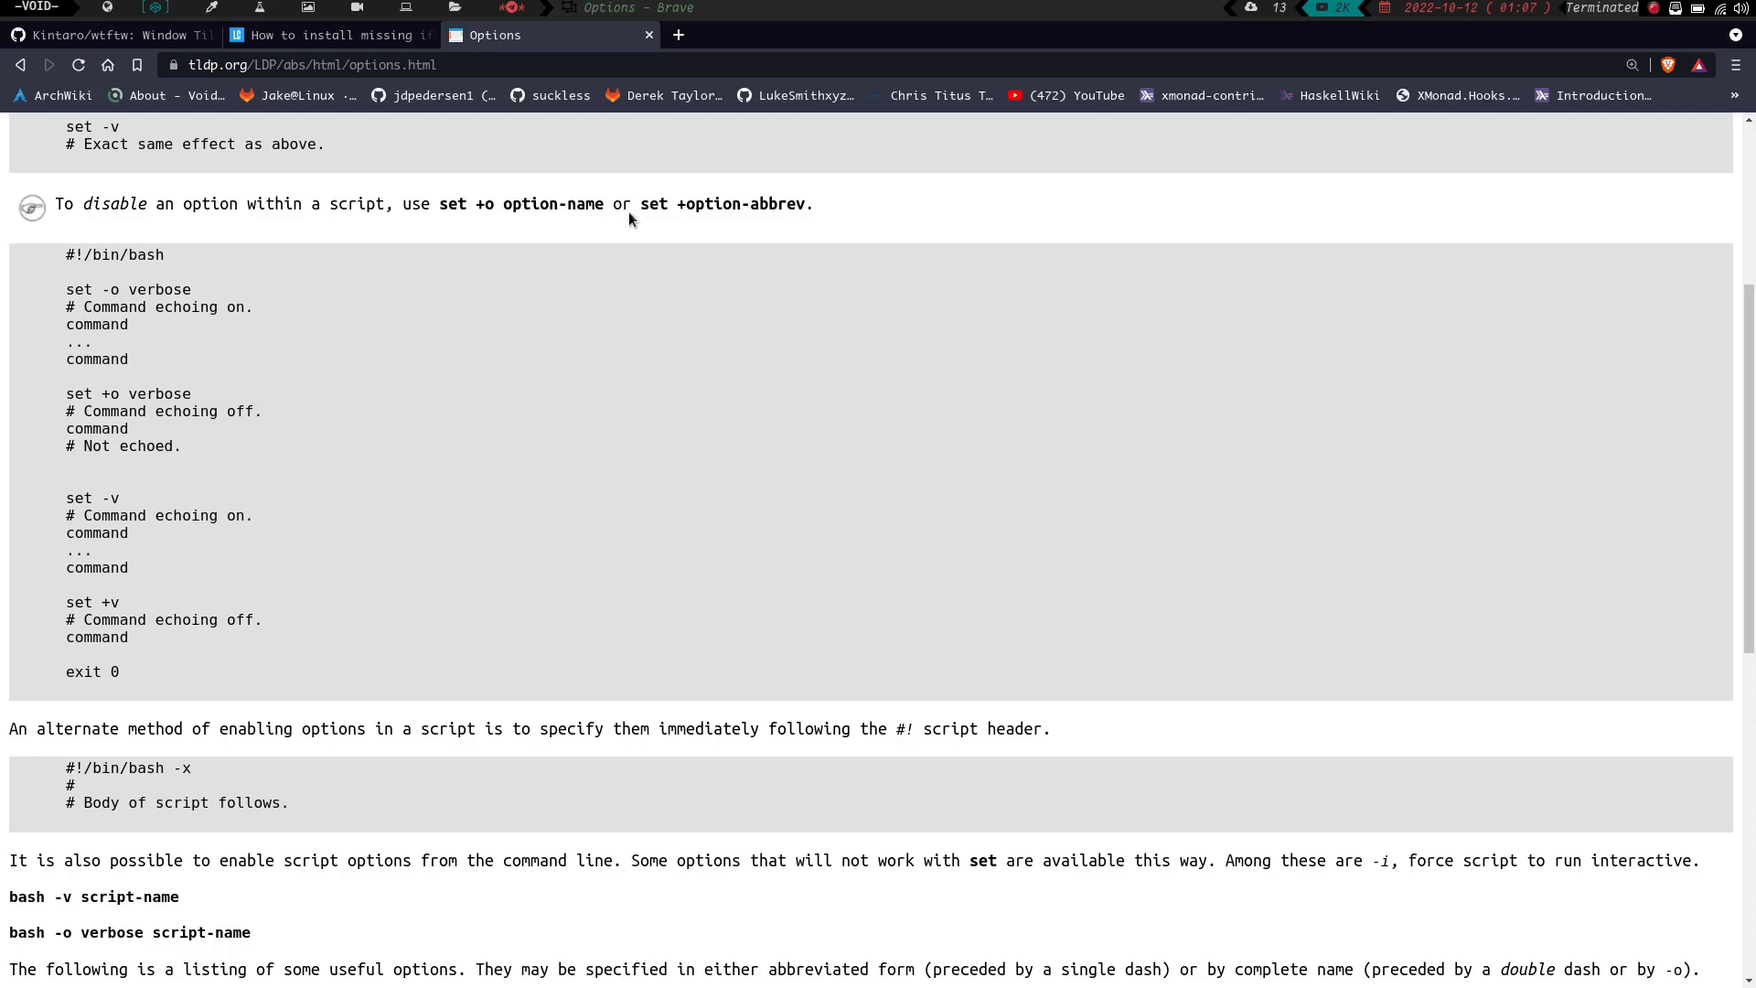
pyautogui.moveTo(523, 267)
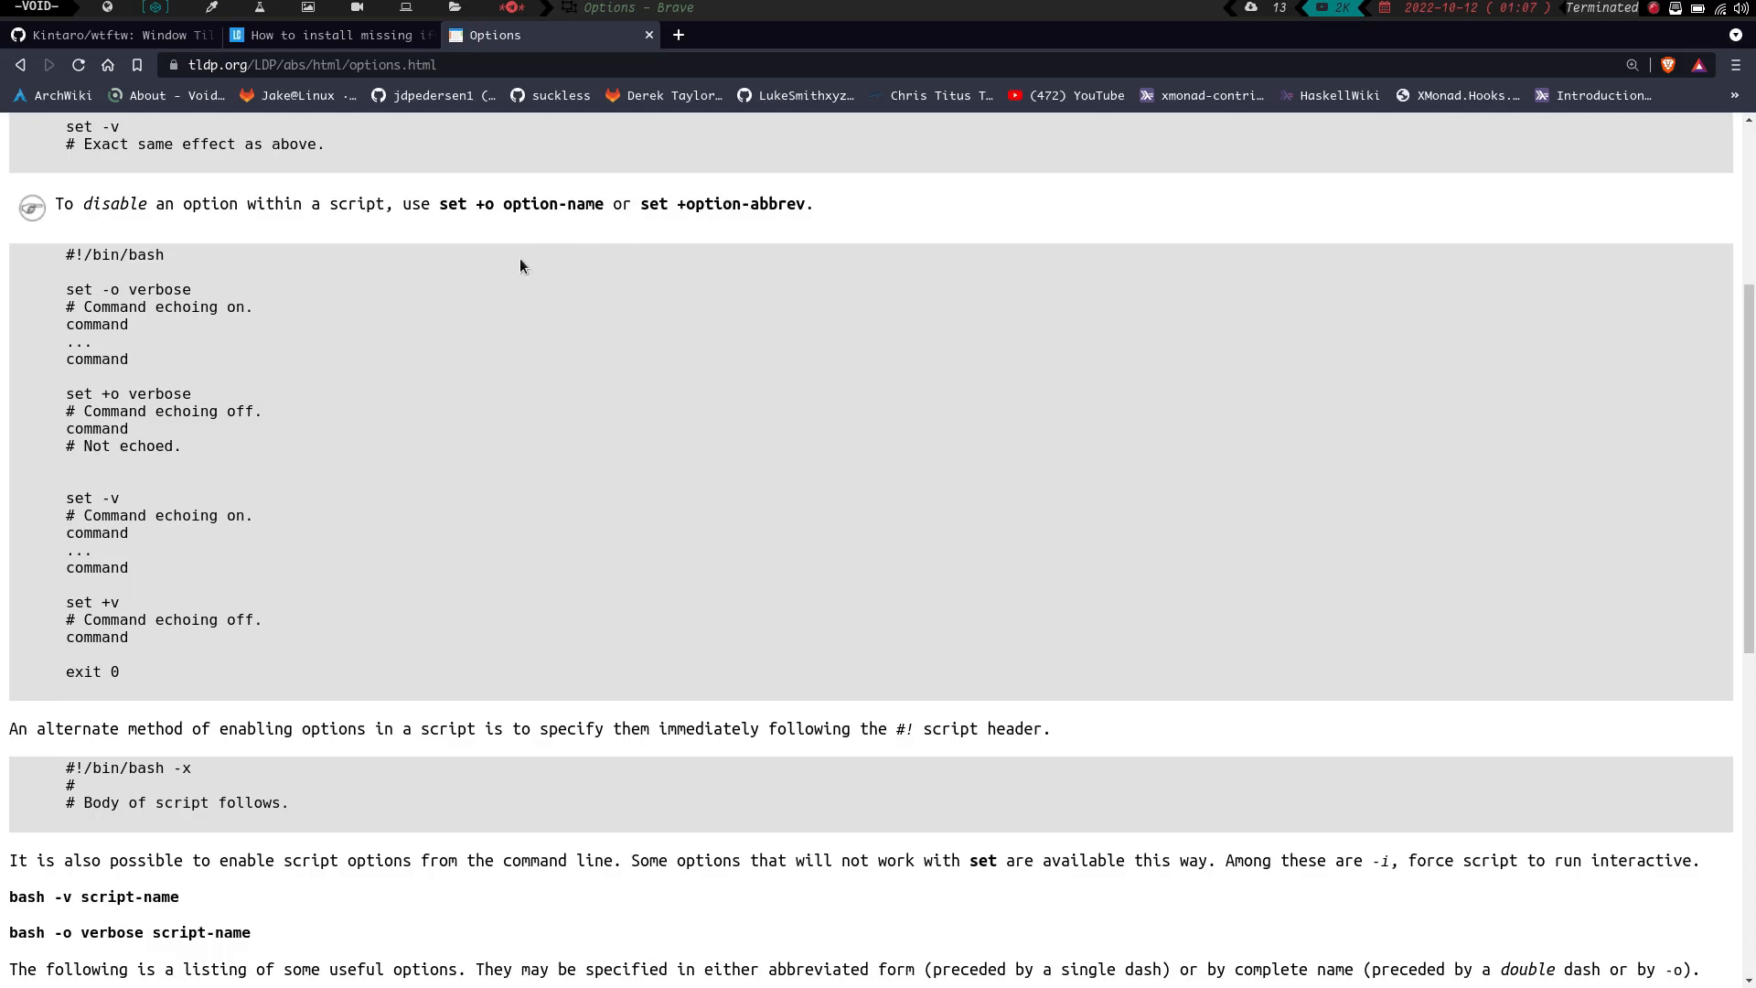
pyautogui.moveTo(29, 320)
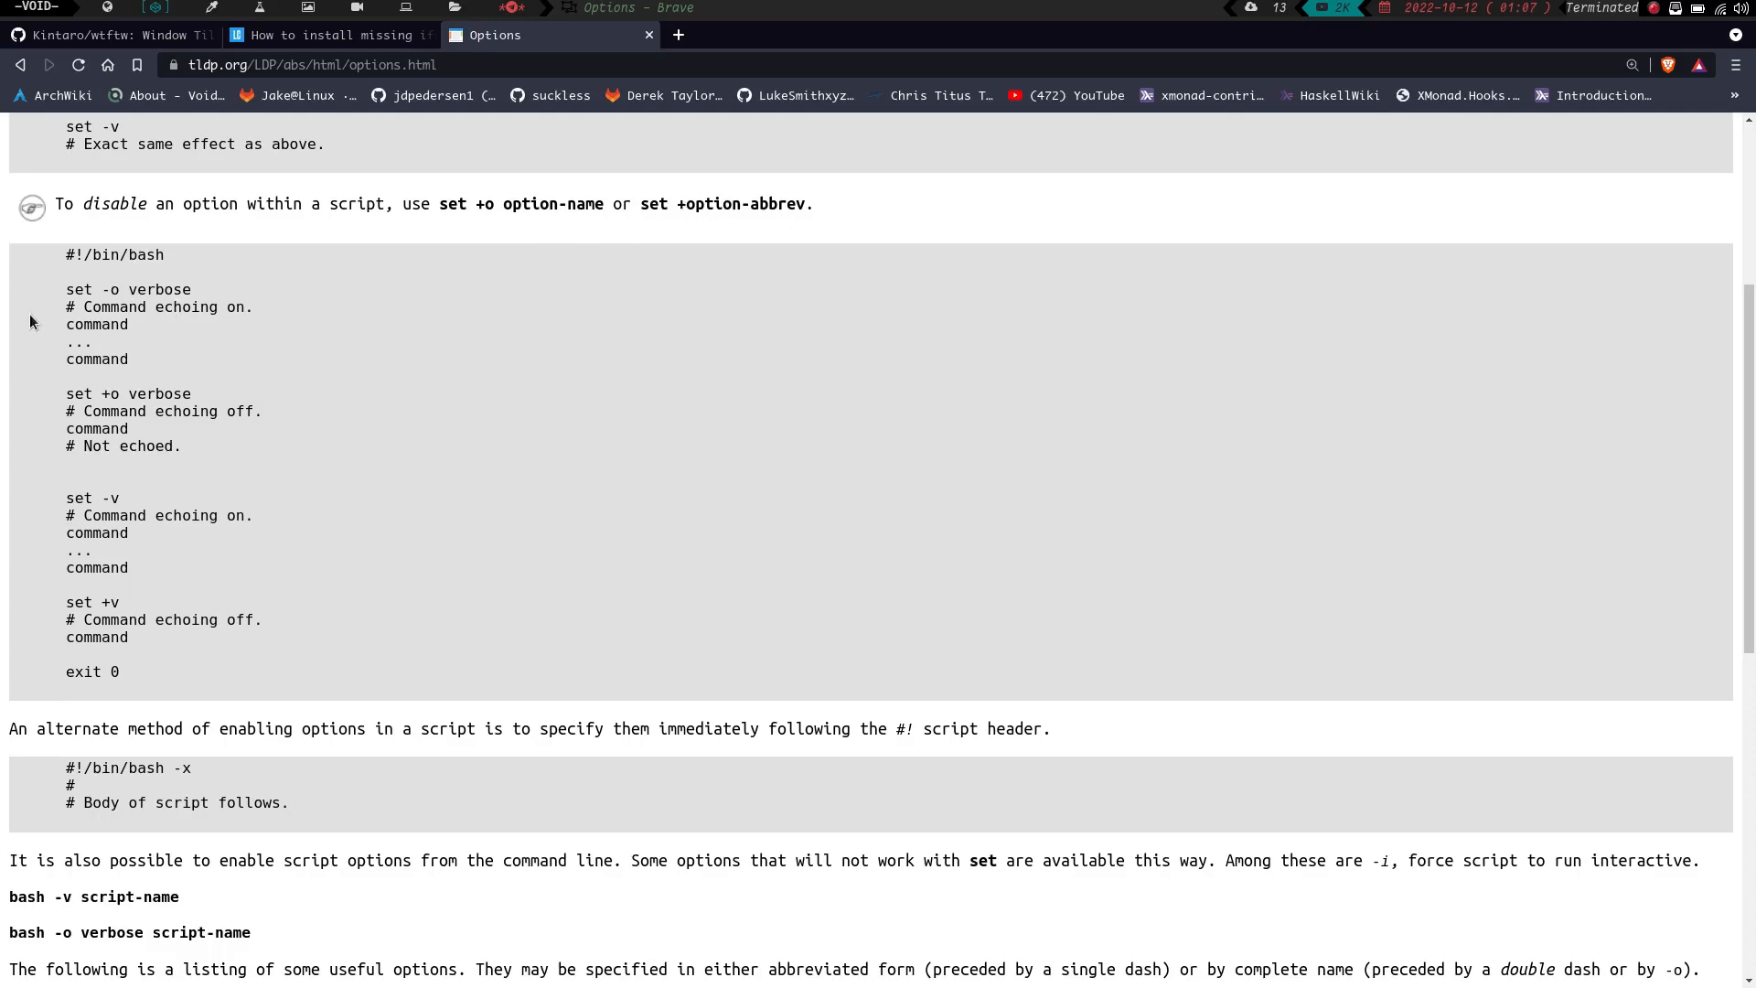
pyautogui.moveTo(69, 394)
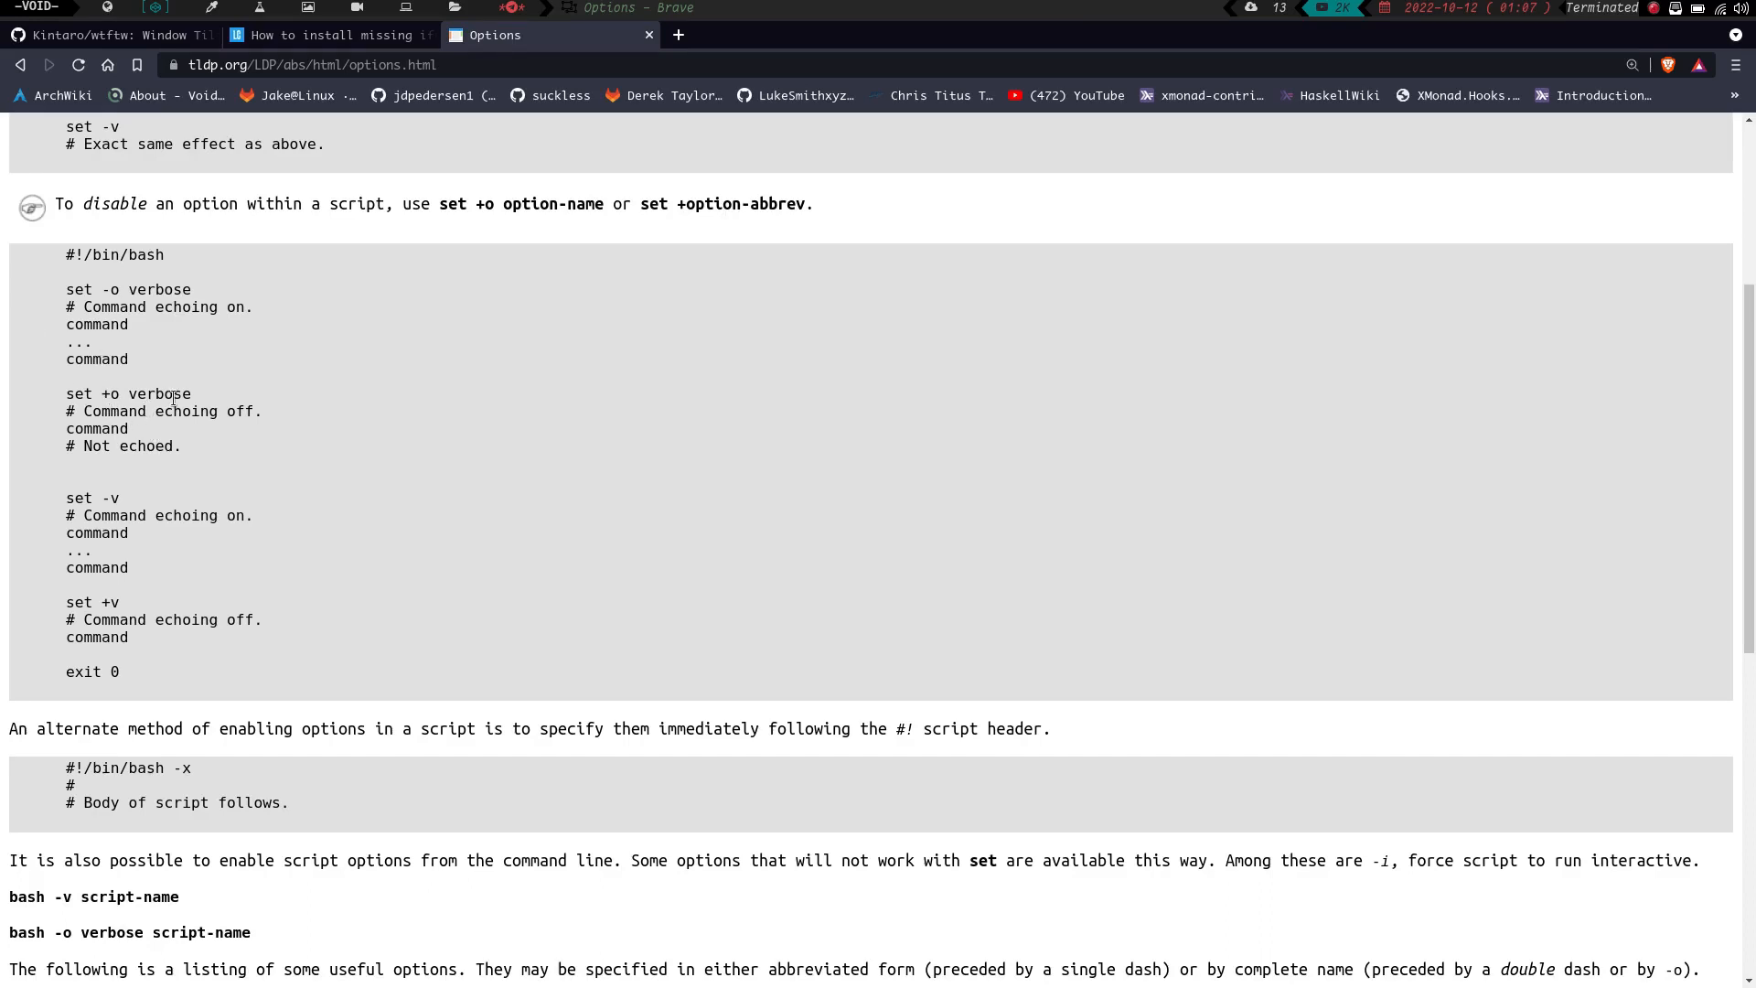
pyautogui.moveTo(213, 472)
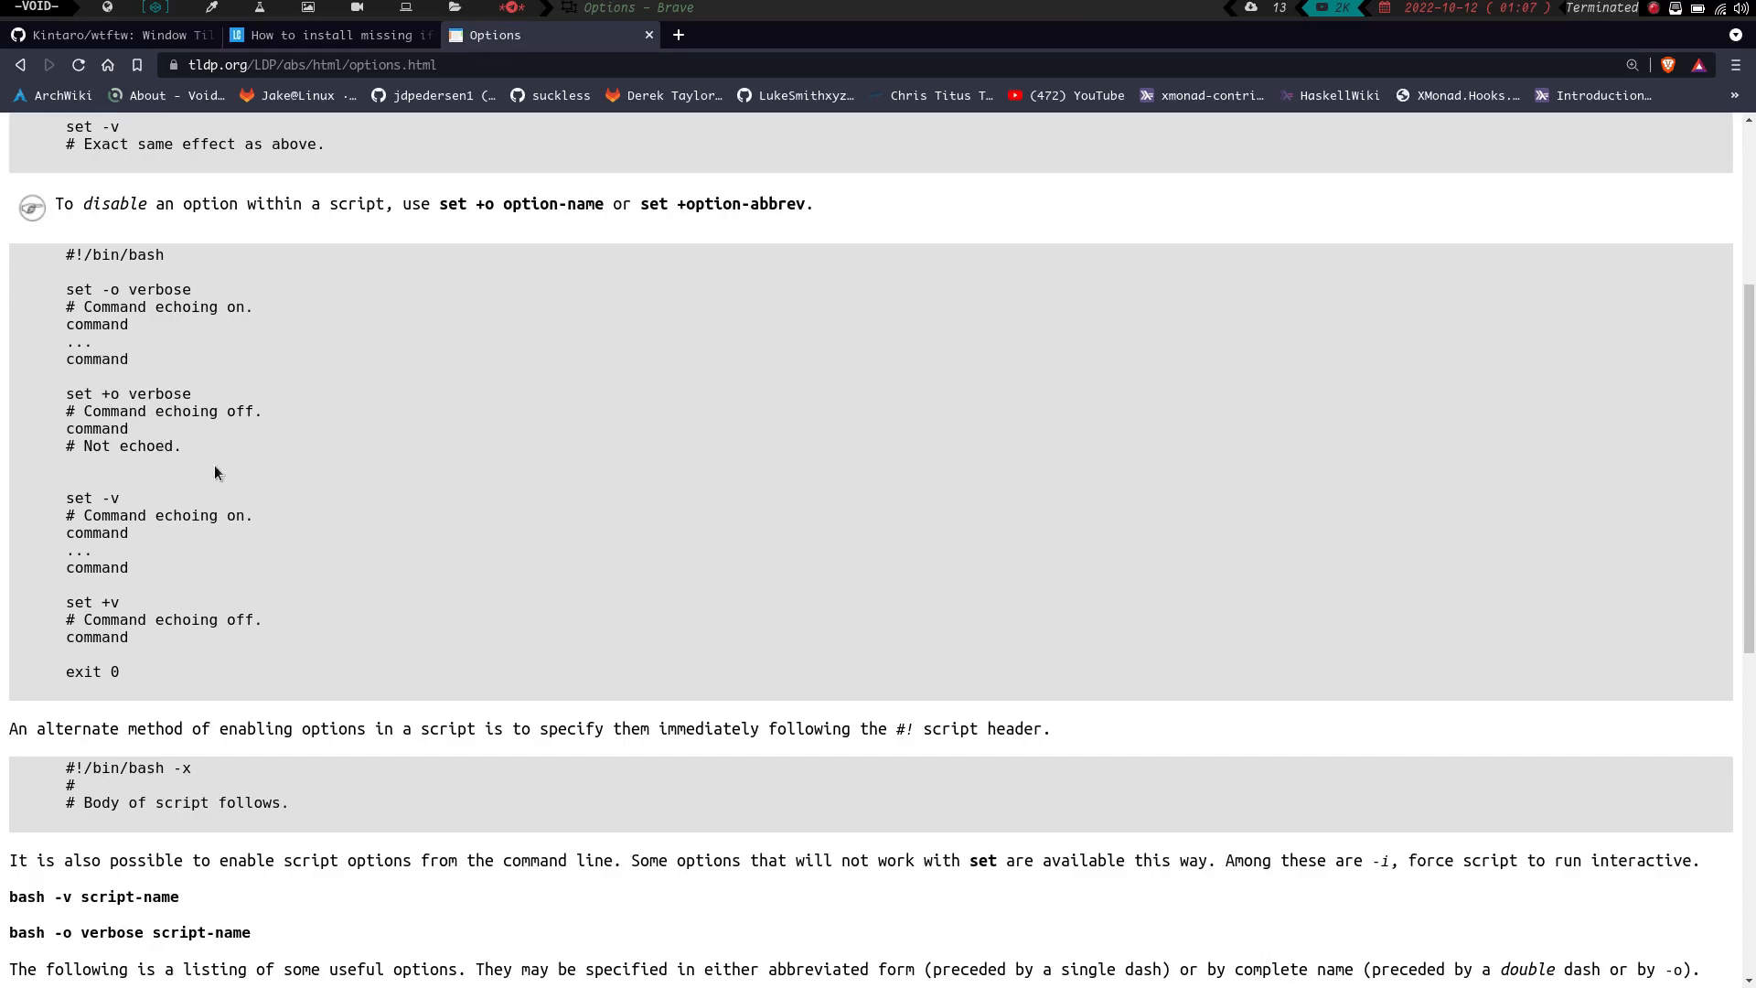
pyautogui.scroll(-3)
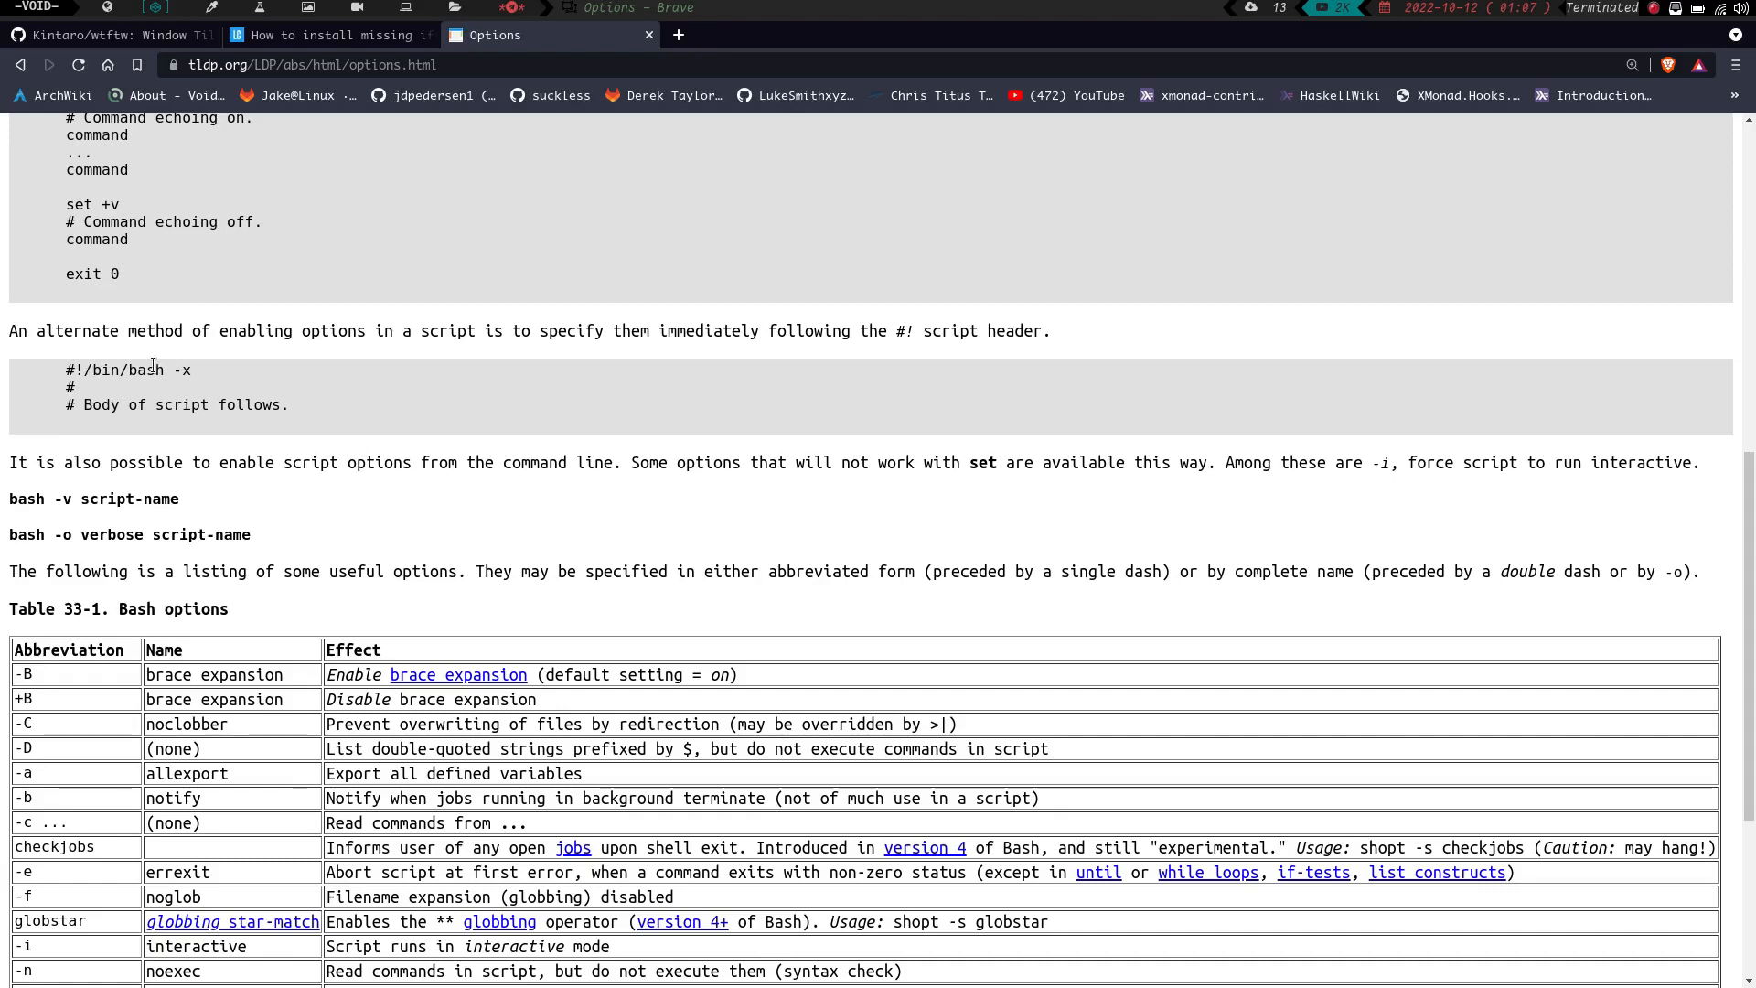
pyautogui.moveTo(361, 386)
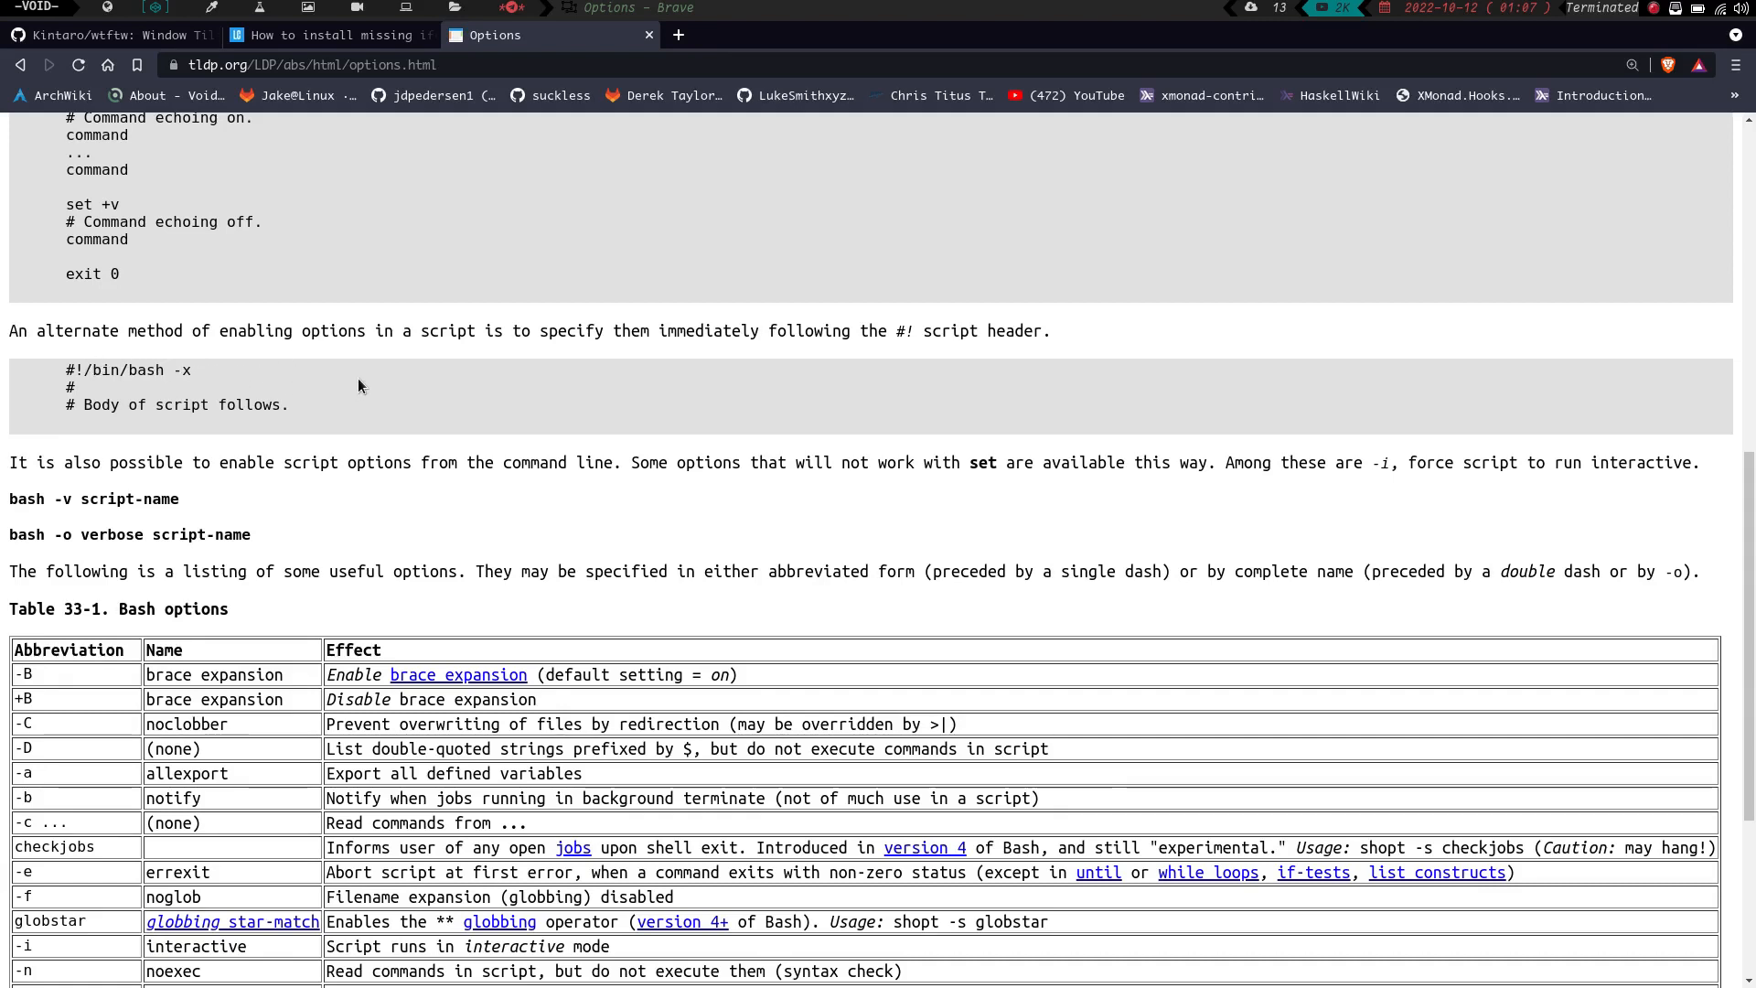
pyautogui.moveTo(289, 348)
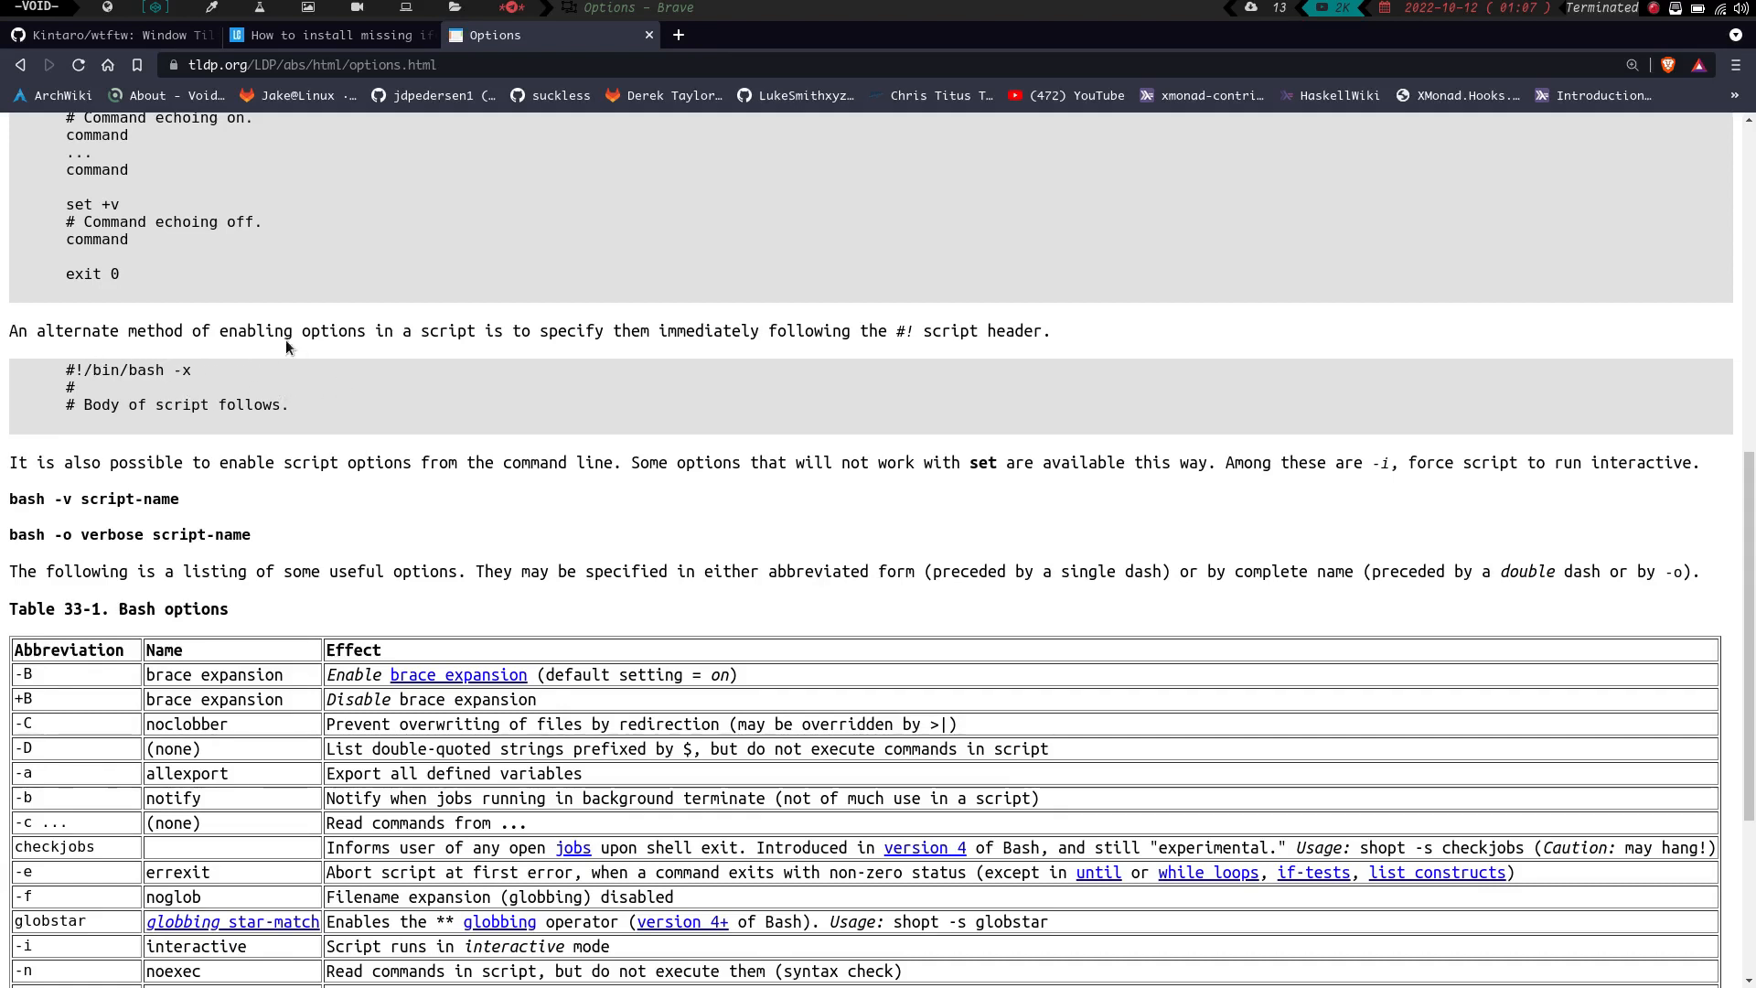
pyautogui.moveTo(153, 499)
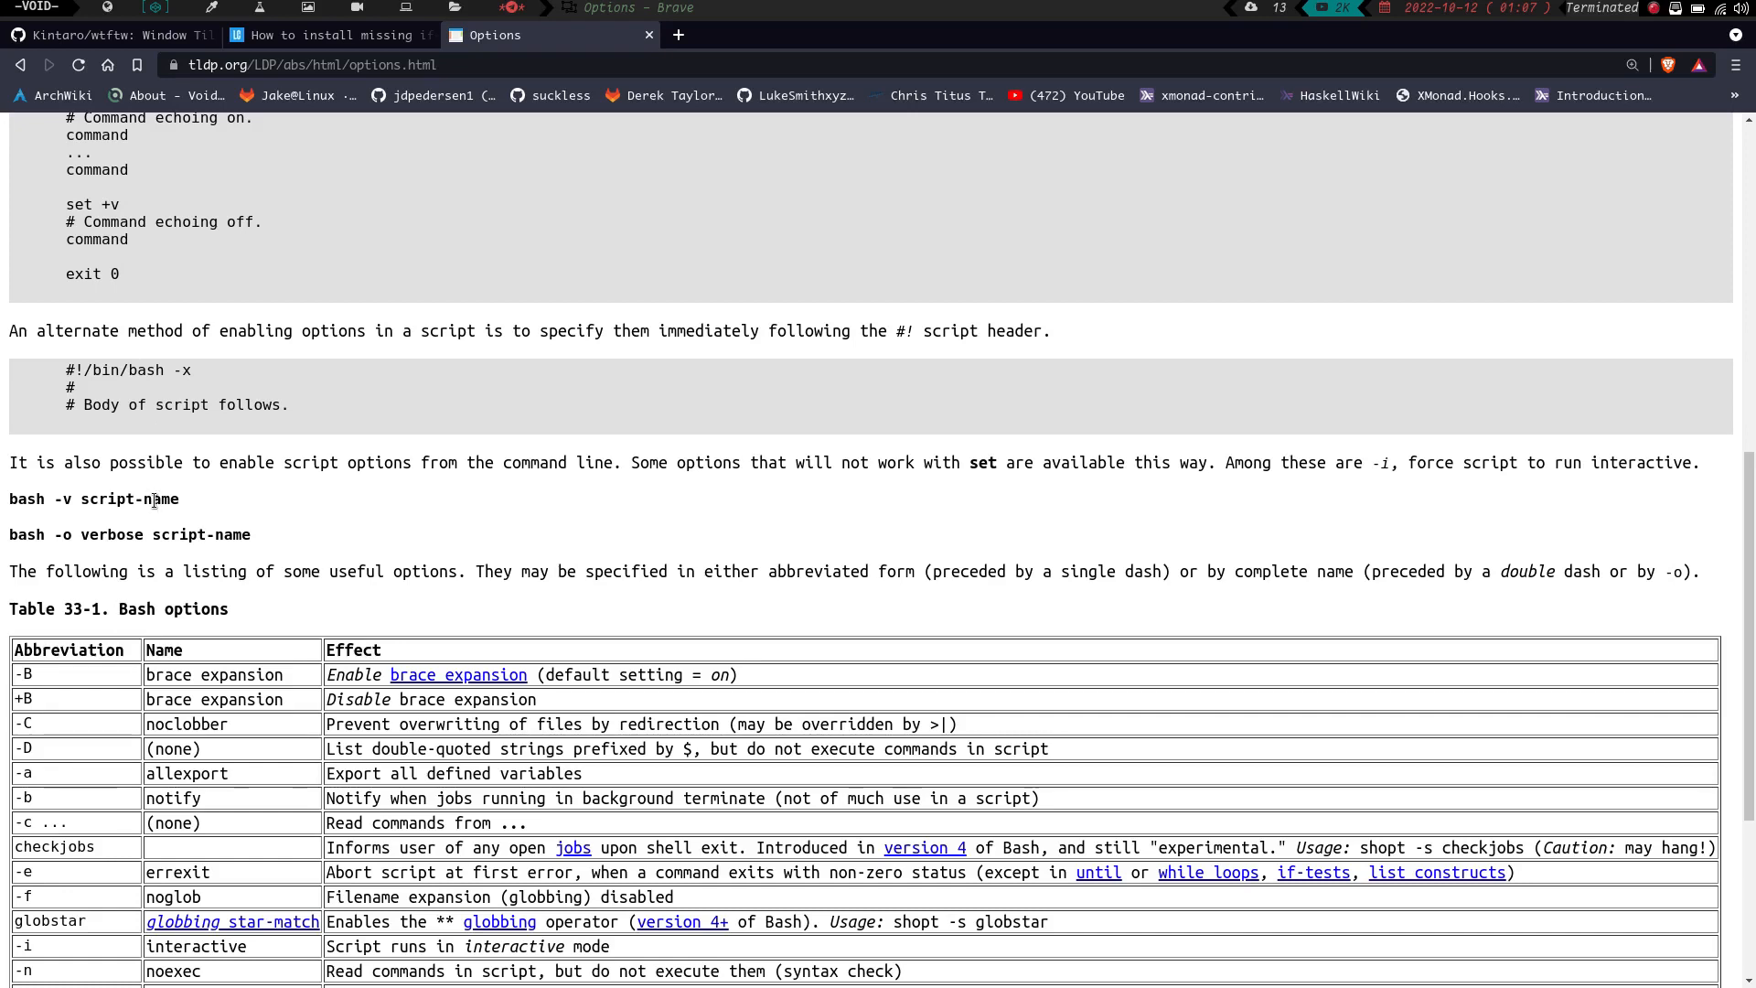
pyautogui.scroll(-3)
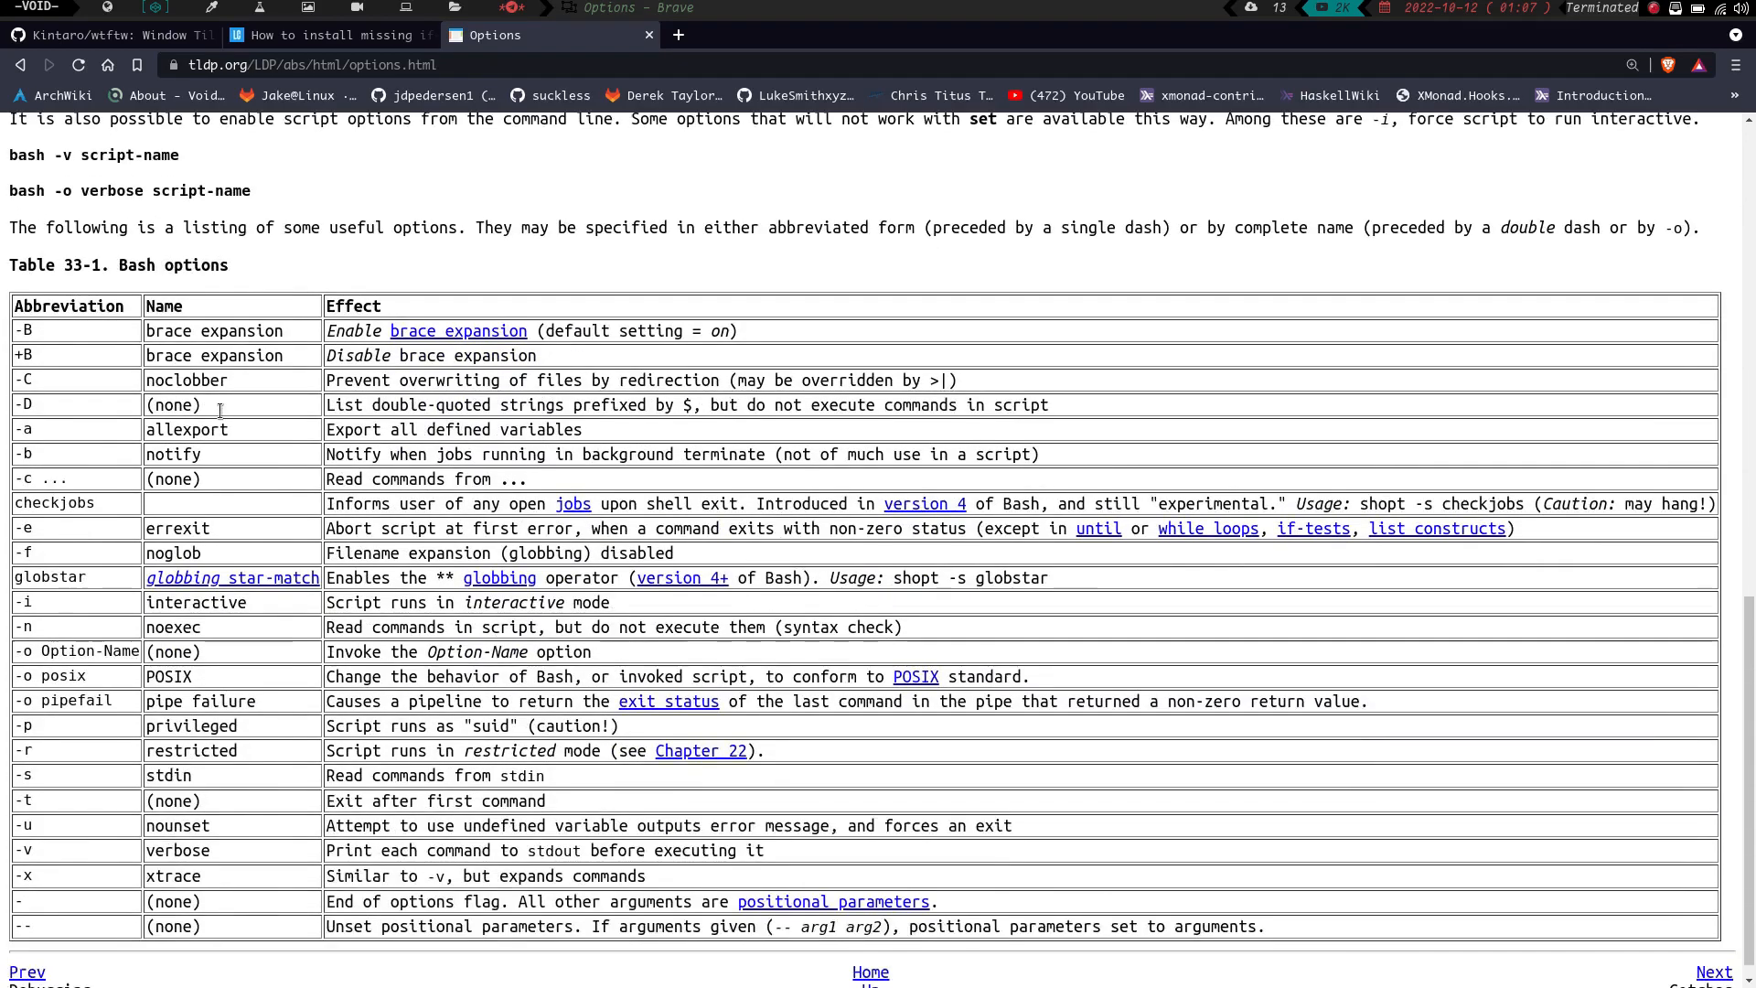
pyautogui.scroll(-3)
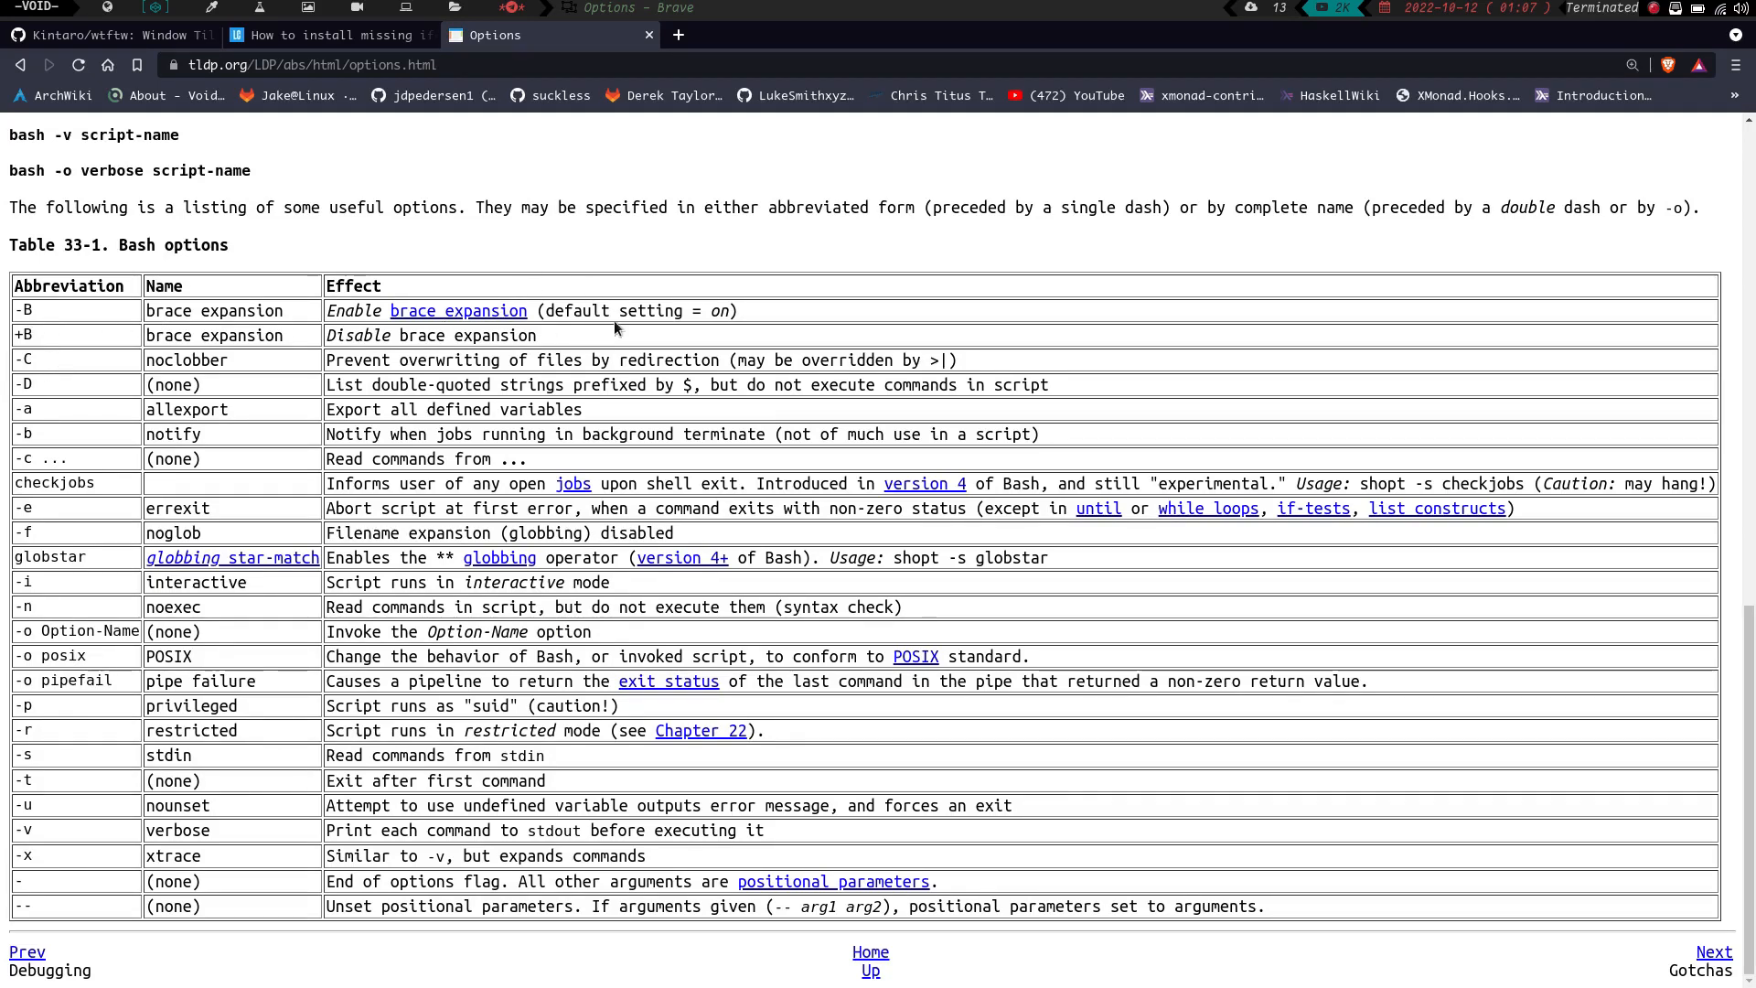
pyautogui.moveTo(617, 304)
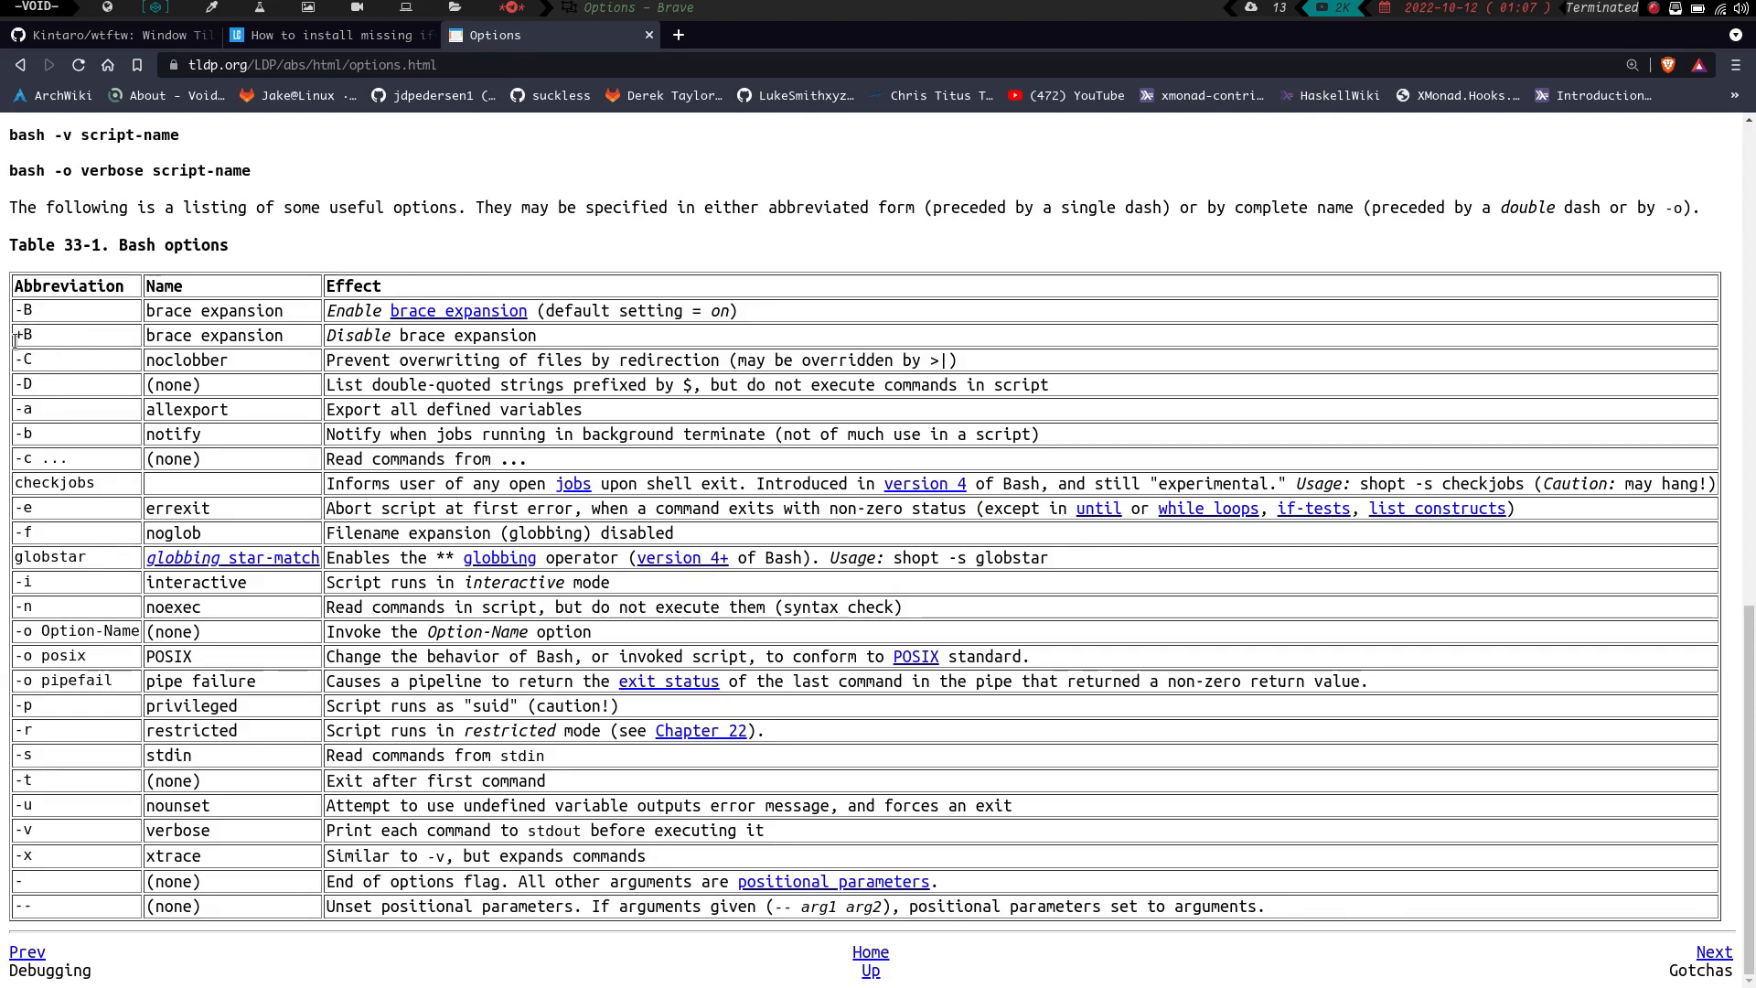
pyautogui.moveTo(265, 344)
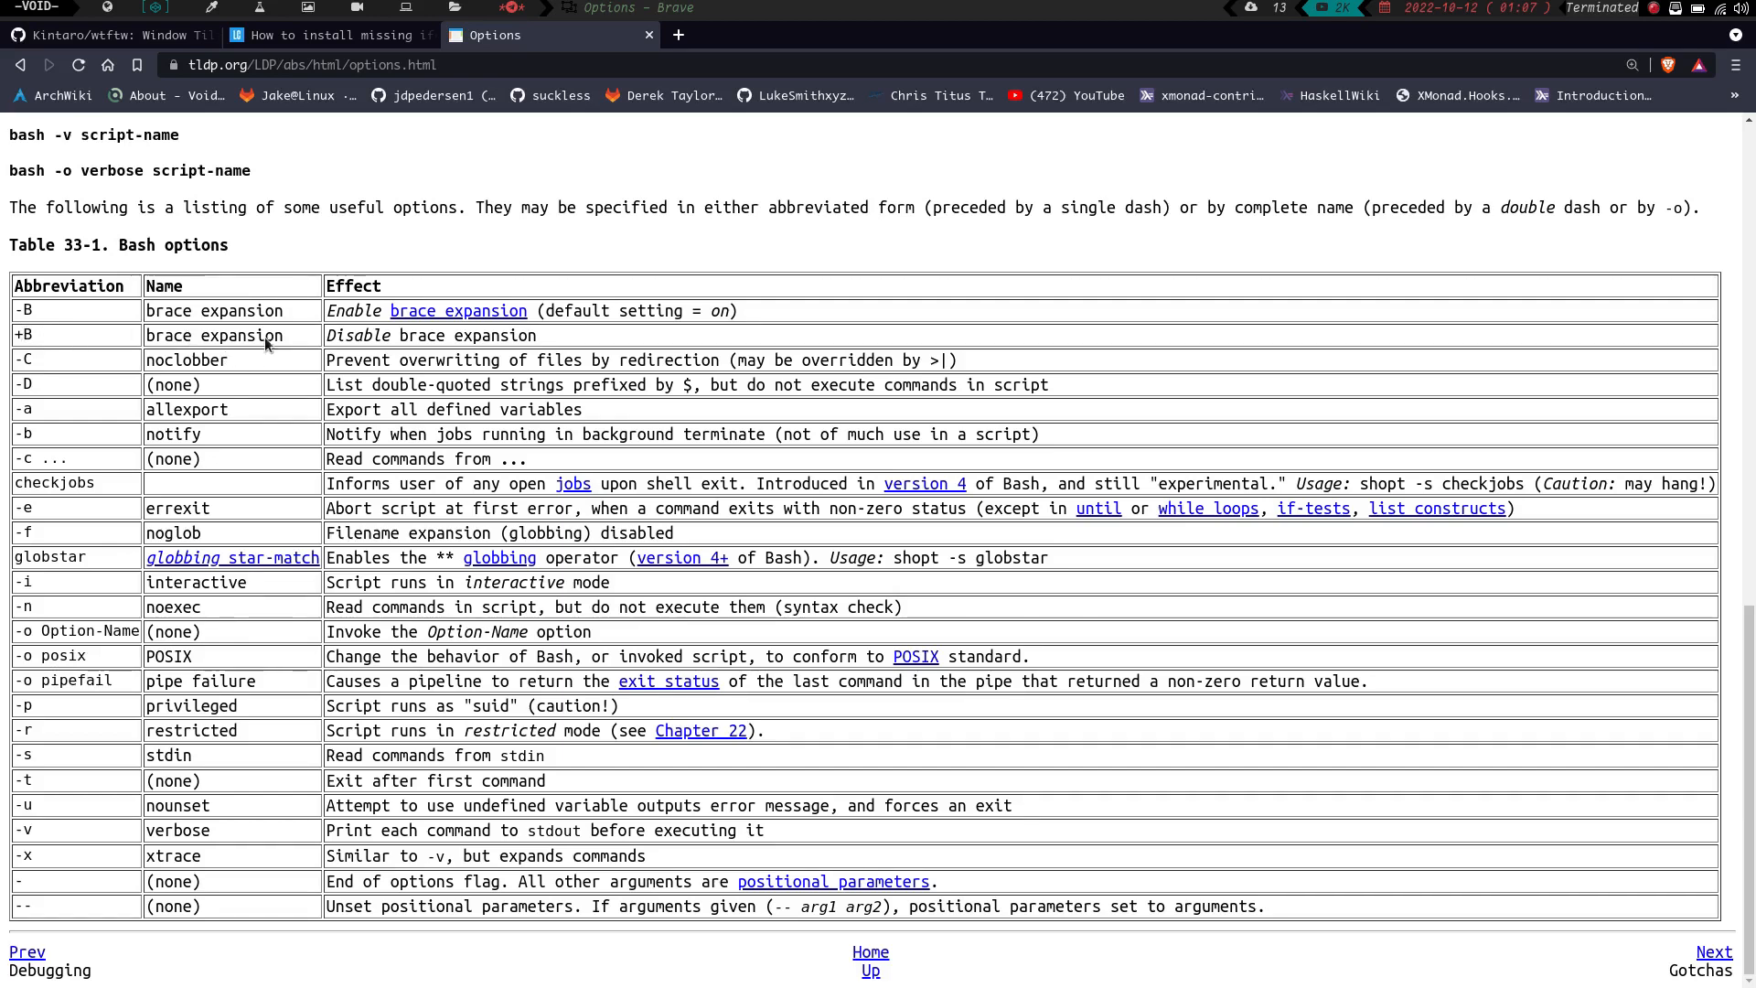
pyautogui.moveTo(234, 367)
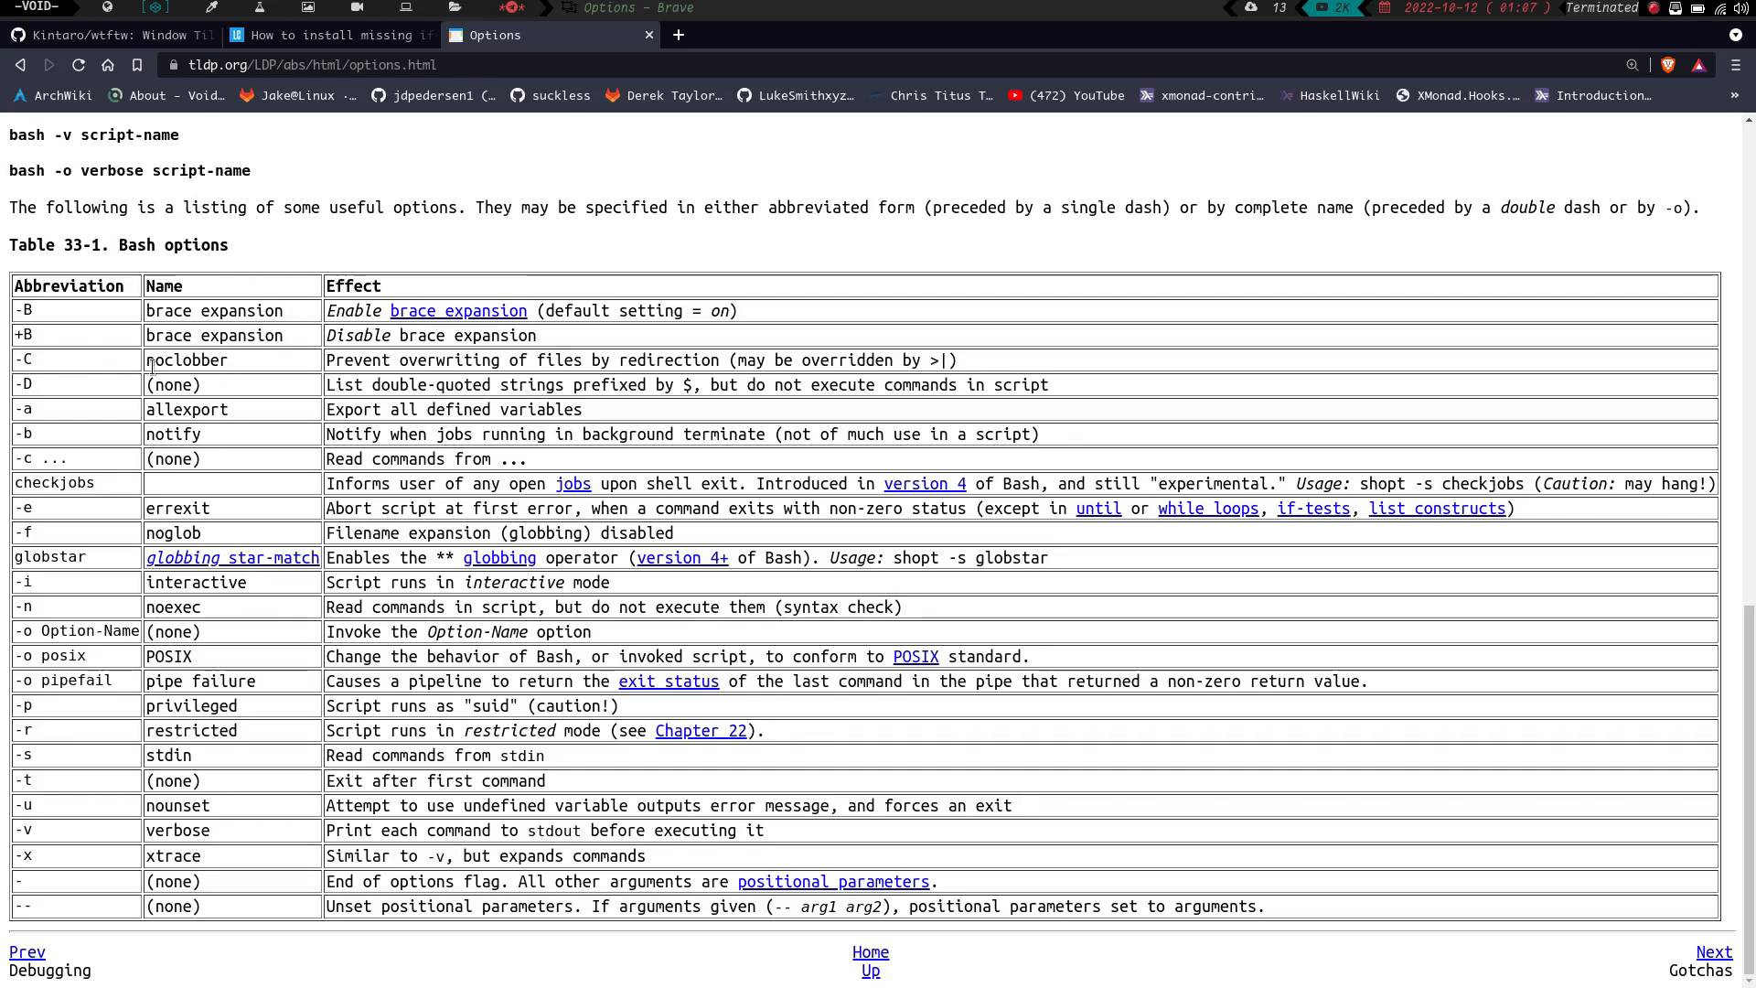
pyautogui.moveTo(188, 366)
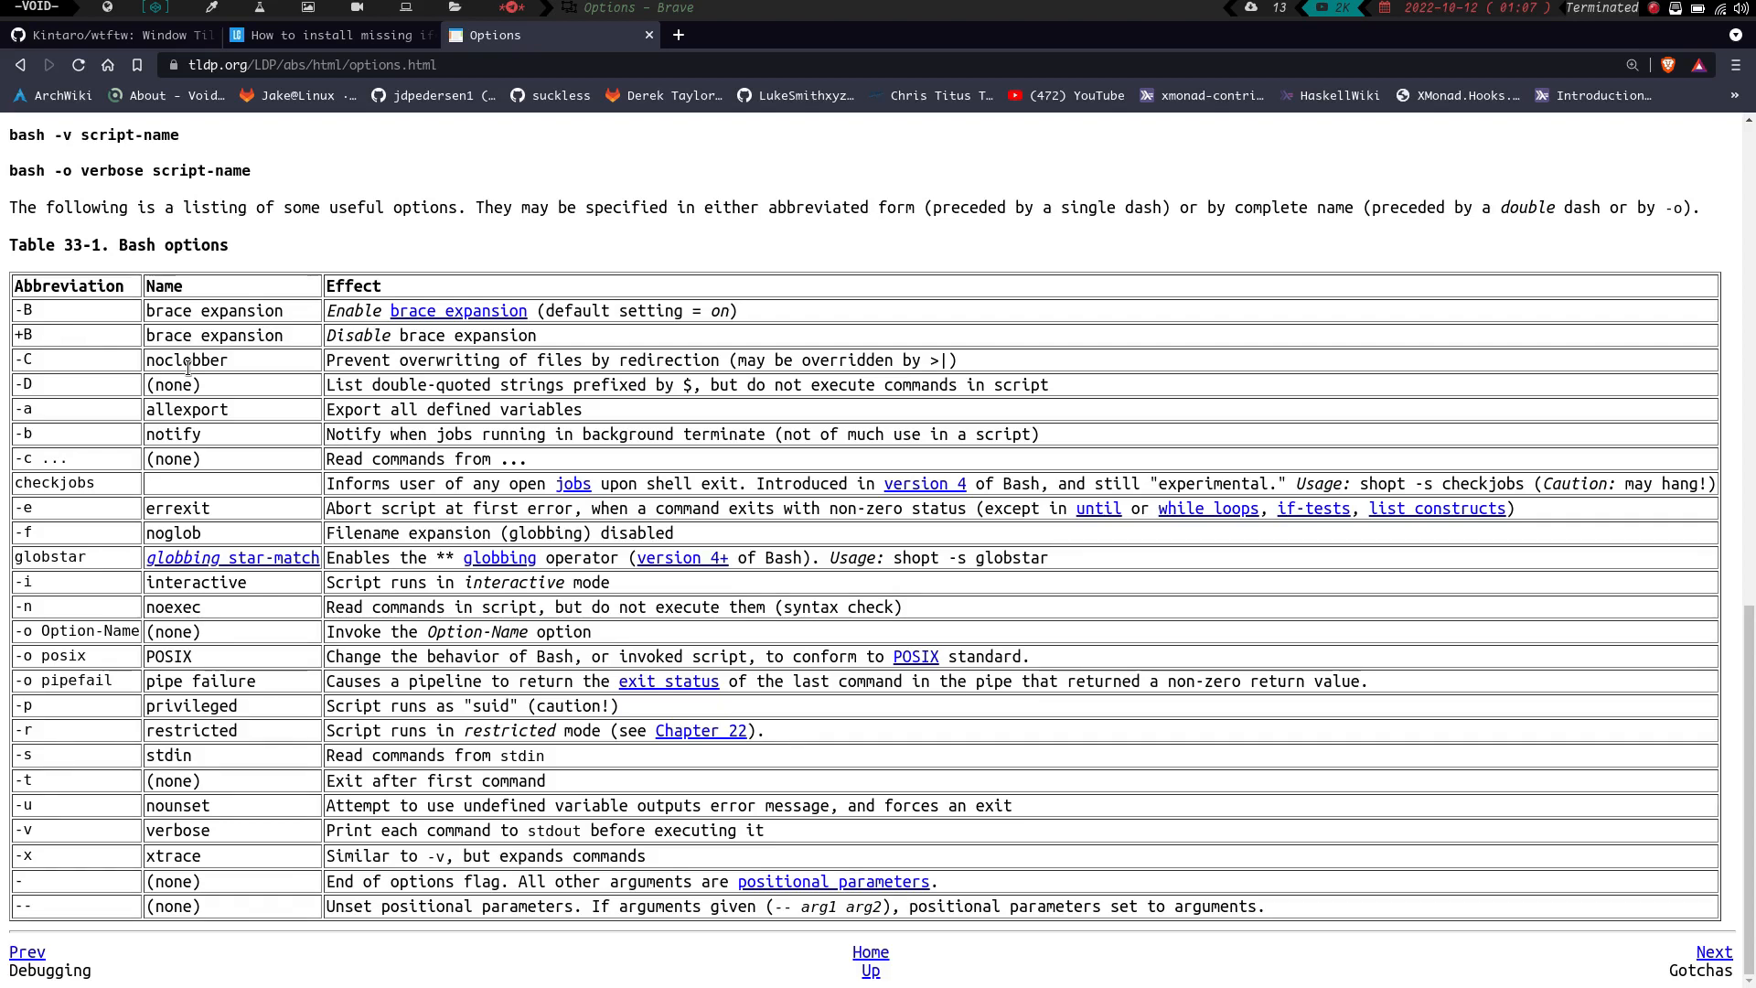
pyautogui.moveTo(77, 395)
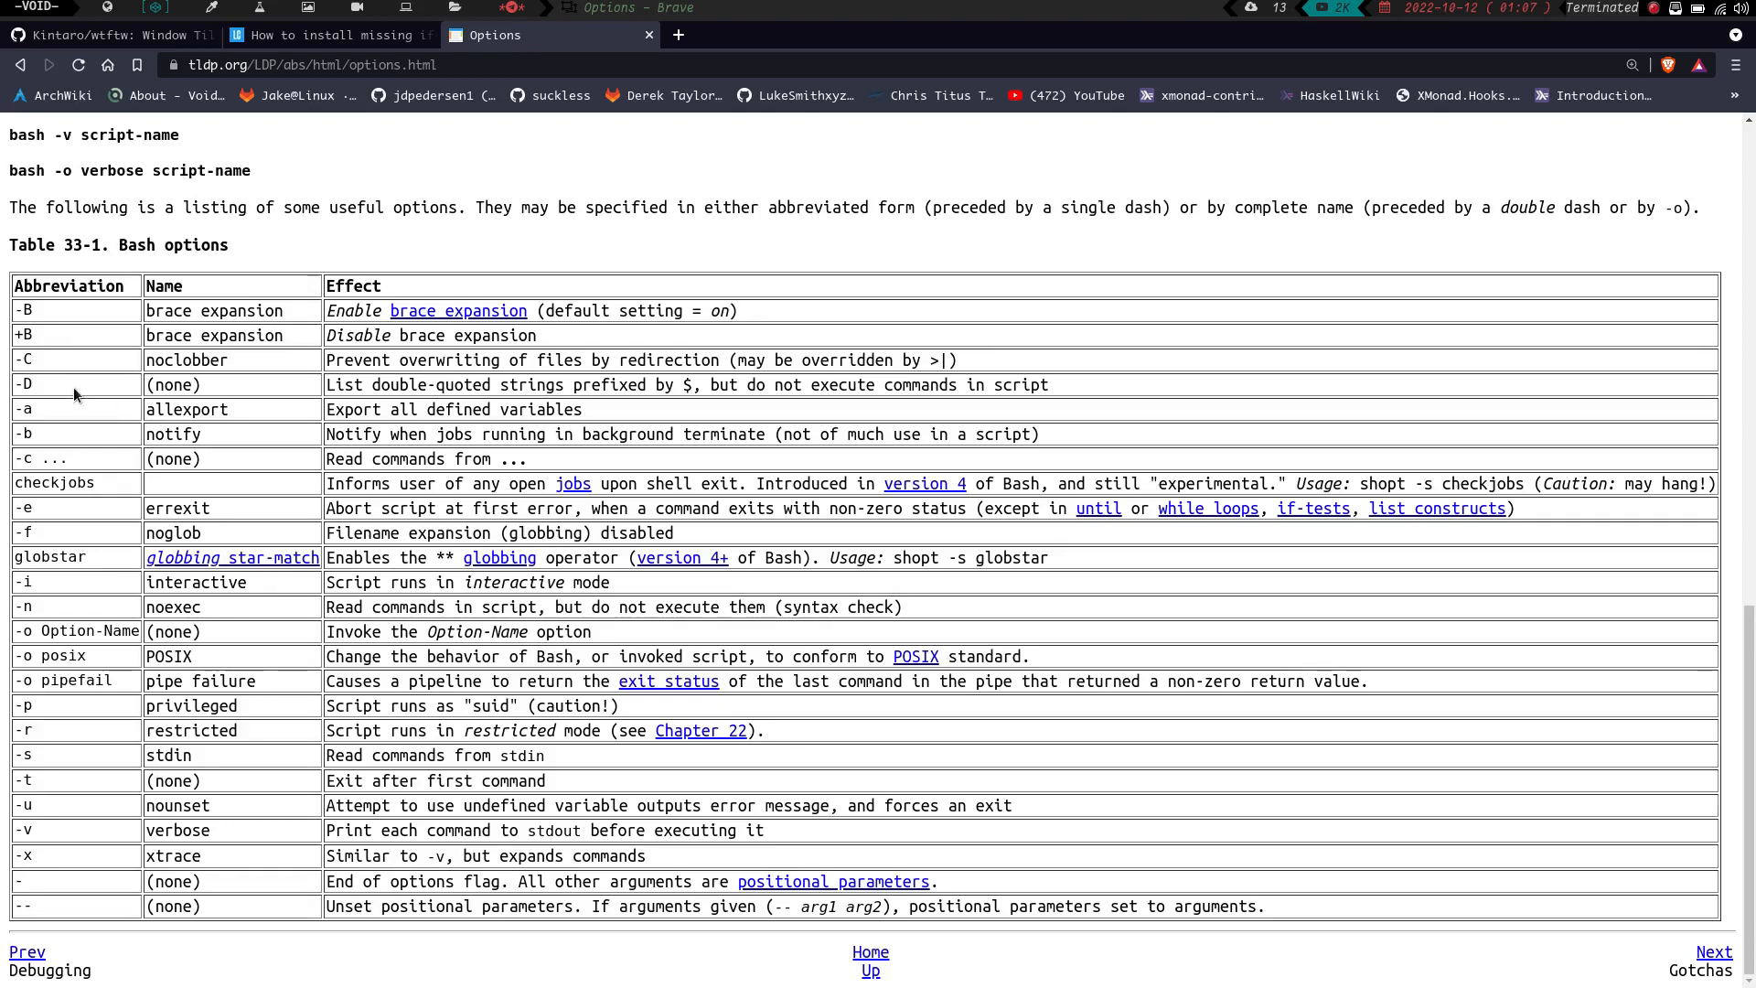
pyautogui.moveTo(384, 399)
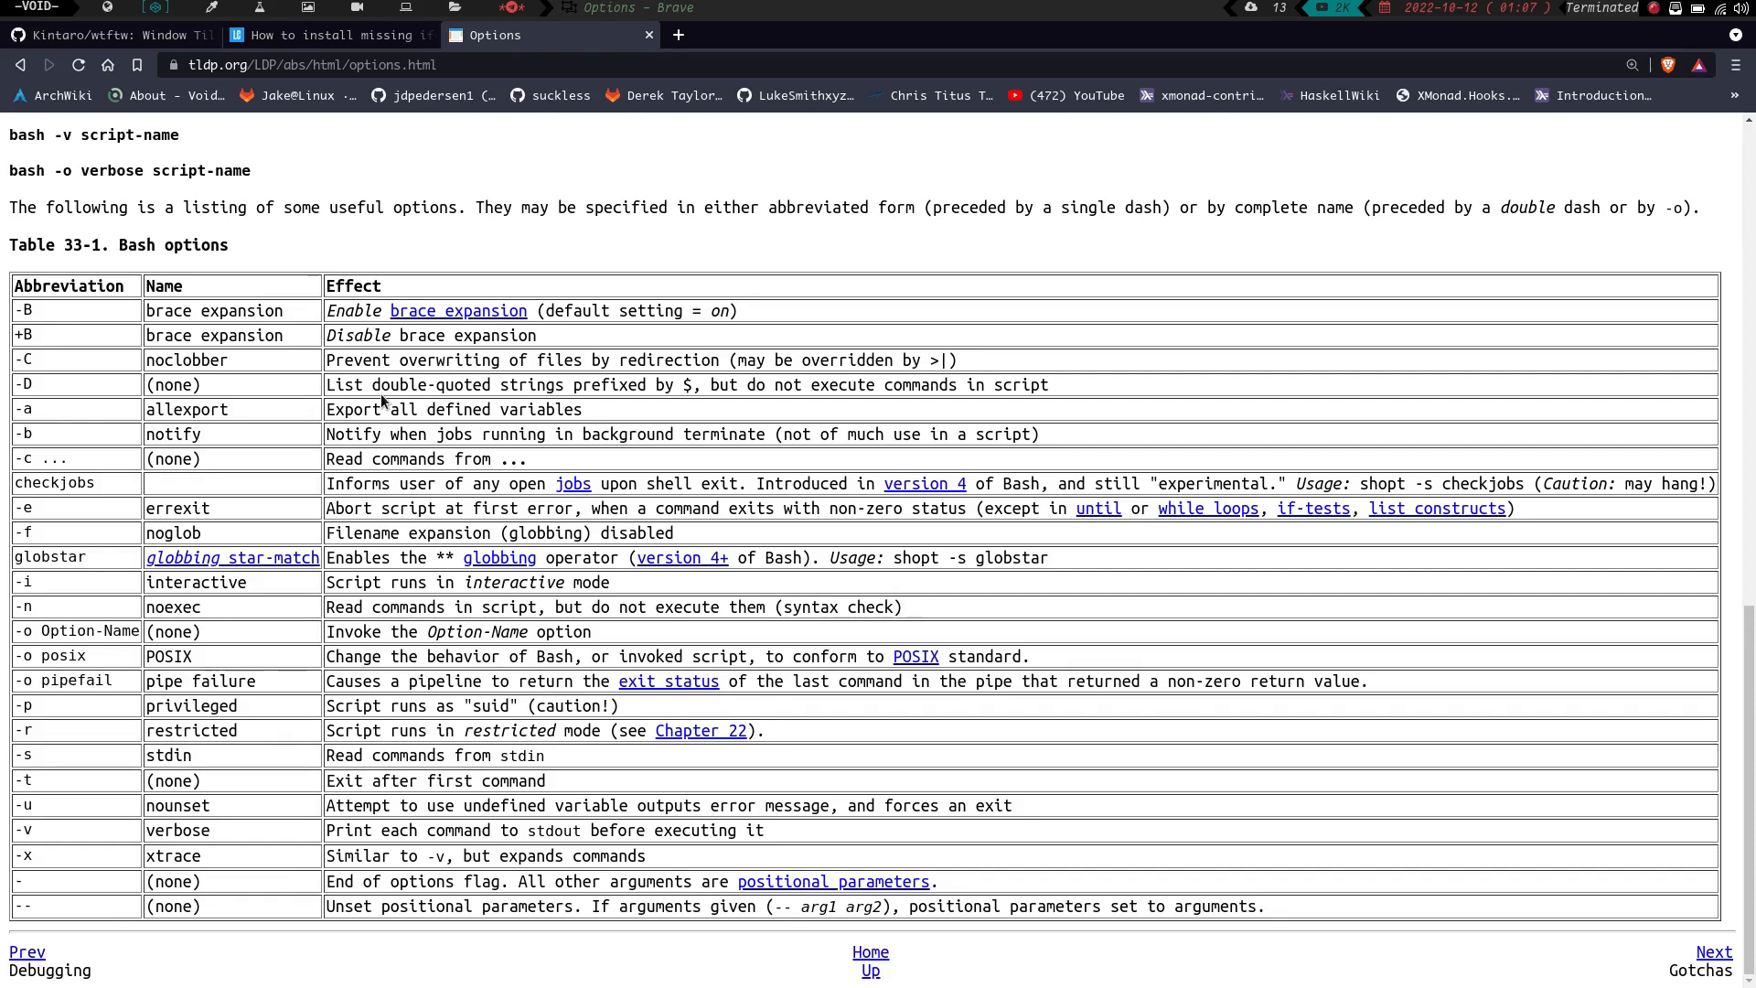
pyautogui.moveTo(631, 408)
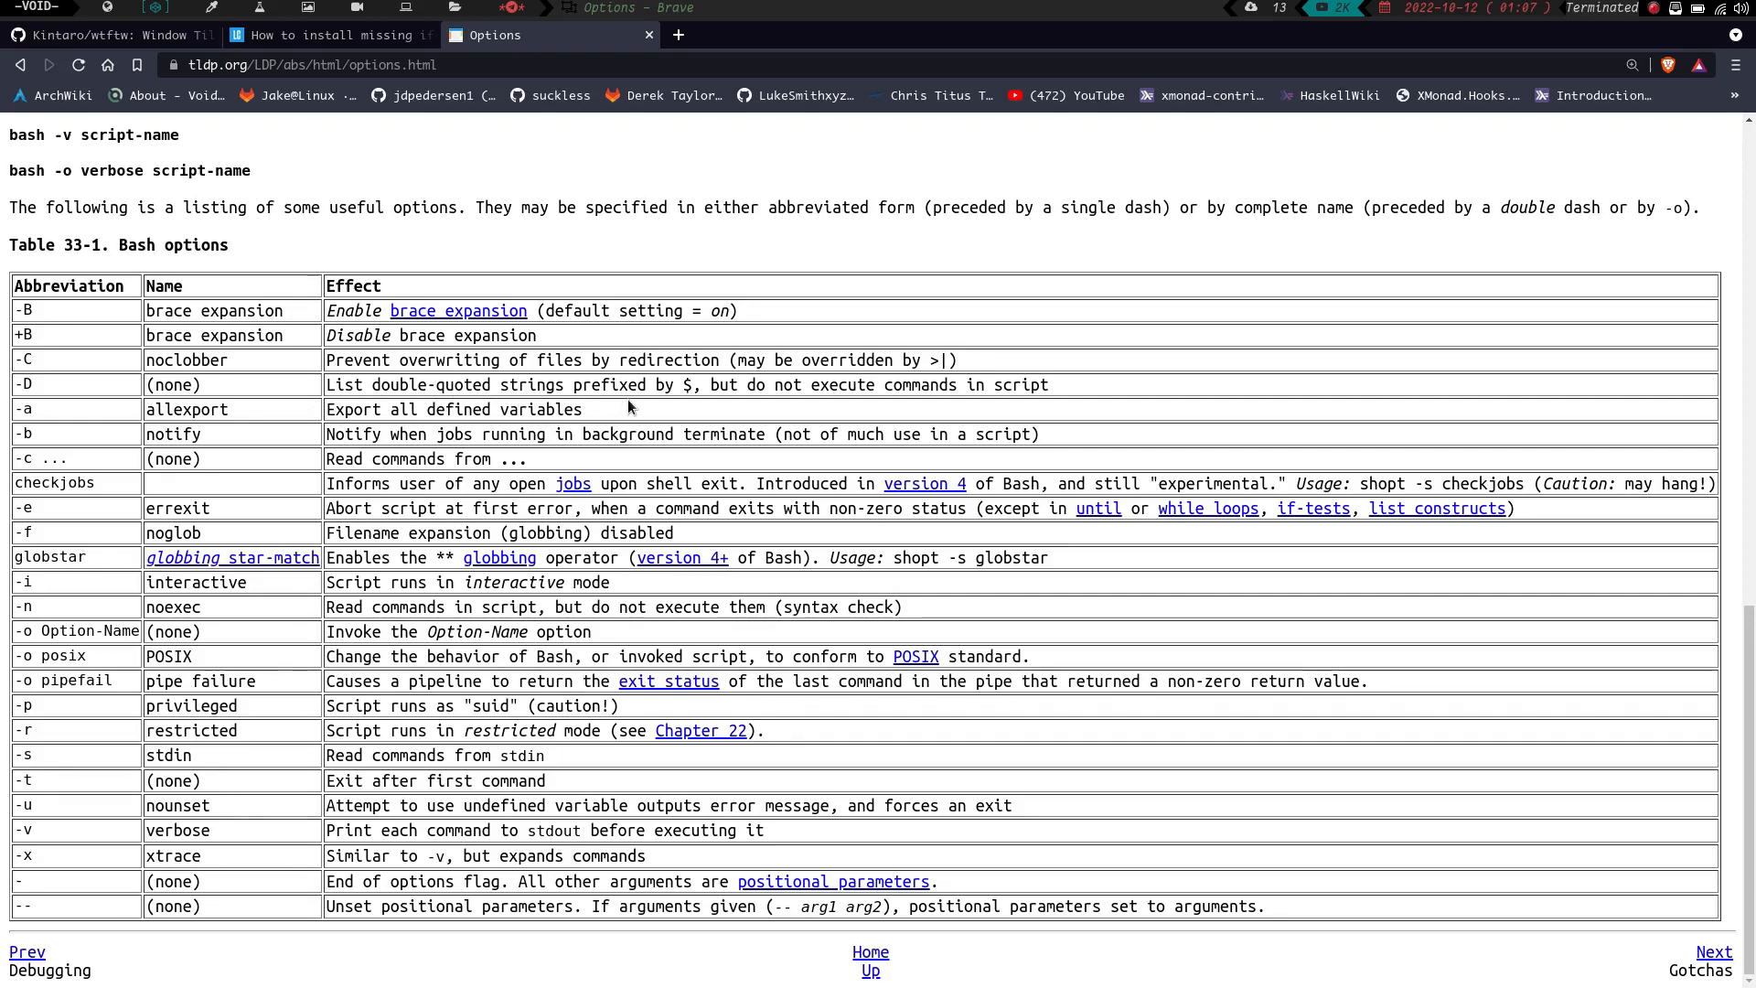
pyautogui.moveTo(269, 404)
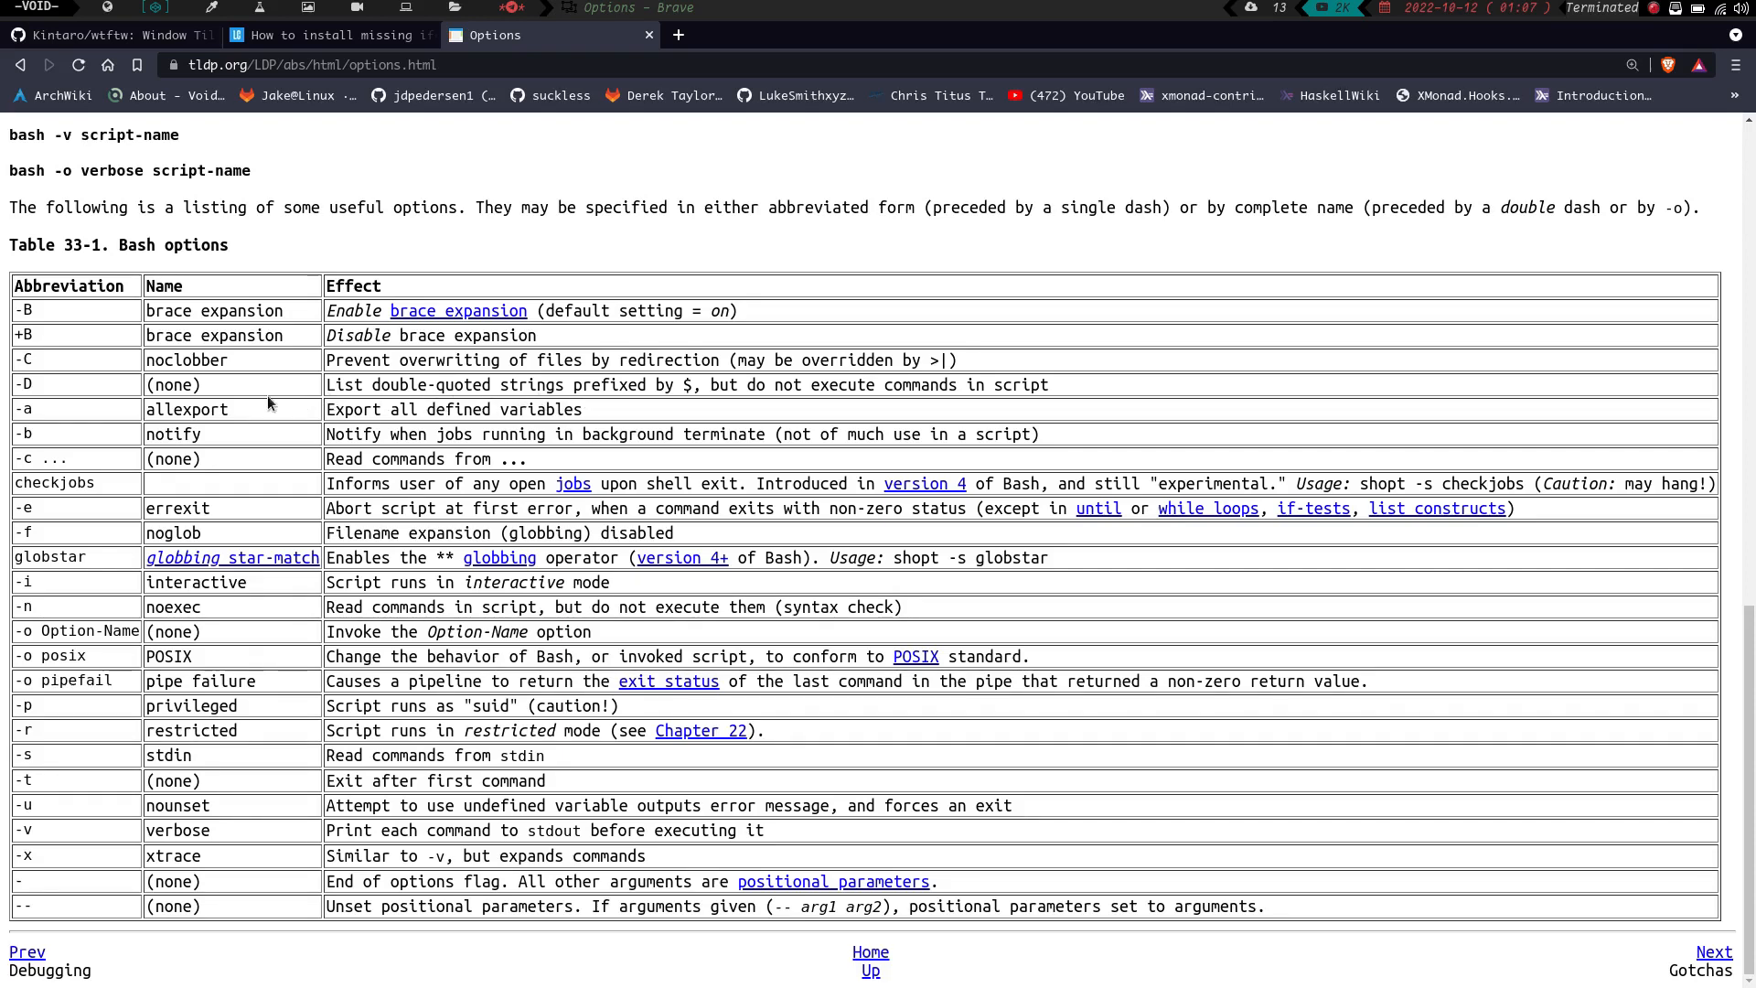
pyautogui.moveTo(125, 424)
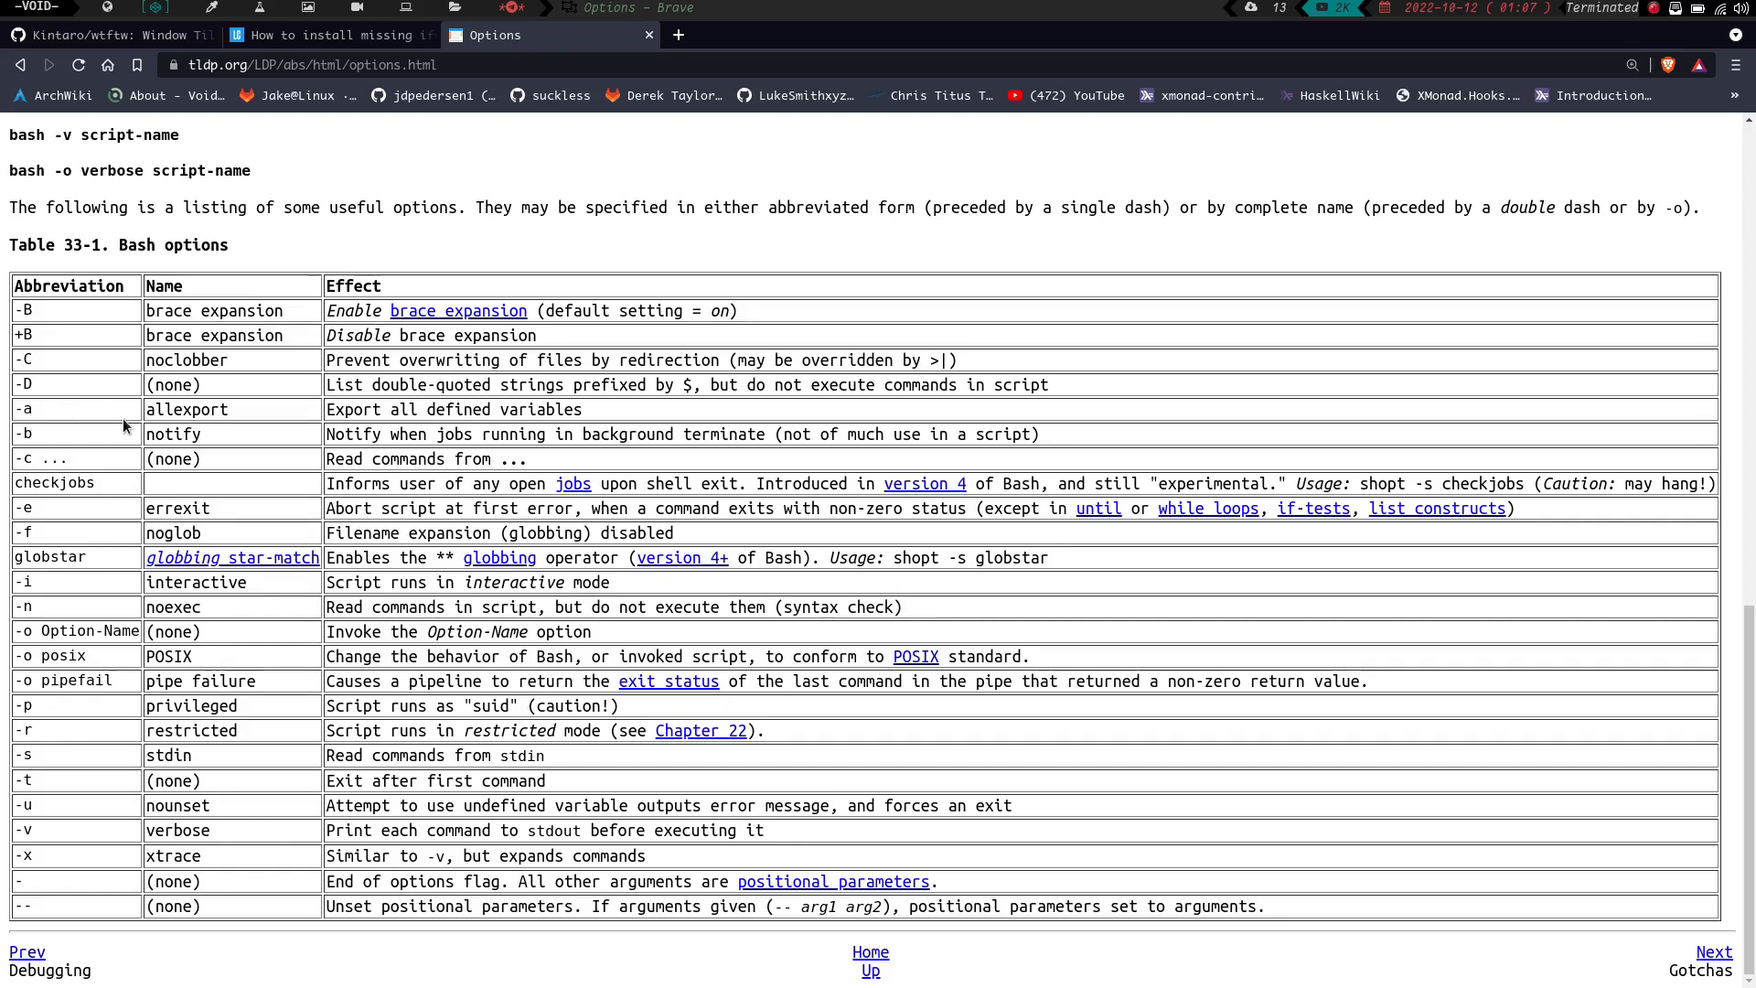
pyautogui.moveTo(269, 457)
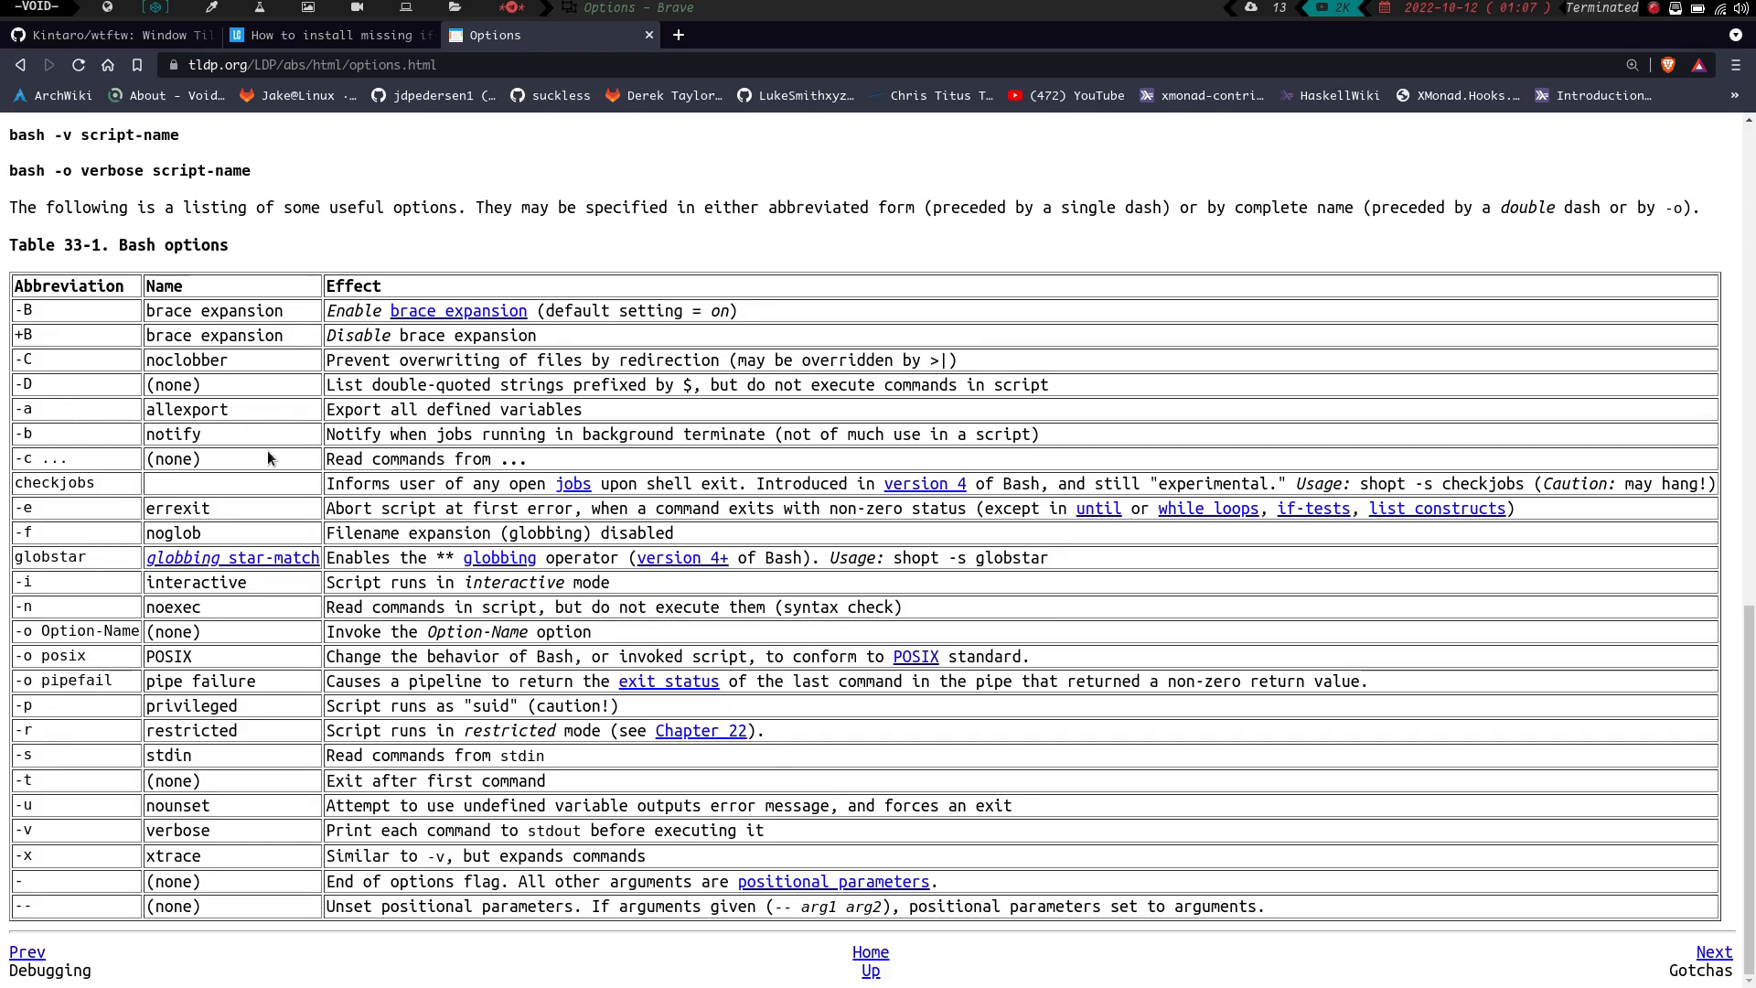
pyautogui.moveTo(335, 449)
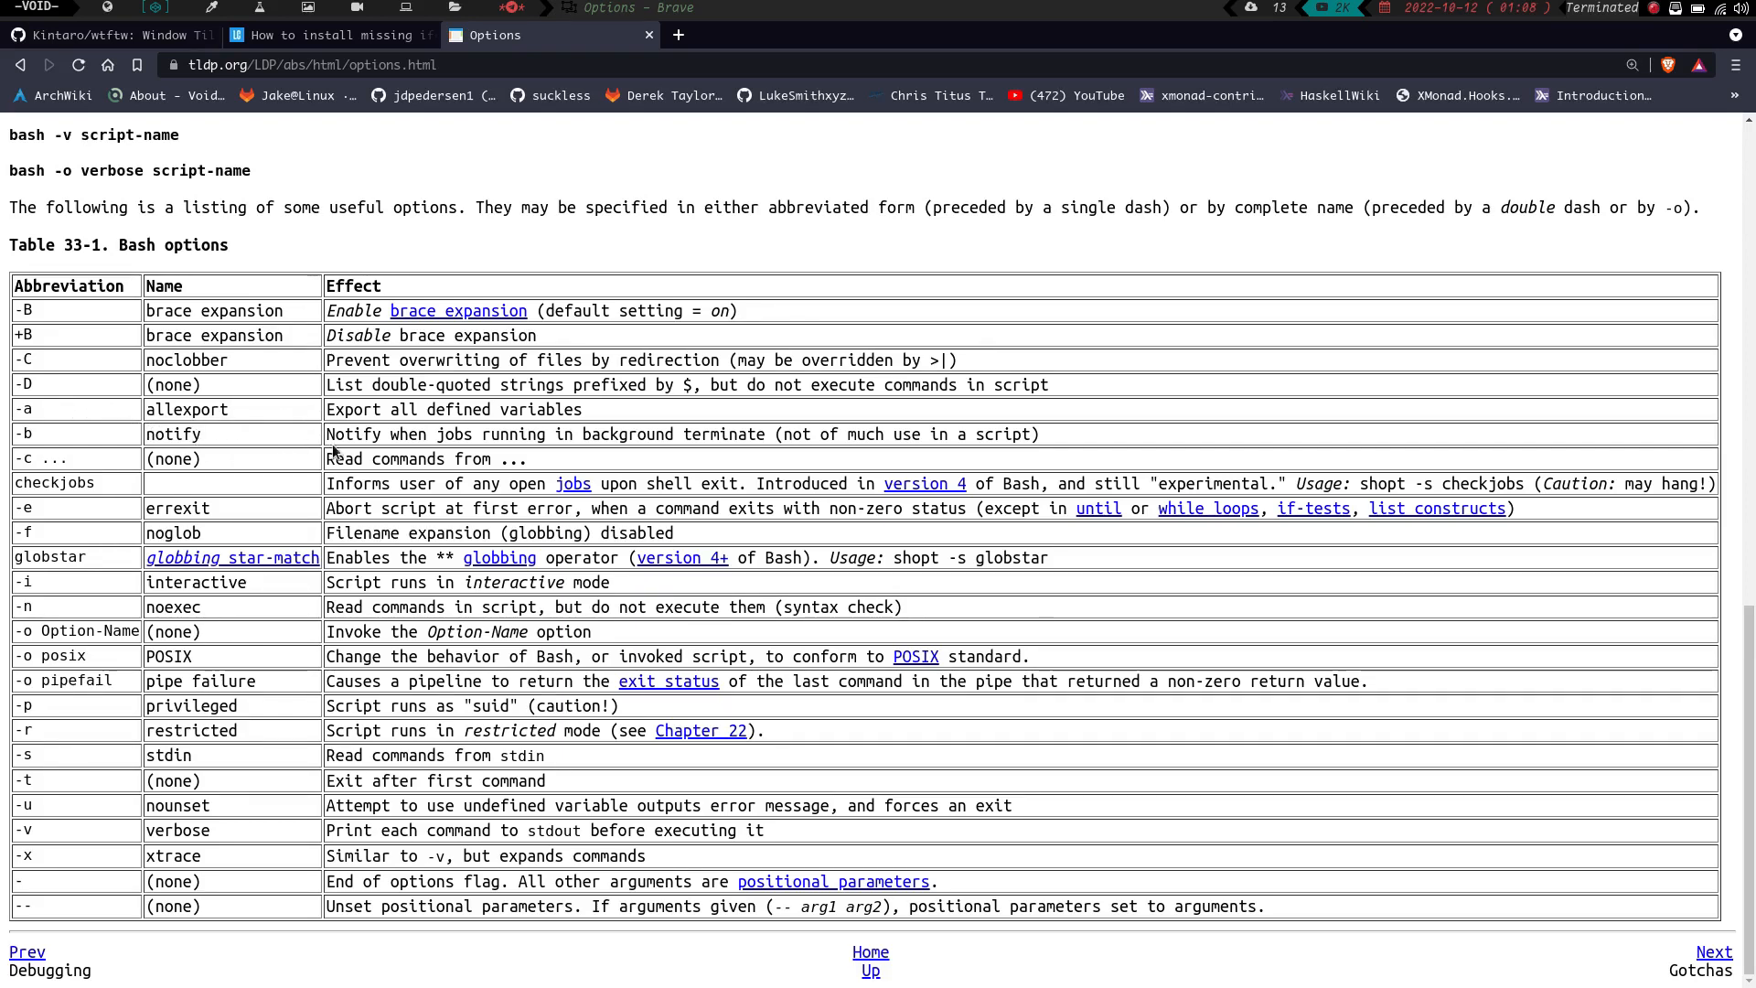
pyautogui.moveTo(544, 457)
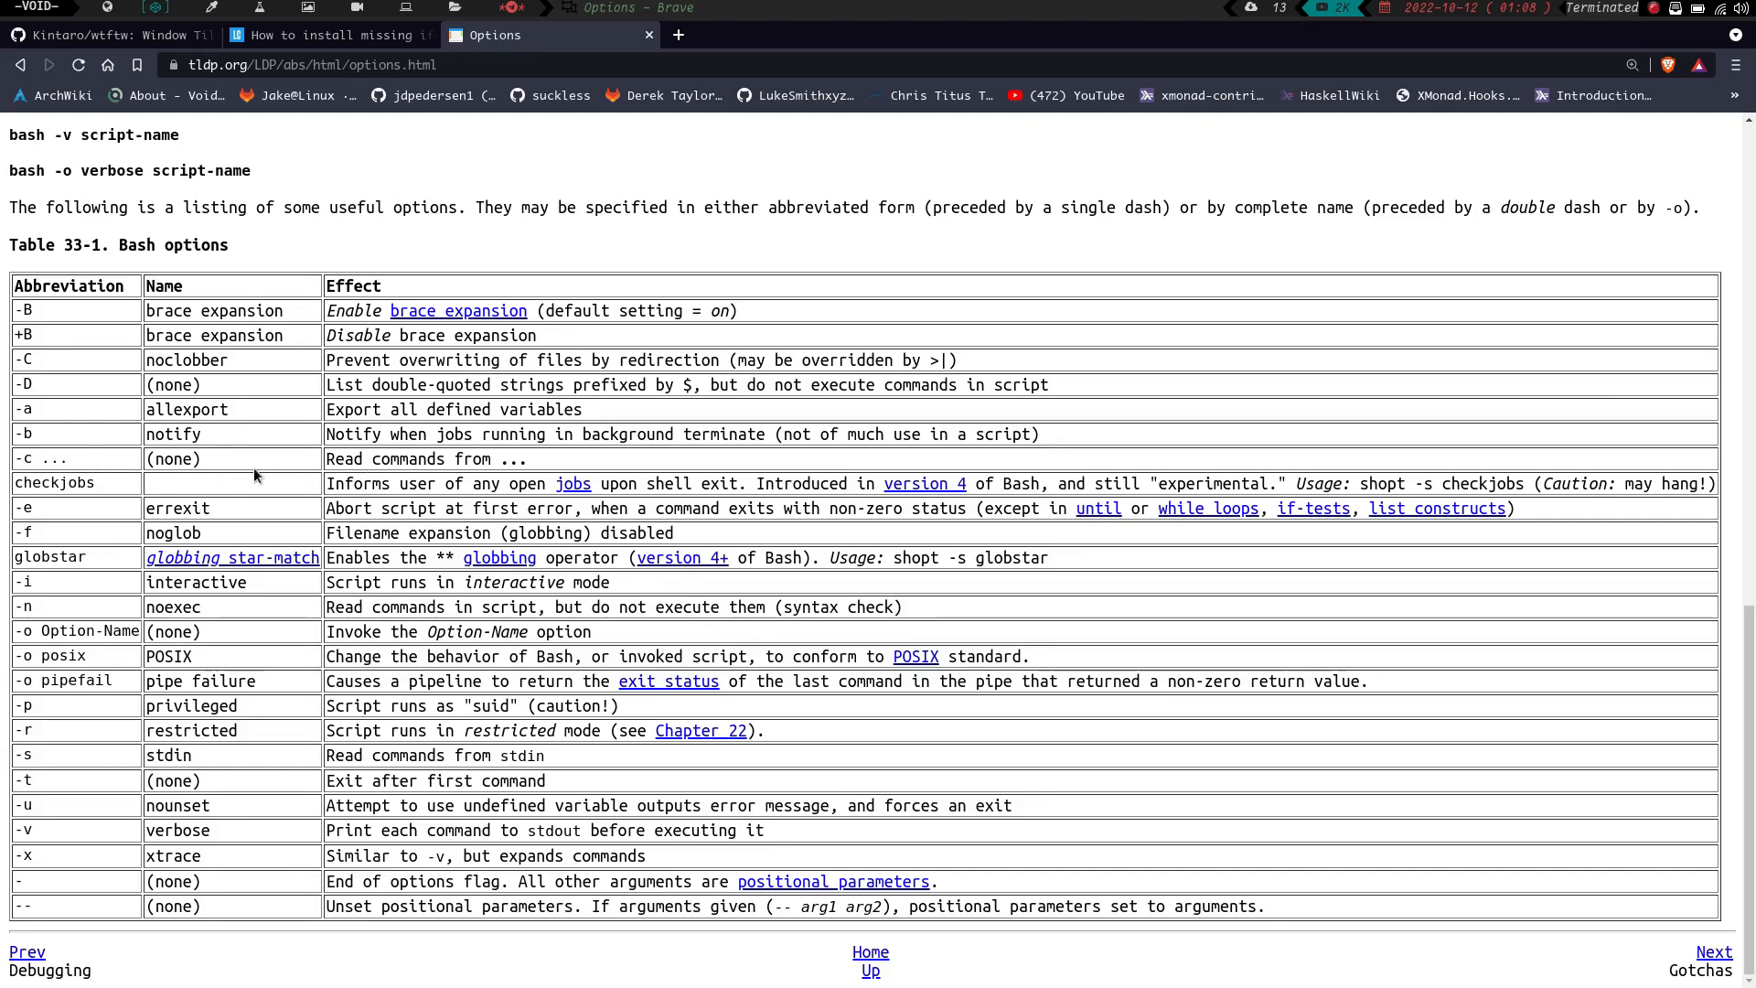
pyautogui.moveTo(84, 472)
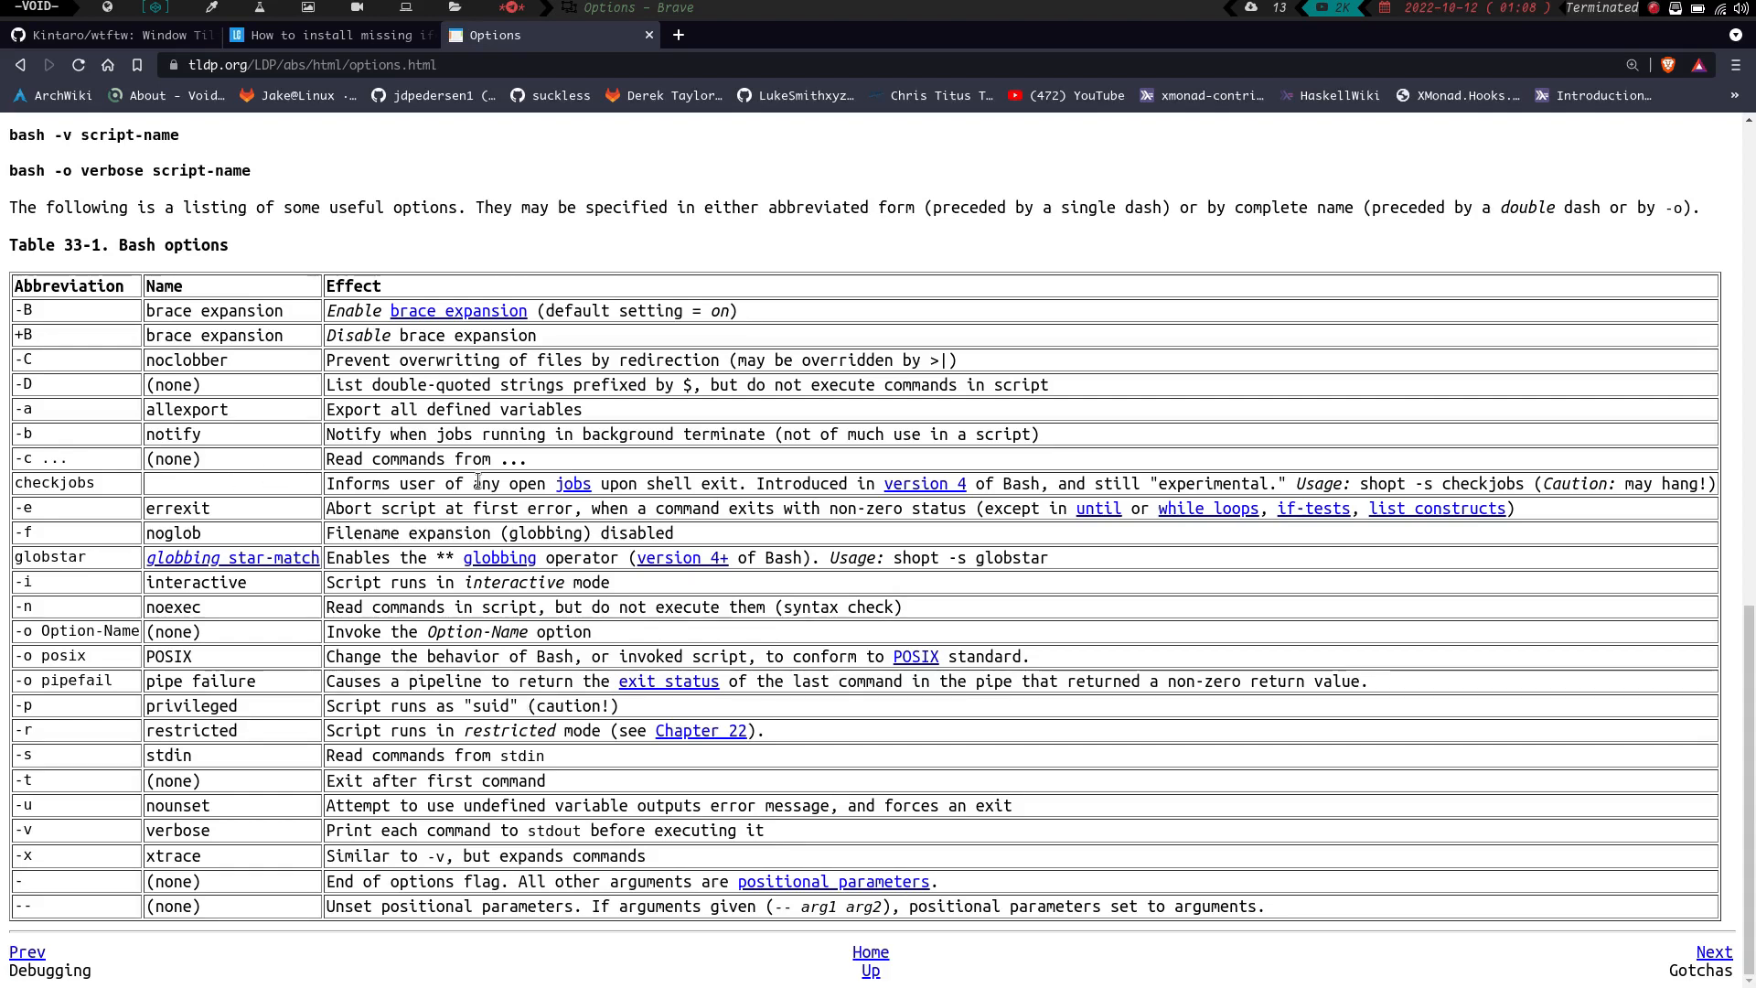
pyautogui.moveTo(314, 446)
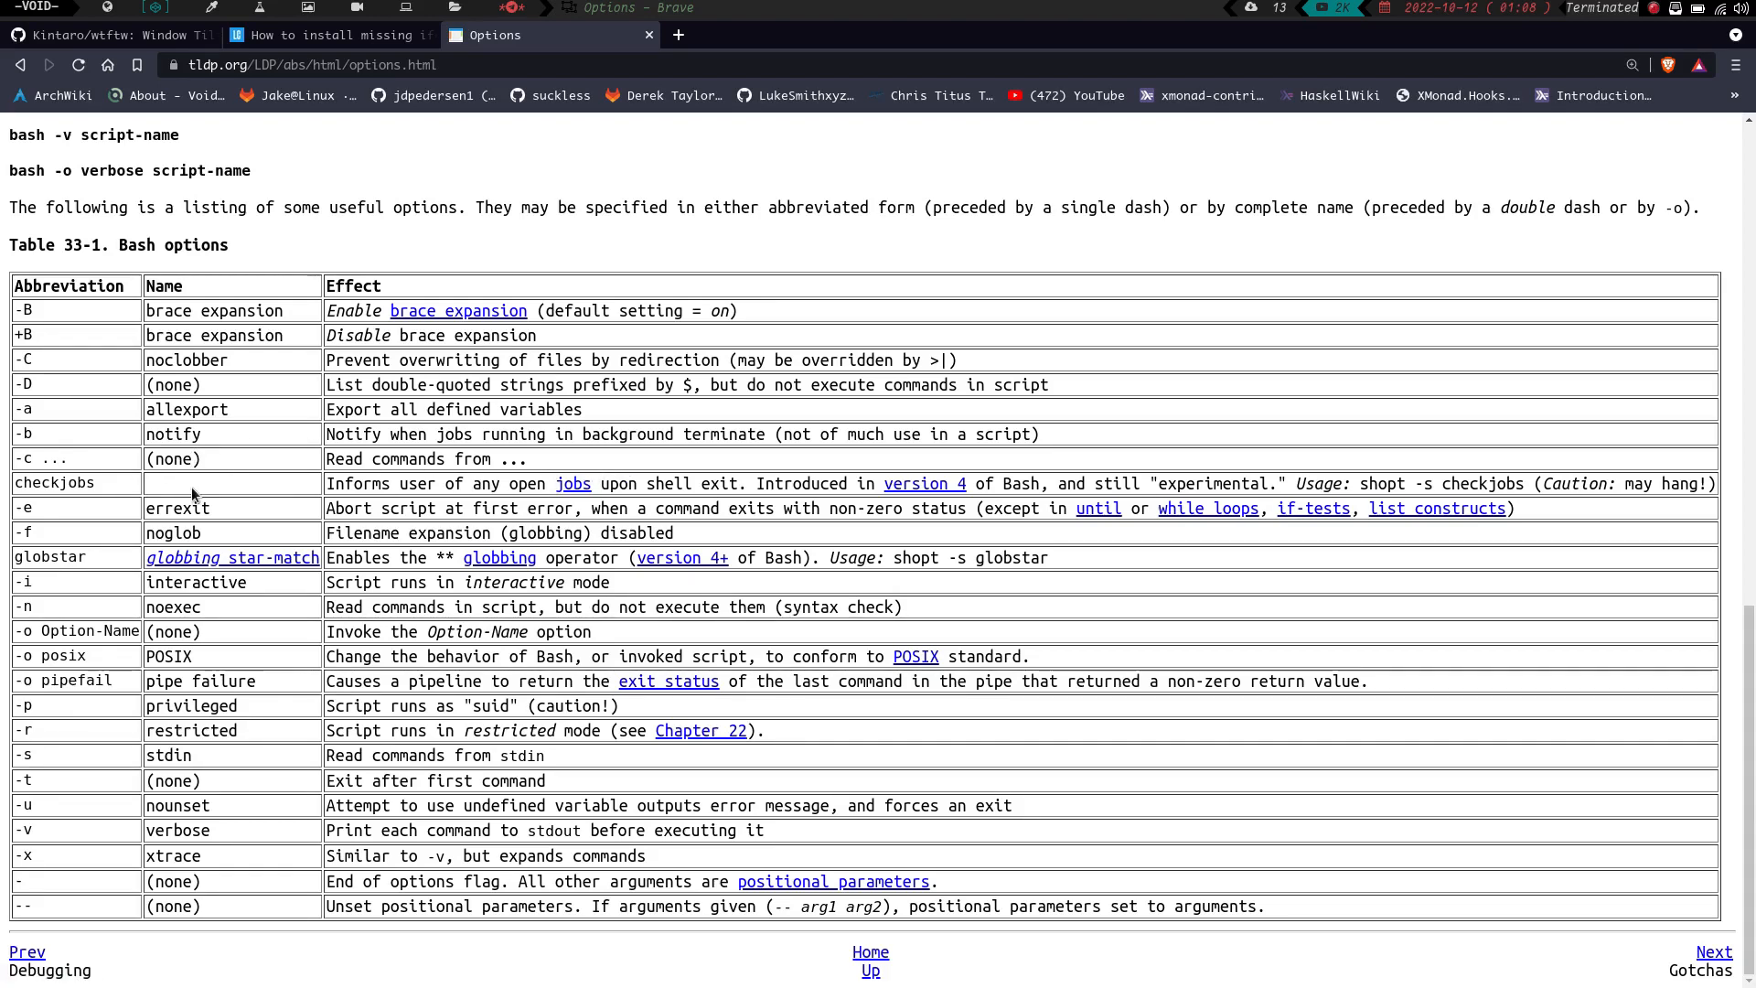
pyautogui.moveTo(475, 508)
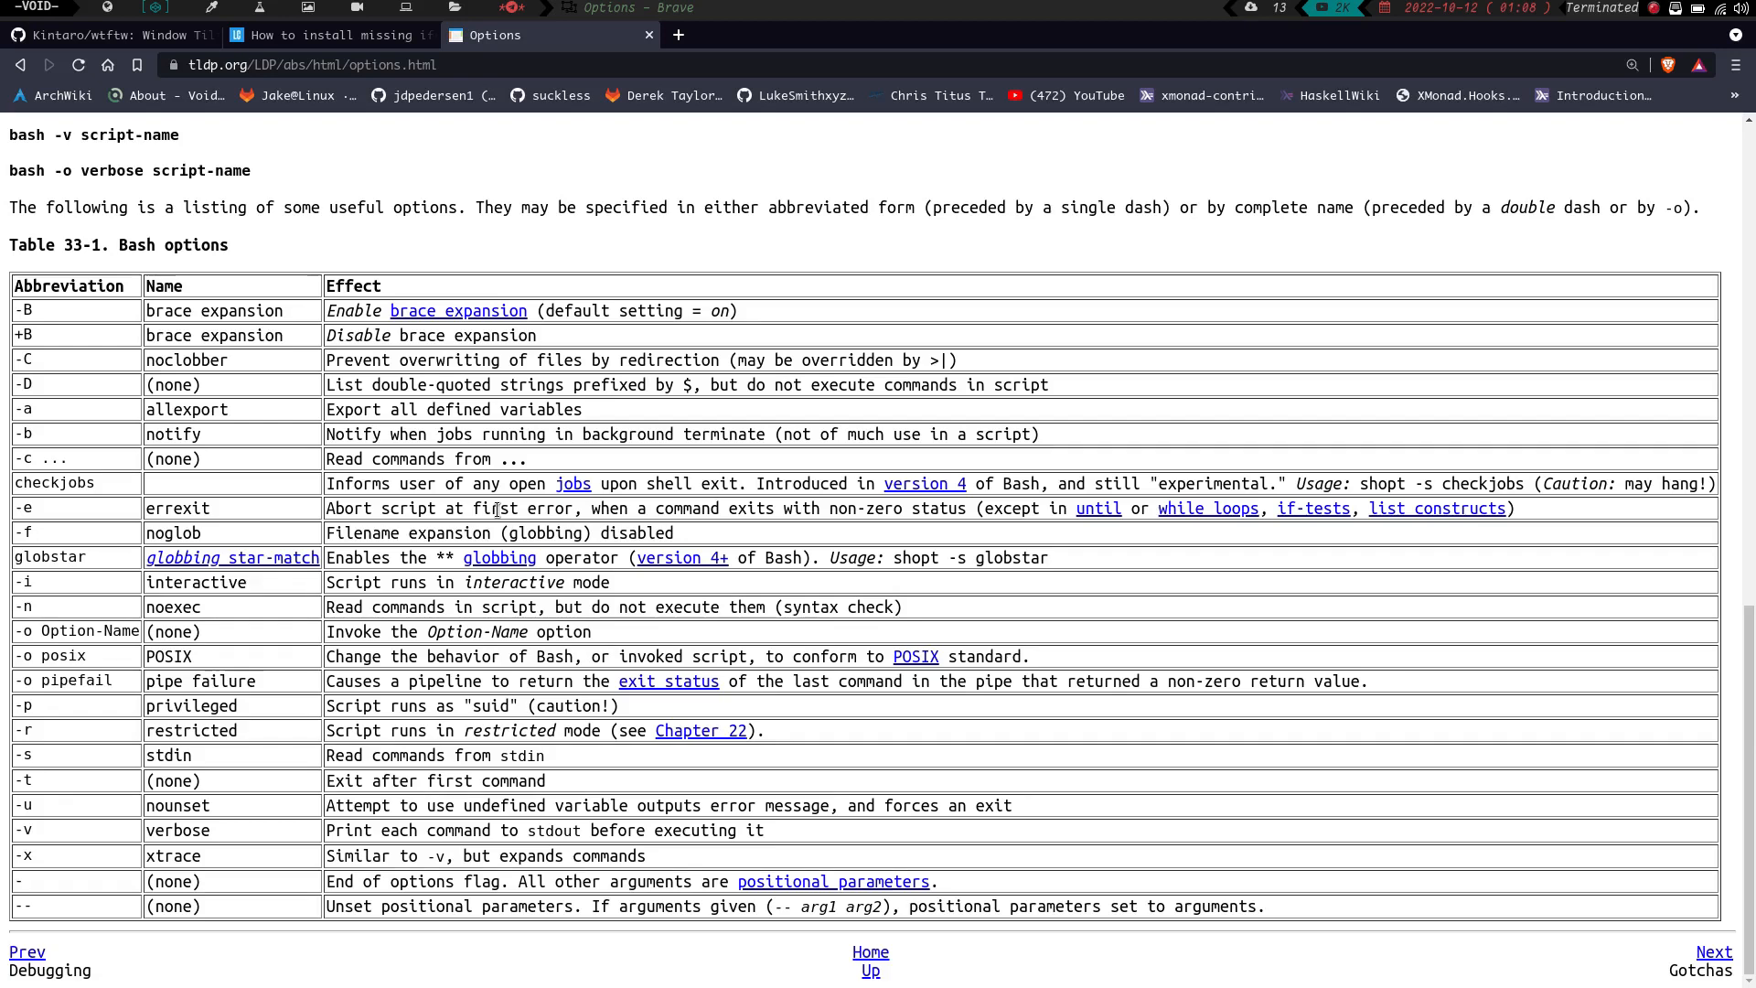
pyautogui.moveTo(227, 508)
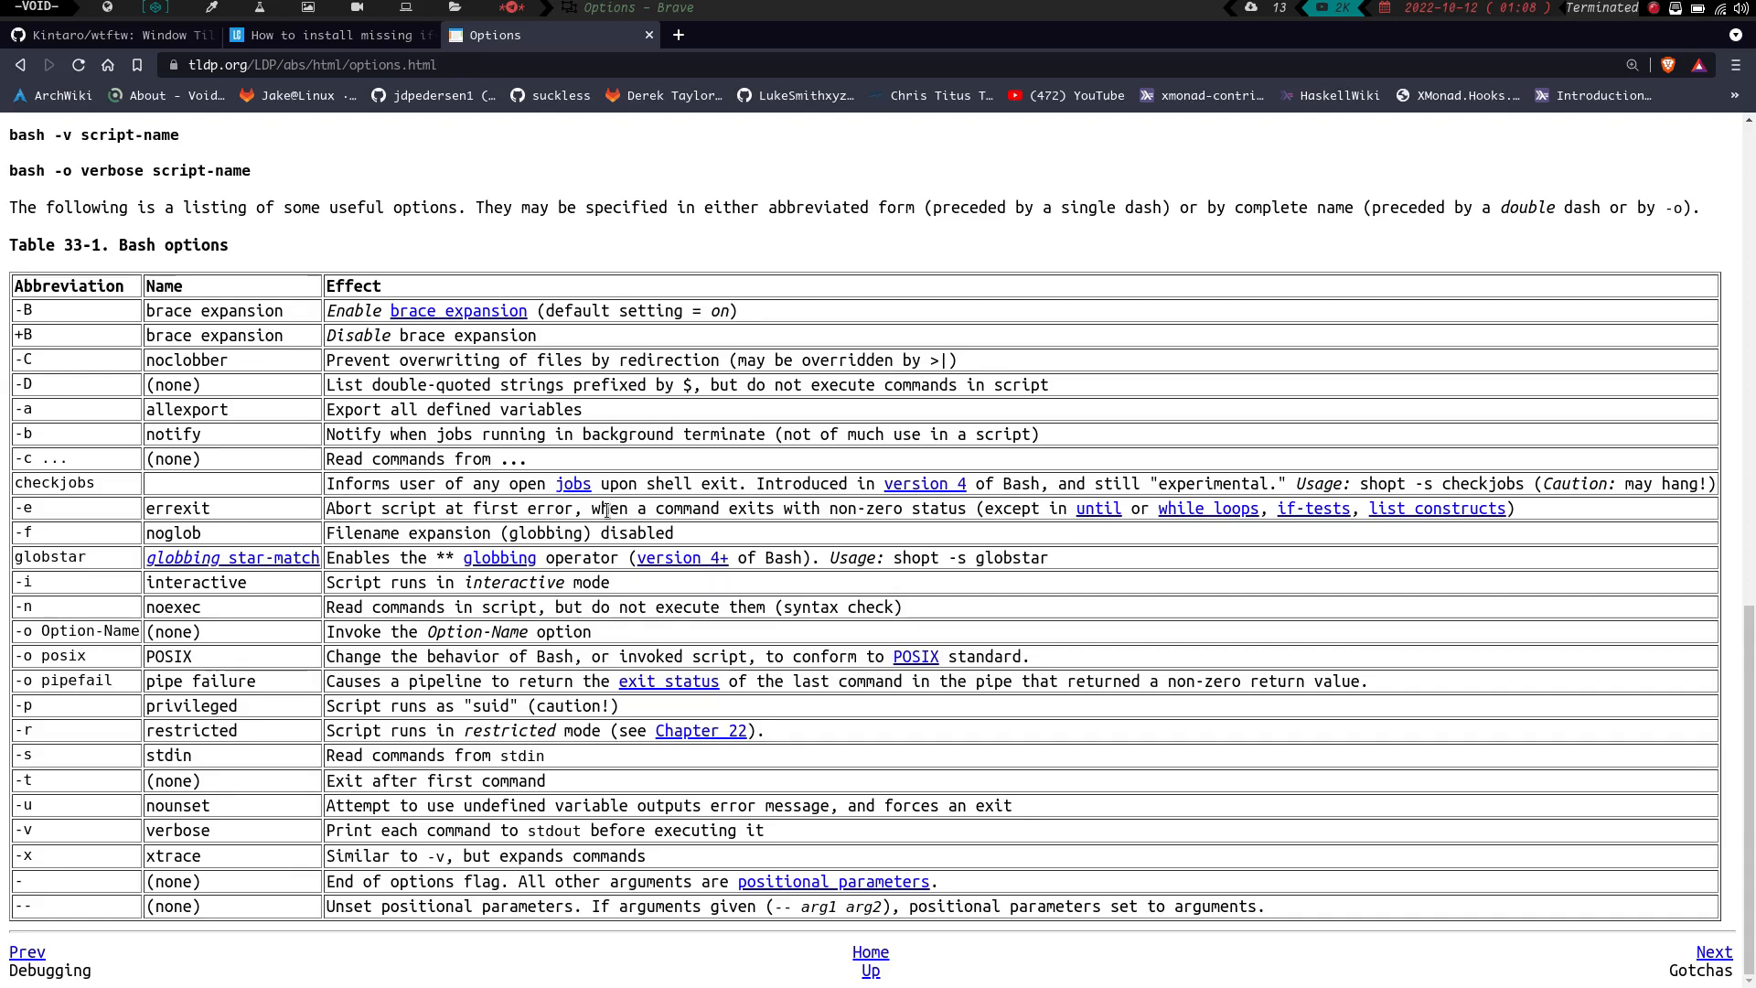
pyautogui.moveTo(971, 540)
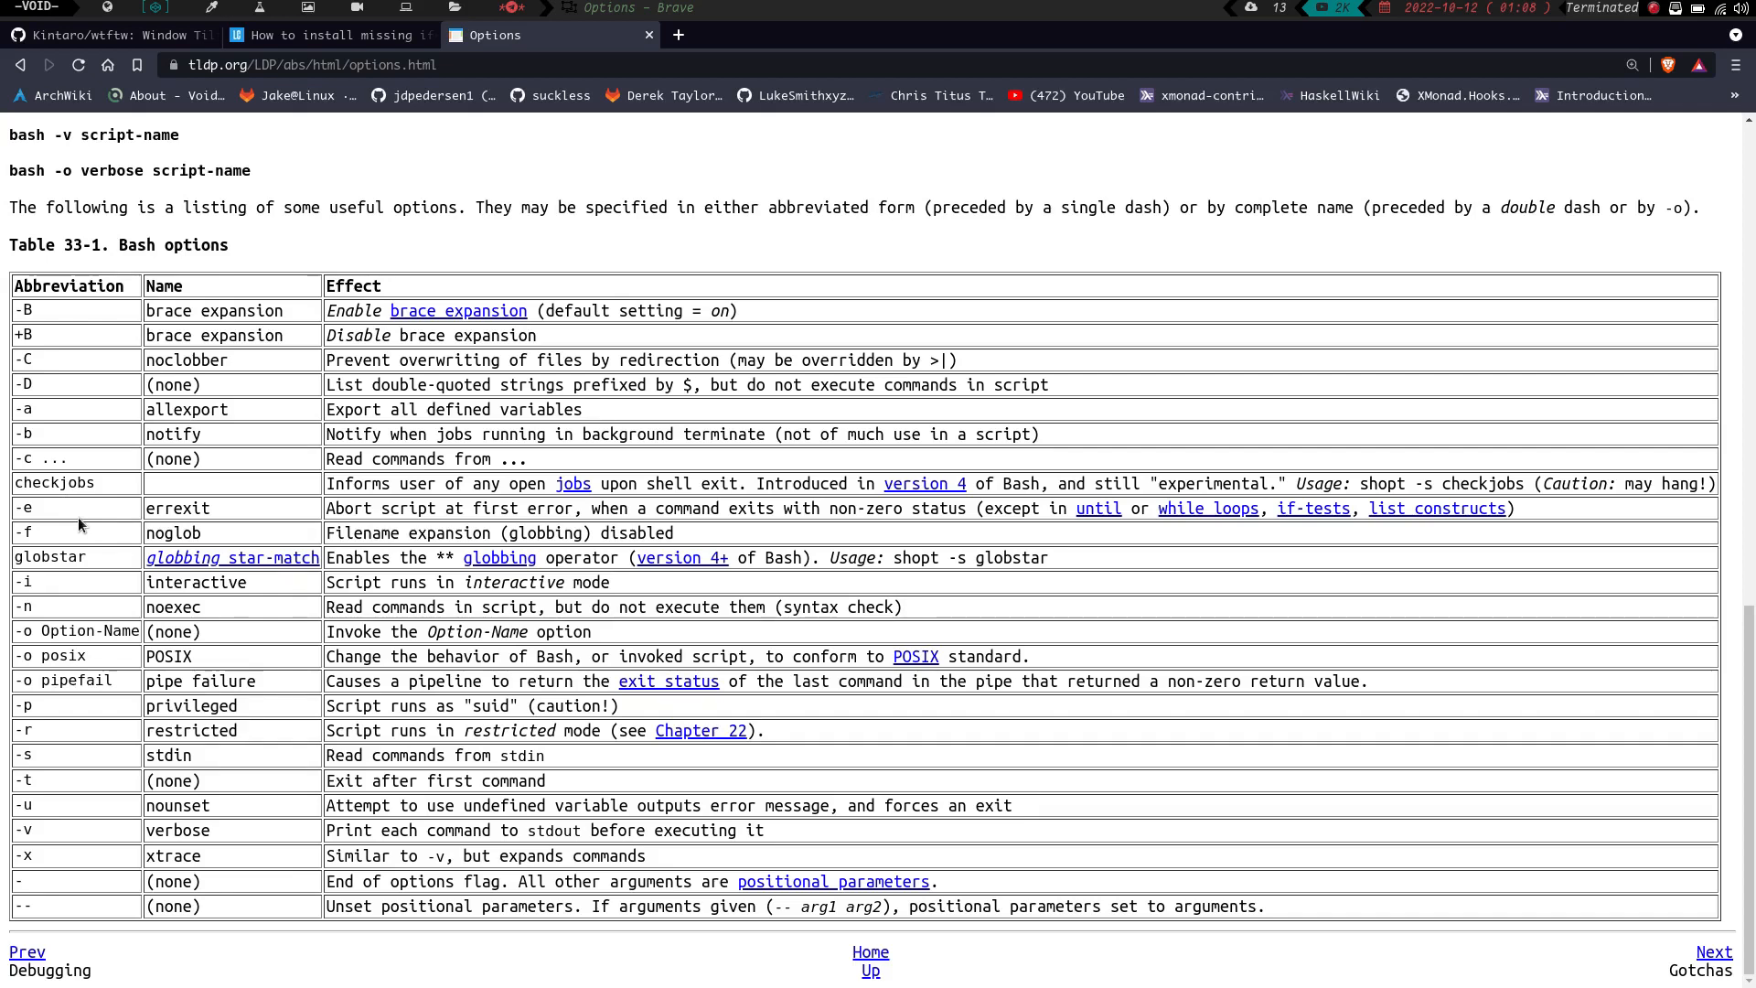
pyautogui.moveTo(15, 532)
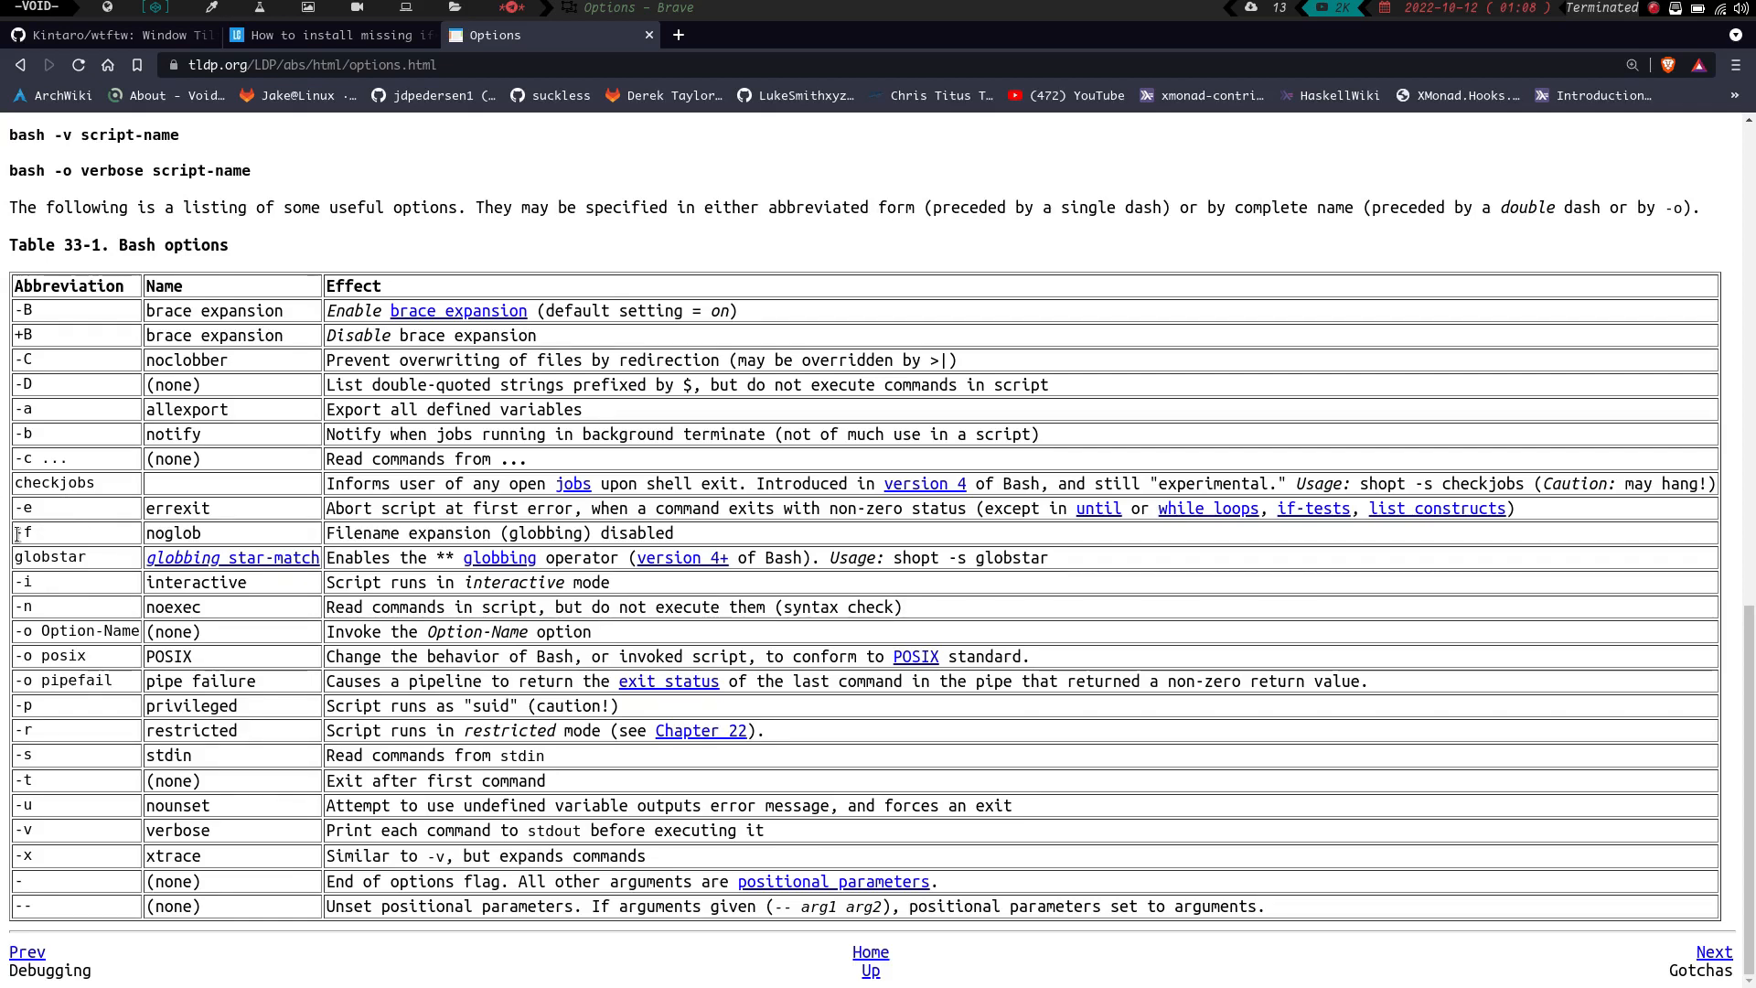
pyautogui.moveTo(267, 549)
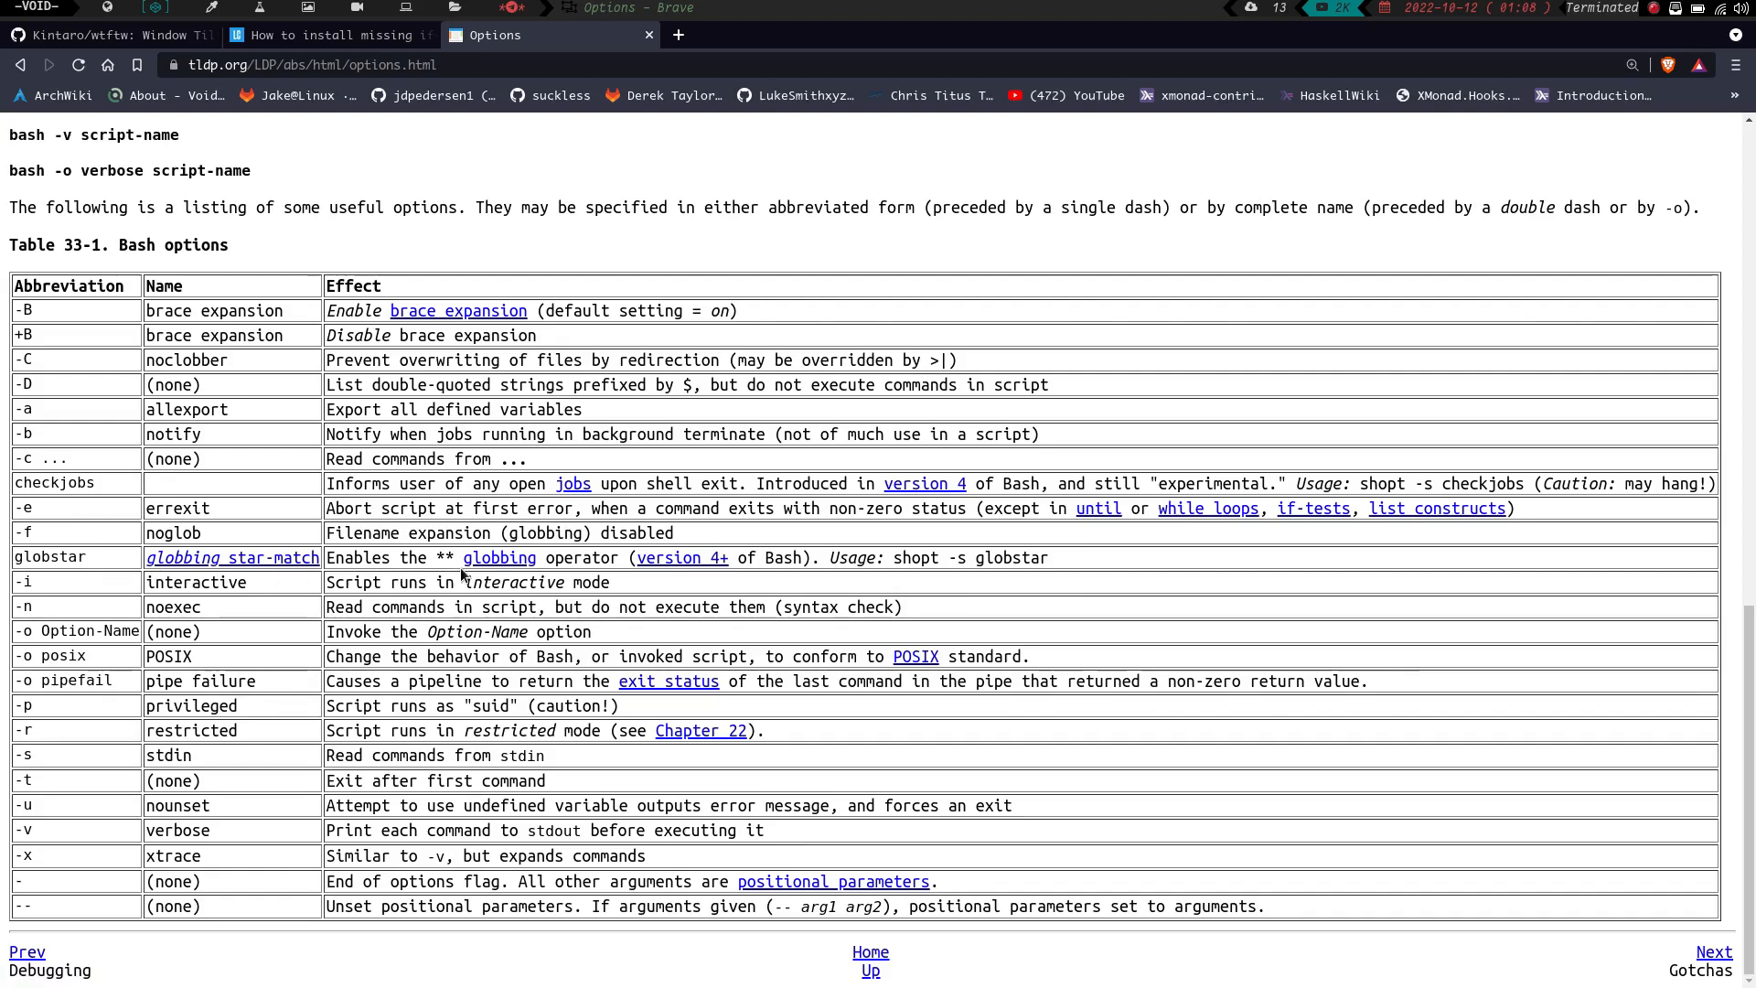
pyautogui.moveTo(426, 583)
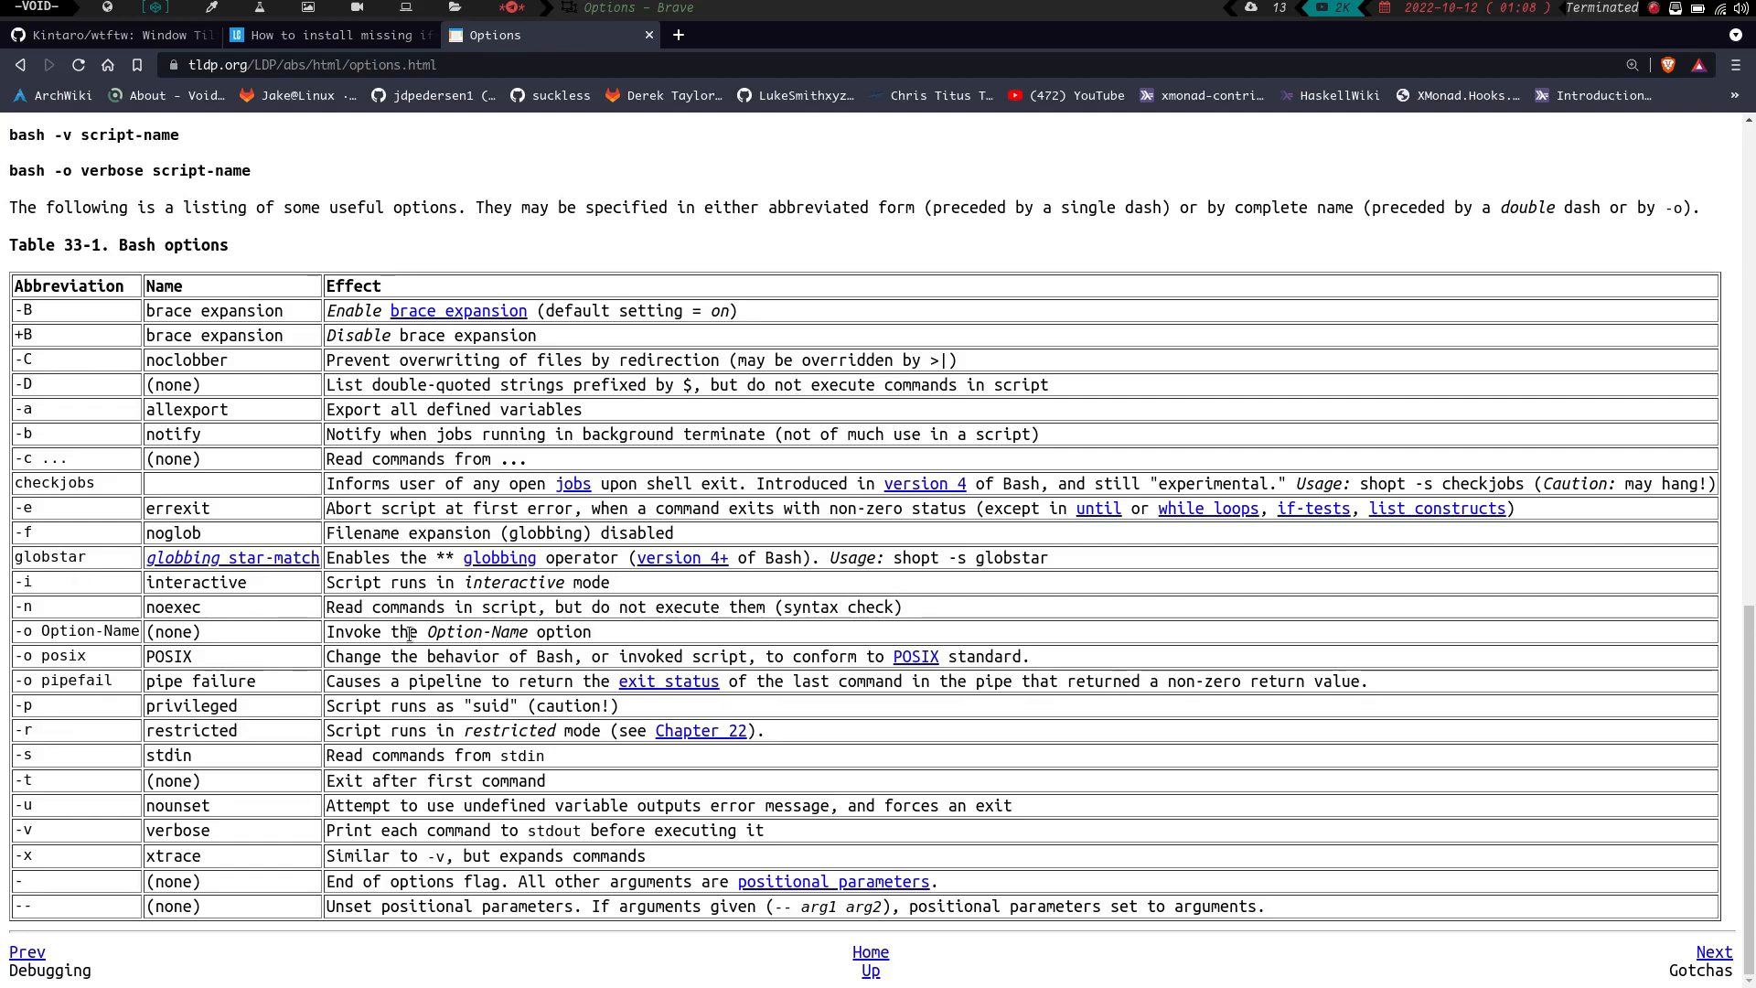
pyautogui.moveTo(36, 606)
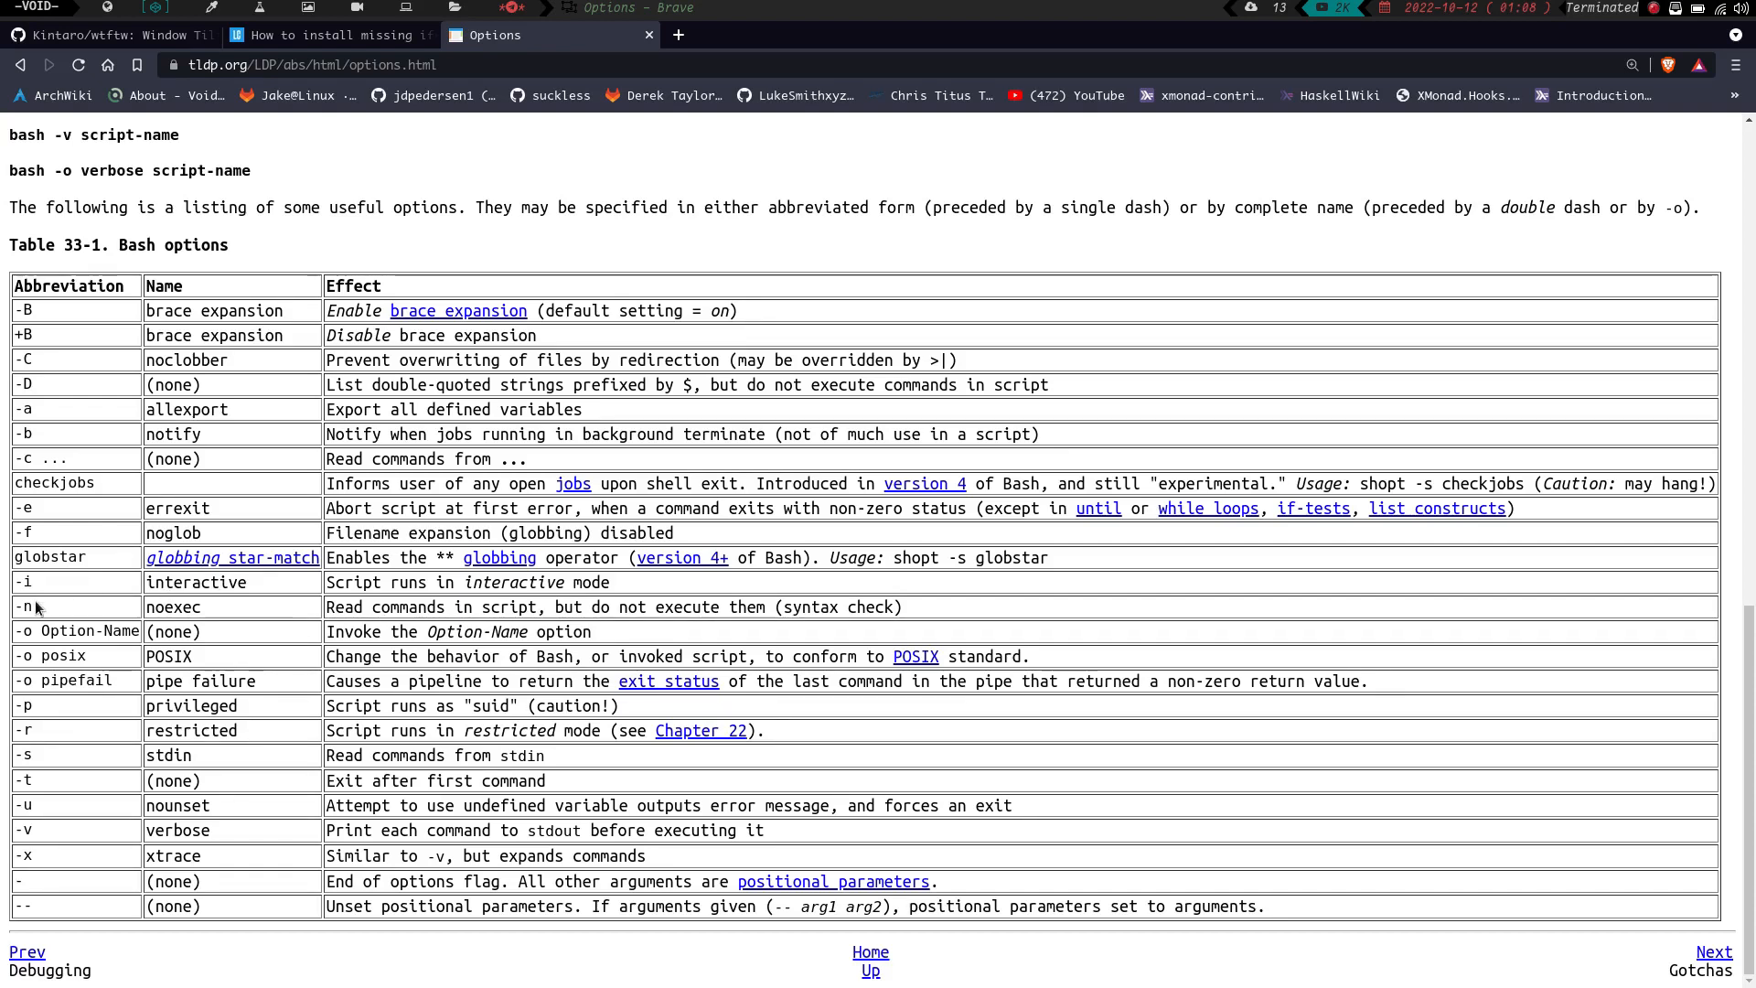
pyautogui.moveTo(231, 636)
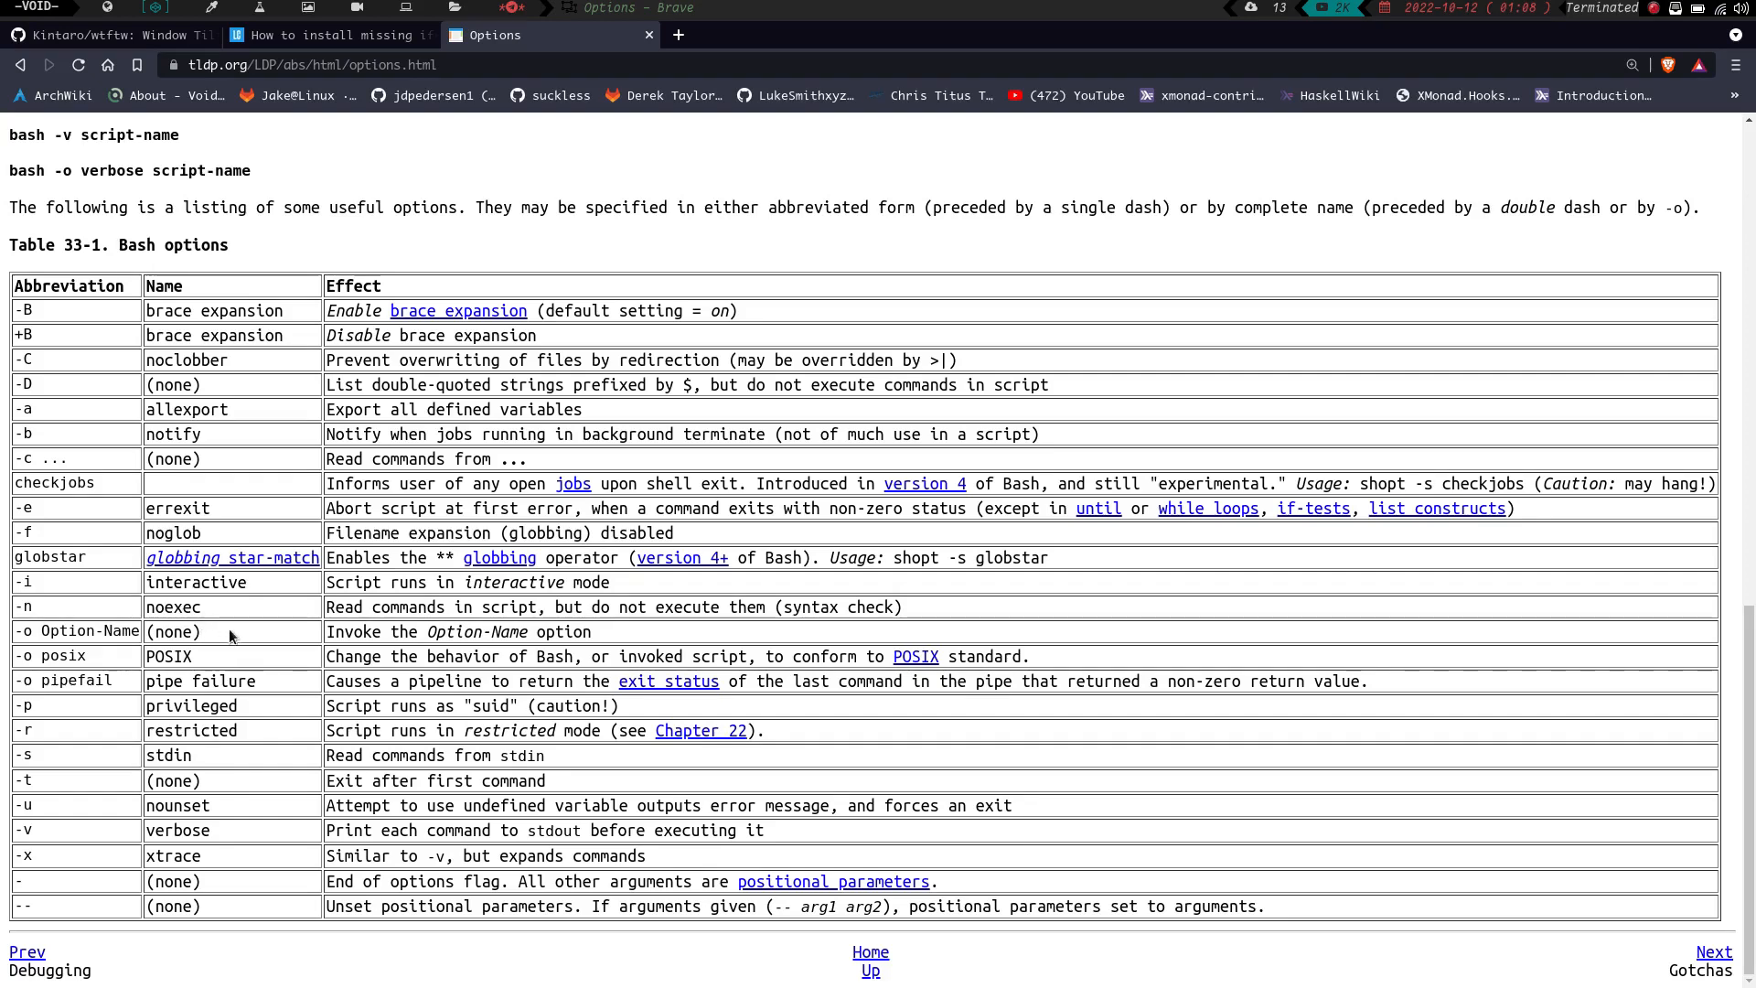
pyautogui.moveTo(660, 612)
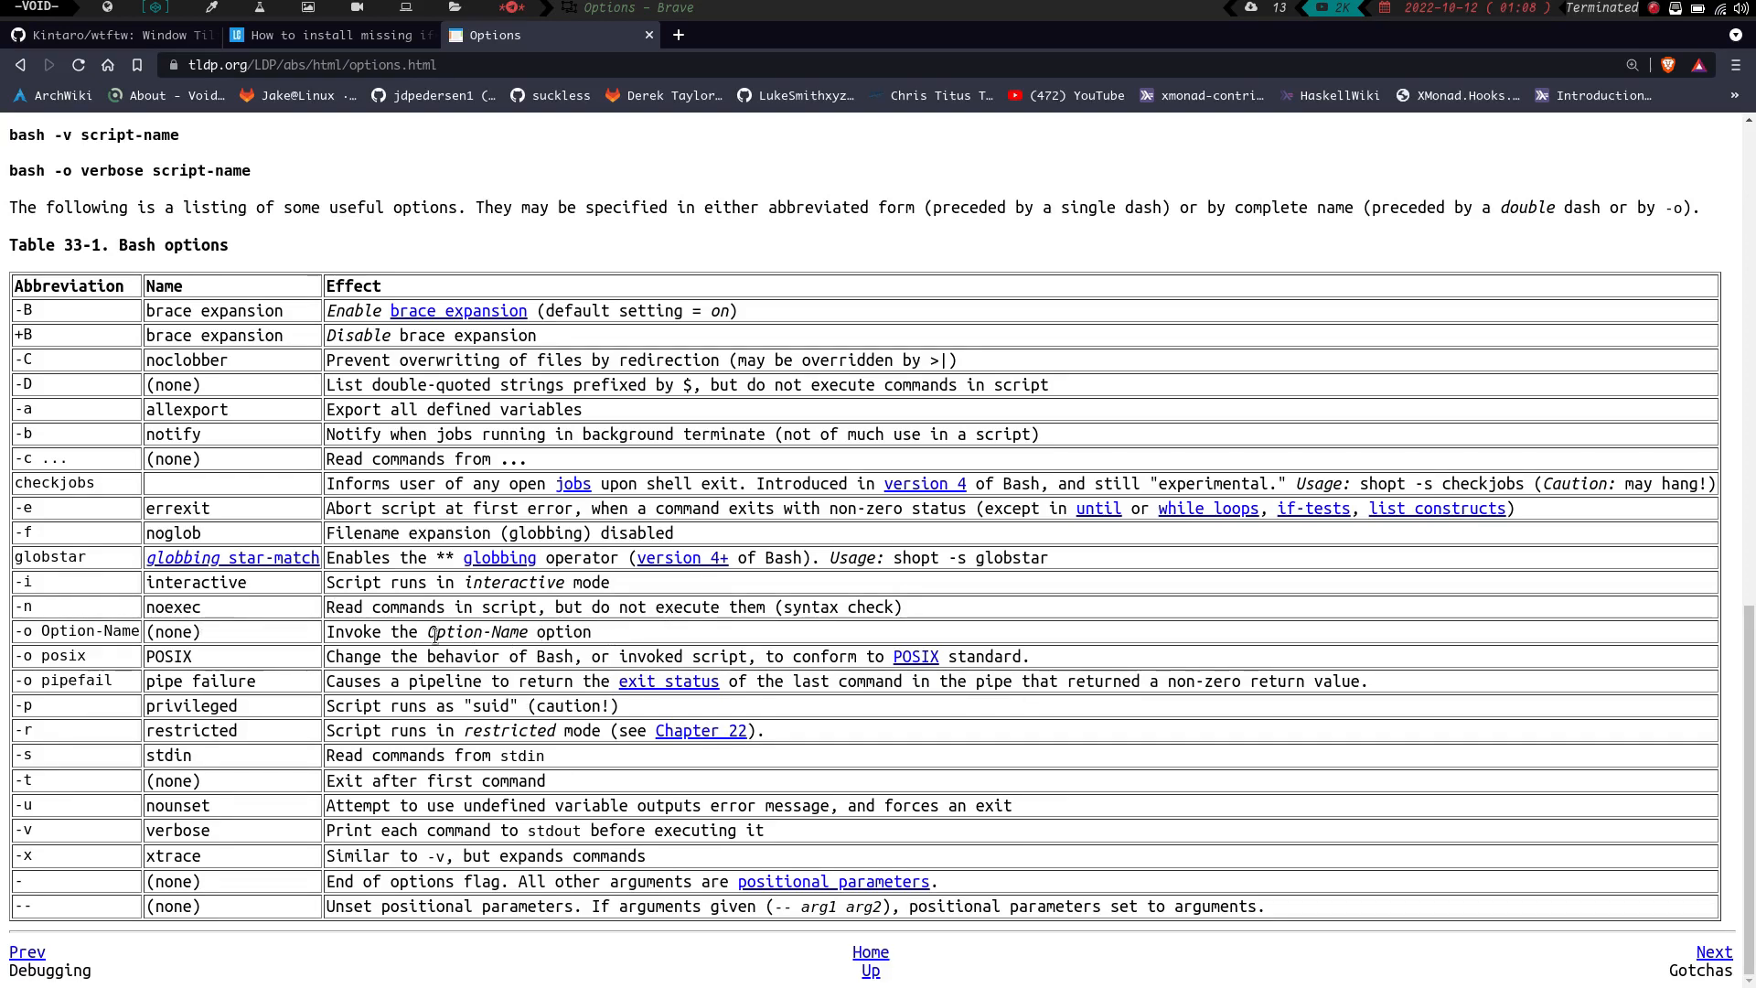
pyautogui.moveTo(84, 651)
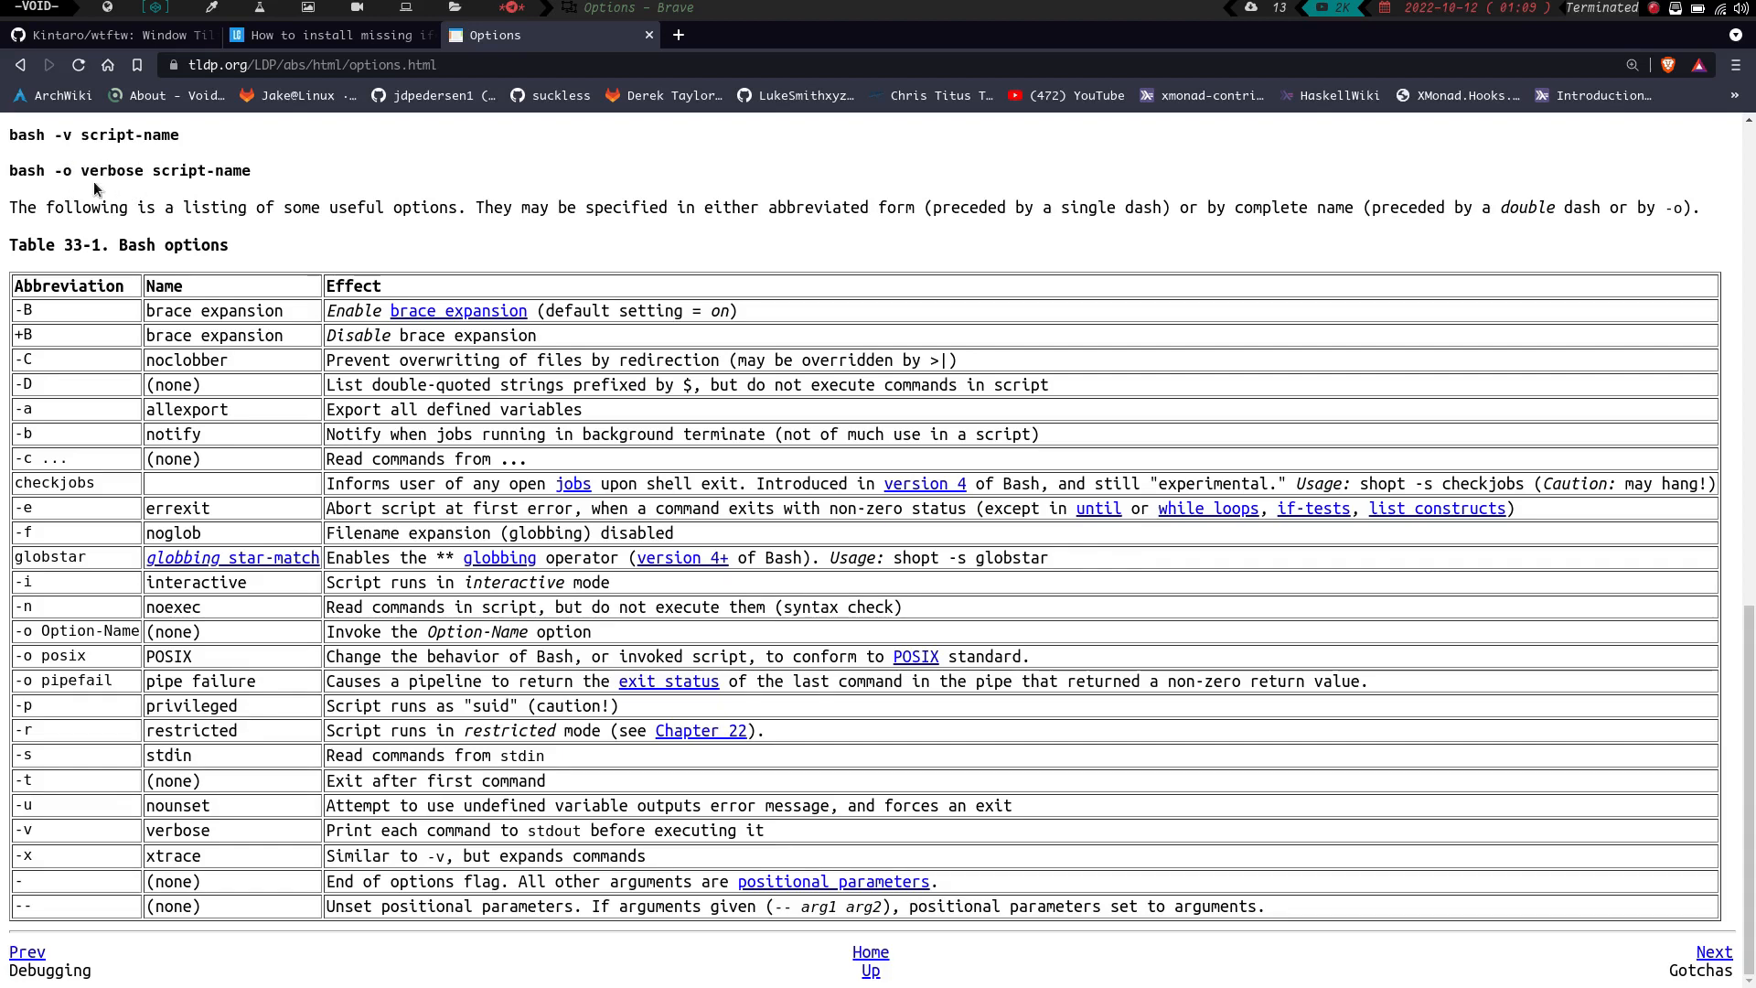
pyautogui.moveTo(44, 153)
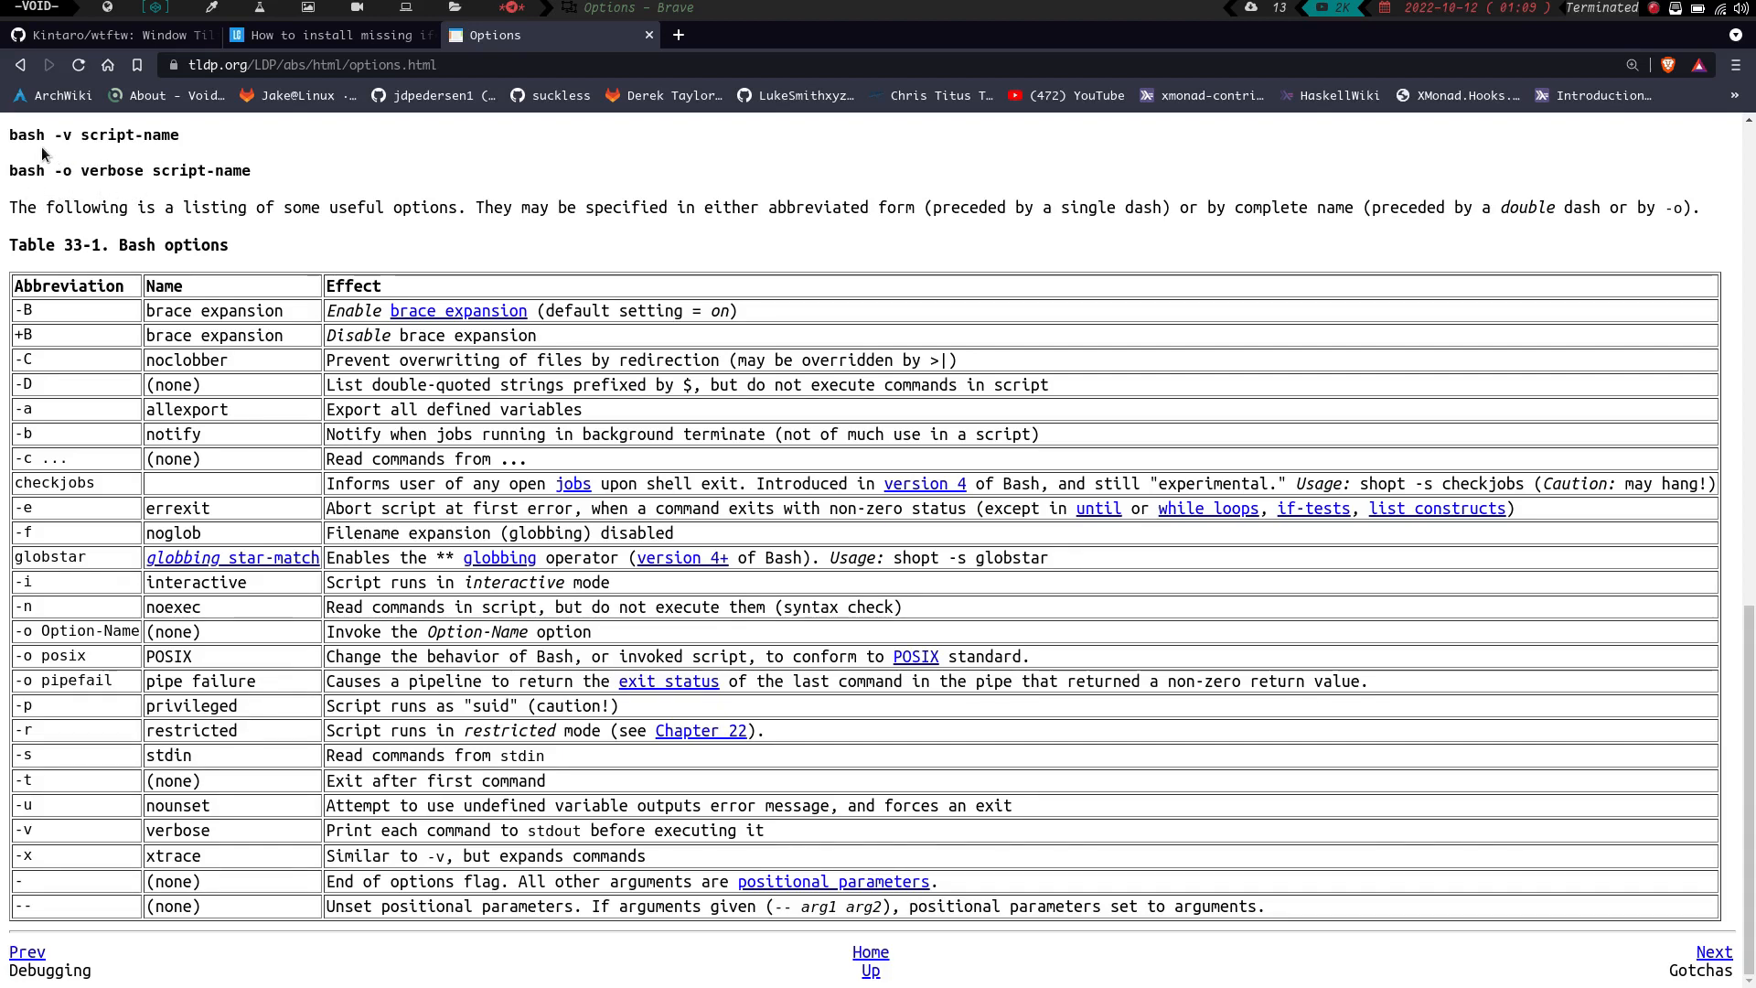
pyautogui.moveTo(29, 172)
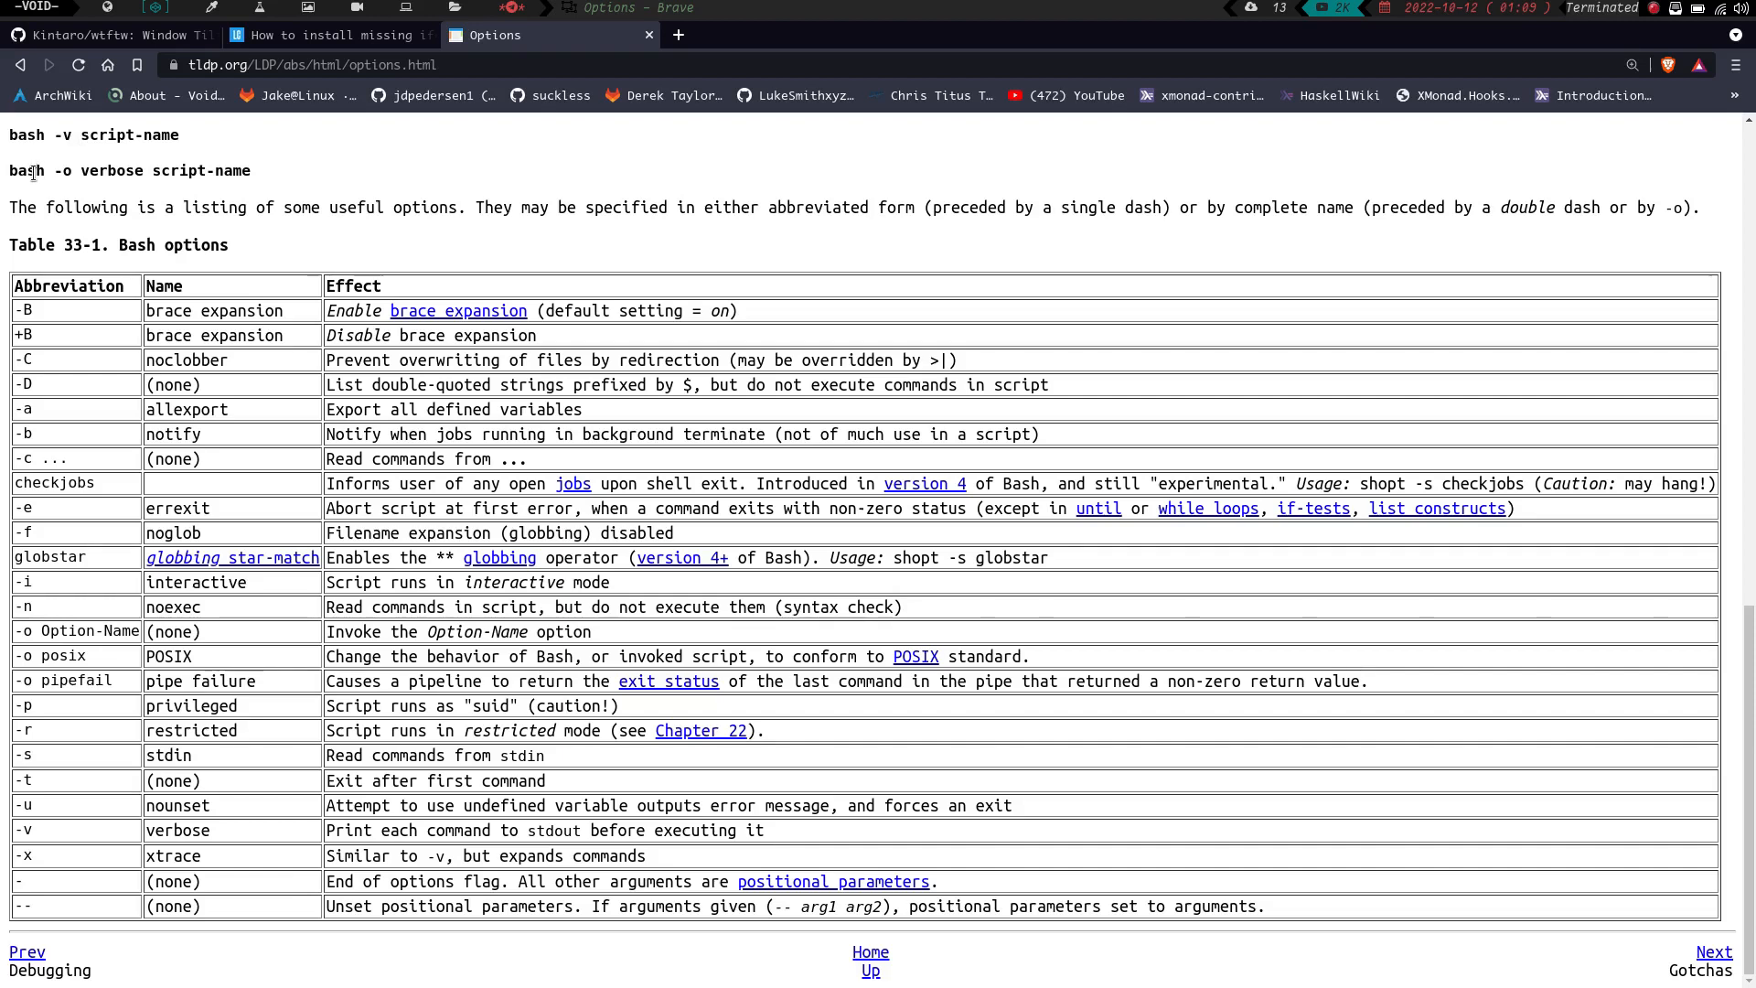
pyautogui.moveTo(77, 150)
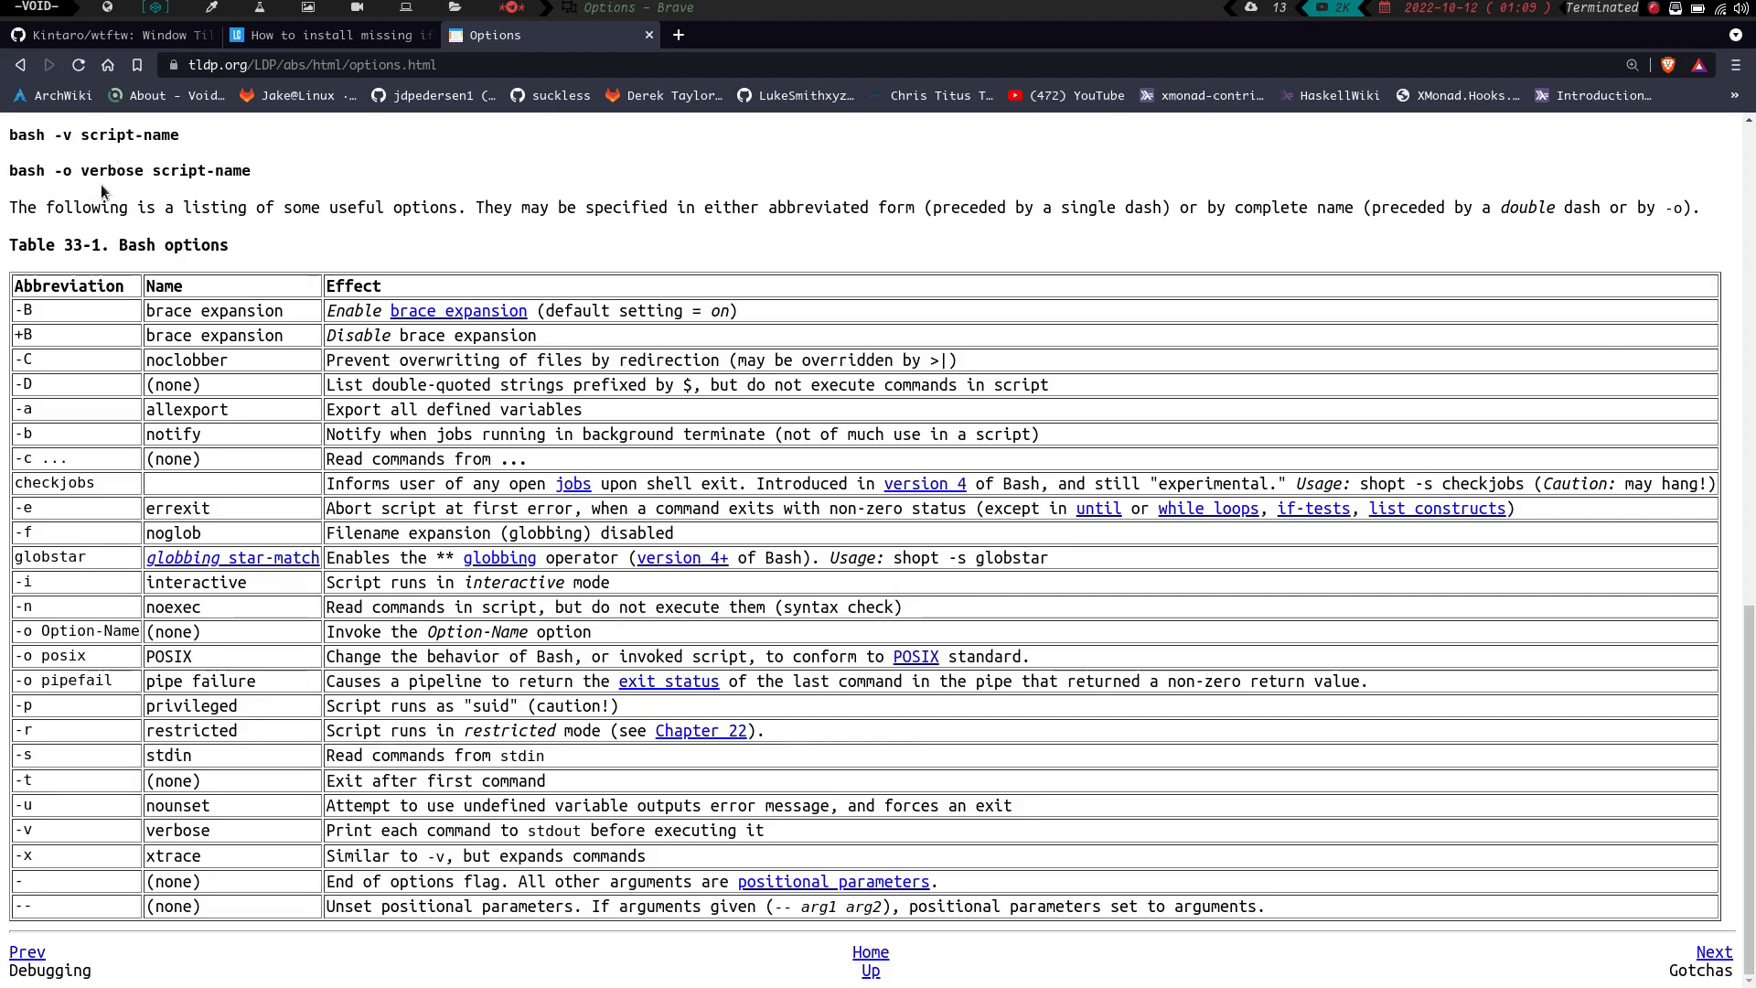
pyautogui.moveTo(61, 417)
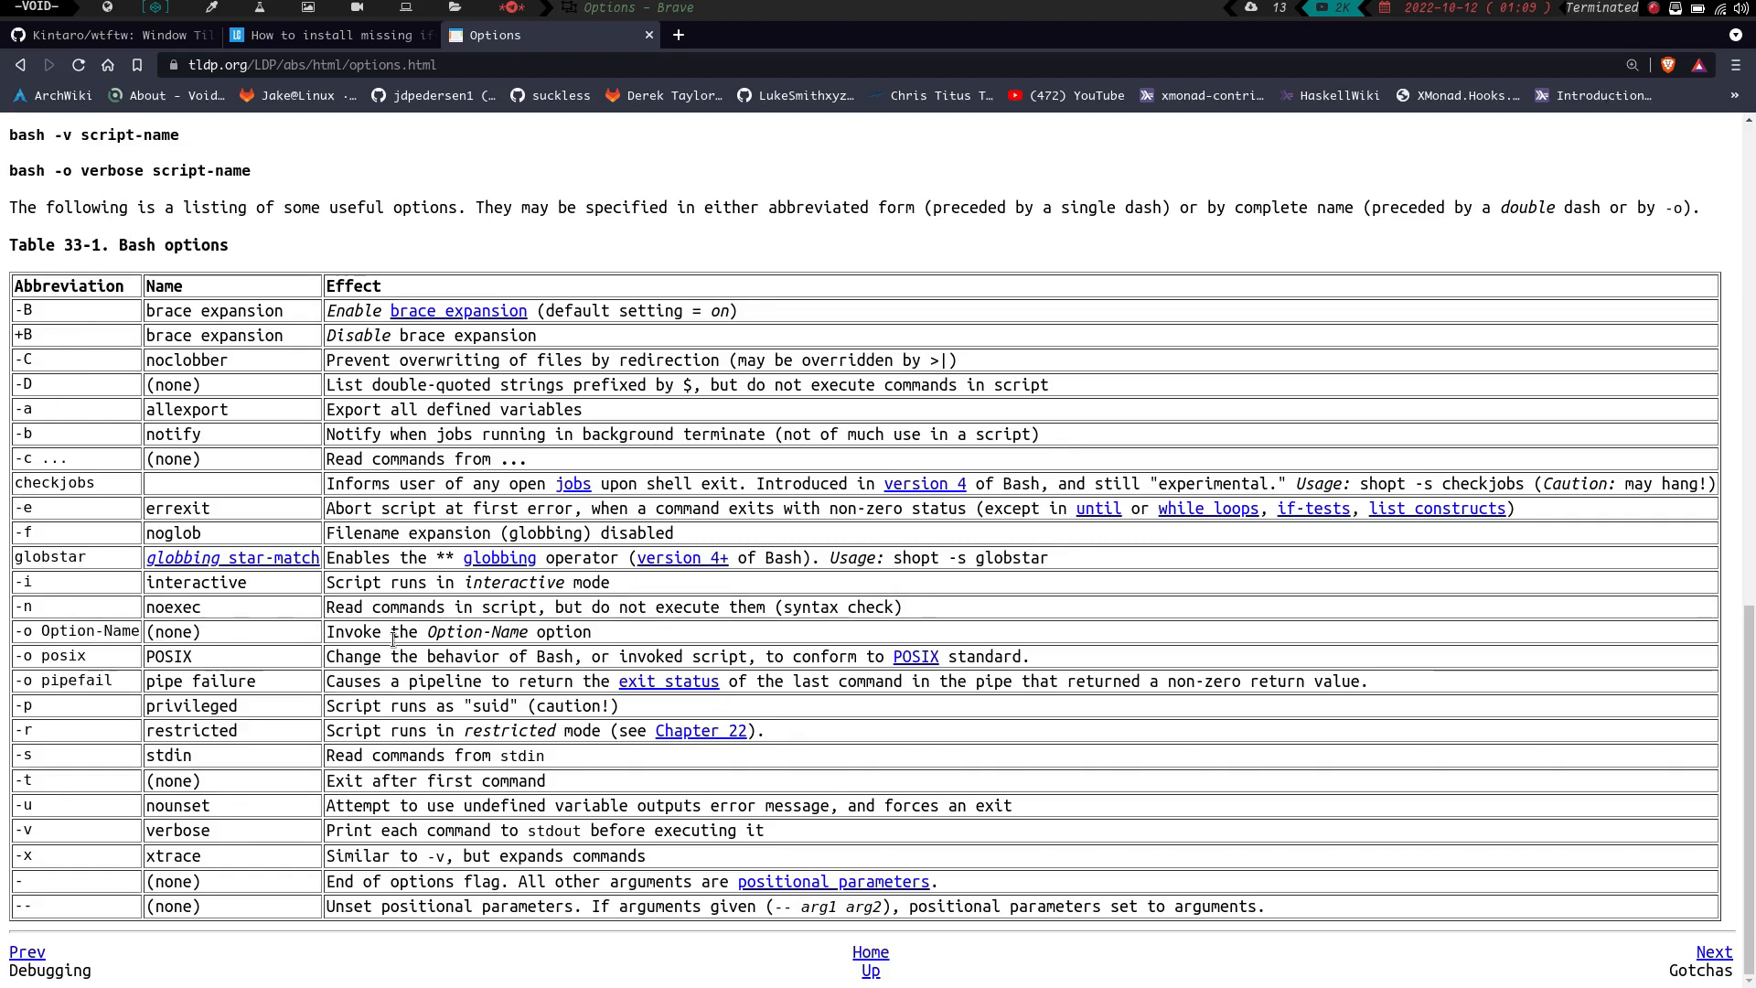
pyautogui.moveTo(189, 647)
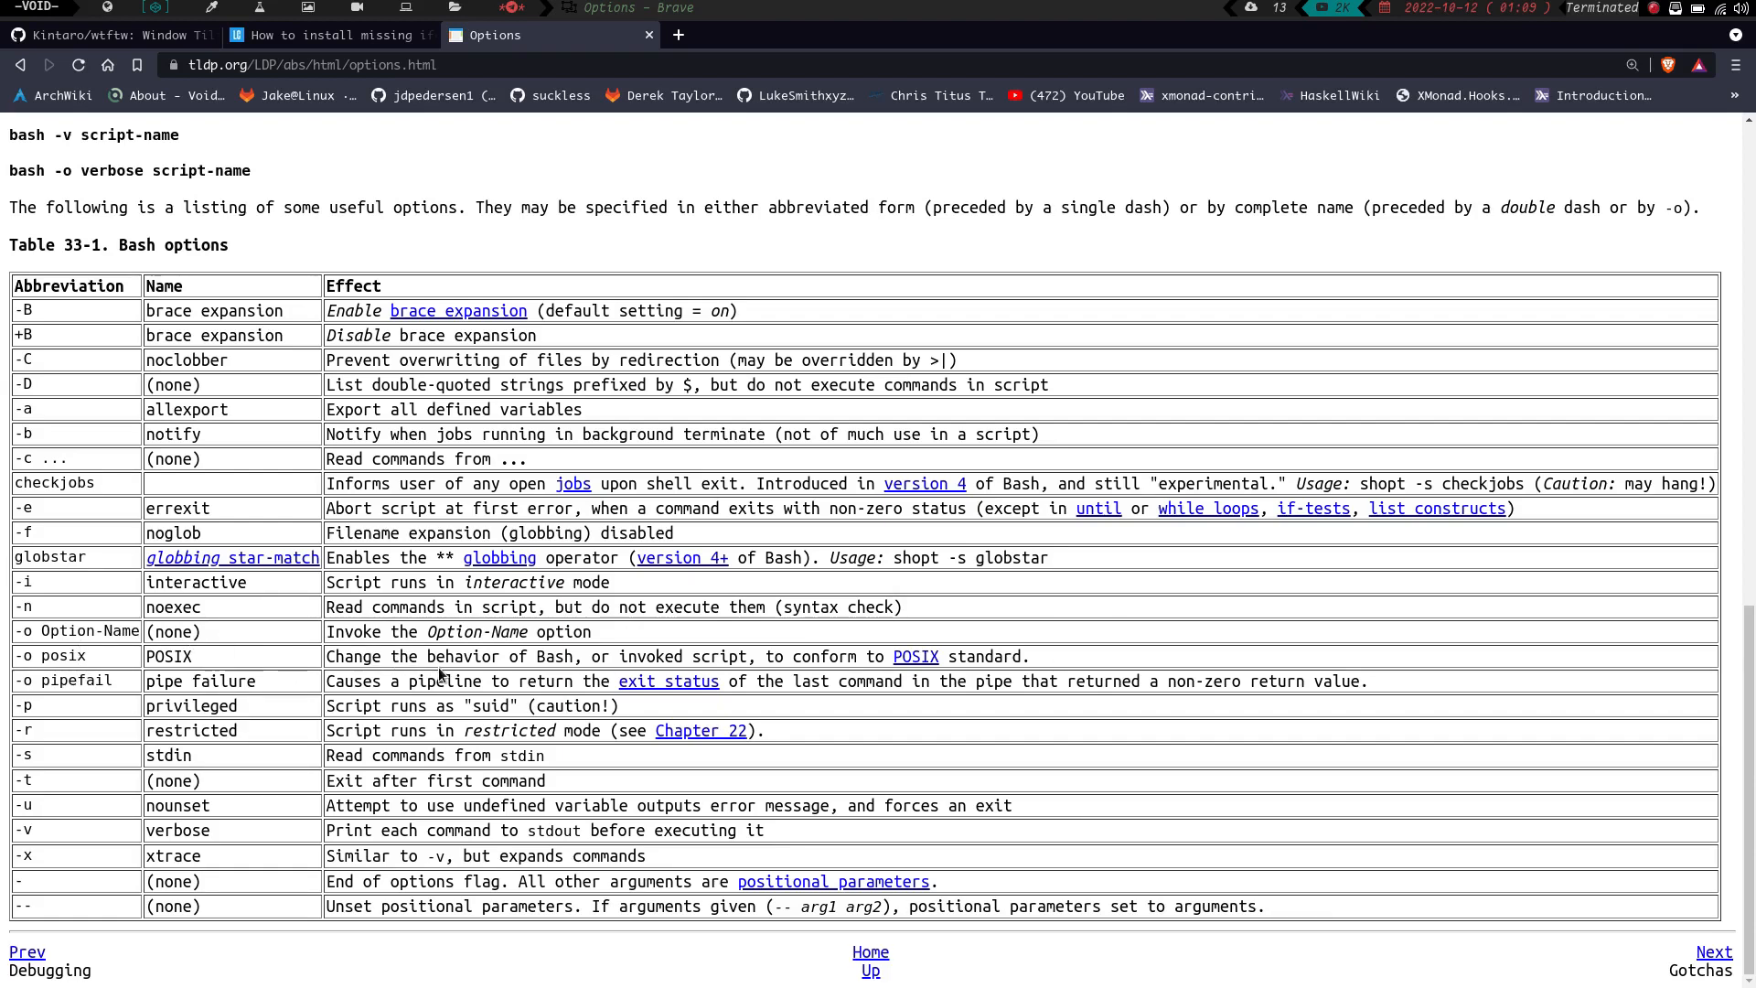
pyautogui.moveTo(506, 664)
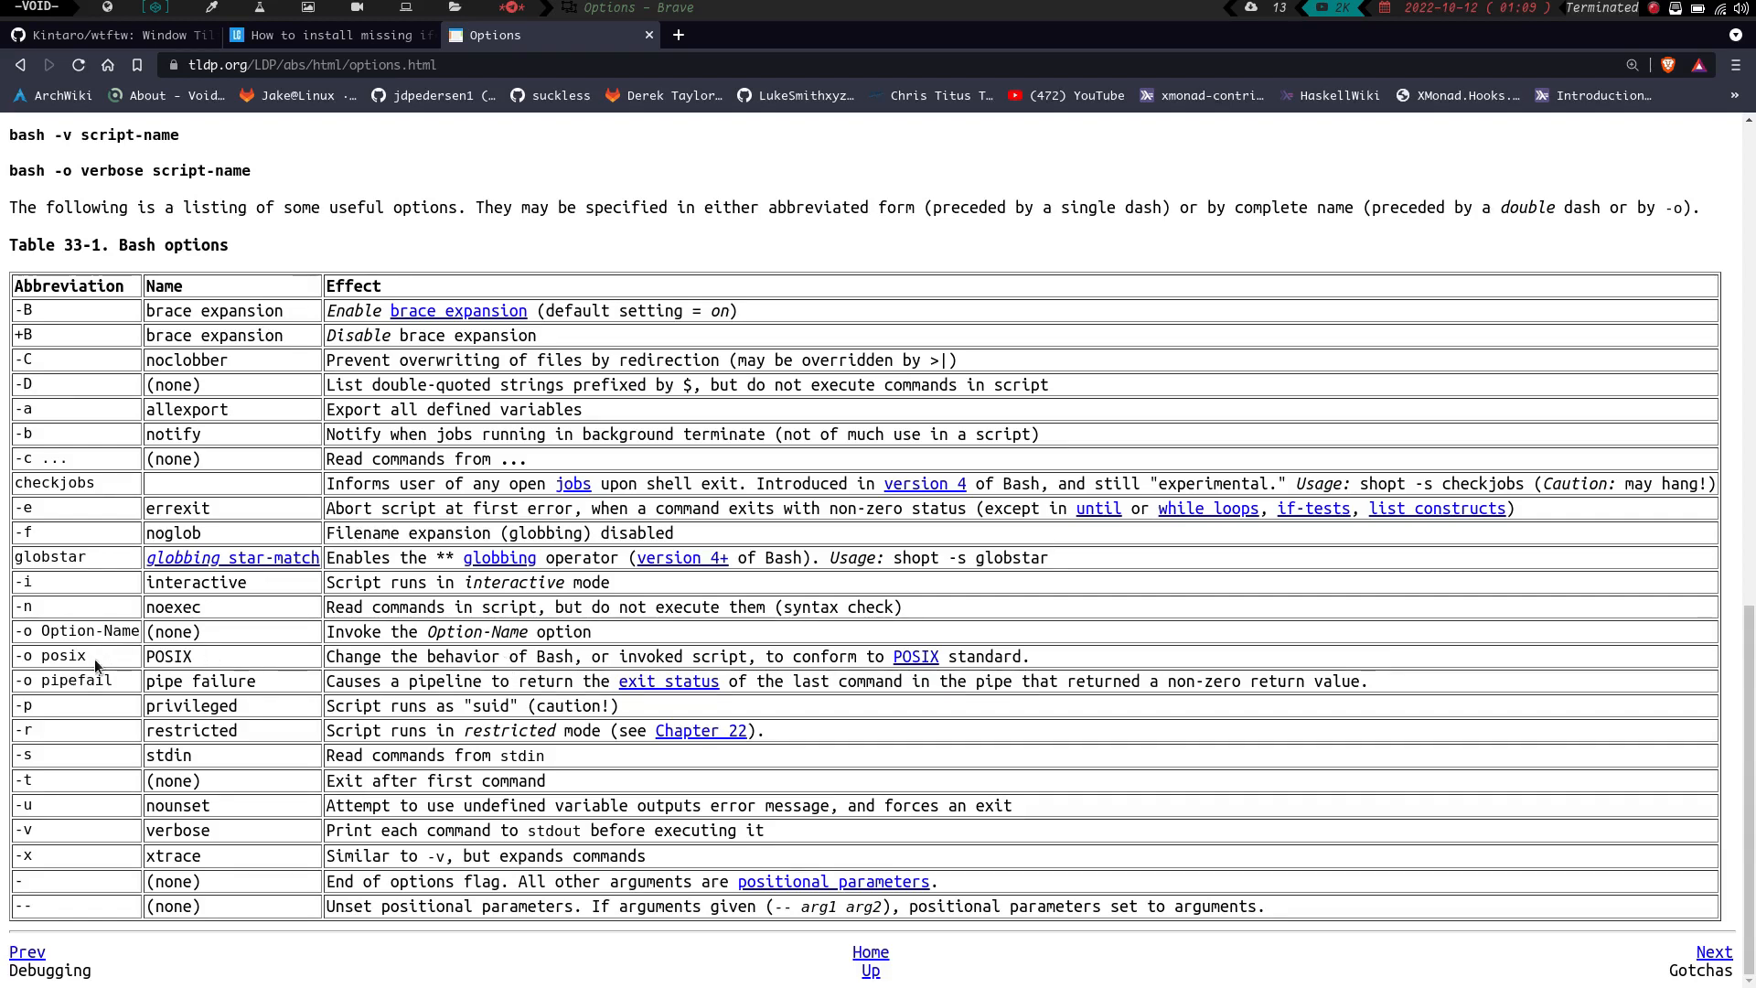
pyautogui.moveTo(100, 677)
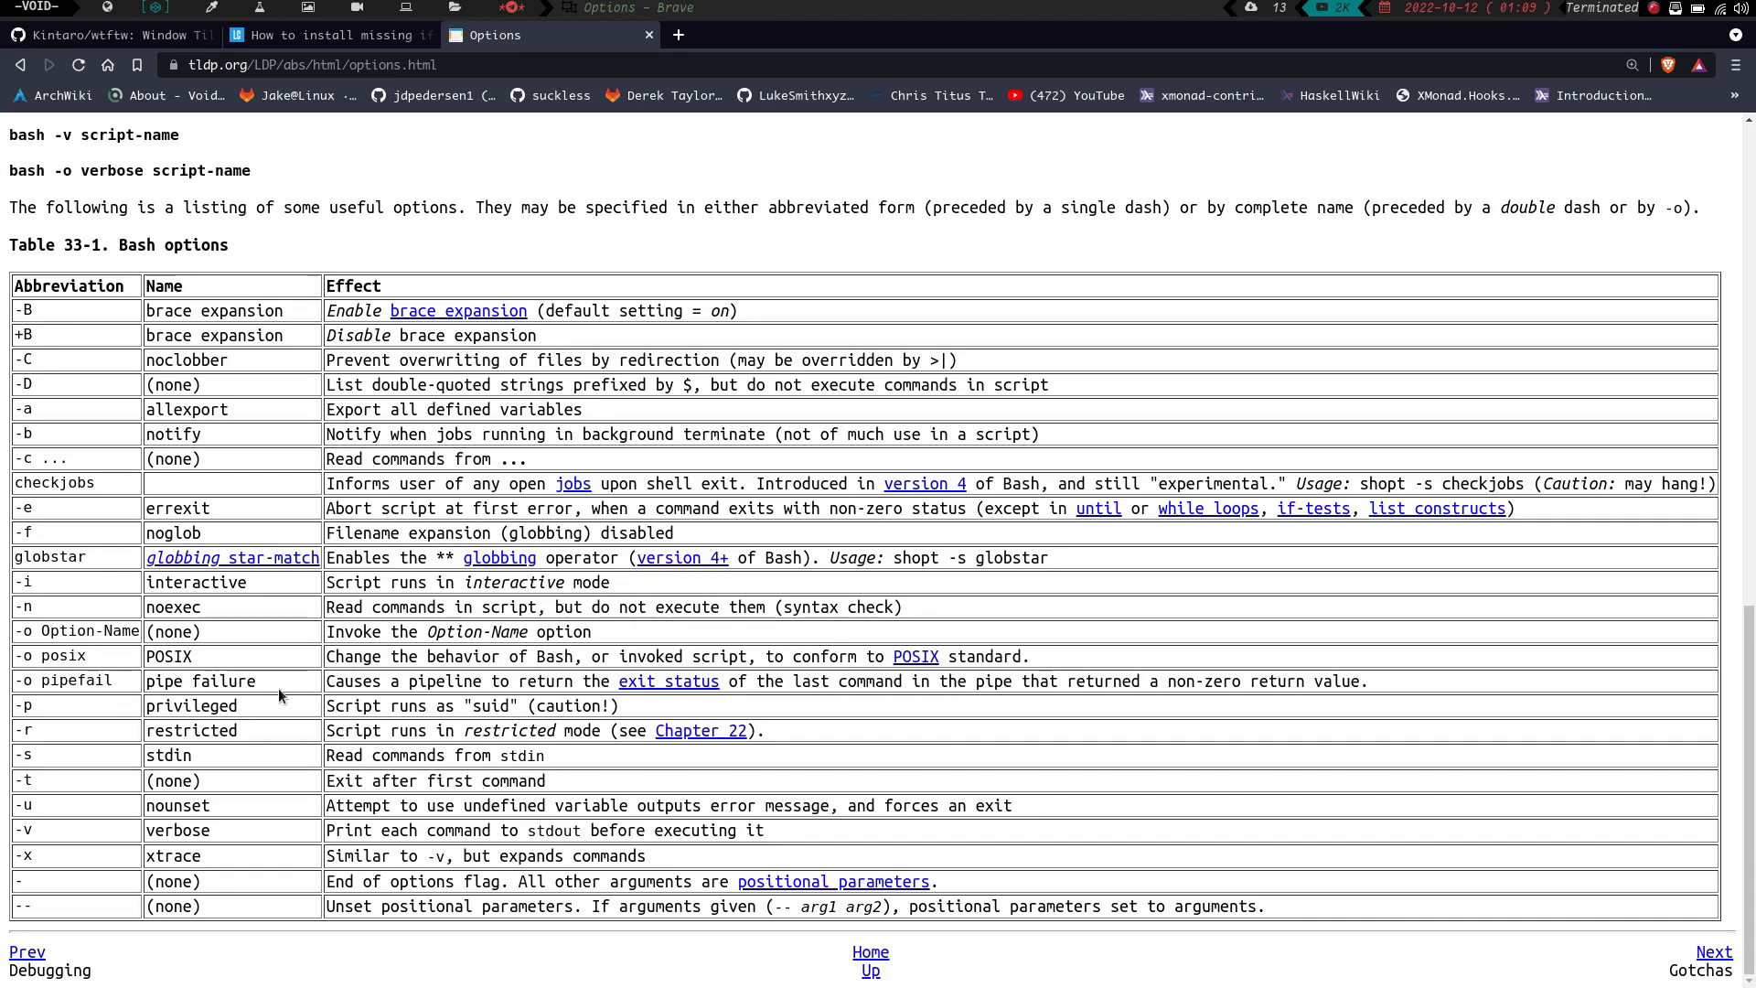
pyautogui.moveTo(587, 711)
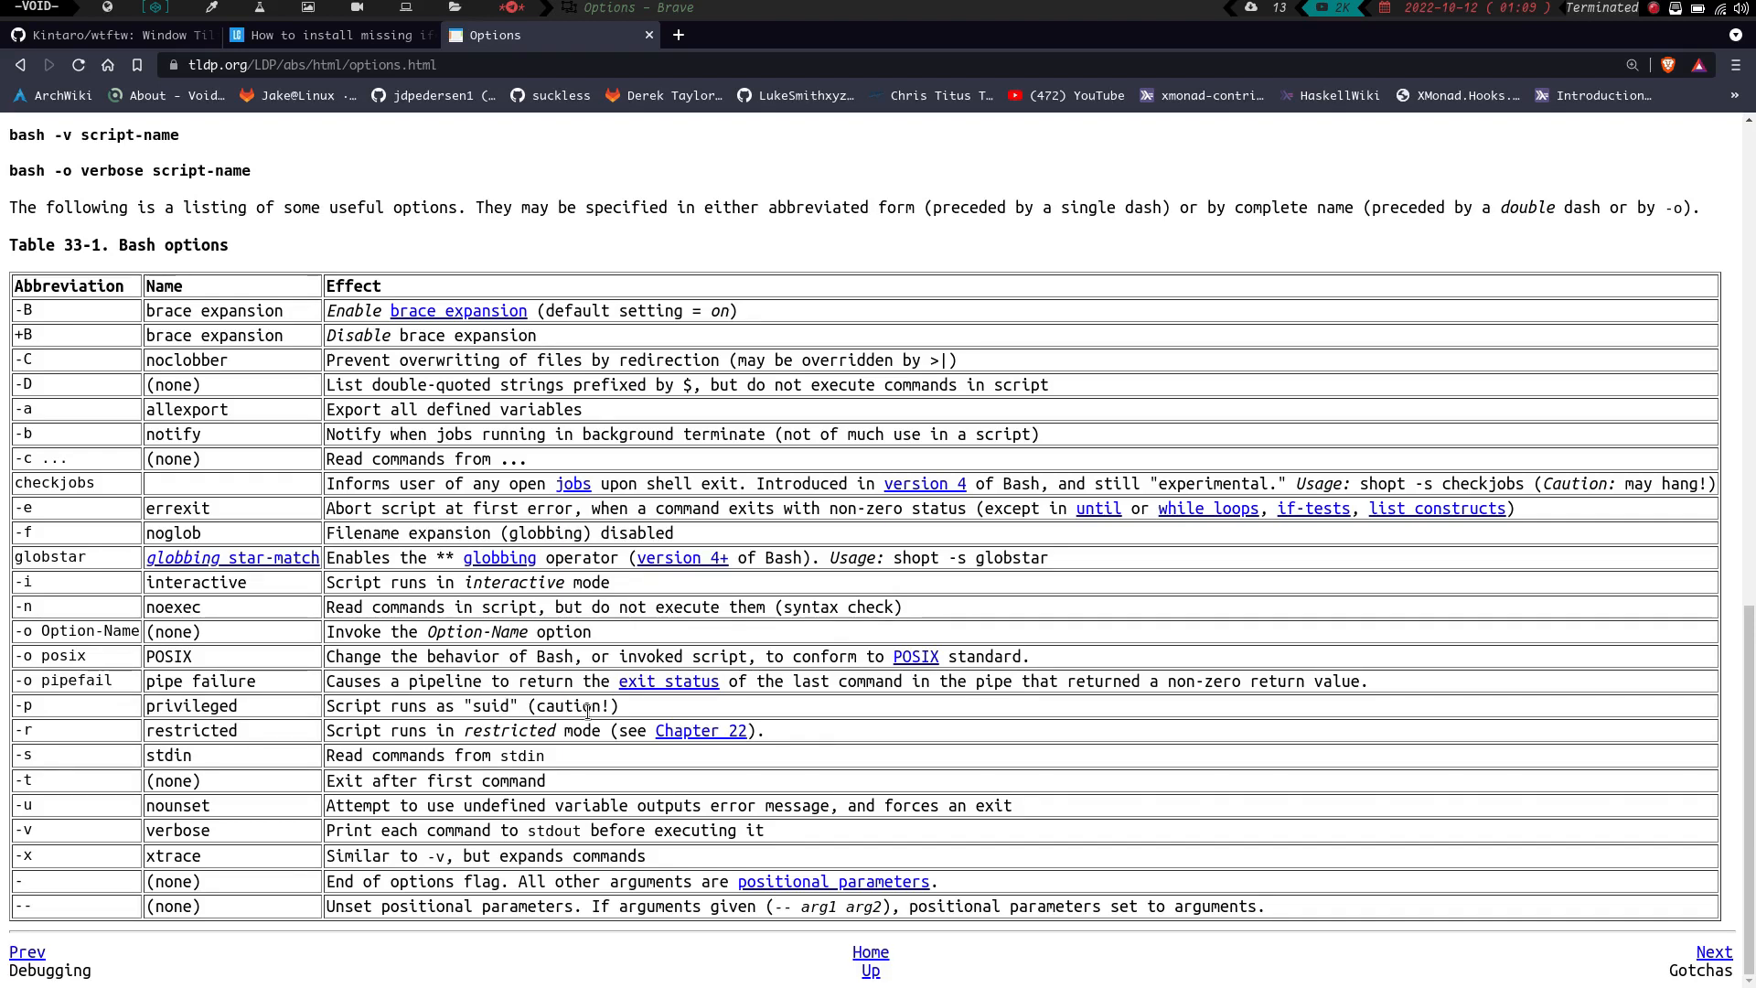
pyautogui.moveTo(907, 721)
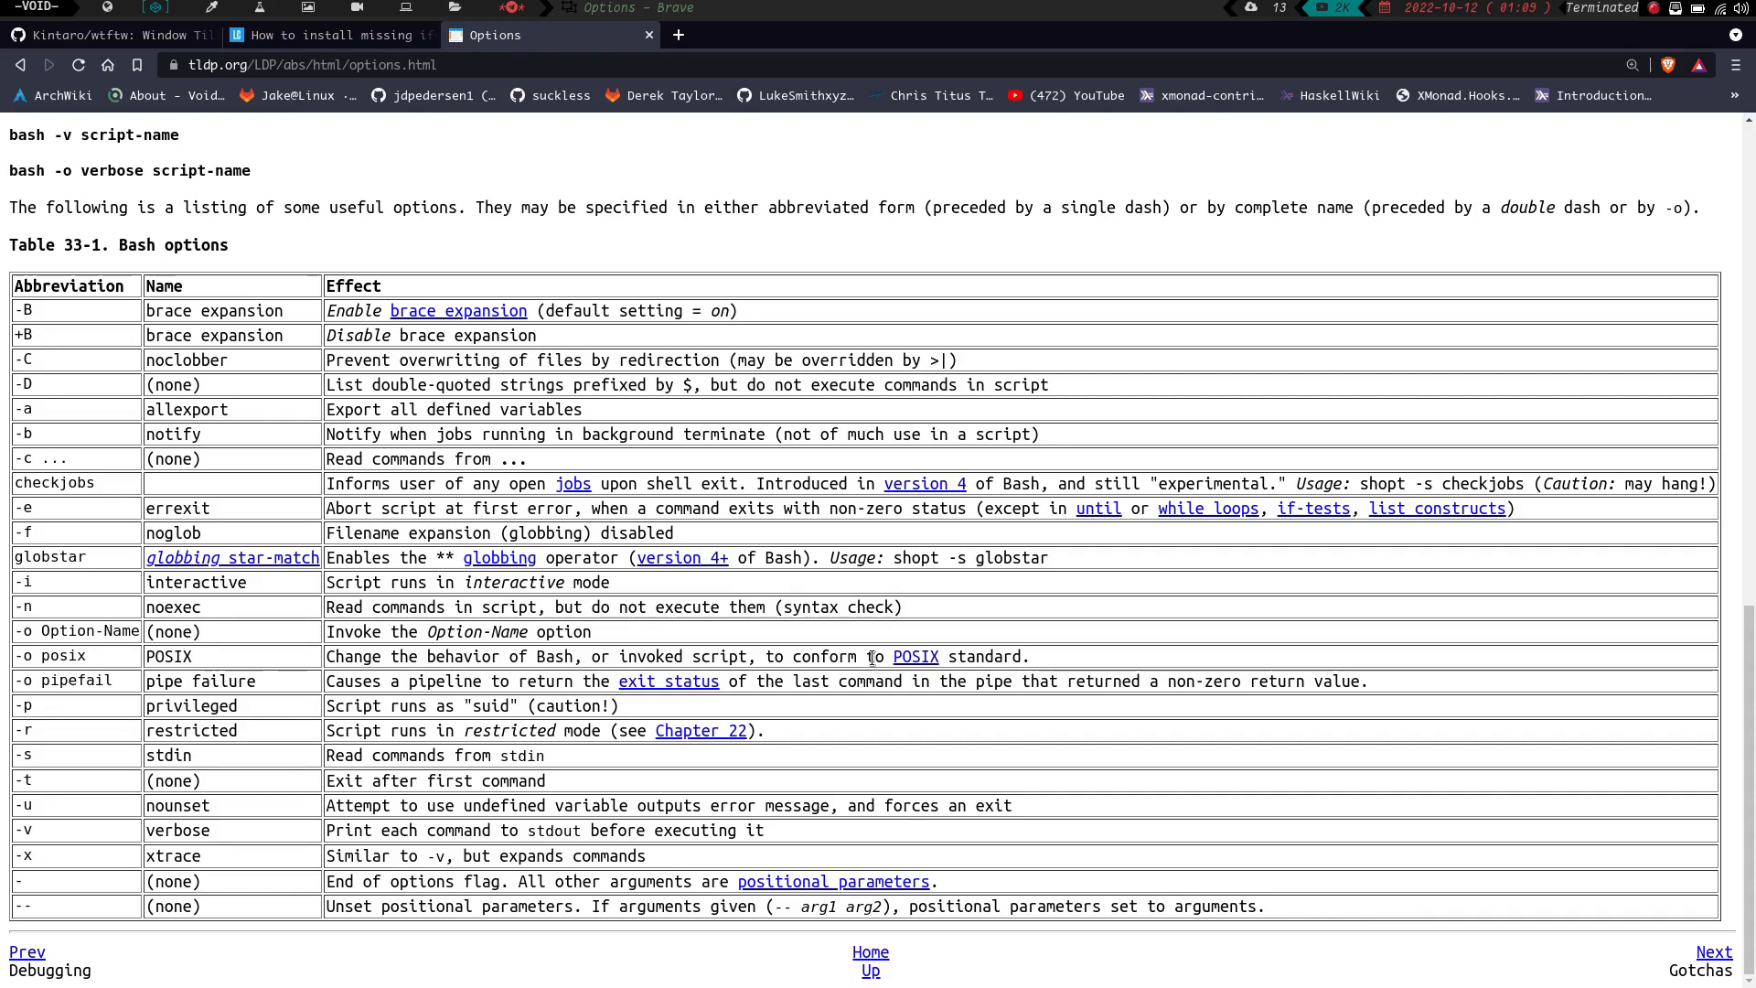
pyautogui.moveTo(951, 725)
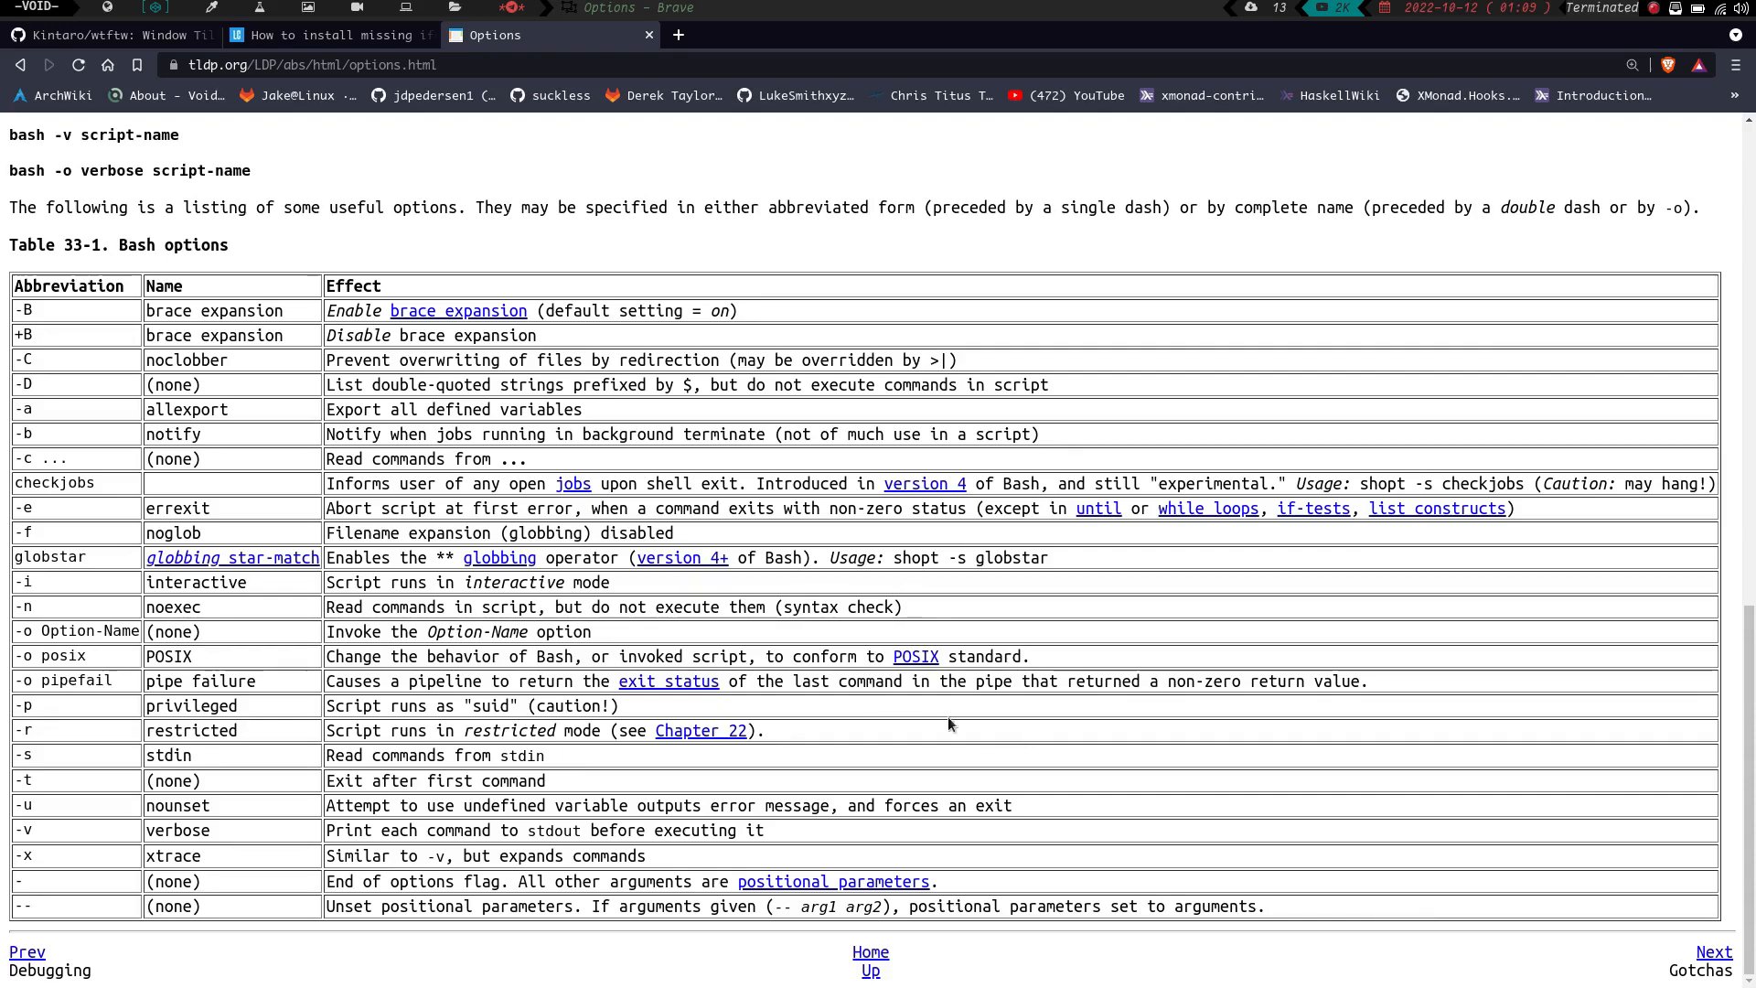
pyautogui.moveTo(384, 706)
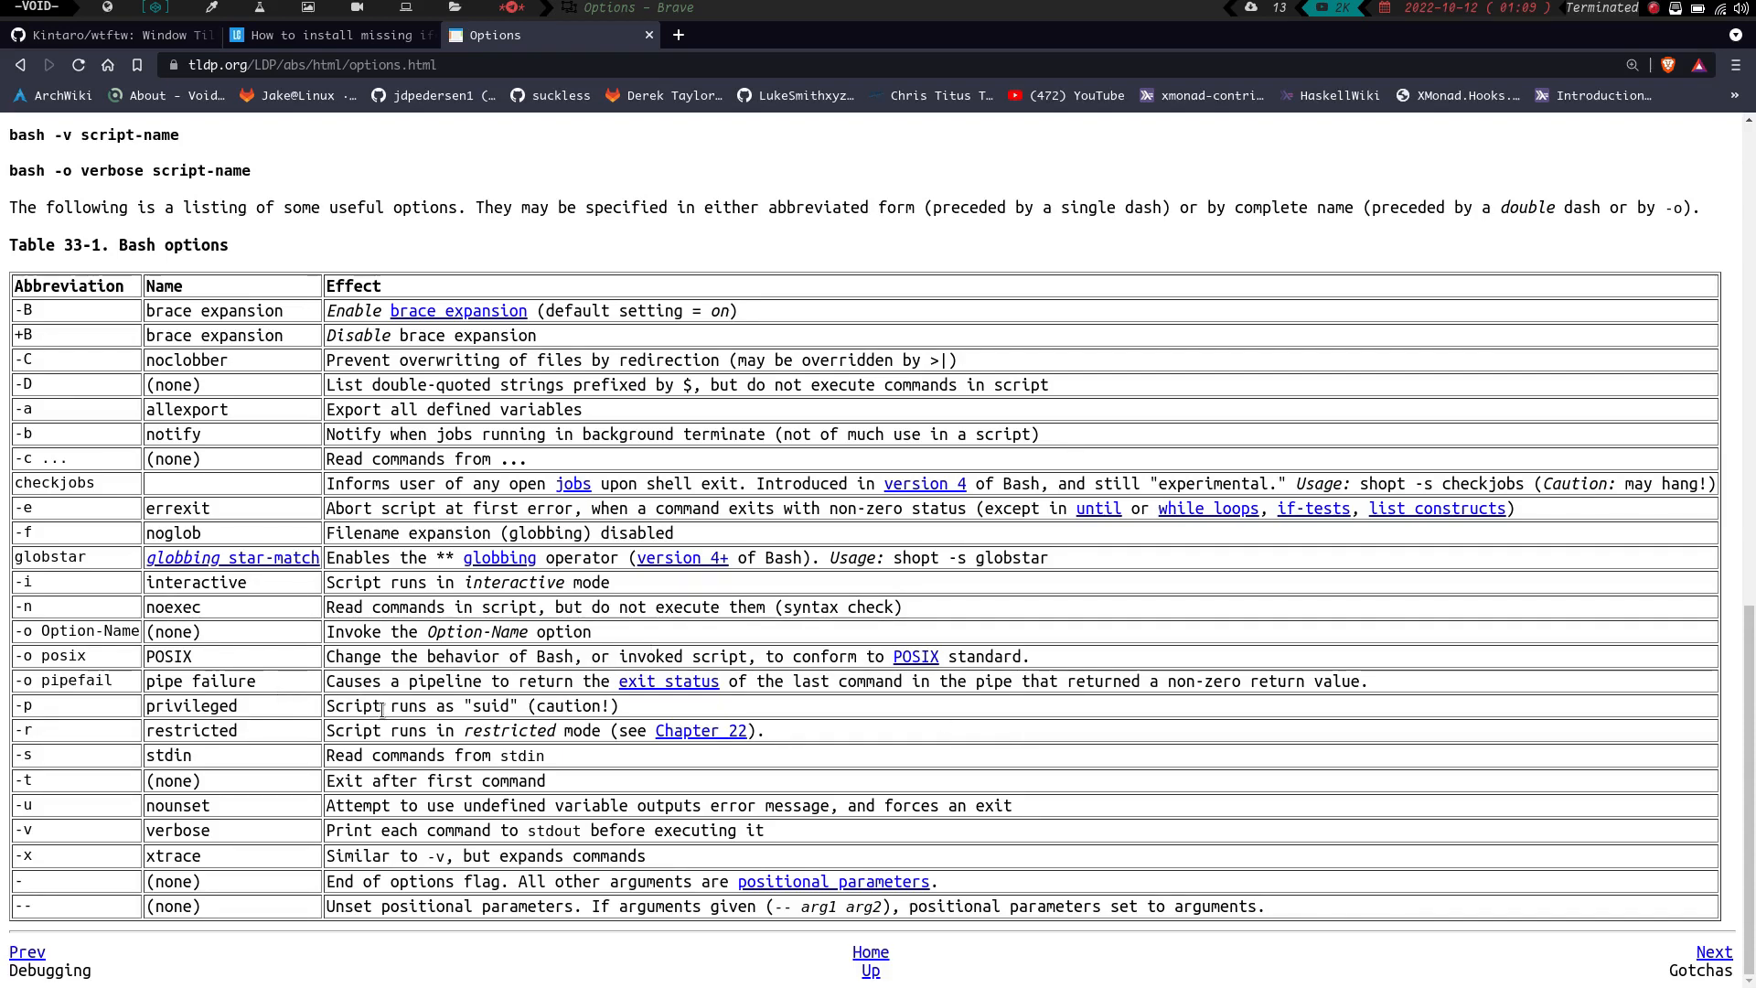
pyautogui.moveTo(463, 706)
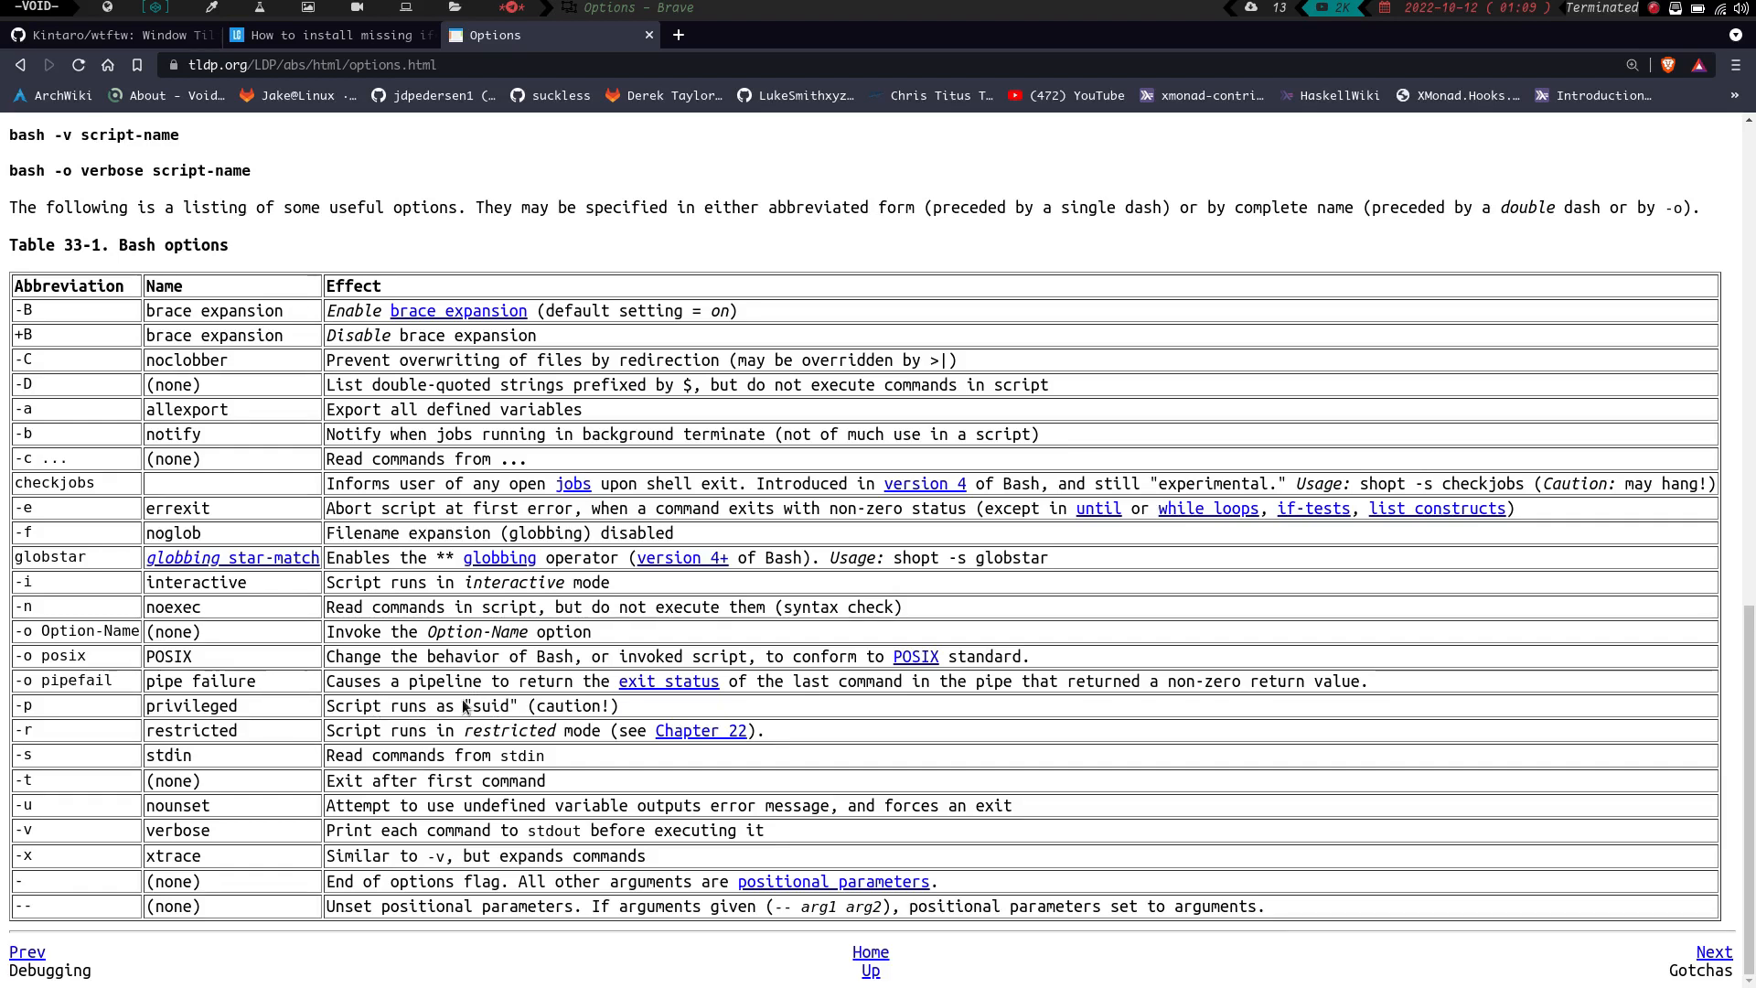
pyautogui.moveTo(73, 713)
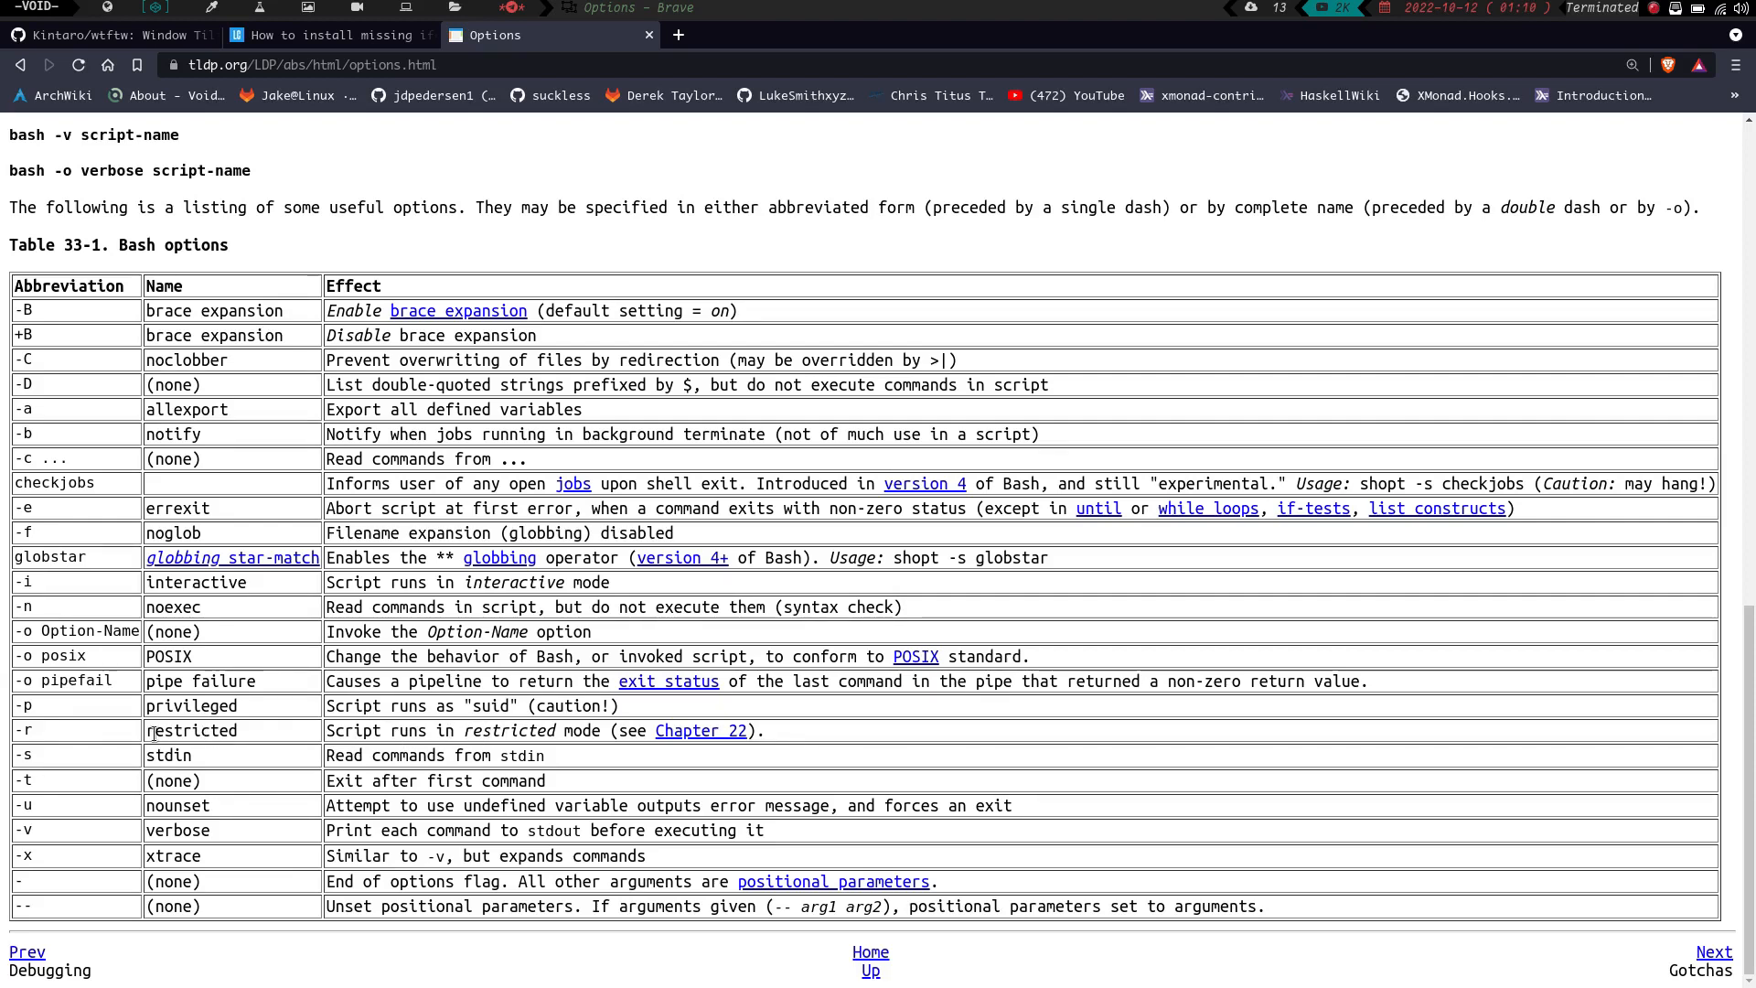
pyautogui.moveTo(296, 766)
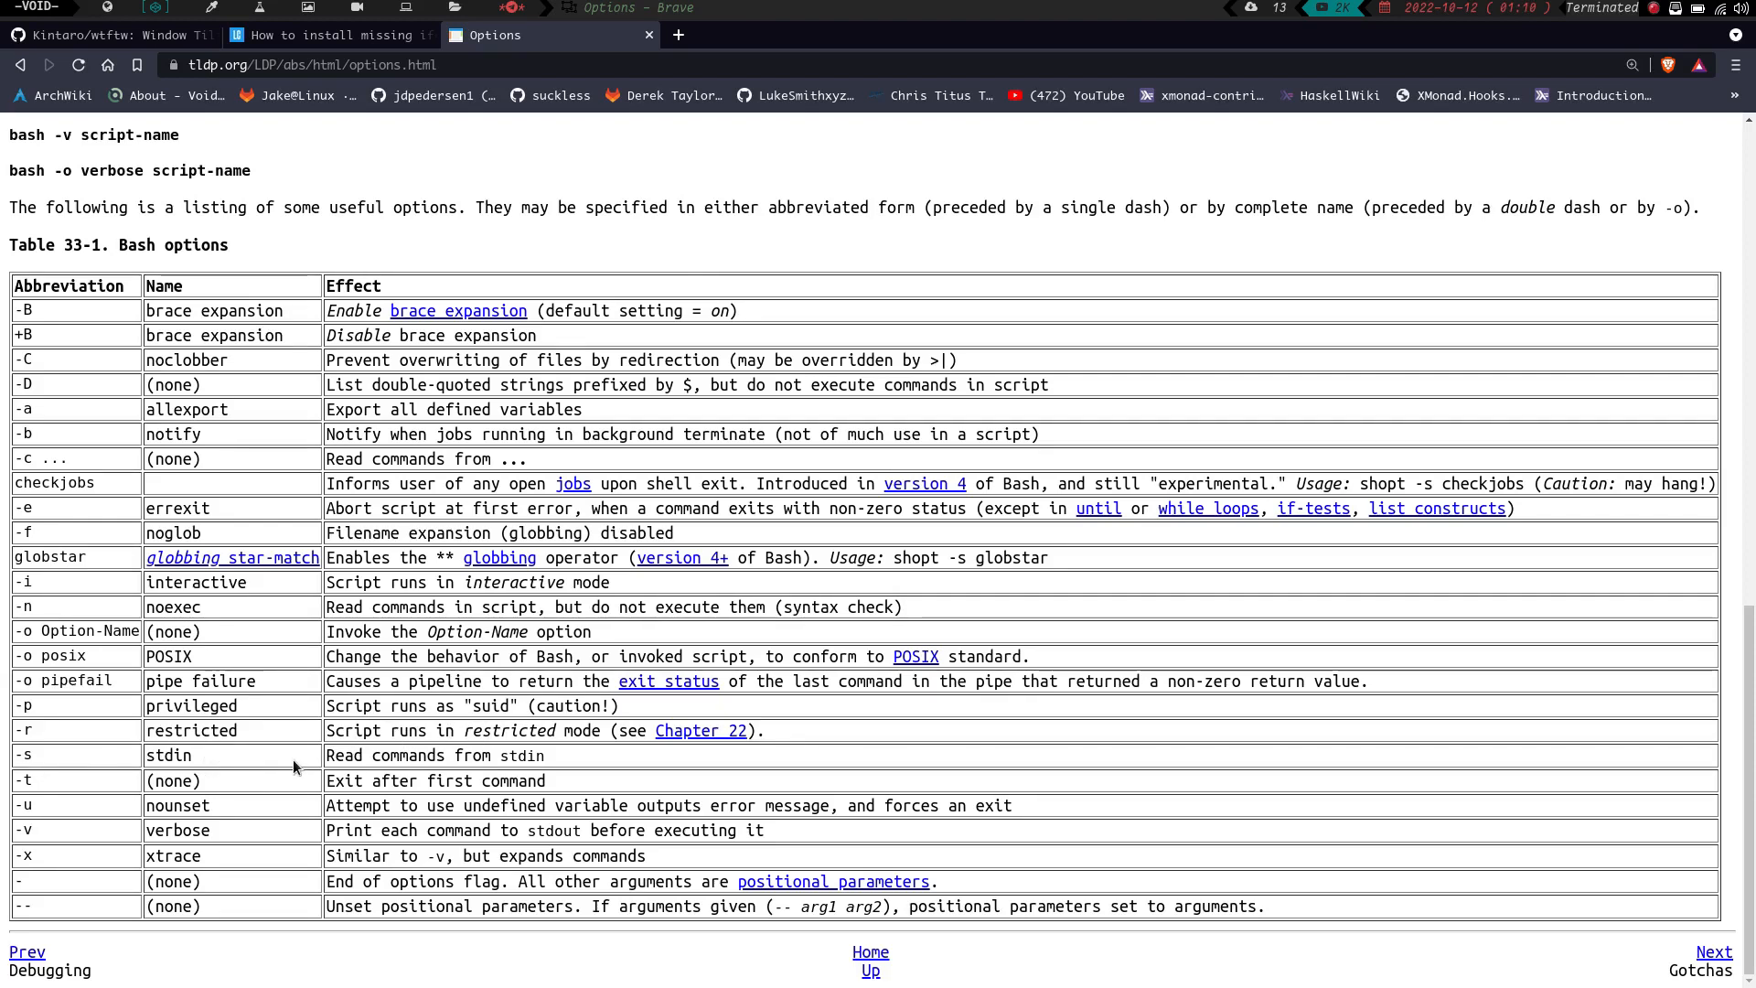
pyautogui.moveTo(44, 783)
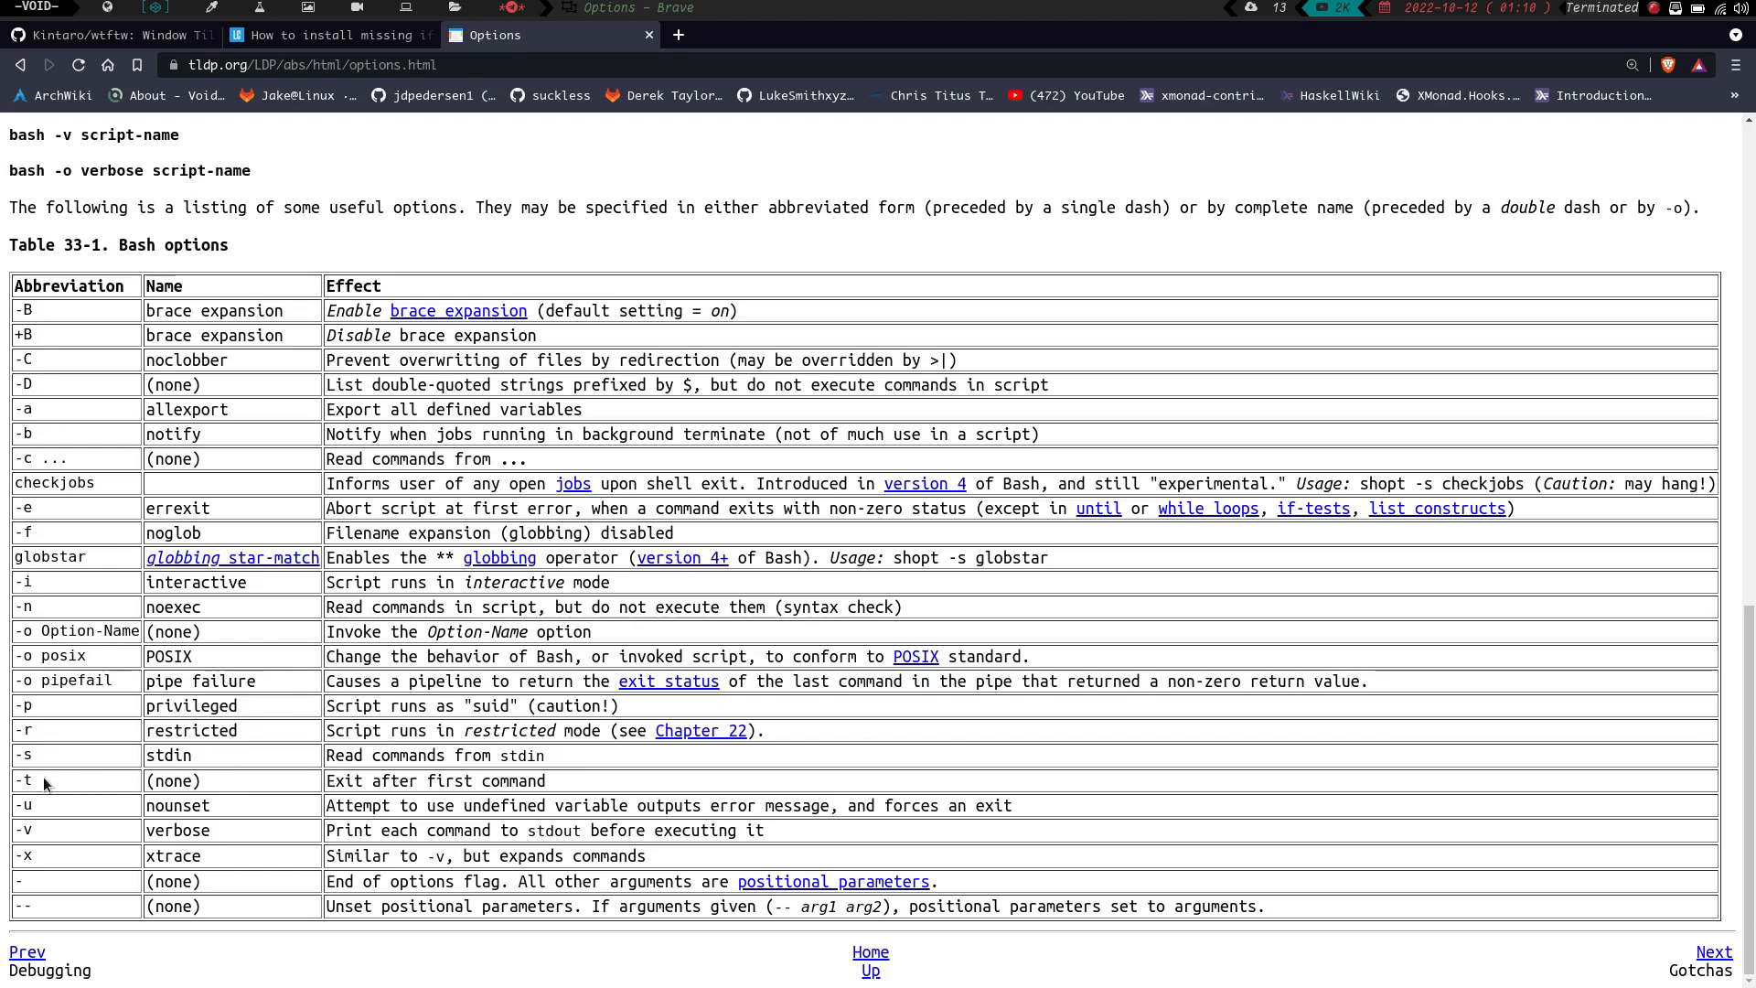
pyautogui.moveTo(330, 780)
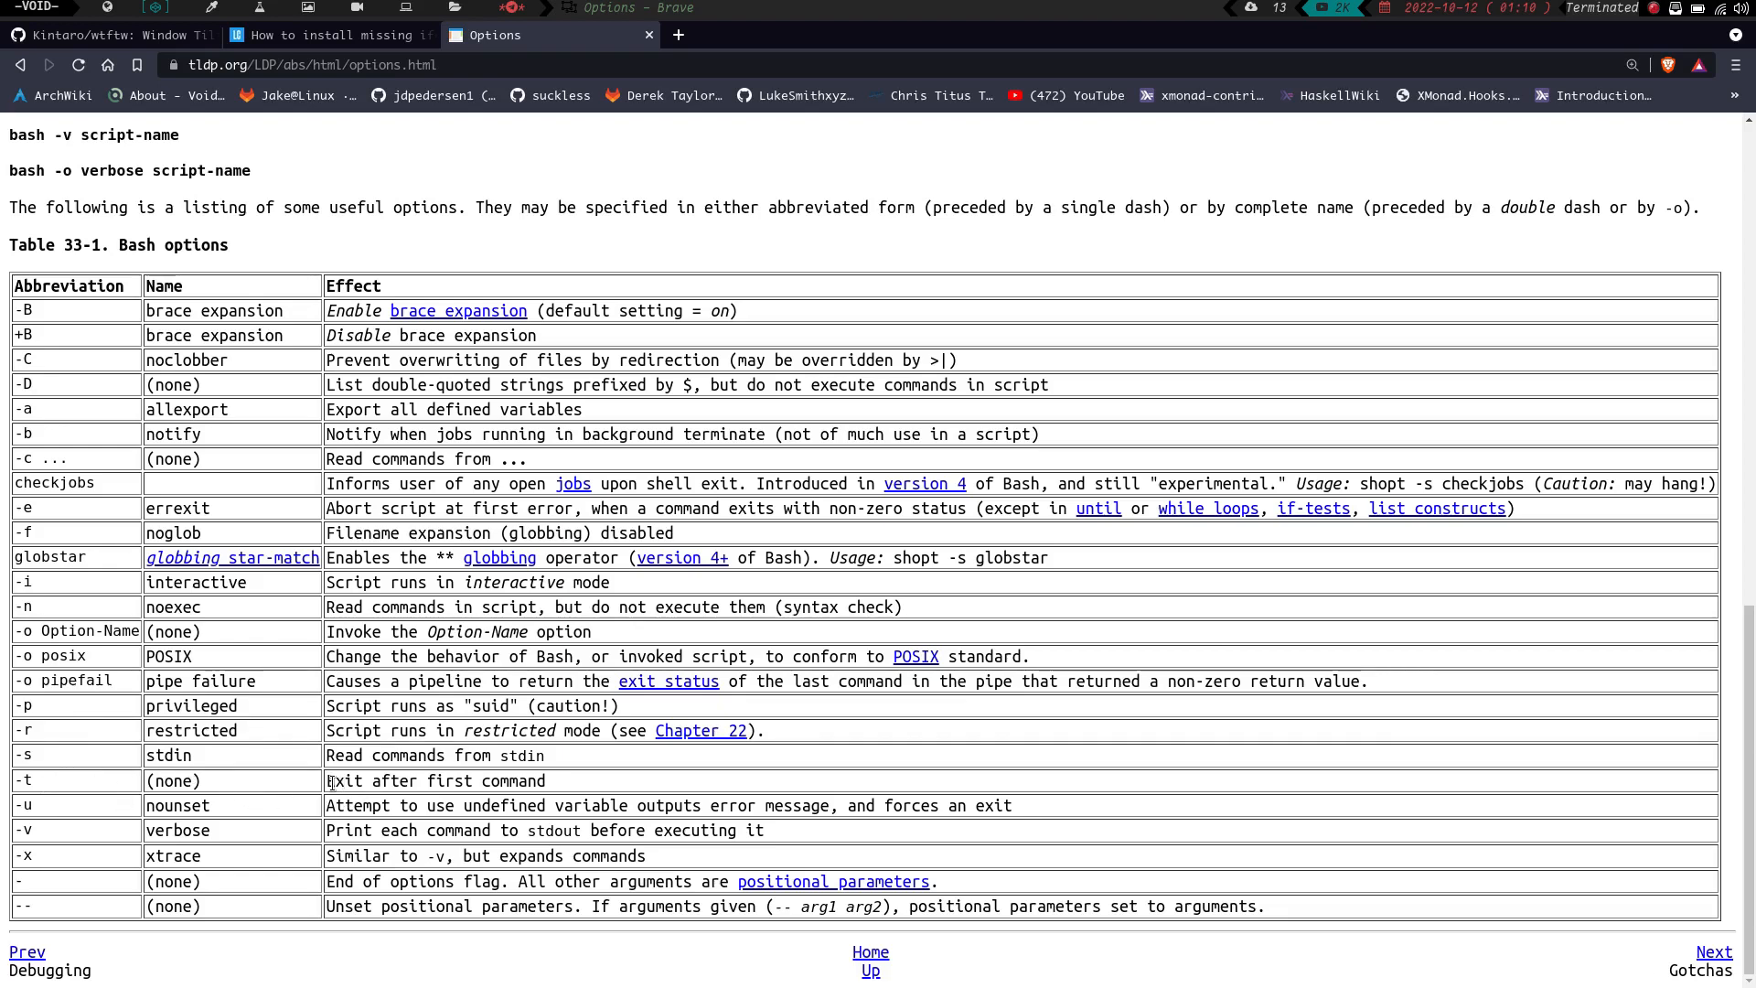
pyautogui.moveTo(308, 836)
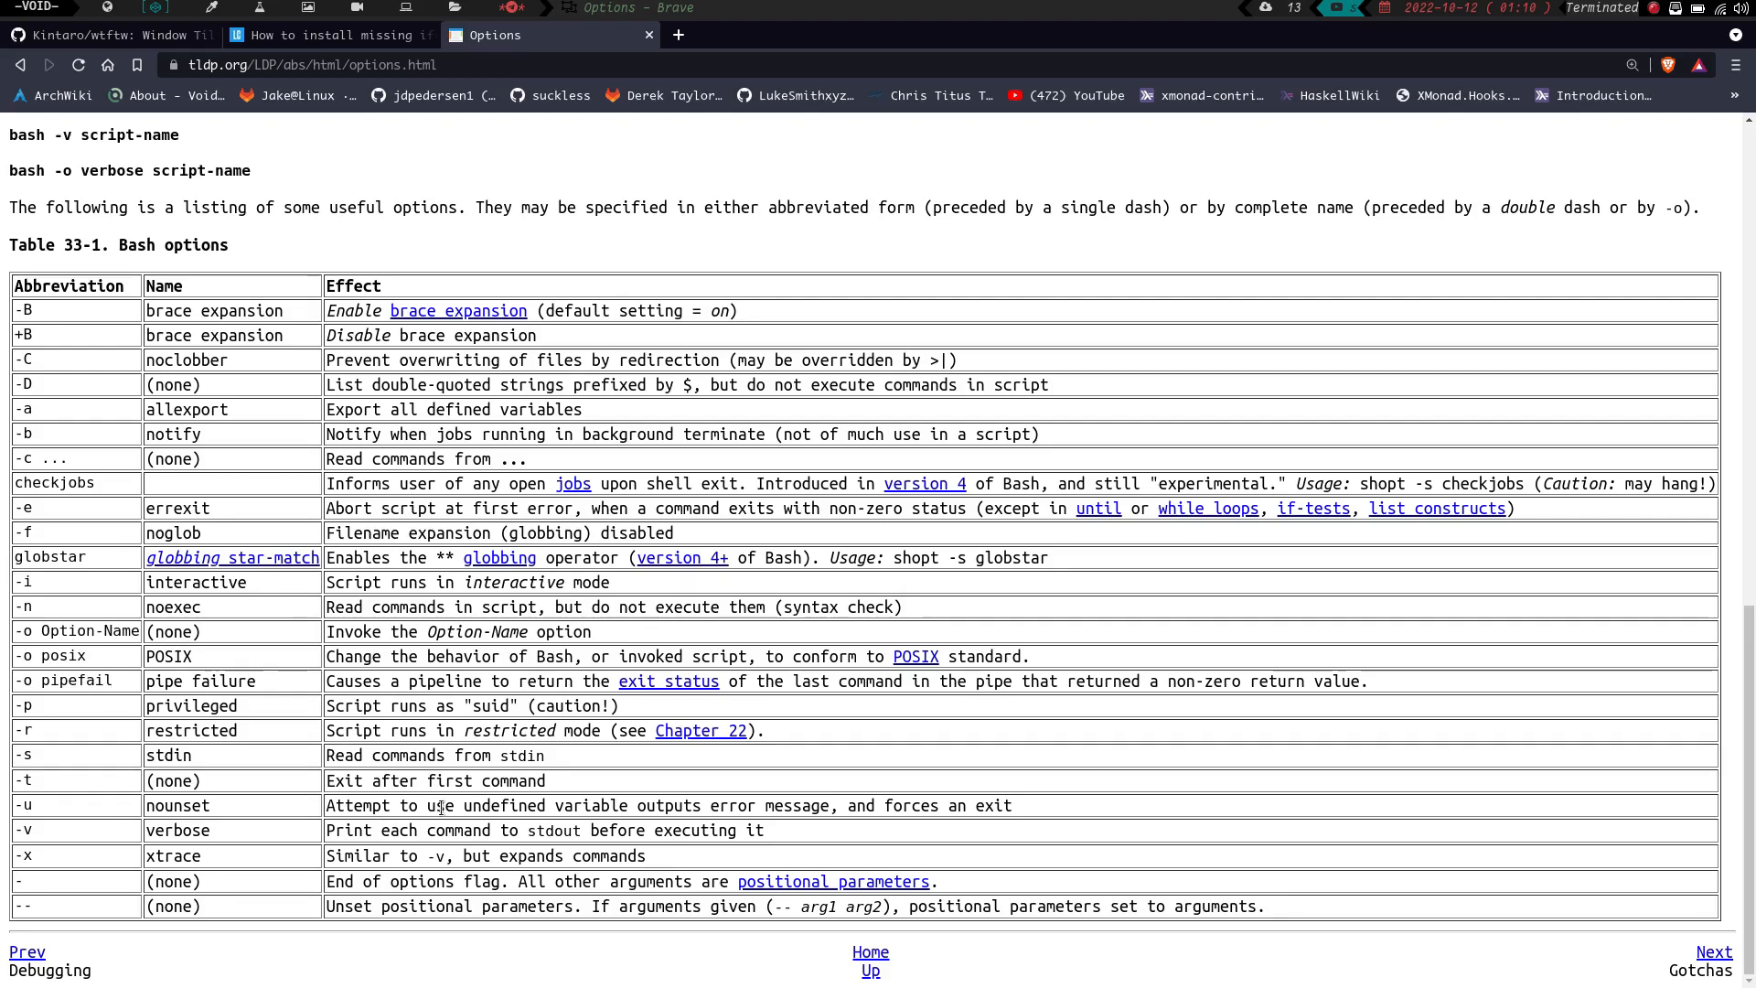
pyautogui.moveTo(717, 829)
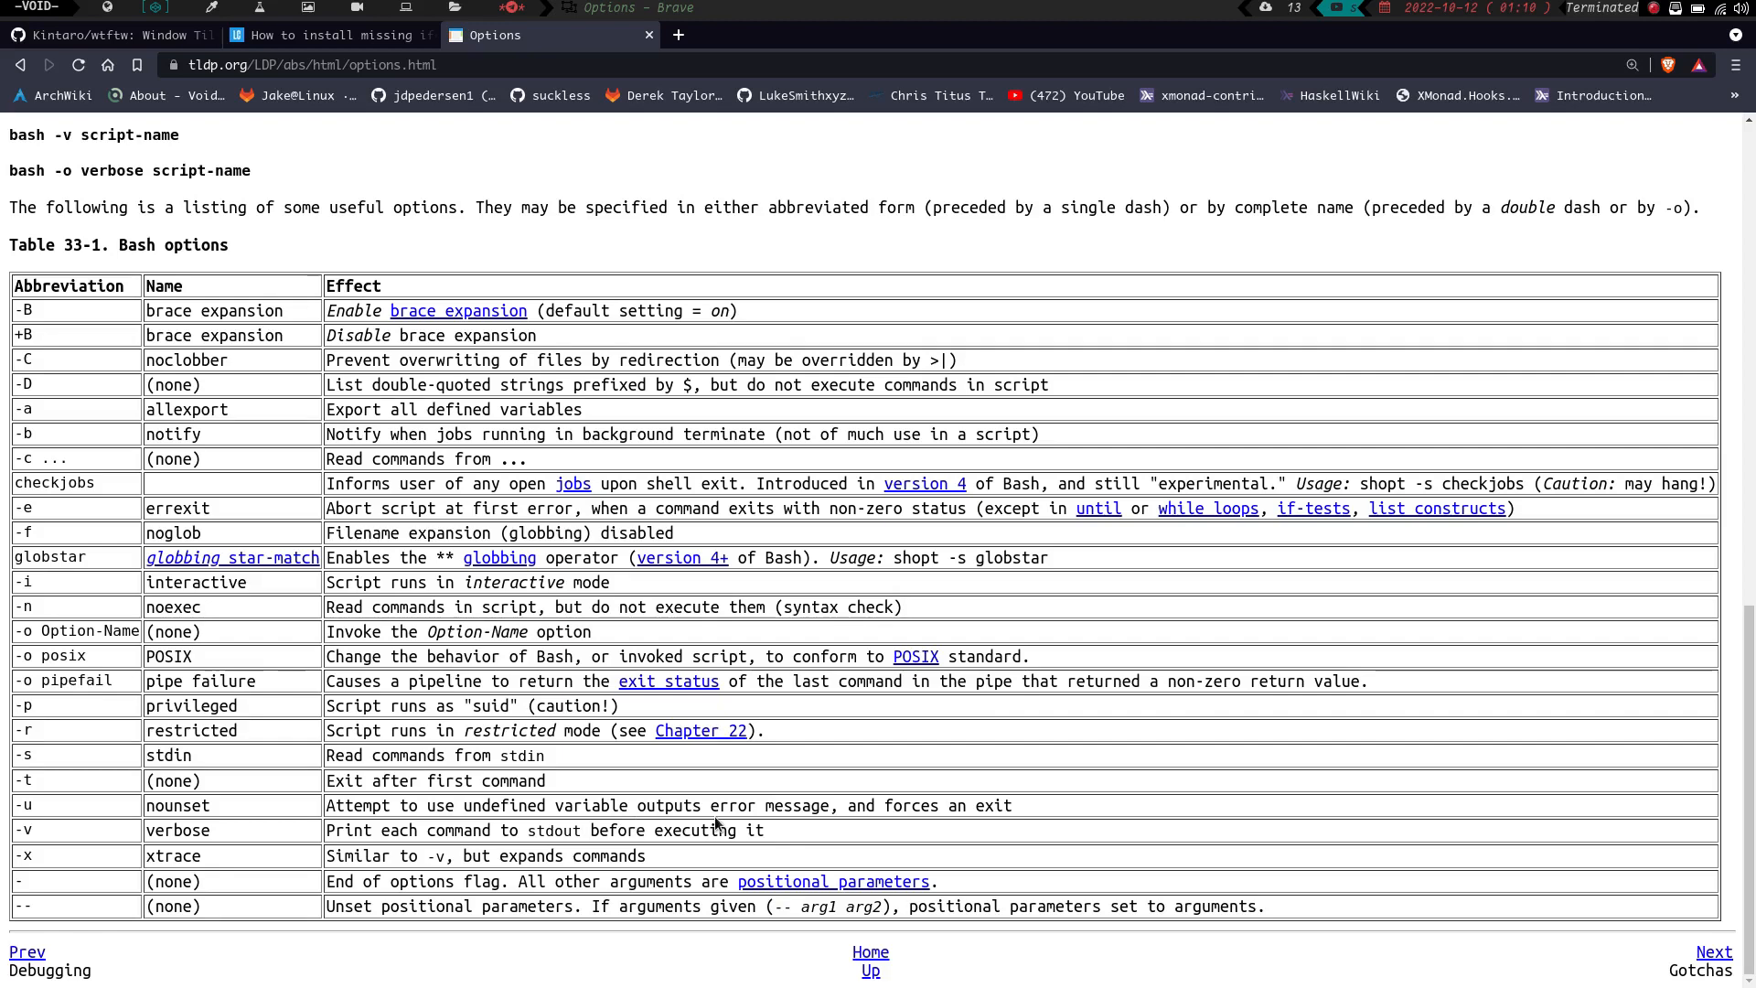
pyautogui.moveTo(830, 828)
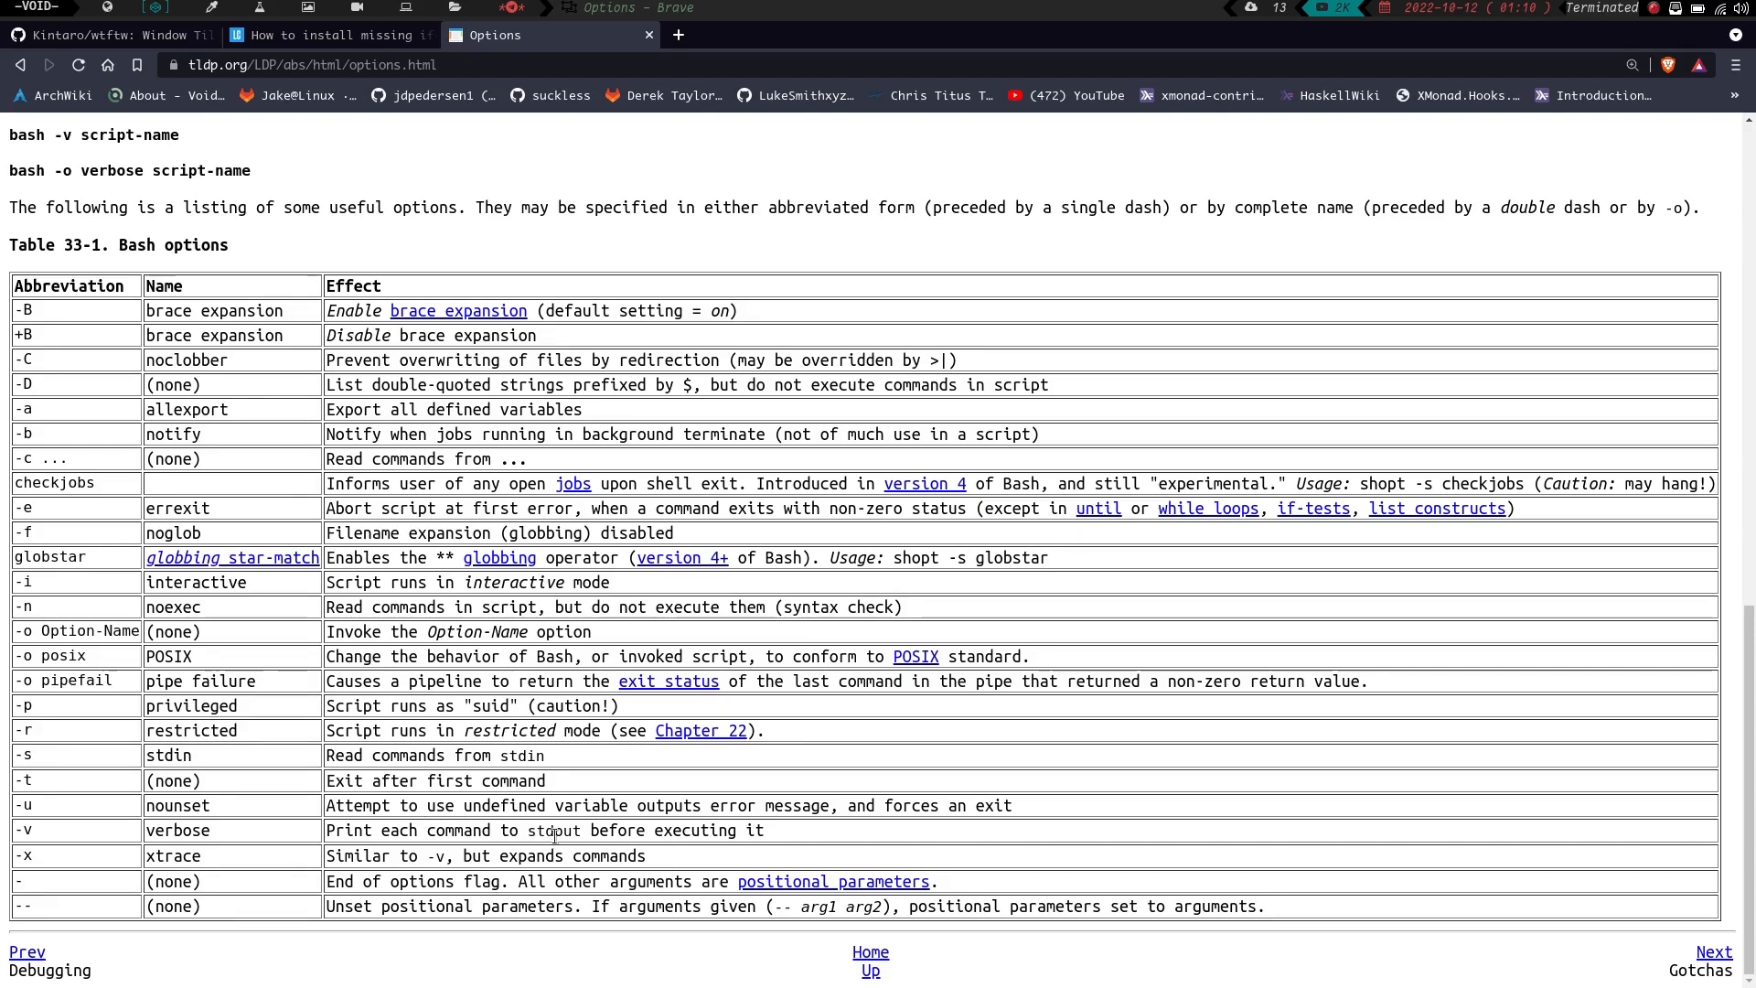
pyautogui.moveTo(768, 805)
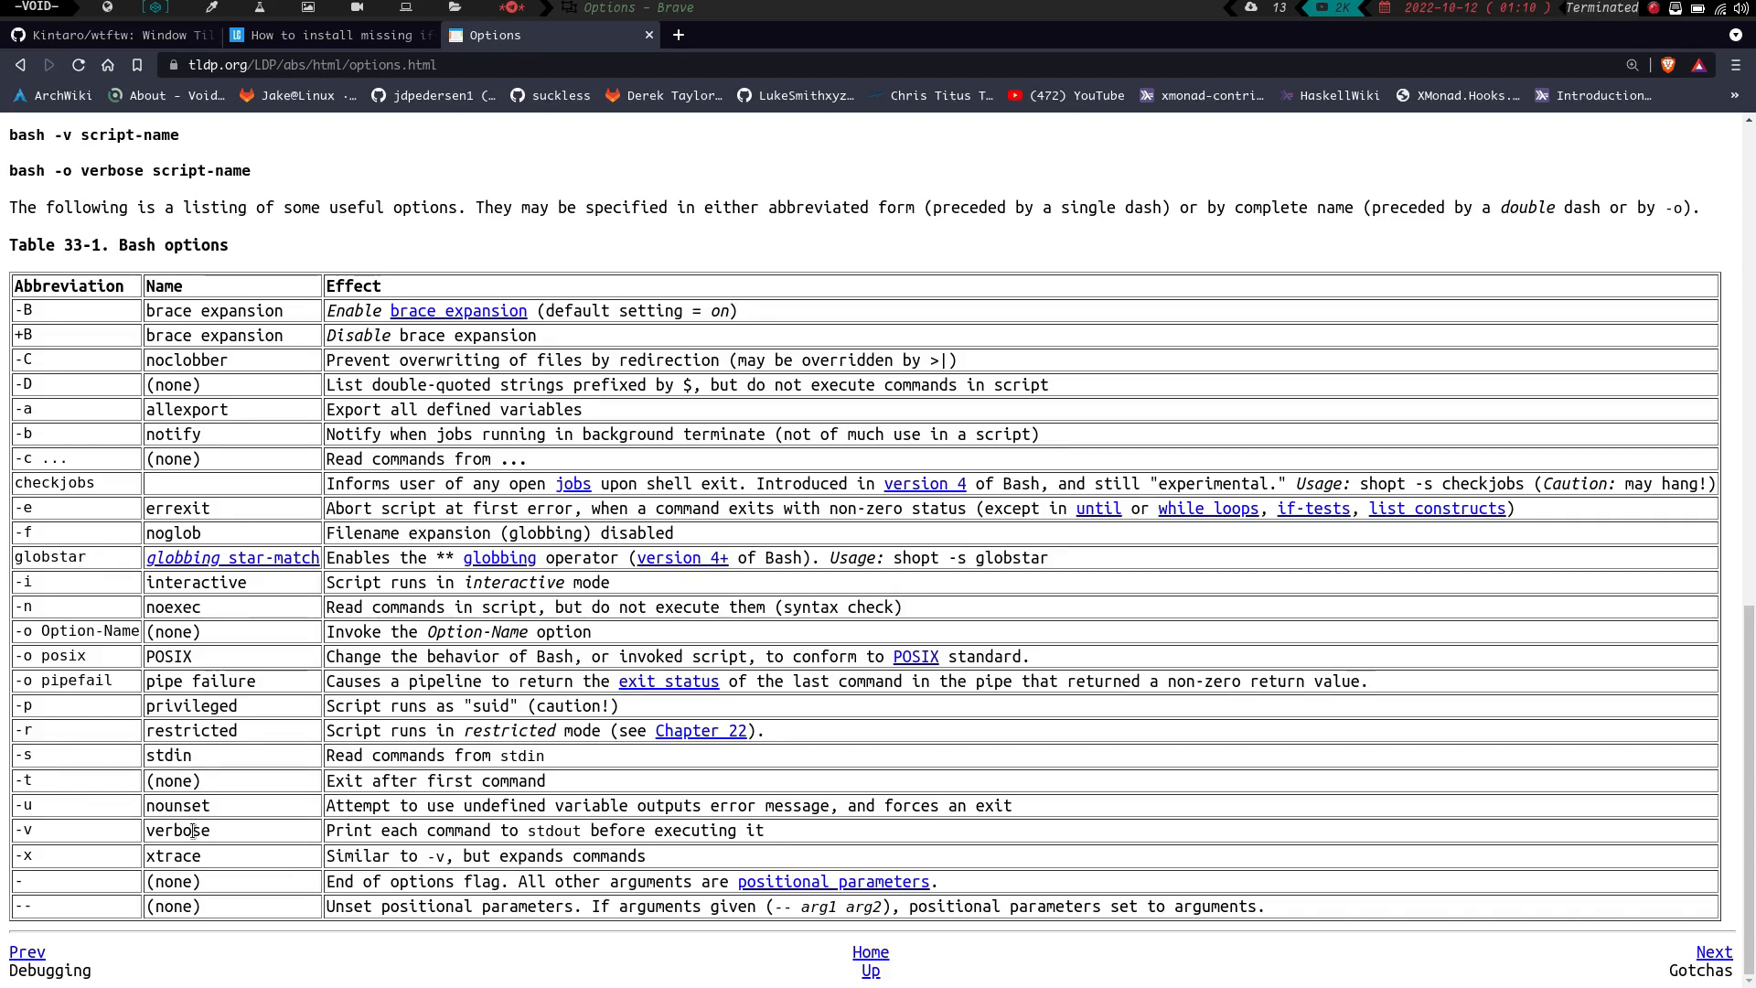
pyautogui.moveTo(48, 823)
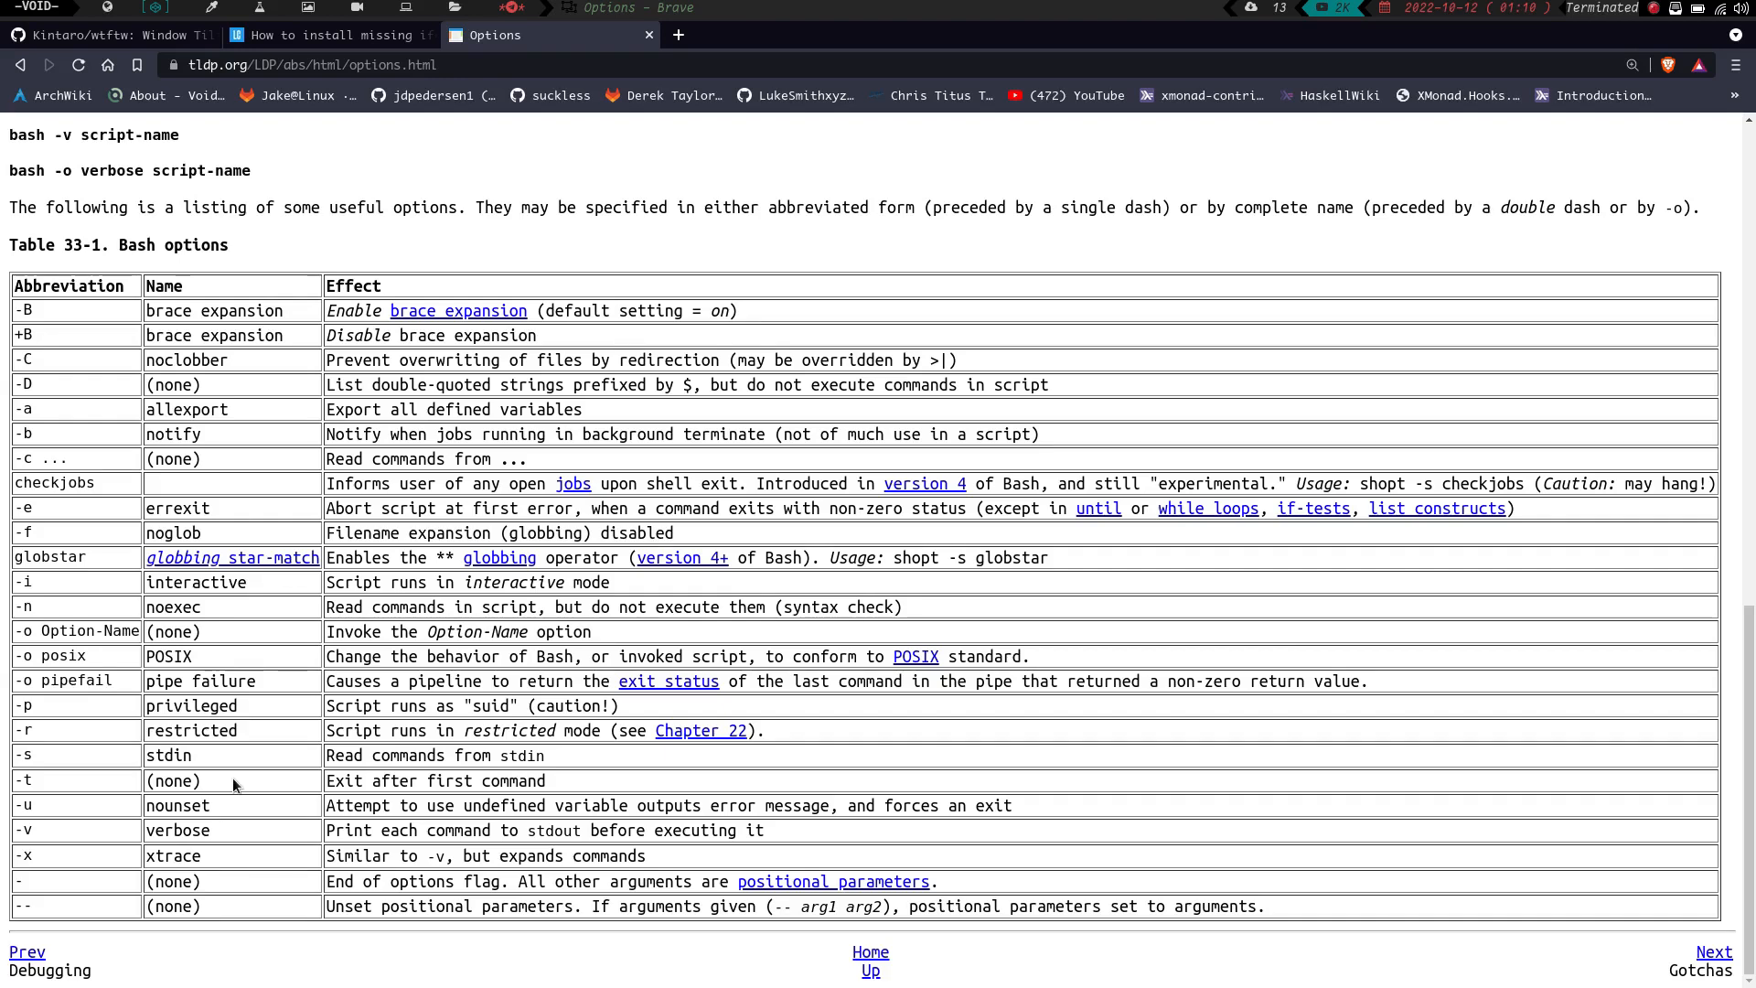
pyautogui.moveTo(241, 805)
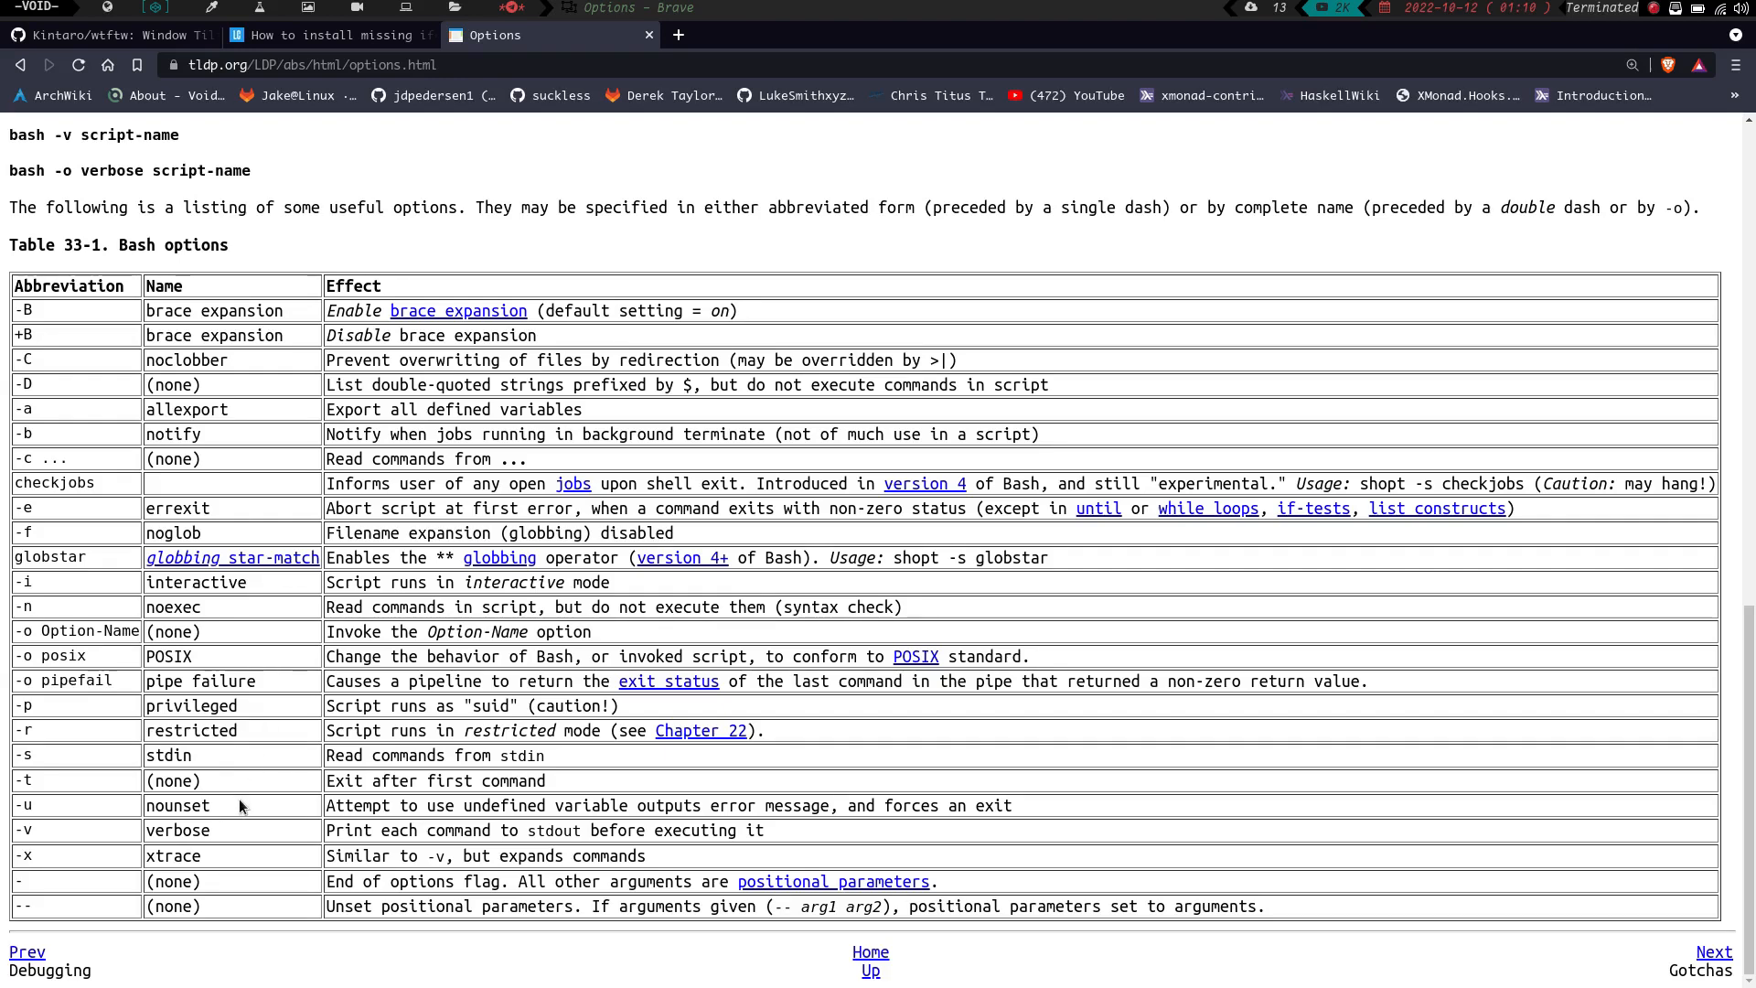
pyautogui.moveTo(133, 878)
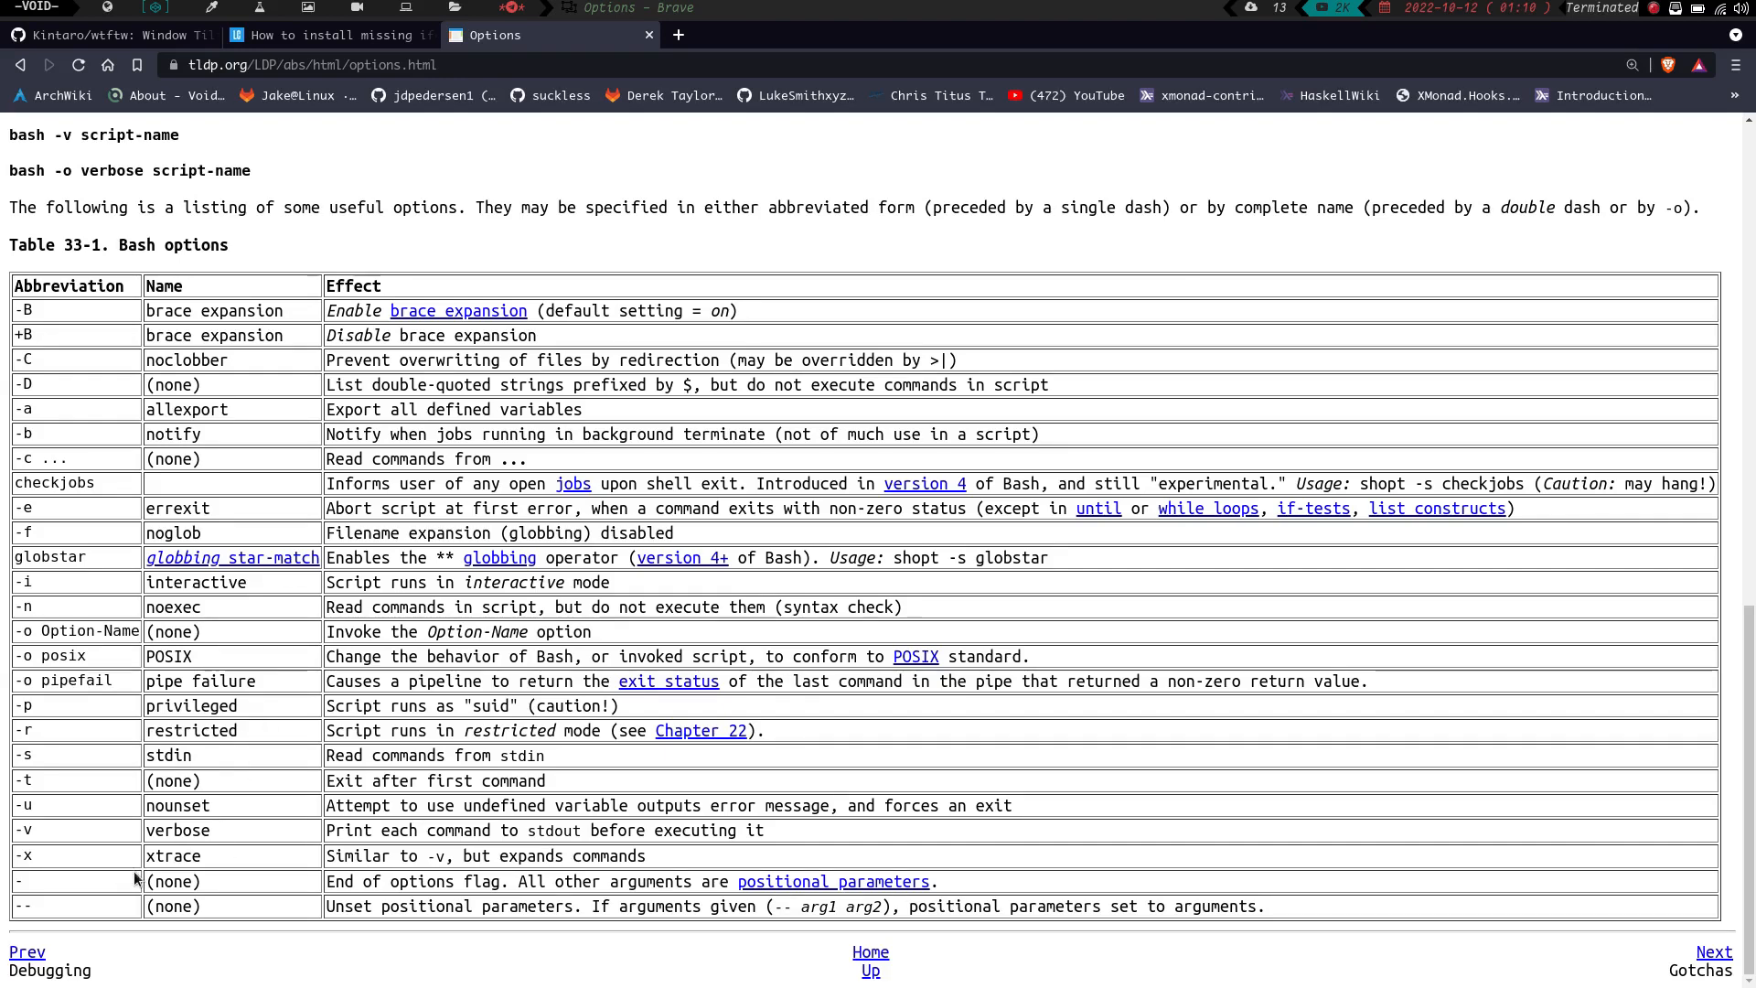
pyautogui.moveTo(373, 873)
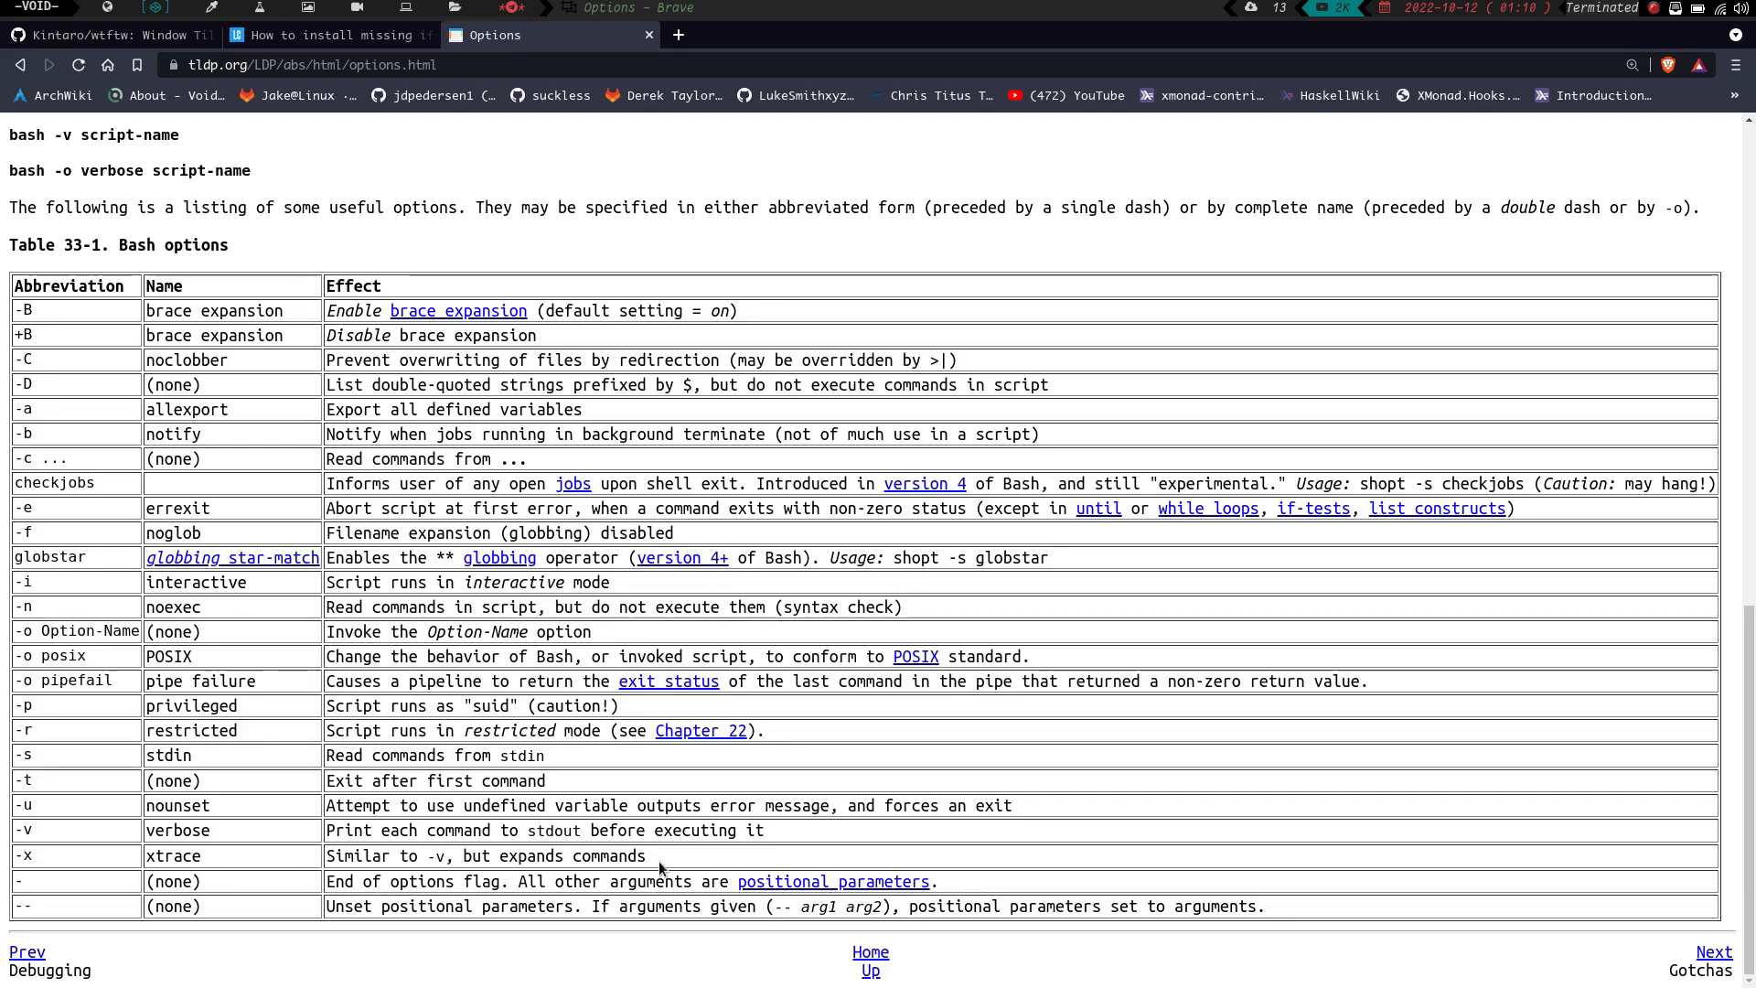
pyautogui.moveTo(3, 786)
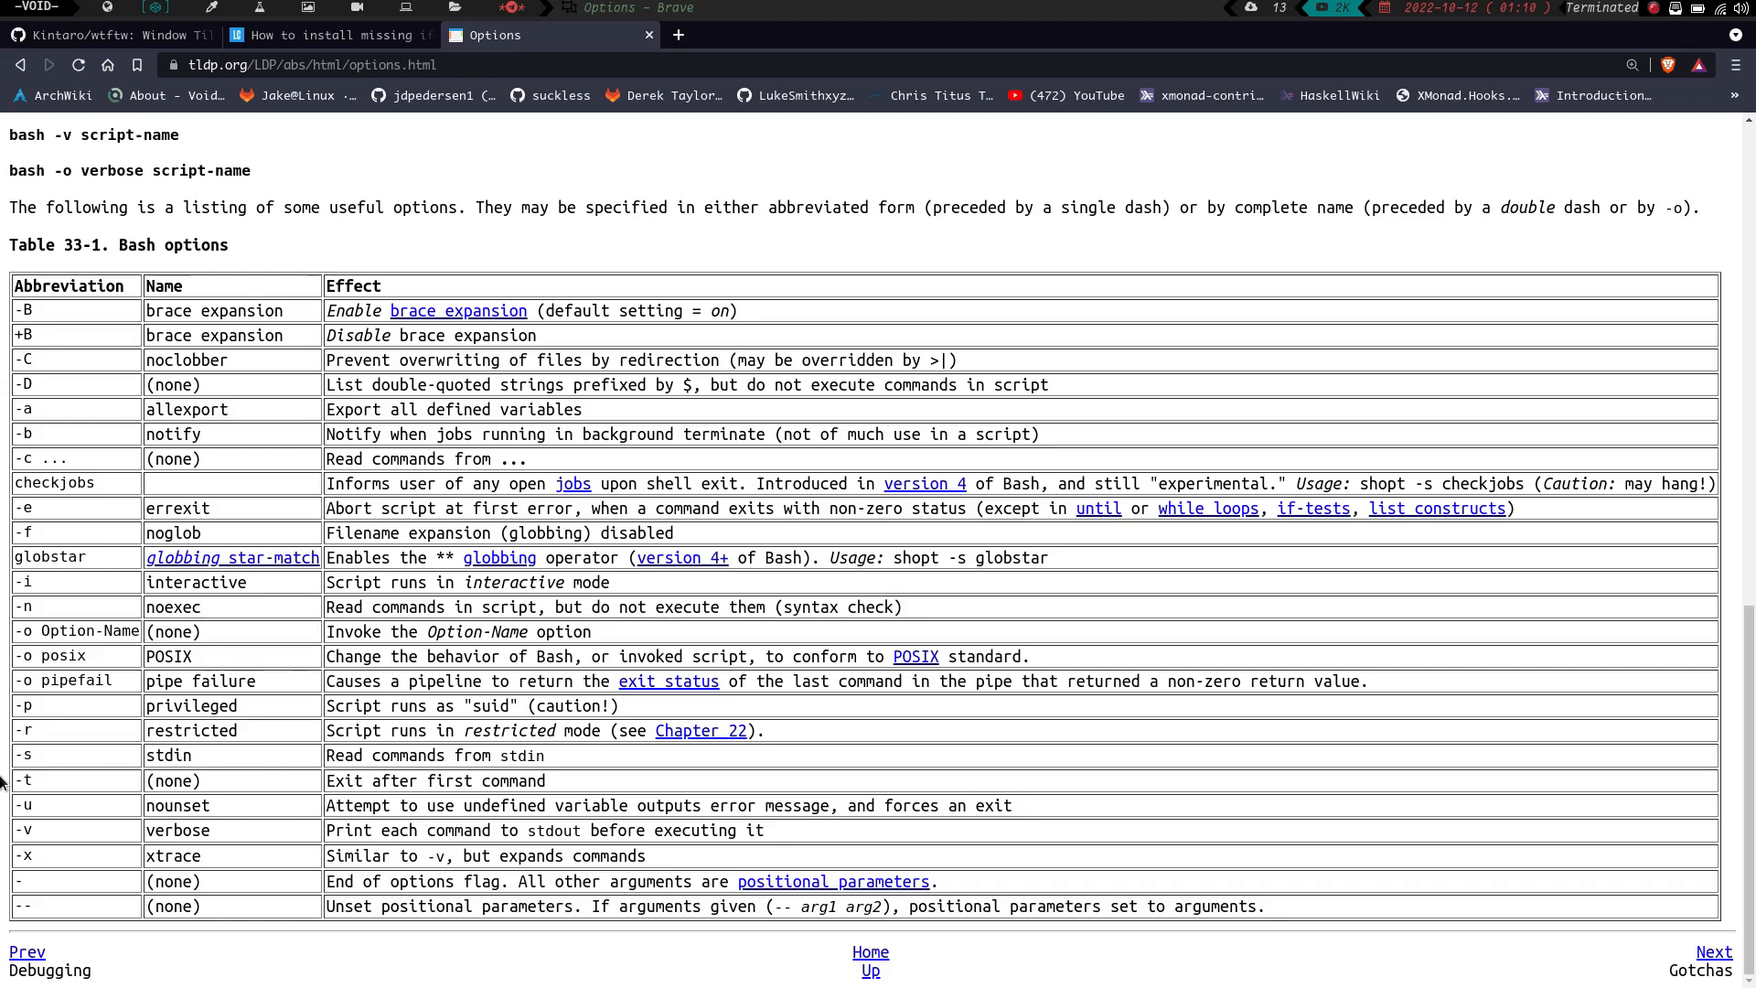
pyautogui.moveTo(401, 925)
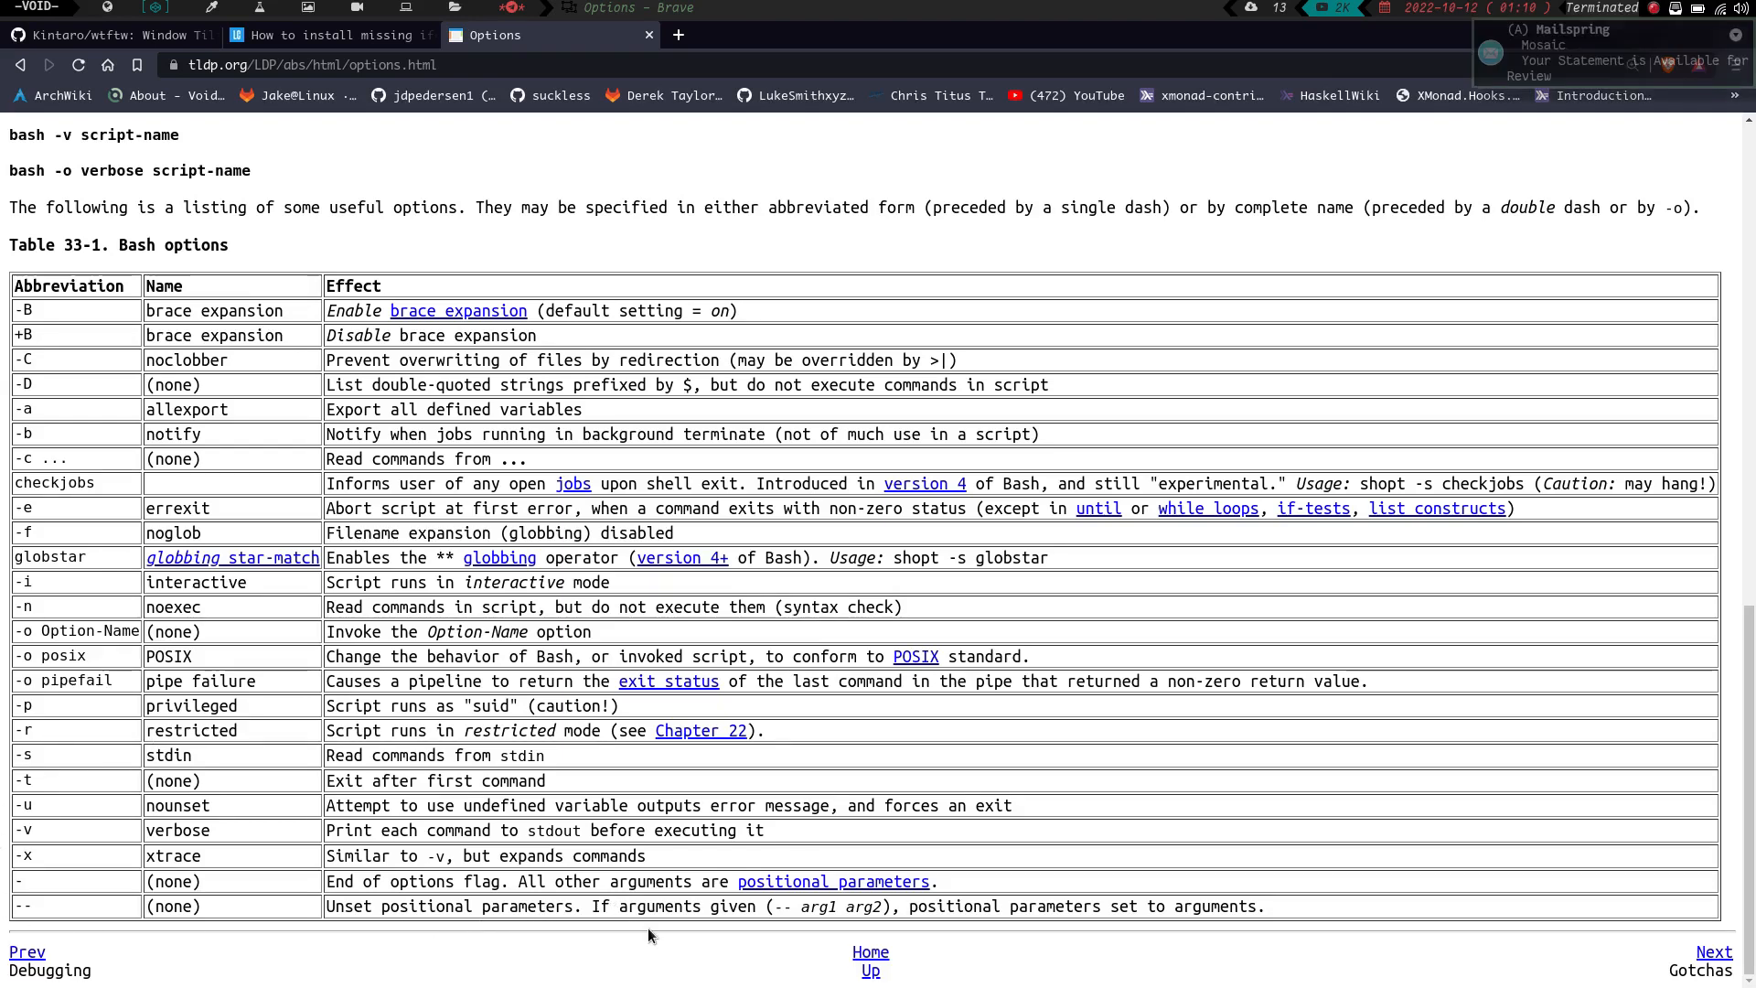
pyautogui.moveTo(801, 919)
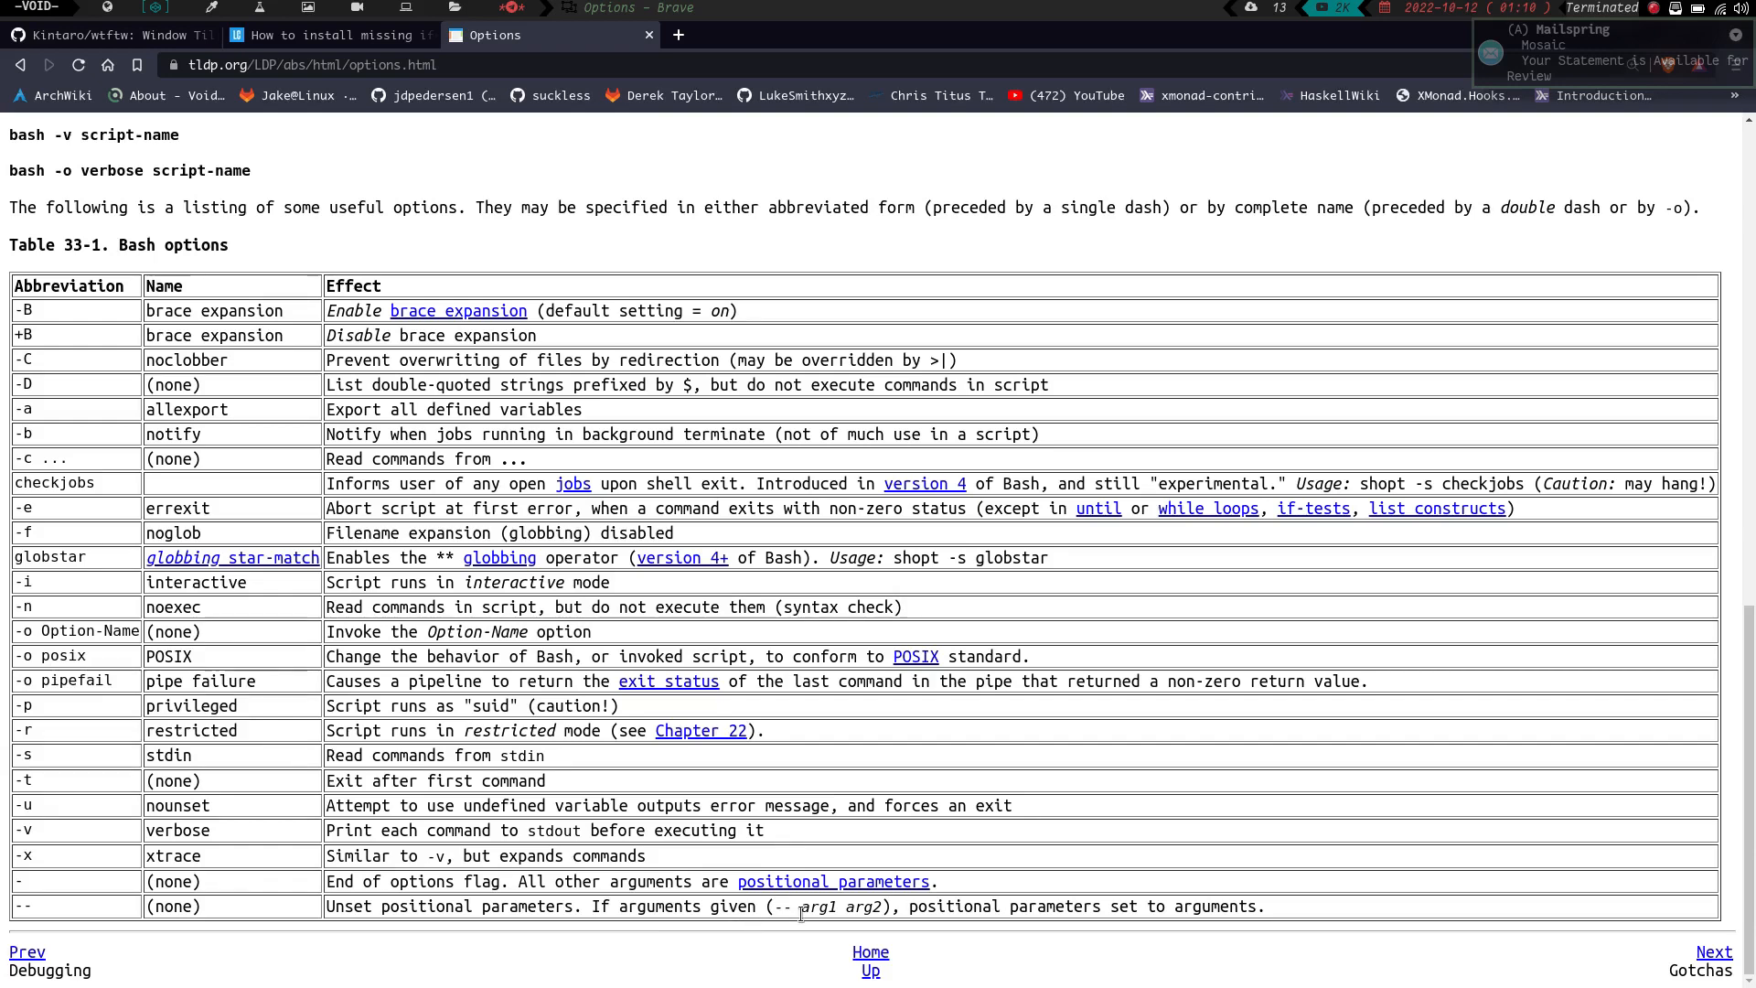
pyautogui.moveTo(982, 947)
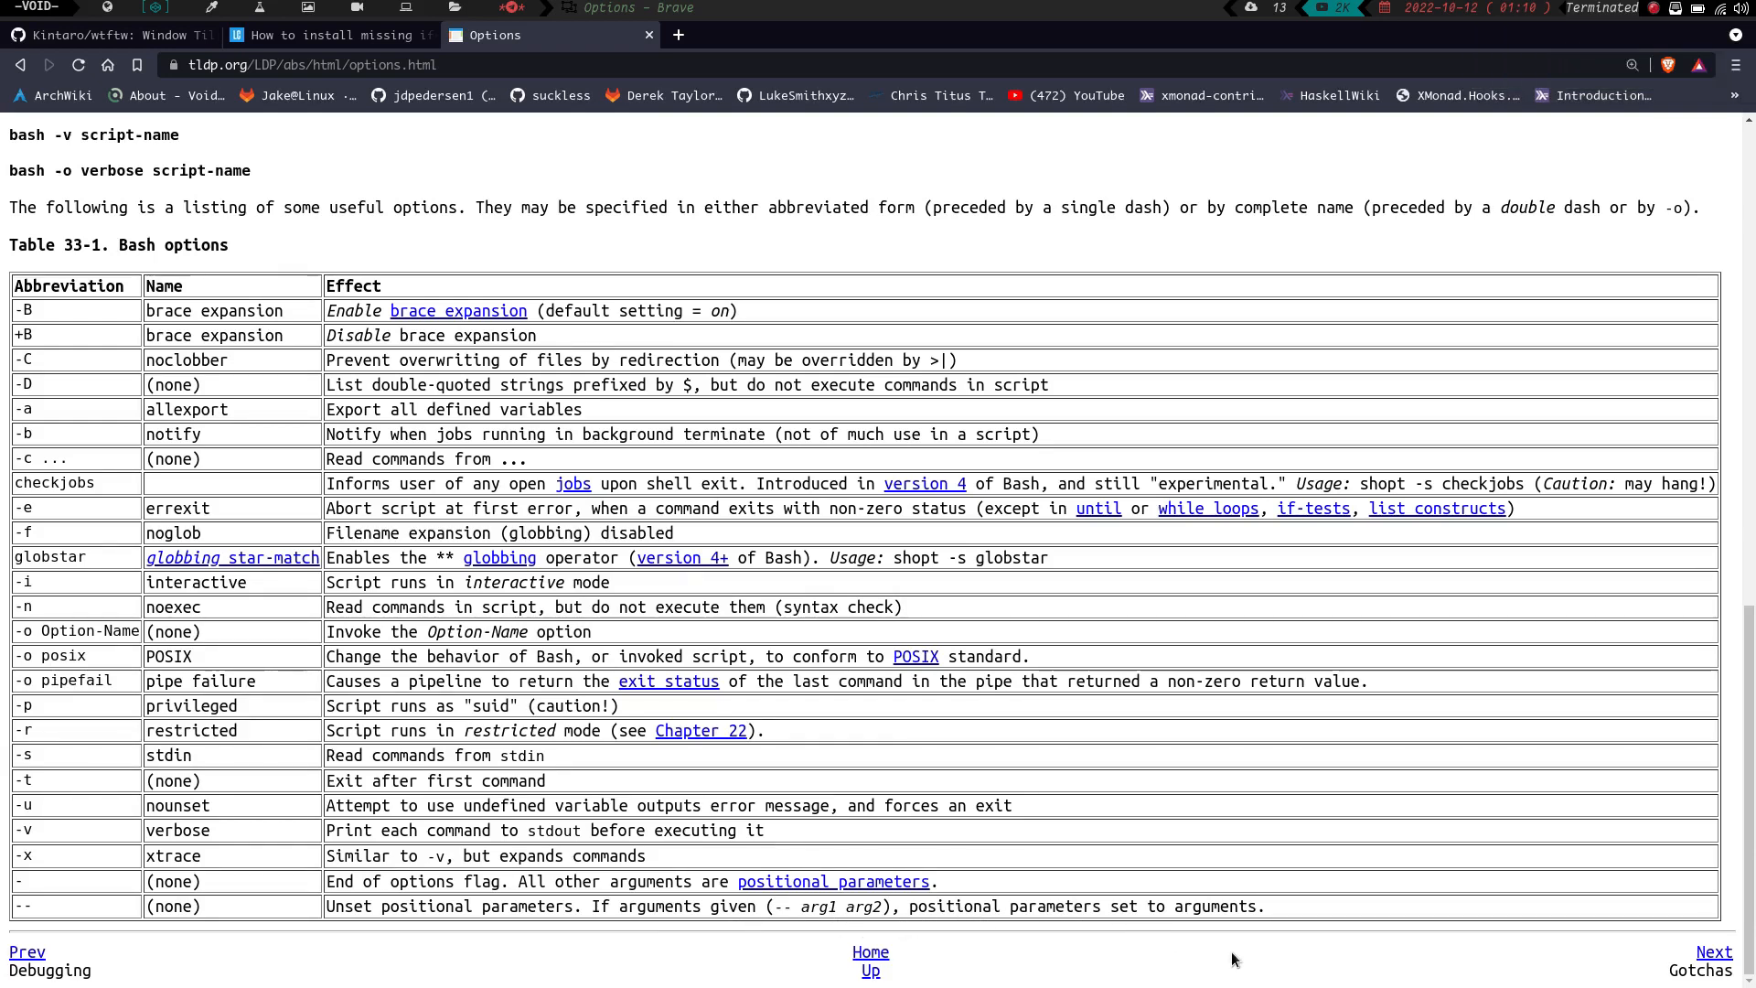
pyautogui.moveTo(1116, 893)
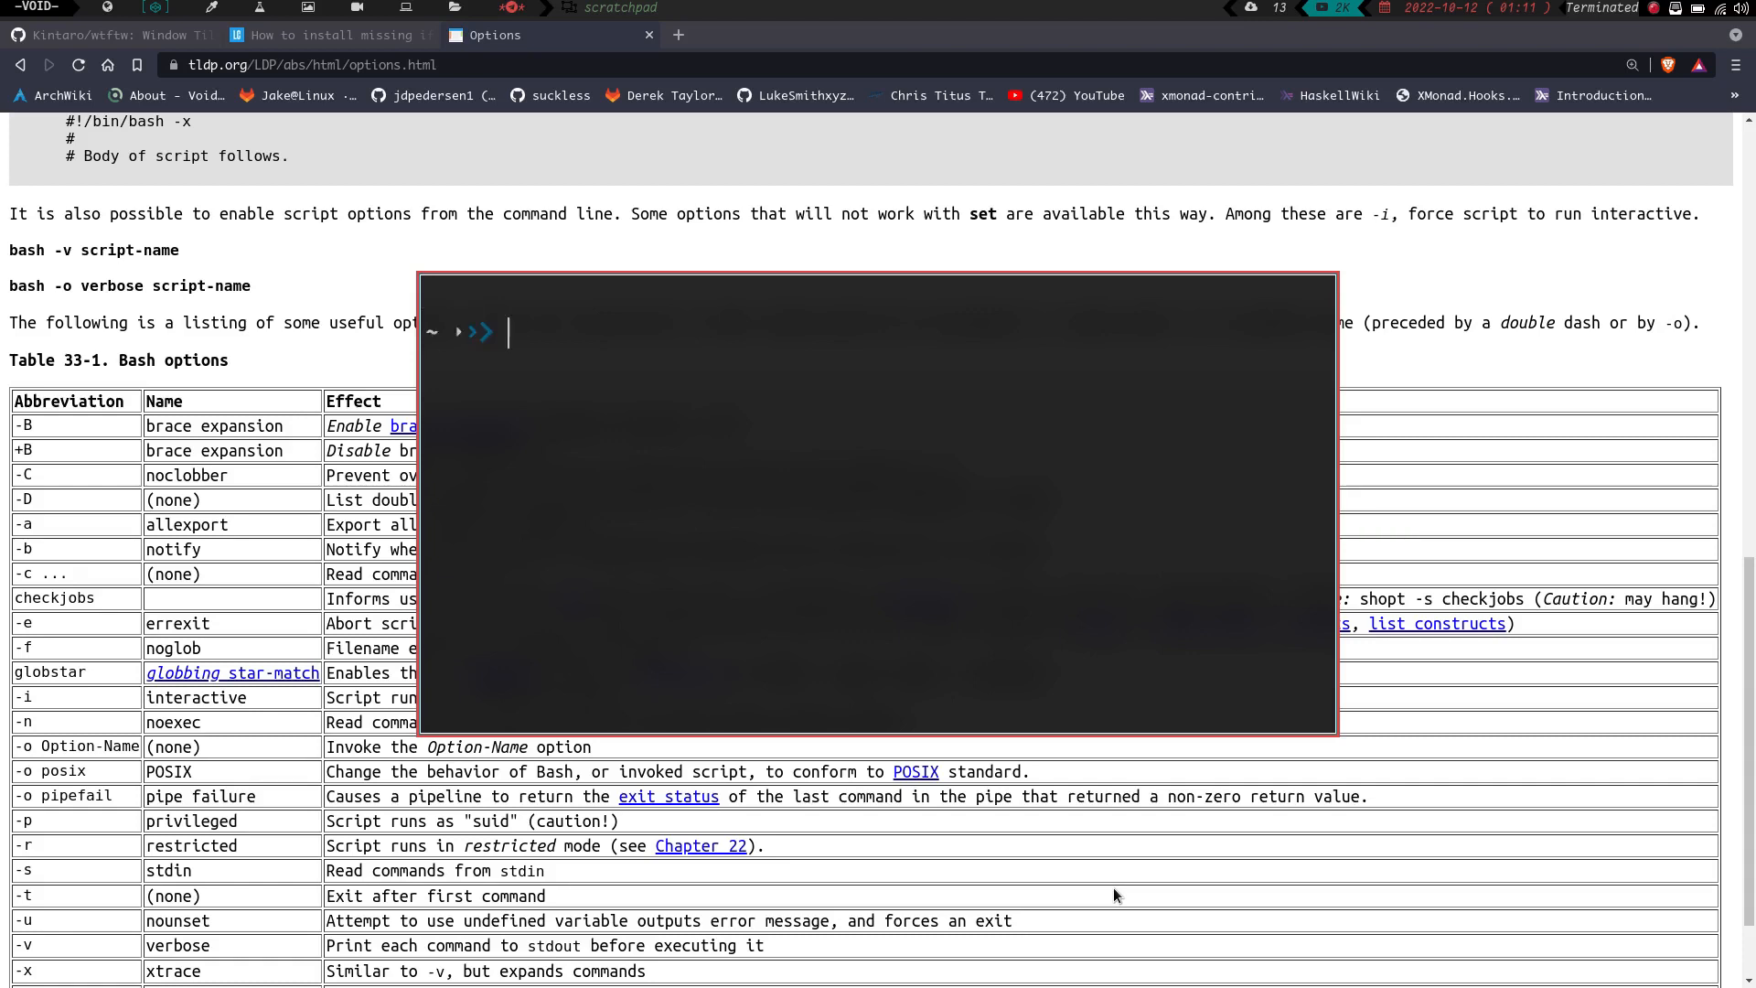
# - Run echo $- in the scratchpad terminal to print the active shell flags himBHs
pyautogui.write('echo $-')
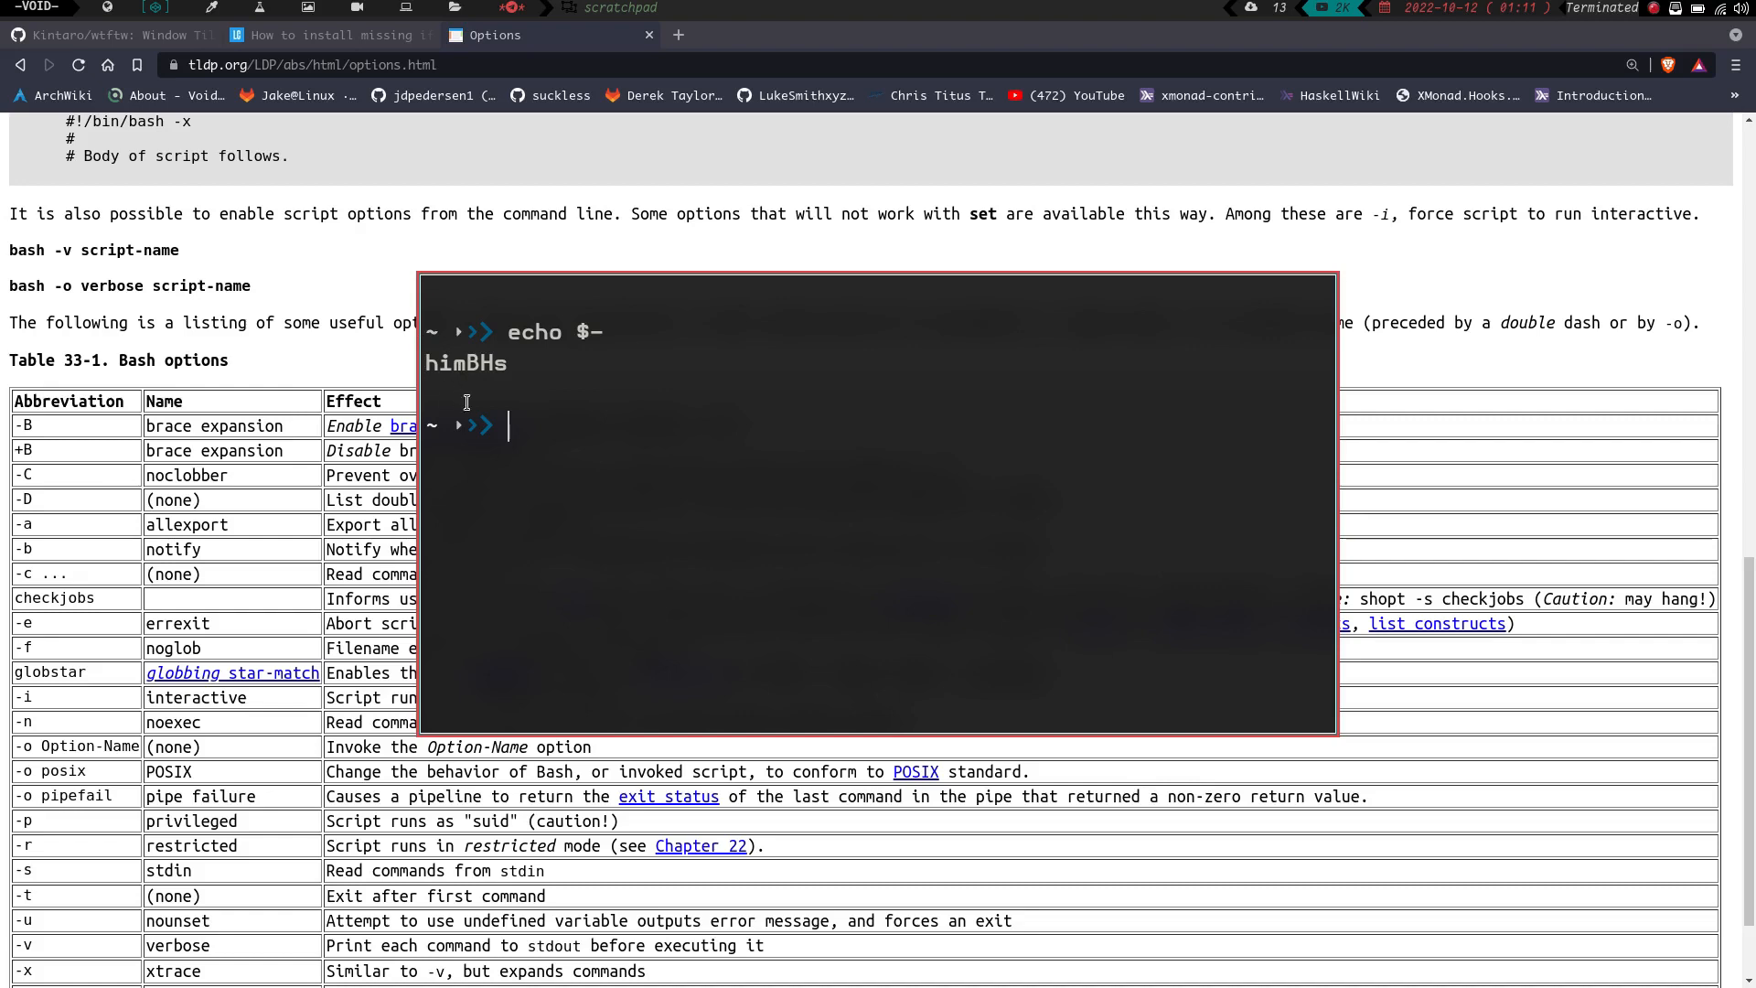
pyautogui.moveTo(560, 397)
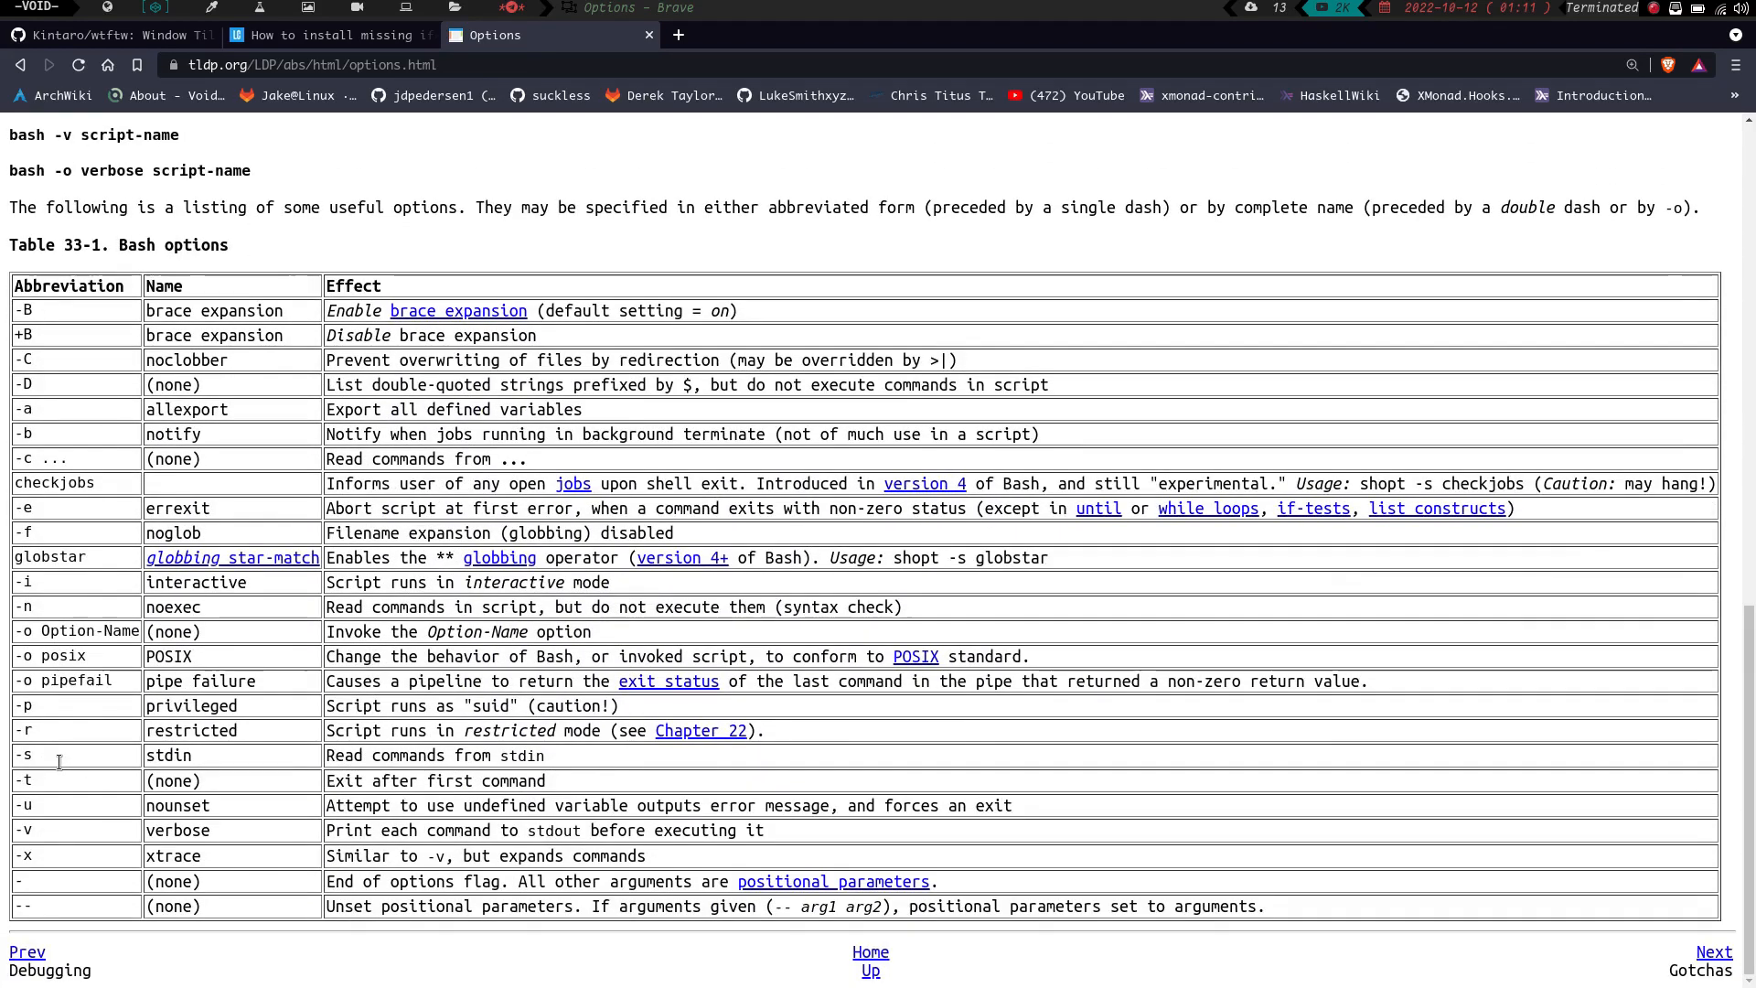
pyautogui.moveTo(95, 424)
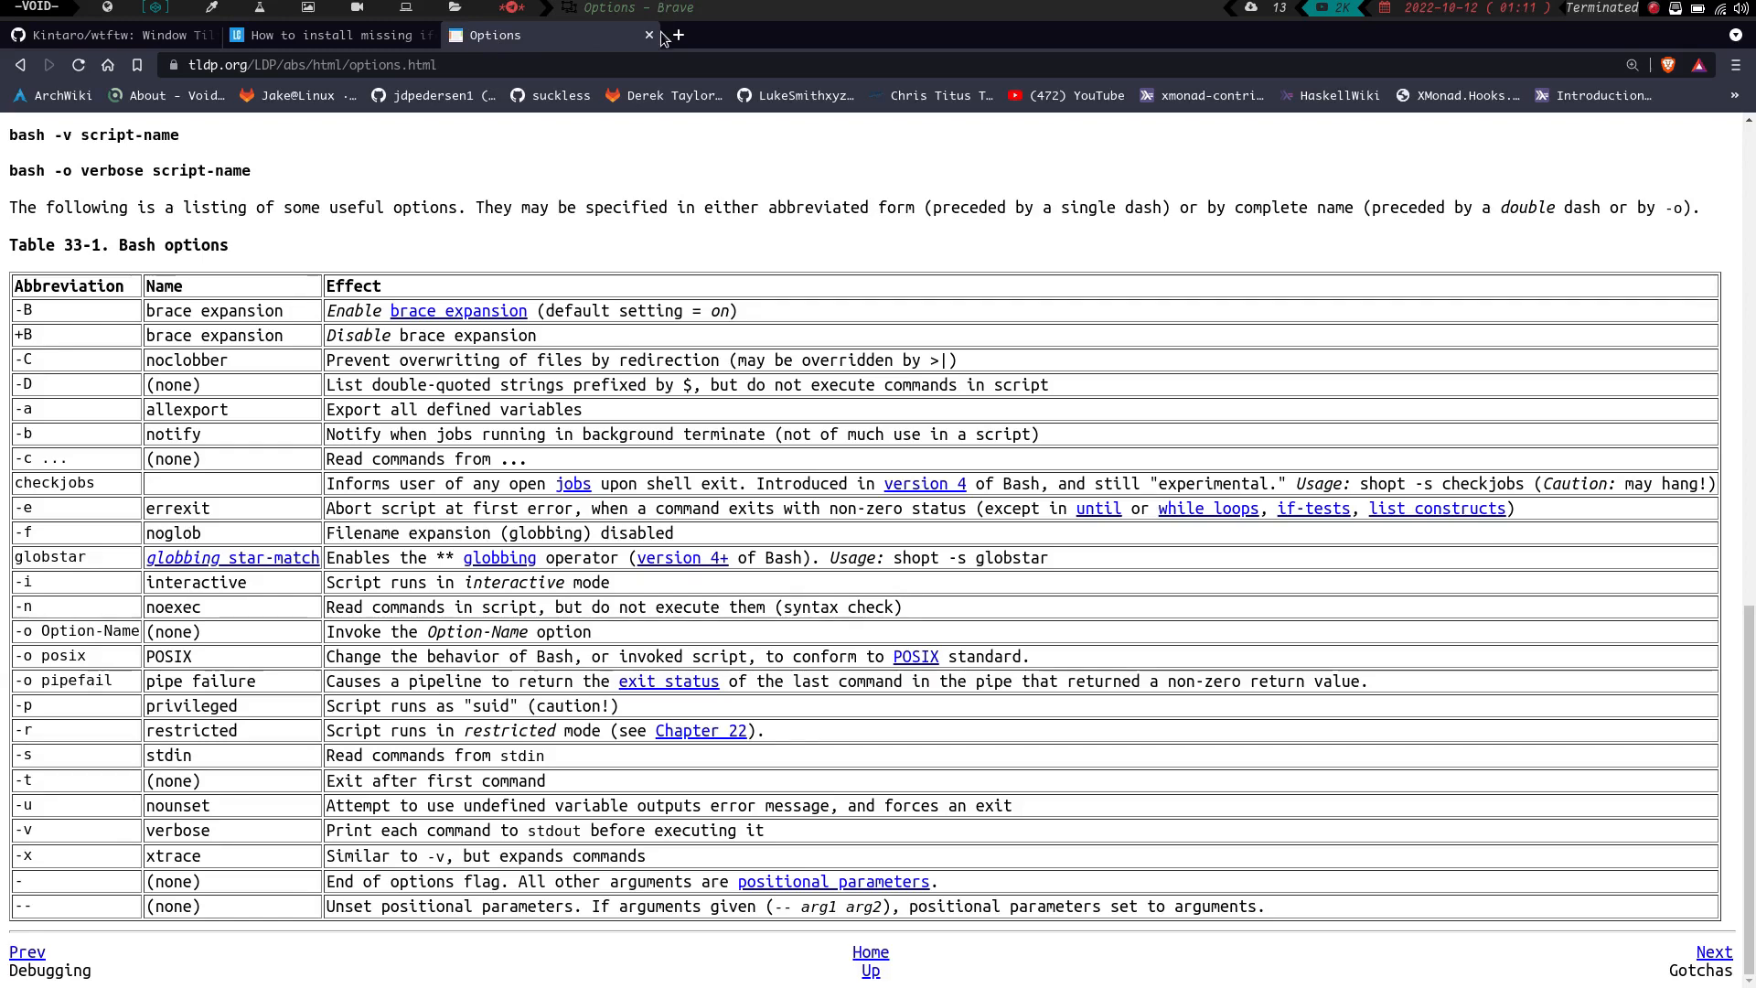
# - Search 'set builtin' in a new tab and read the GNU manual's Set Builtin -f to -o entries
pyautogui.click(681, 35)
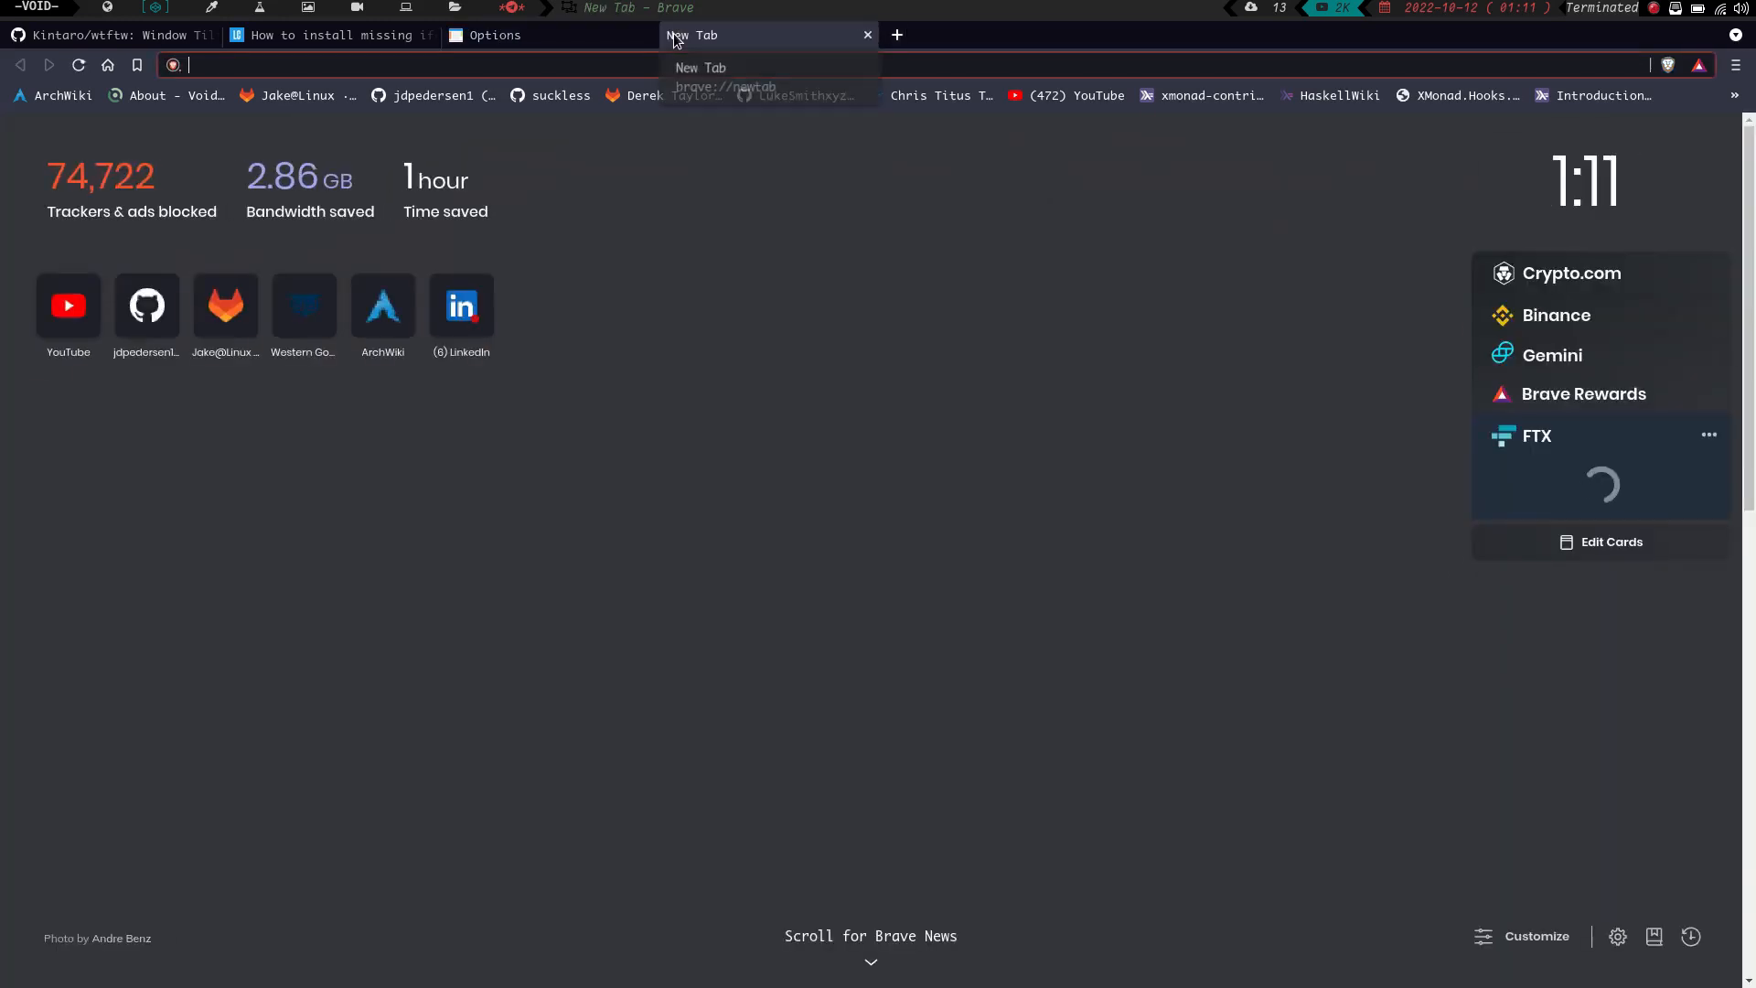
pyautogui.write('set builti')
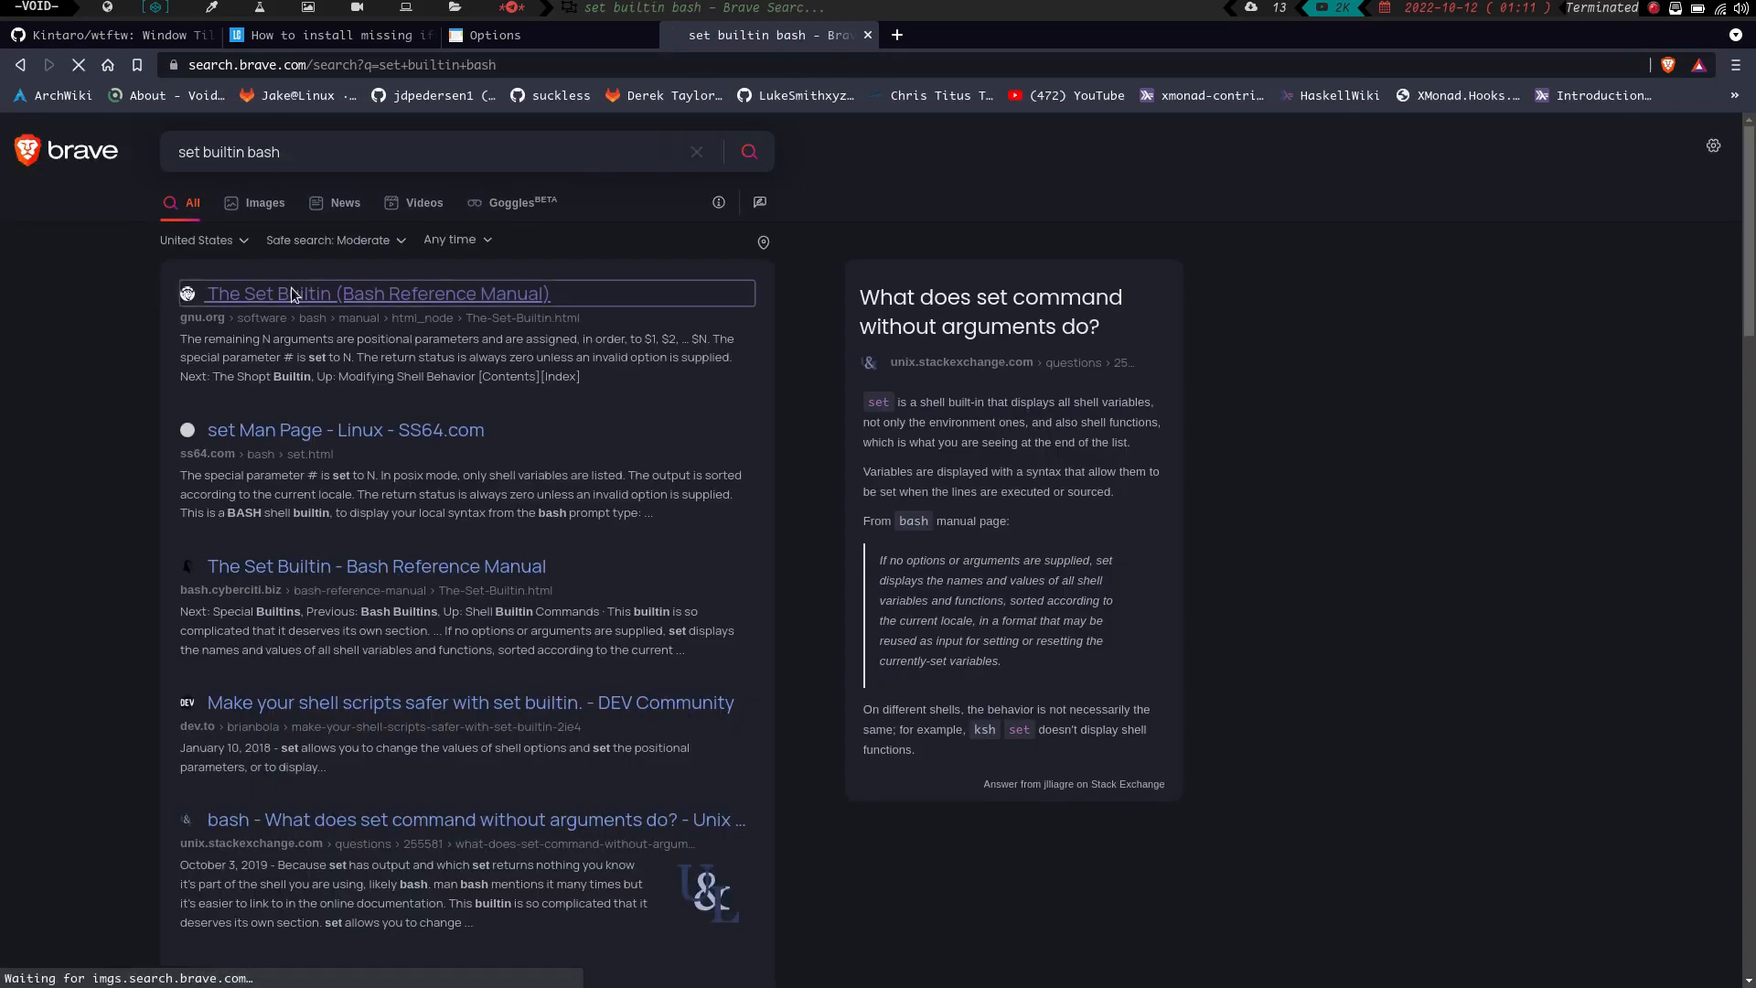
pyautogui.click(377, 293)
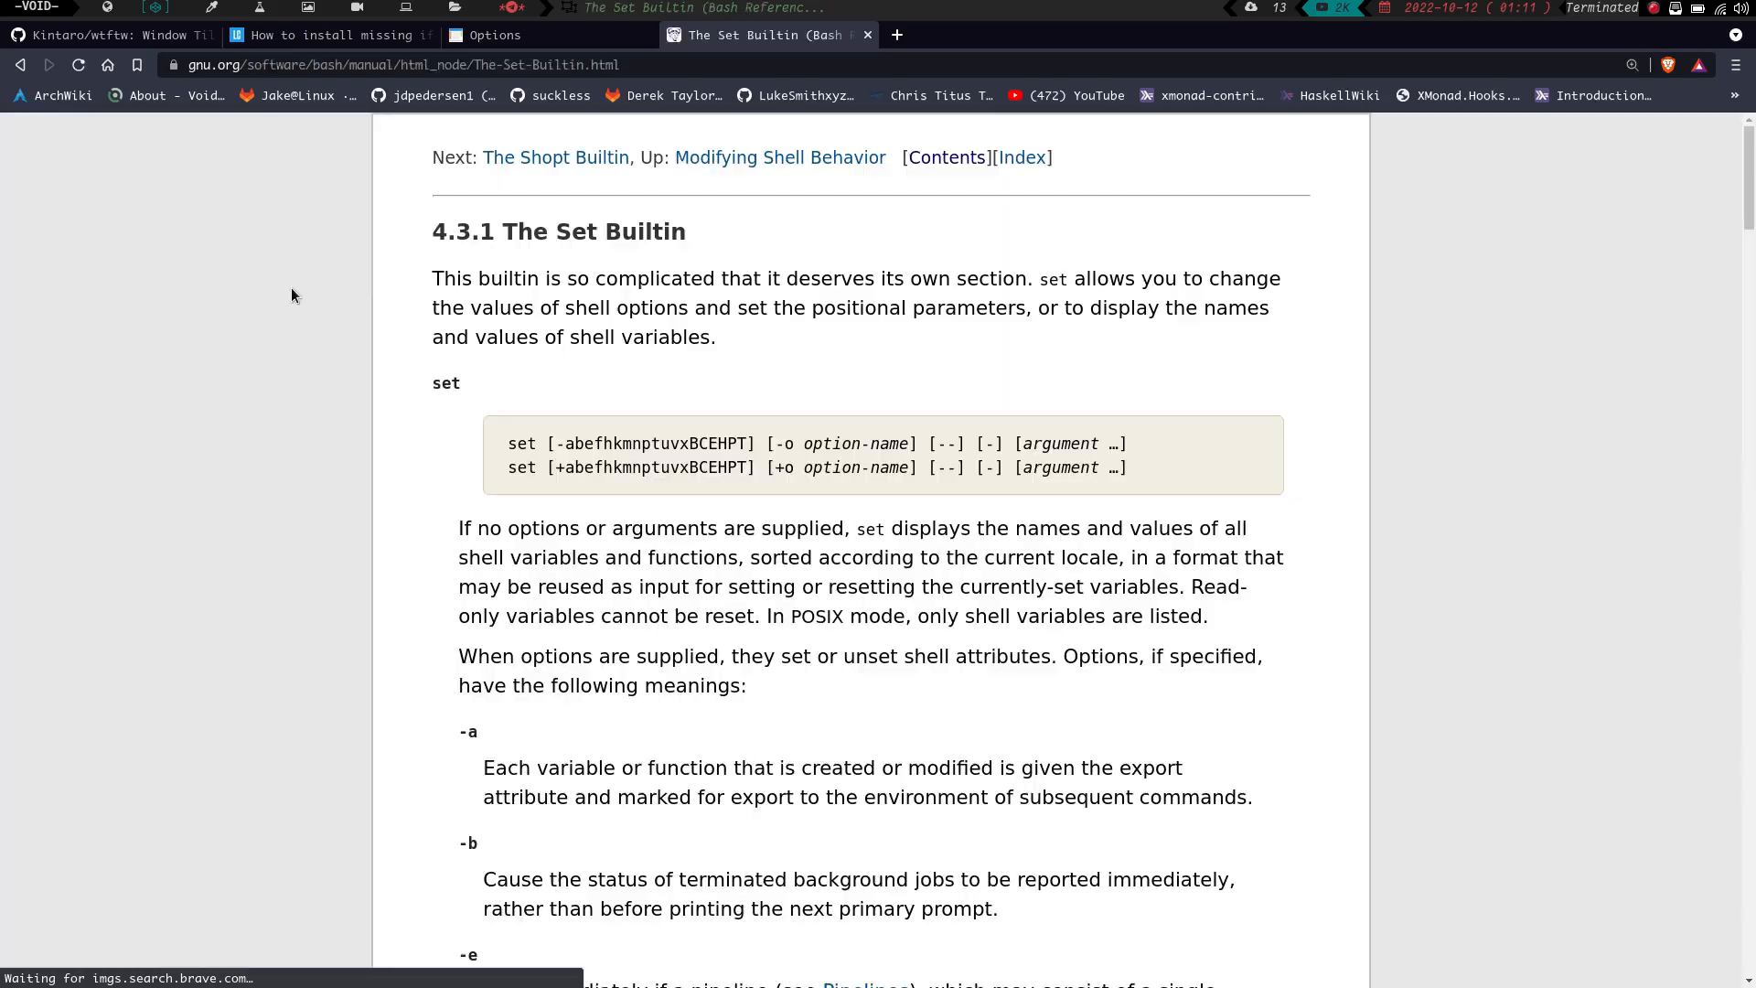
pyautogui.scroll(-3)
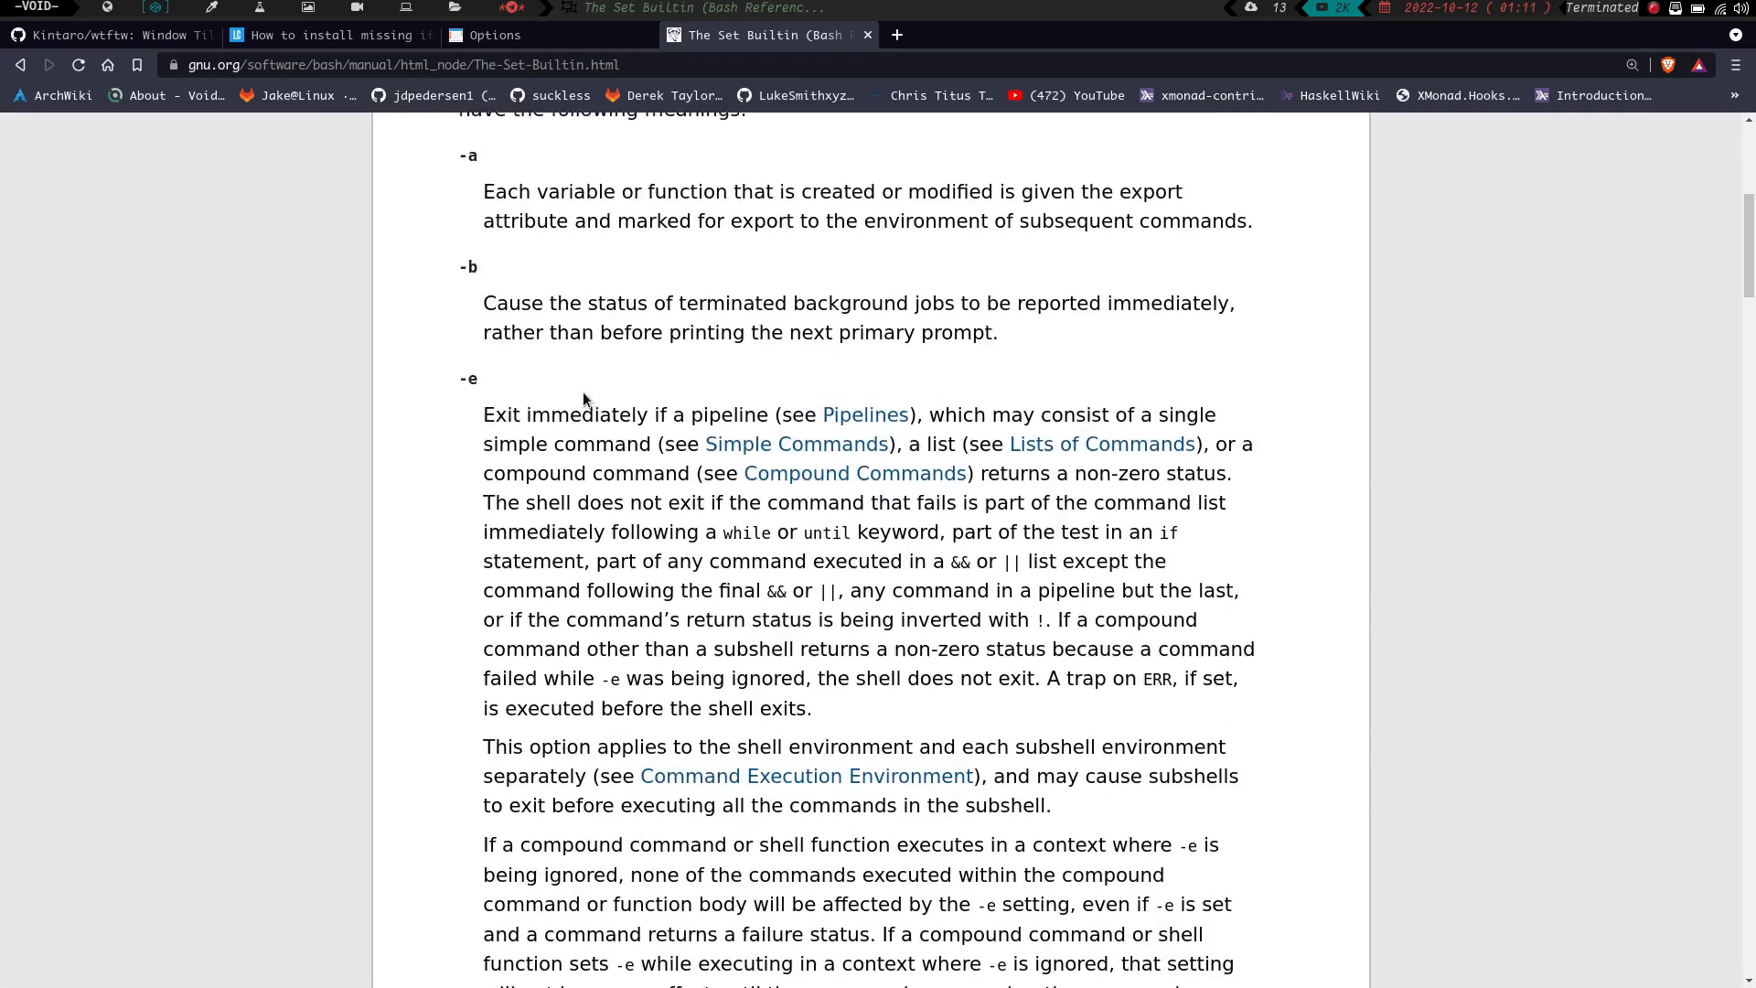
pyautogui.scroll(-3)
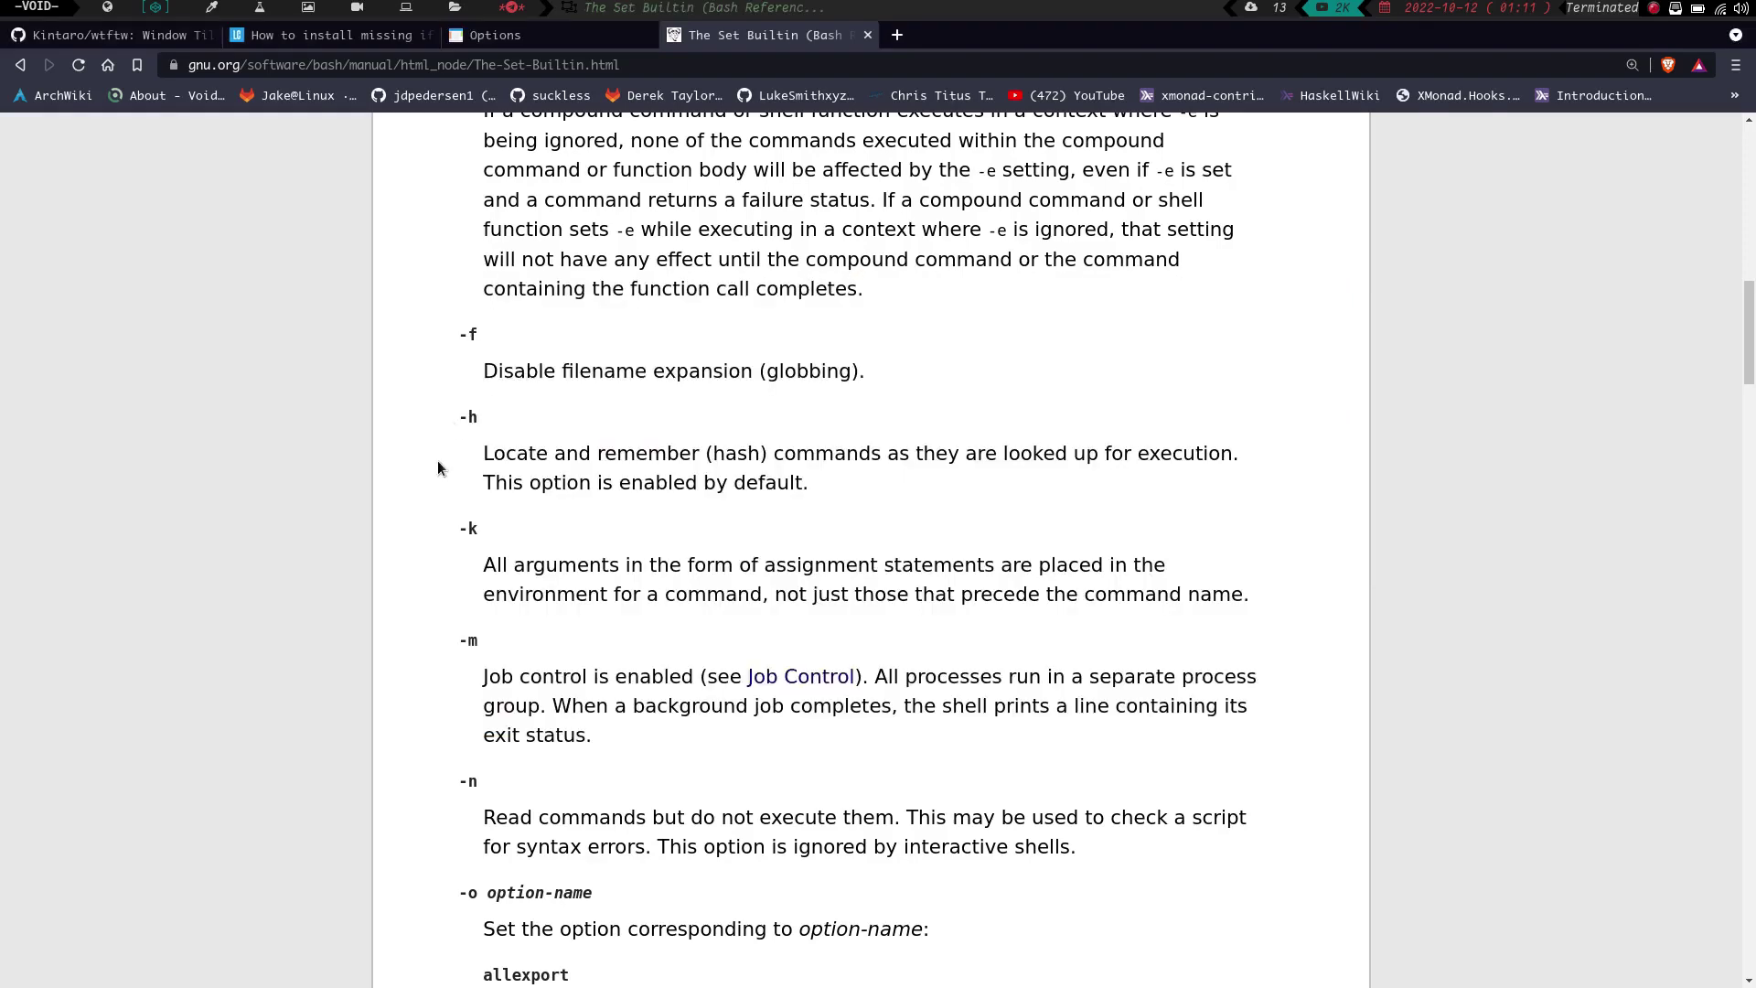
pyautogui.moveTo(907, 481)
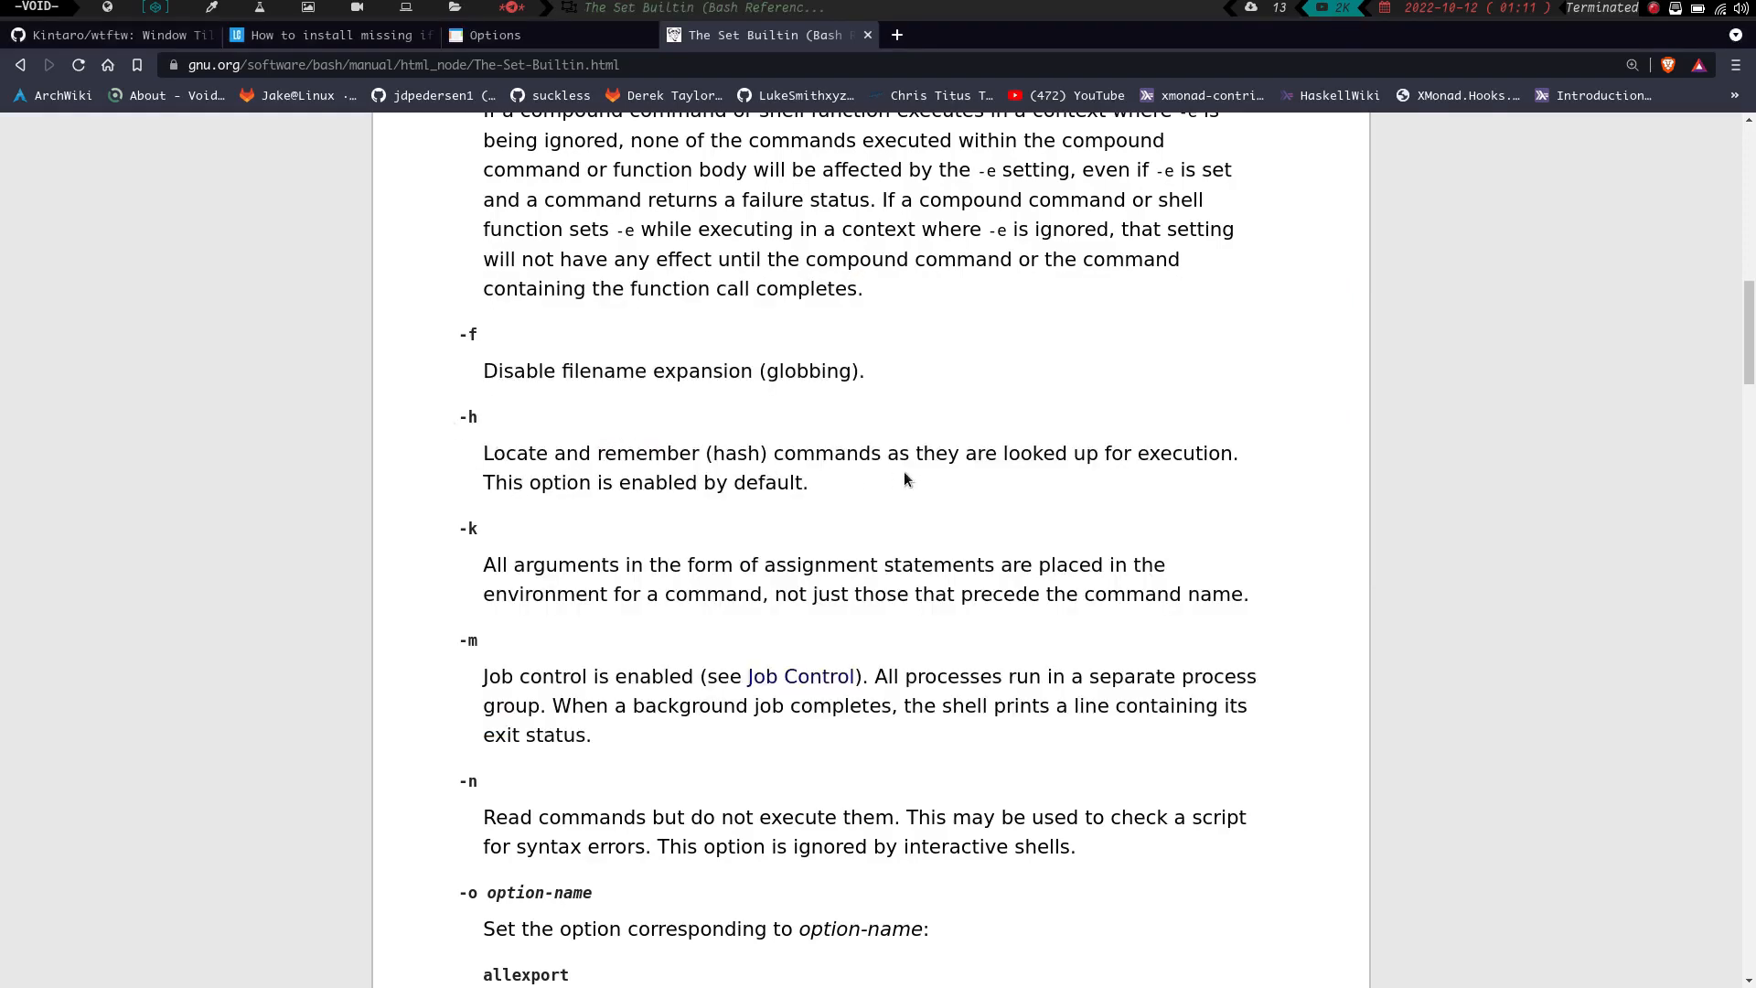
pyautogui.scroll(-3)
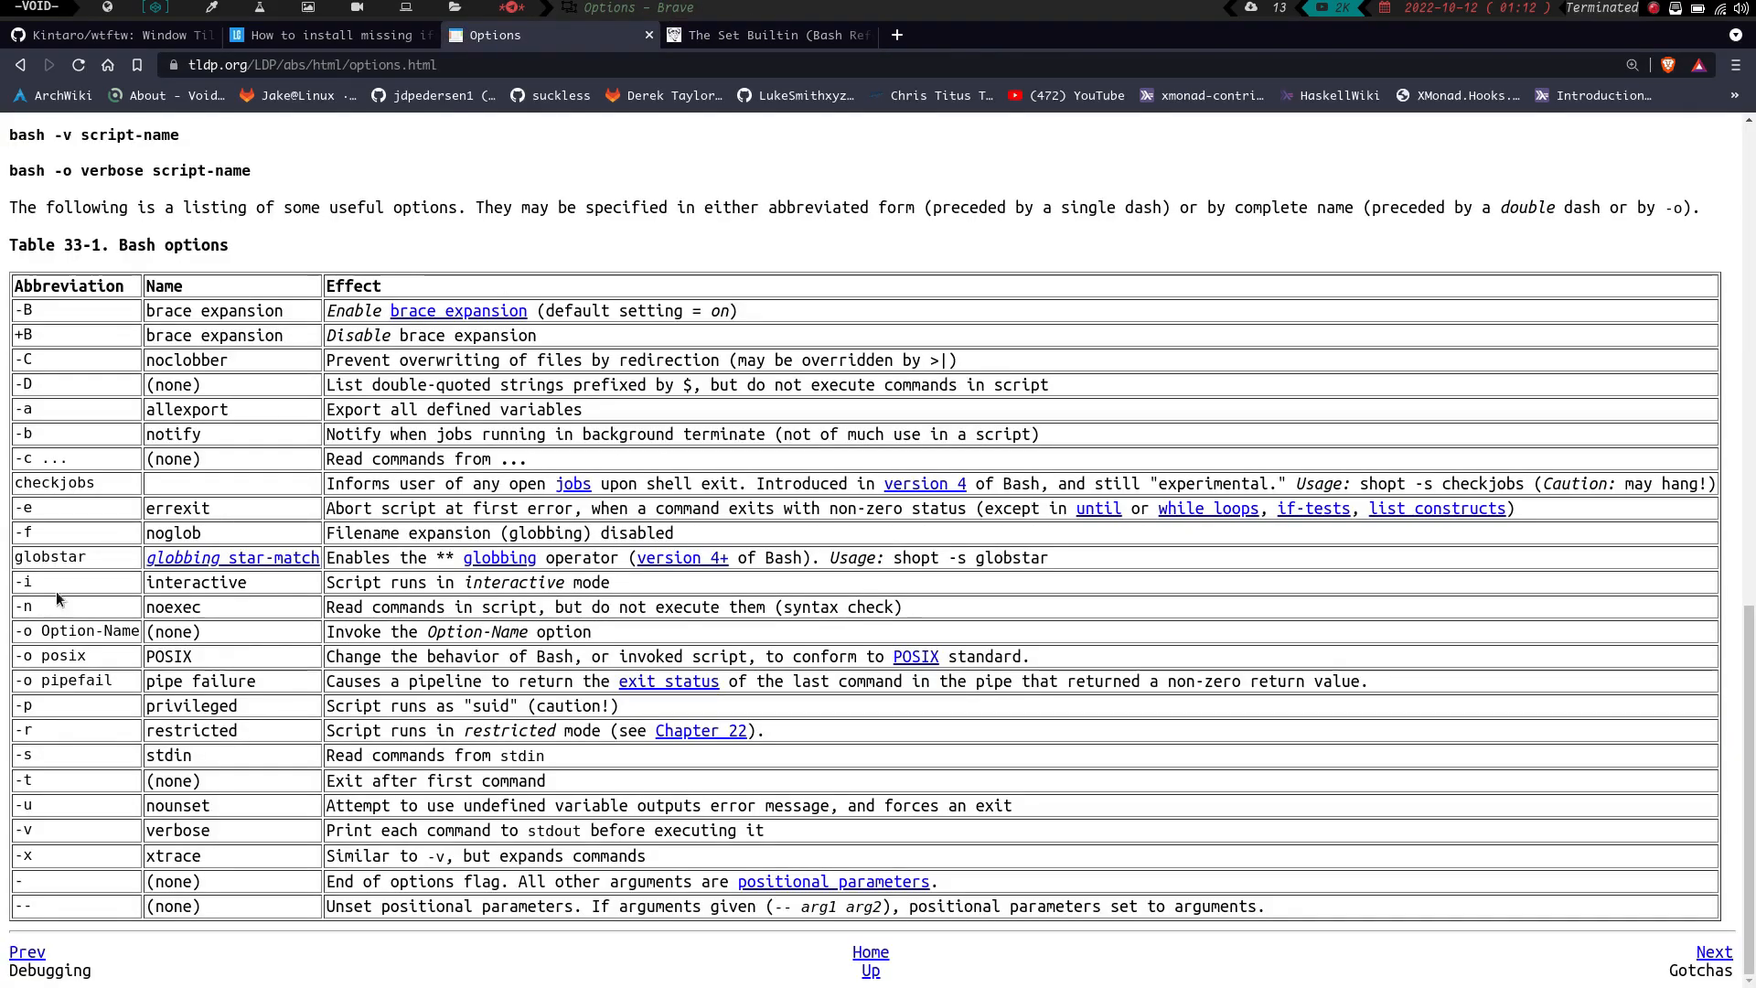
pyautogui.moveTo(314, 558)
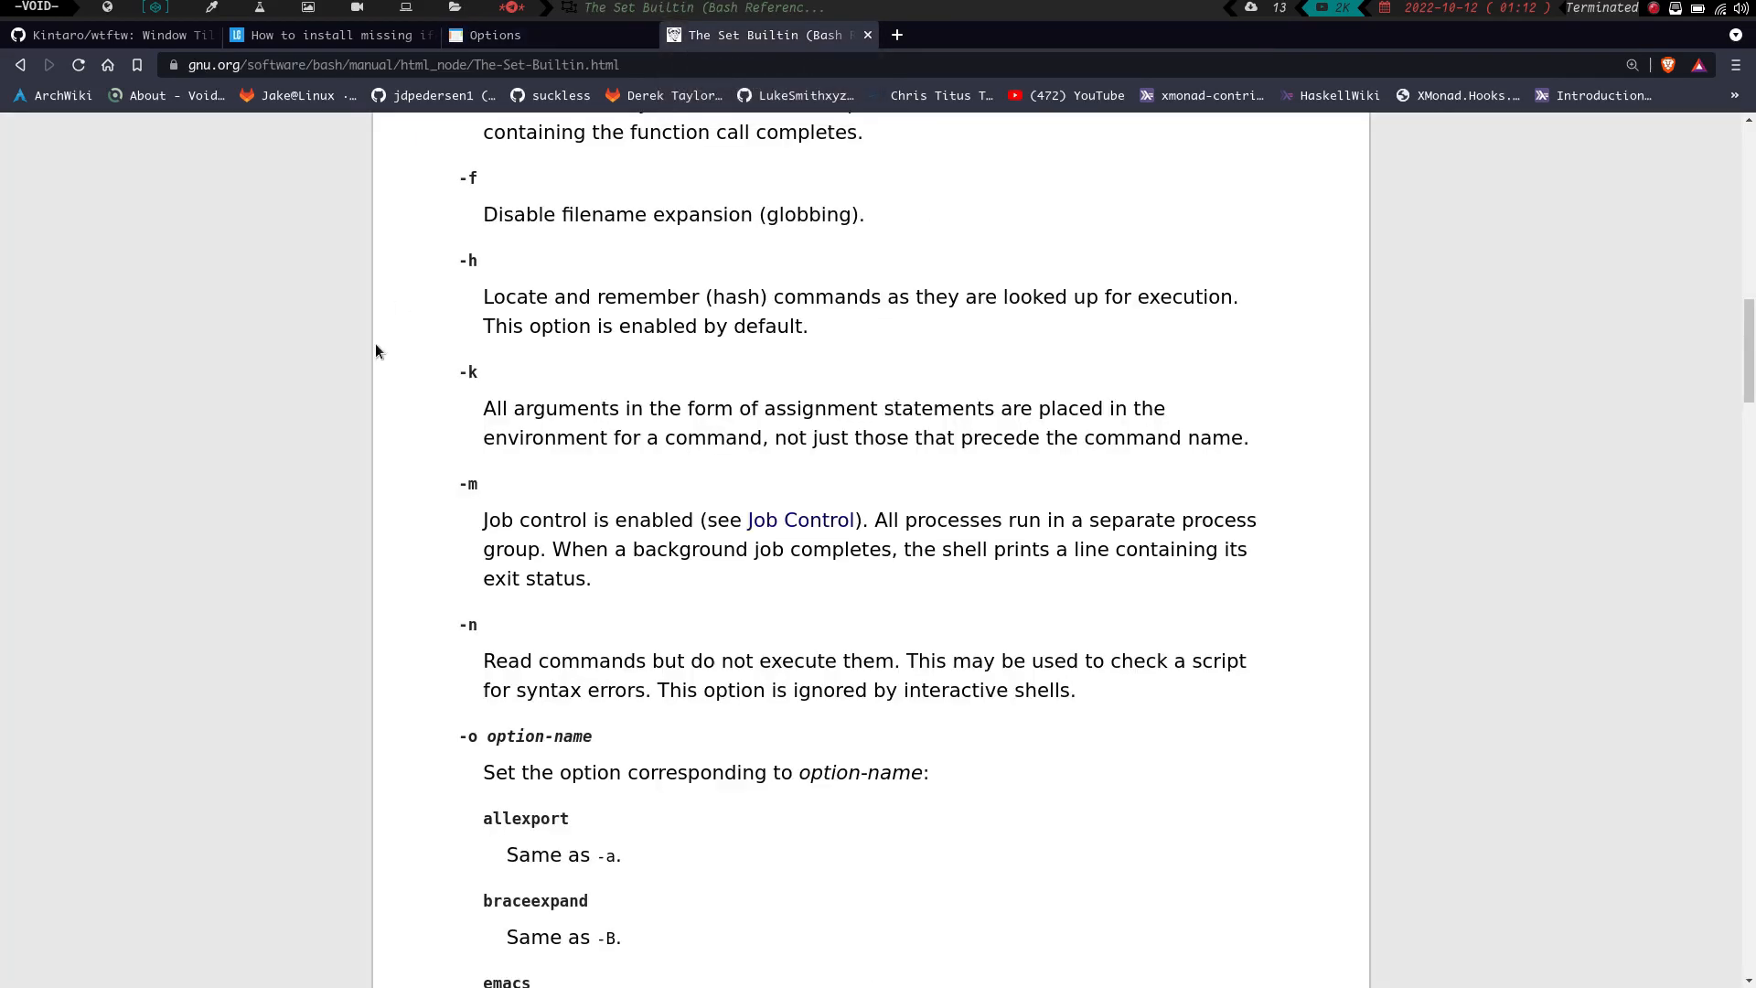
pyautogui.moveTo(651, 536)
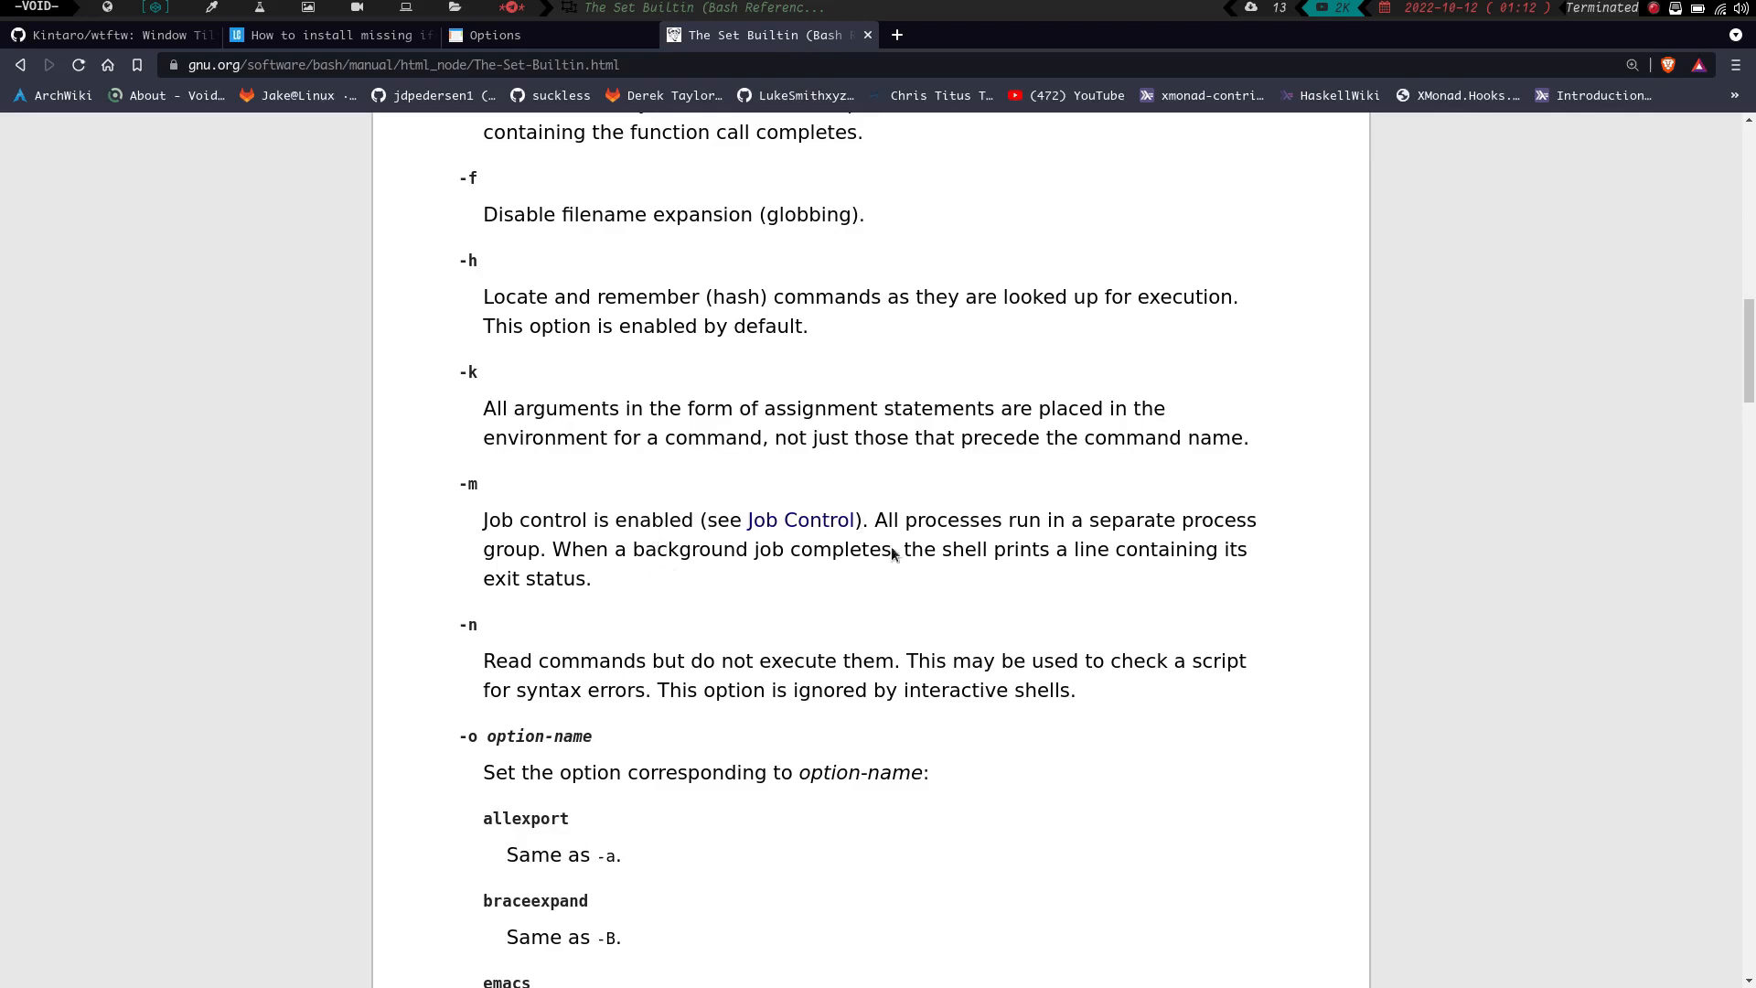
pyautogui.moveTo(609, 574)
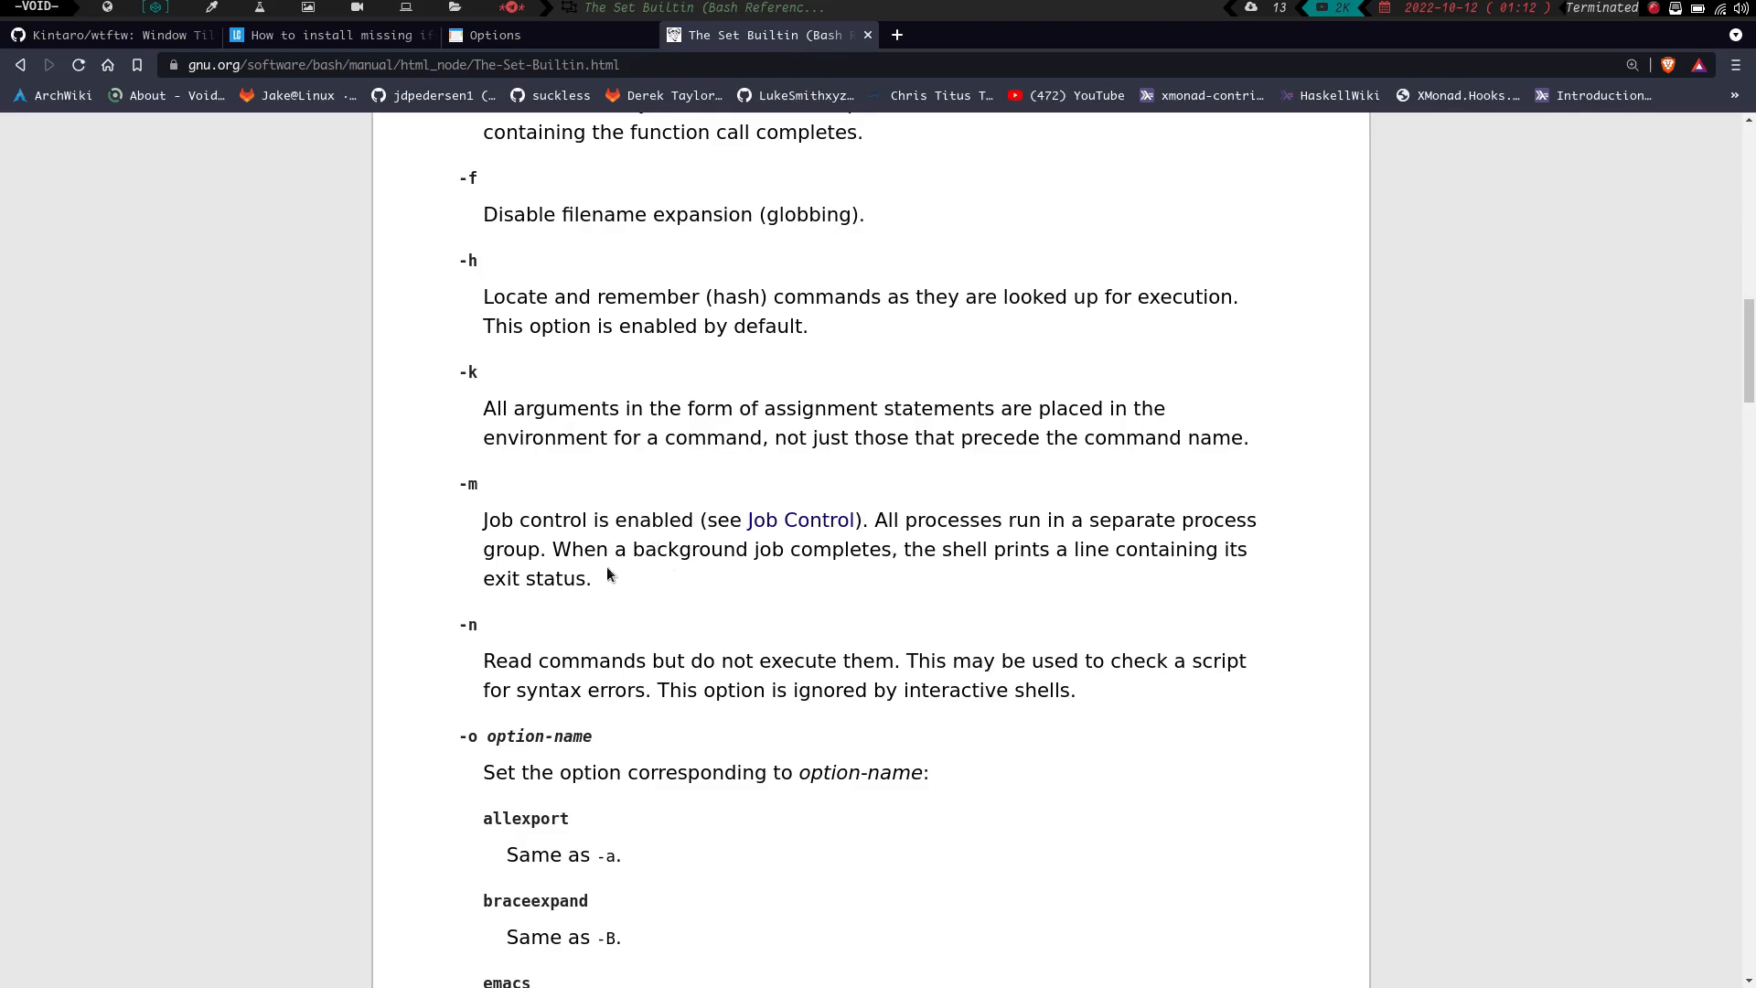
pyautogui.moveTo(842, 610)
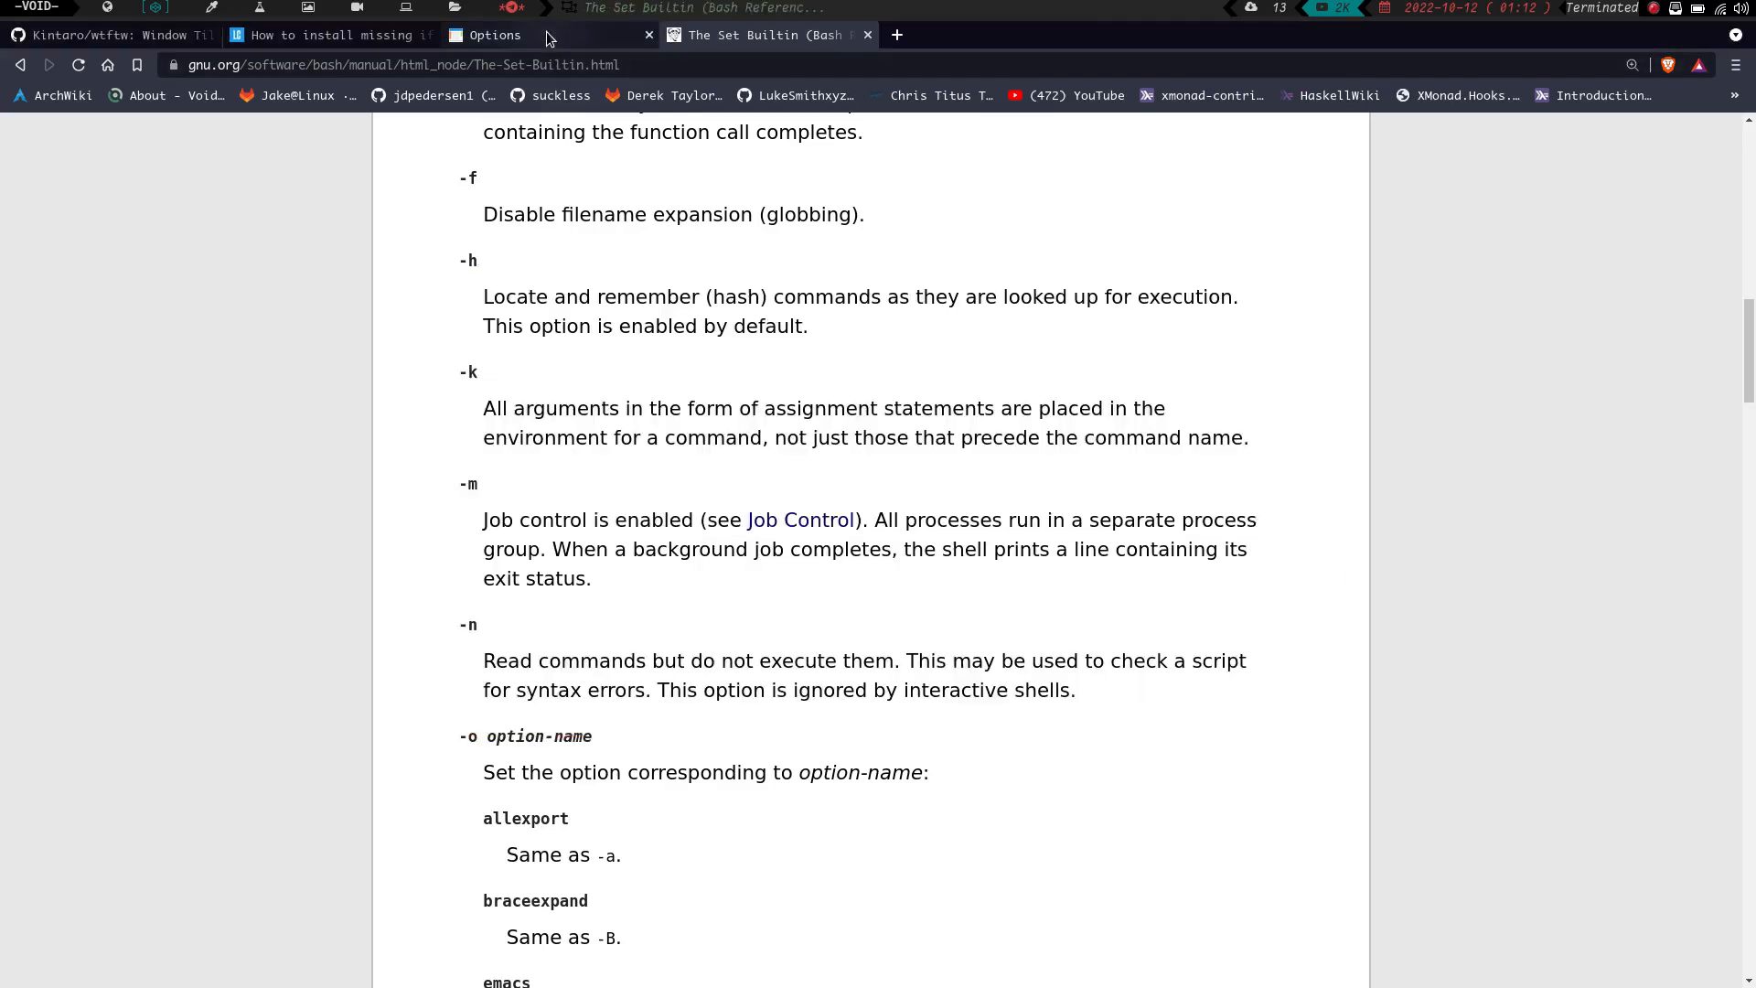
# - Read the Set Builtin page's -o option names and -x, -B, -C, -E, -H descriptions
pyautogui.scroll(-3)
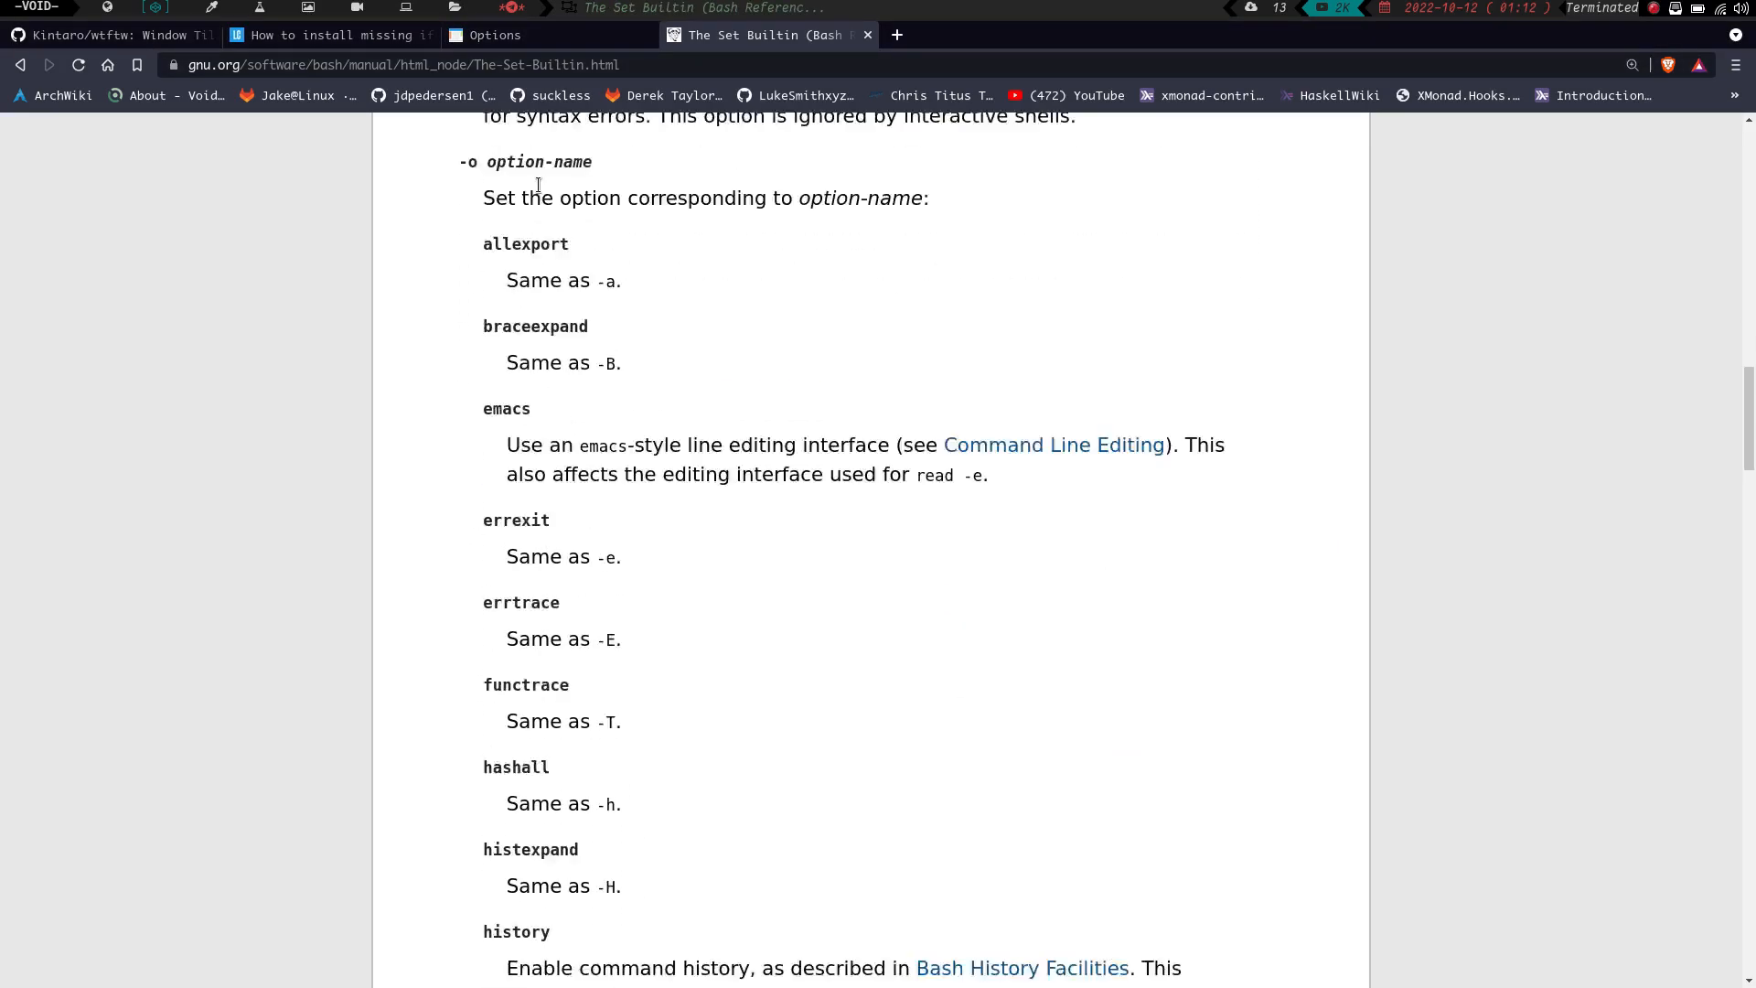
pyautogui.scroll(-3)
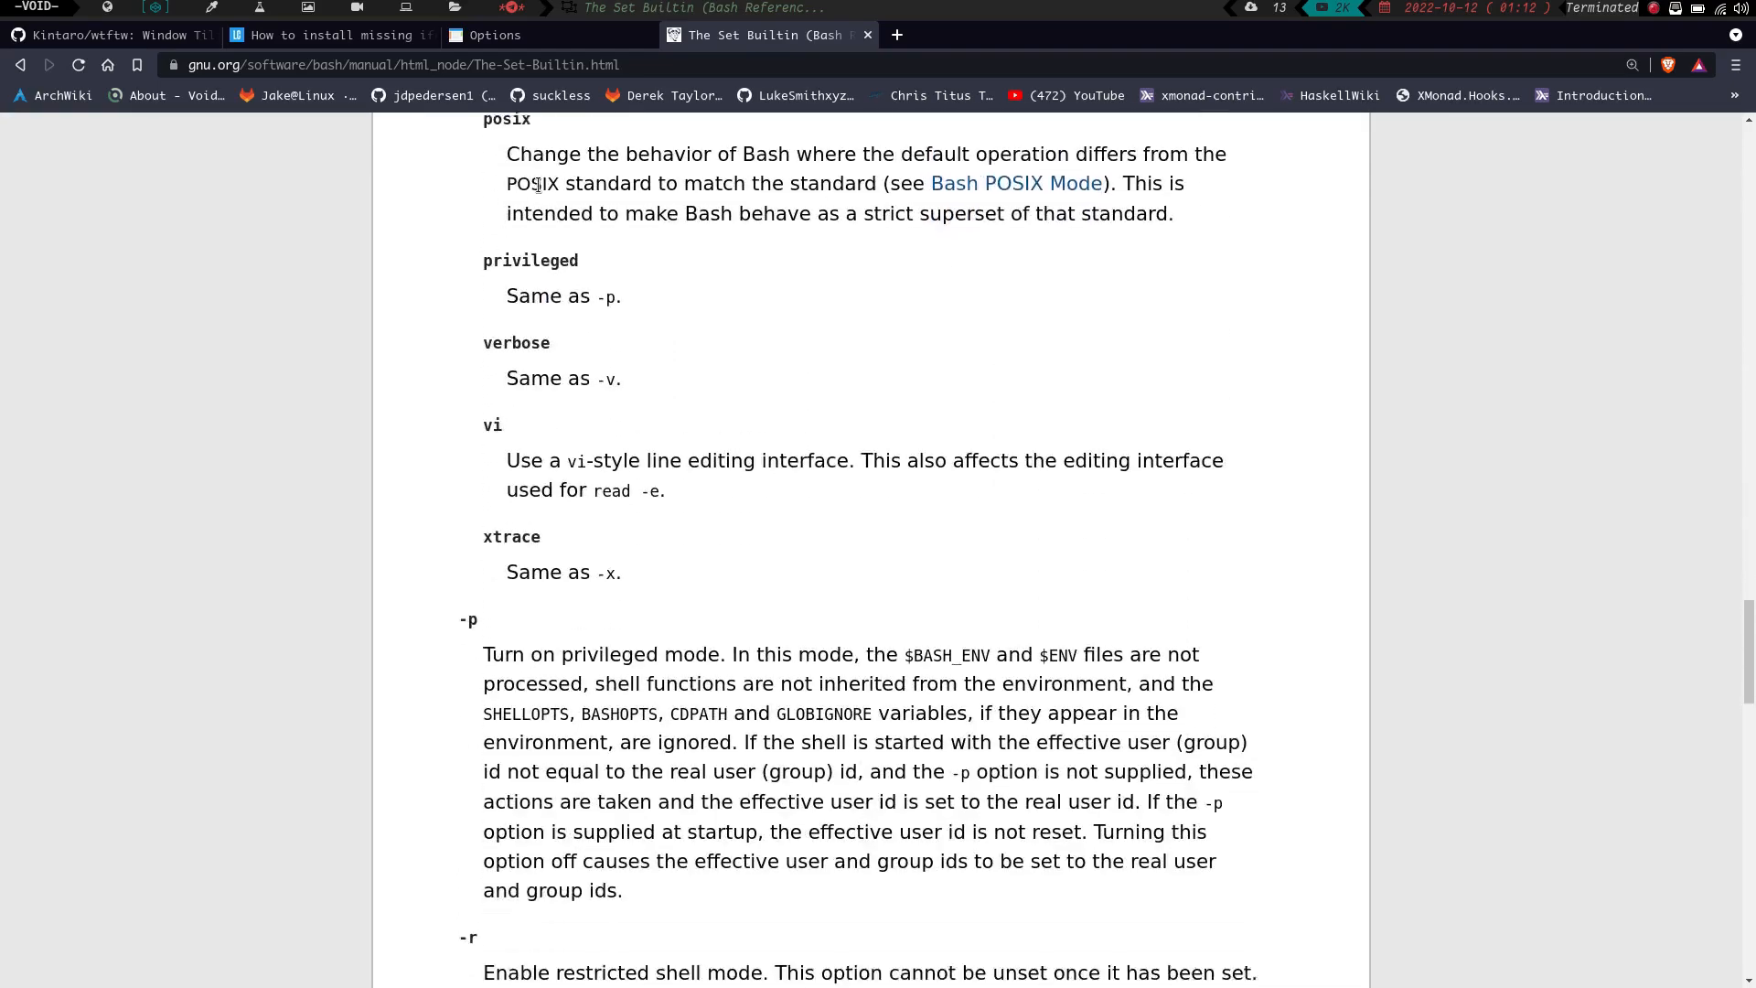
pyautogui.scroll(3)
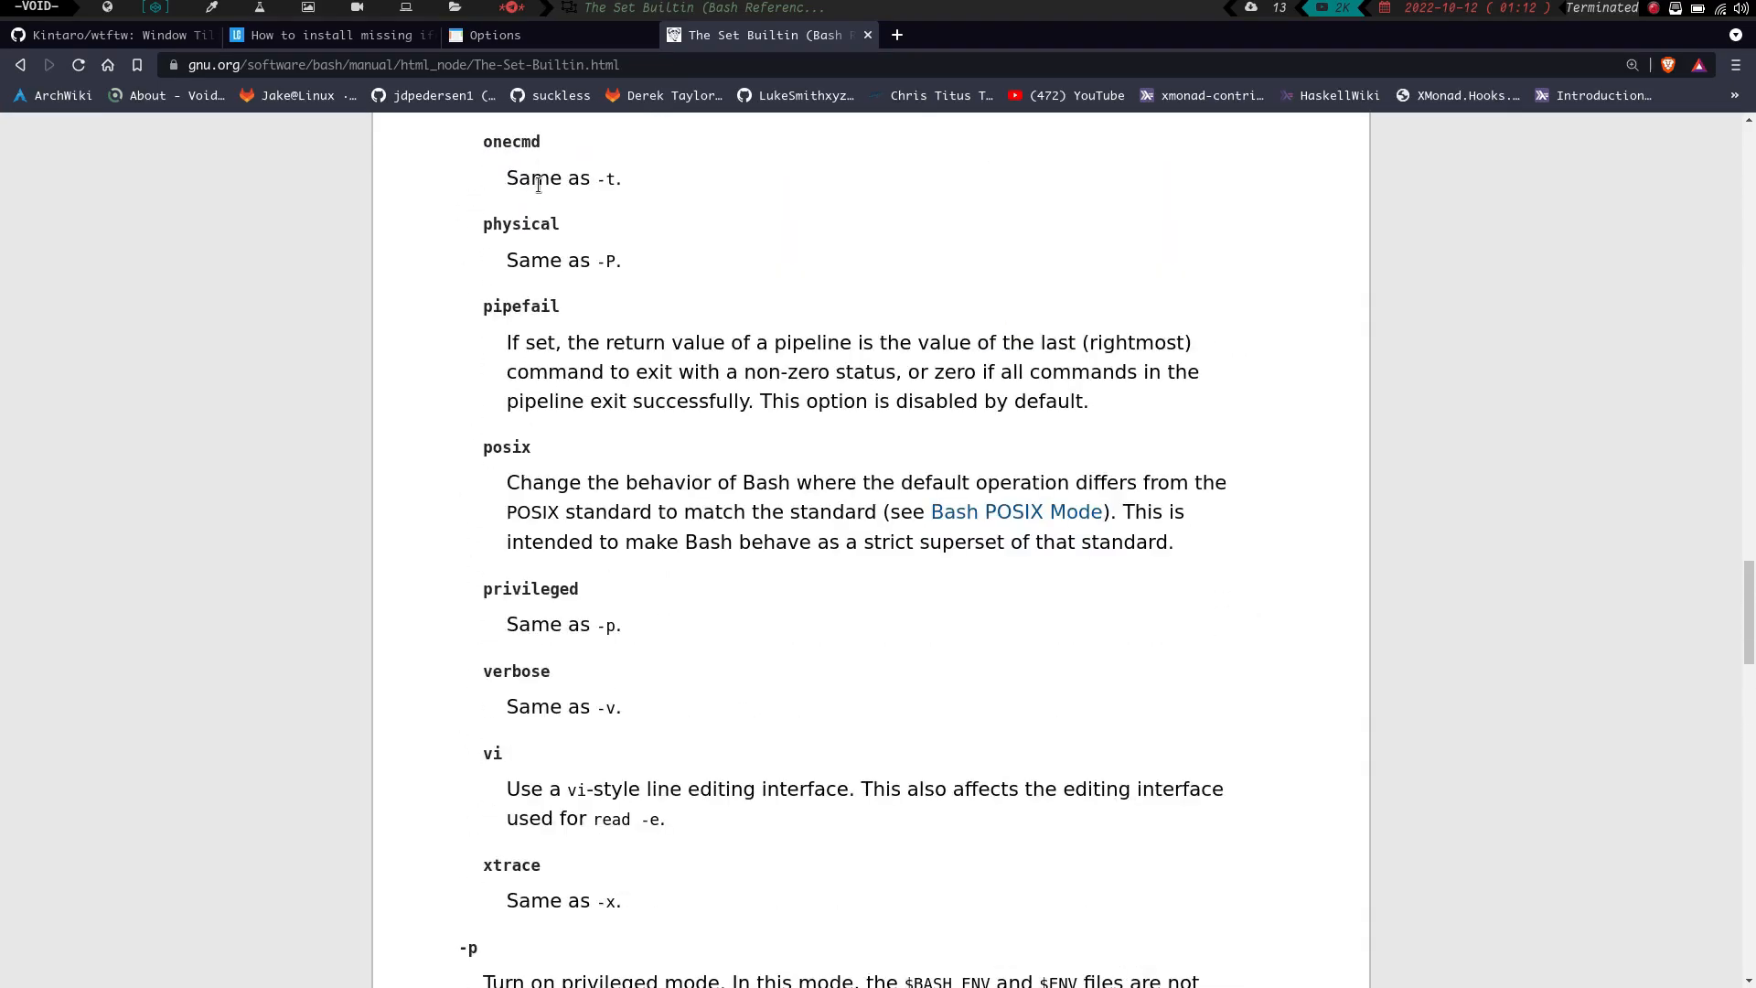
pyautogui.scroll(-3)
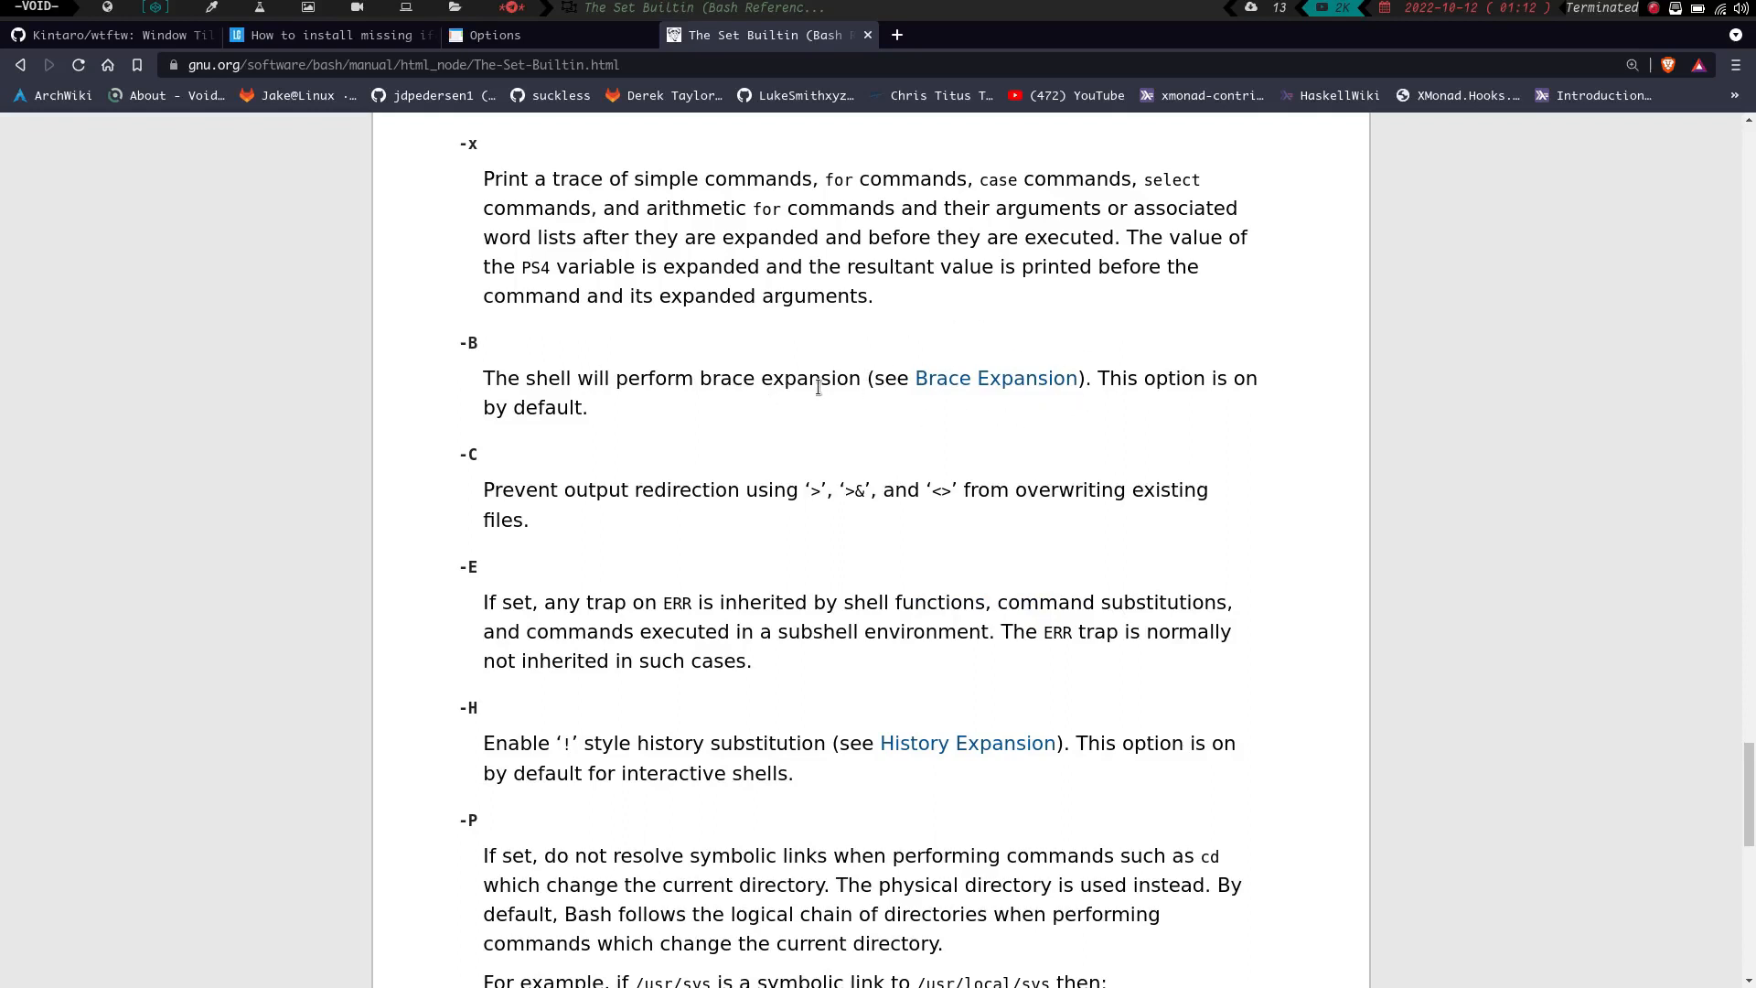
pyautogui.moveTo(657, 611)
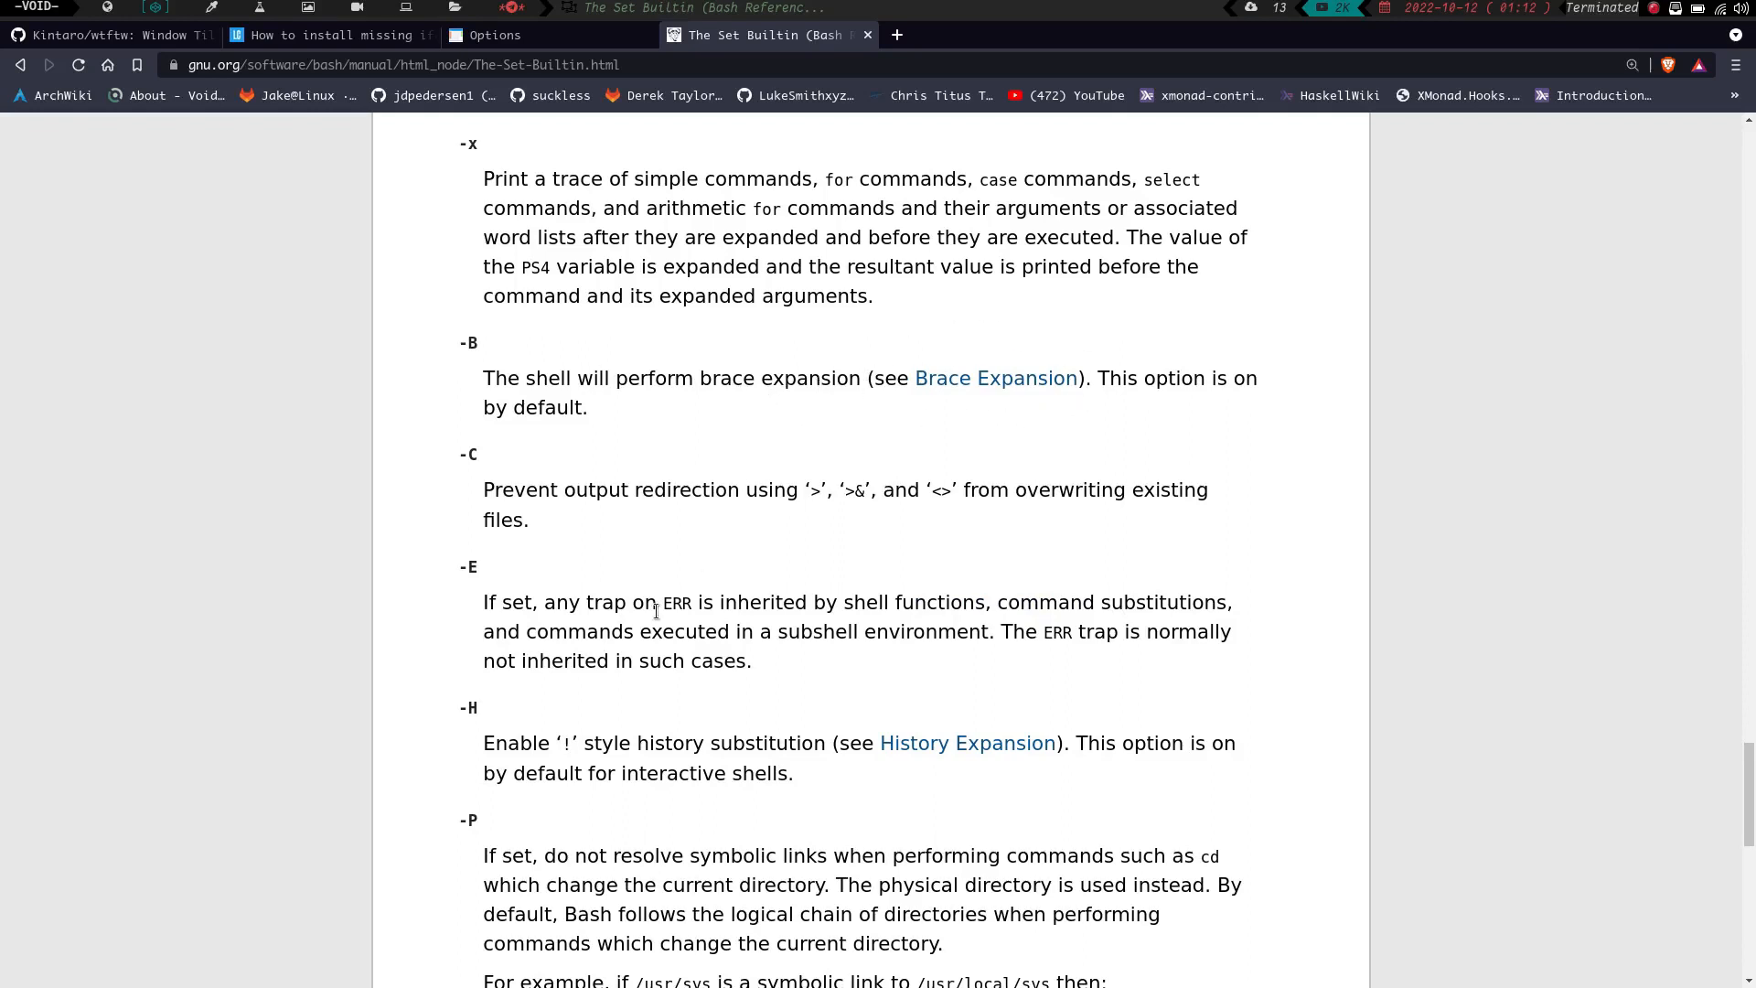
pyautogui.moveTo(582, 772)
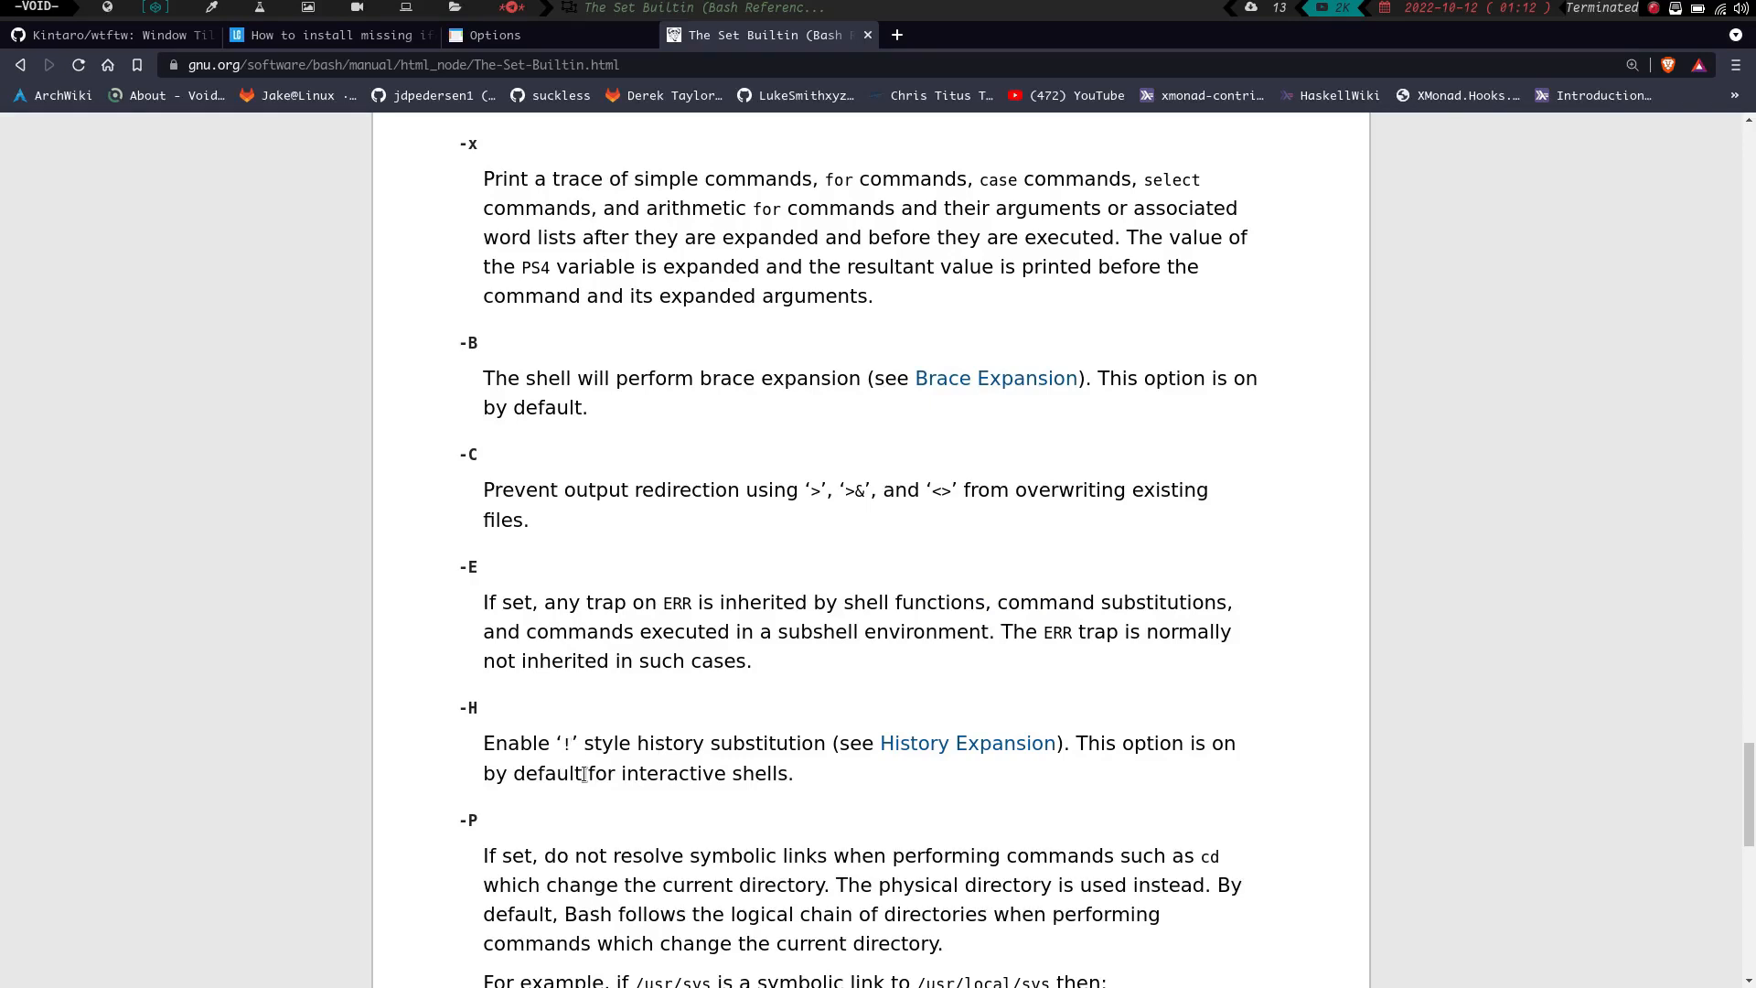
pyautogui.moveTo(759, 765)
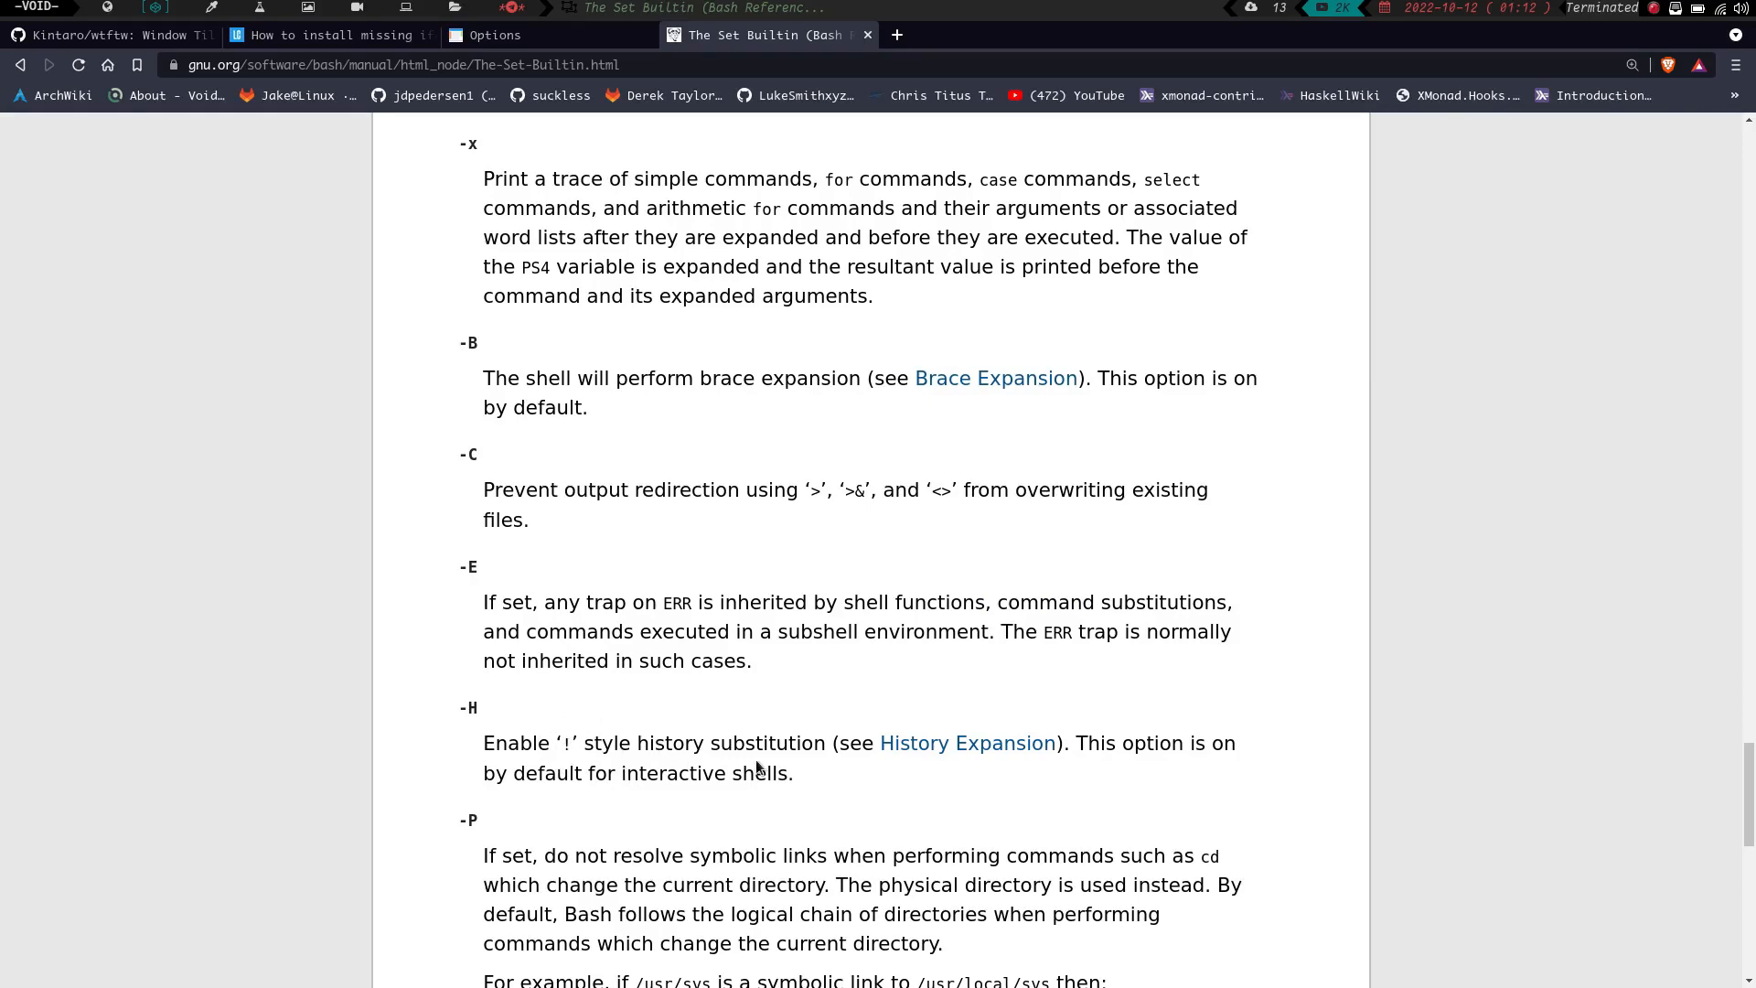
pyautogui.moveTo(826, 731)
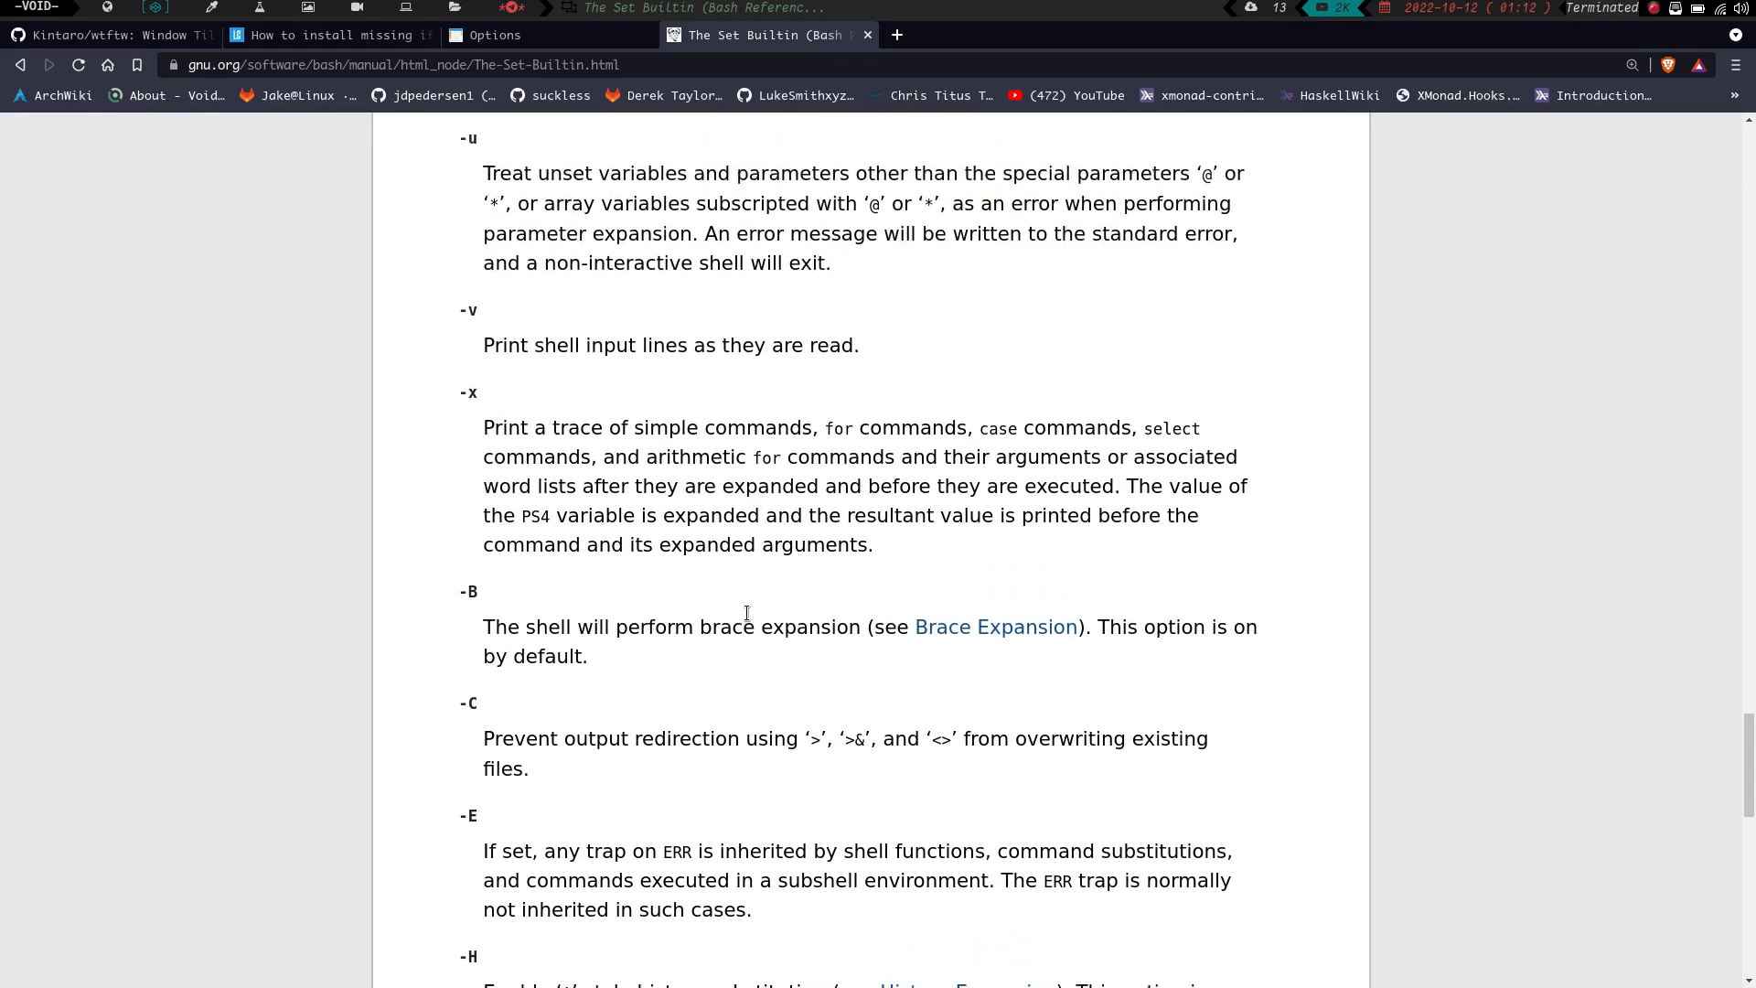
pyautogui.scroll(3)
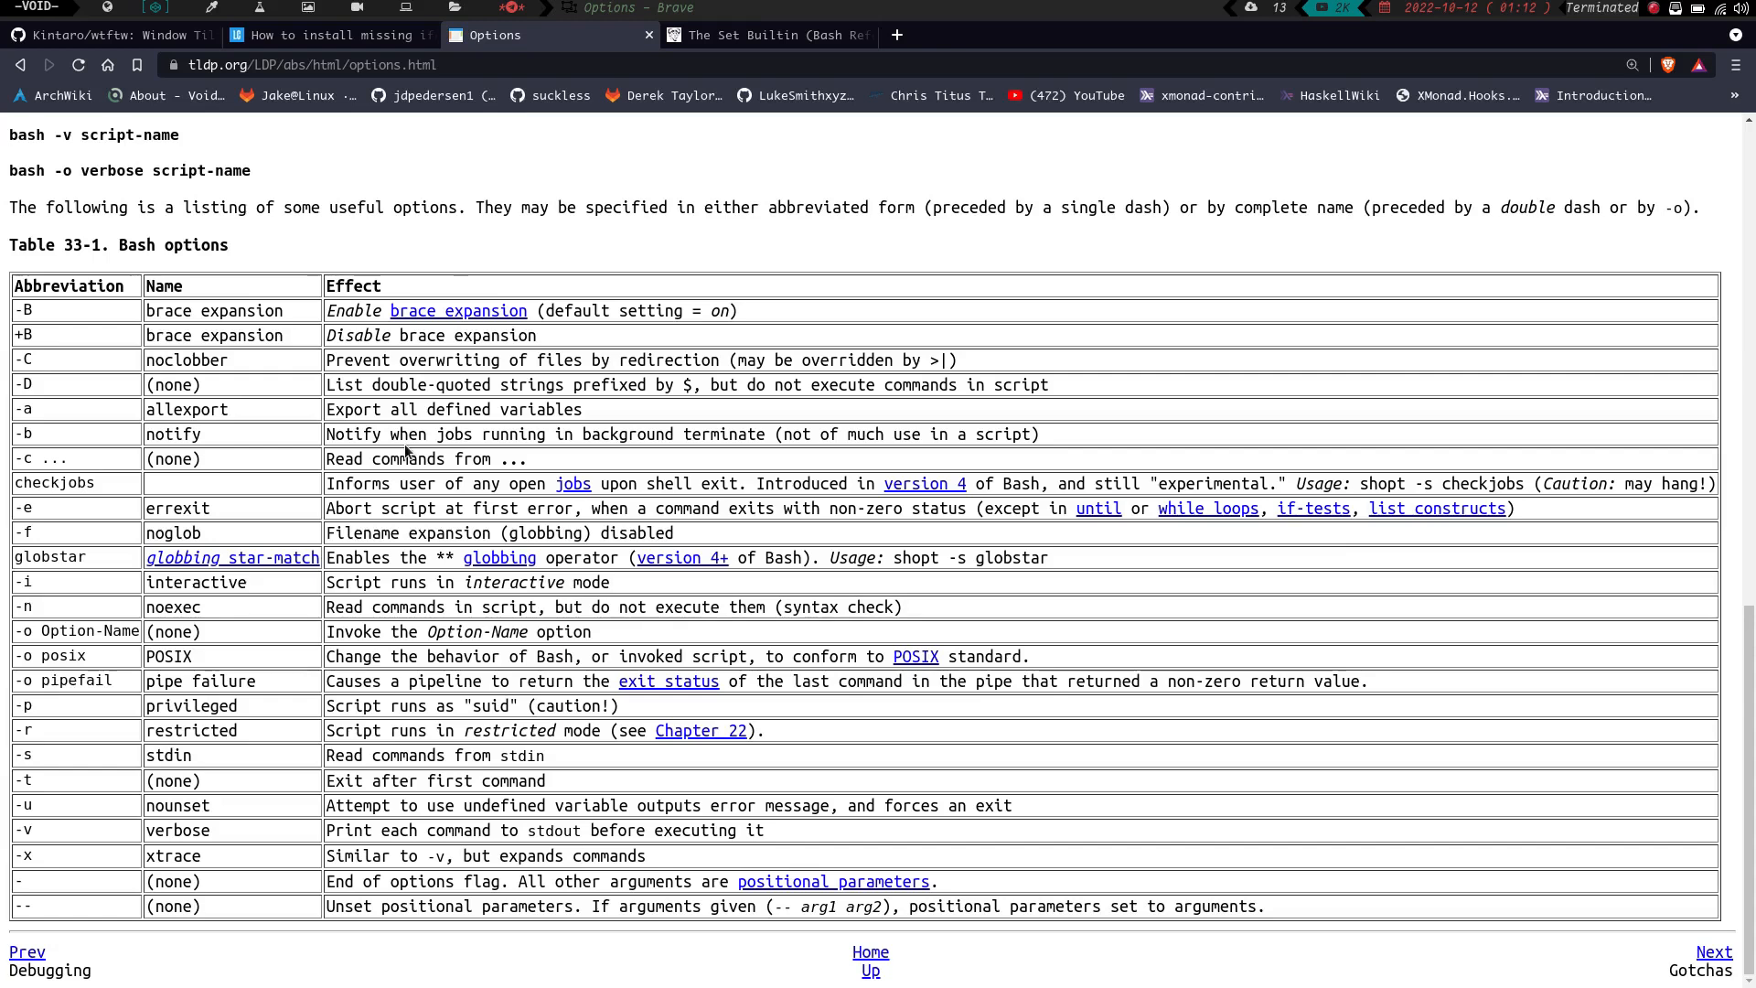
pyautogui.moveTo(281, 750)
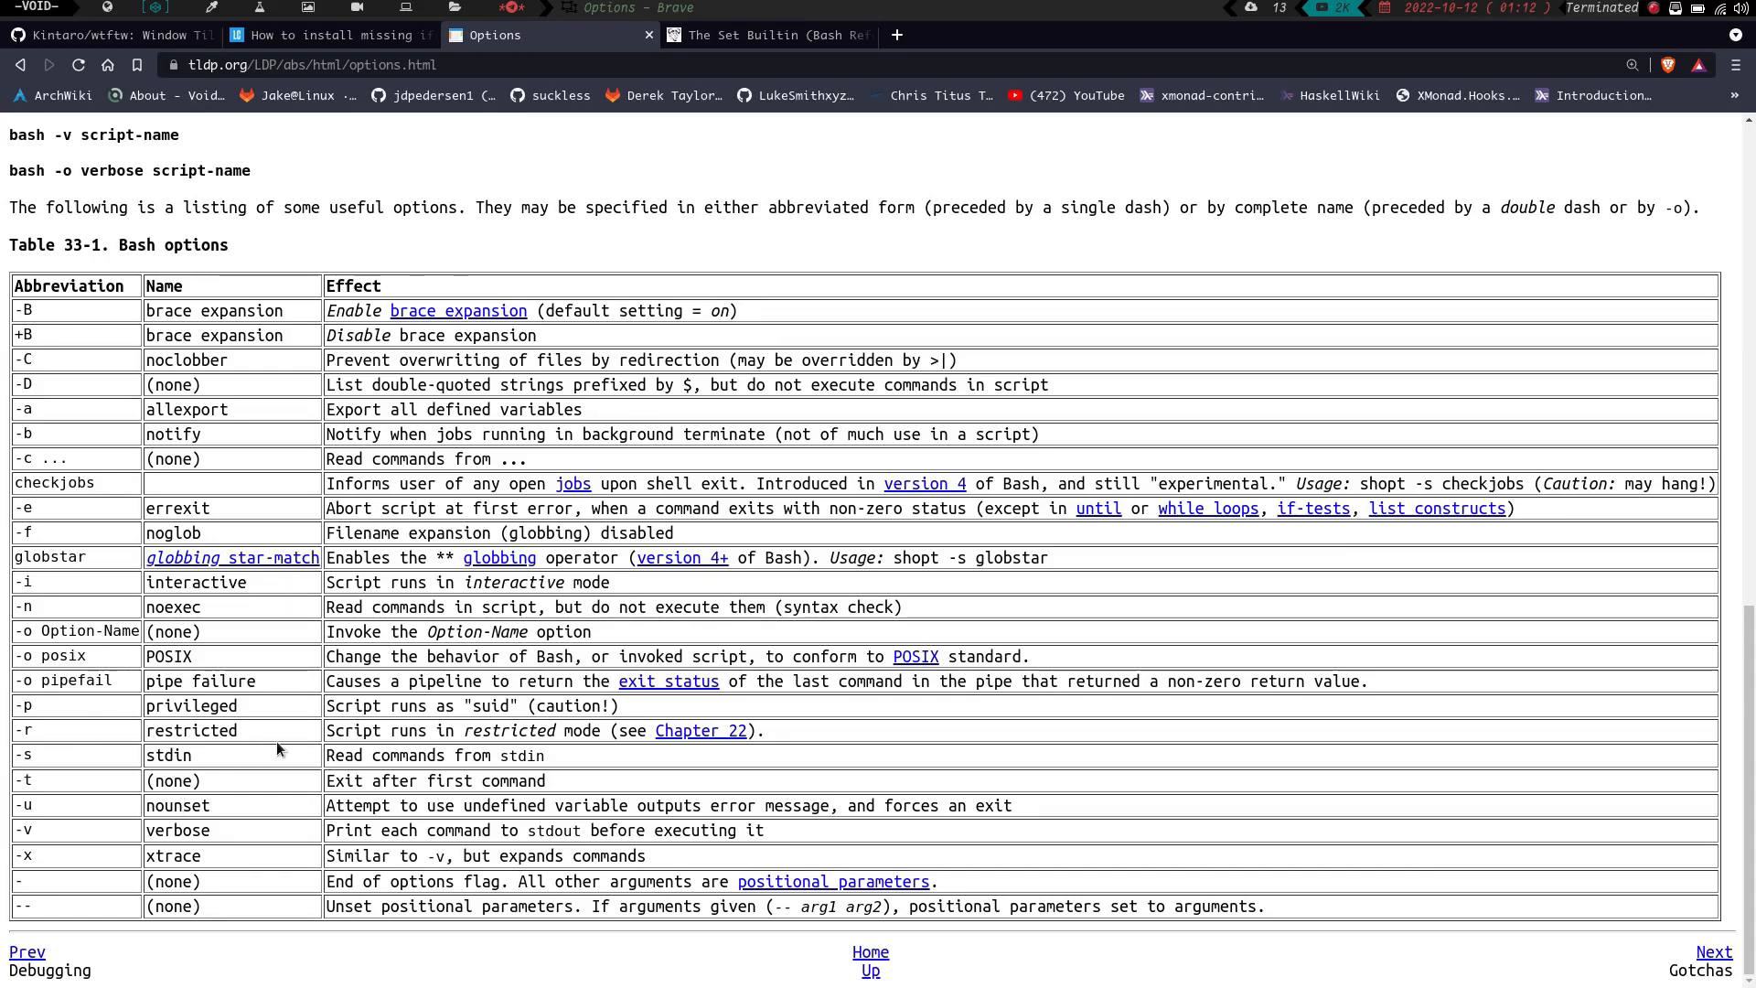
pyautogui.moveTo(602, 779)
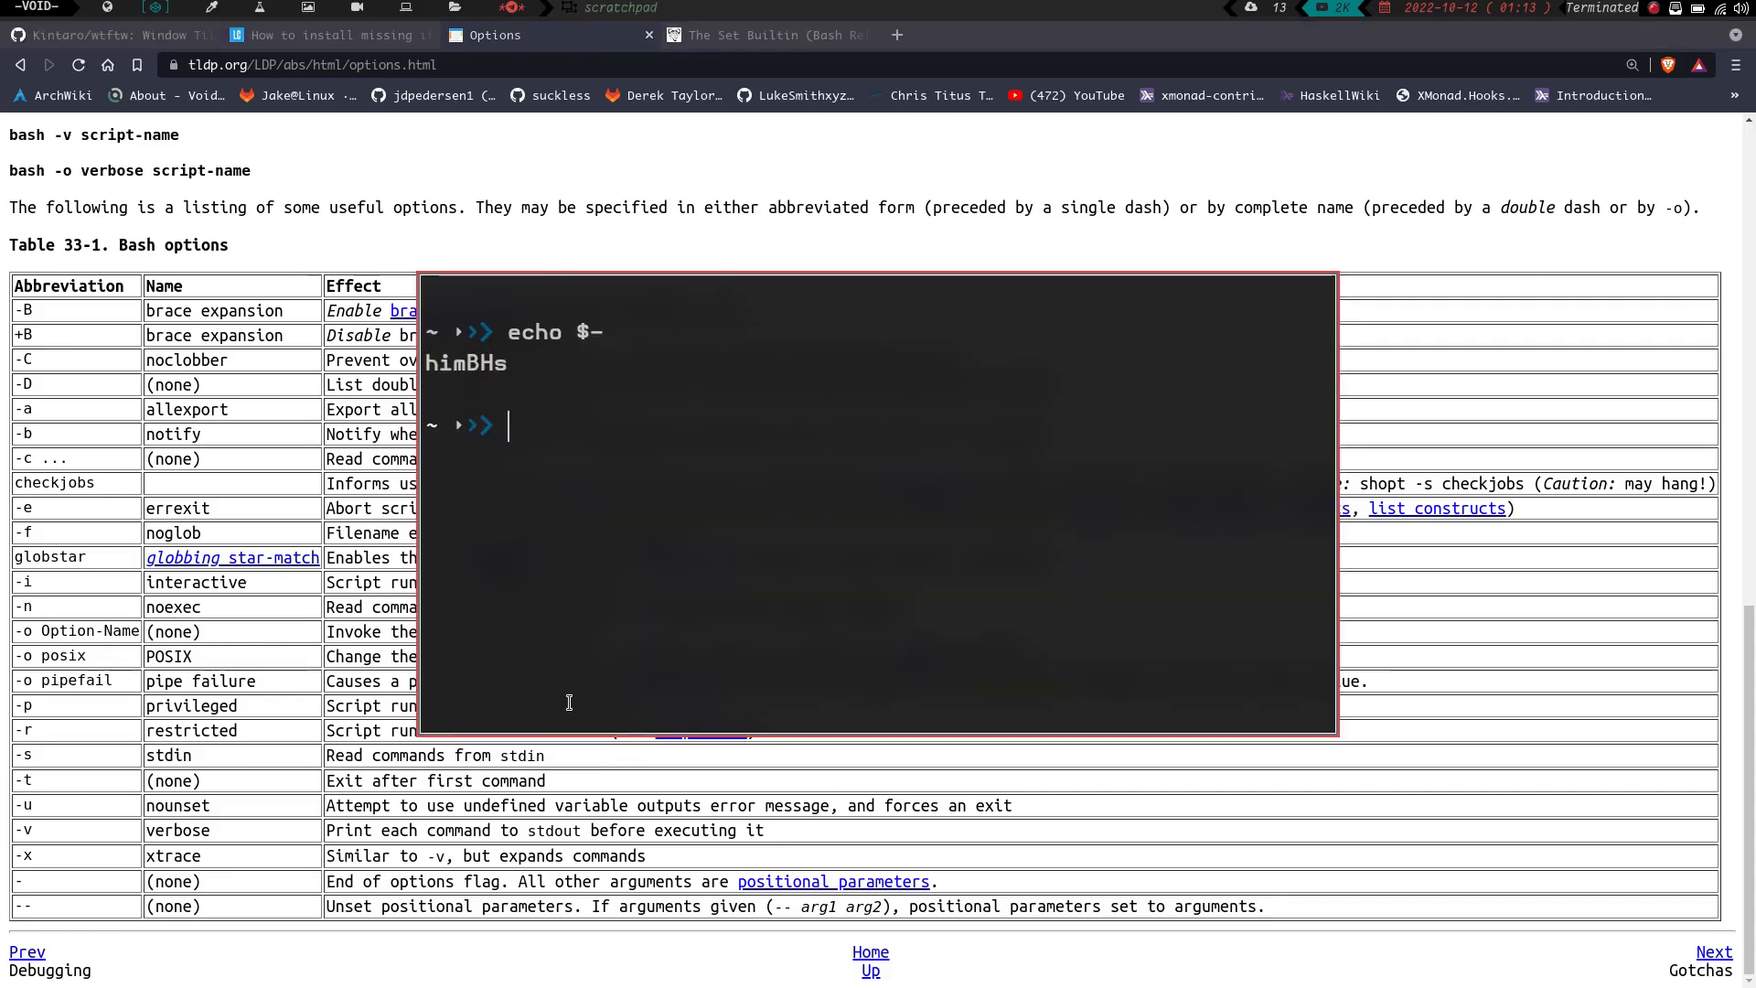
pyautogui.moveTo(465, 436)
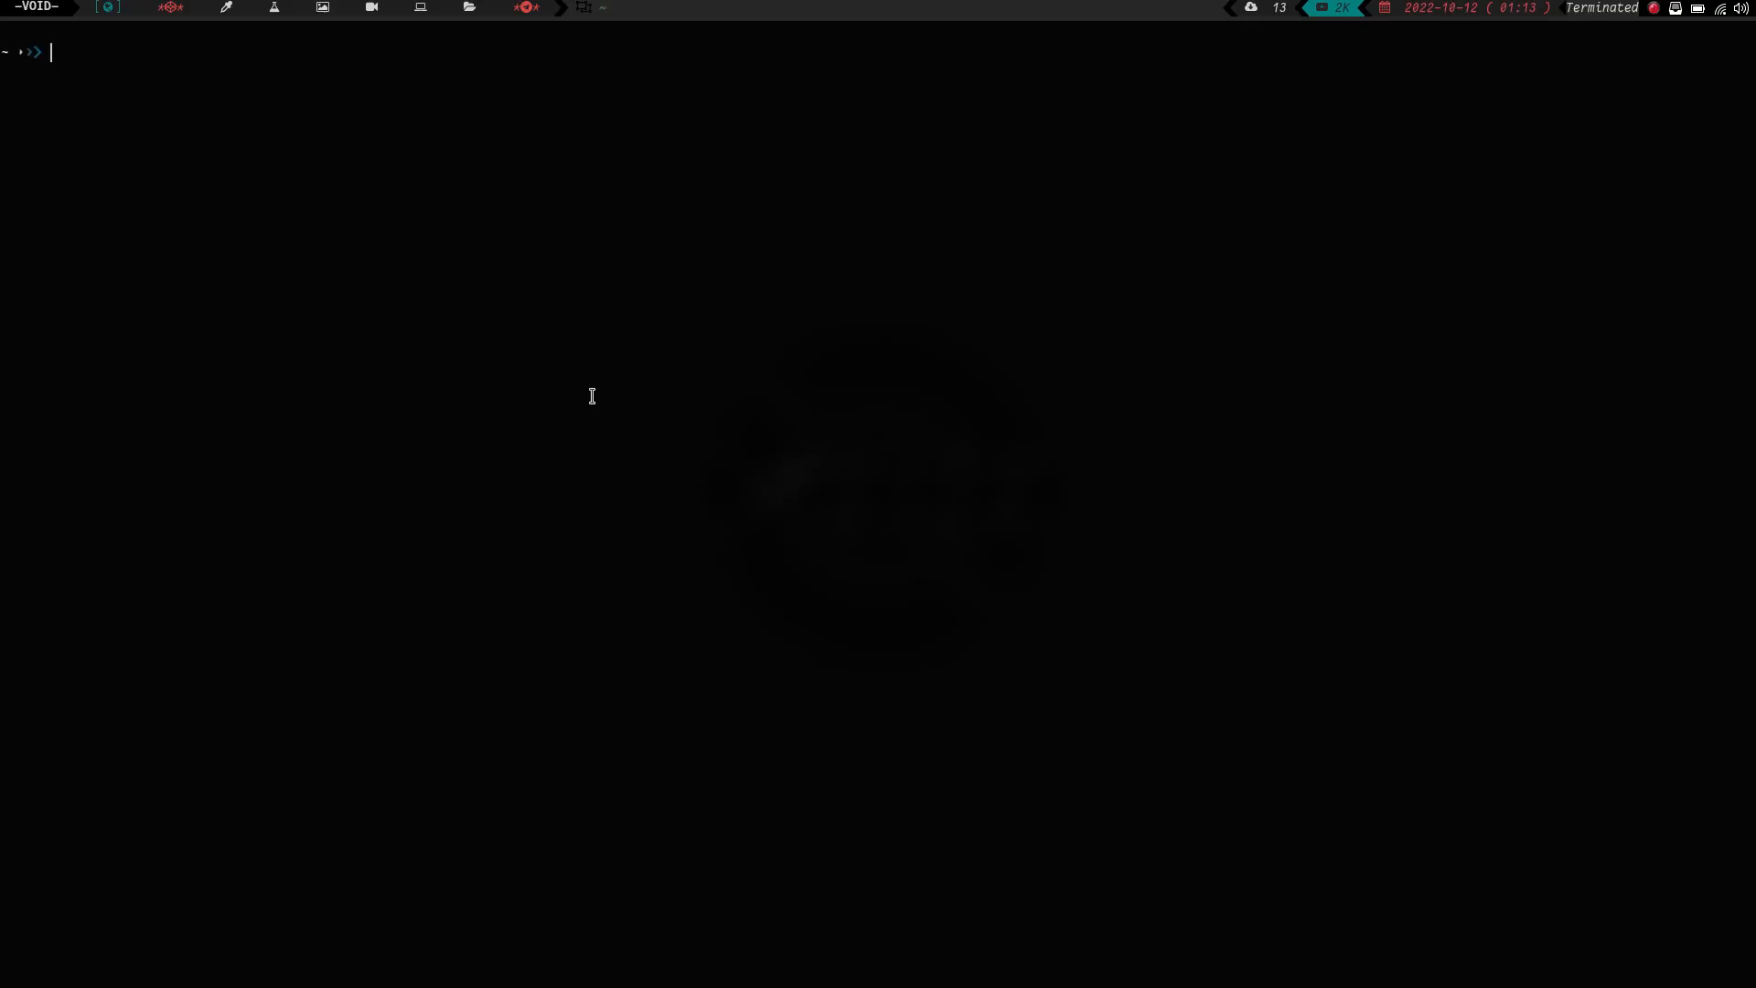
# - Change directory through scripts and .local into the ~/.local/autoconfig folder
pyautogui.write('cd')
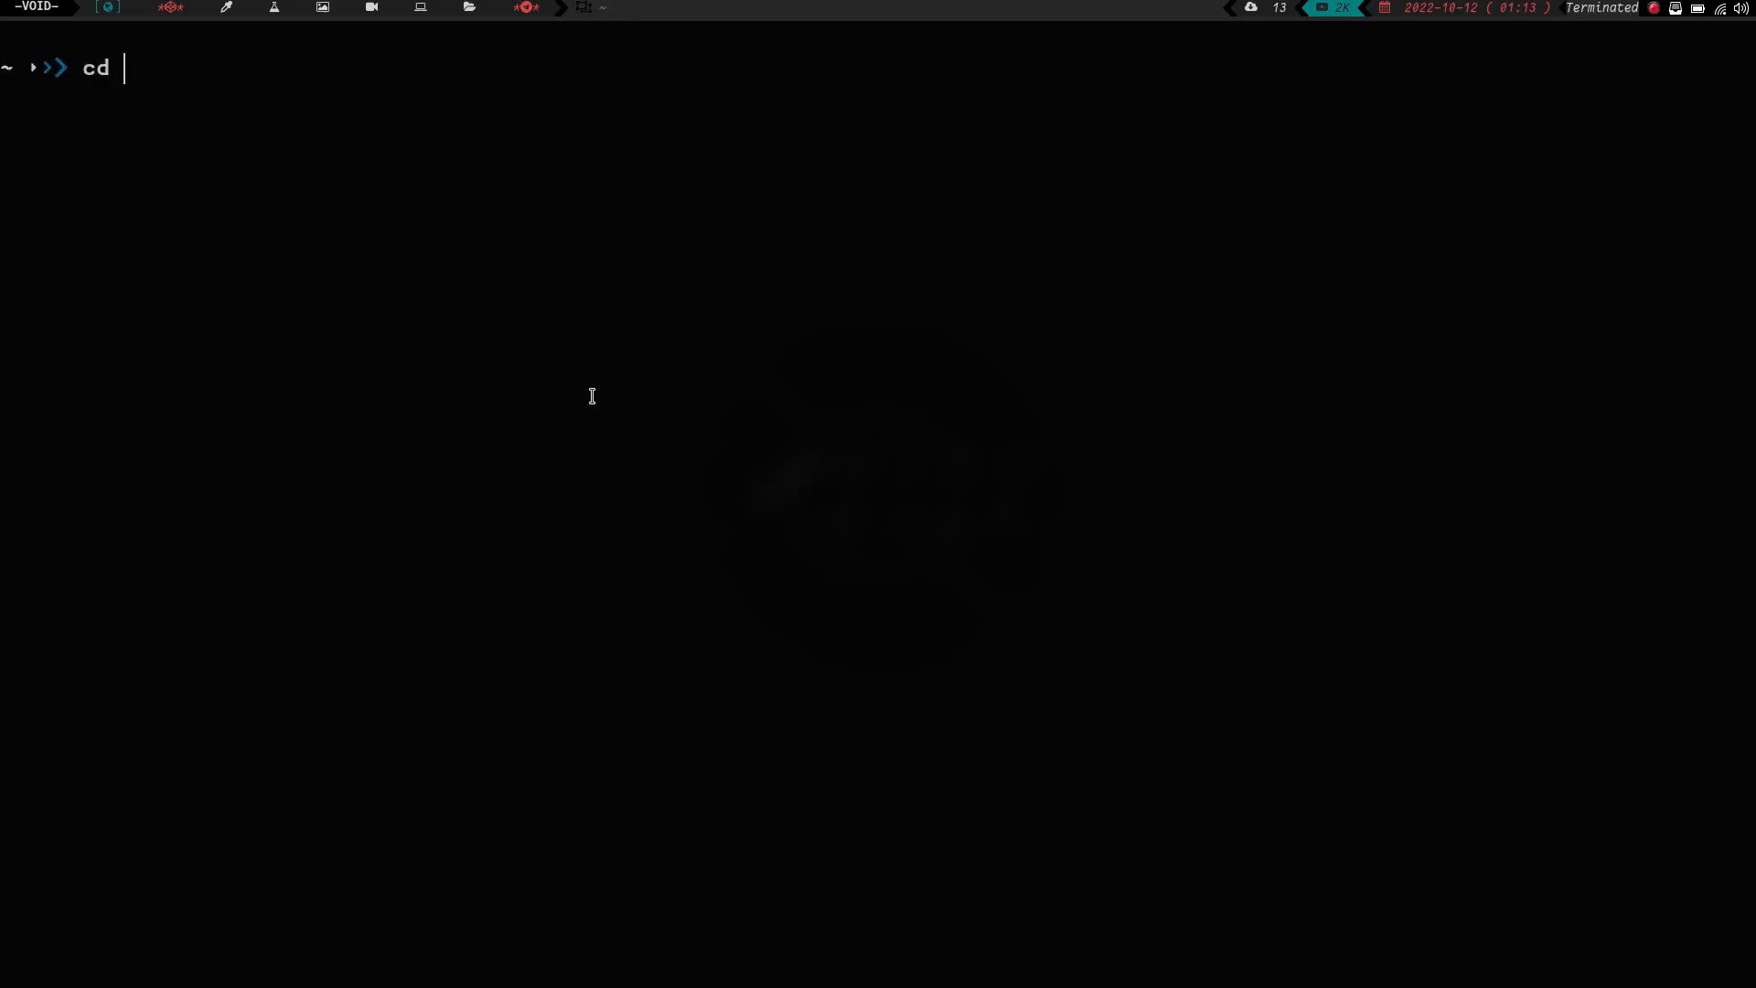
pyautogui.write('scripts')
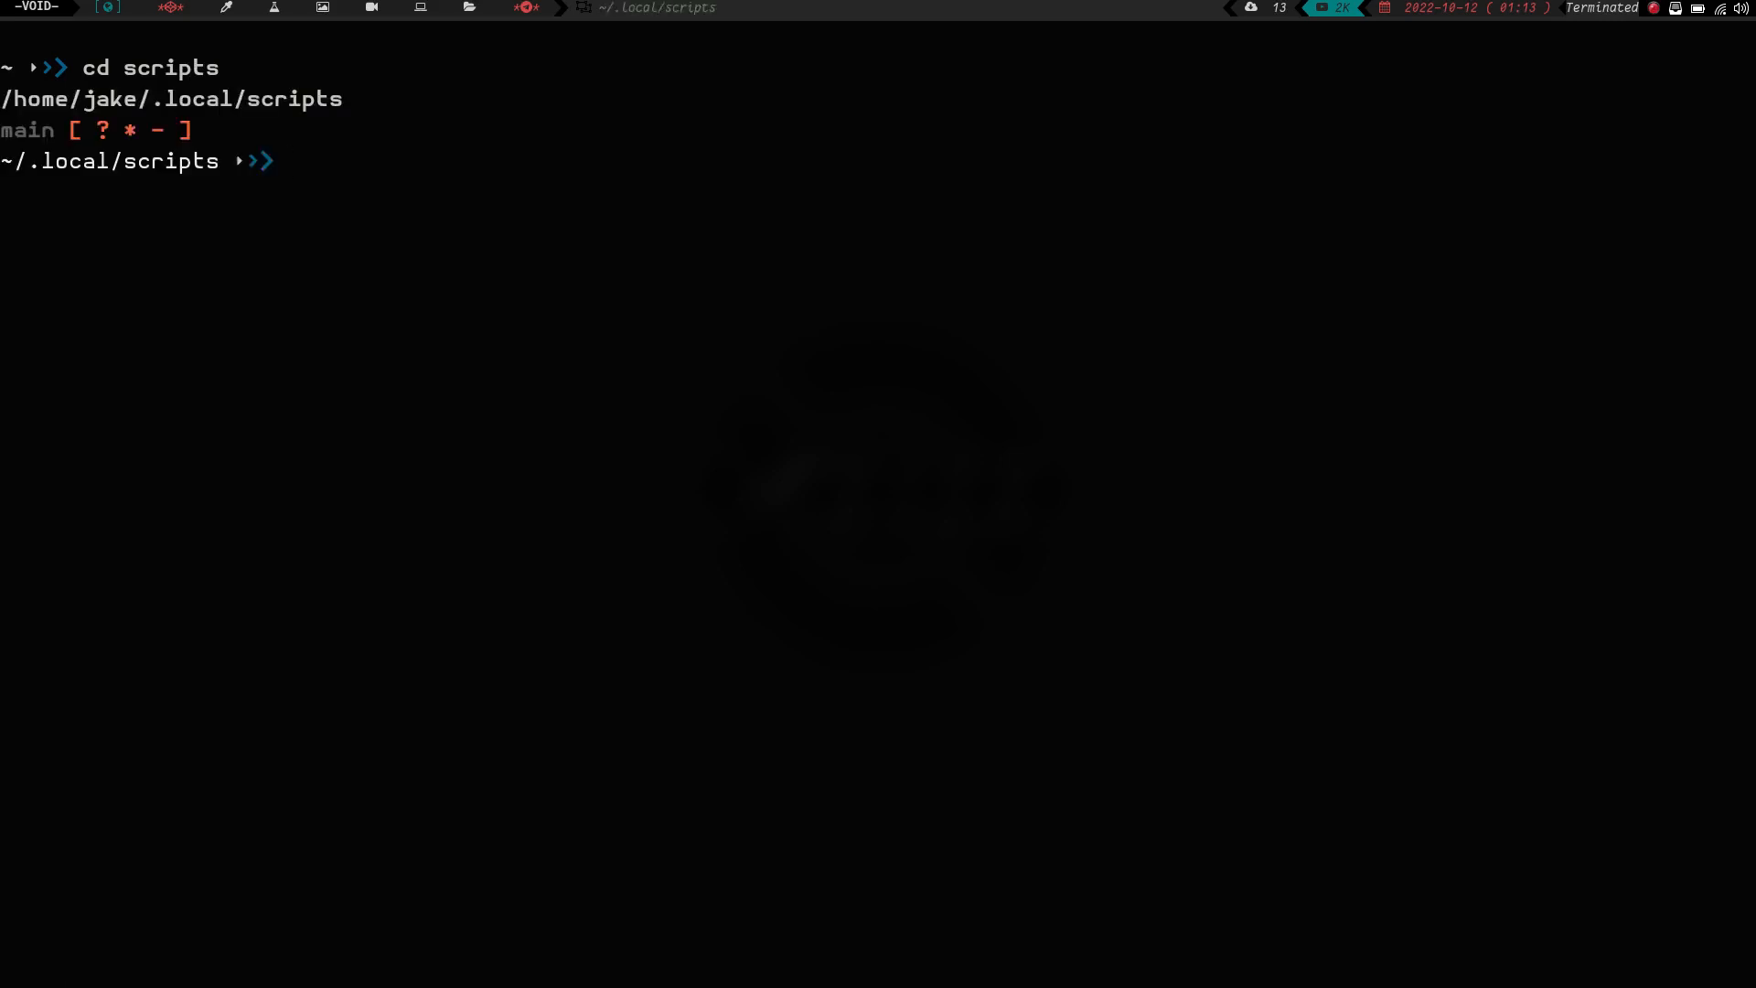
pyautogui.write('cd .local')
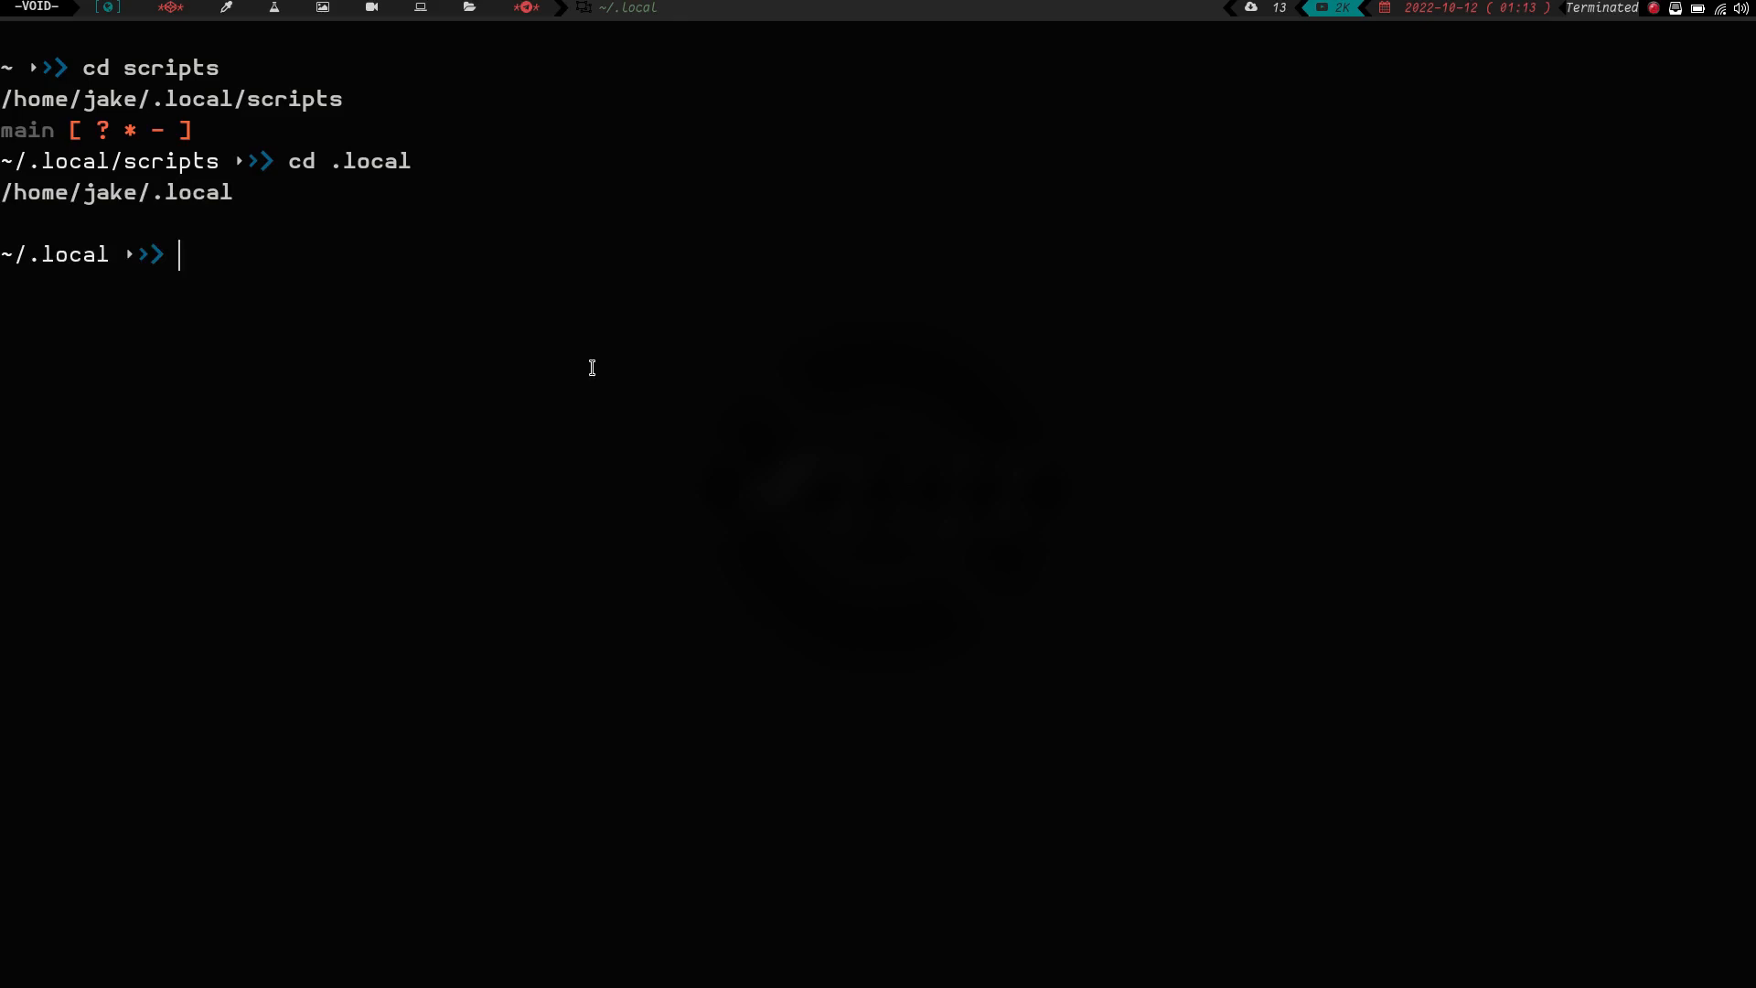
pyautogui.write('cd autoconfig/')
pyautogui.write('vim au')
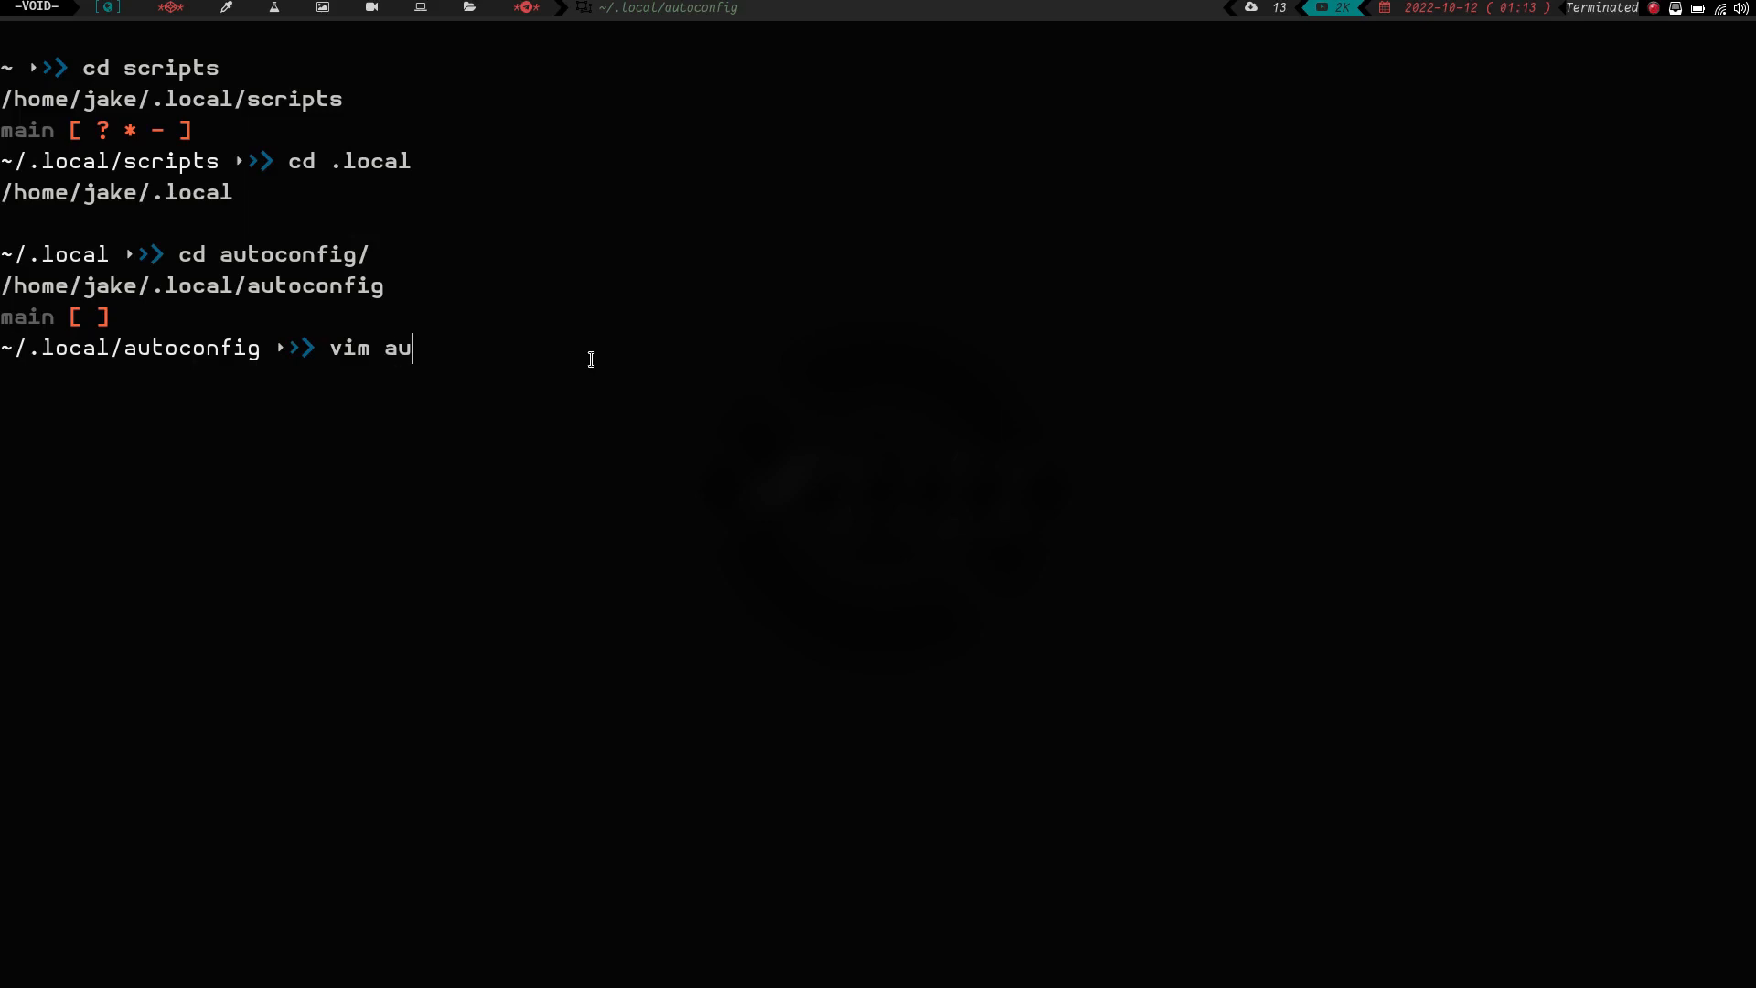
pyautogui.press('Enter')
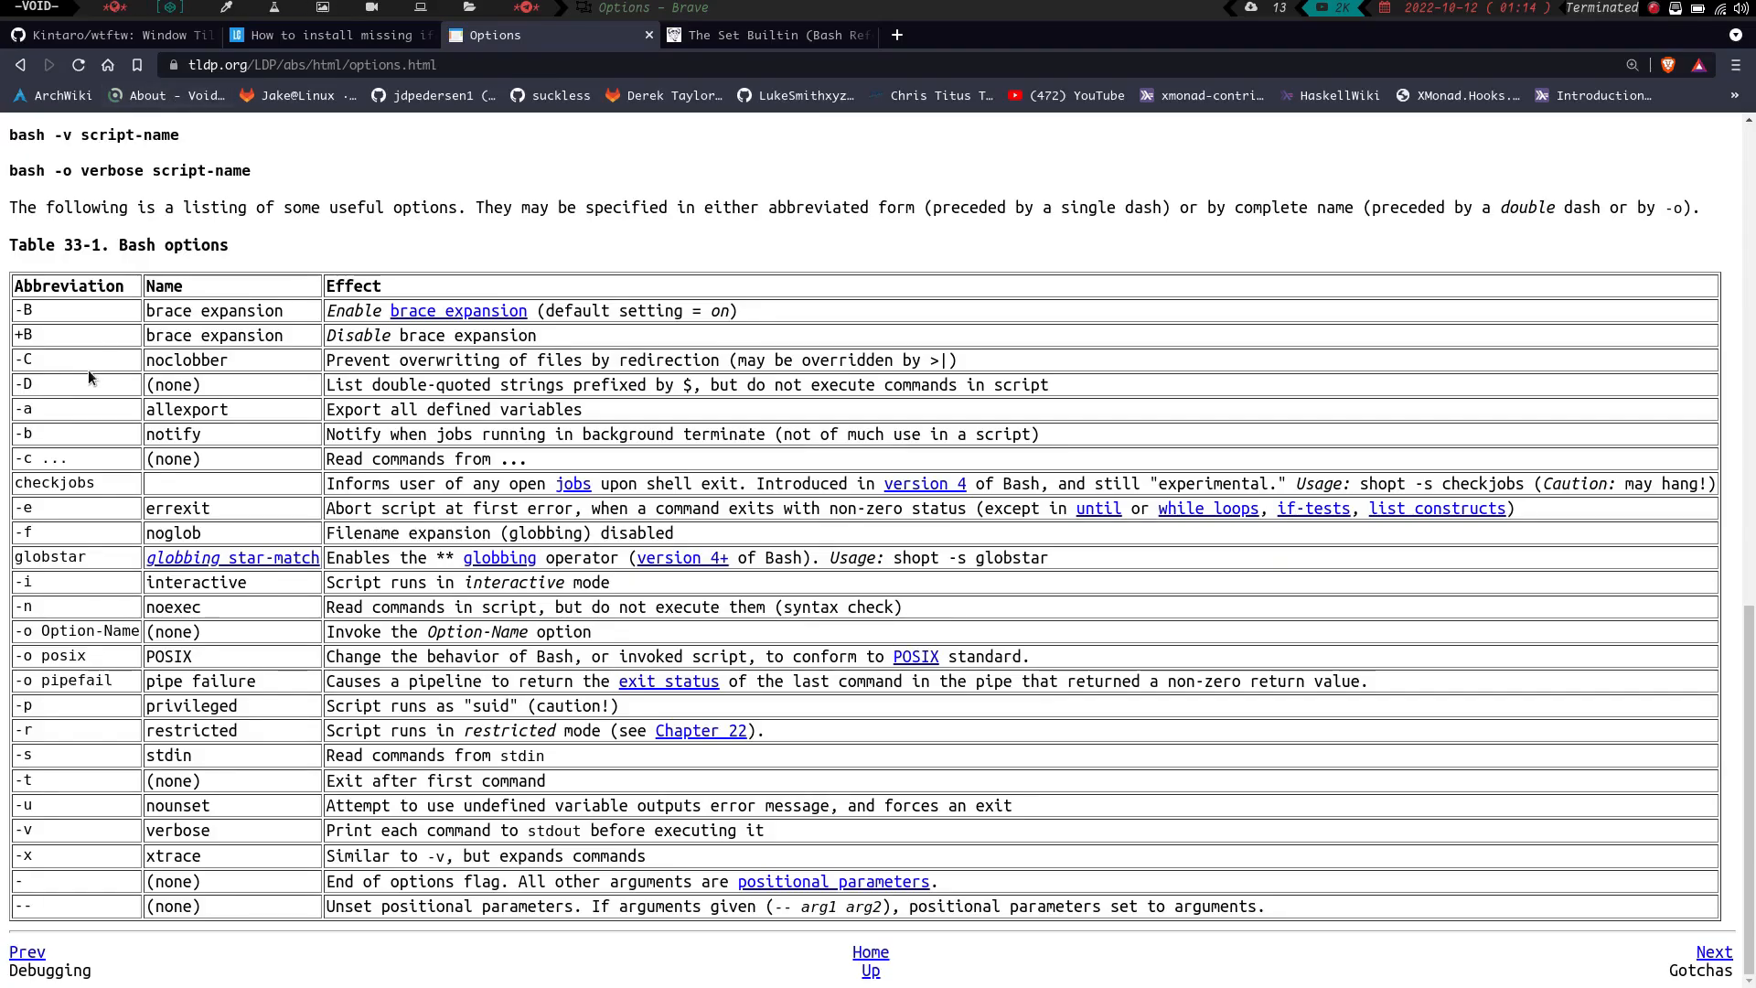
pyautogui.moveTo(399, 515)
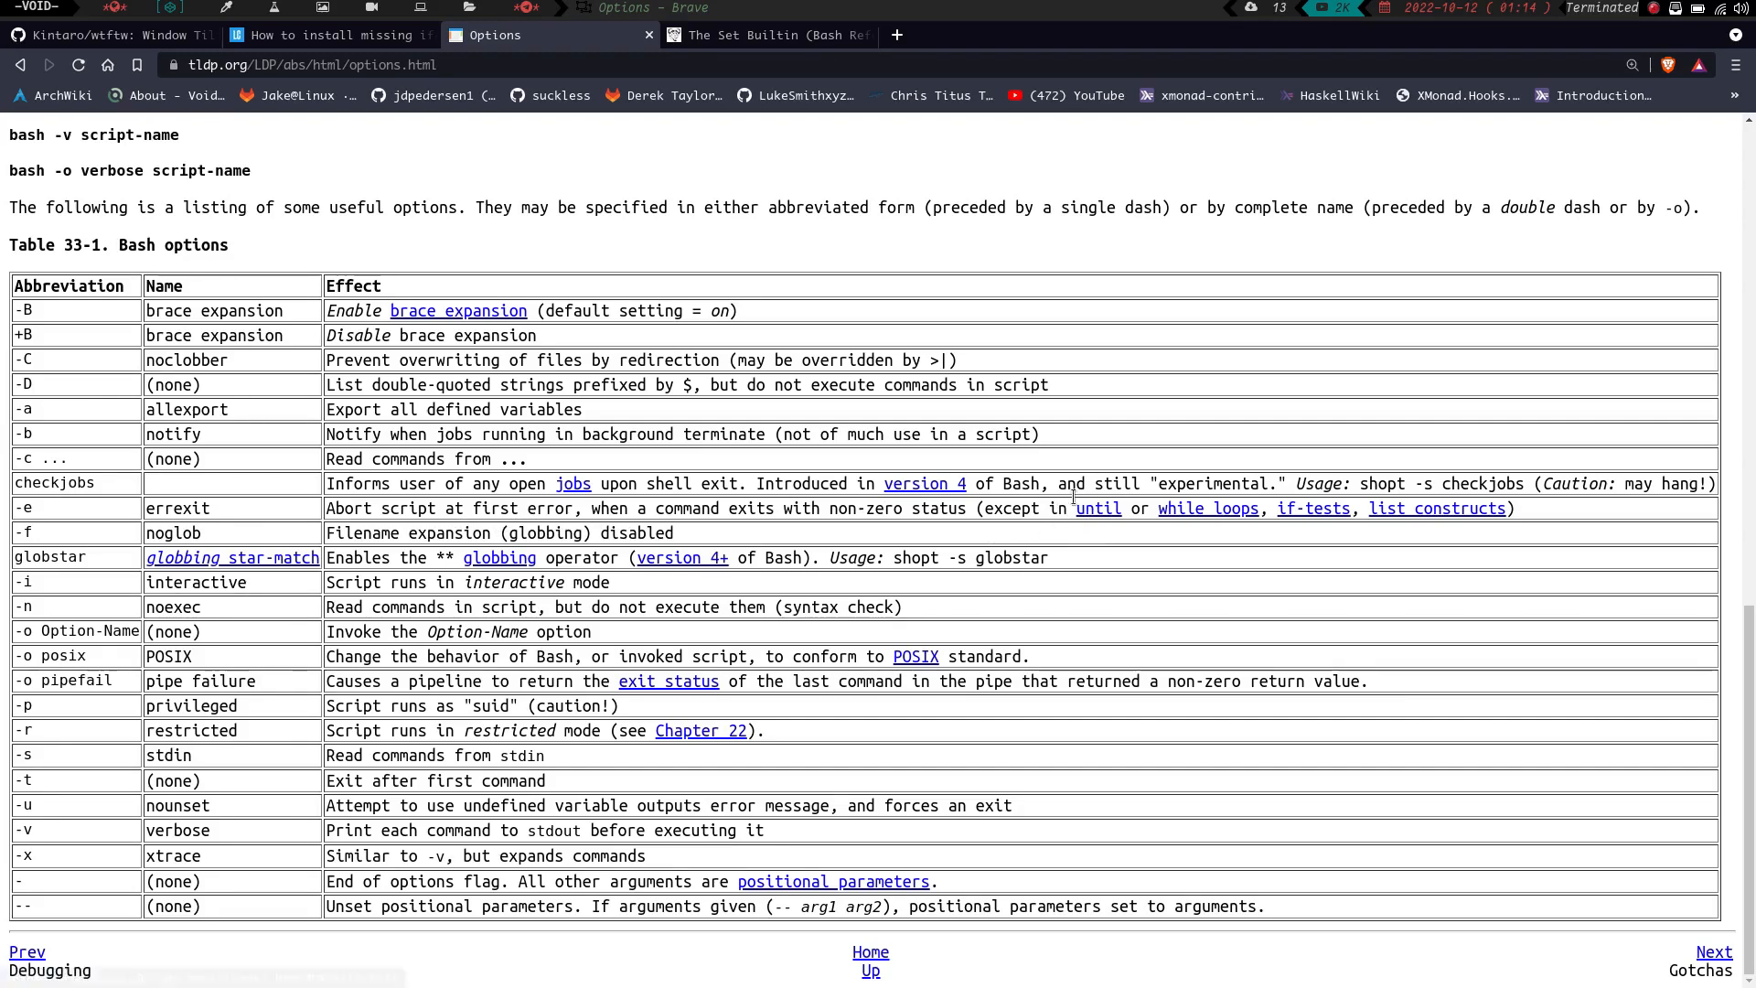
pyautogui.moveTo(1225, 508)
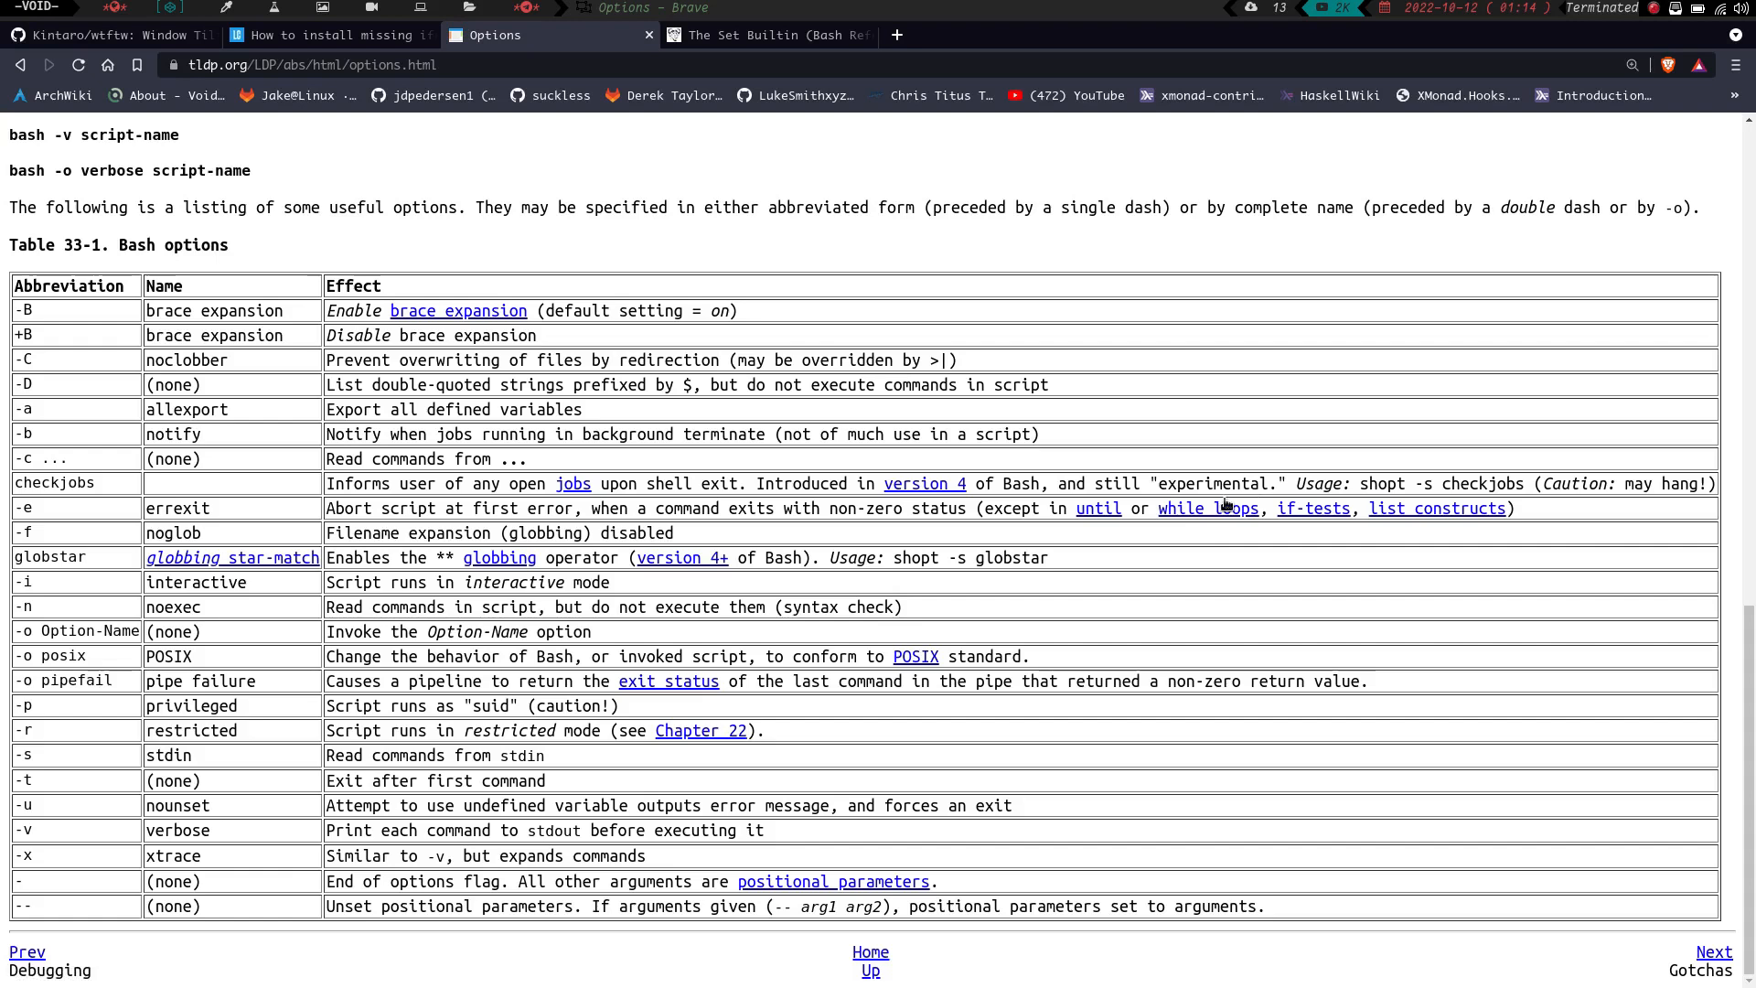
pyautogui.moveTo(1383, 567)
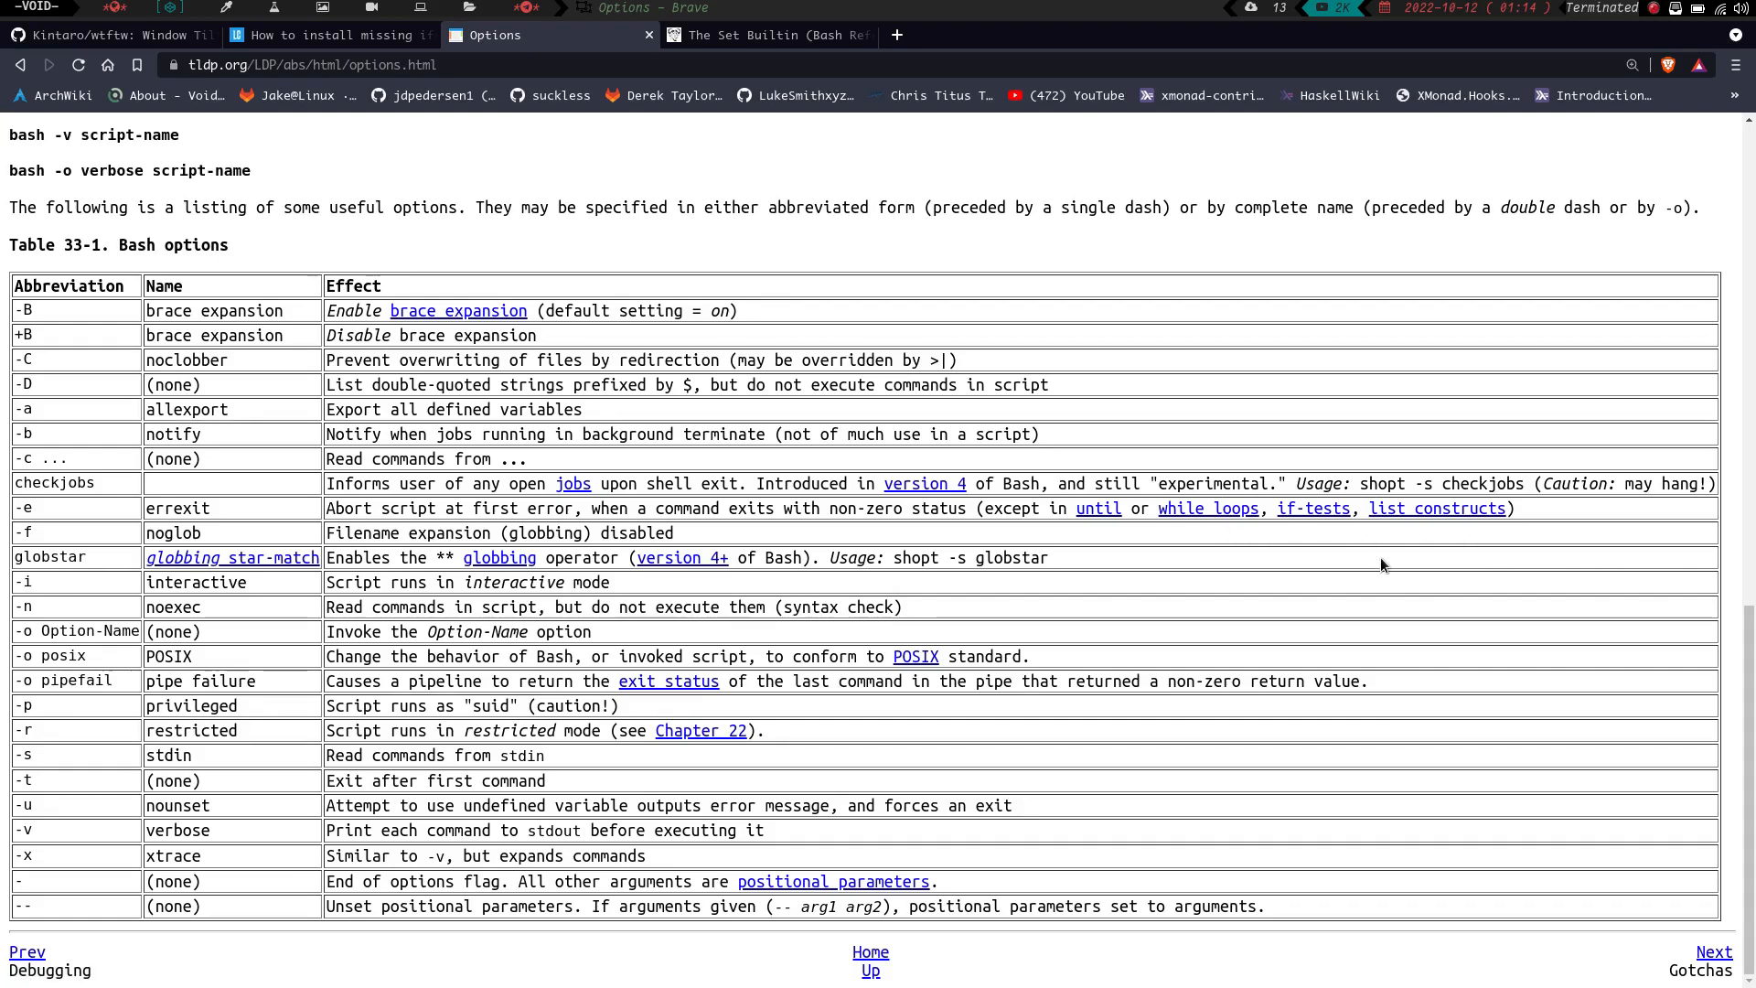
pyautogui.moveTo(120, 702)
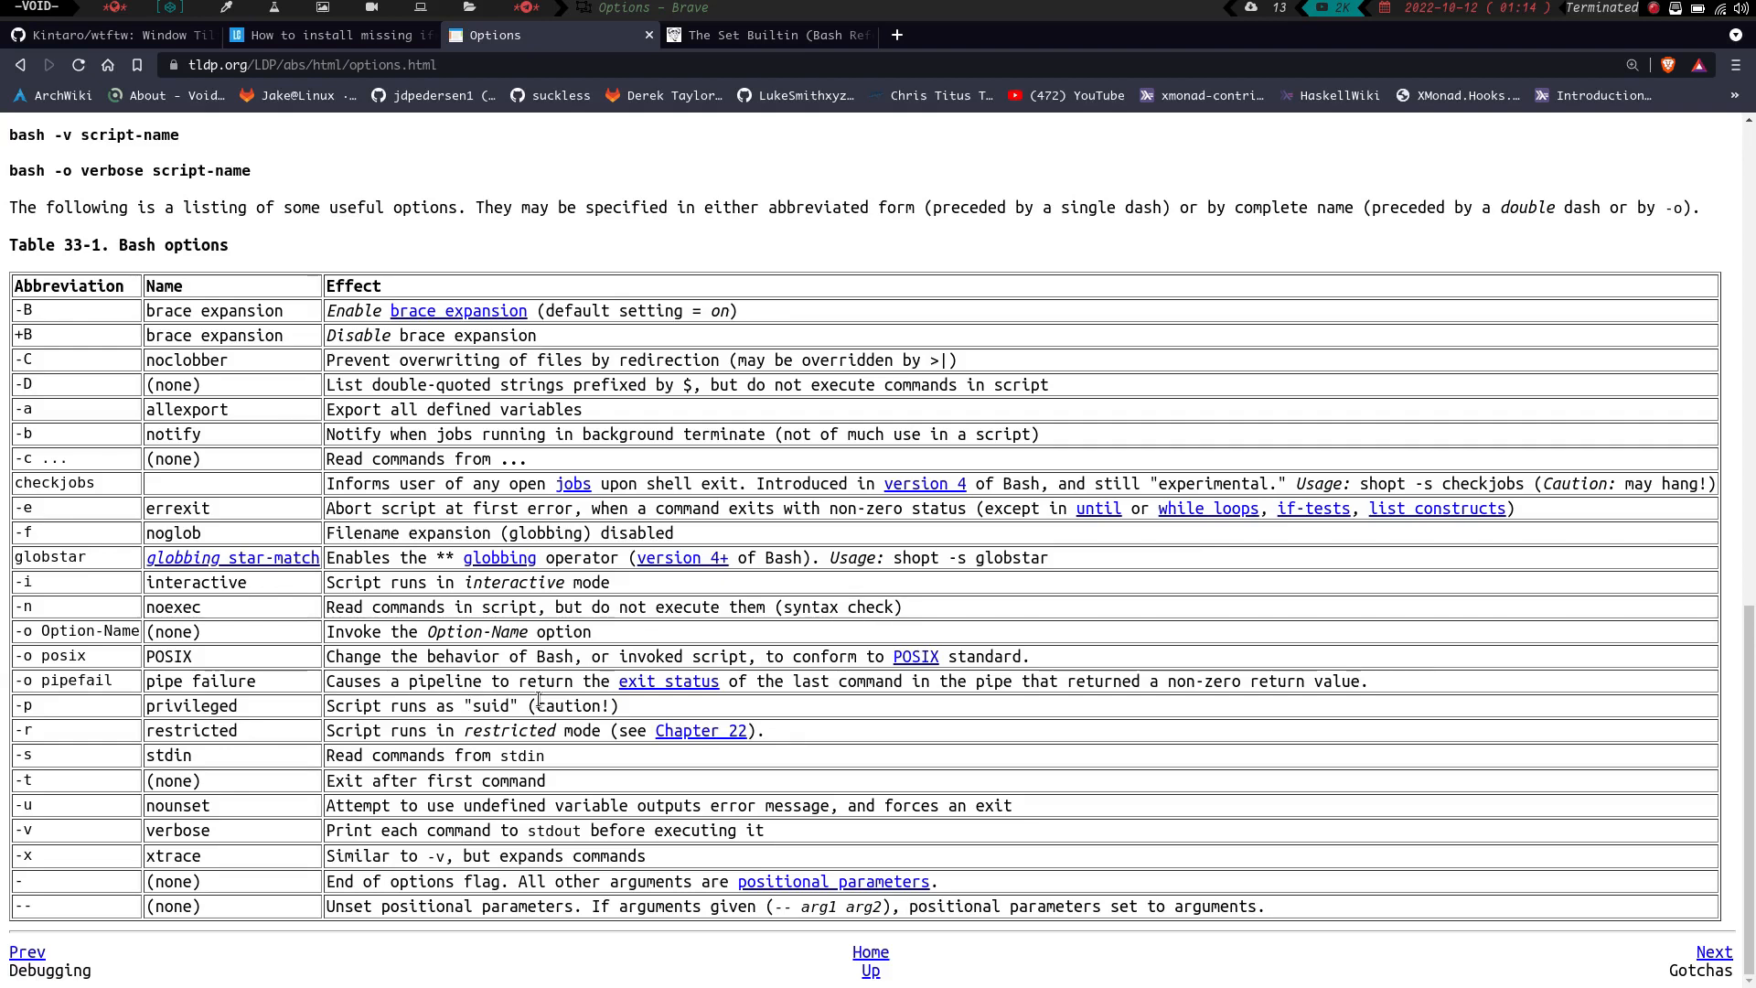
pyautogui.moveTo(734, 680)
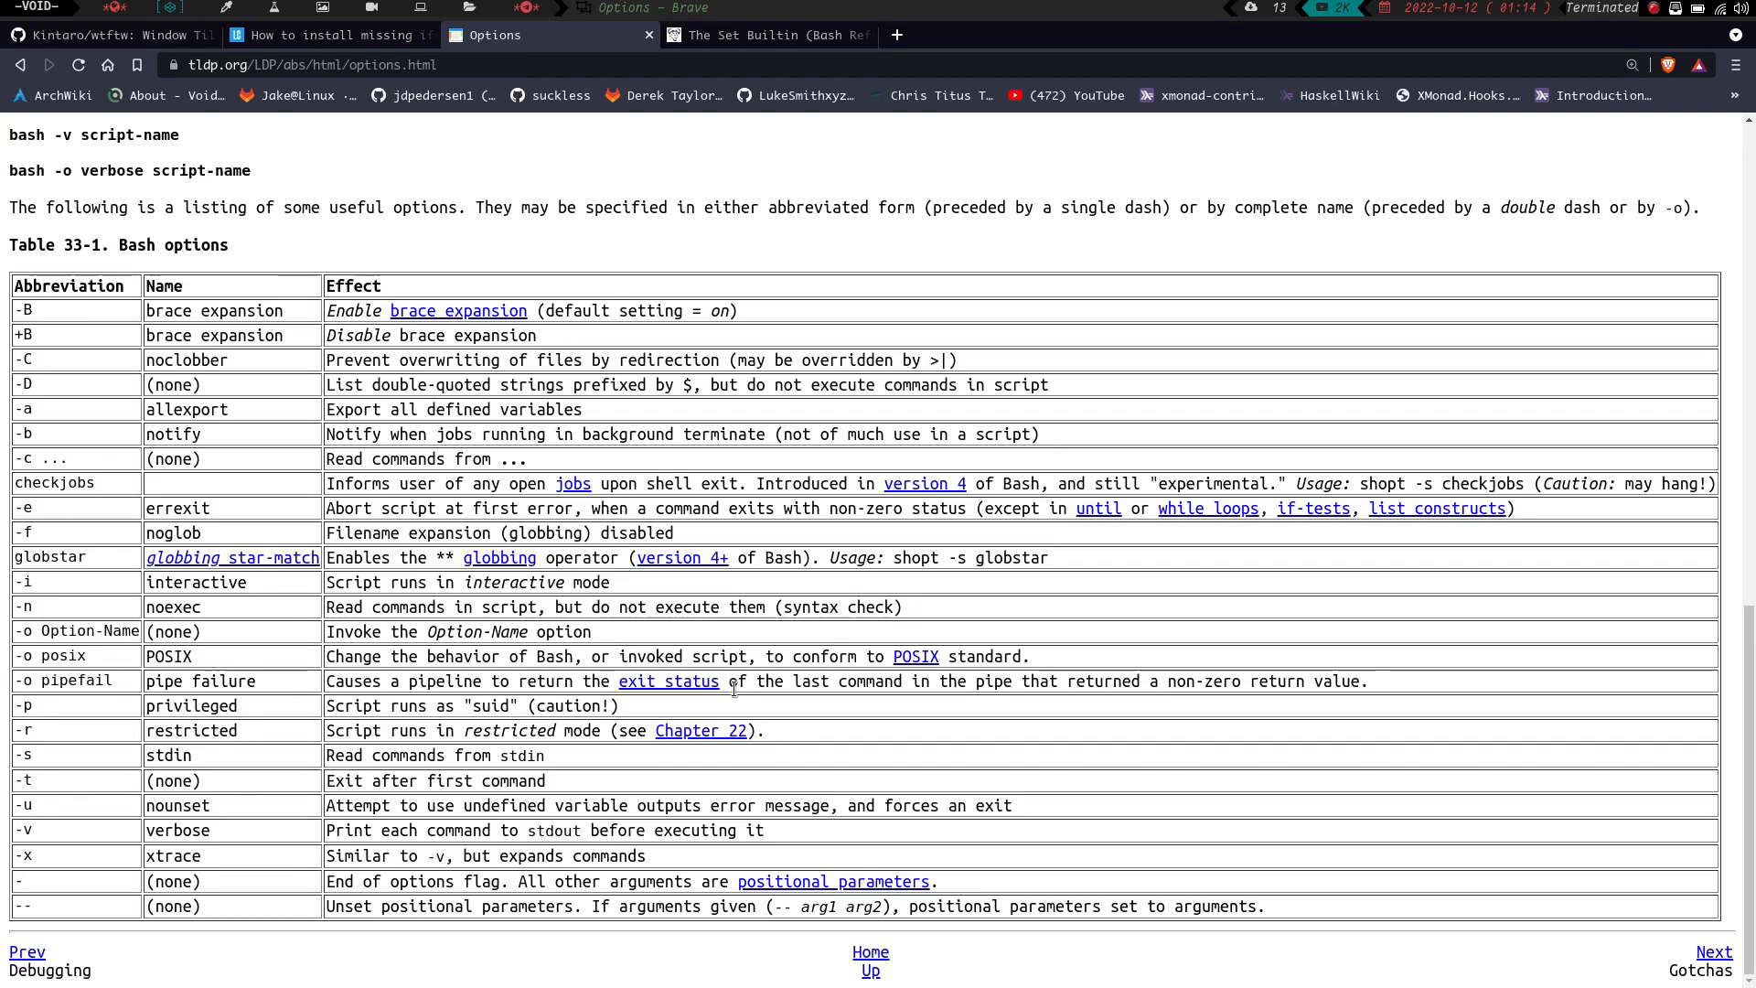
pyautogui.moveTo(1072, 702)
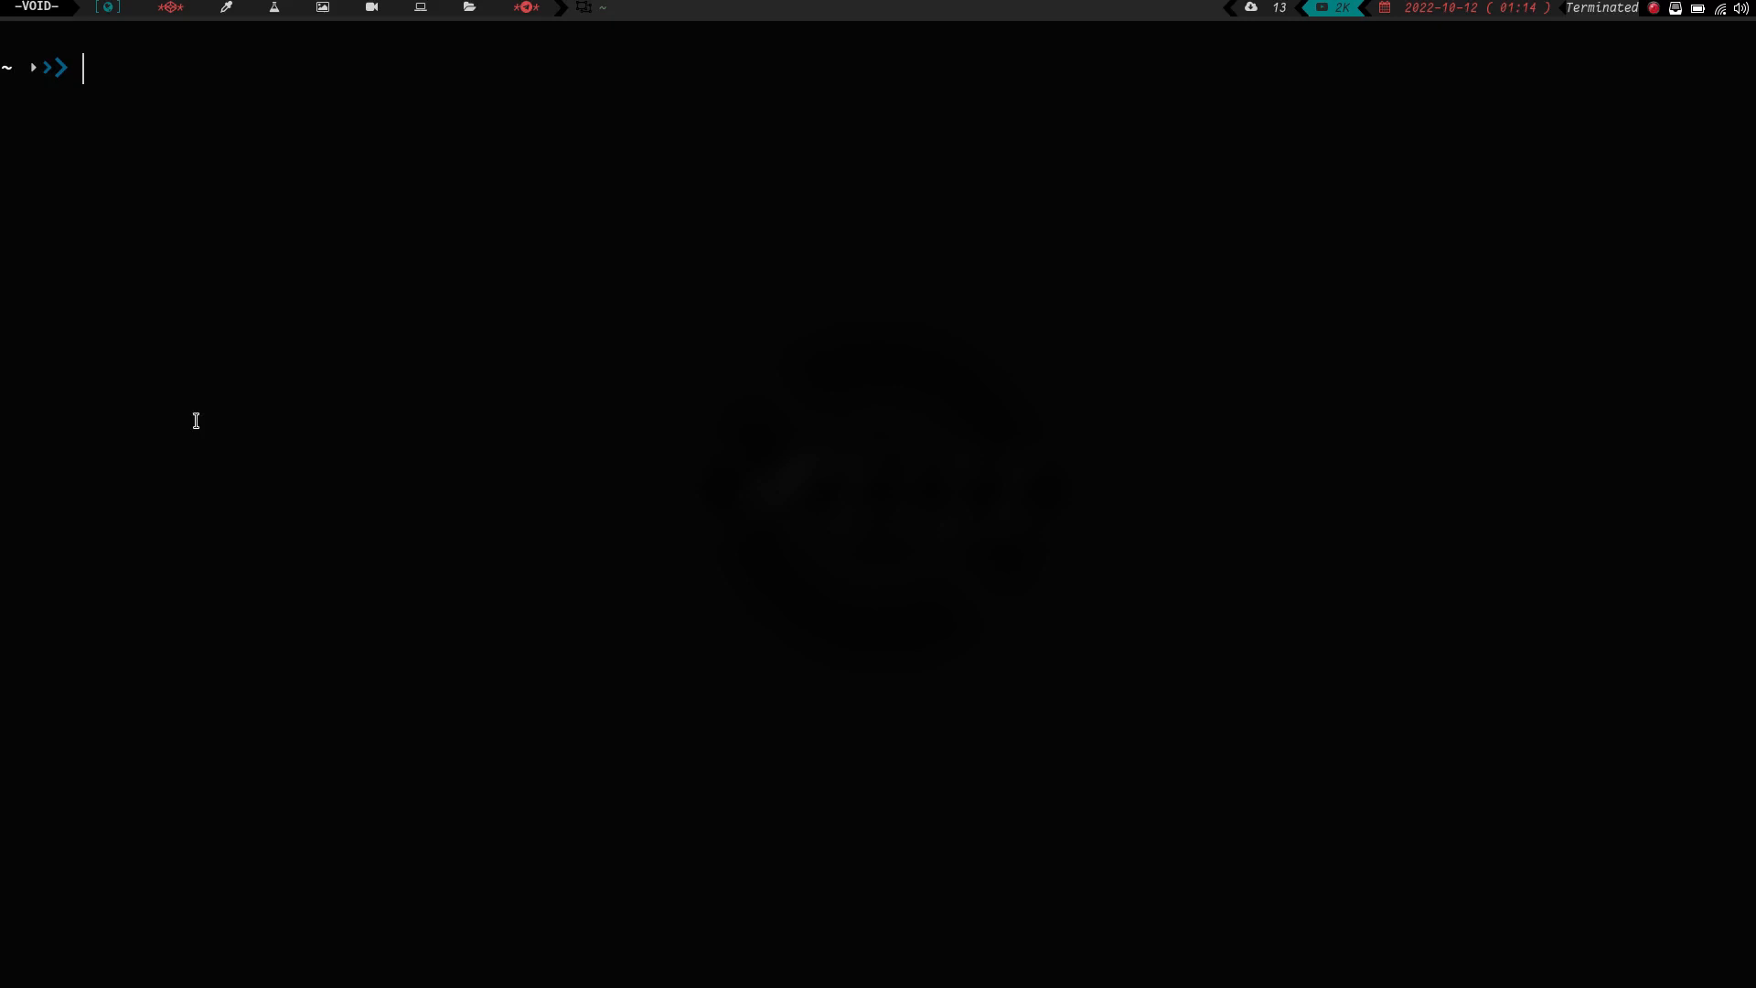
# - Edit test.sh in Vim and add an echo "this is a test" line
pyautogui.write('vim')
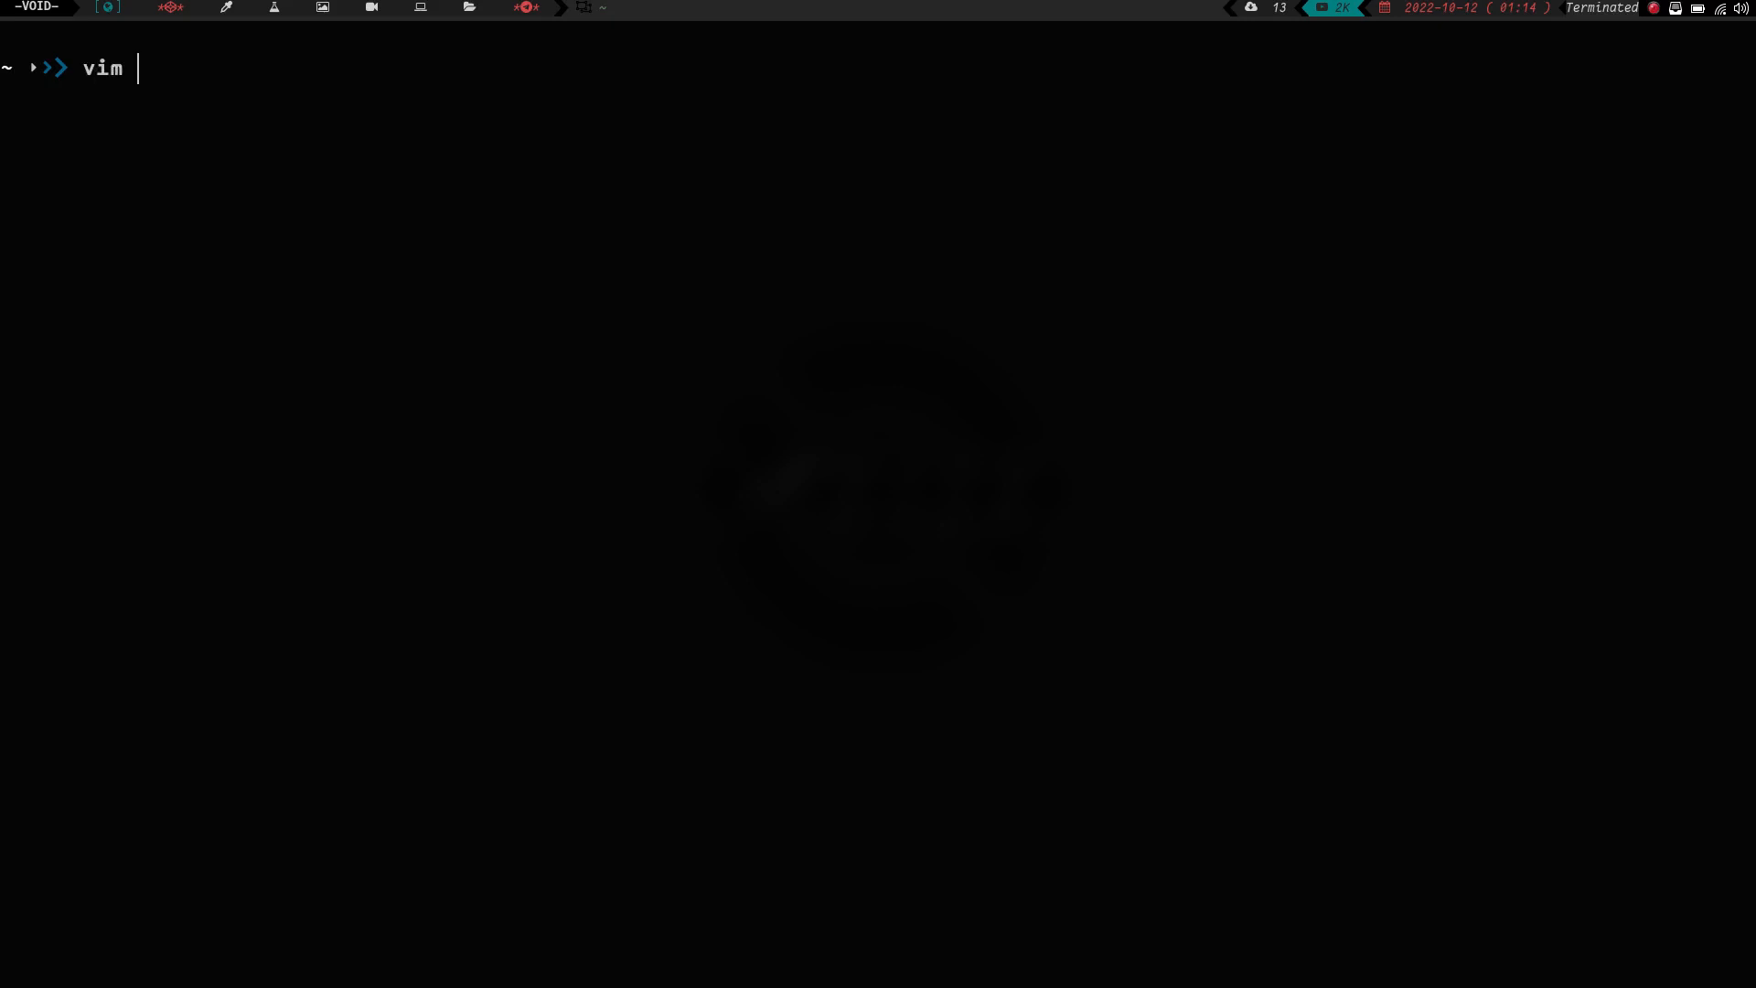
pyautogui.write('test.sh')
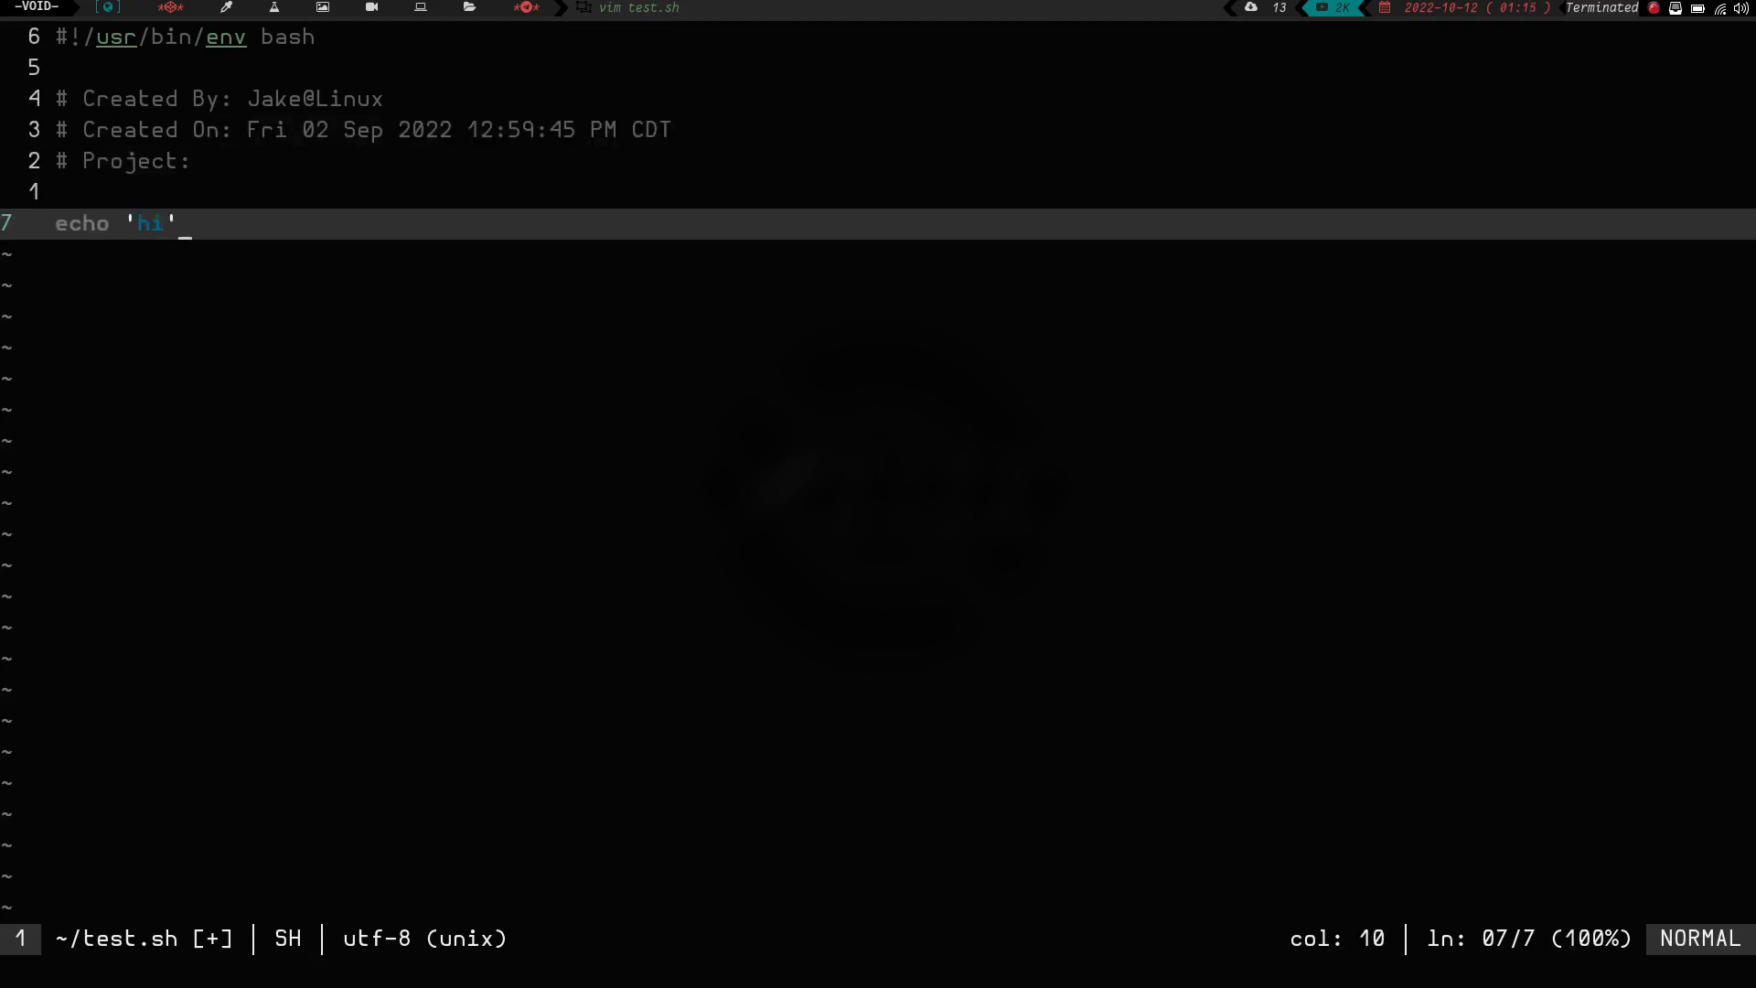
pyautogui.write('echo "this ia')
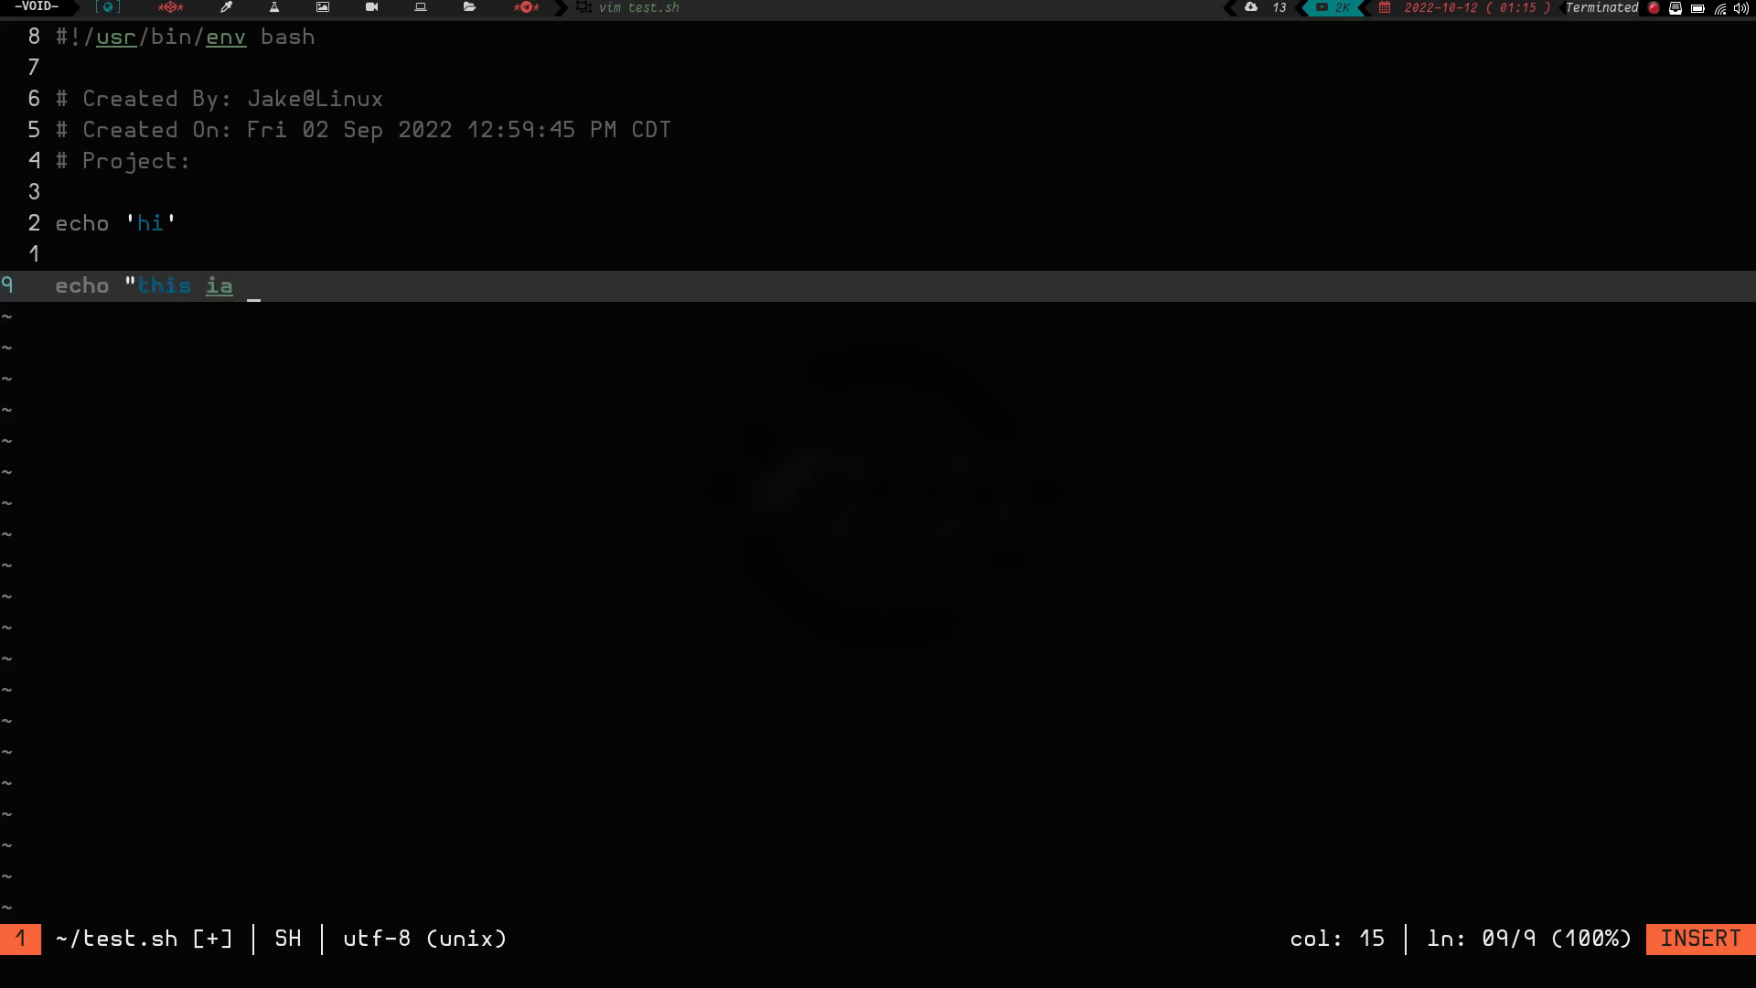
pyautogui.write('s a test')
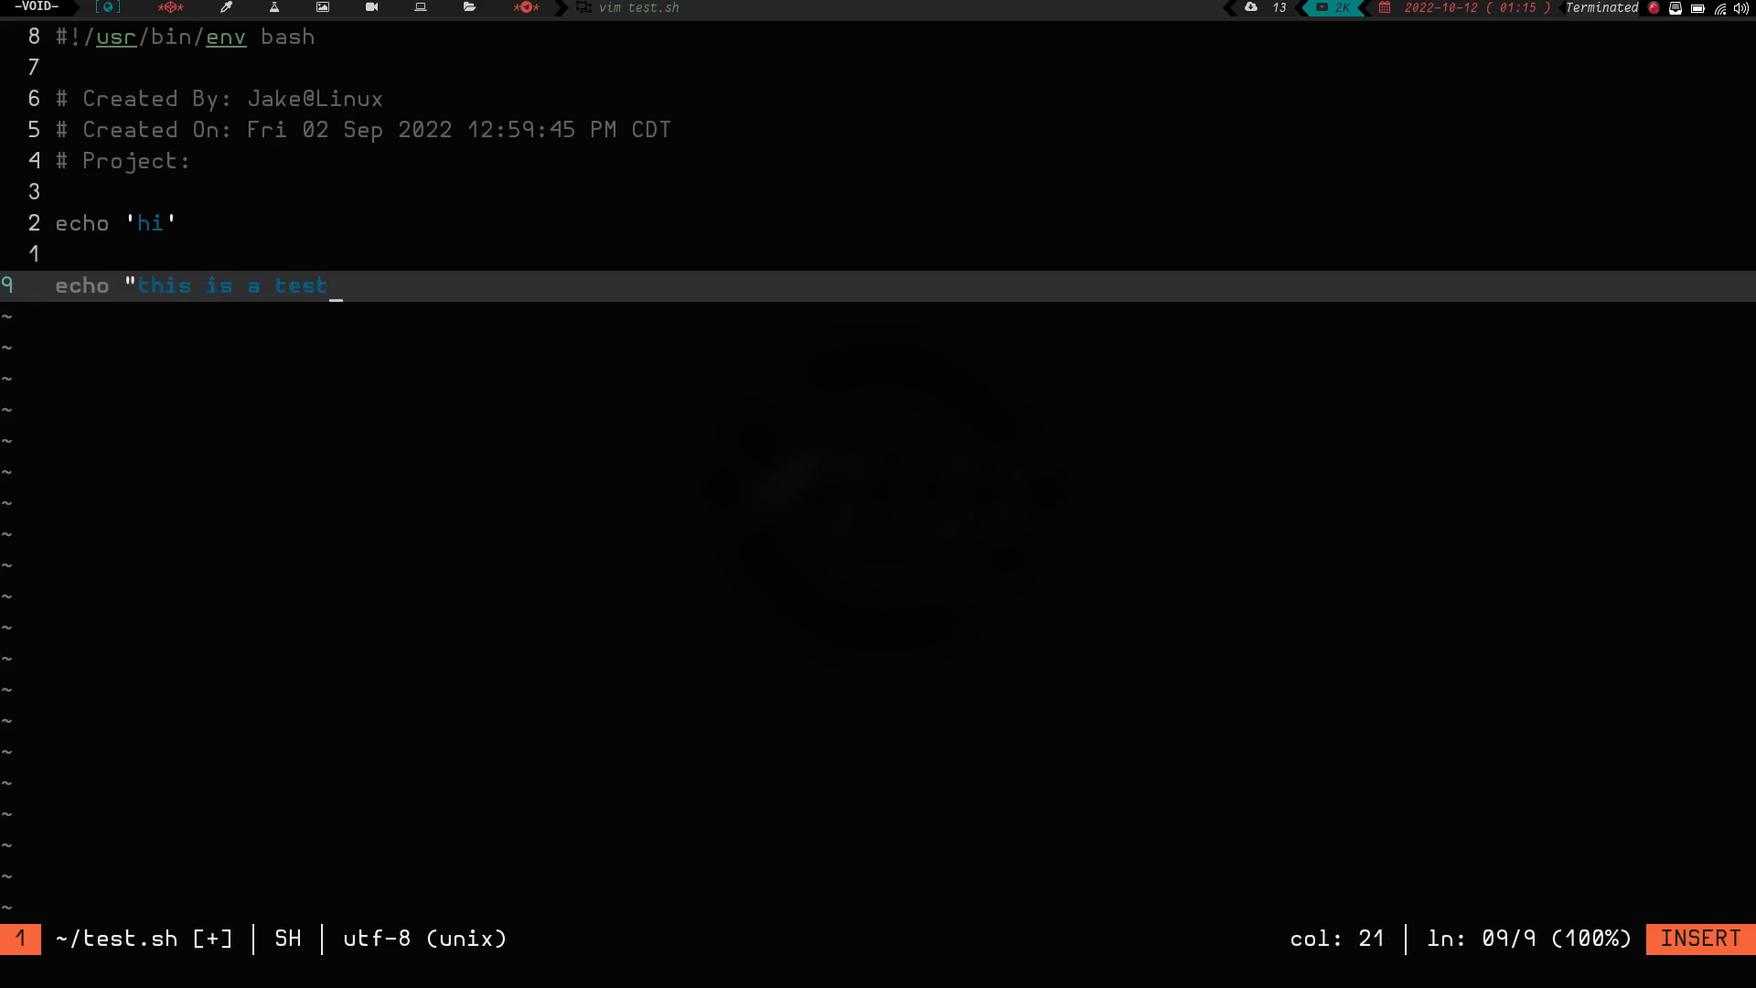
pyautogui.press('Enter')
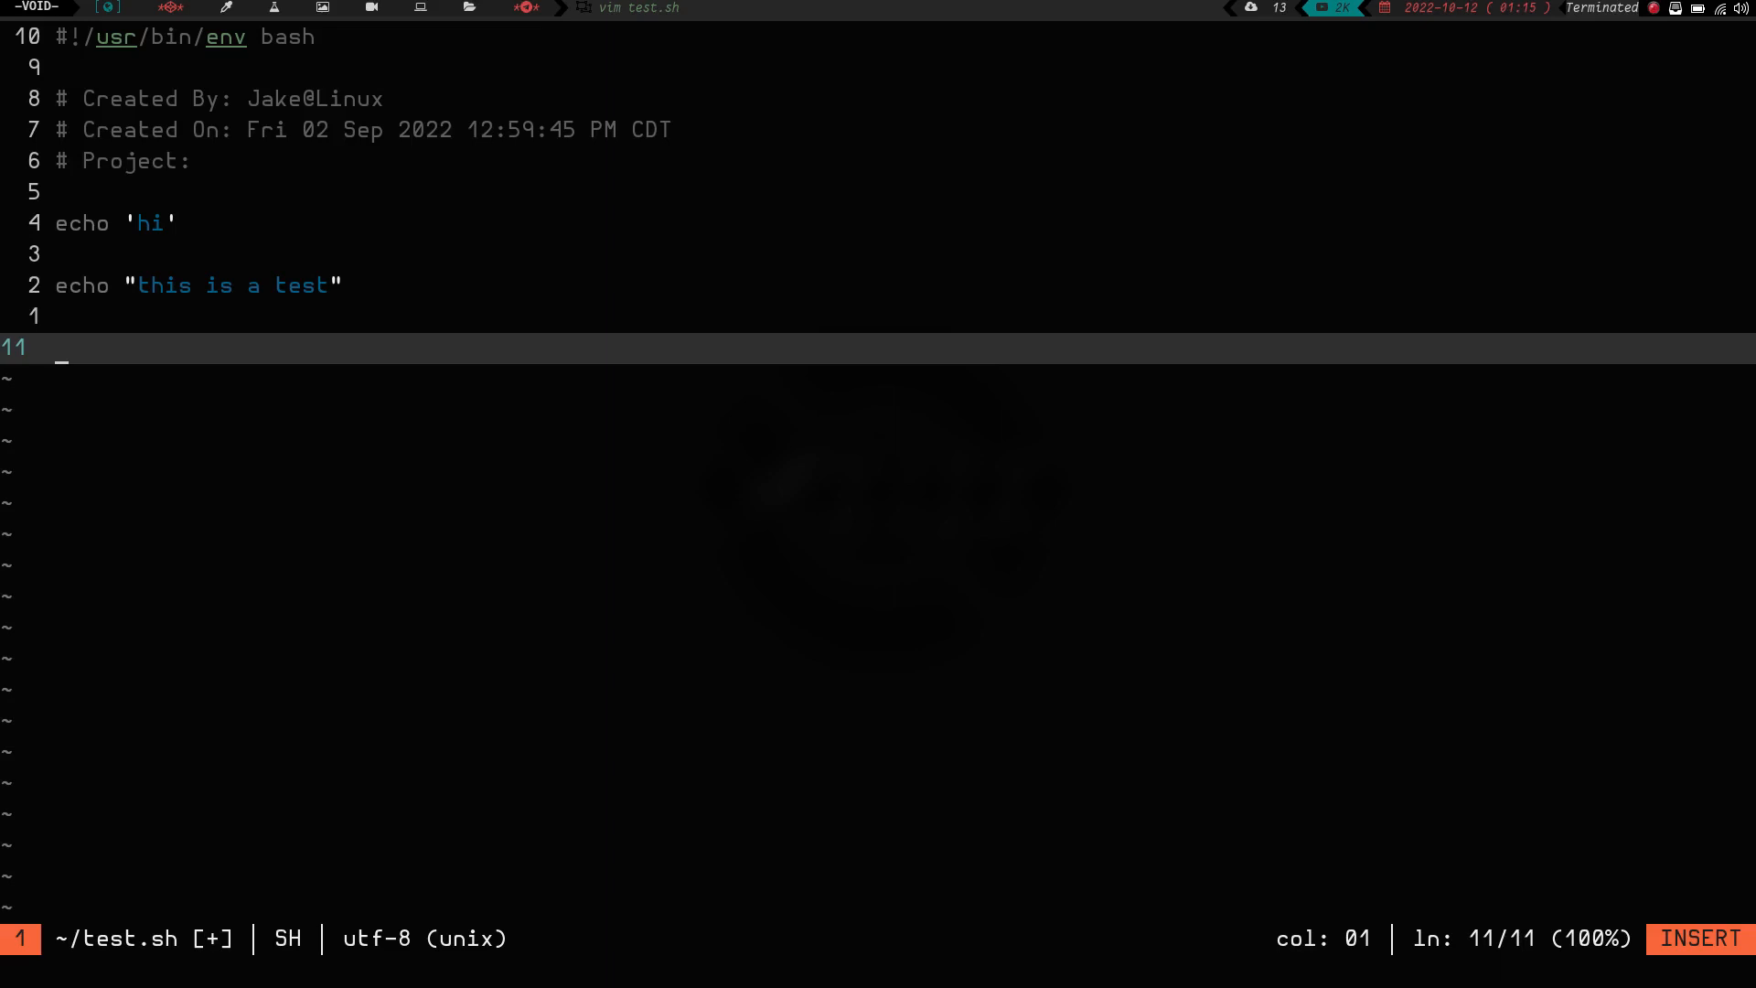
# - Add myvar="10" and echo "$myvar" lines to test.sh
pyautogui.write('my')
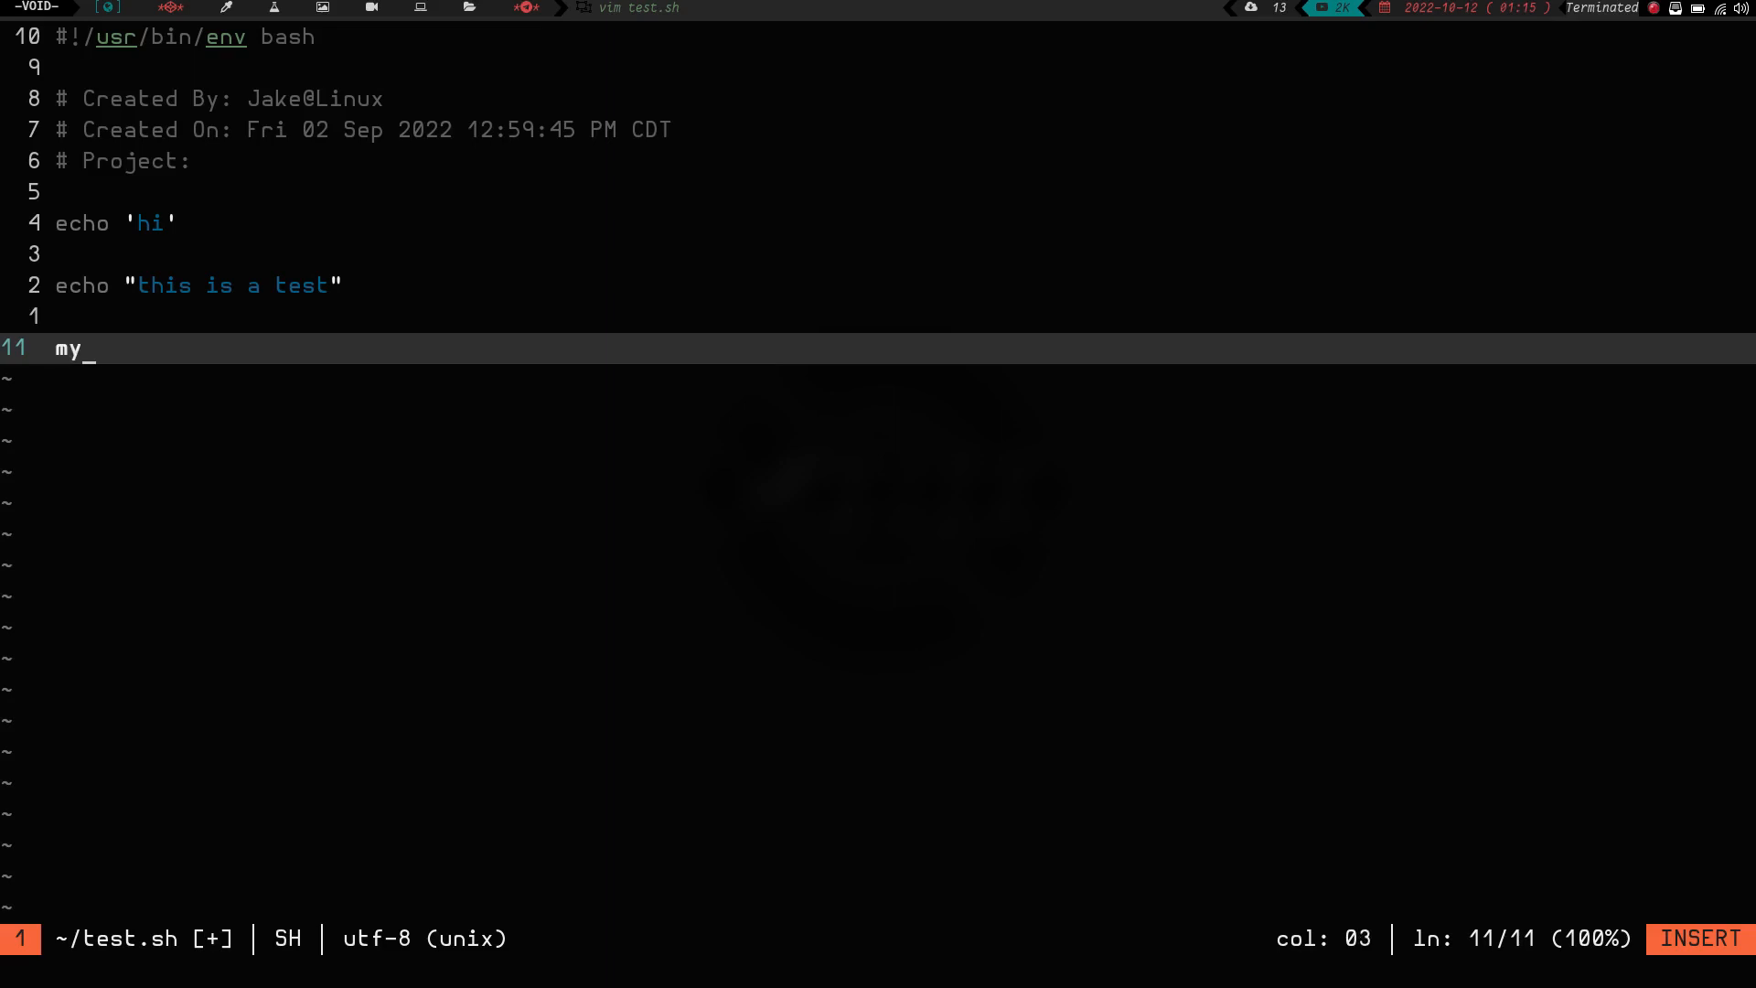
pyautogui.write('var=')
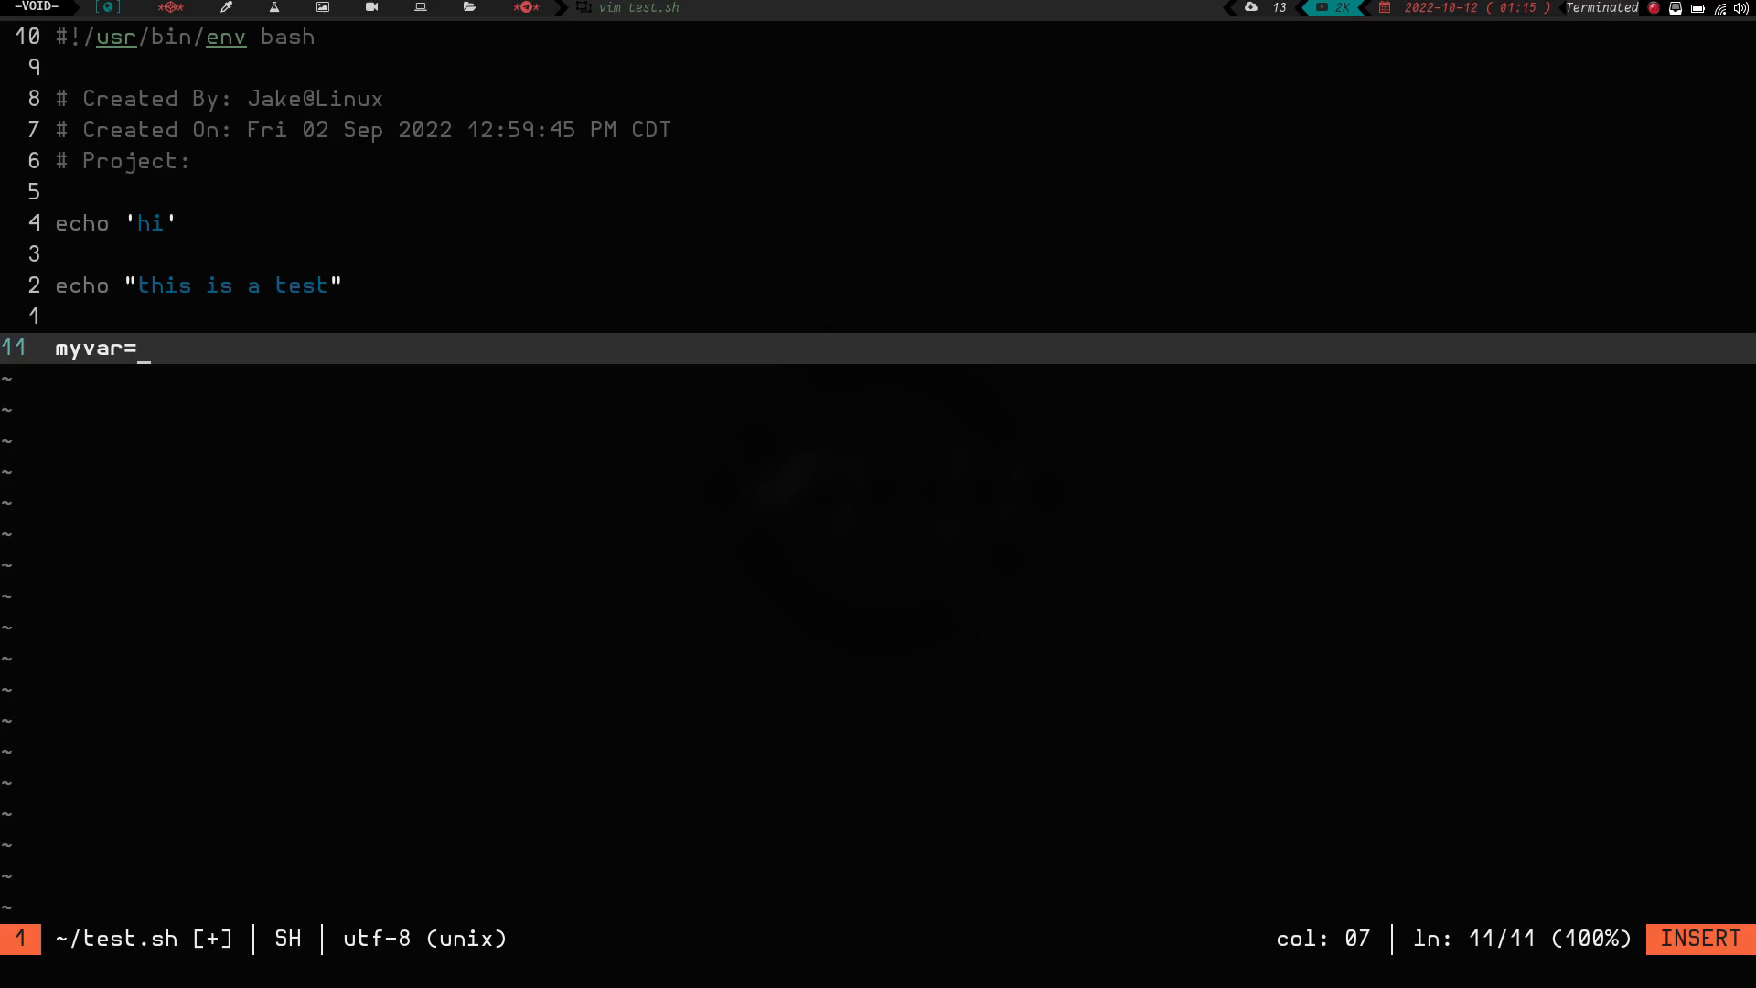
pyautogui.write('"10"')
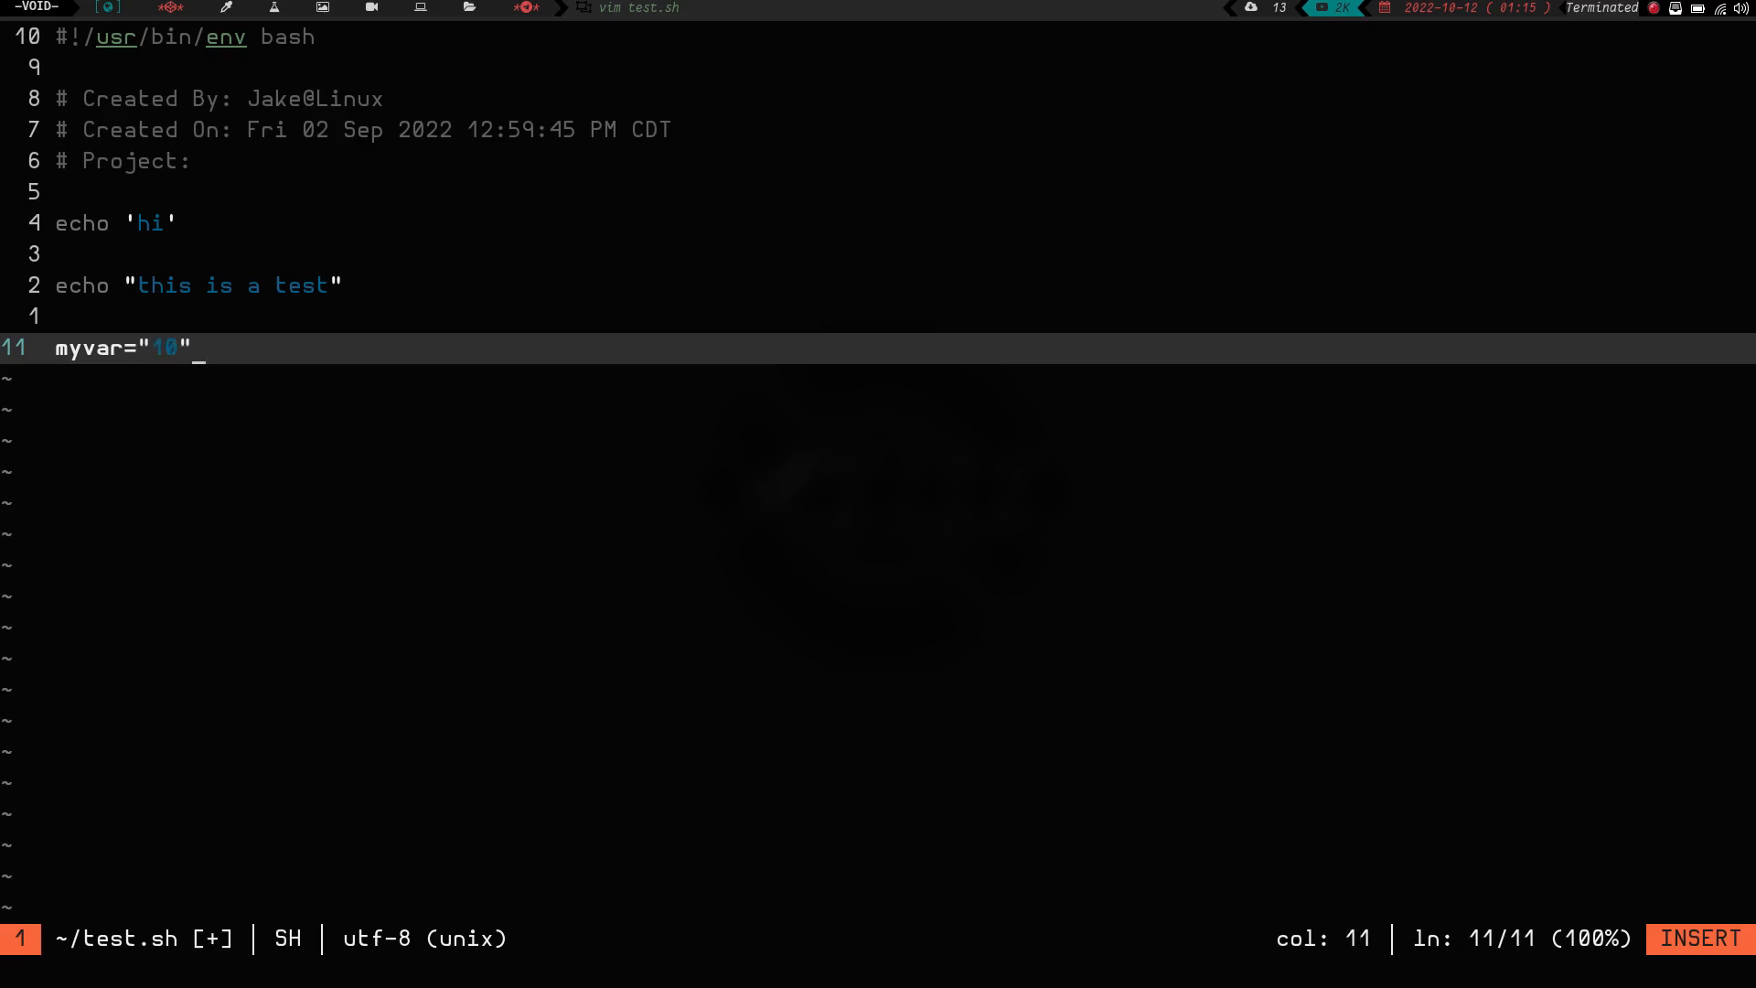
pyautogui.write('eho')
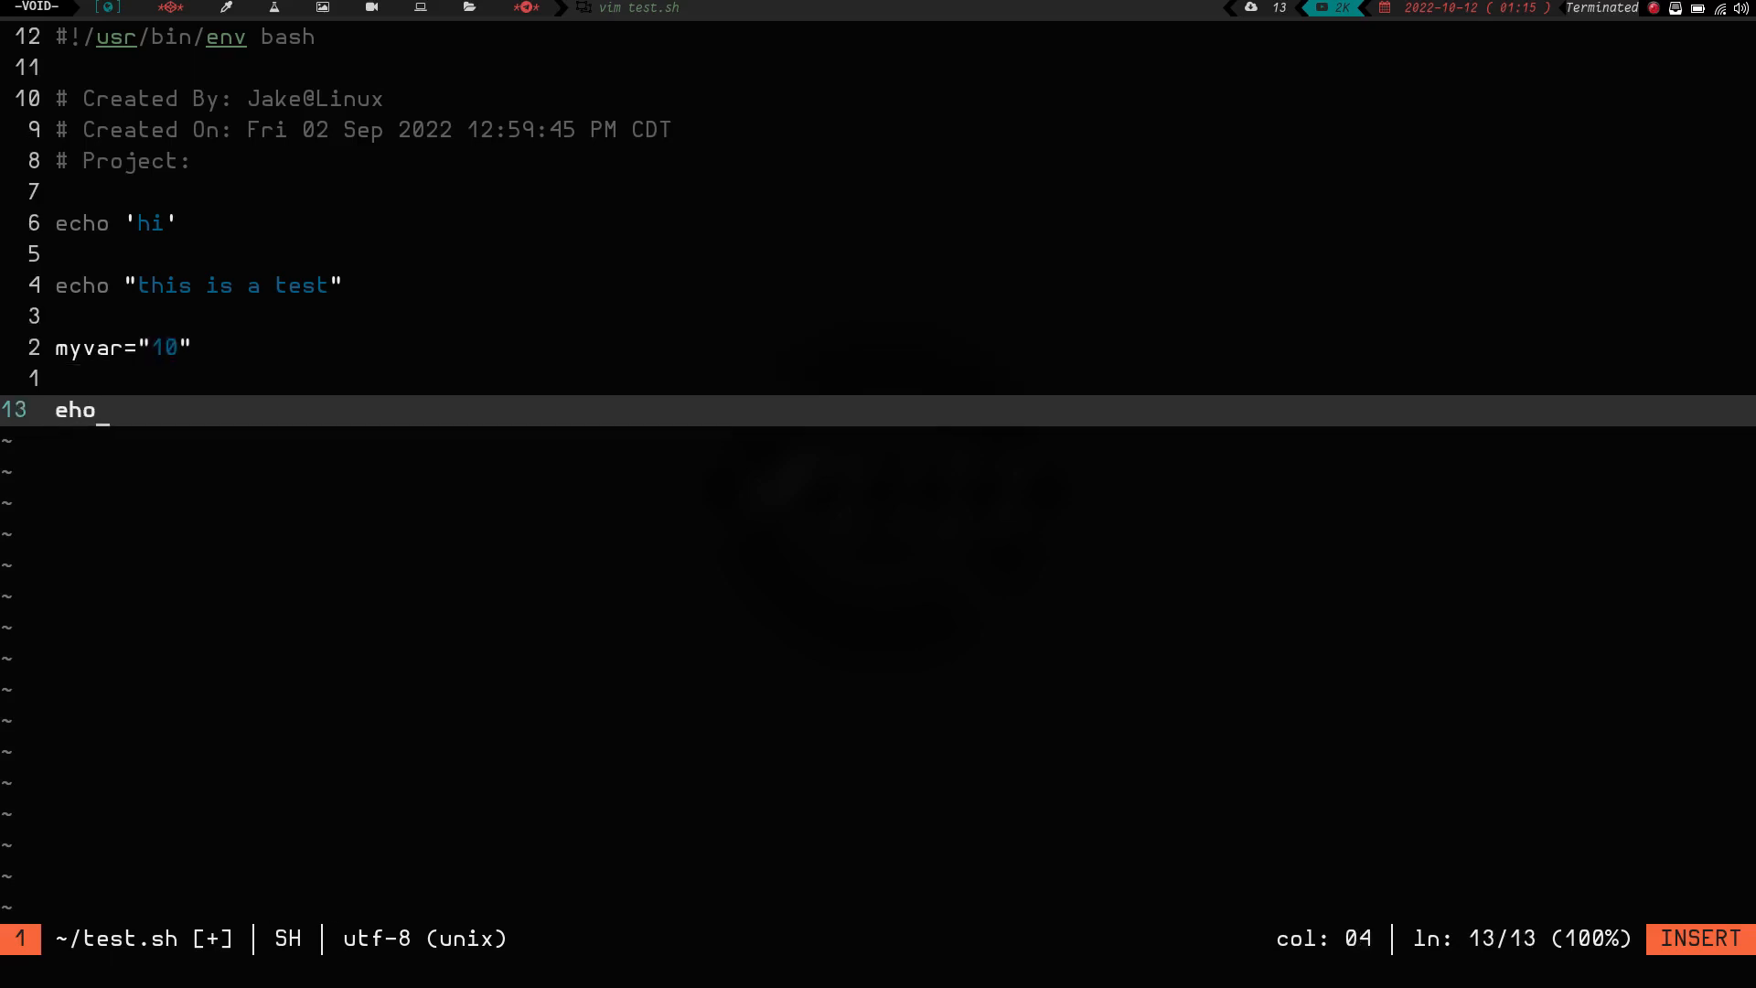
pyautogui.write('c')
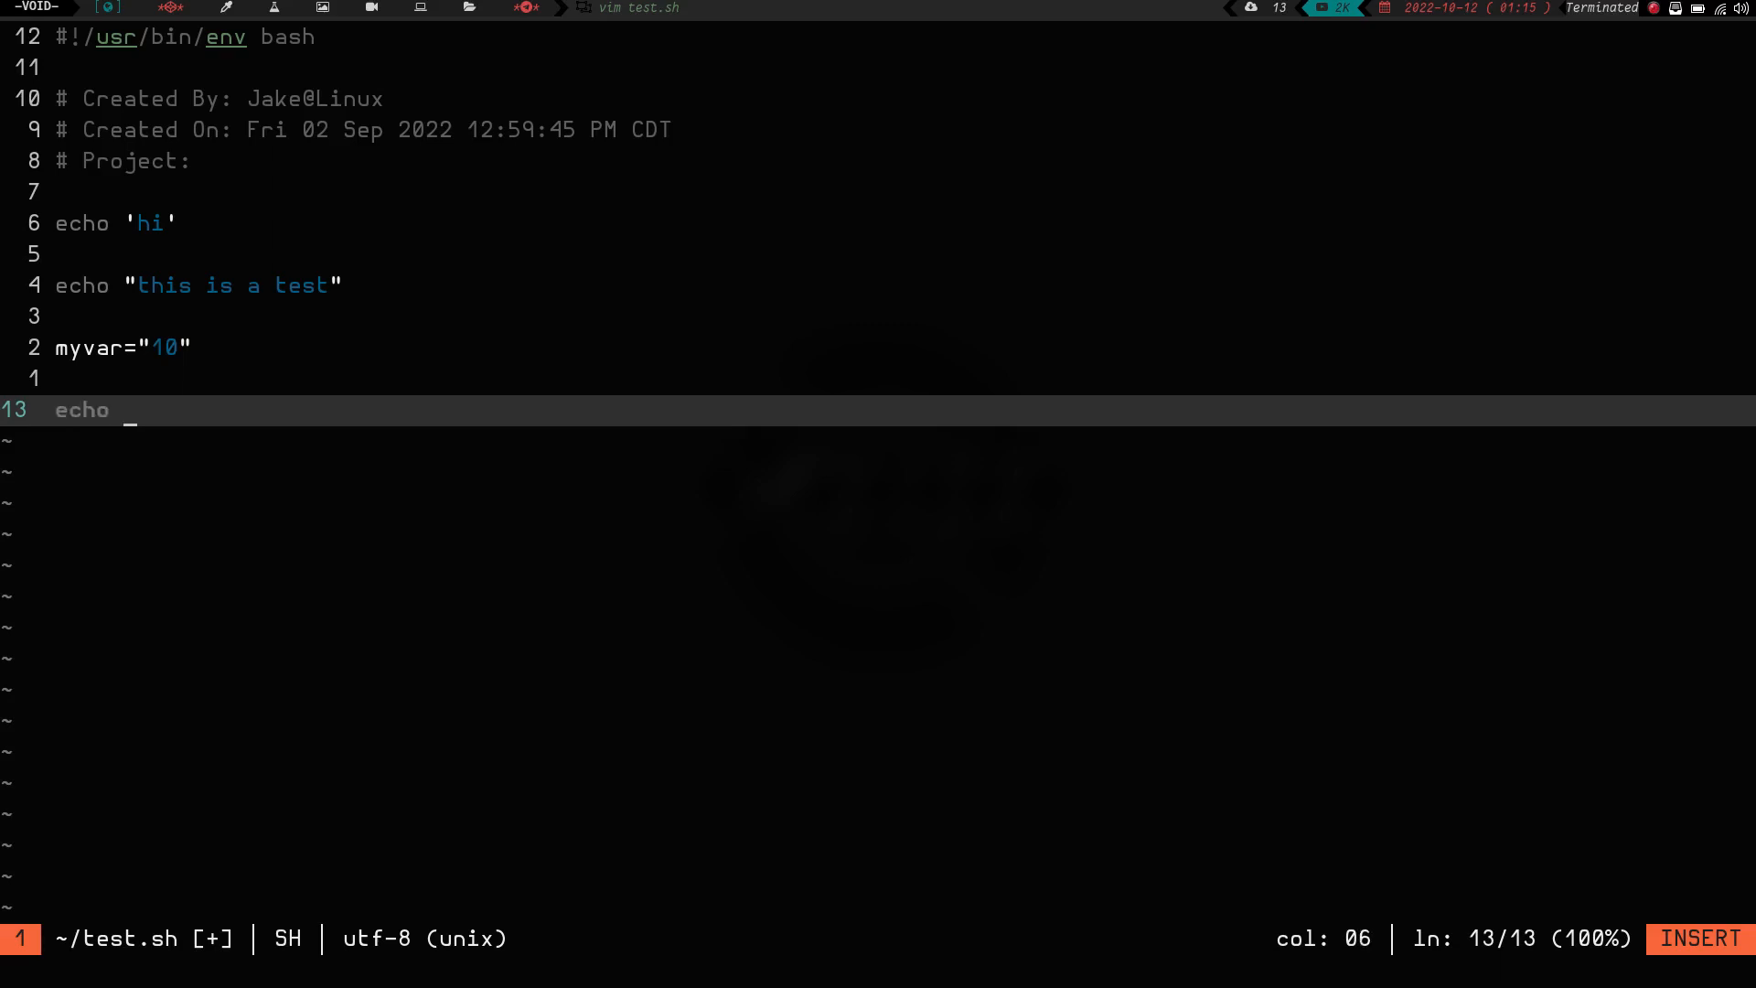
pyautogui.write('$myvar')
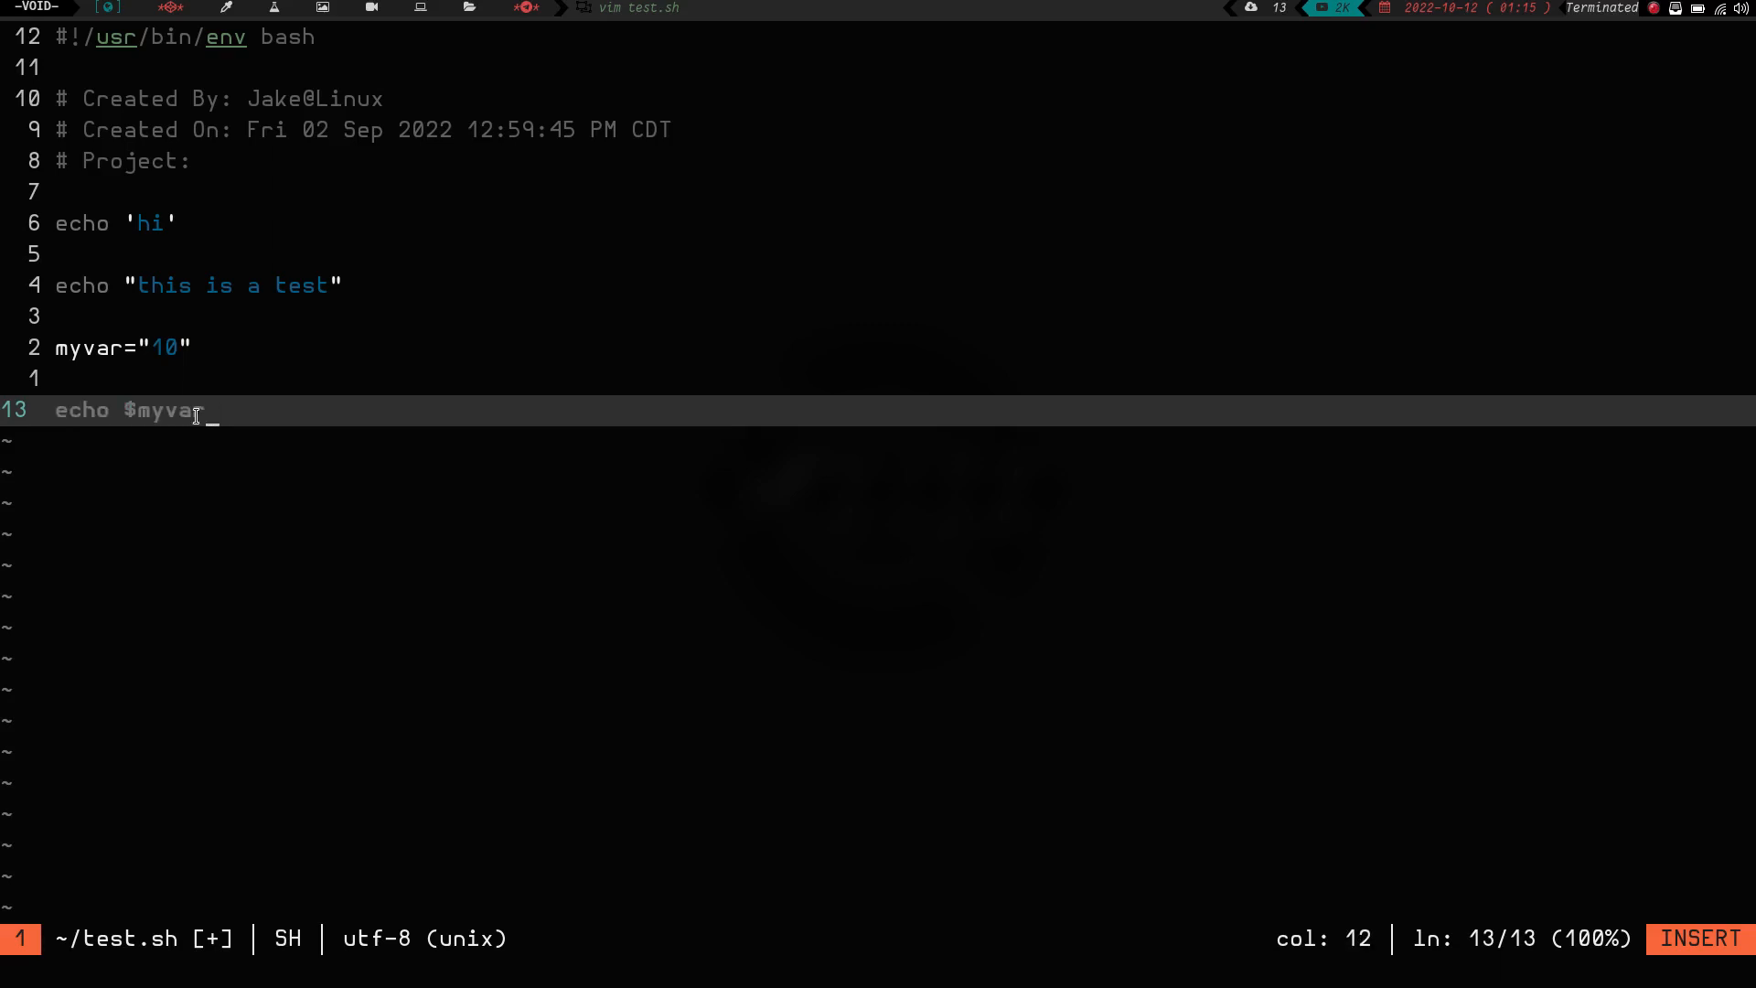
pyautogui.write('"')
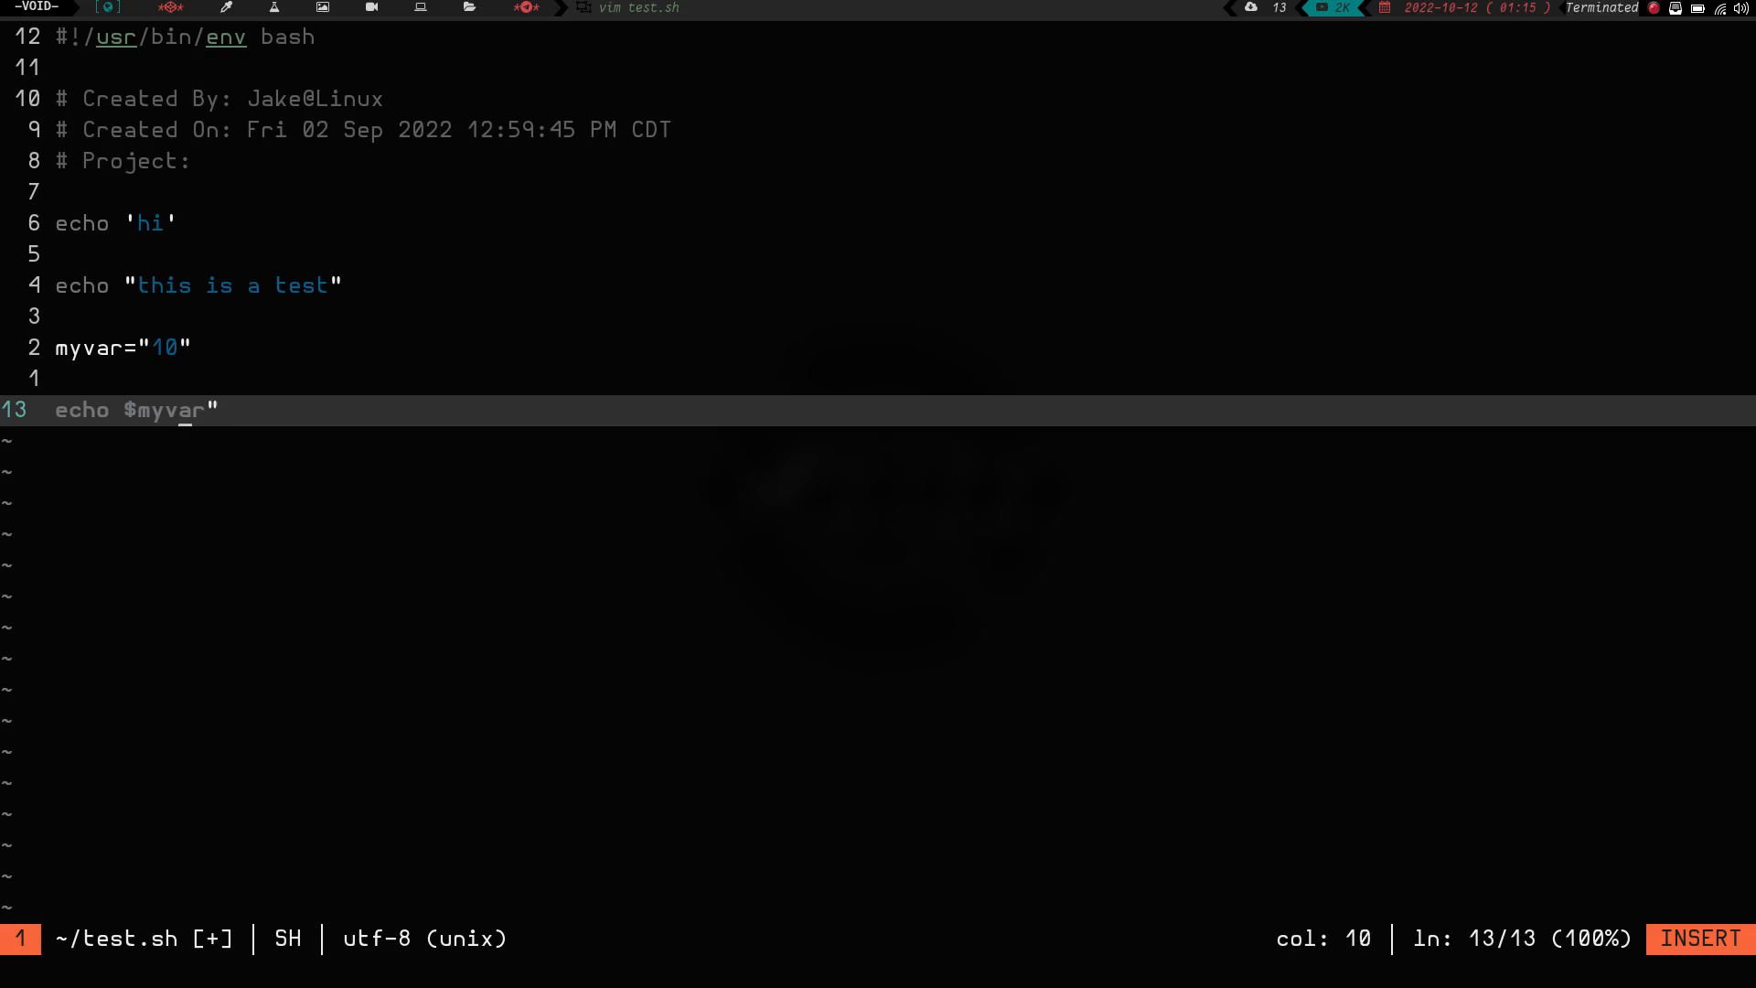
pyautogui.write('"')
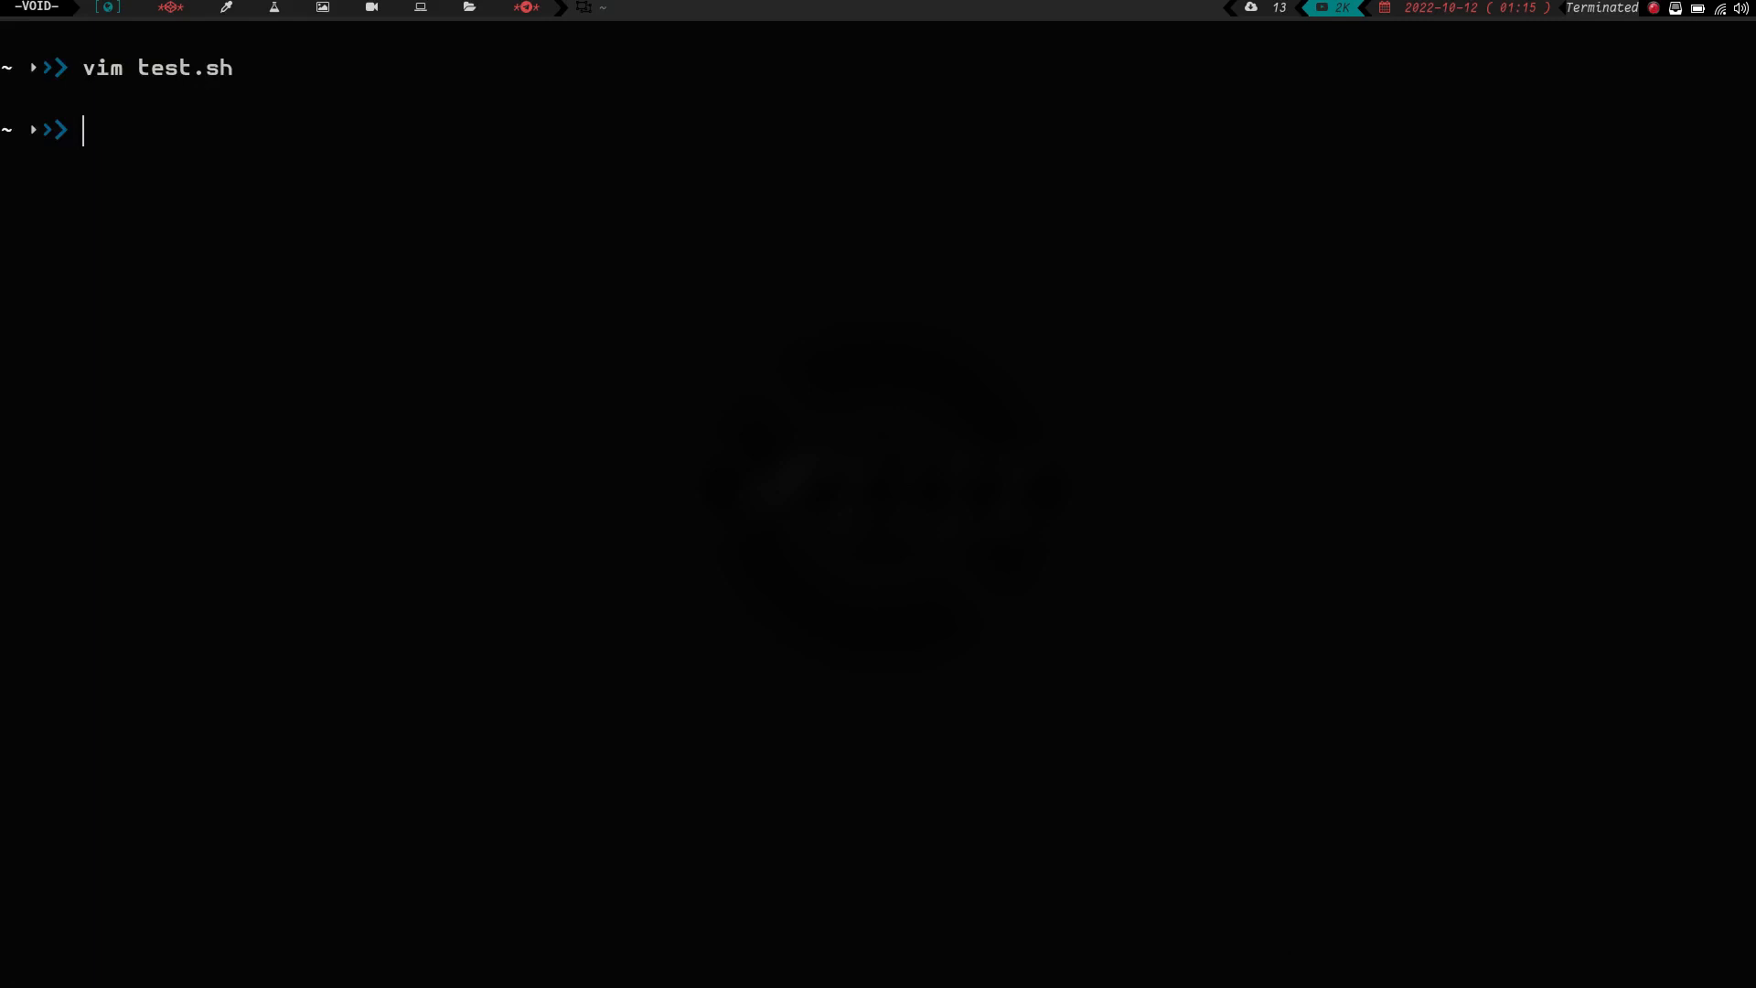
# - Run ./test.sh, then add a set -x line to it so each command is traced
pyautogui.write('./test.sh')
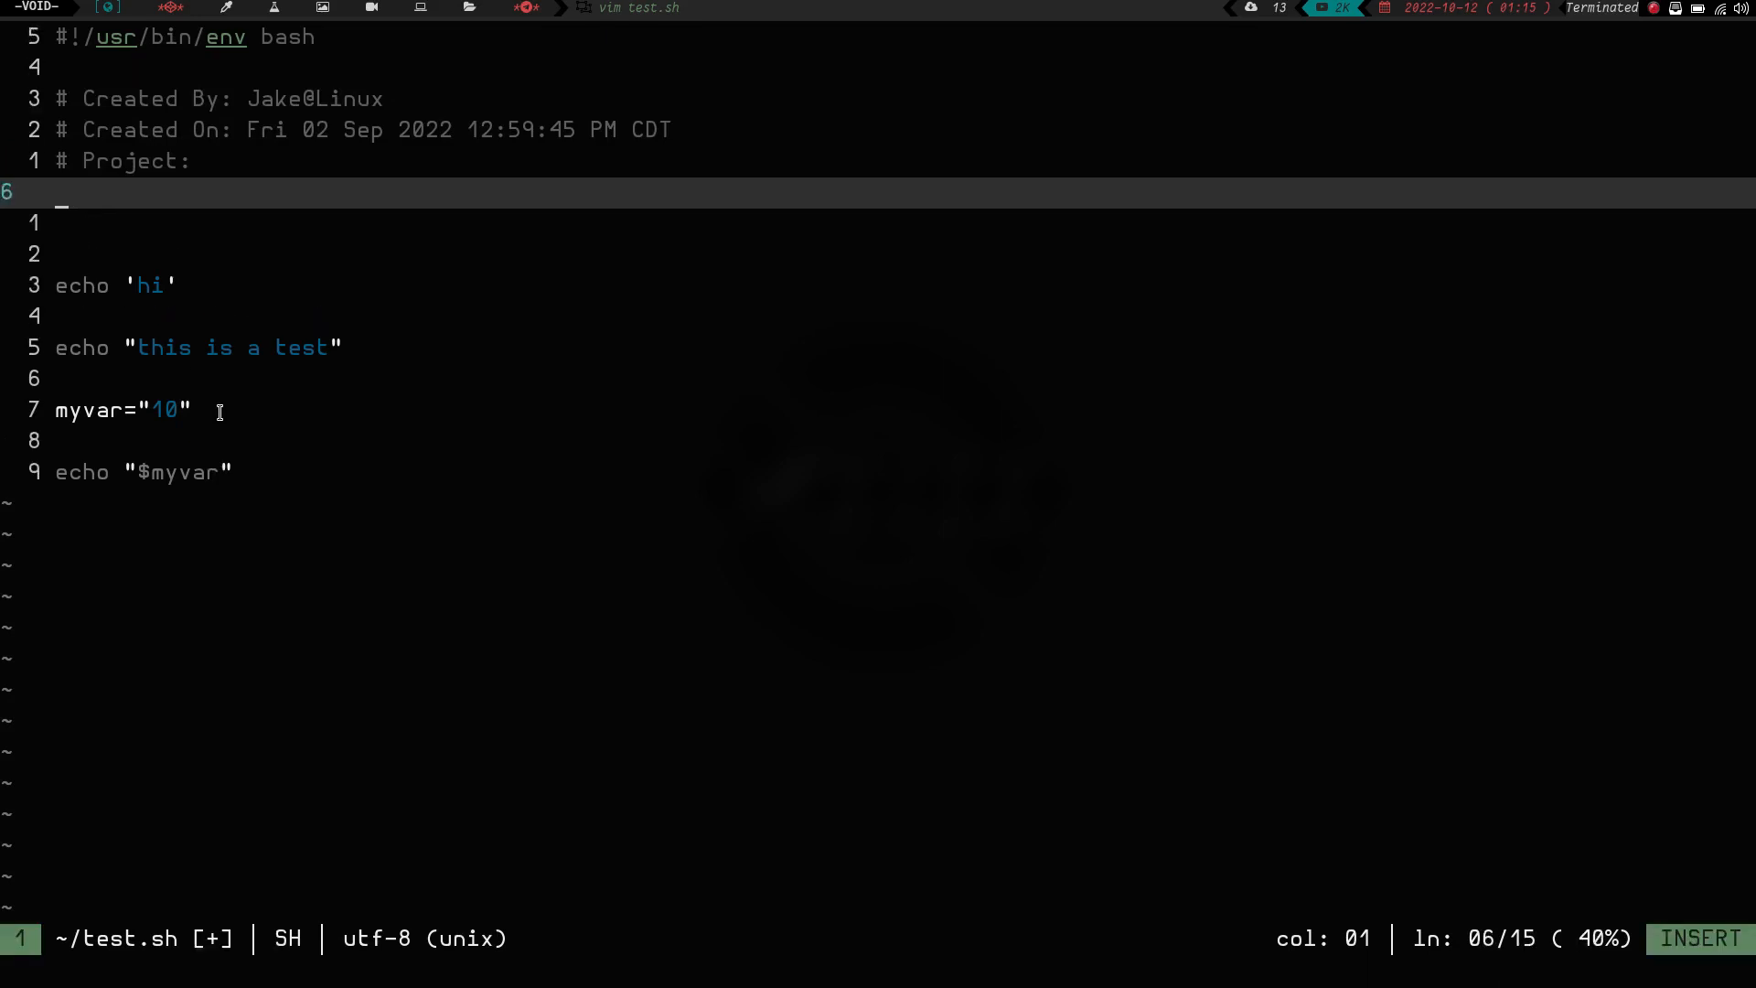
pyautogui.write('set -')
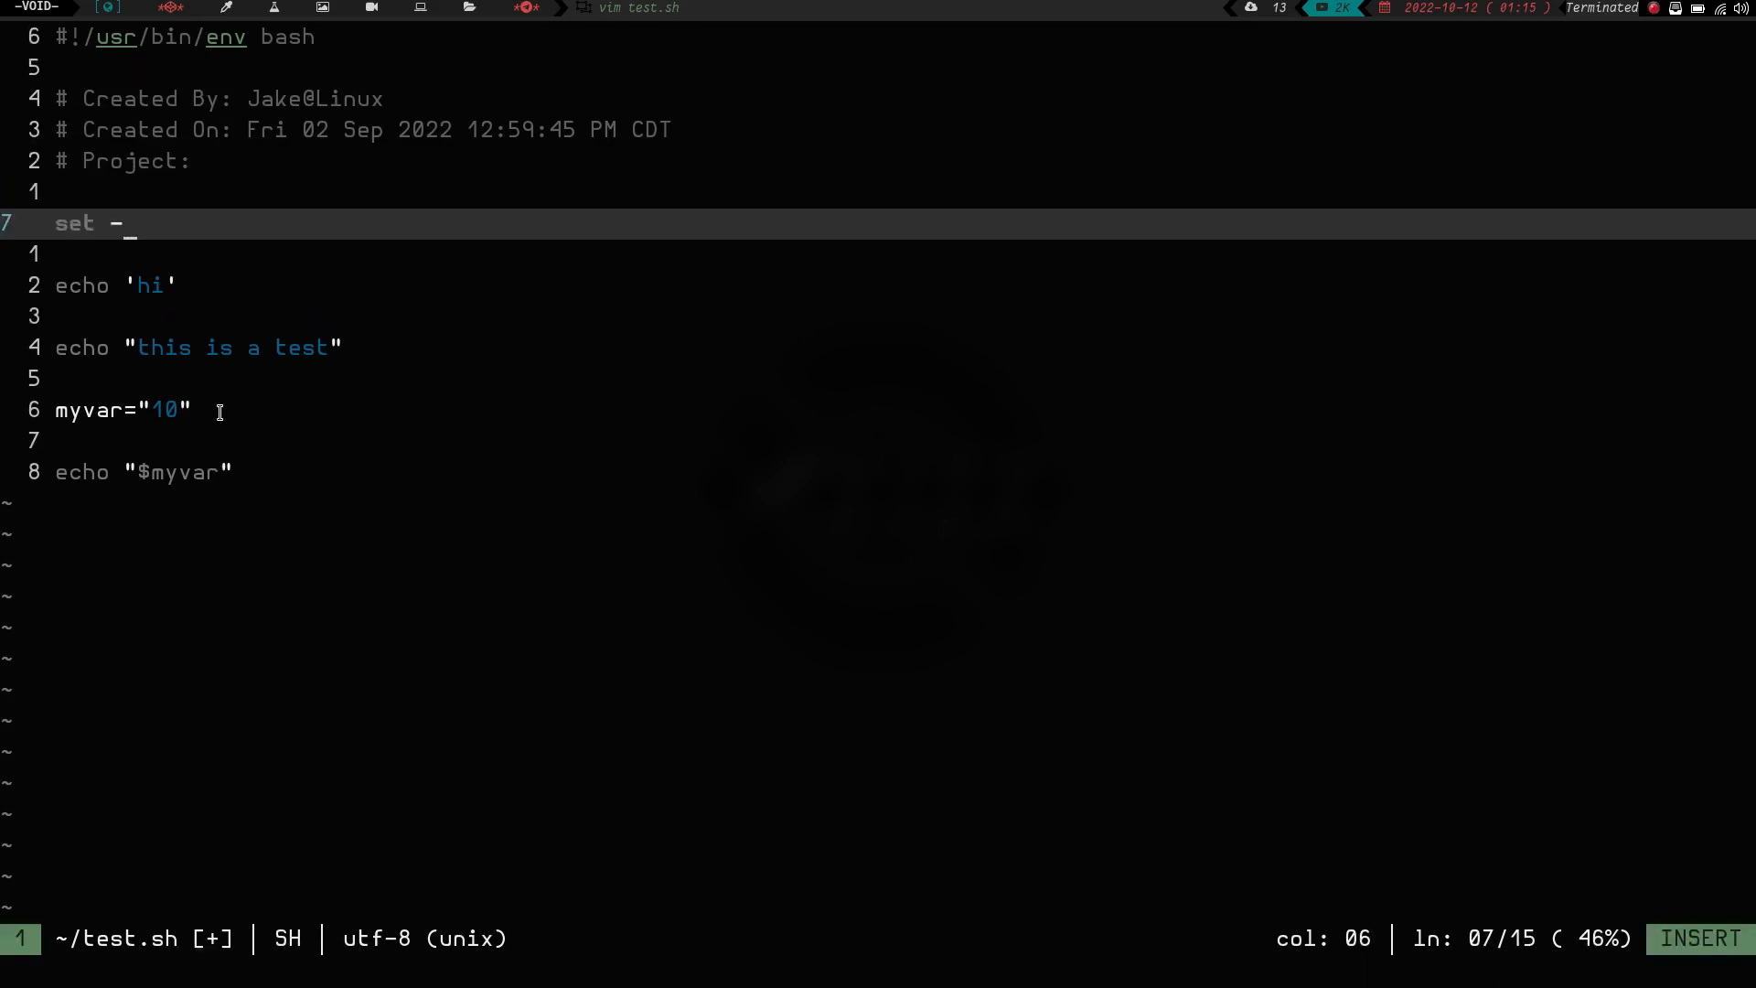
pyautogui.write('x')
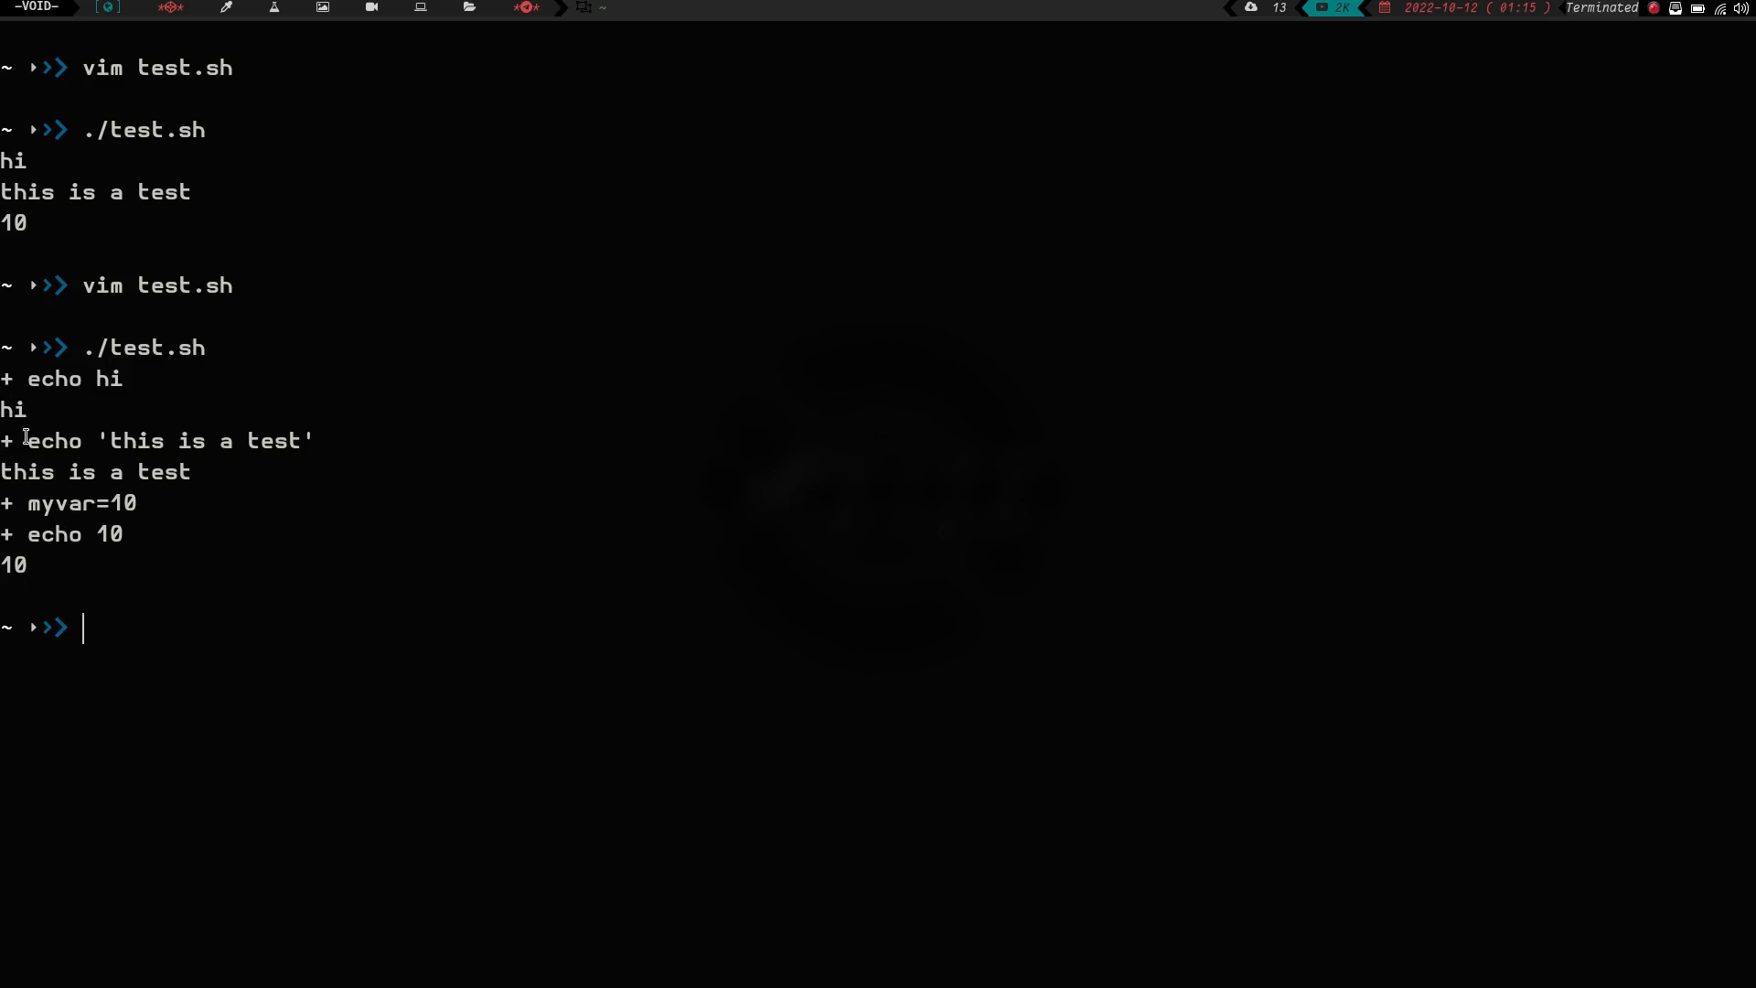
pyautogui.moveTo(118, 380)
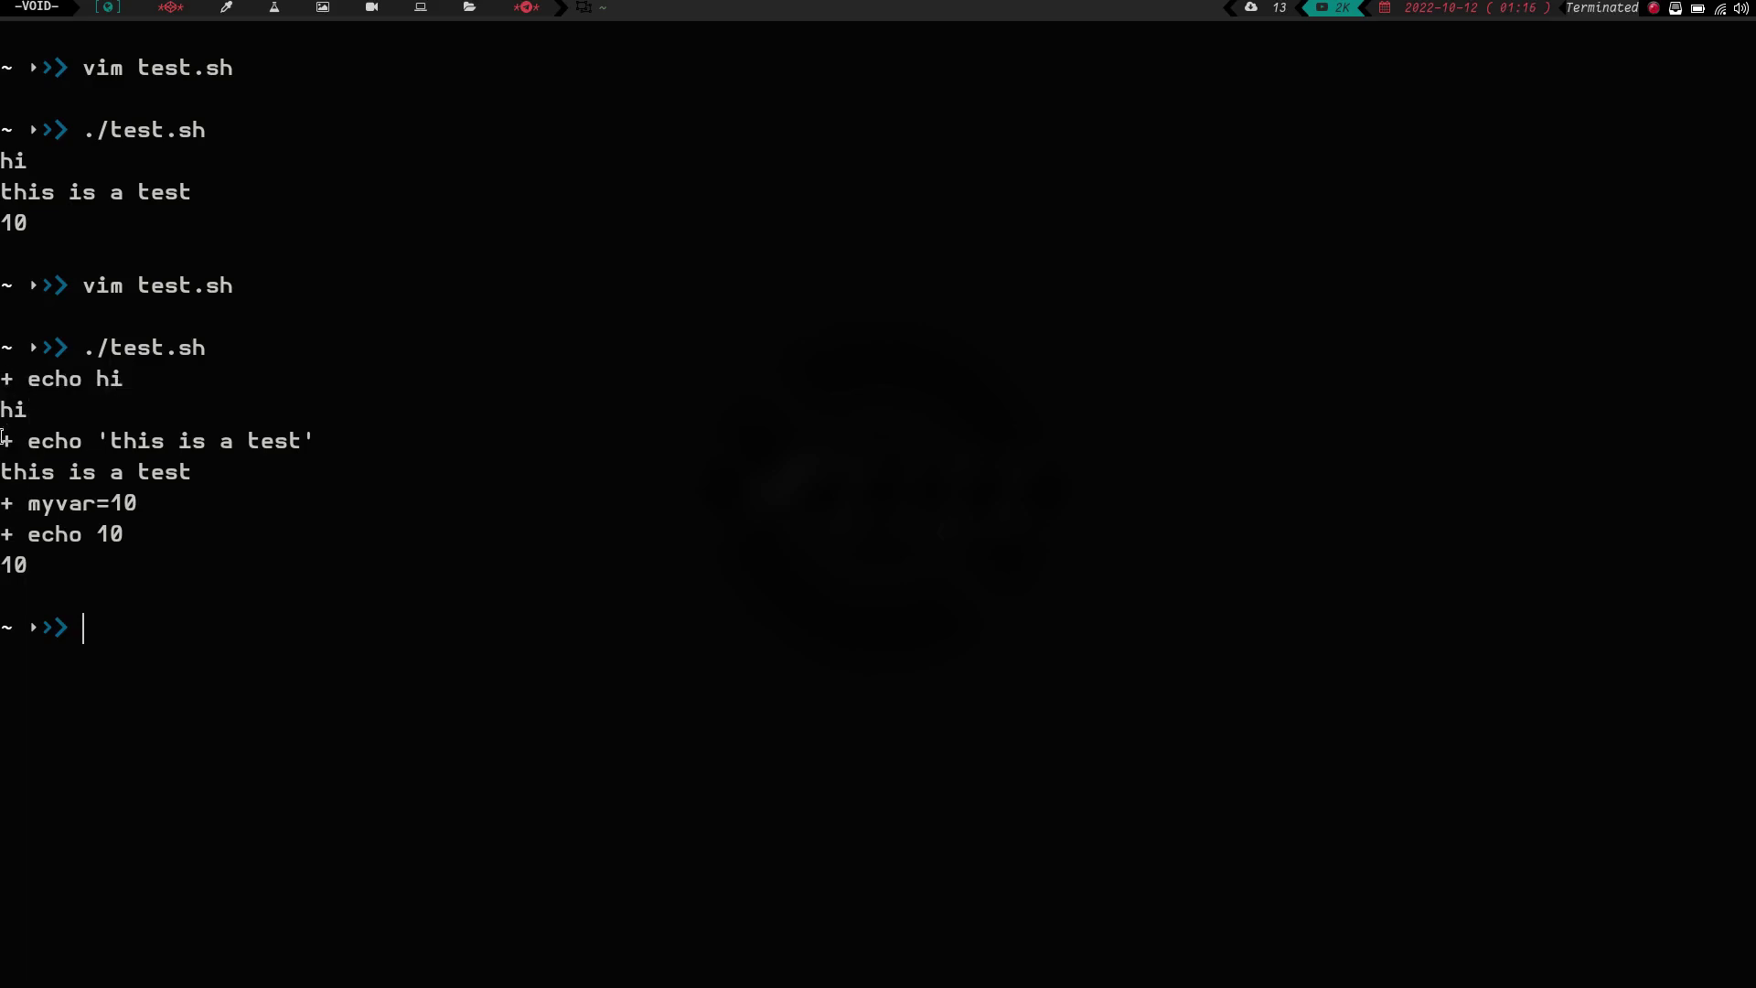
pyautogui.moveTo(240, 441)
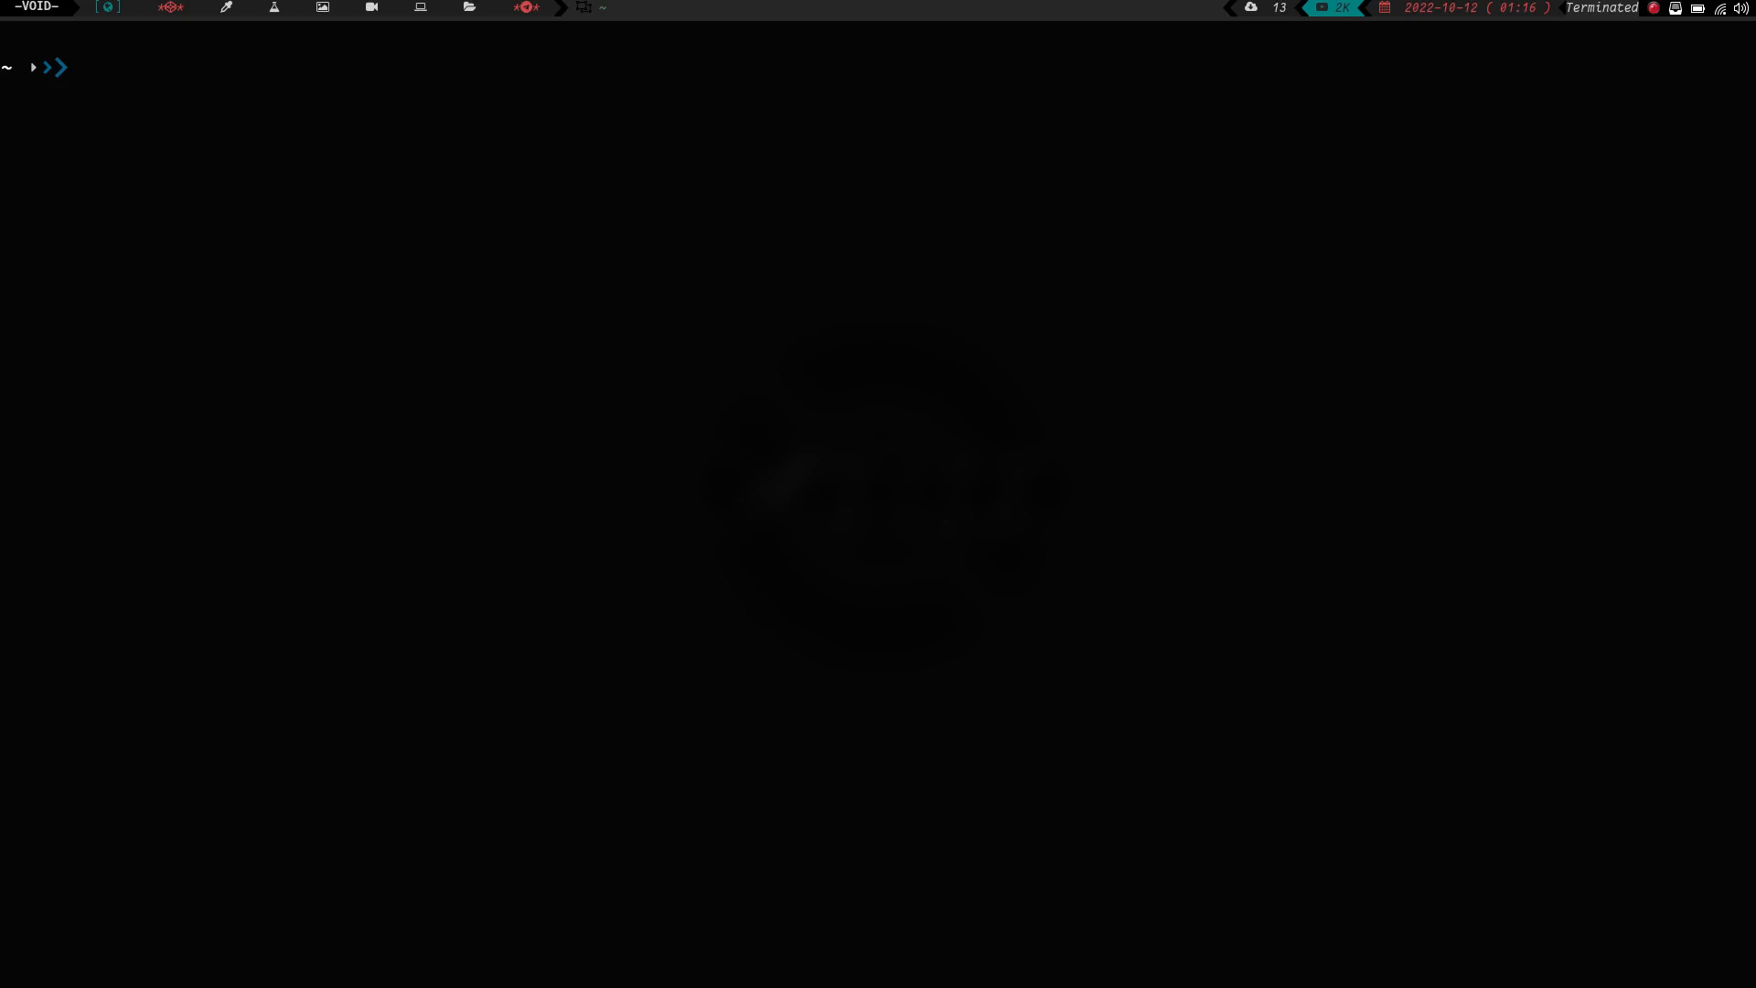
# - Set testVar="trying out set builtin" and print it with echo $testVar
pyautogui.write('test')
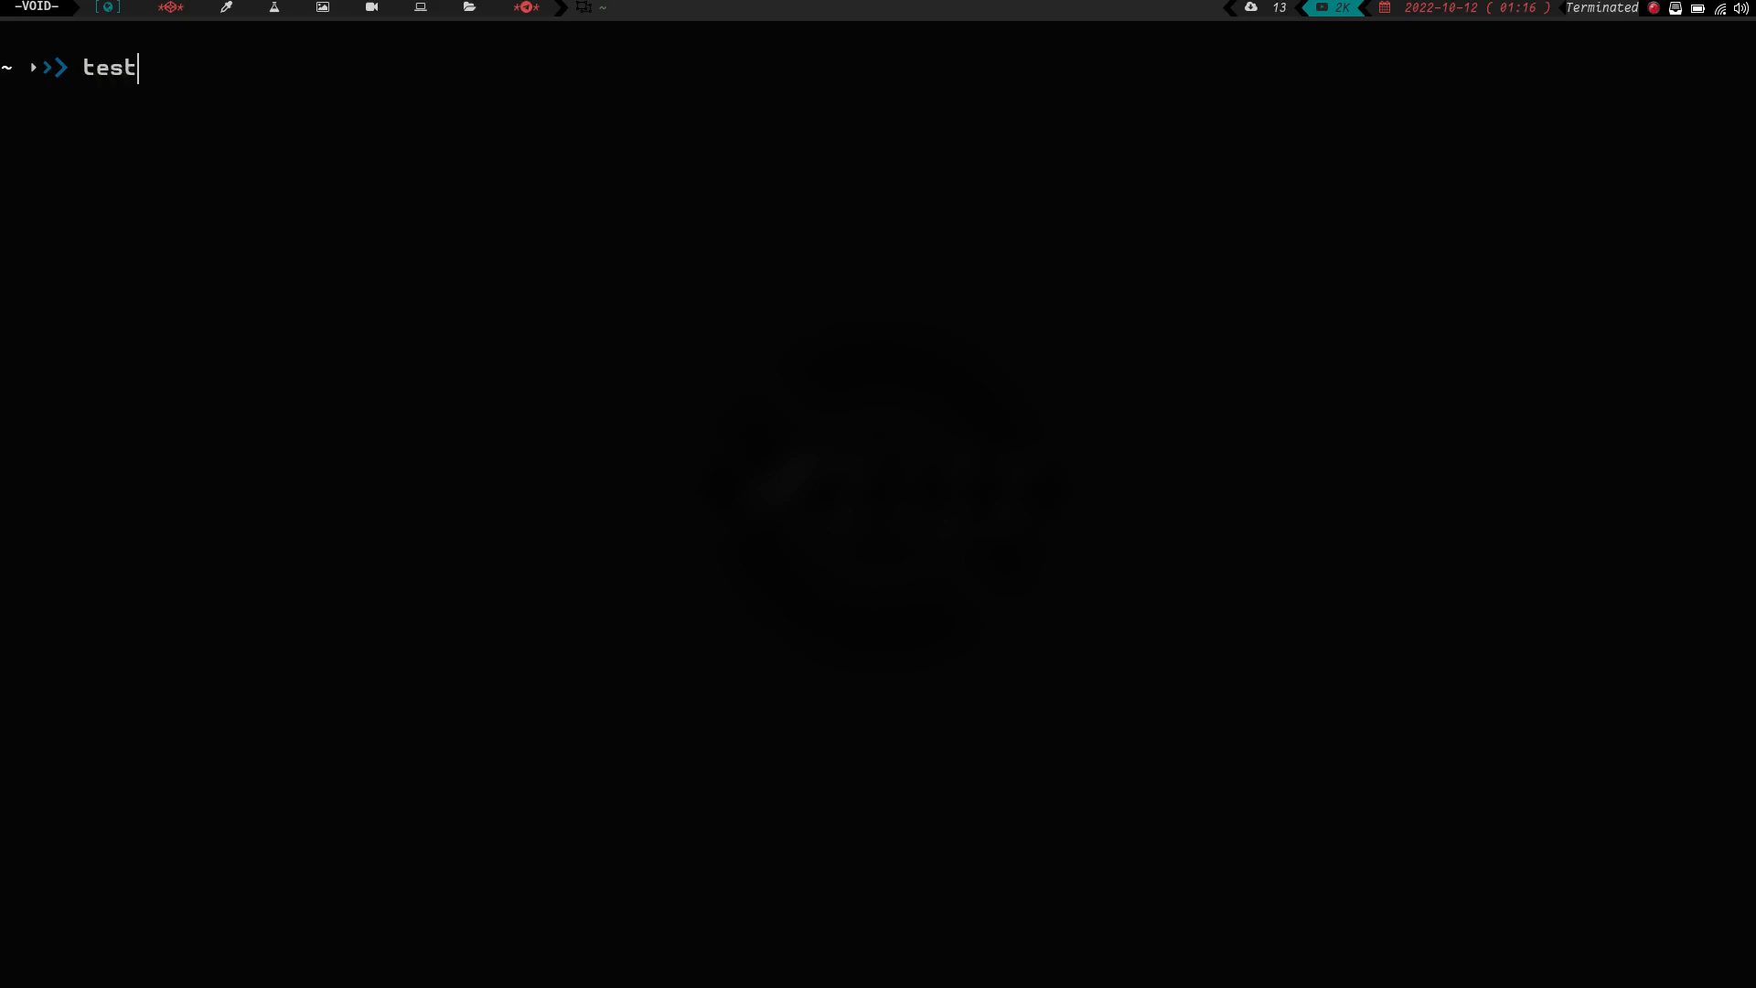
pyautogui.write('Var="')
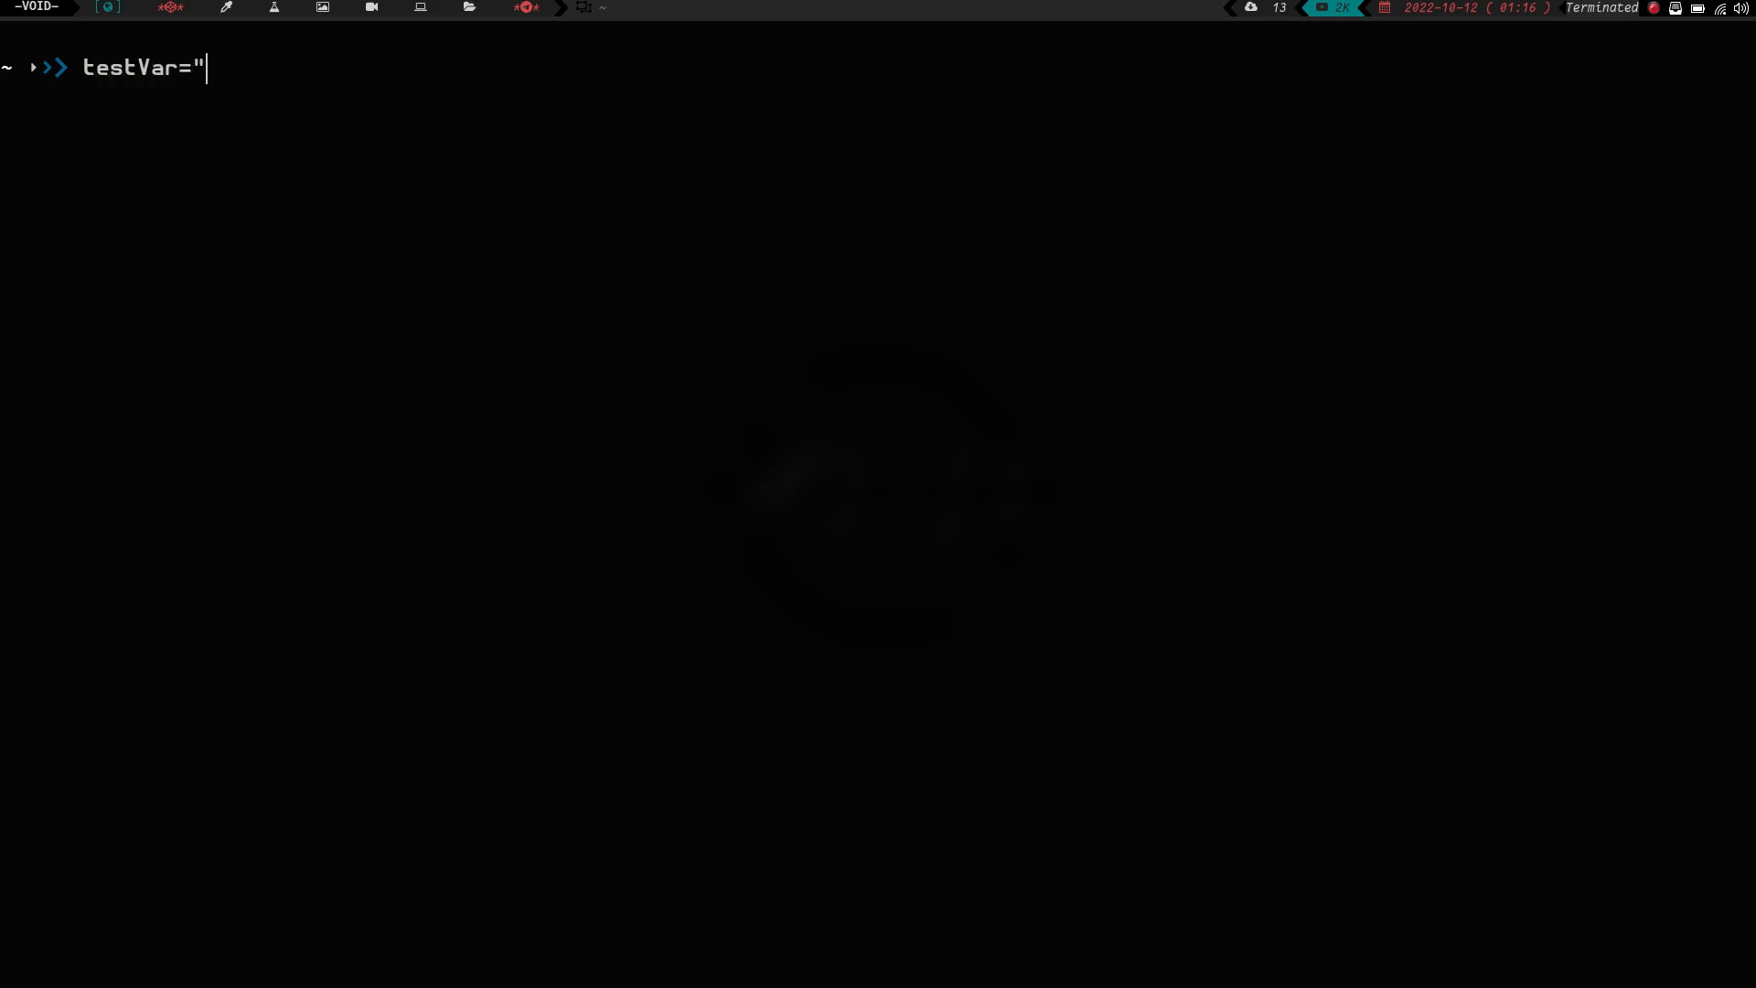
pyautogui.write('trying out set bui')
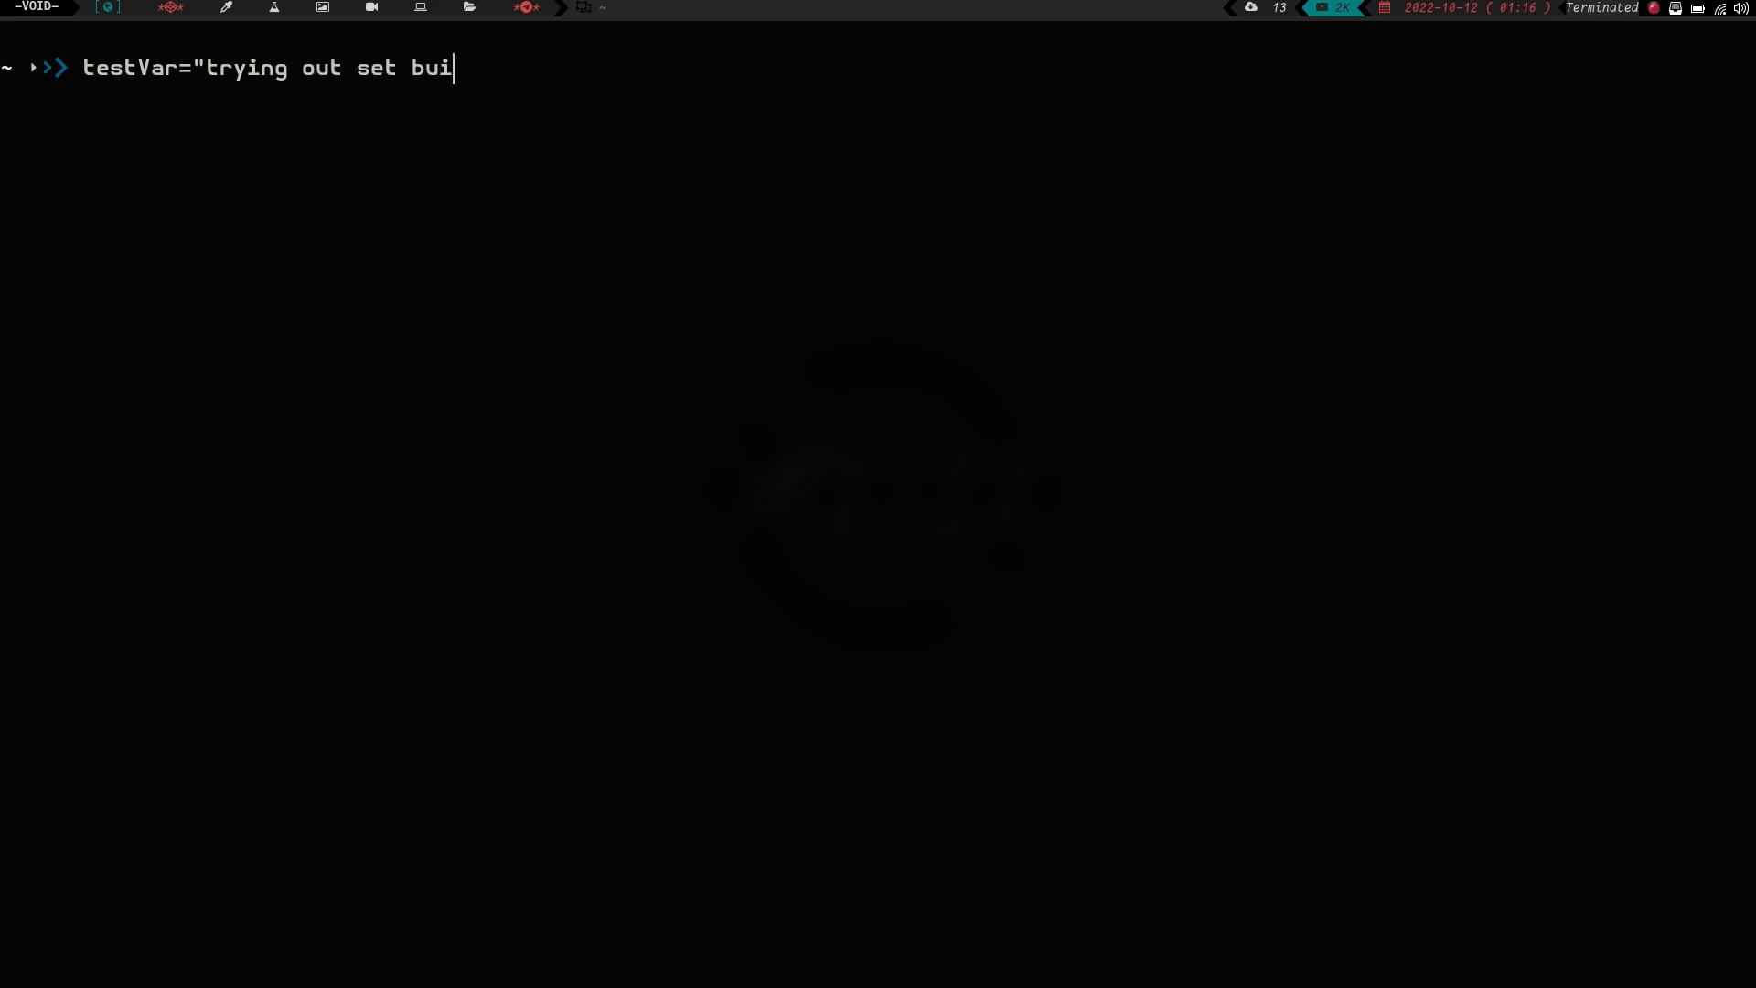
pyautogui.write('ltin"')
pyautogui.write('echo')
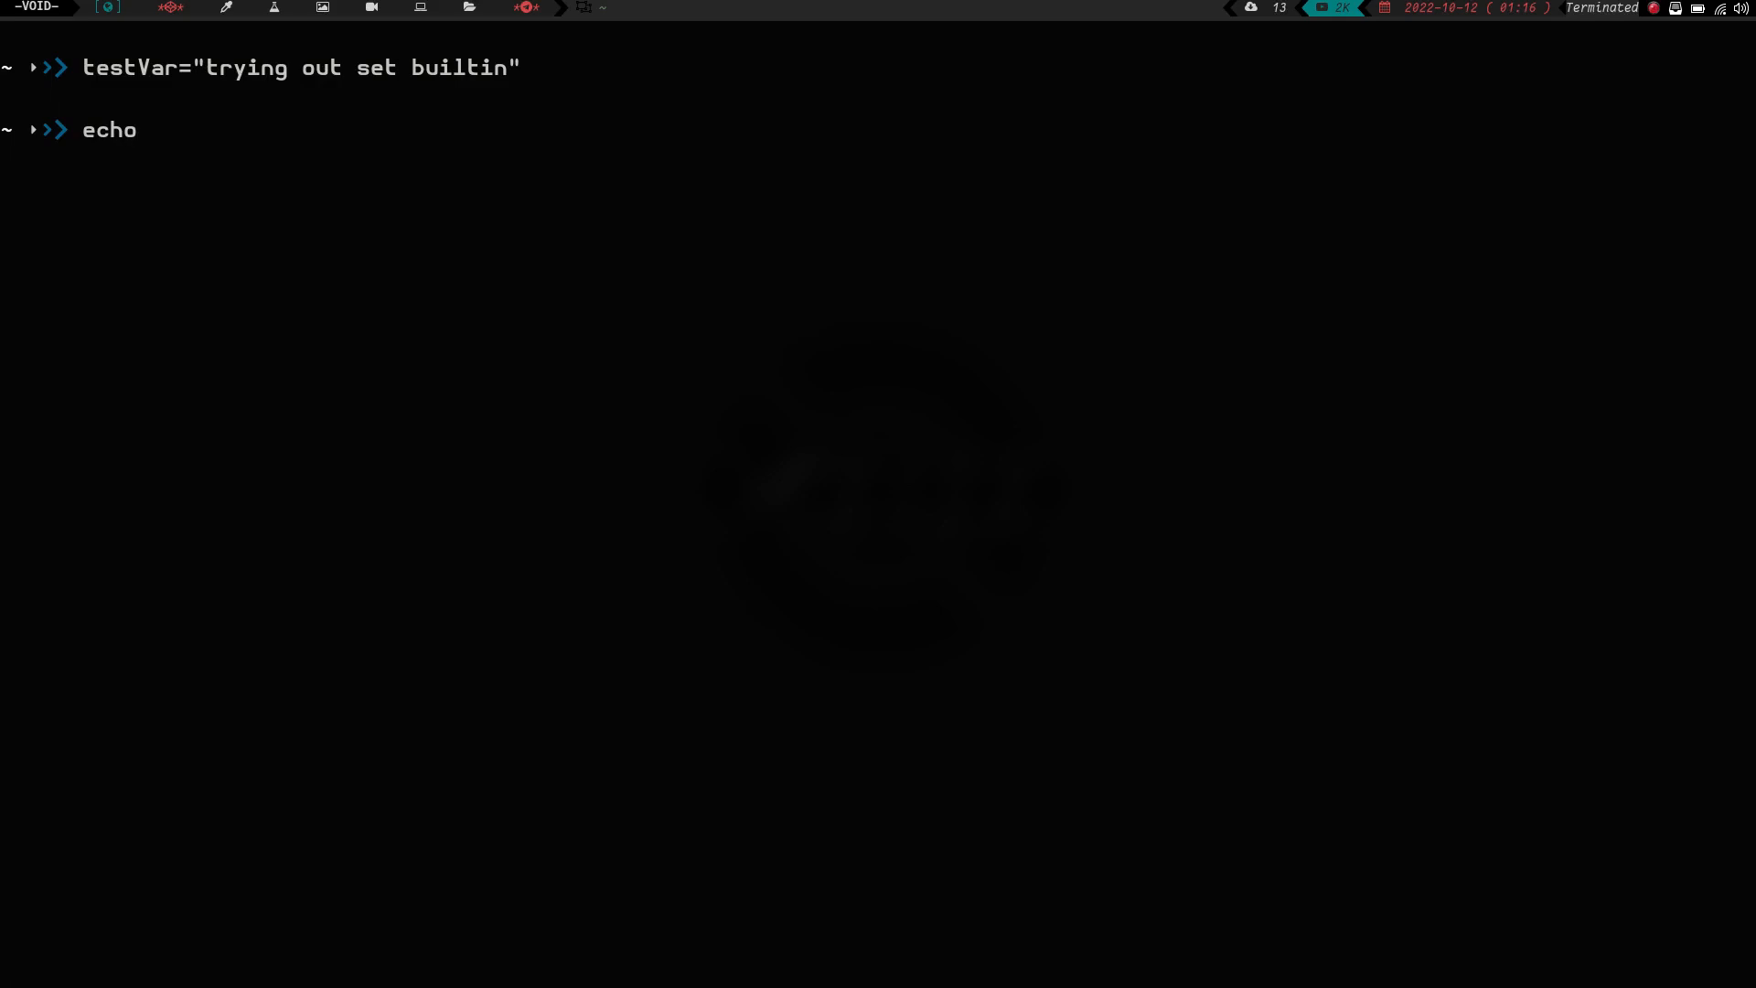
pyautogui.write('$testVar')
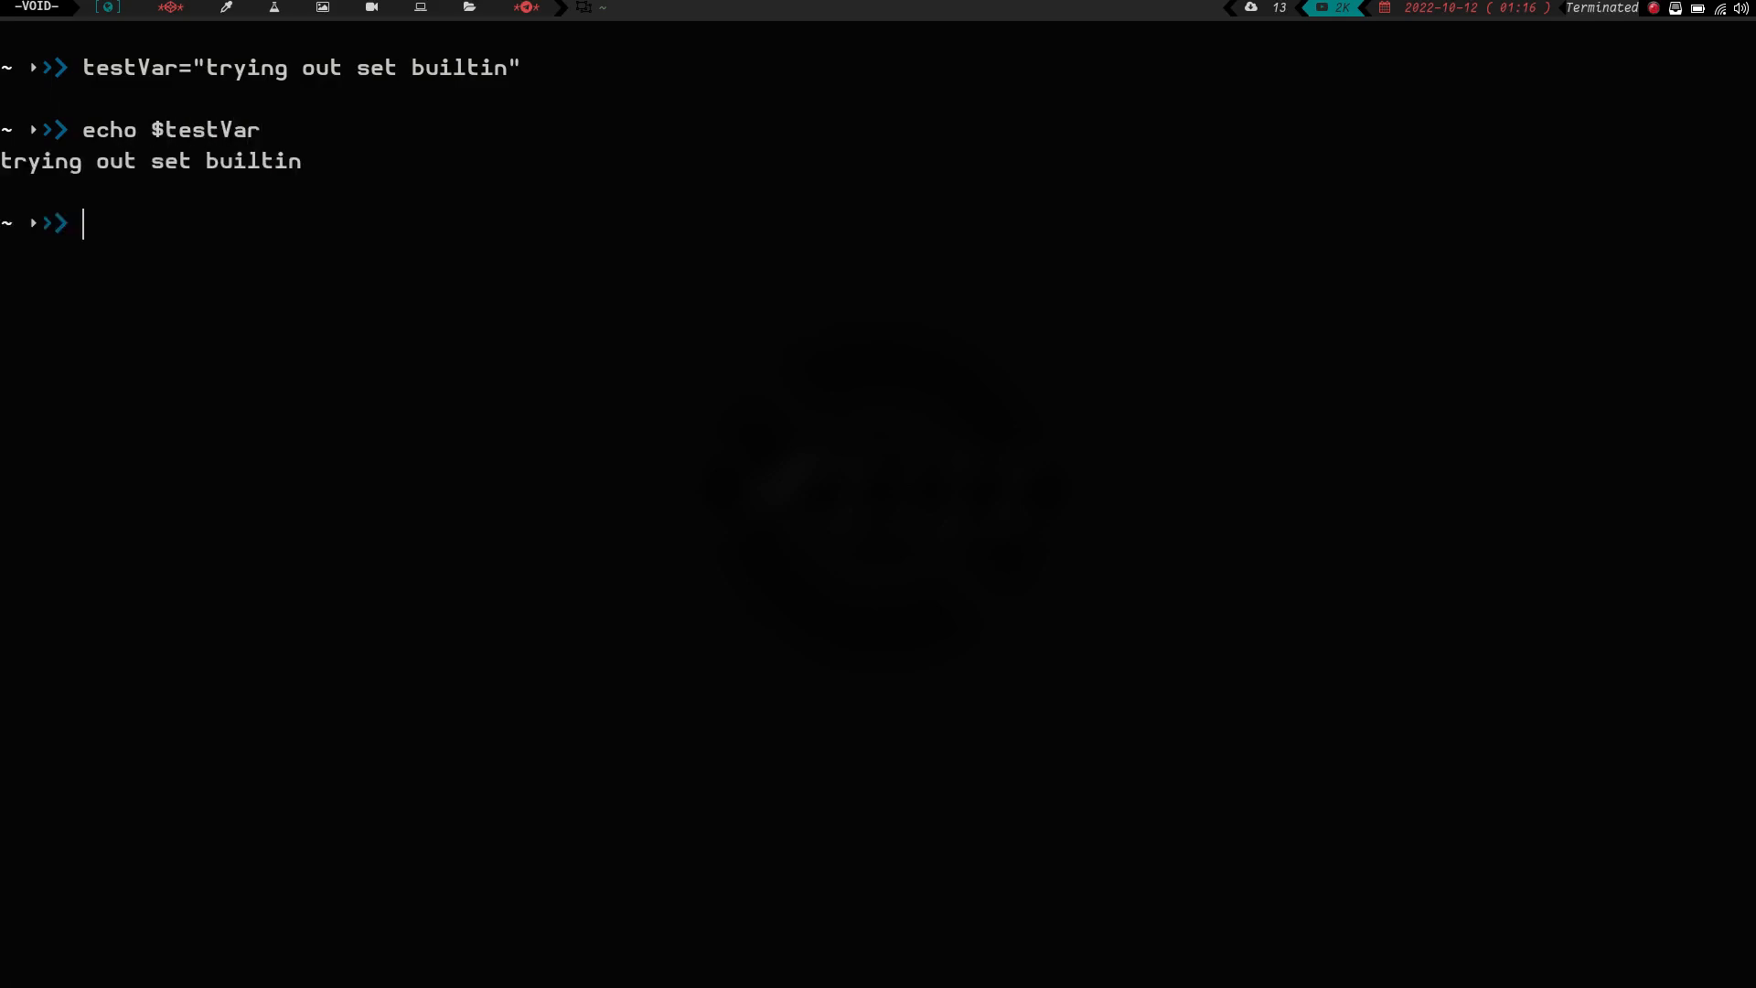
pyautogui.write('e')
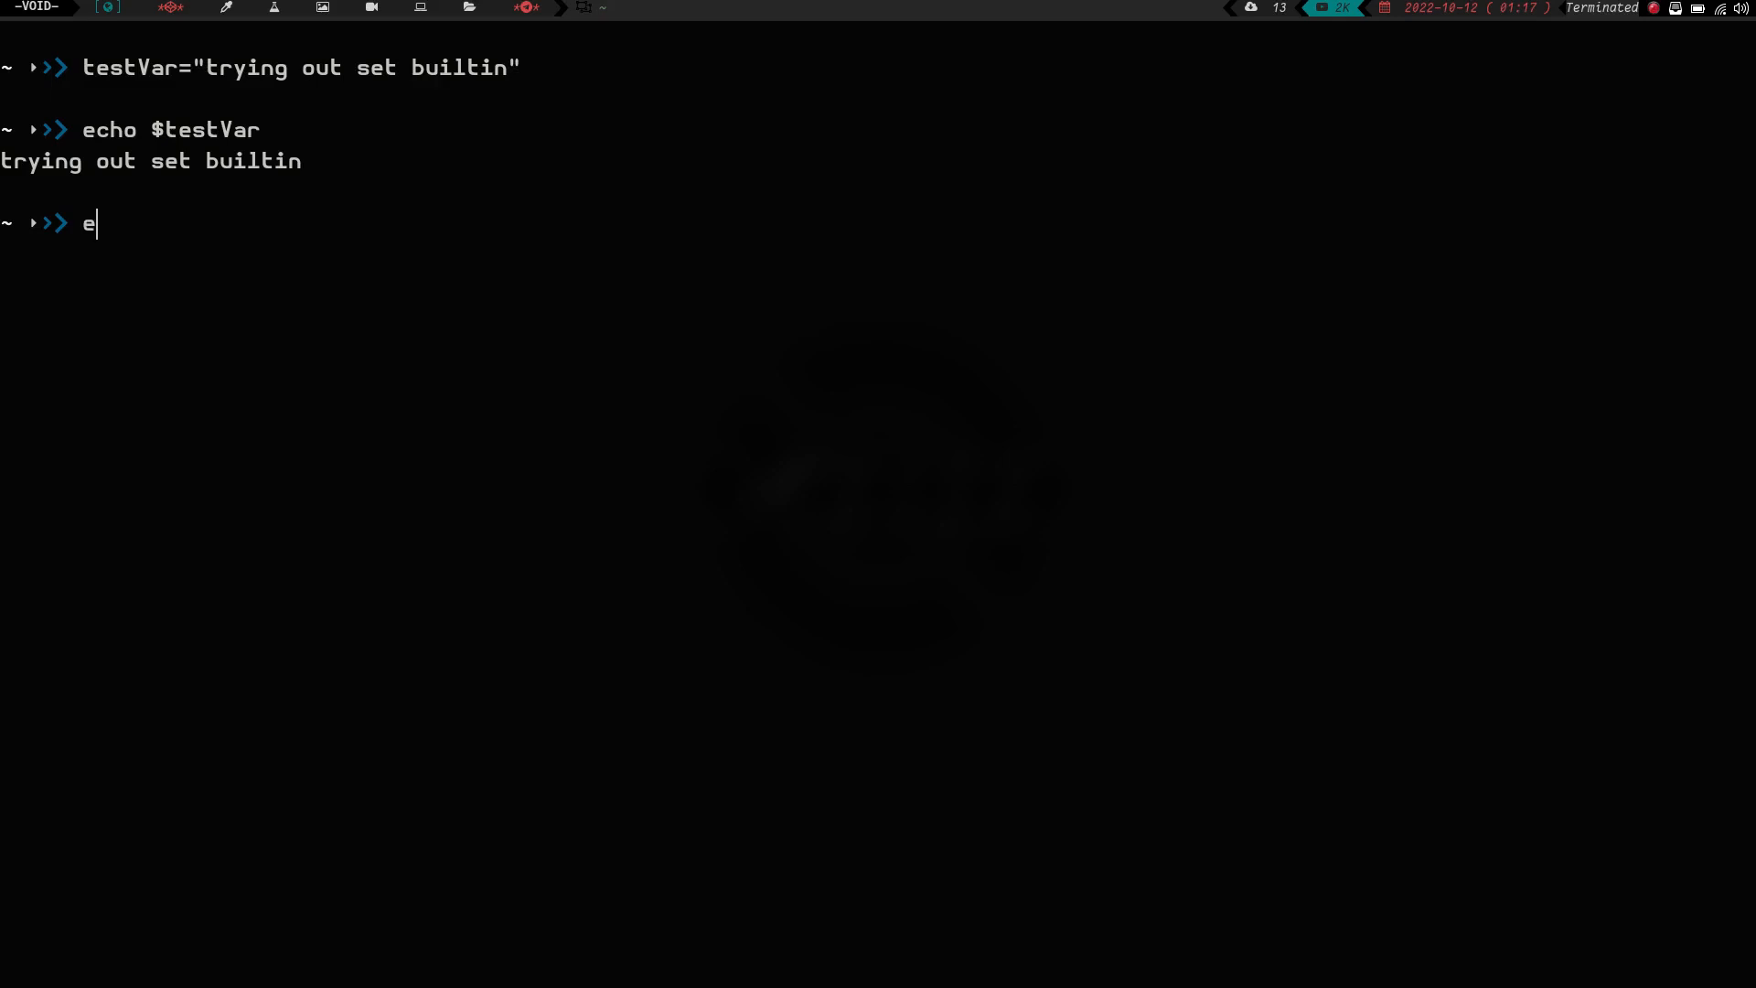
# - Pipe $testVar through awk '{print $1}' to print a single word of the variable
pyautogui.write('cho')
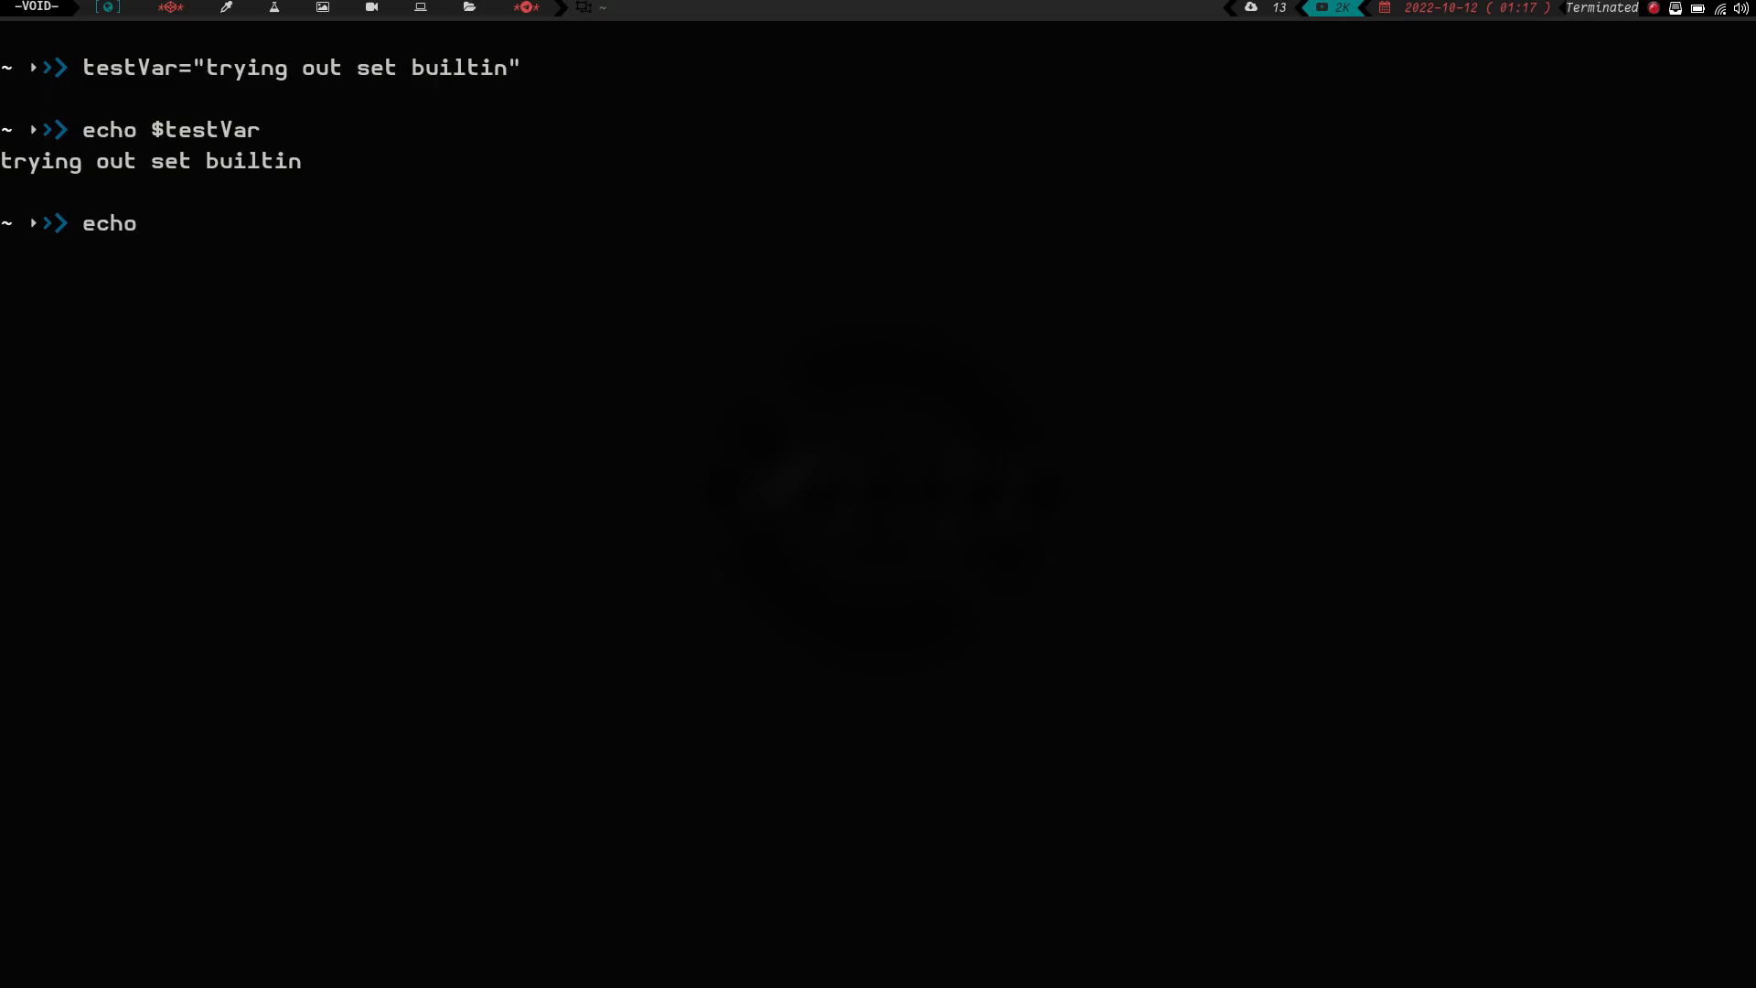
pyautogui.write('$testVar')
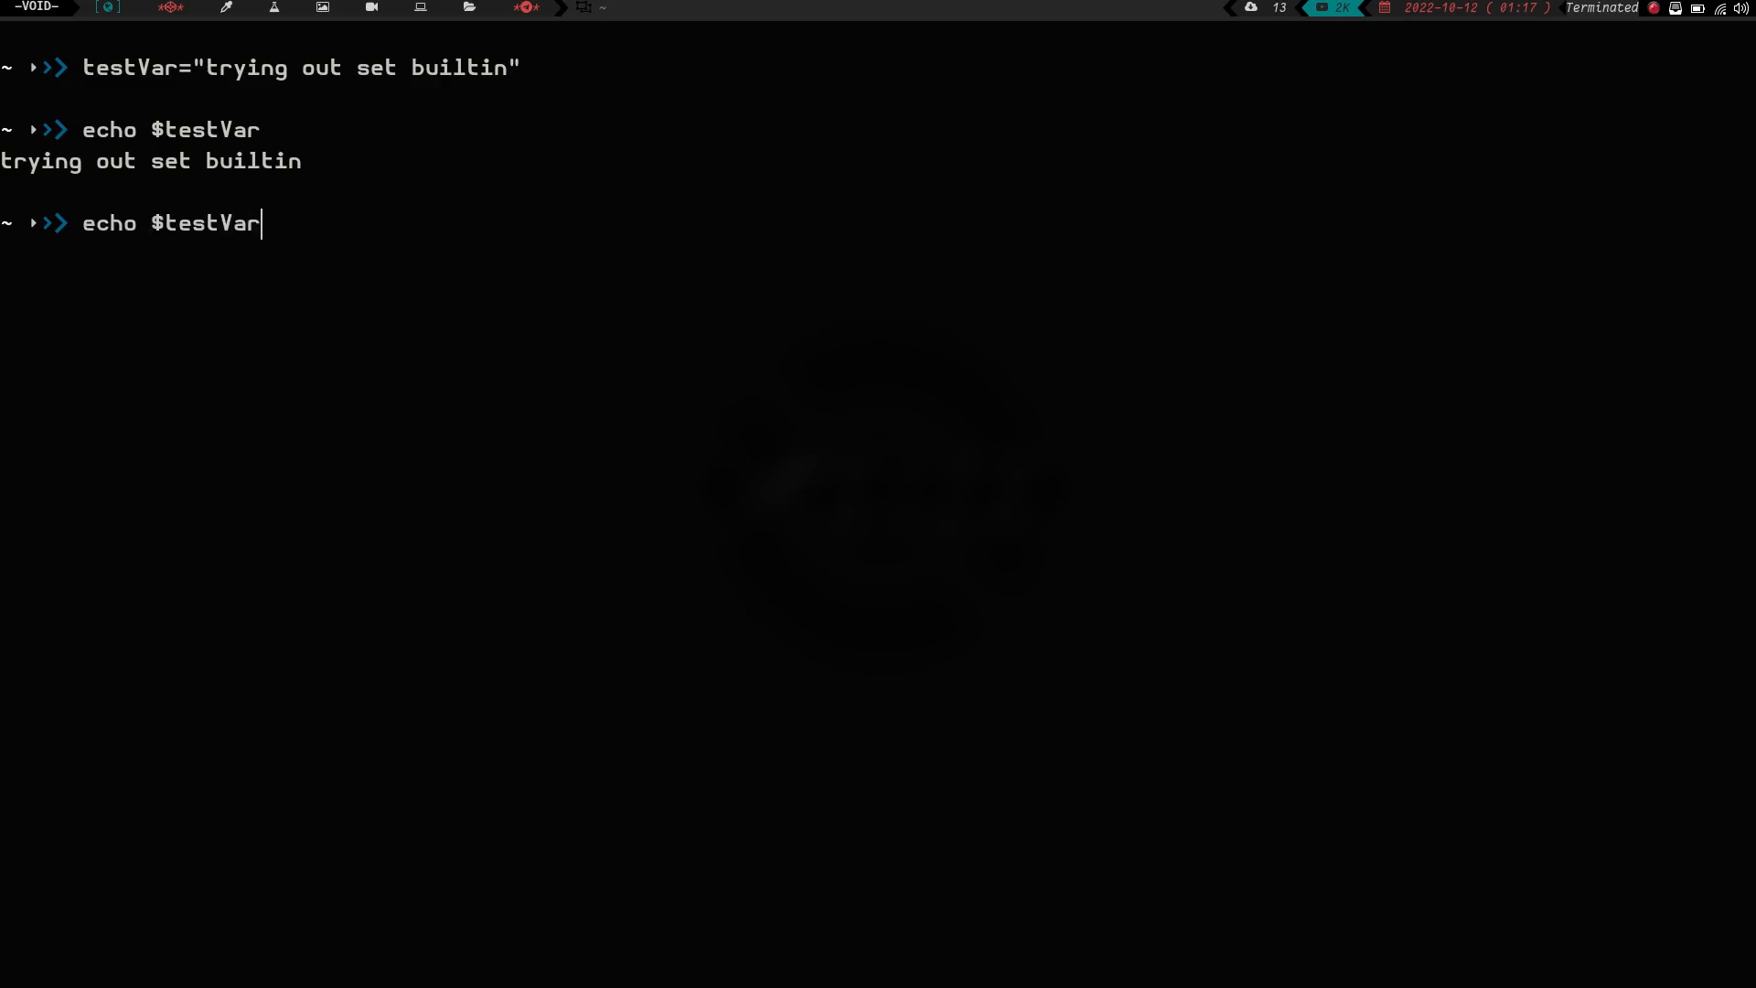
pyautogui.write('| gre')
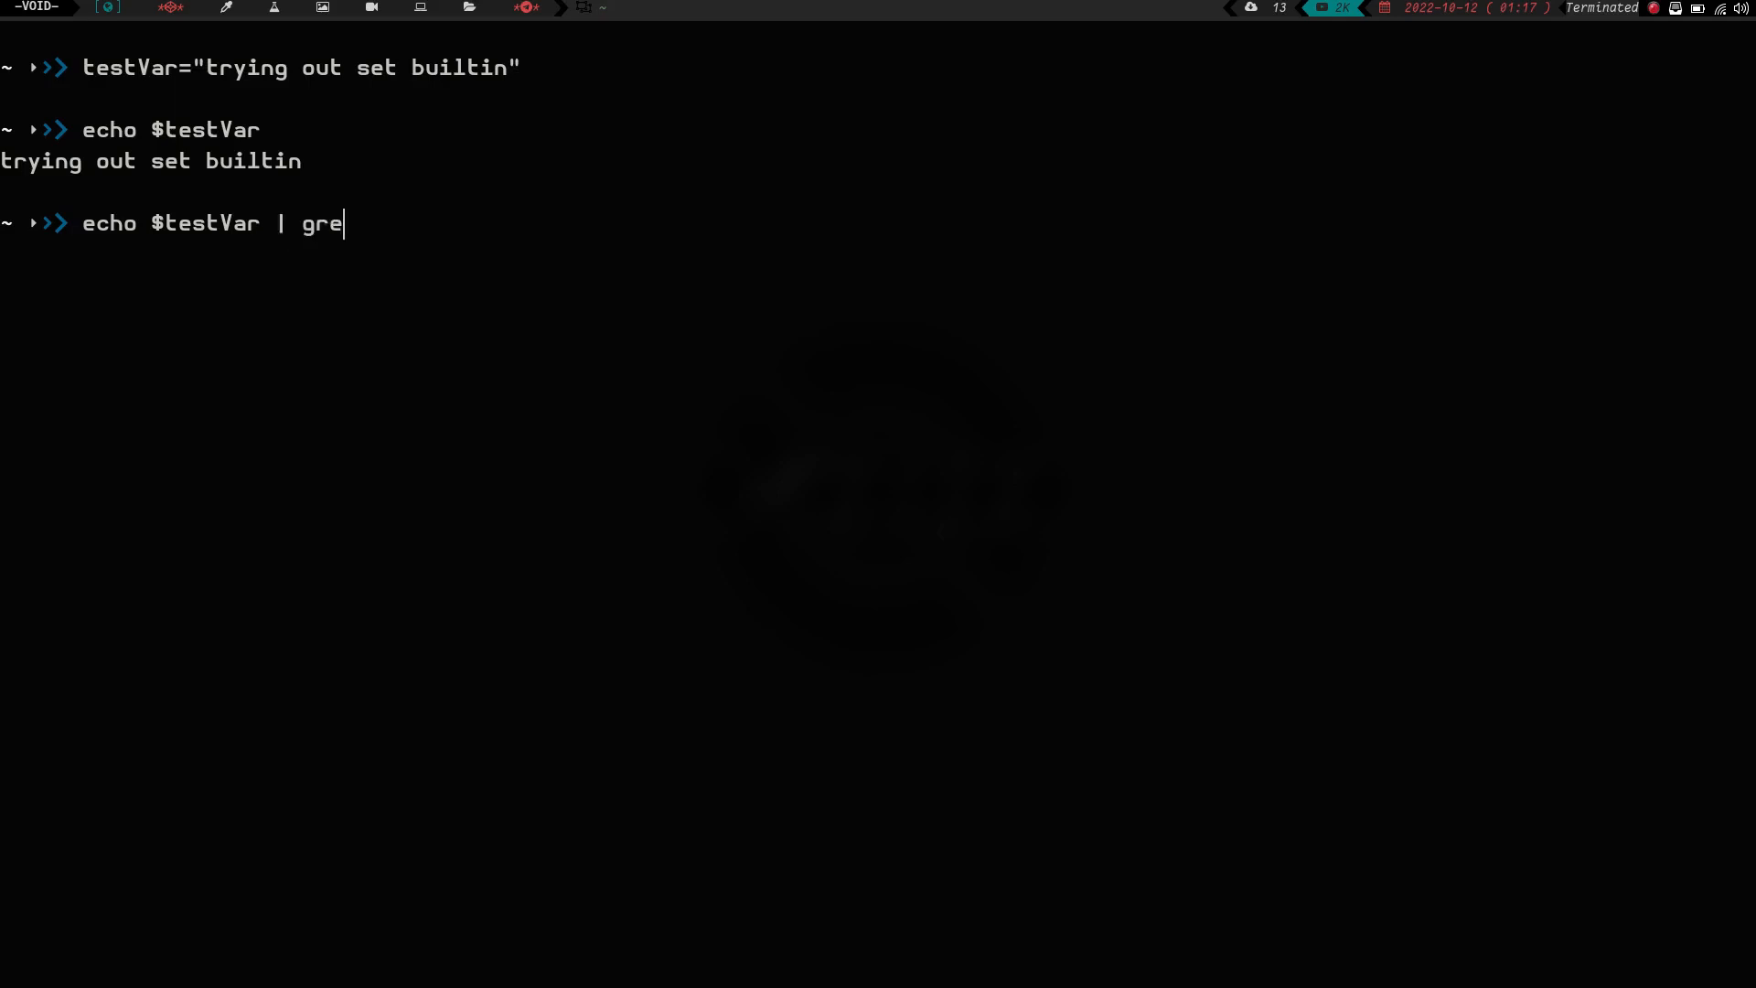
pyautogui.write('awk')
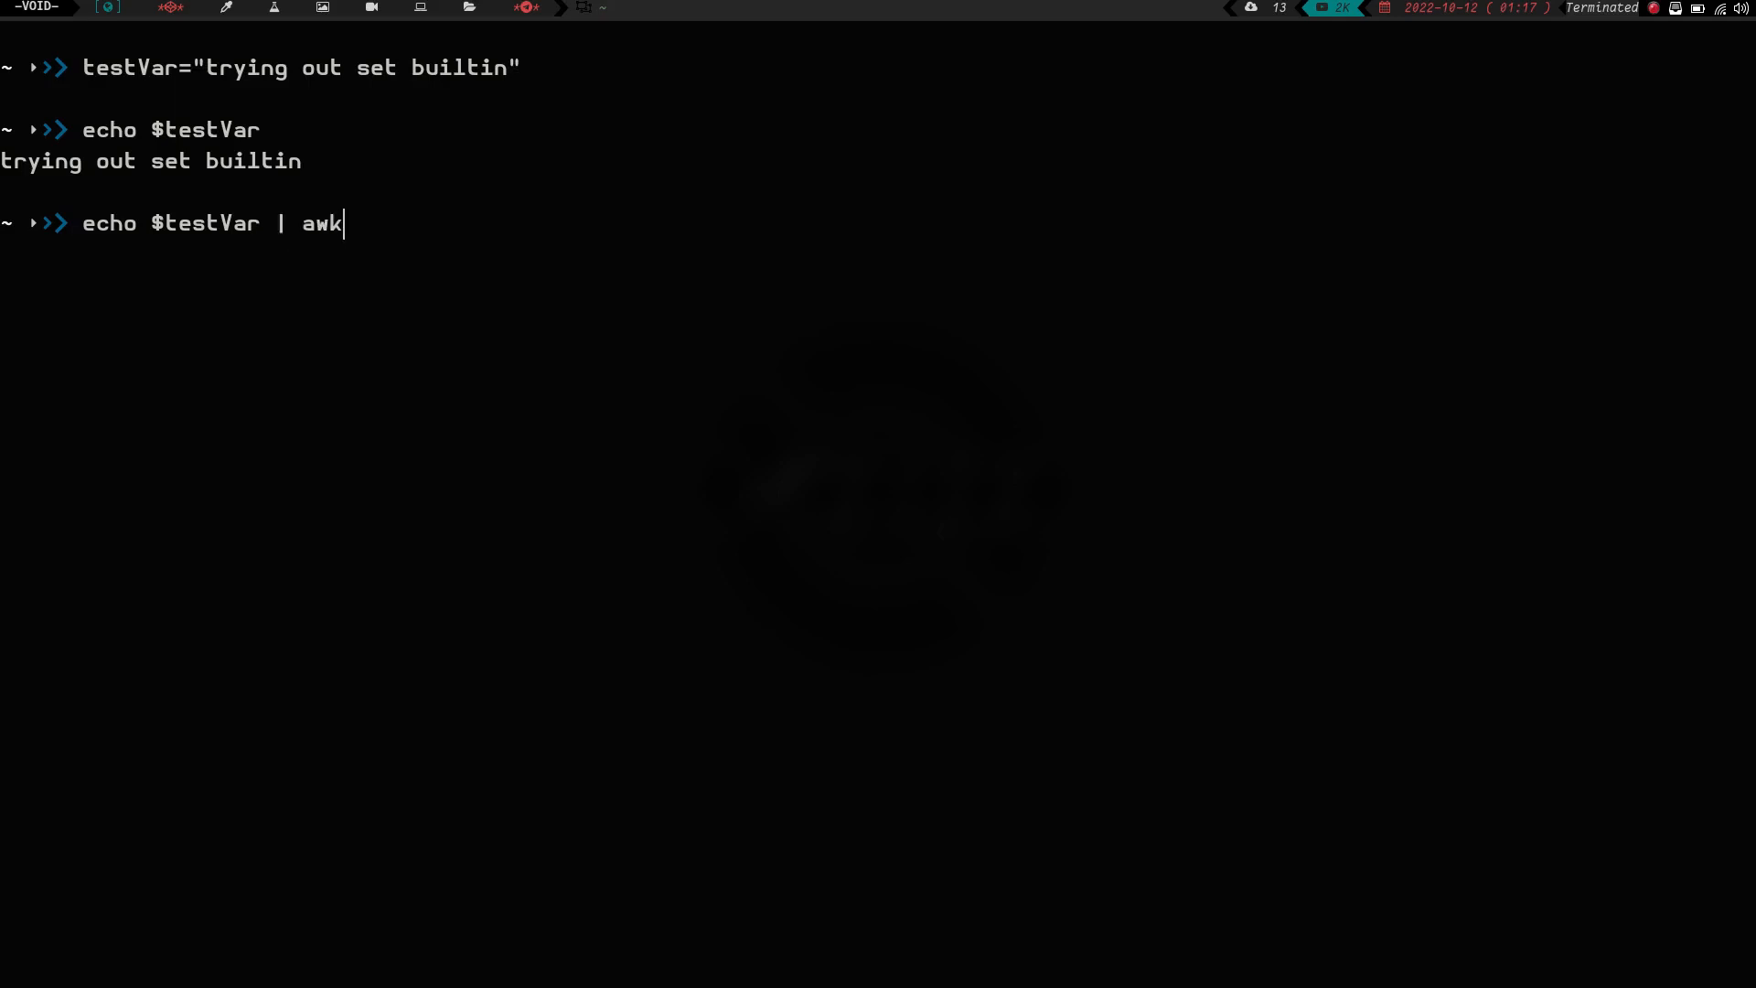
pyautogui.write("'")
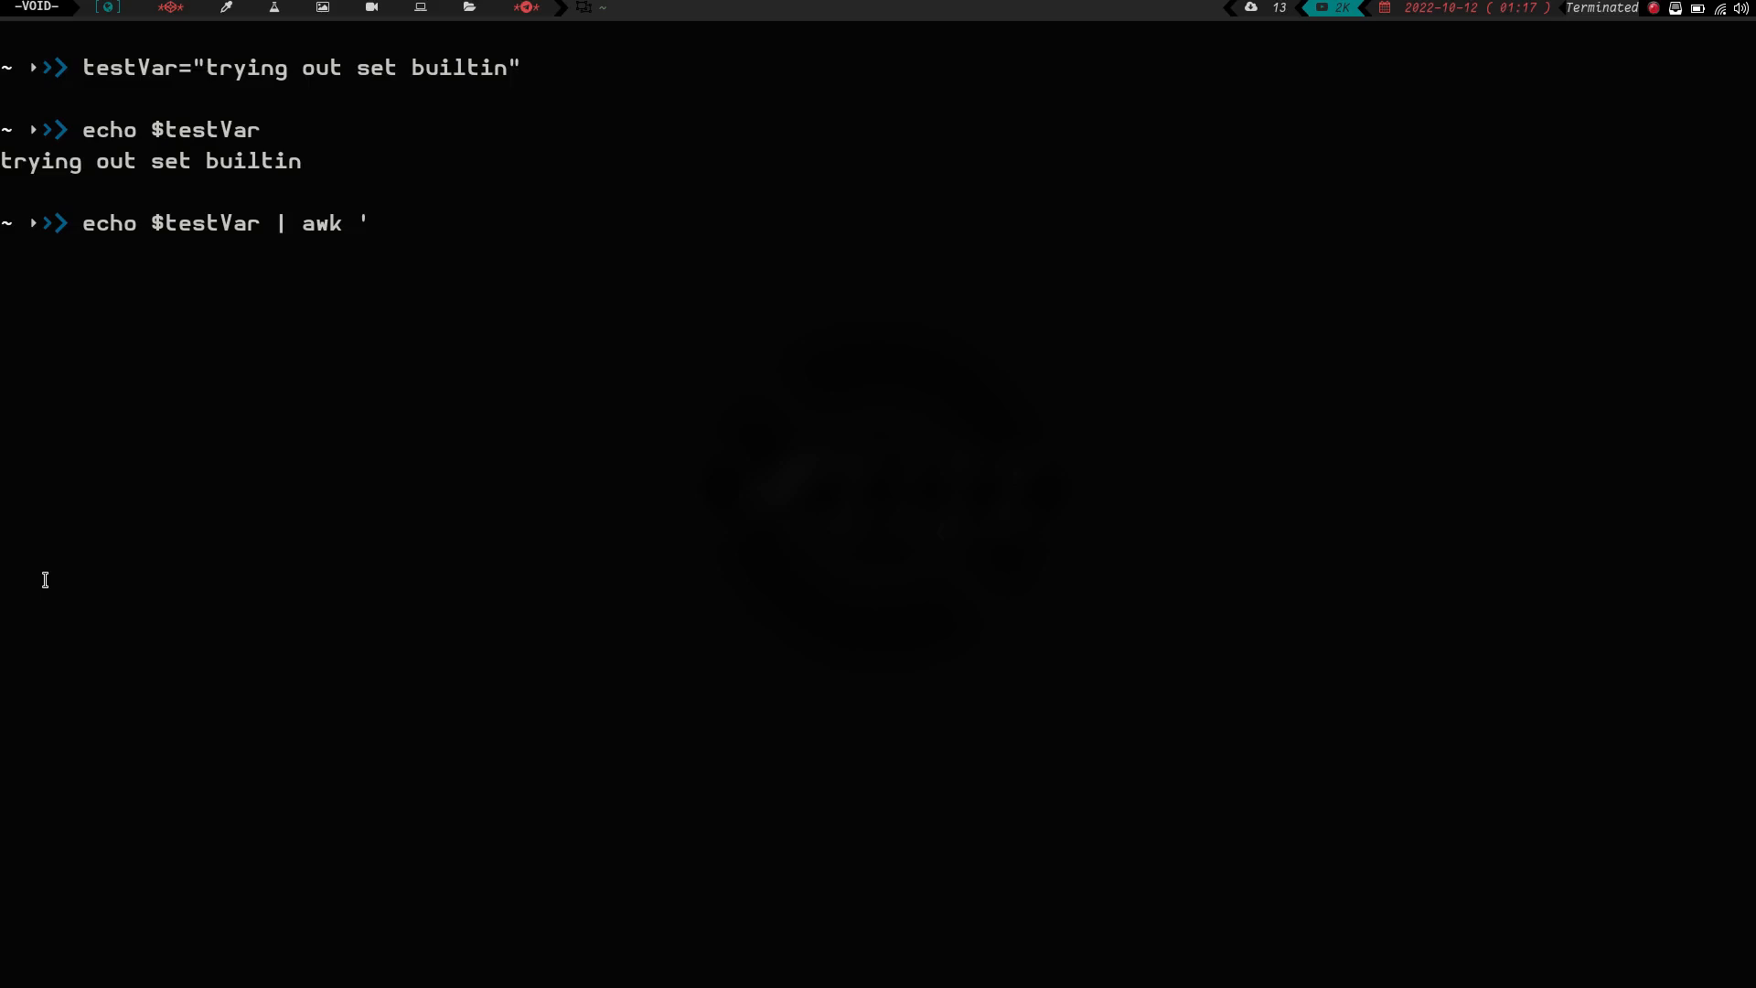
pyautogui.write('{print')
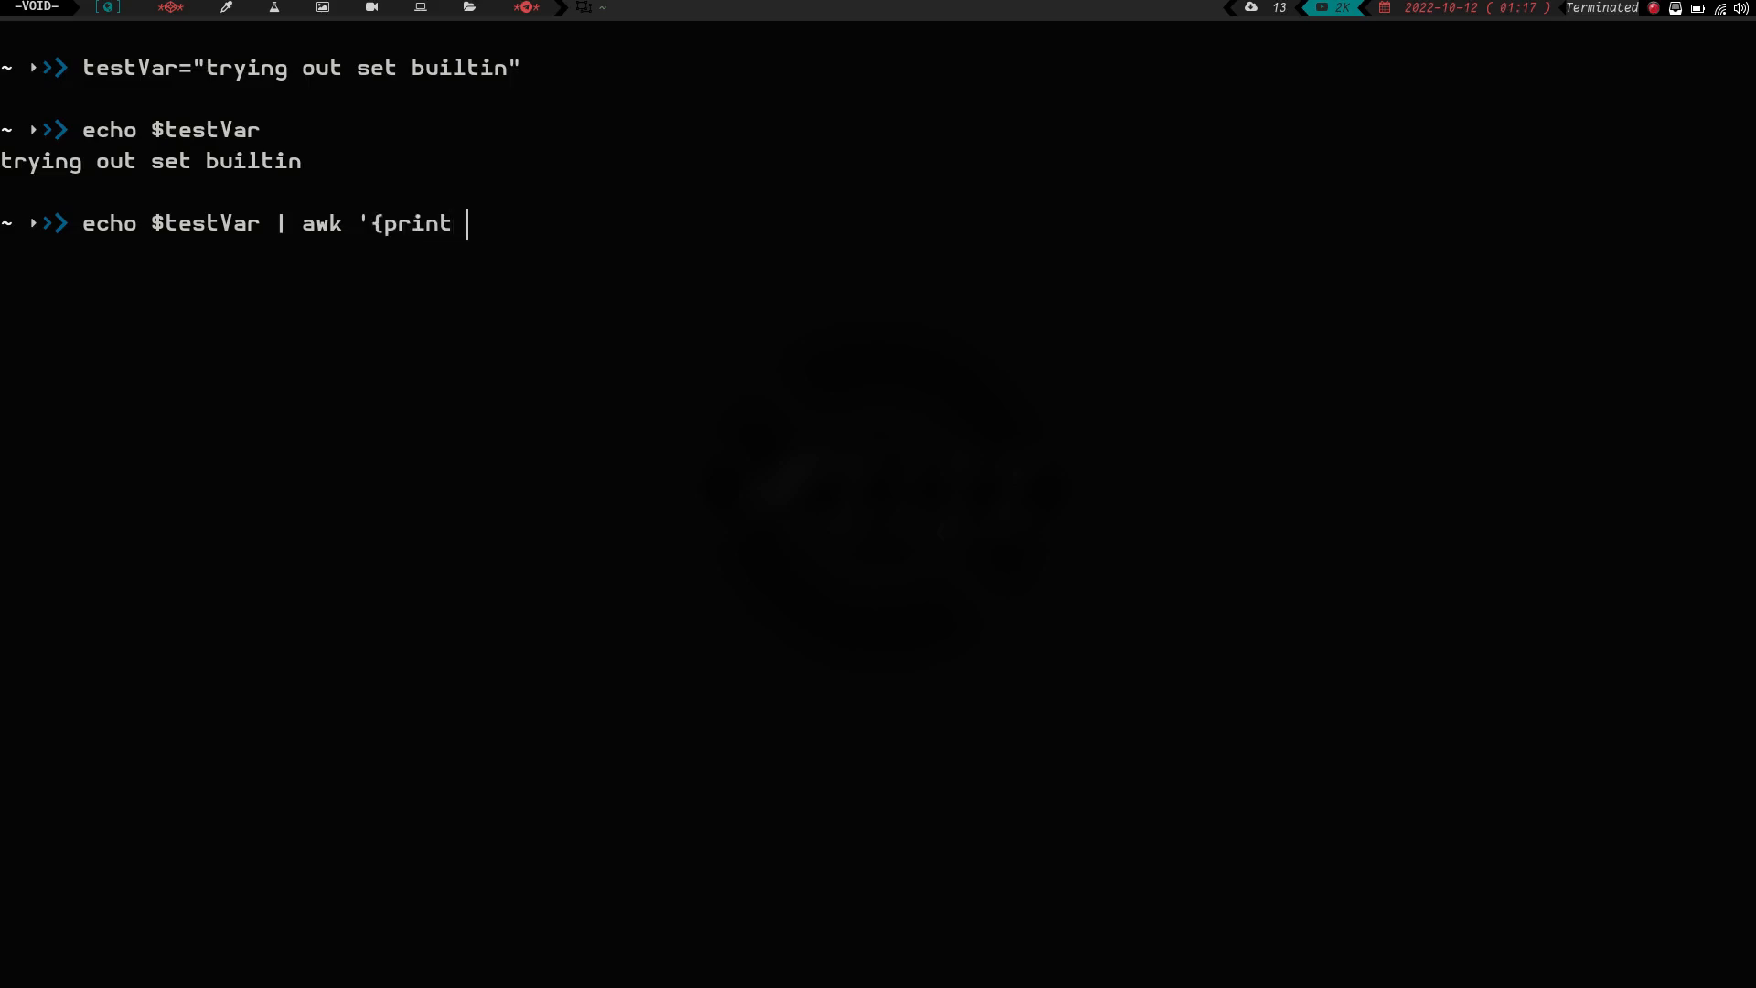
pyautogui.write('$1}')
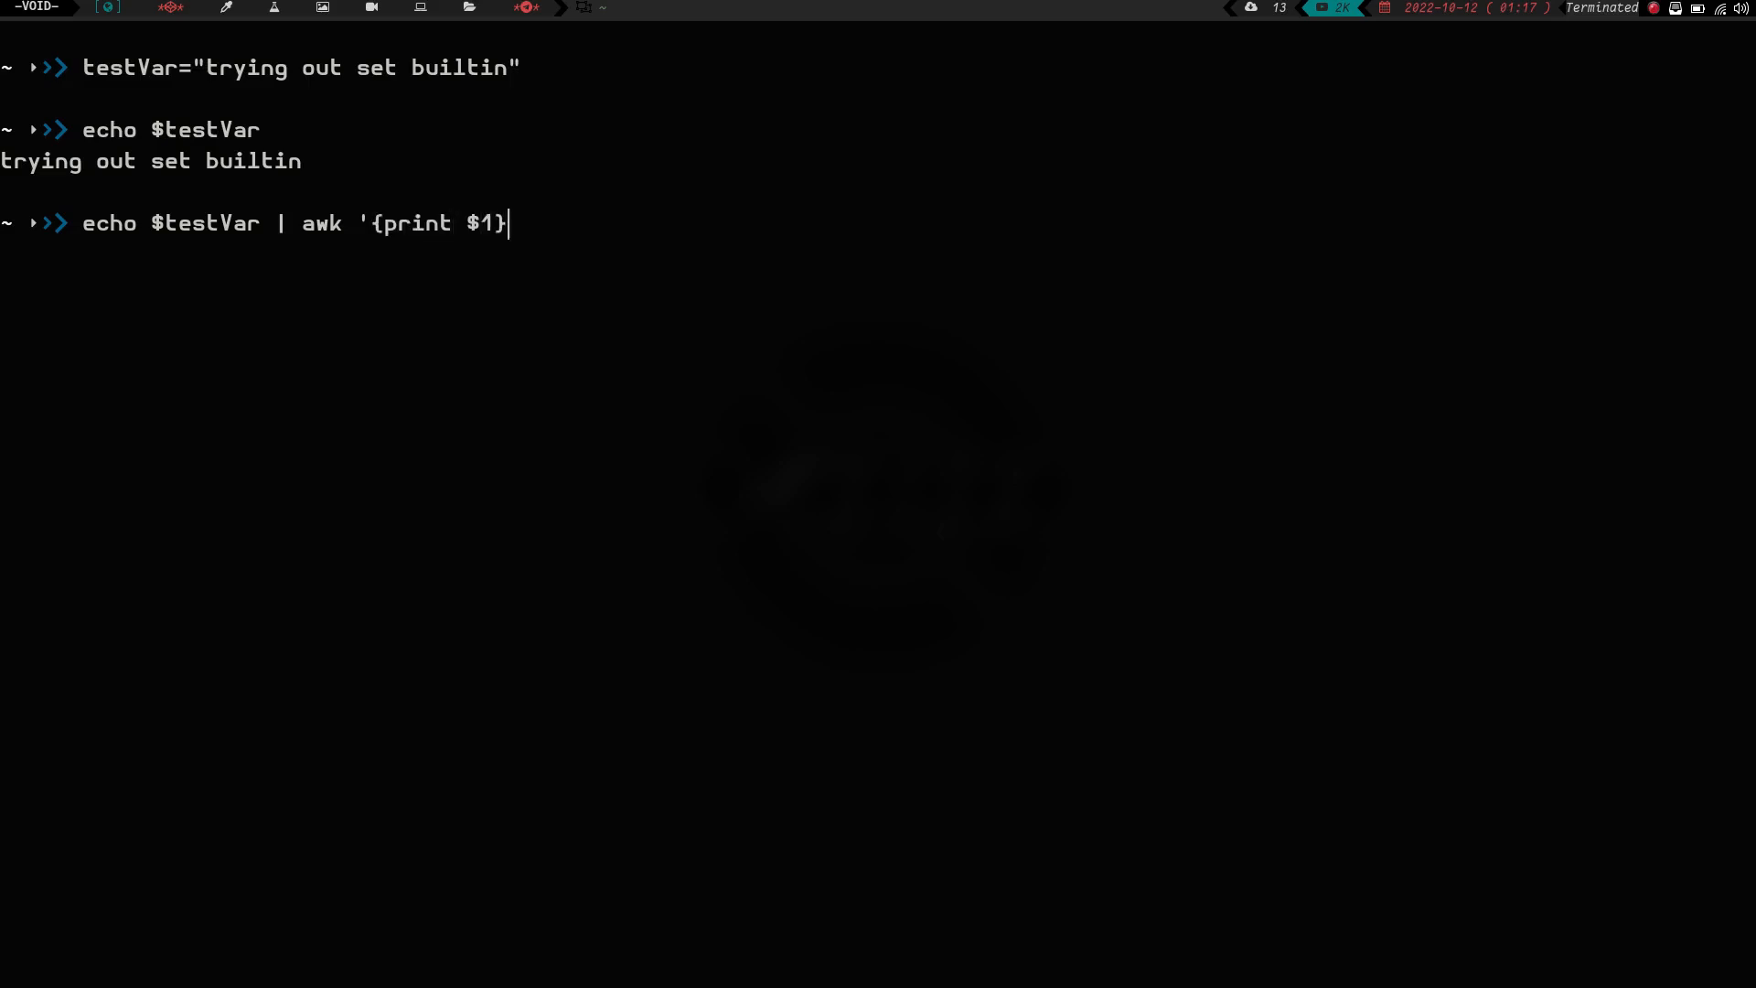
pyautogui.write("'")
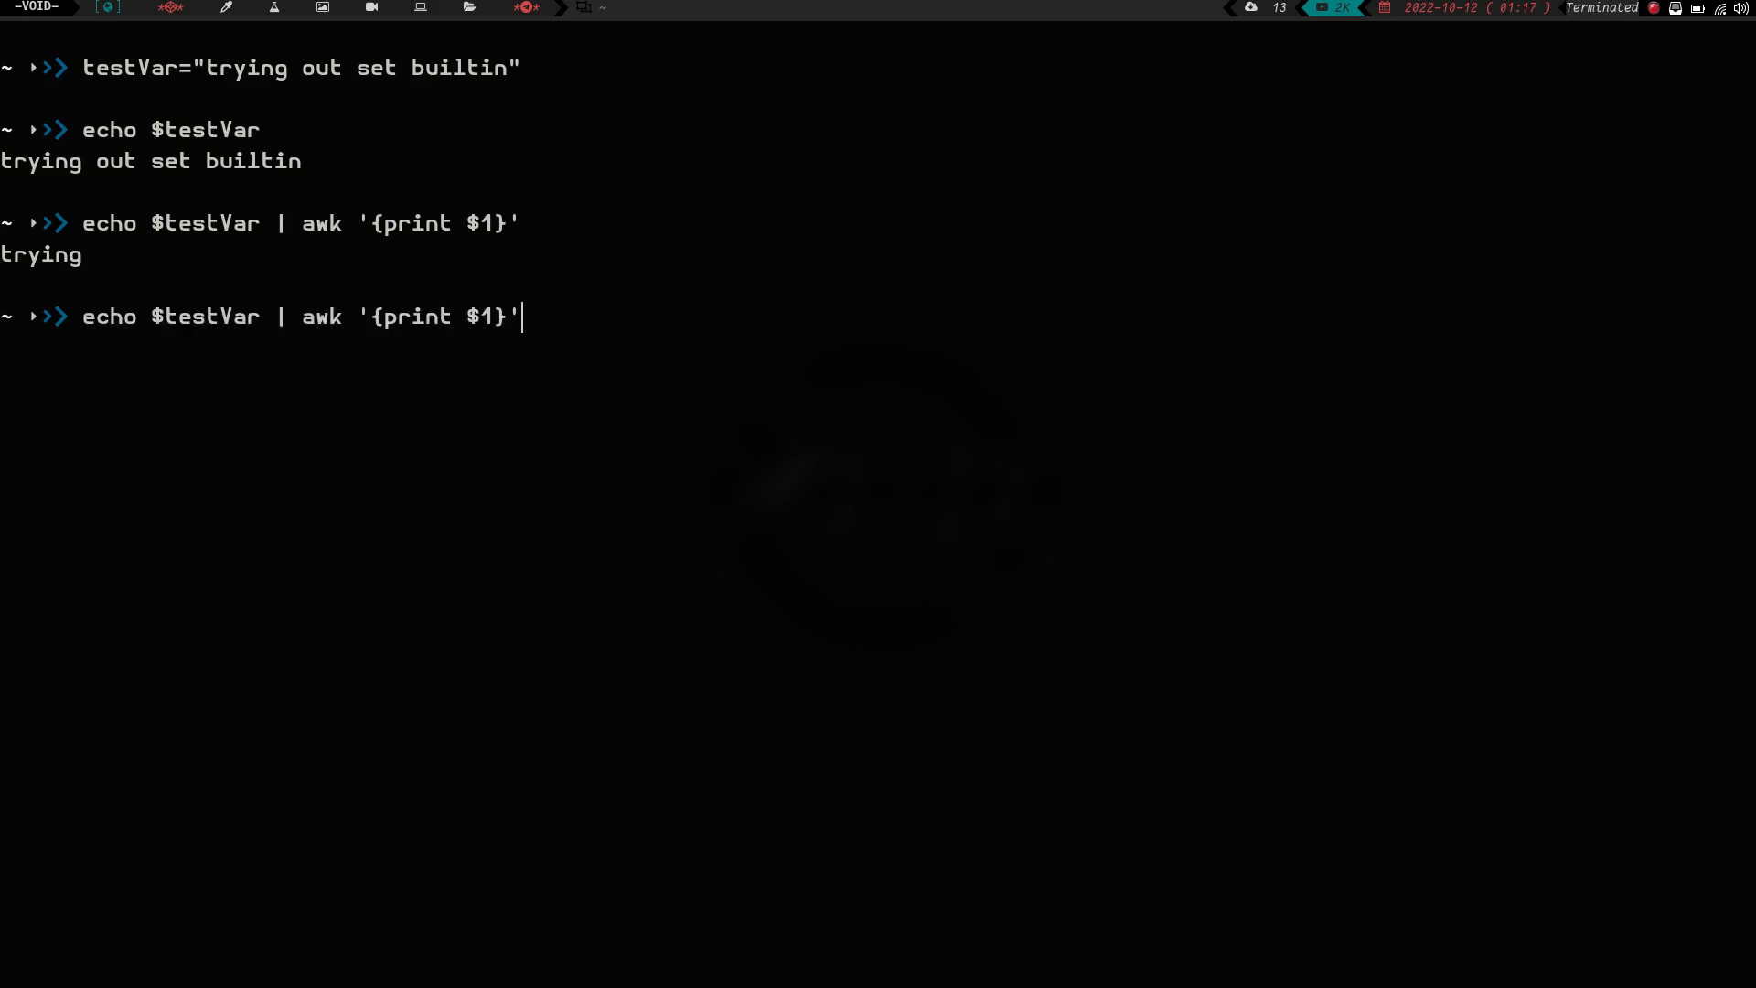
pyautogui.press('Enter')
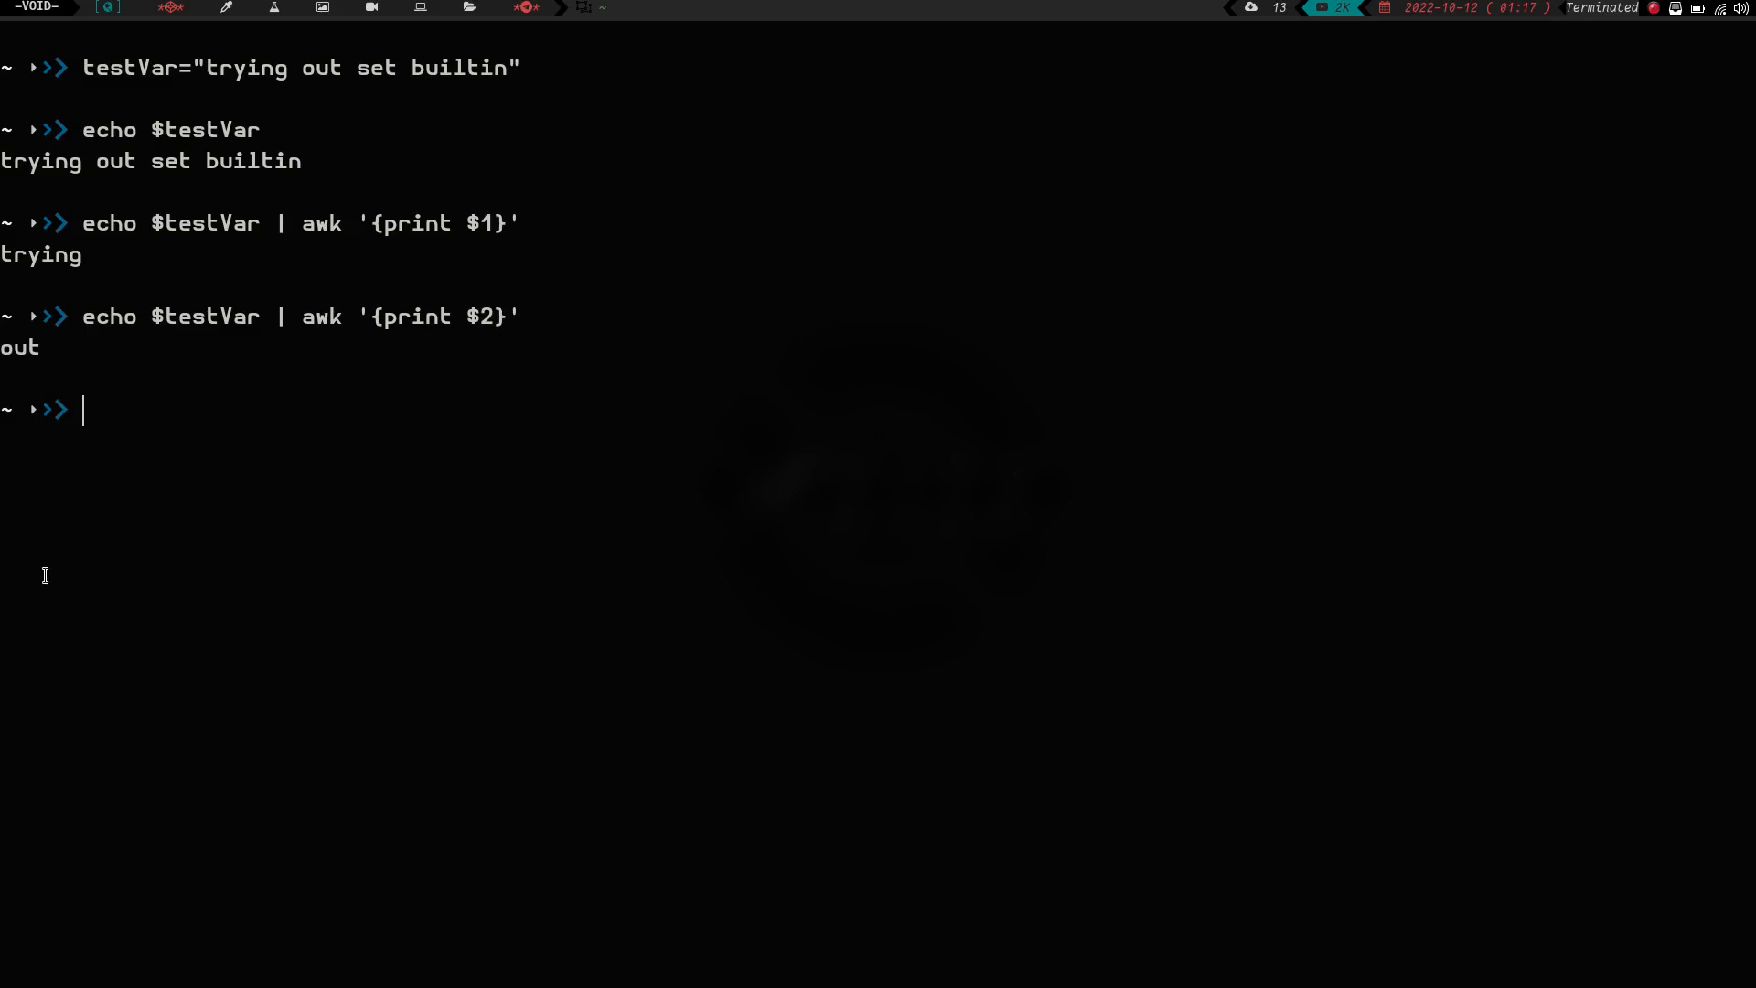
# - Rerun the awk pipeline with $4 and $3 to print builtin and set
pyautogui.write("echo $testVar | awk '{print $}'")
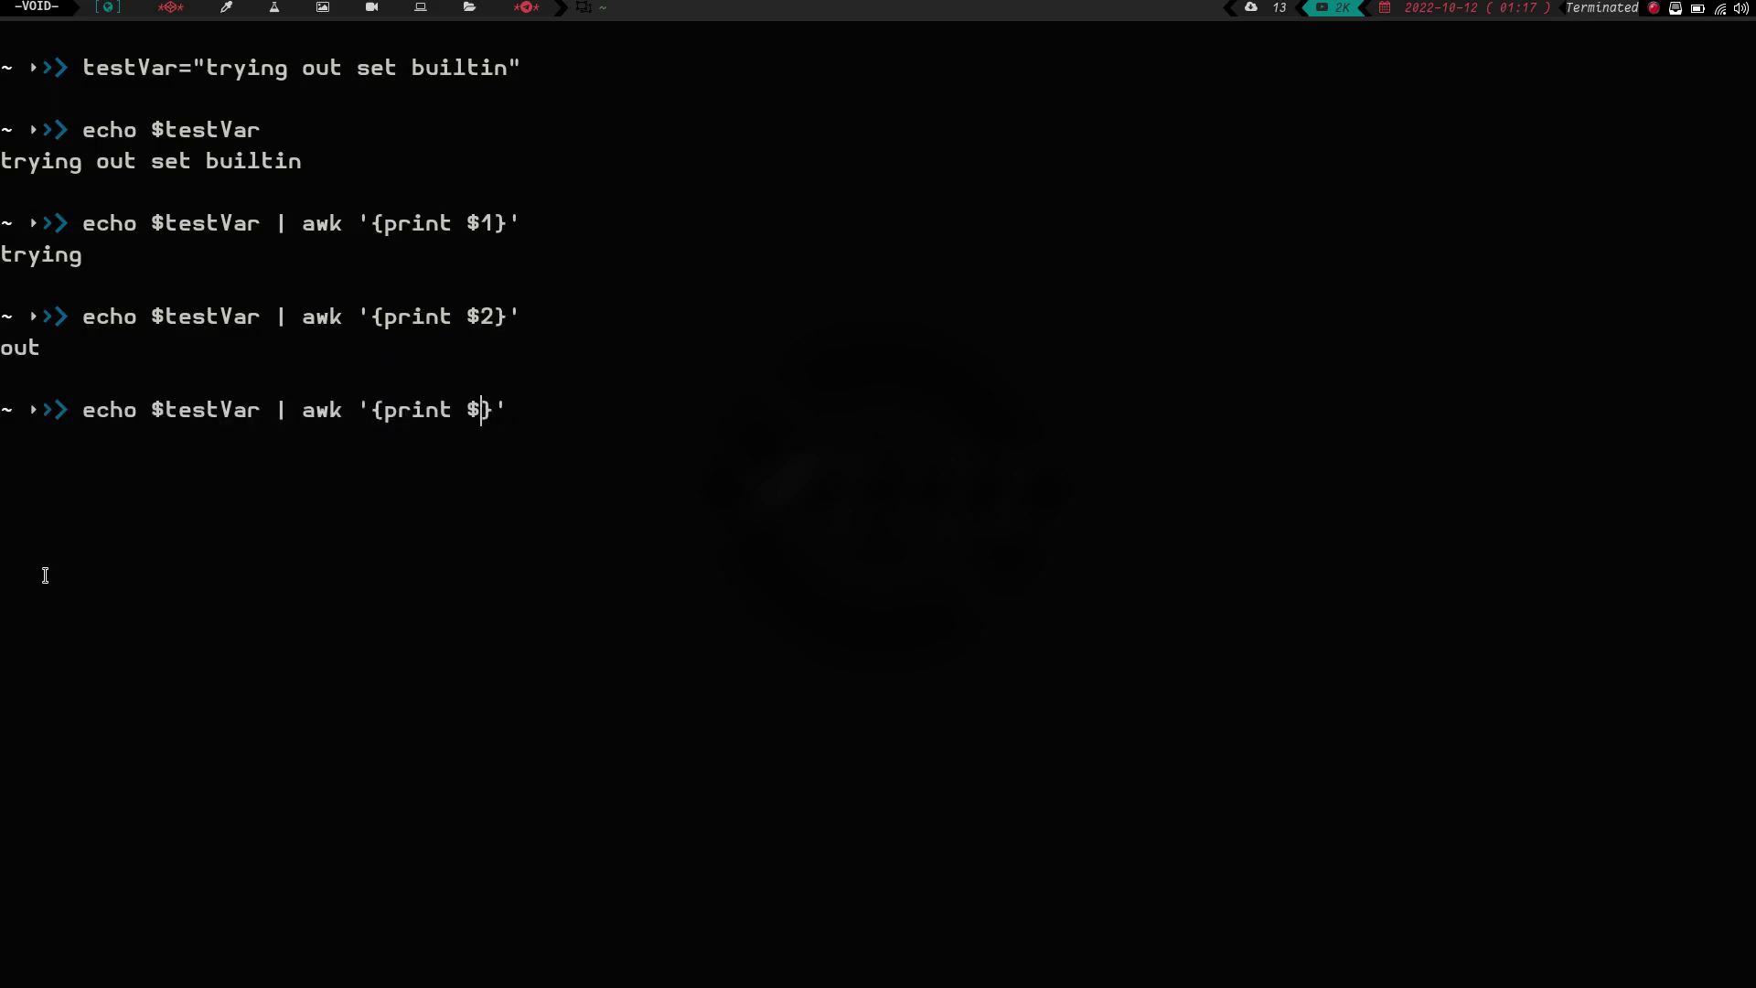
pyautogui.press('Enter')
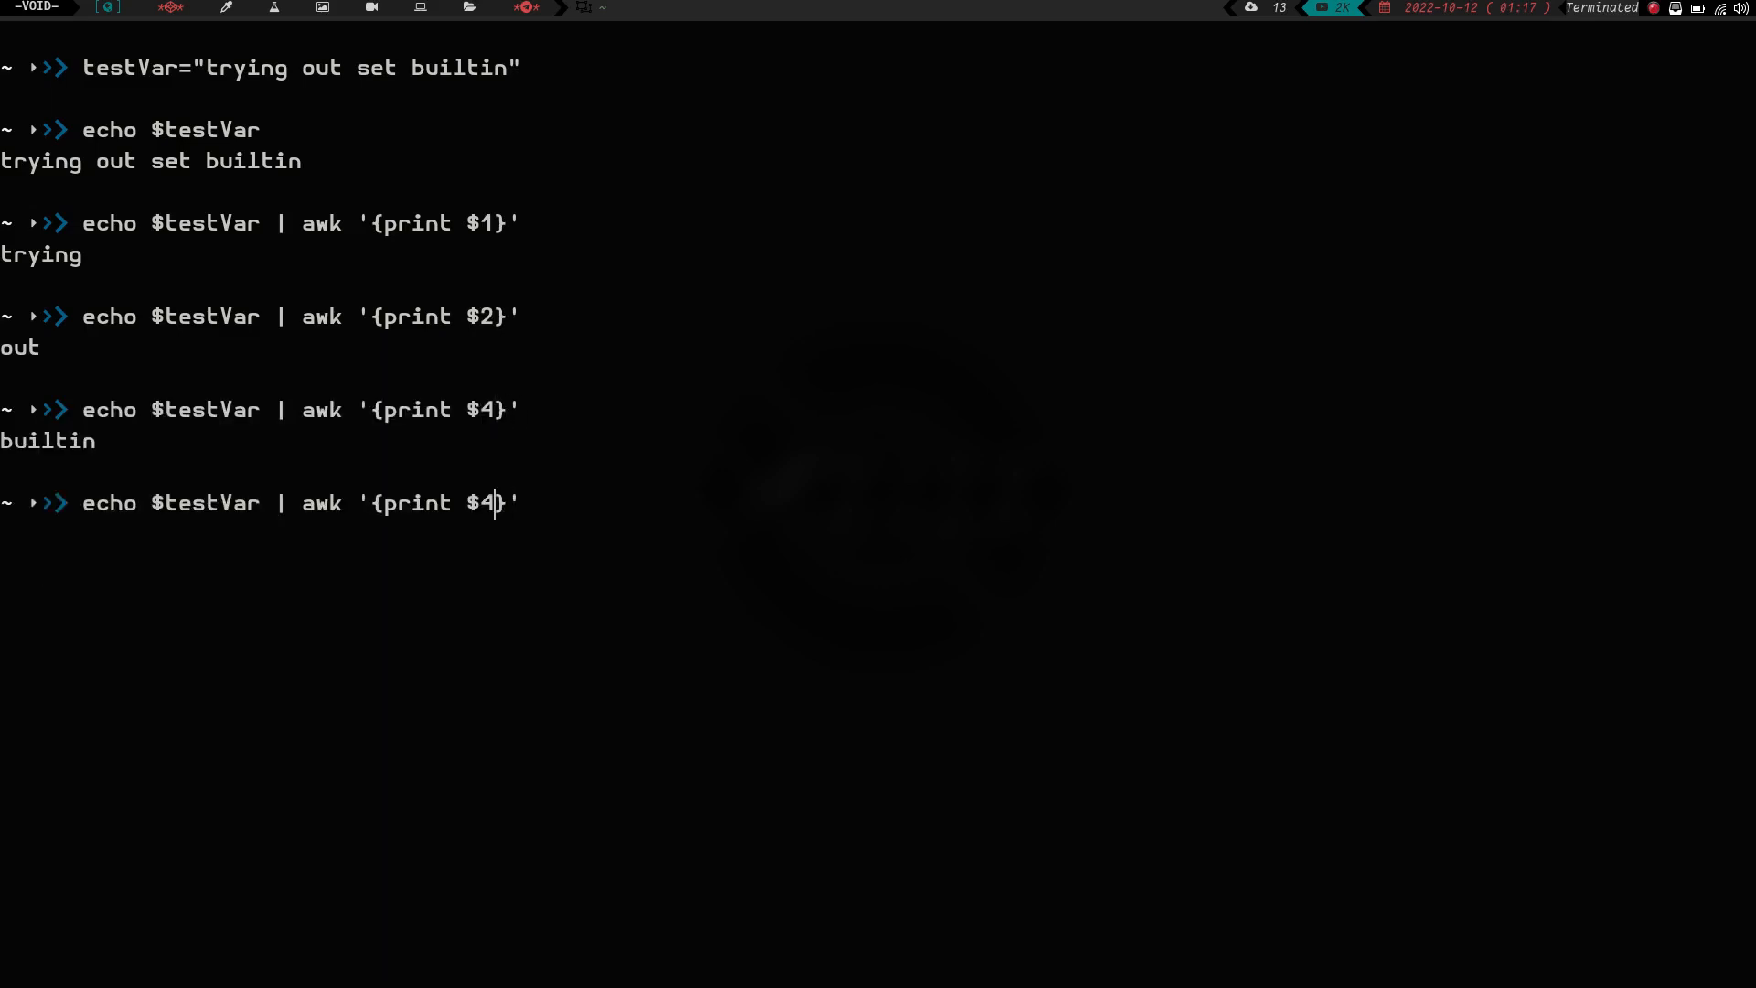
pyautogui.write('3')
pyautogui.press('Enter')
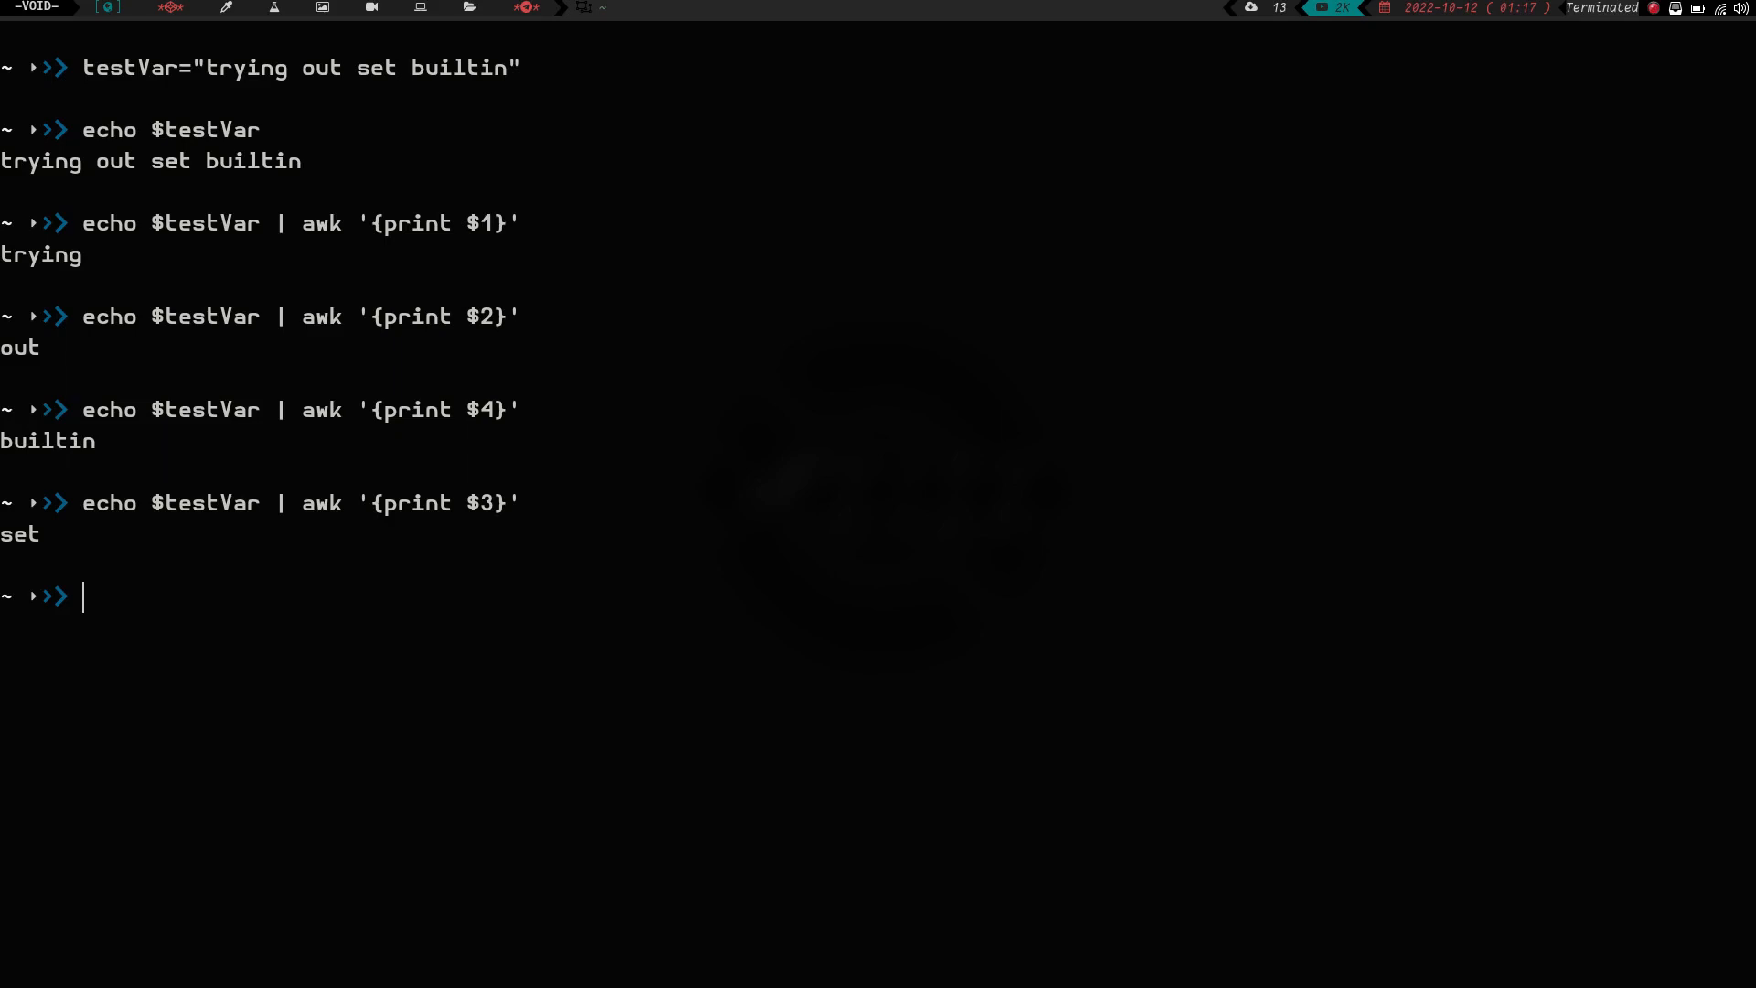
pyautogui.write('sert')
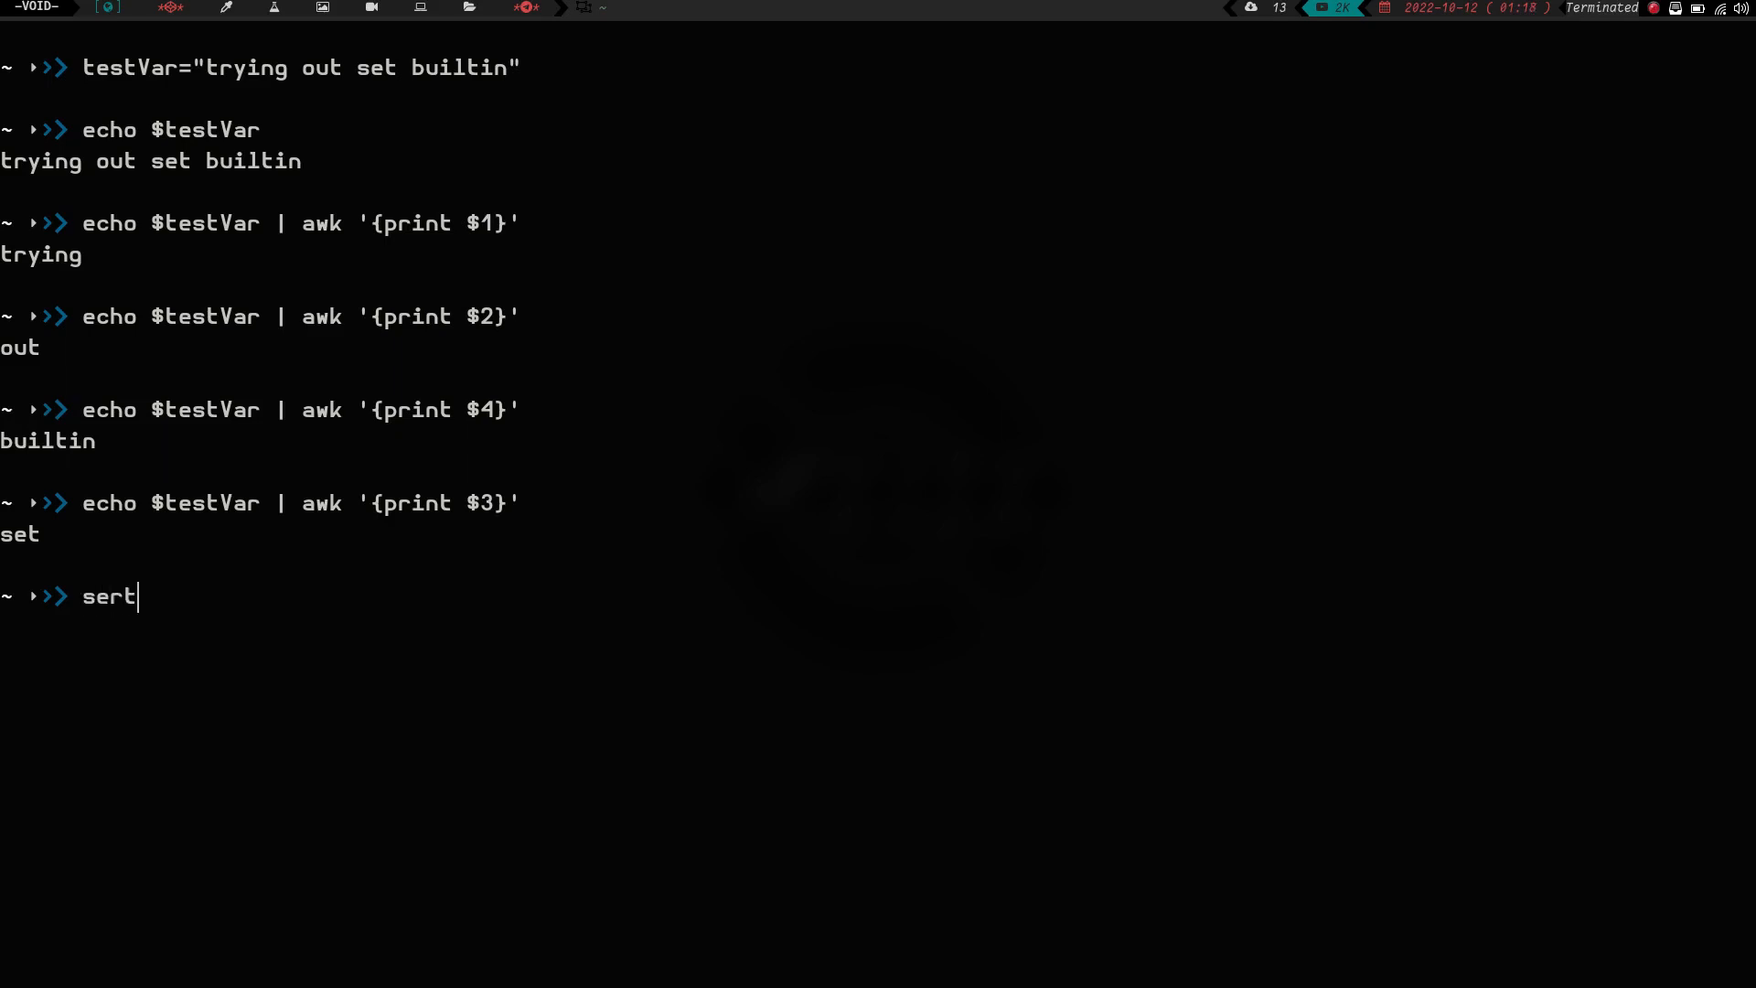
# - Run set -- $testVar to load its words into positional parameters, then echo $testVar
pyautogui.write('set --')
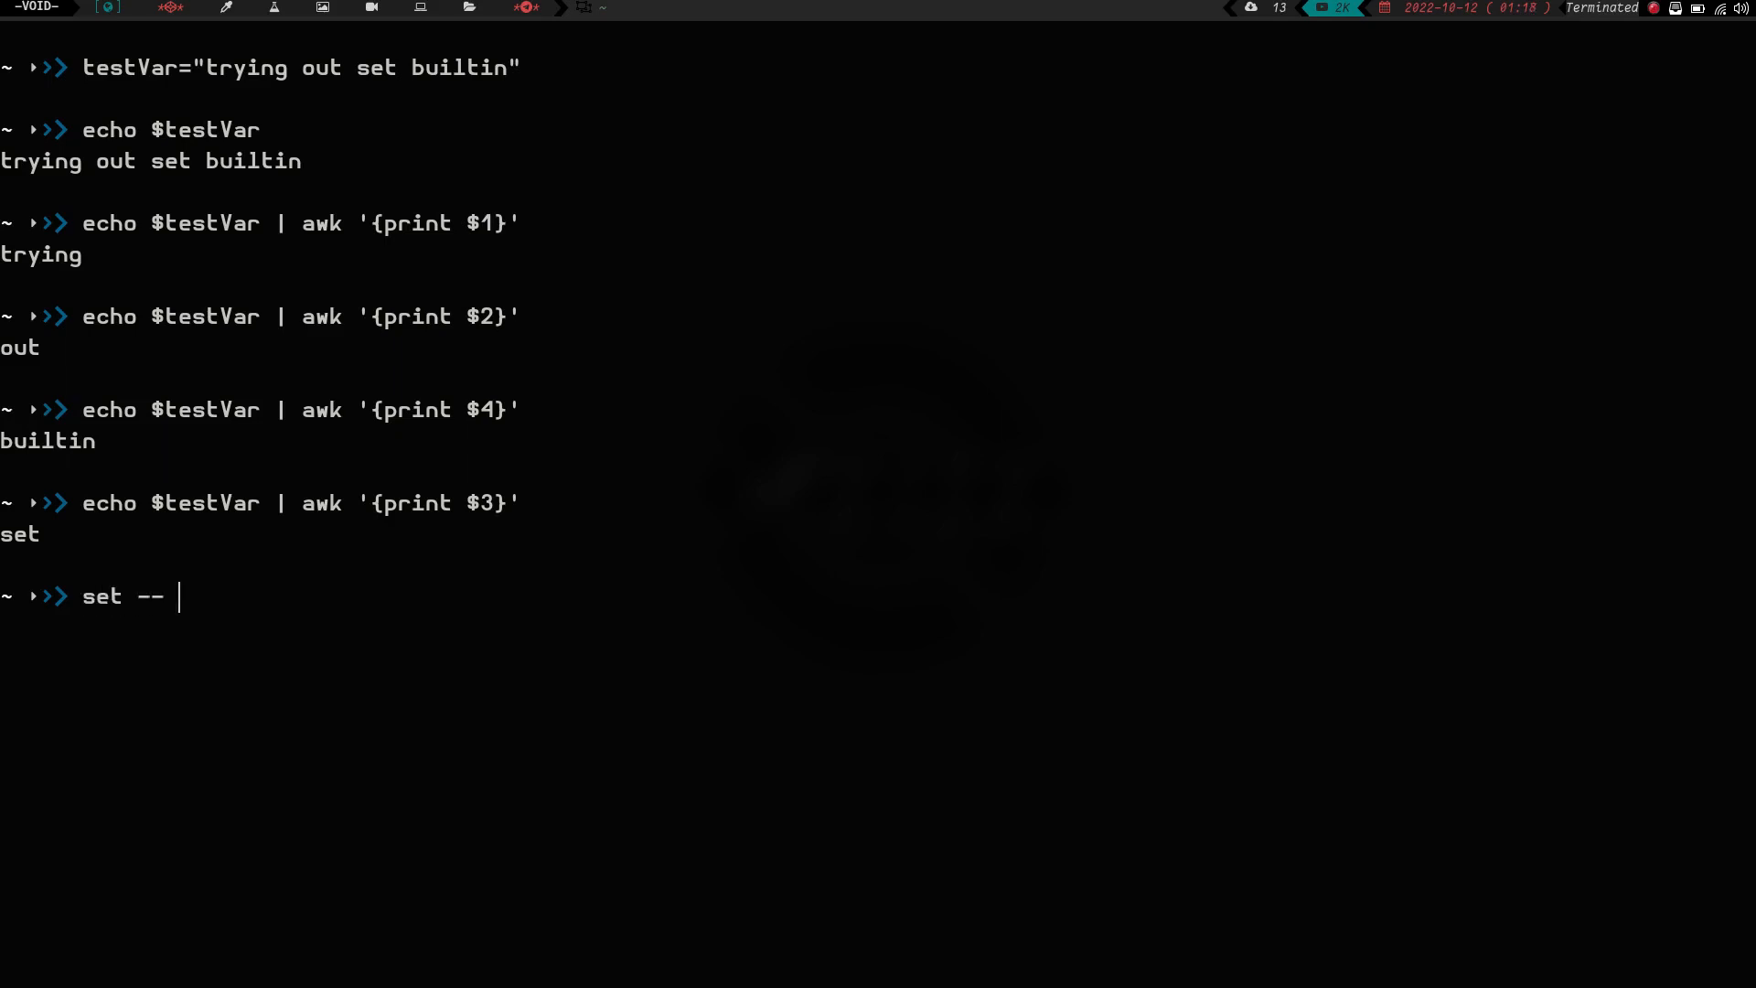
pyautogui.write('$testVar')
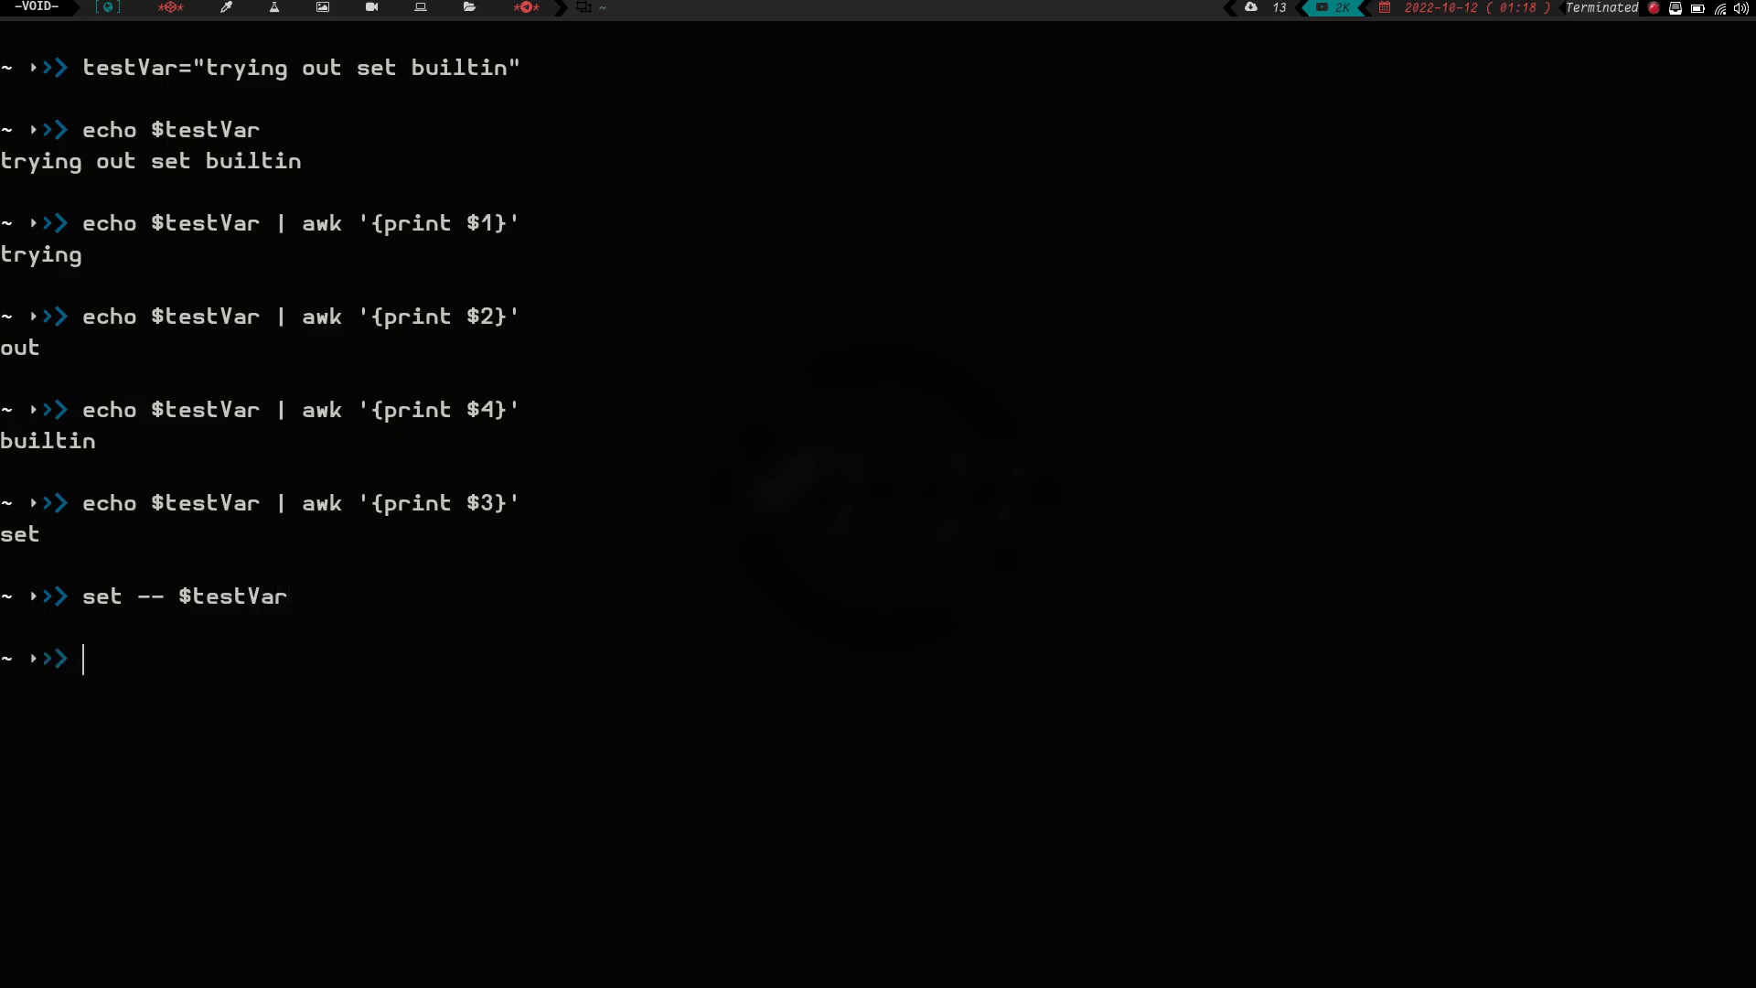
pyautogui.write('echo')
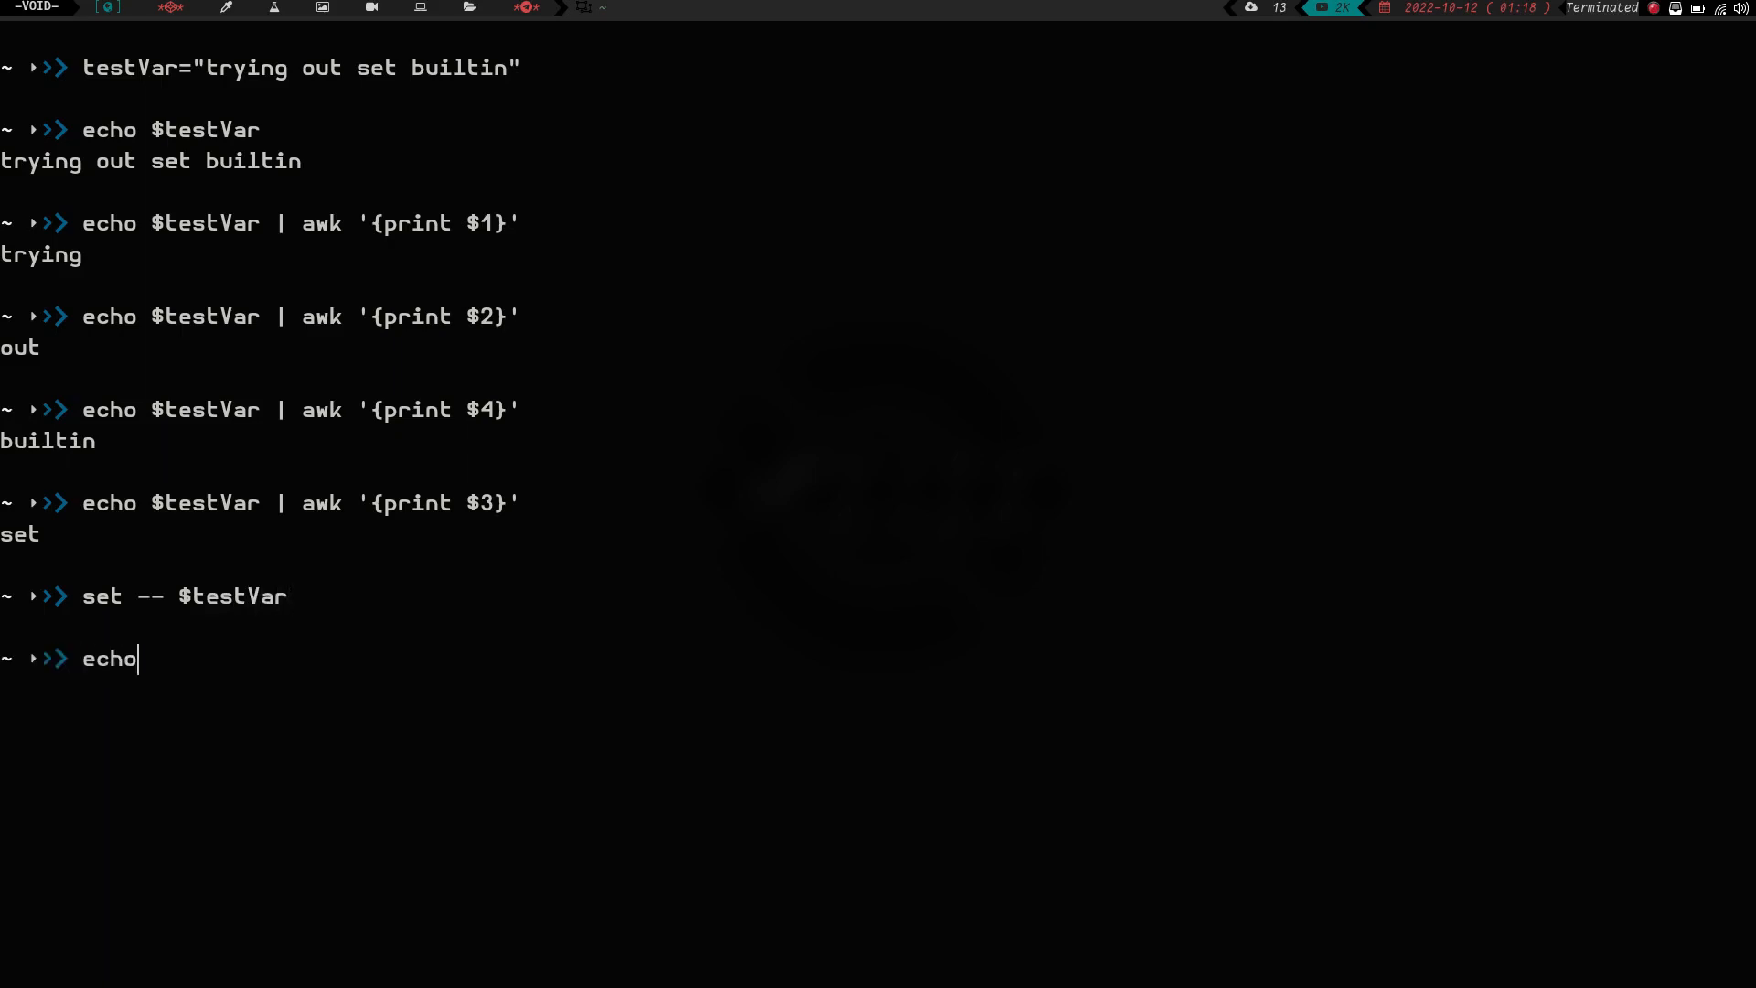
pyautogui.write('$testVar')
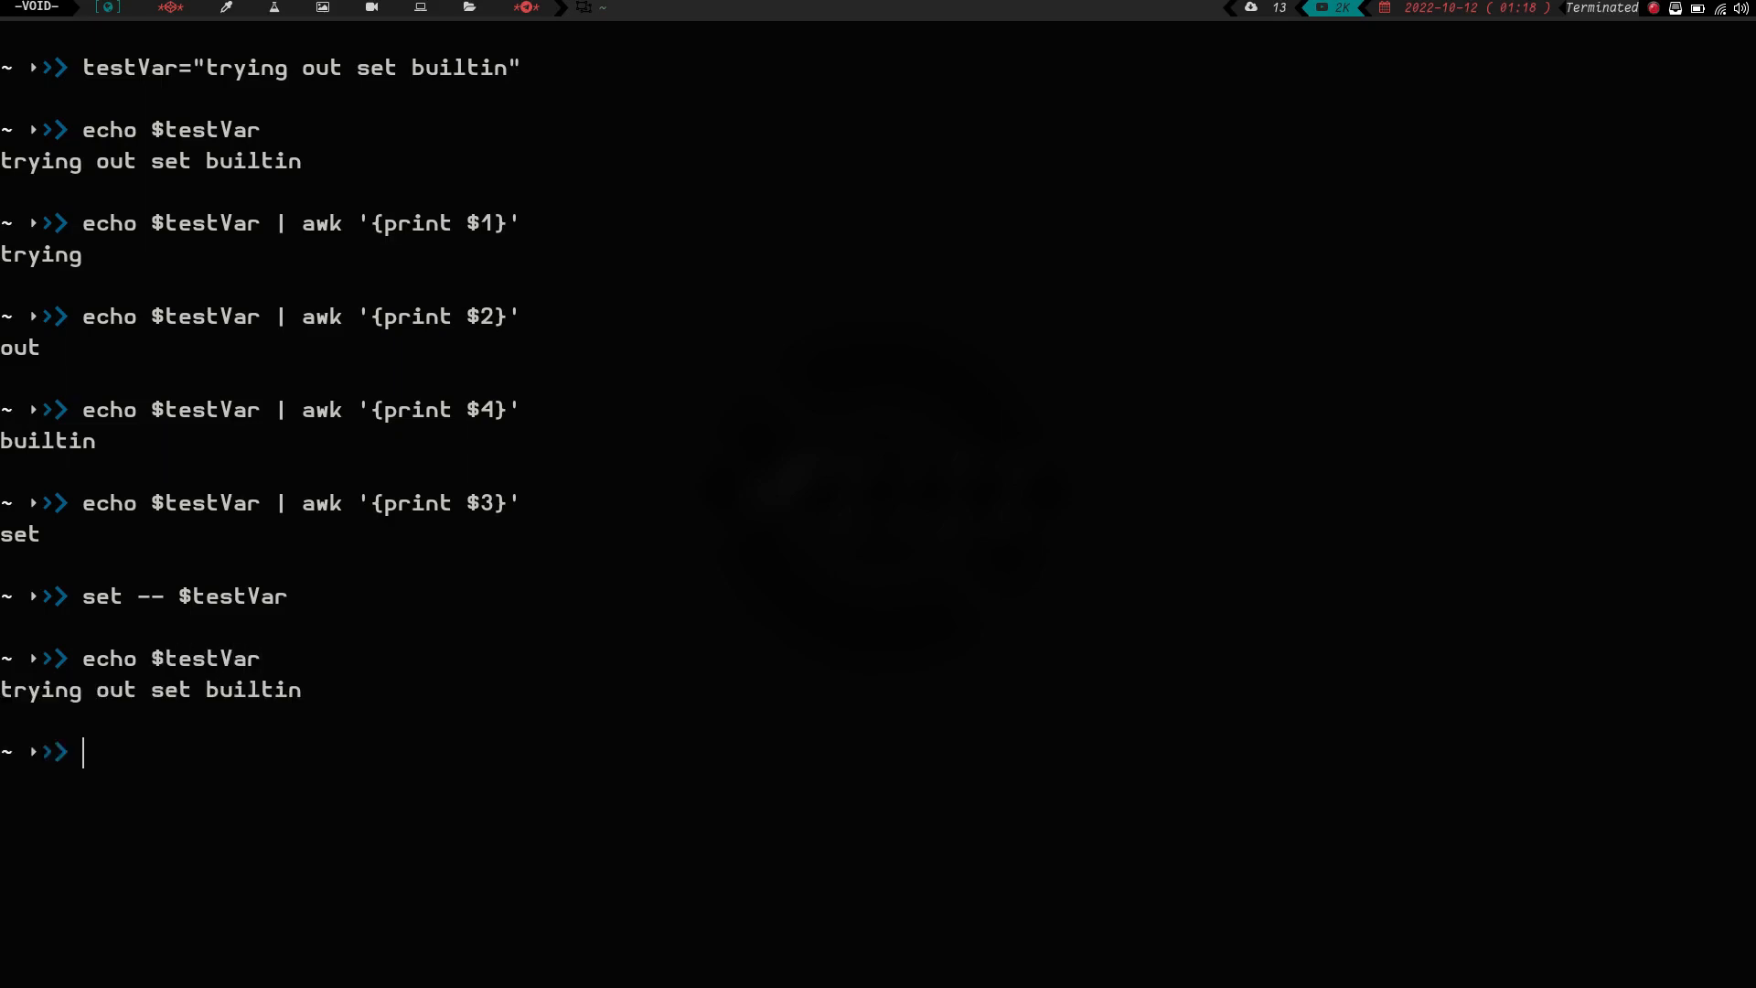
pyautogui.moveTo(48, 564)
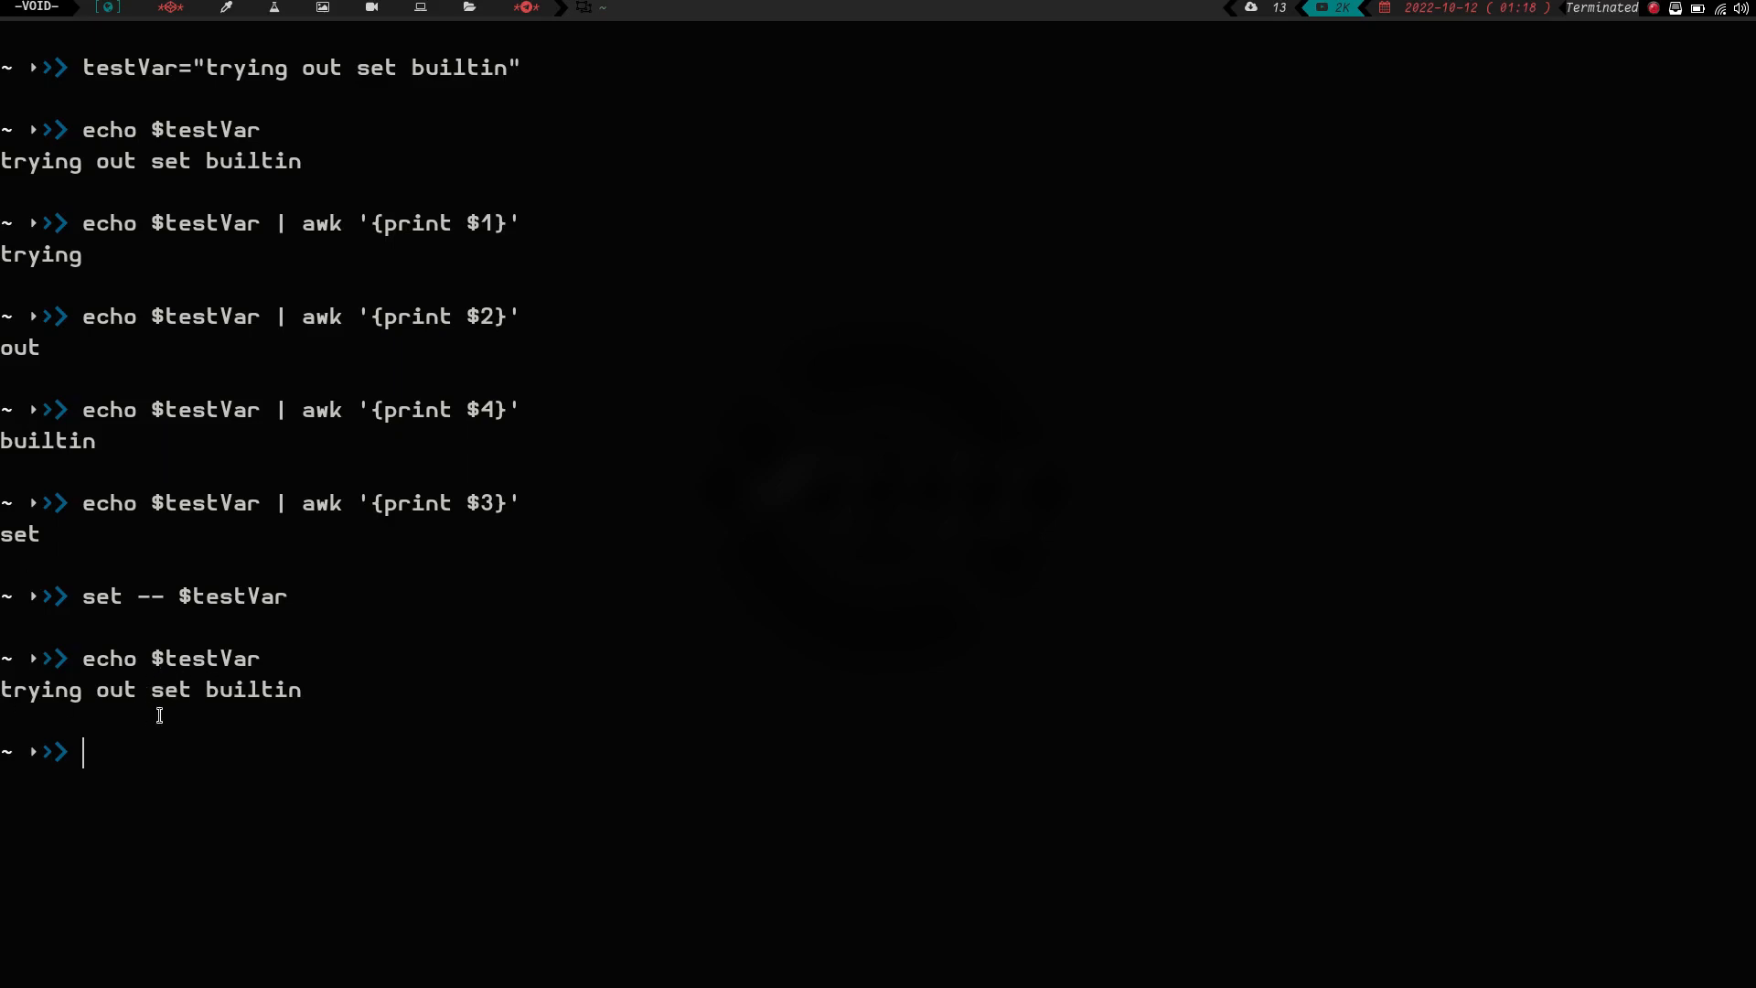
# - Reprint the third word with echo $testVar | awk '{print $3}', then clear the screen
pyautogui.write('echo $testVar')
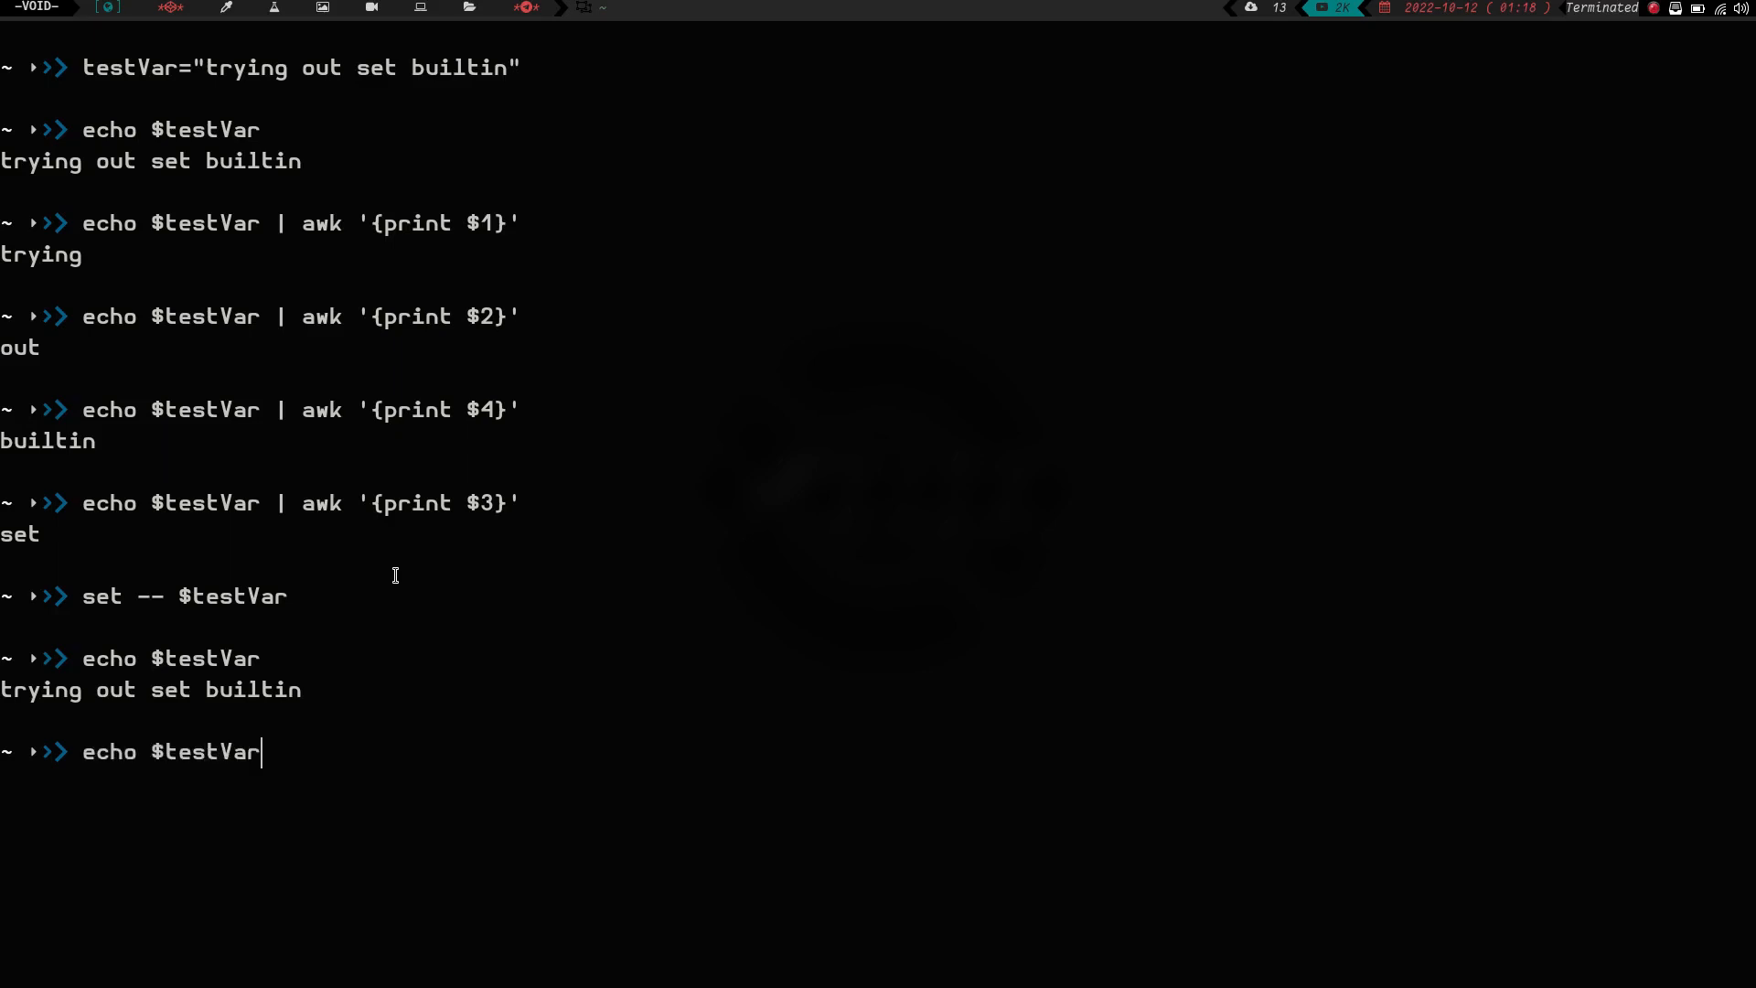
pyautogui.write("| awk '{print $3}'")
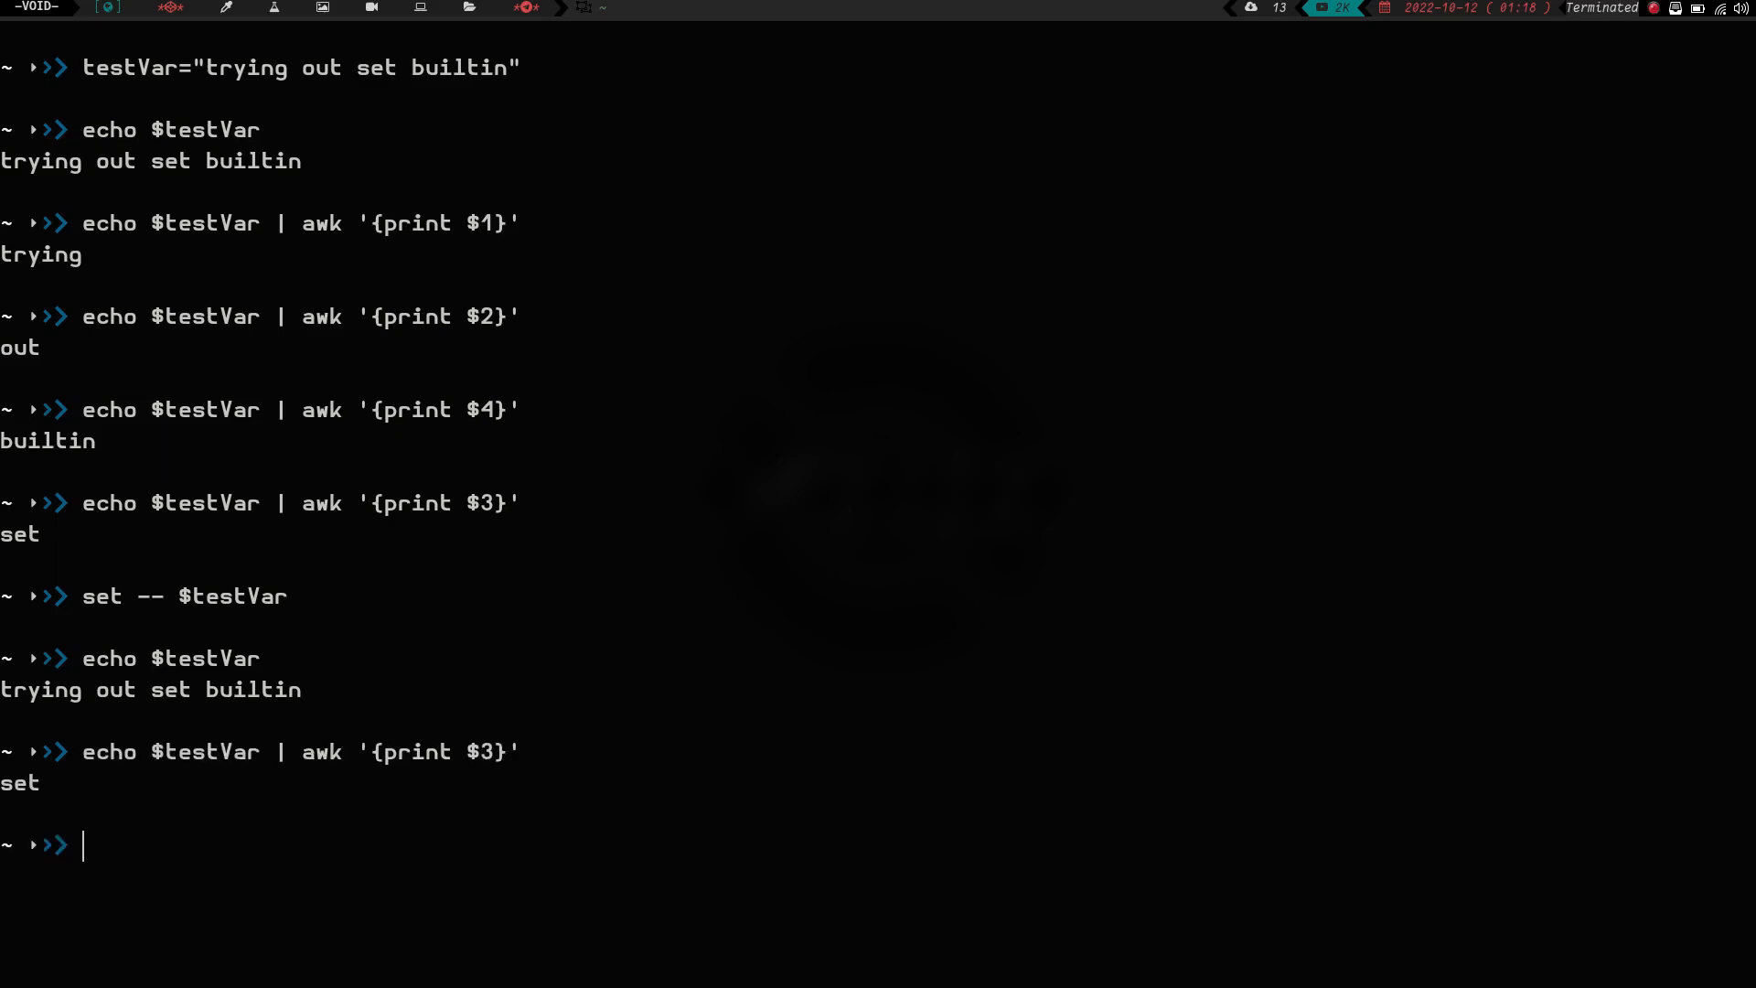
pyautogui.write('echo')
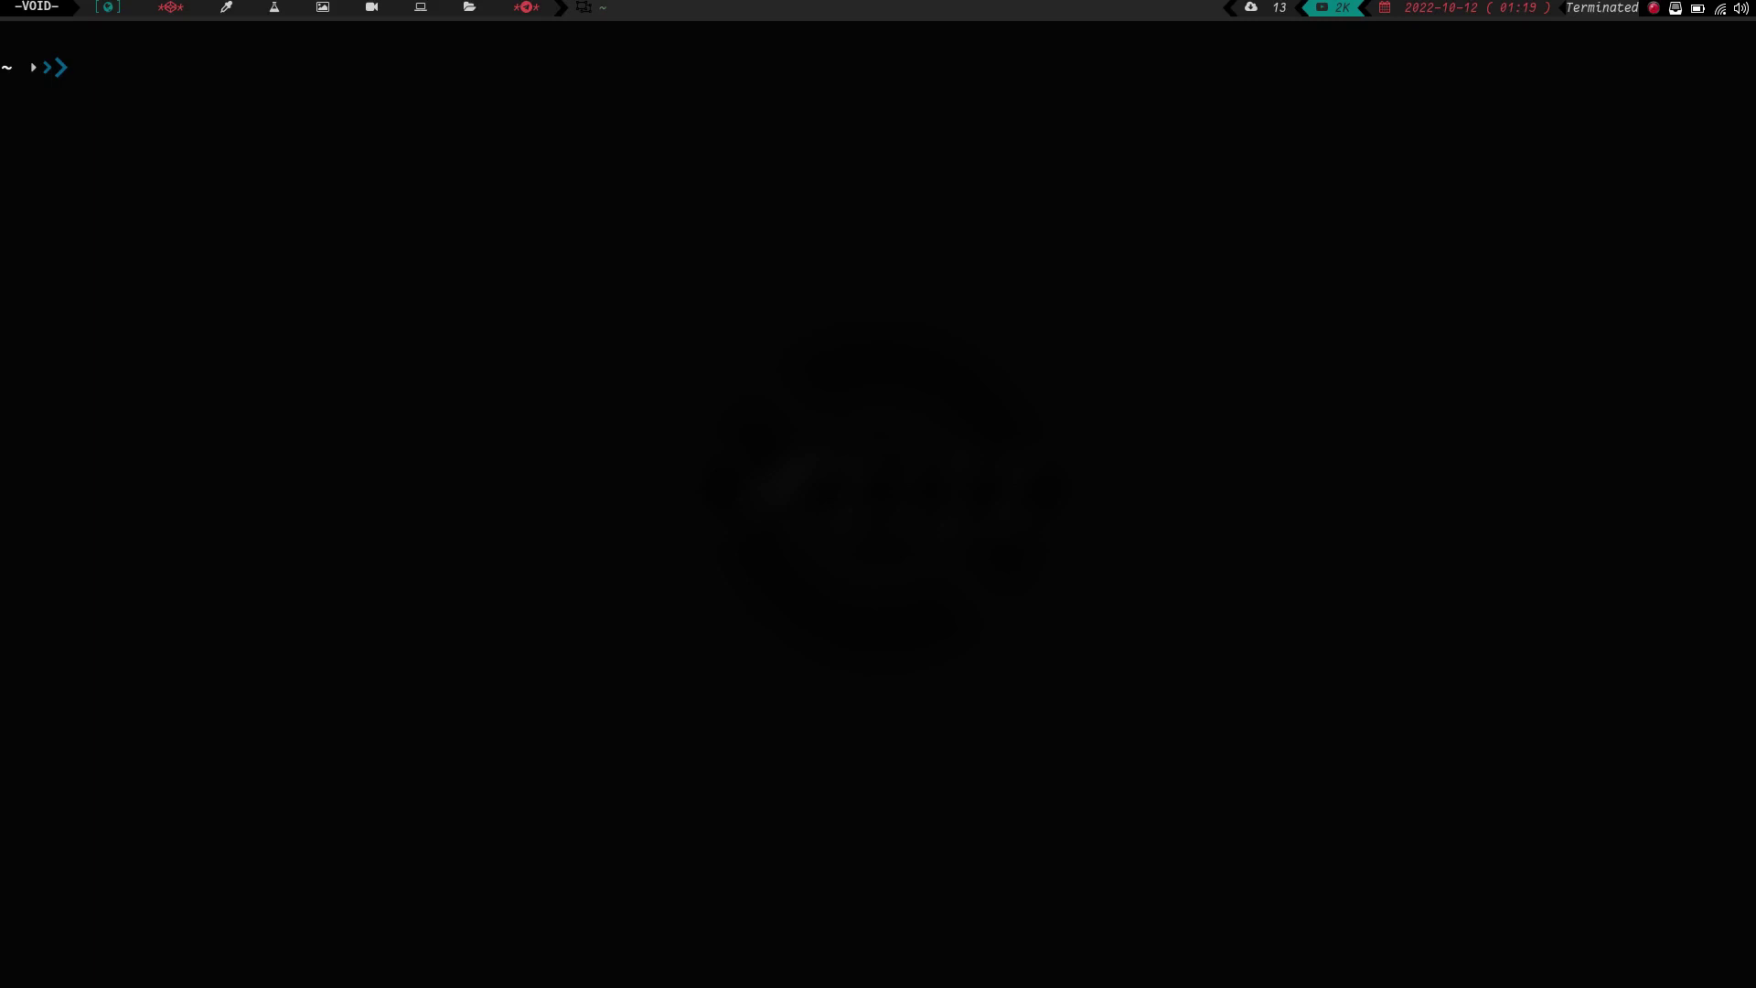
# - List interfaces with ip addr, then start a pipeline filtering for inet lines
pyautogui.write('ip addr')
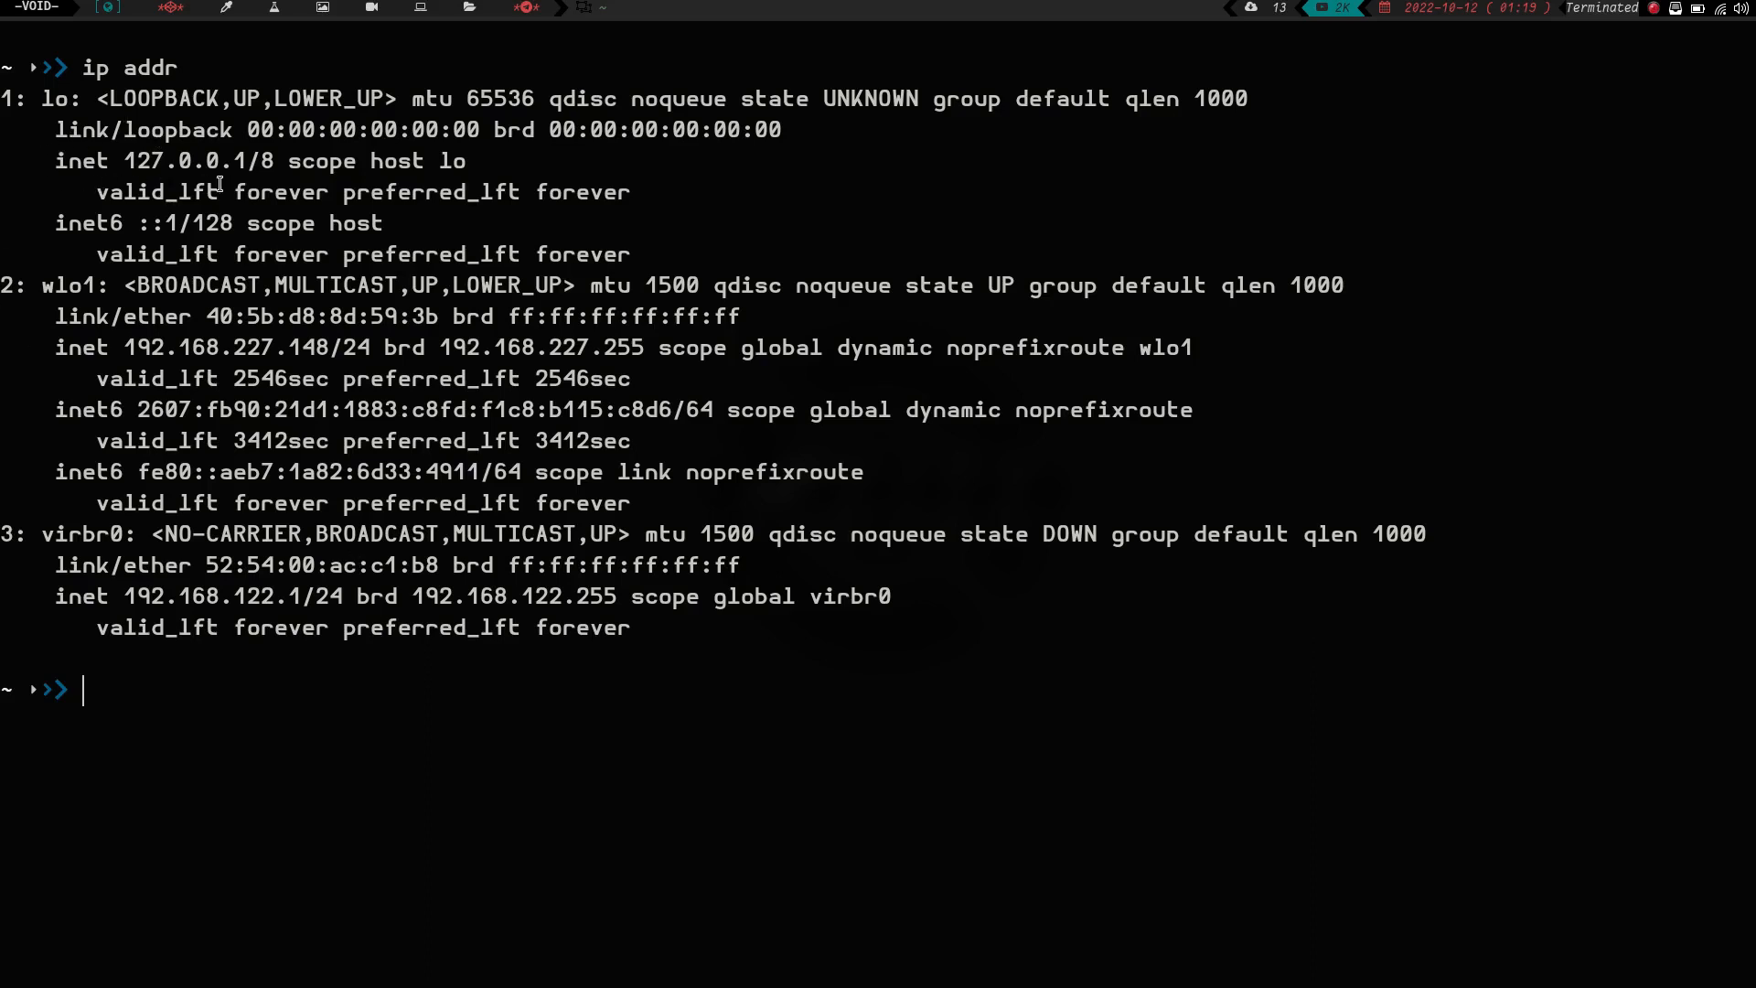
pyautogui.moveTo(169, 212)
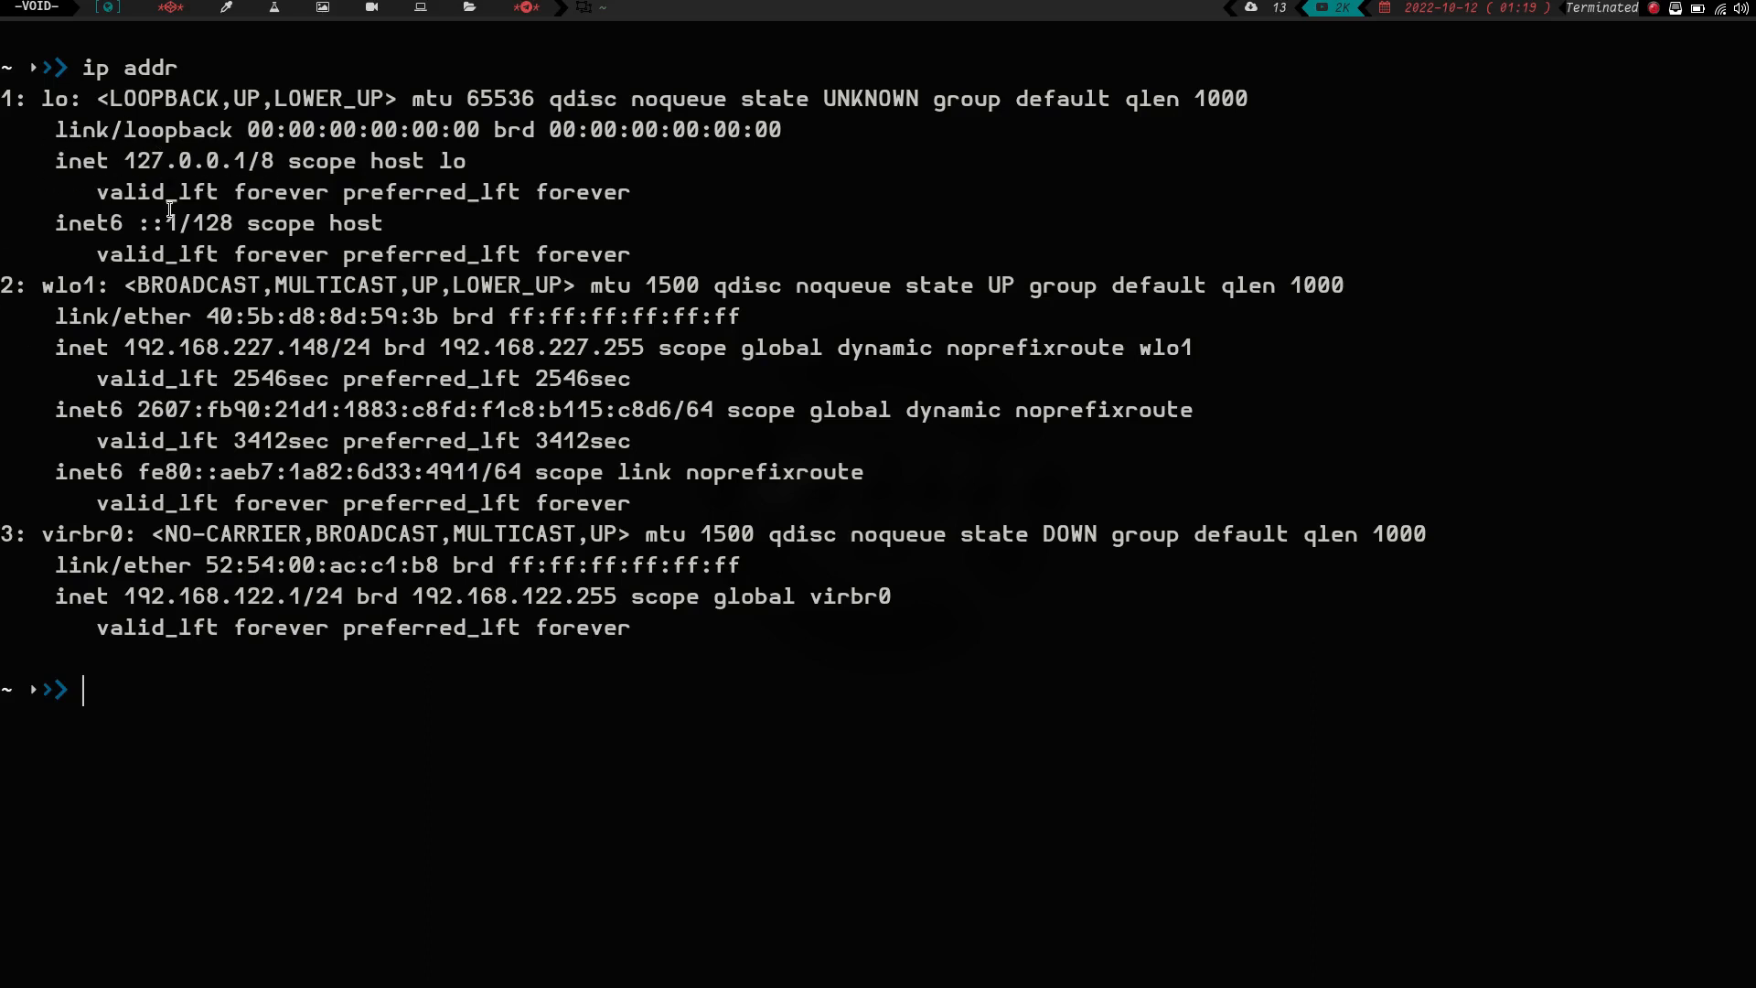
pyautogui.write('i')
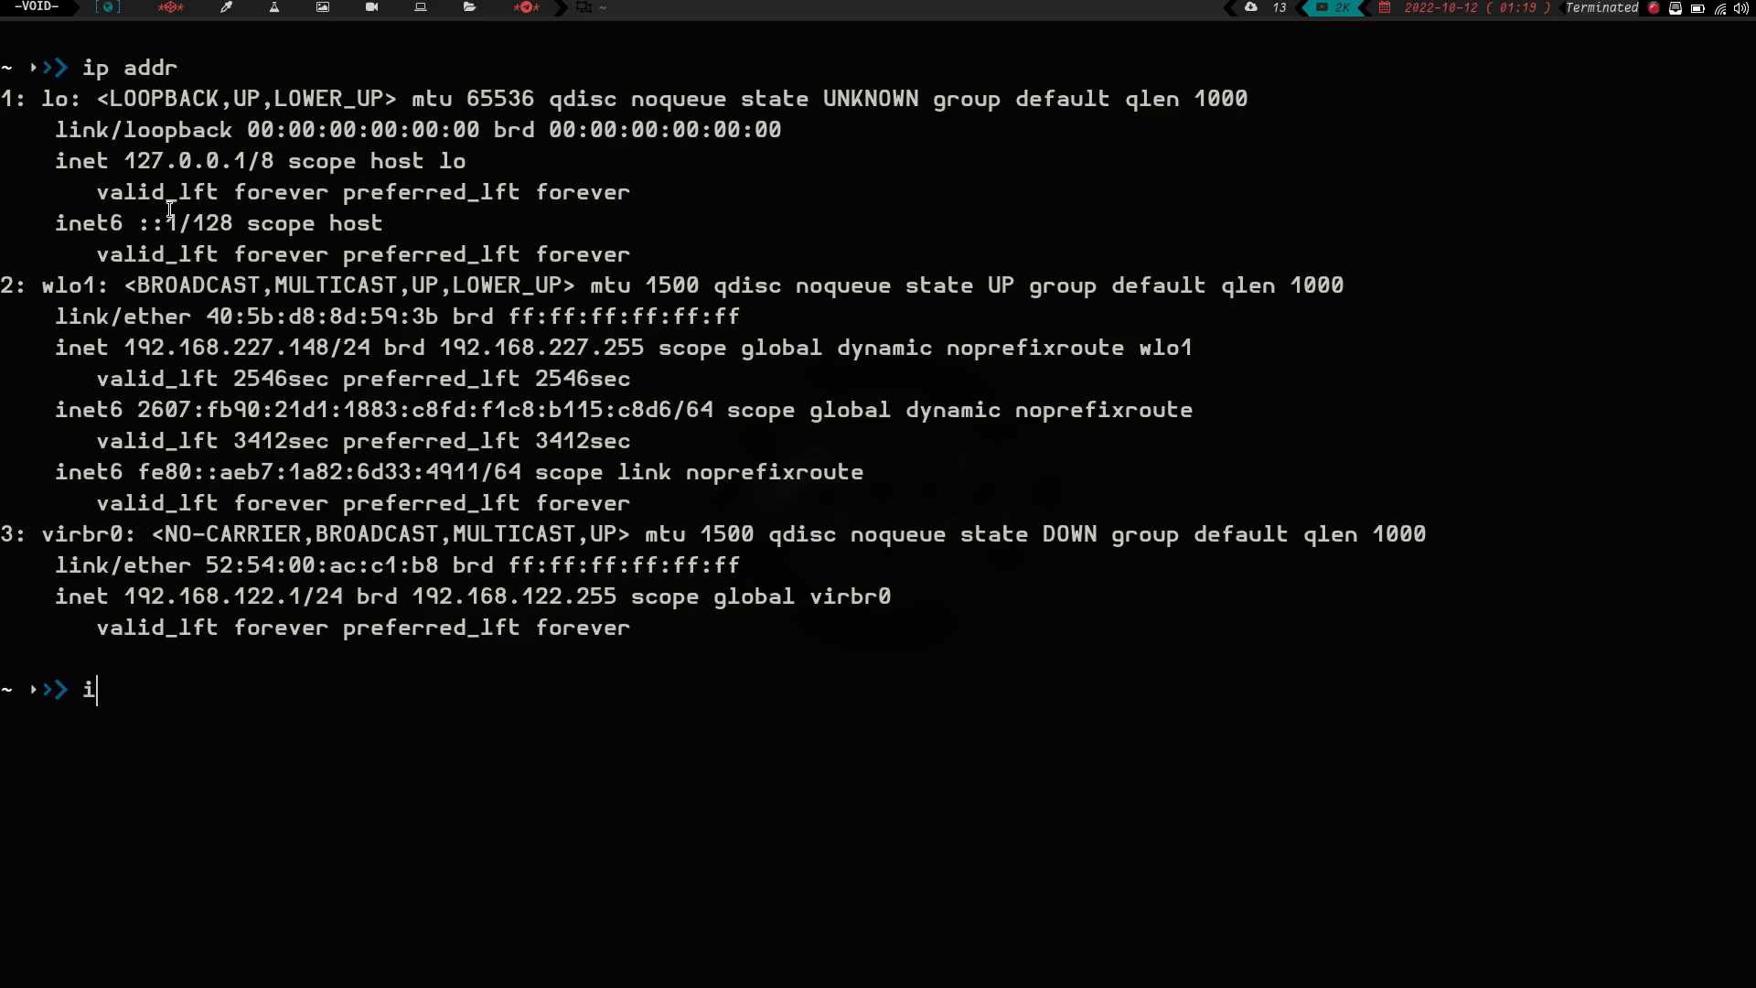
pyautogui.write('p addr')
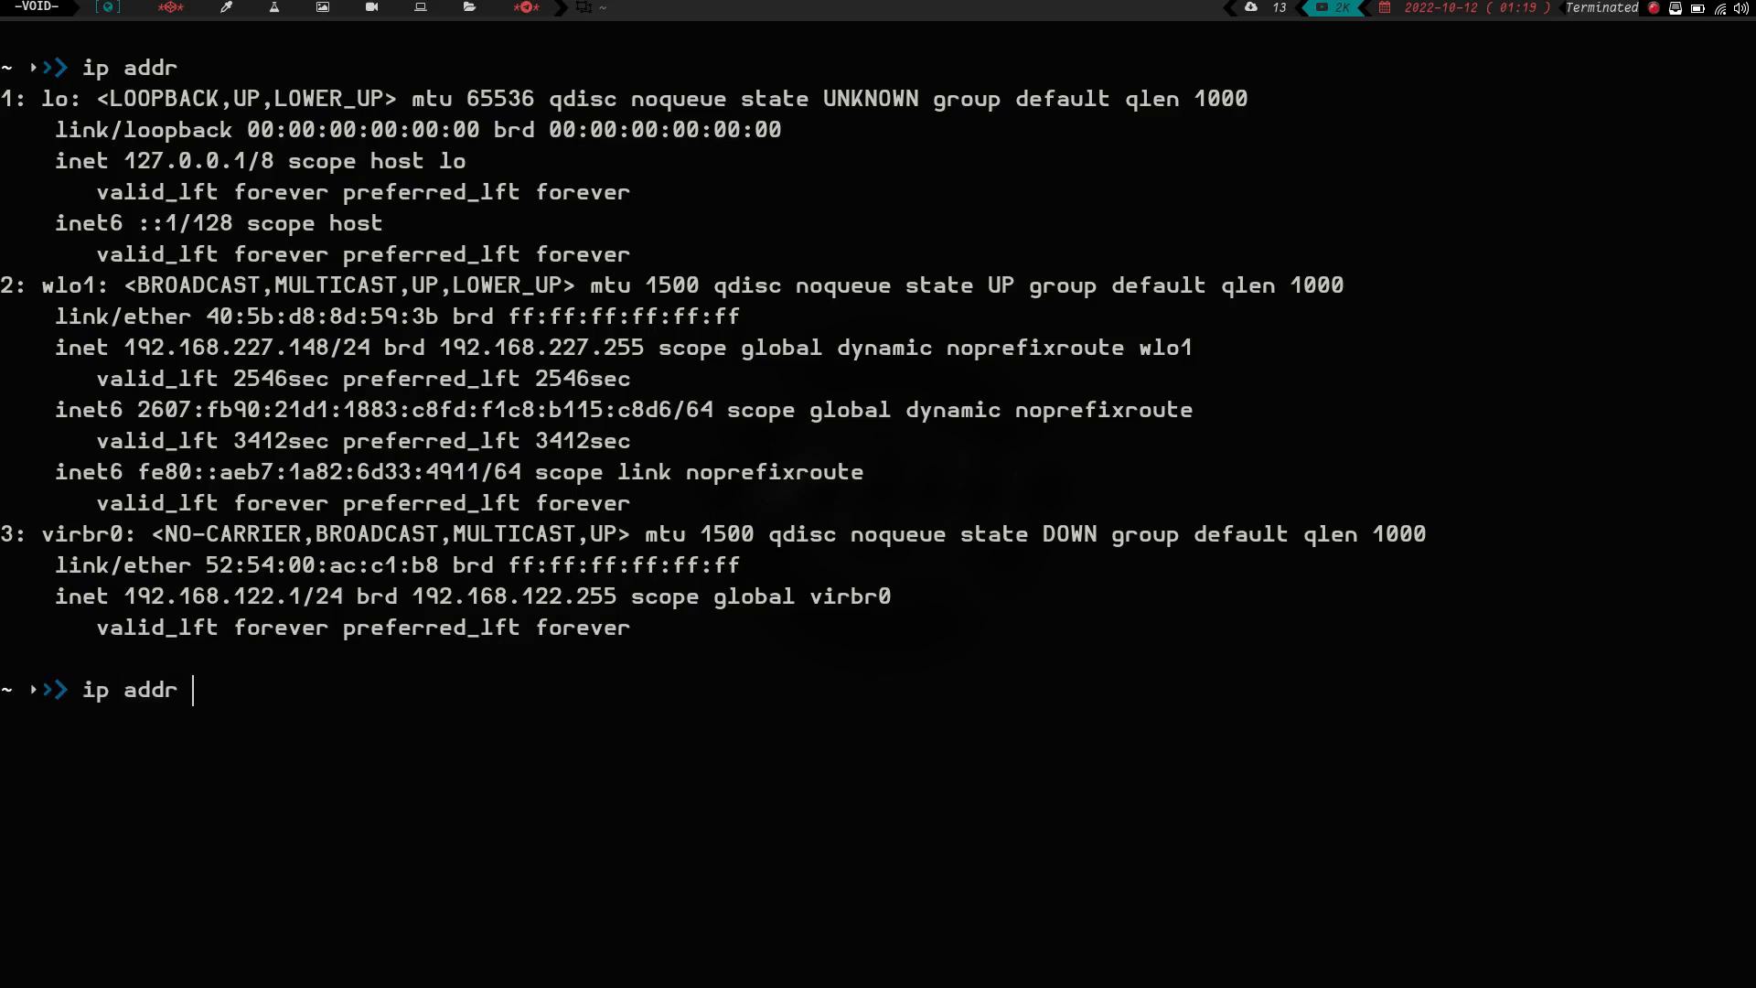
pyautogui.write('|}')
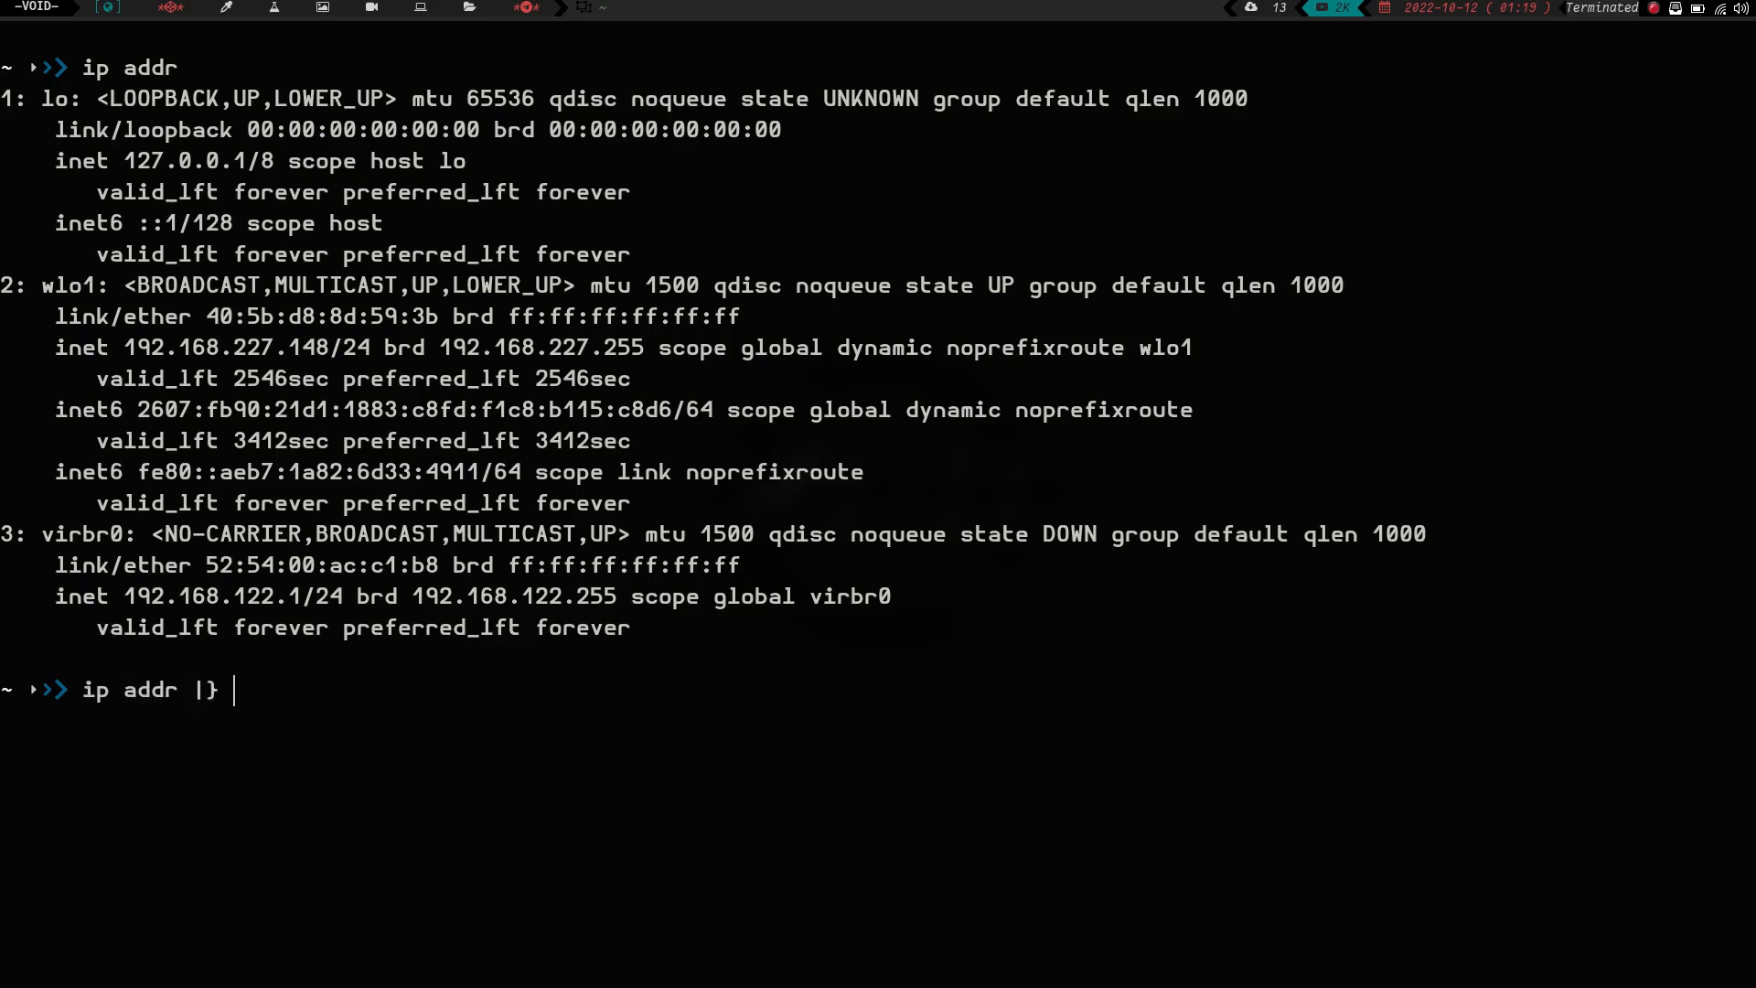
pyautogui.write('grep')
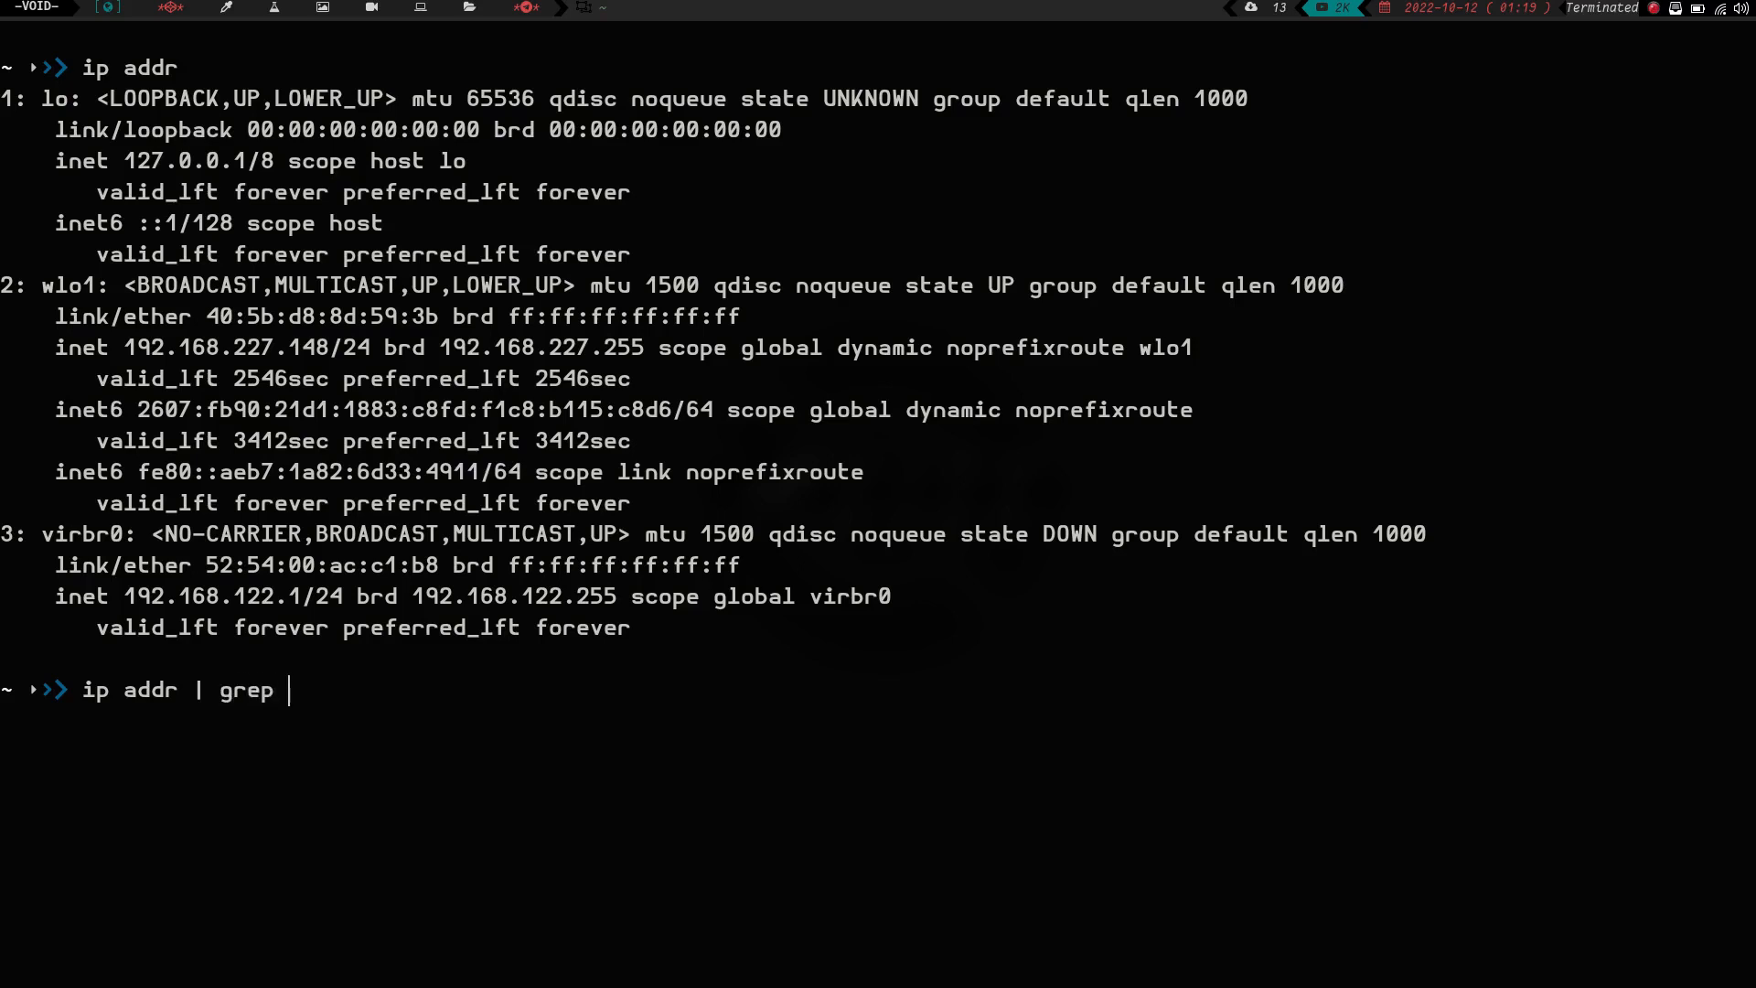
pyautogui.write('inet |')
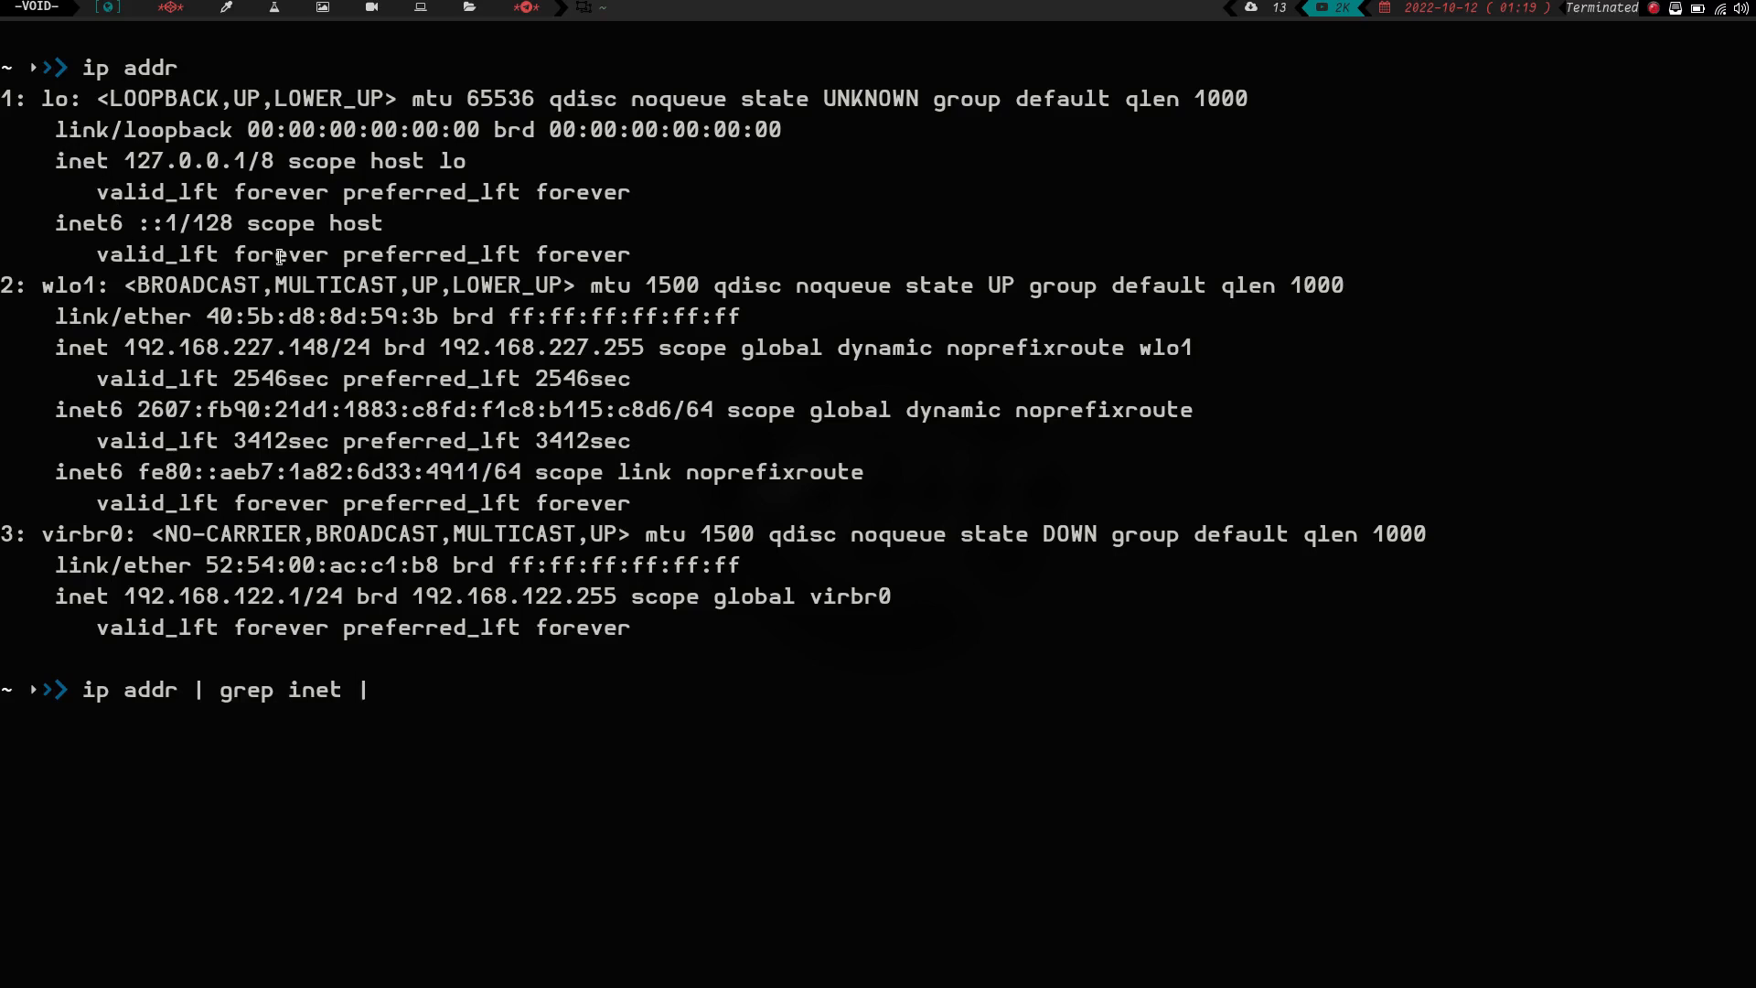
# - Extend it with head -n1 | awk '{print $2}' to print 127.0.0.1/8
pyautogui.write('head 1')
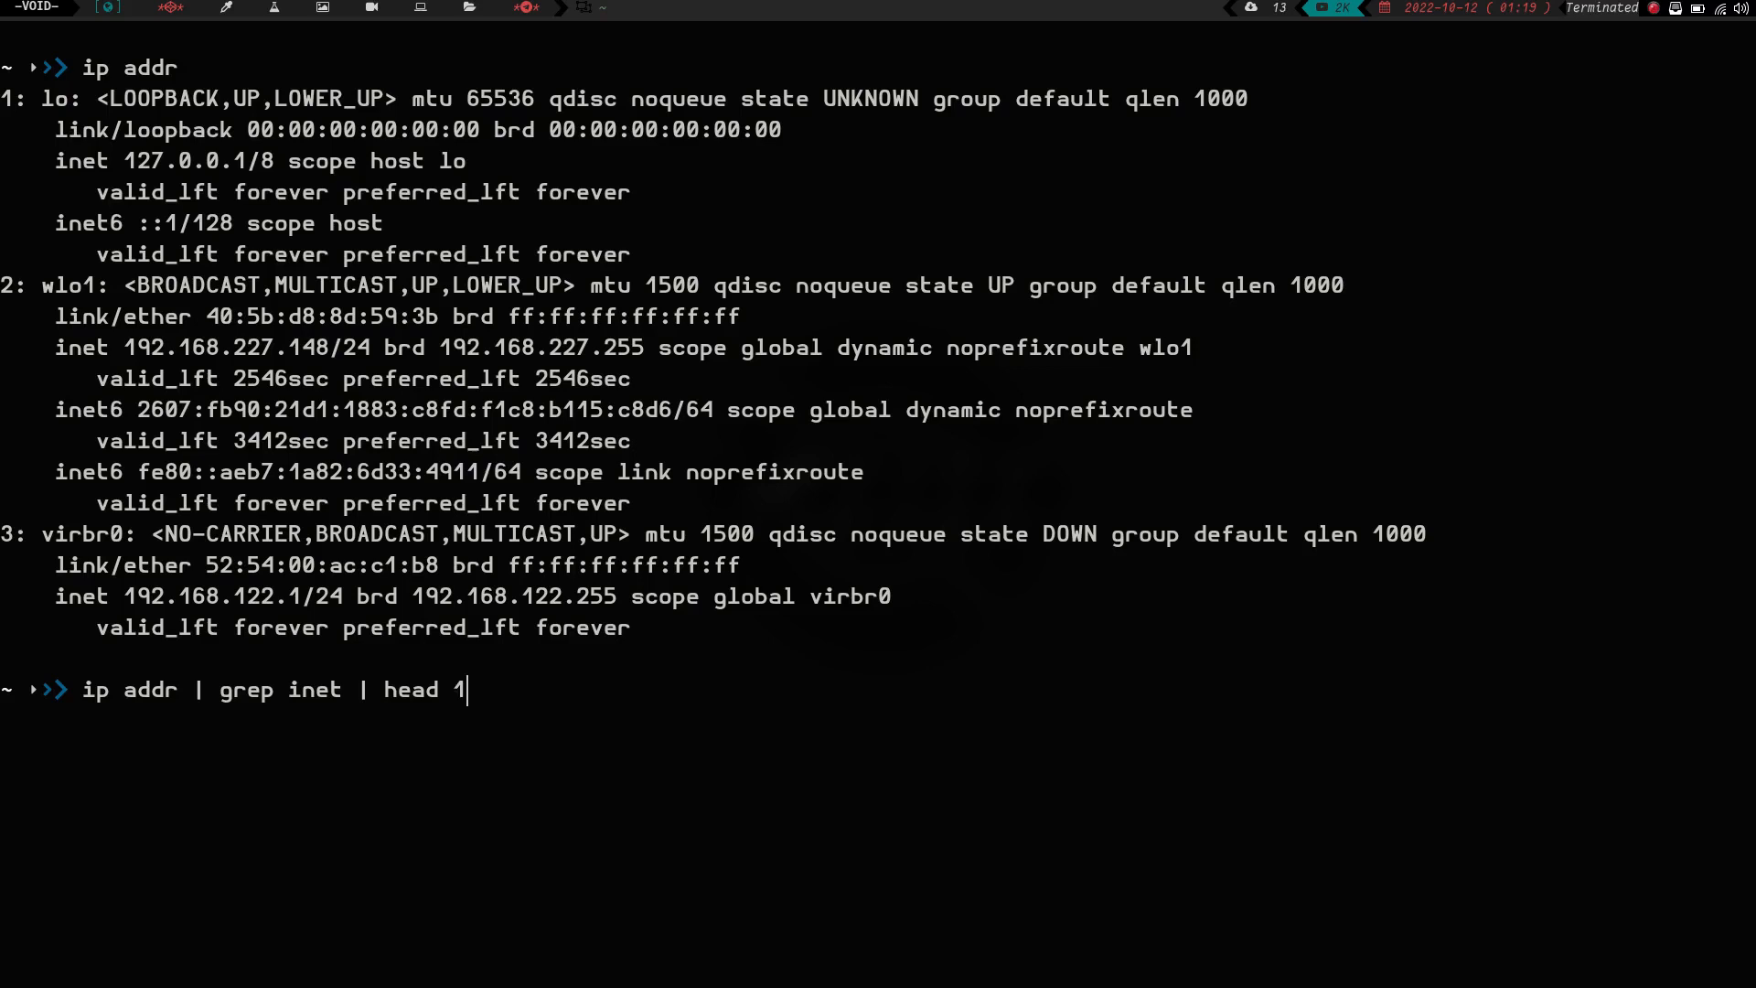
pyautogui.write('n1 | aw')
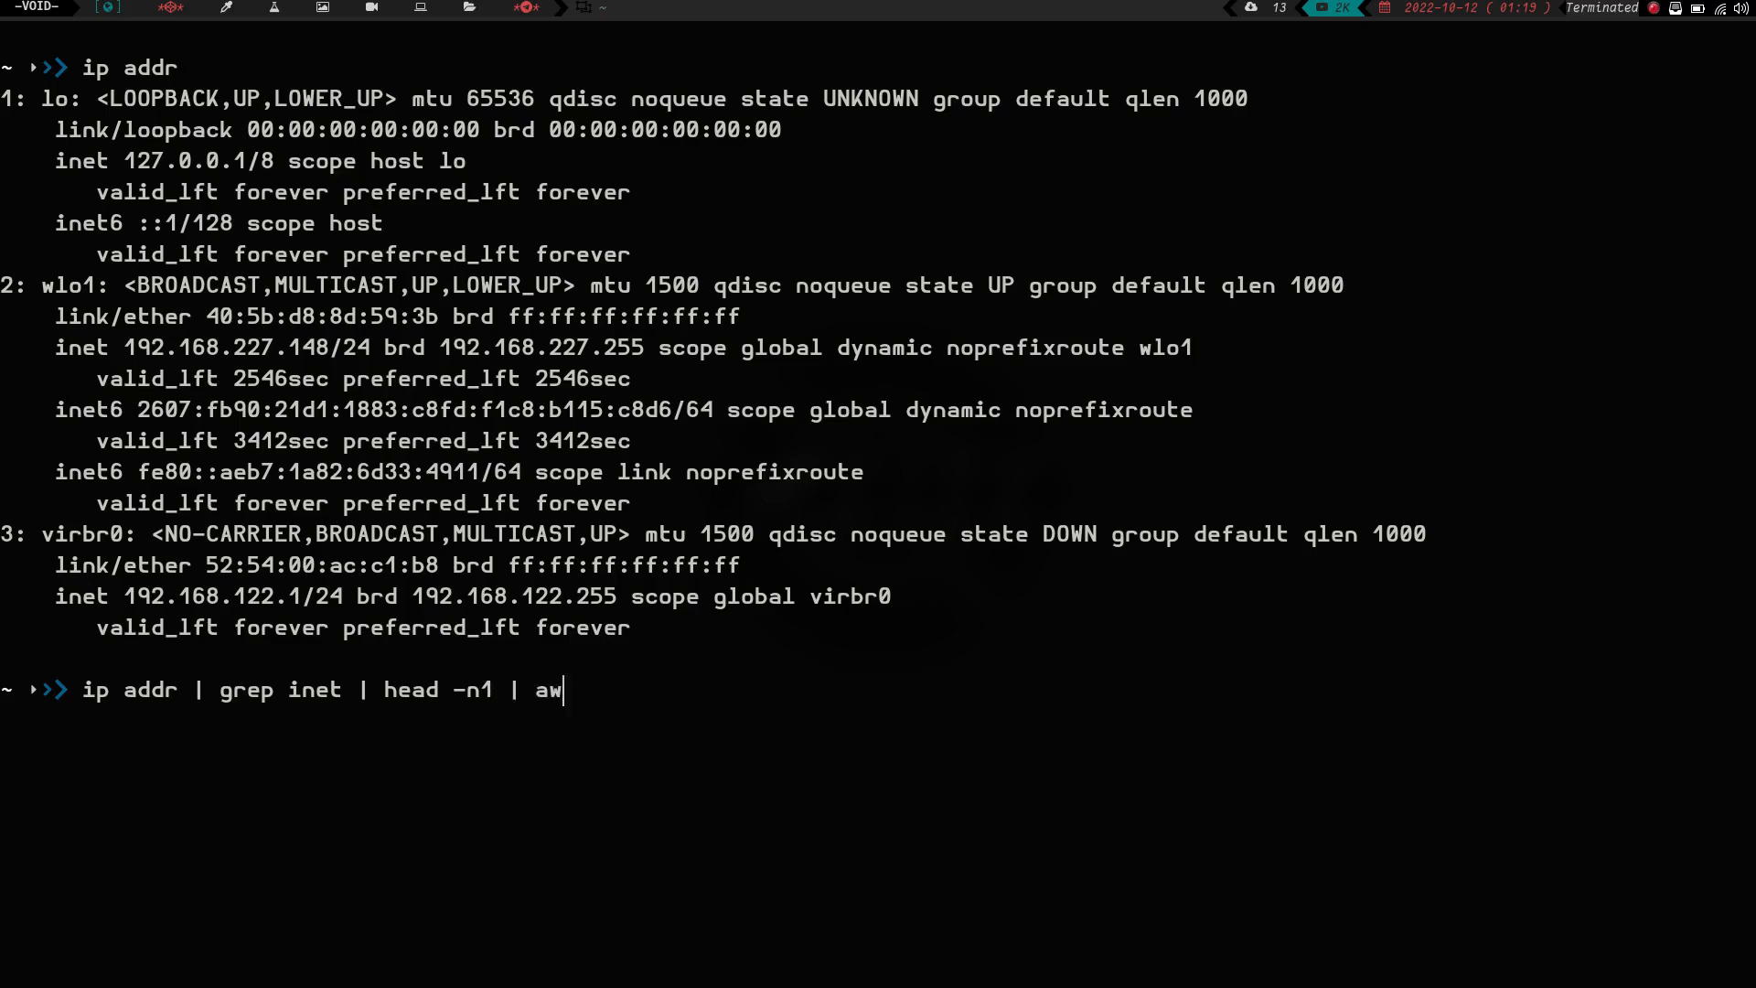
pyautogui.write("k '")
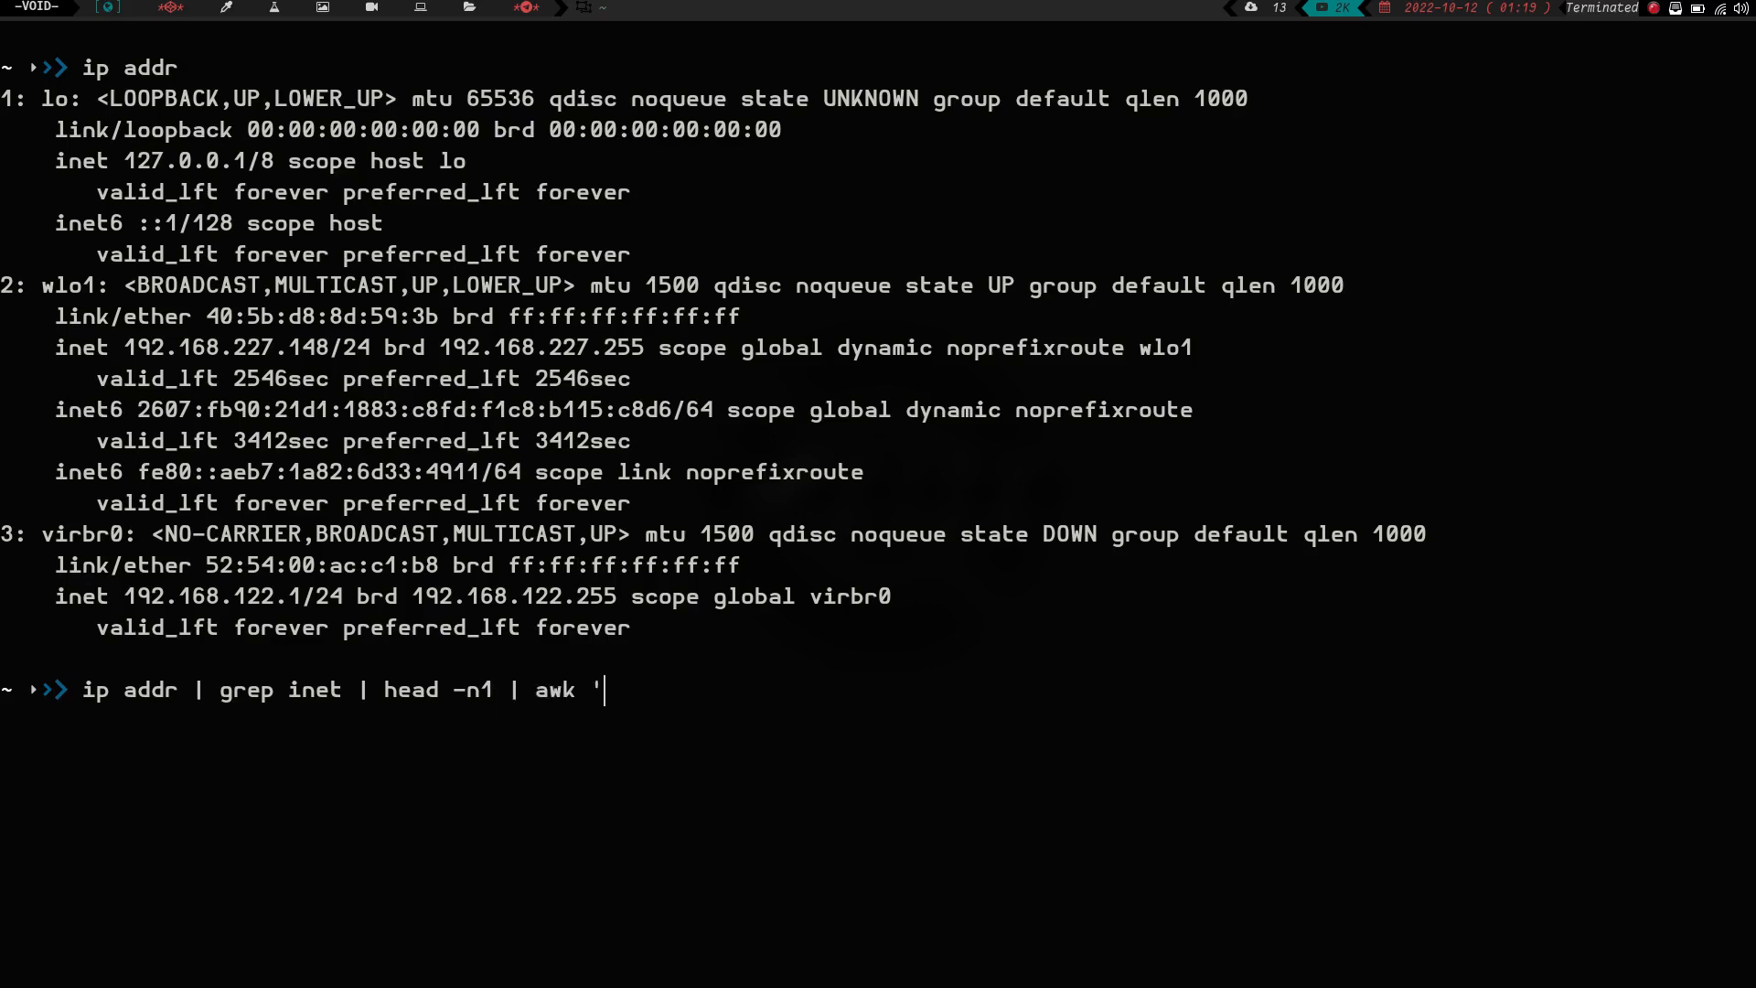
pyautogui.write('{print')
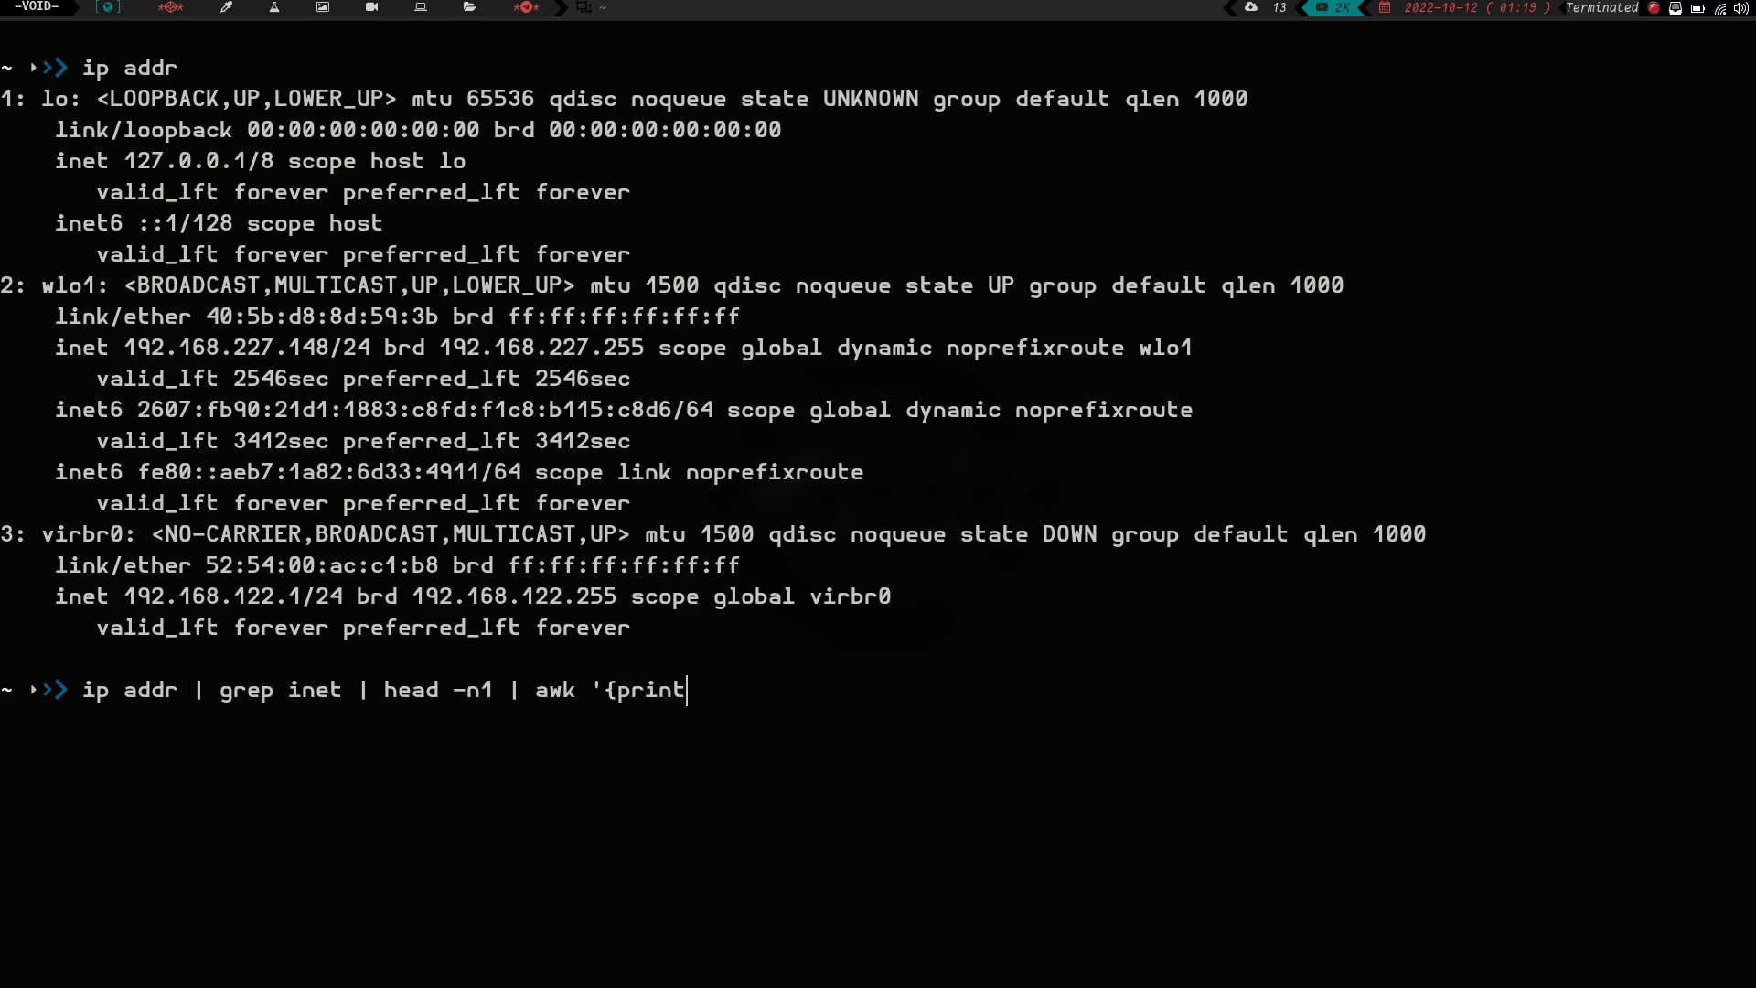
pyautogui.write('$')
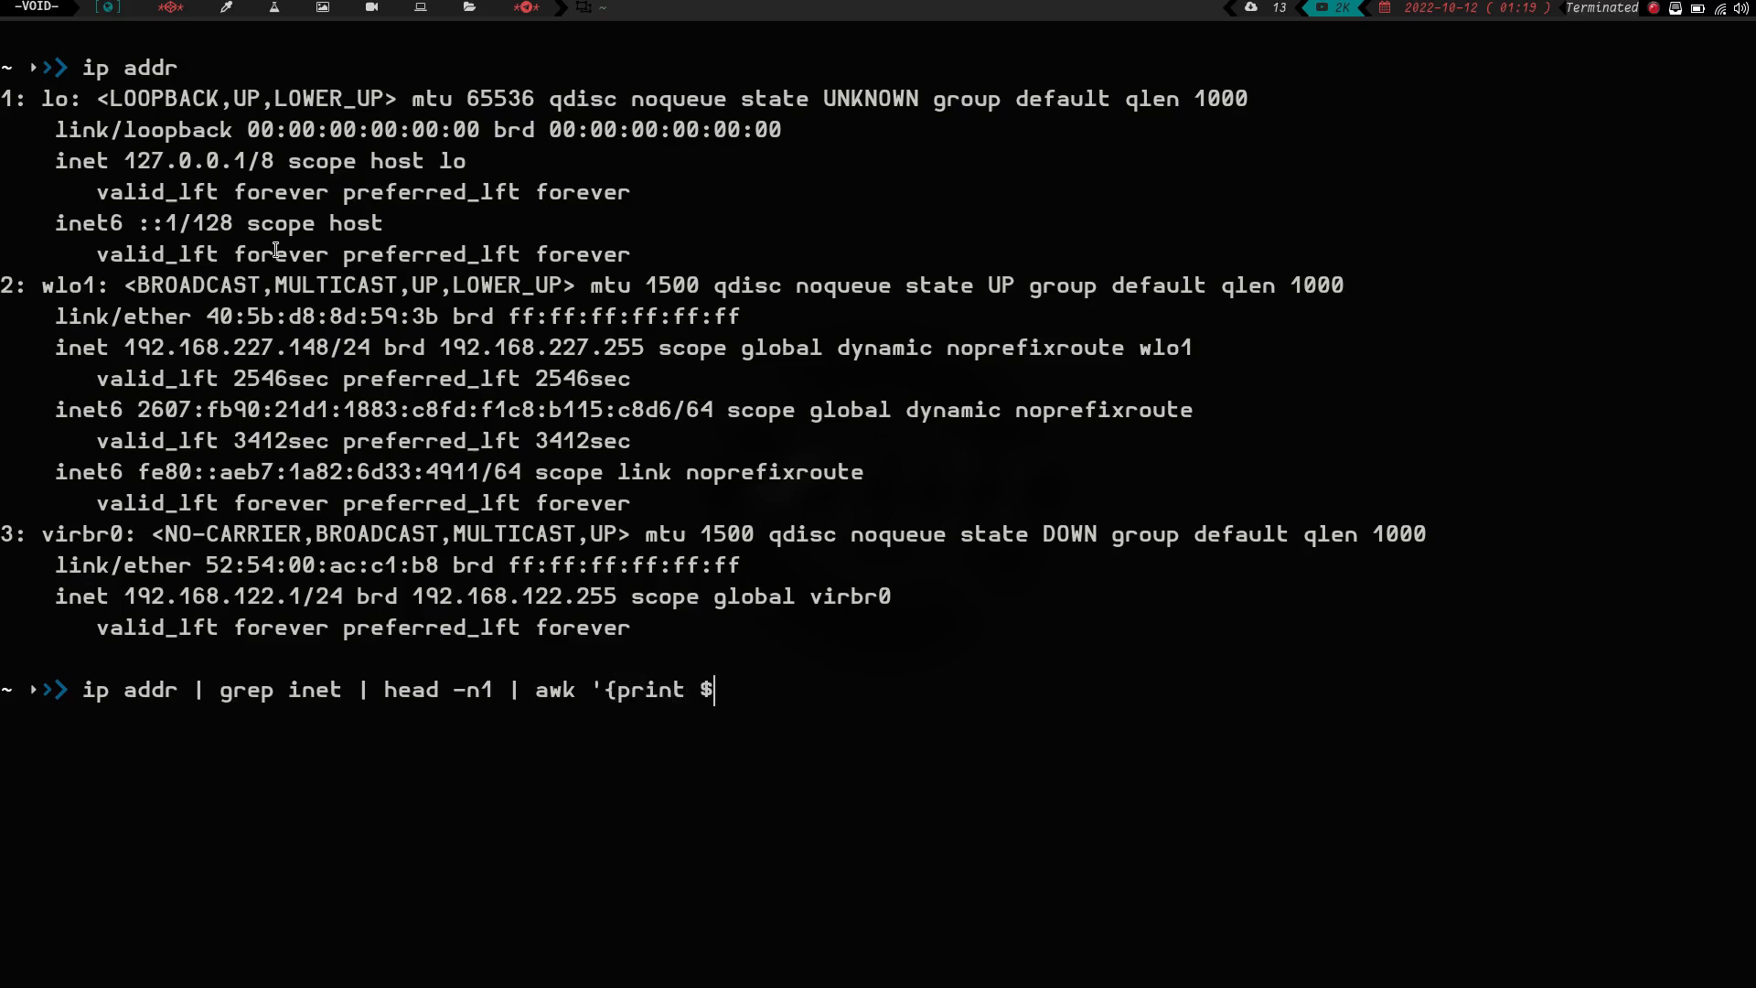
pyautogui.write('2')
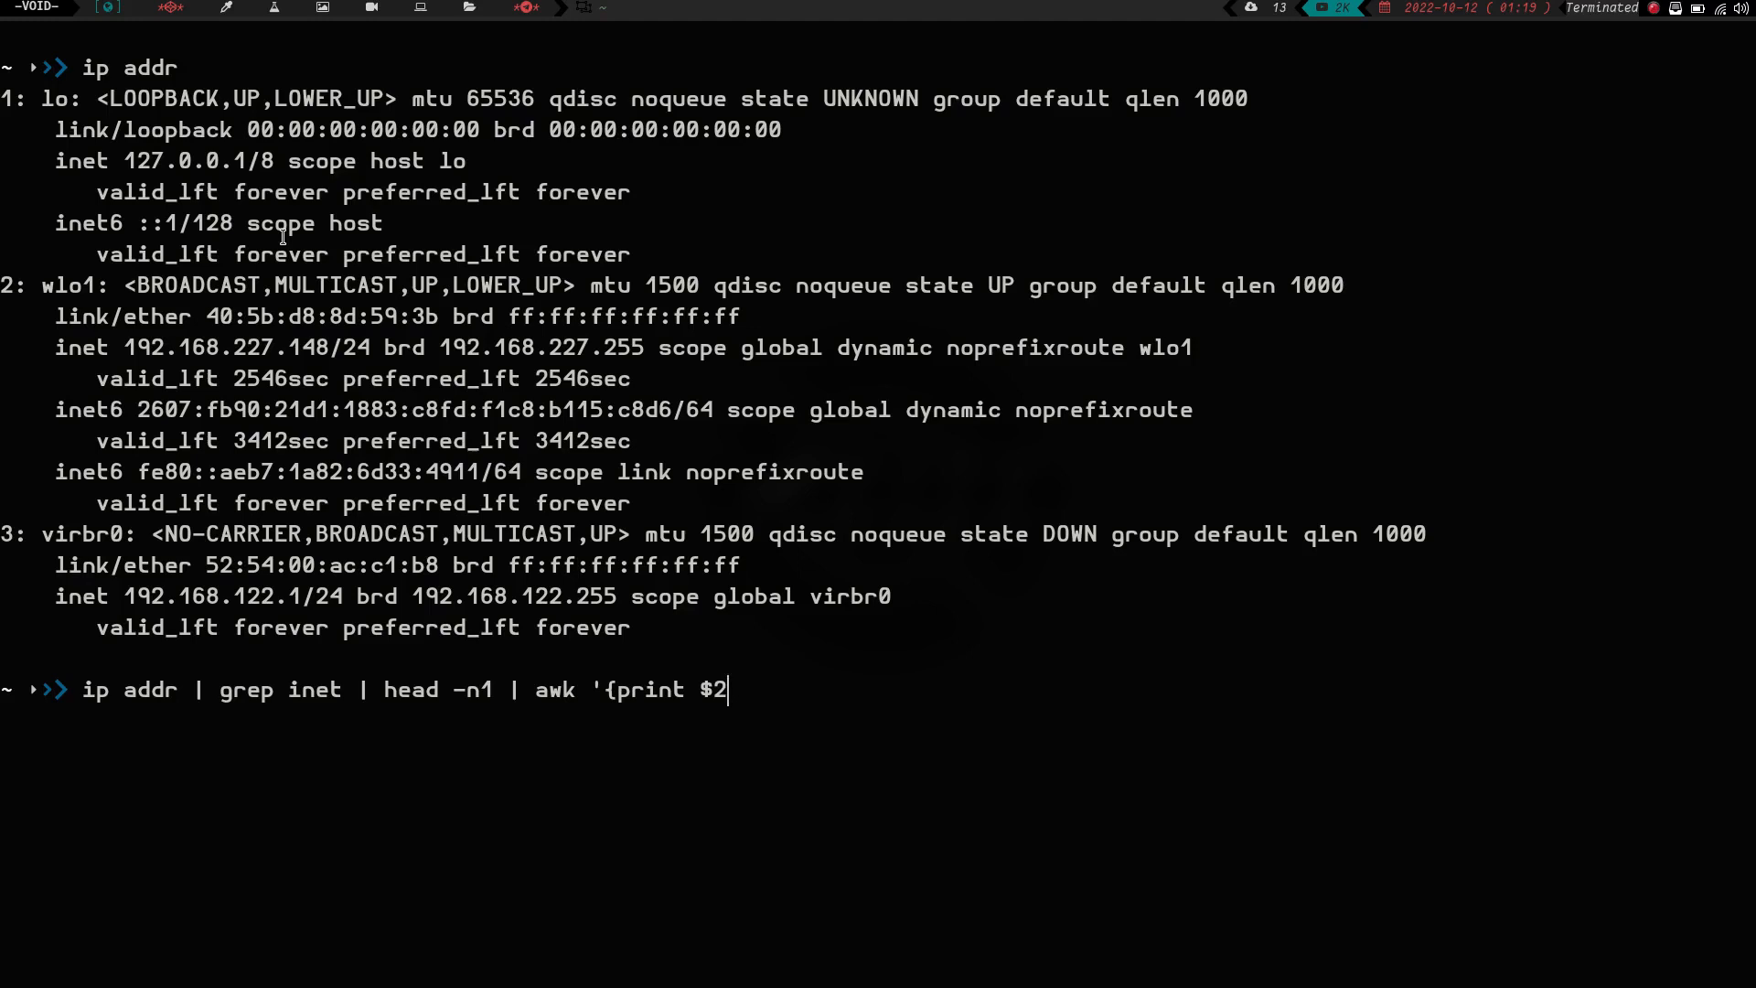
pyautogui.write("}'")
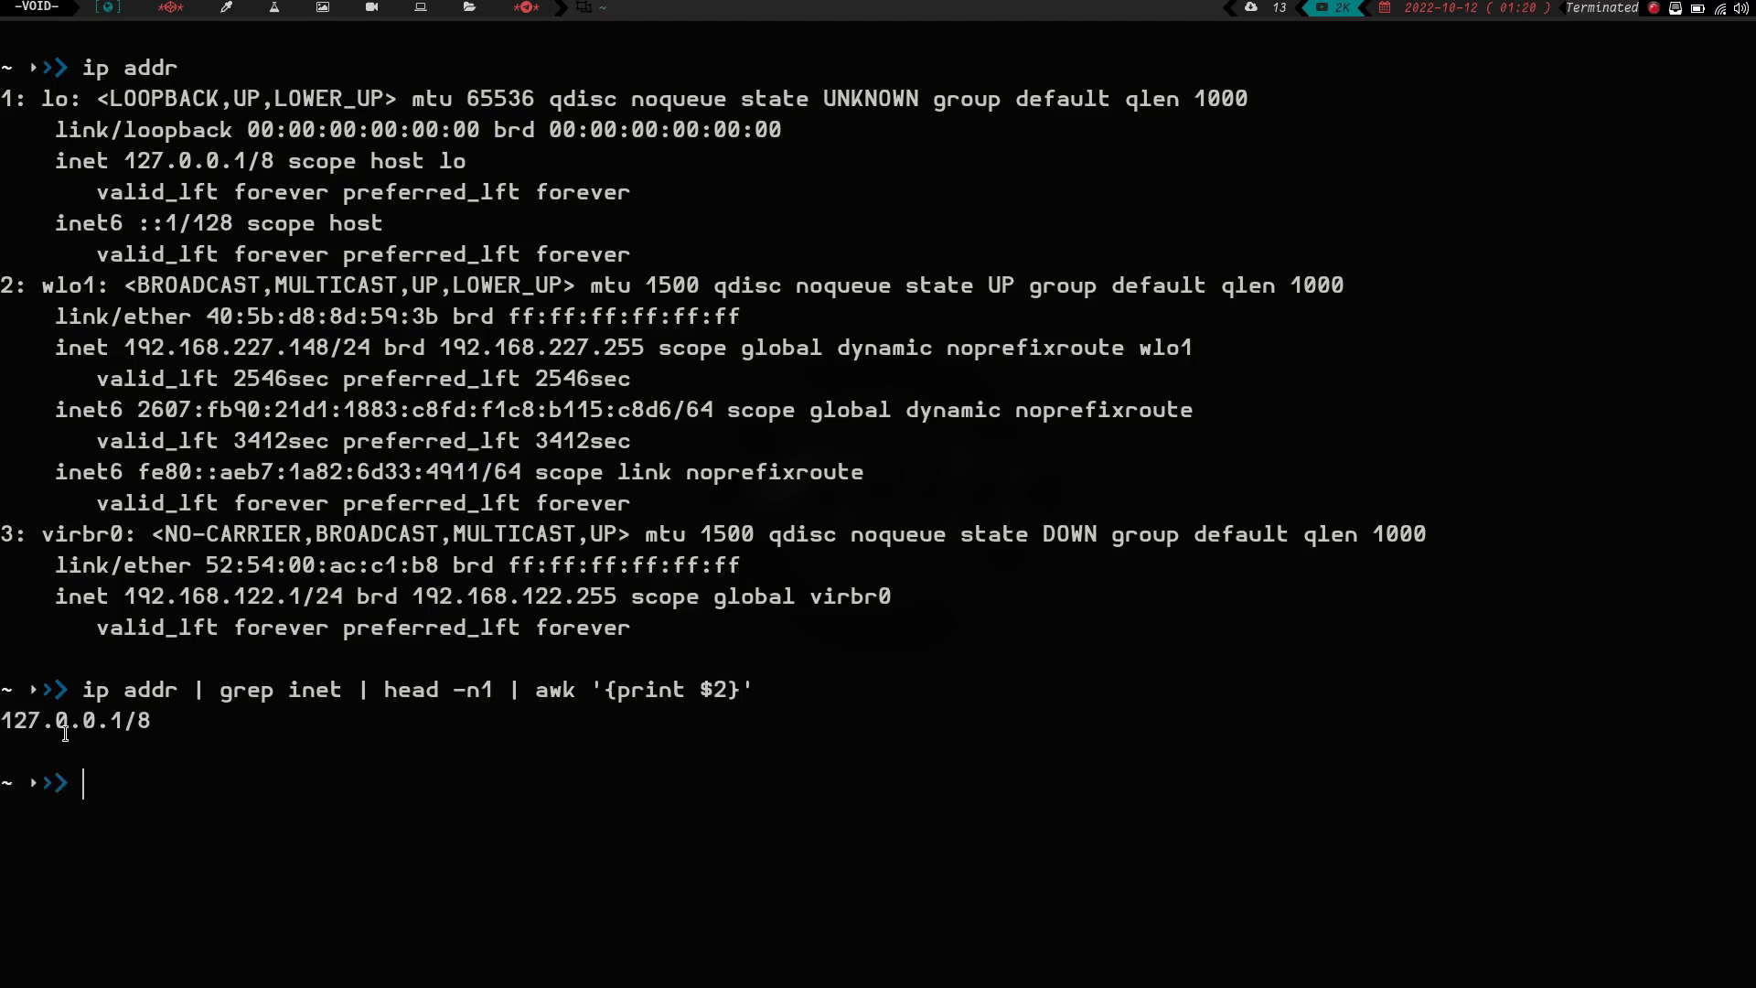
pyautogui.moveTo(319, 743)
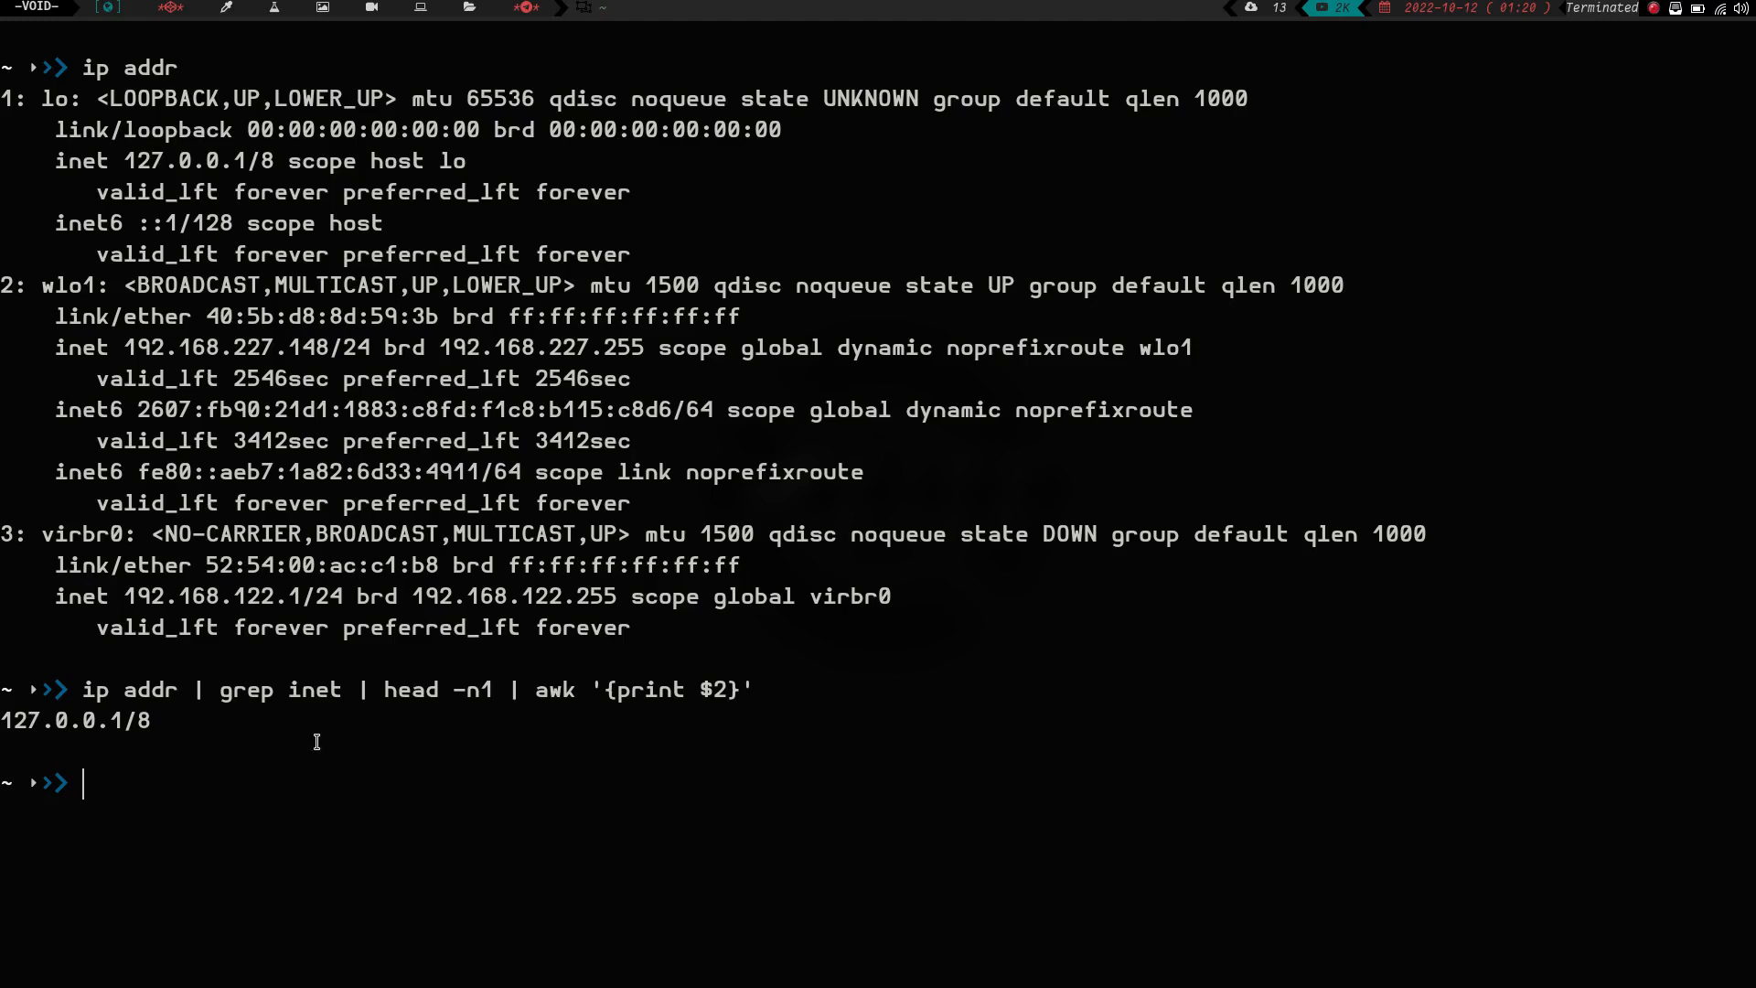
pyautogui.moveTo(260, 722)
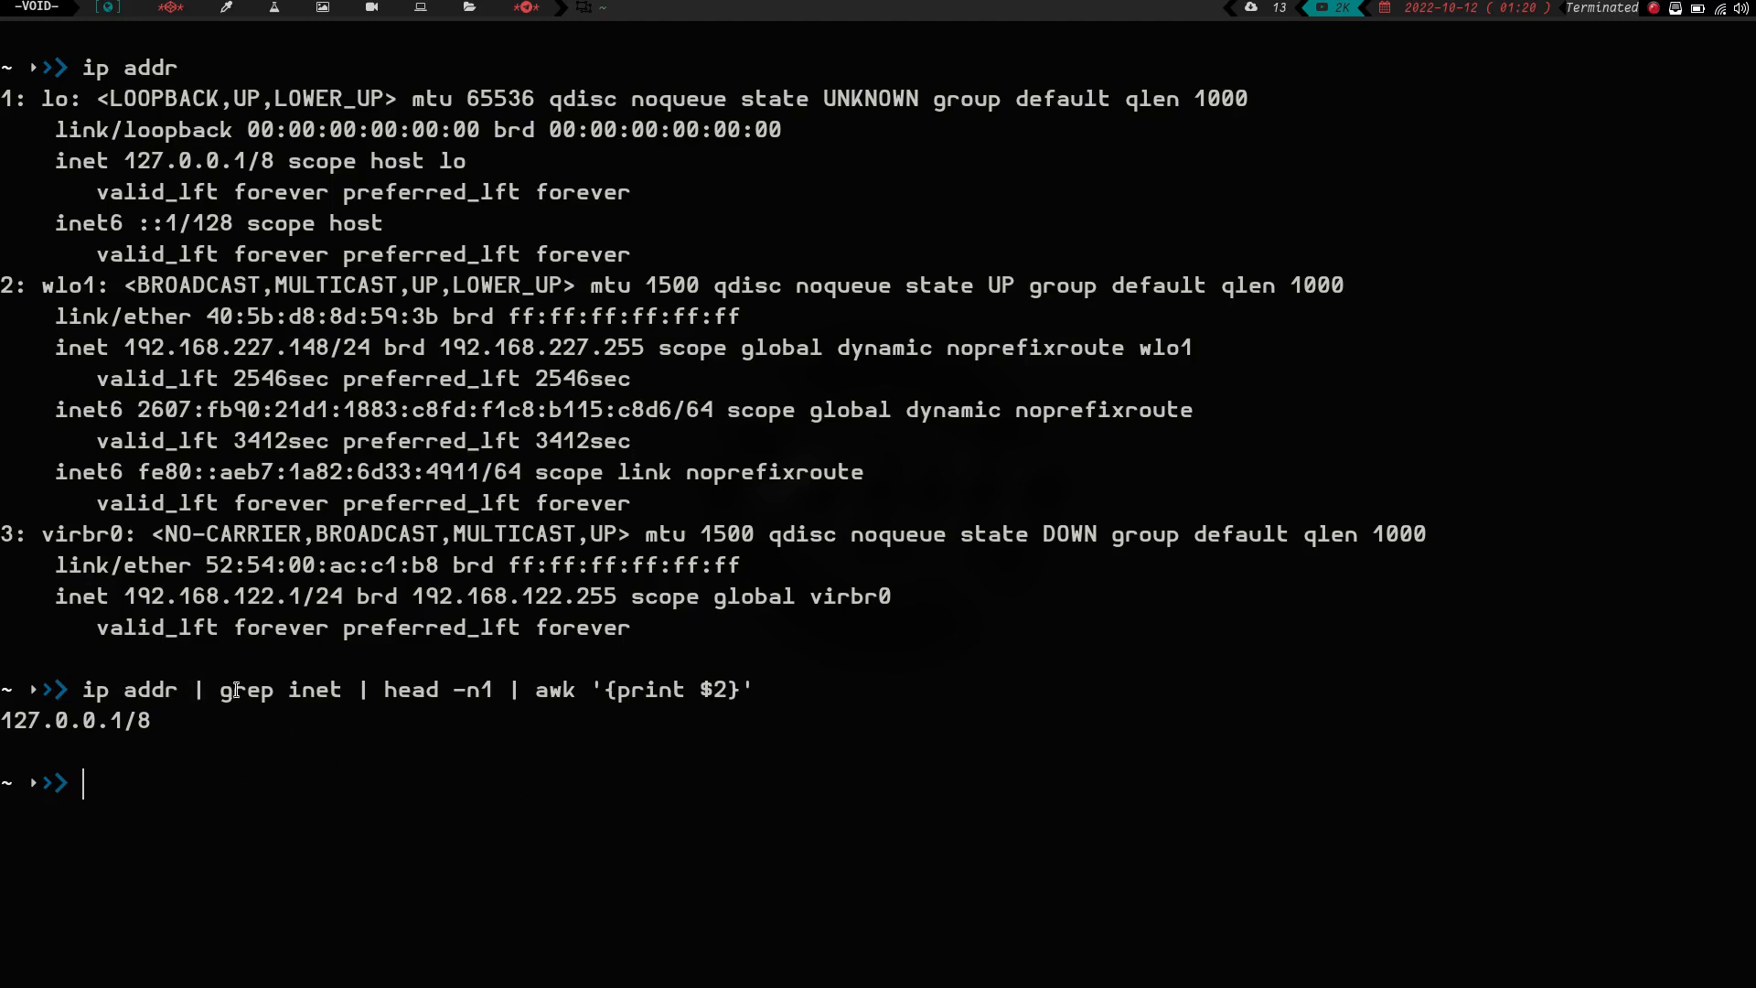
pyautogui.moveTo(428, 737)
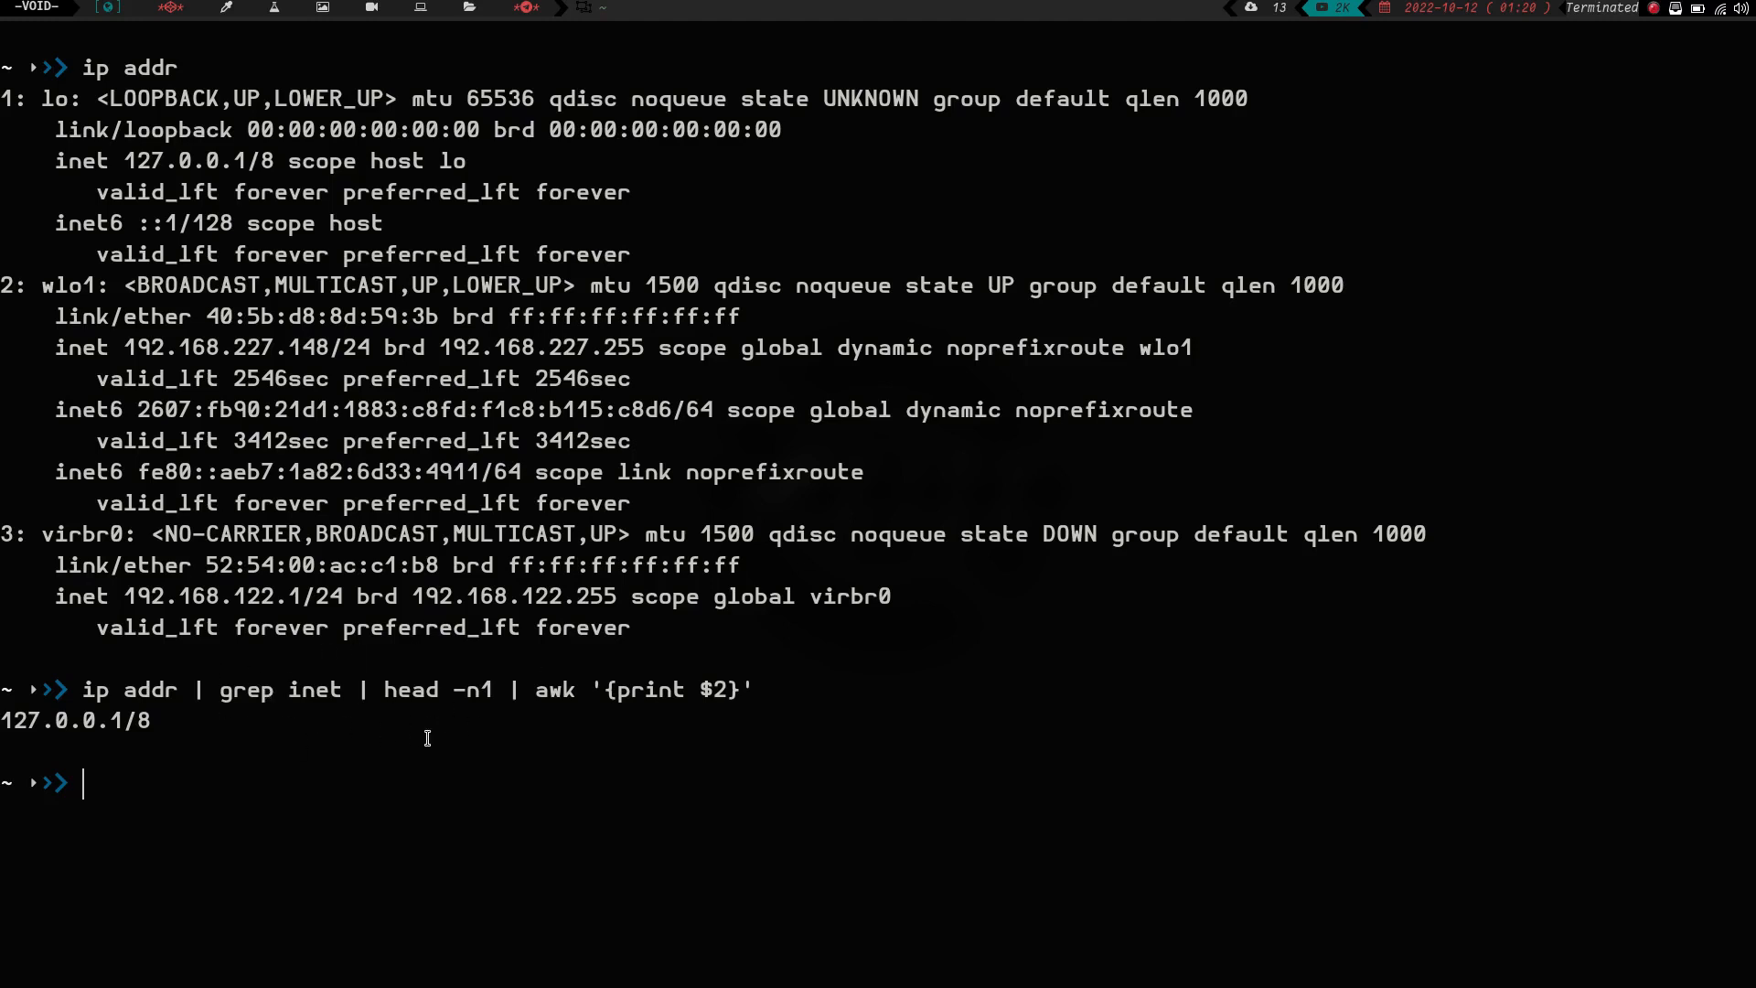
pyautogui.moveTo(604, 366)
pyautogui.write('ip addr | grep inet | head -n1')
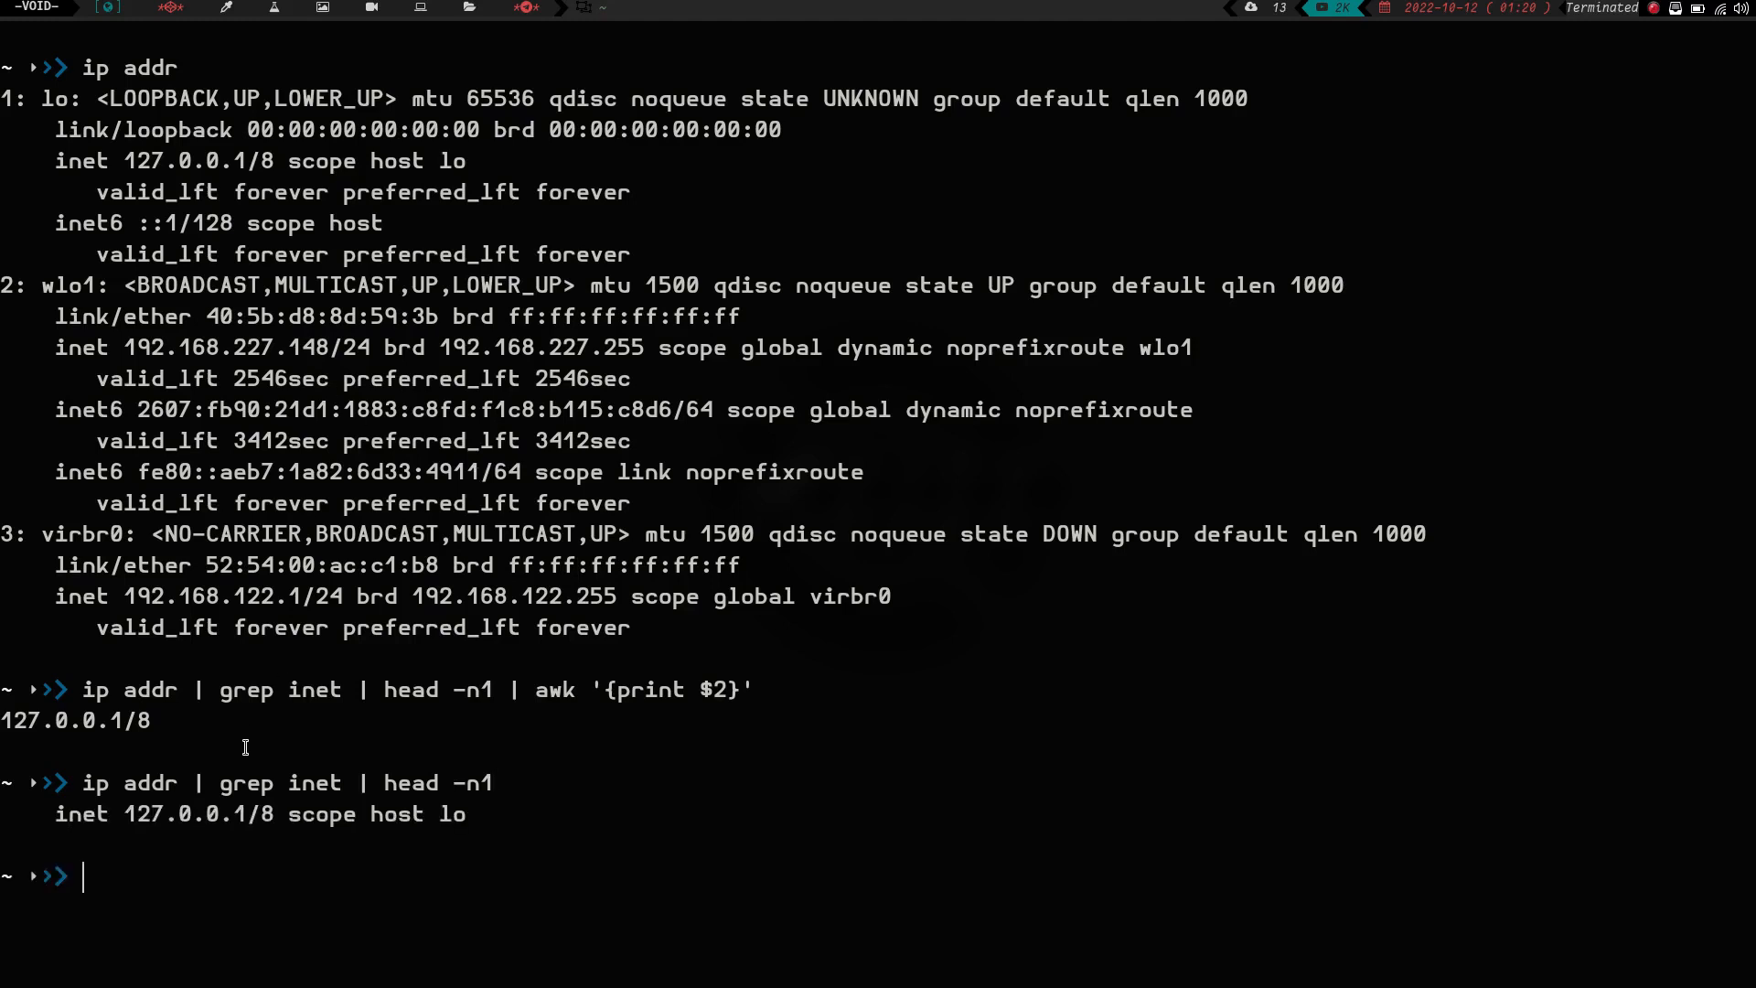
pyautogui.moveTo(93, 161)
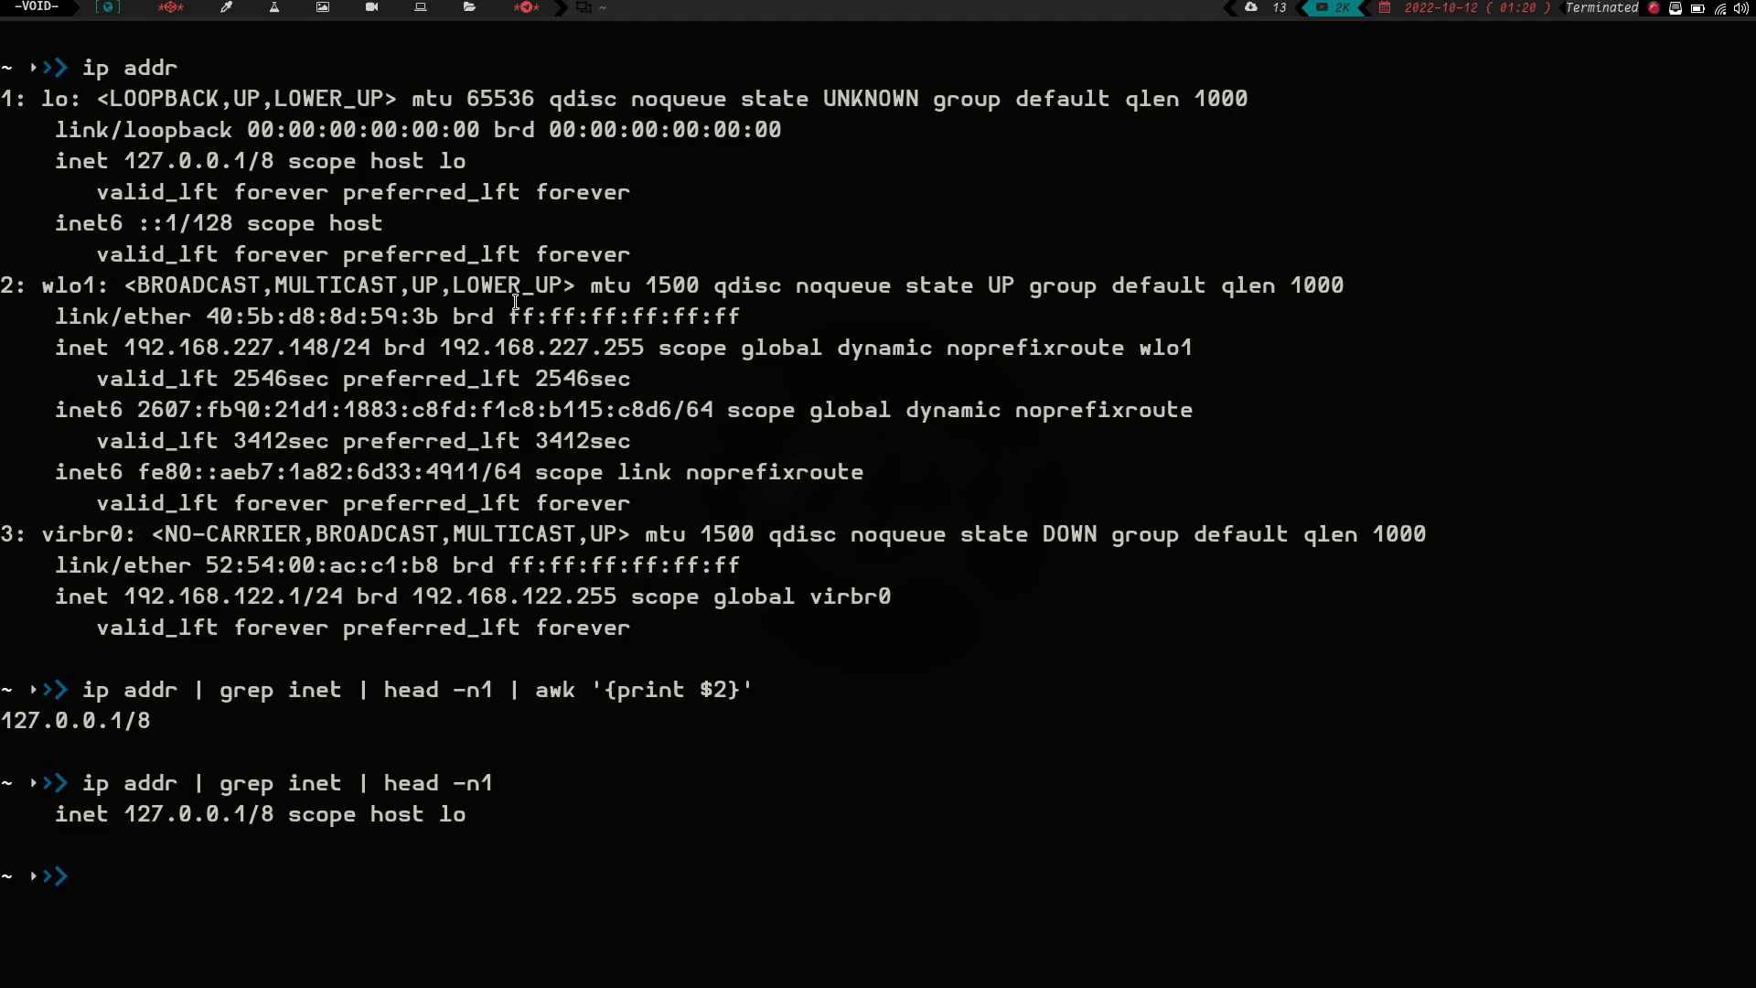
# - Assign net="$(ip addr | grep inet | head -n1)" to hold the first inet line
pyautogui.write('ip addr | grep inet | head -n1')
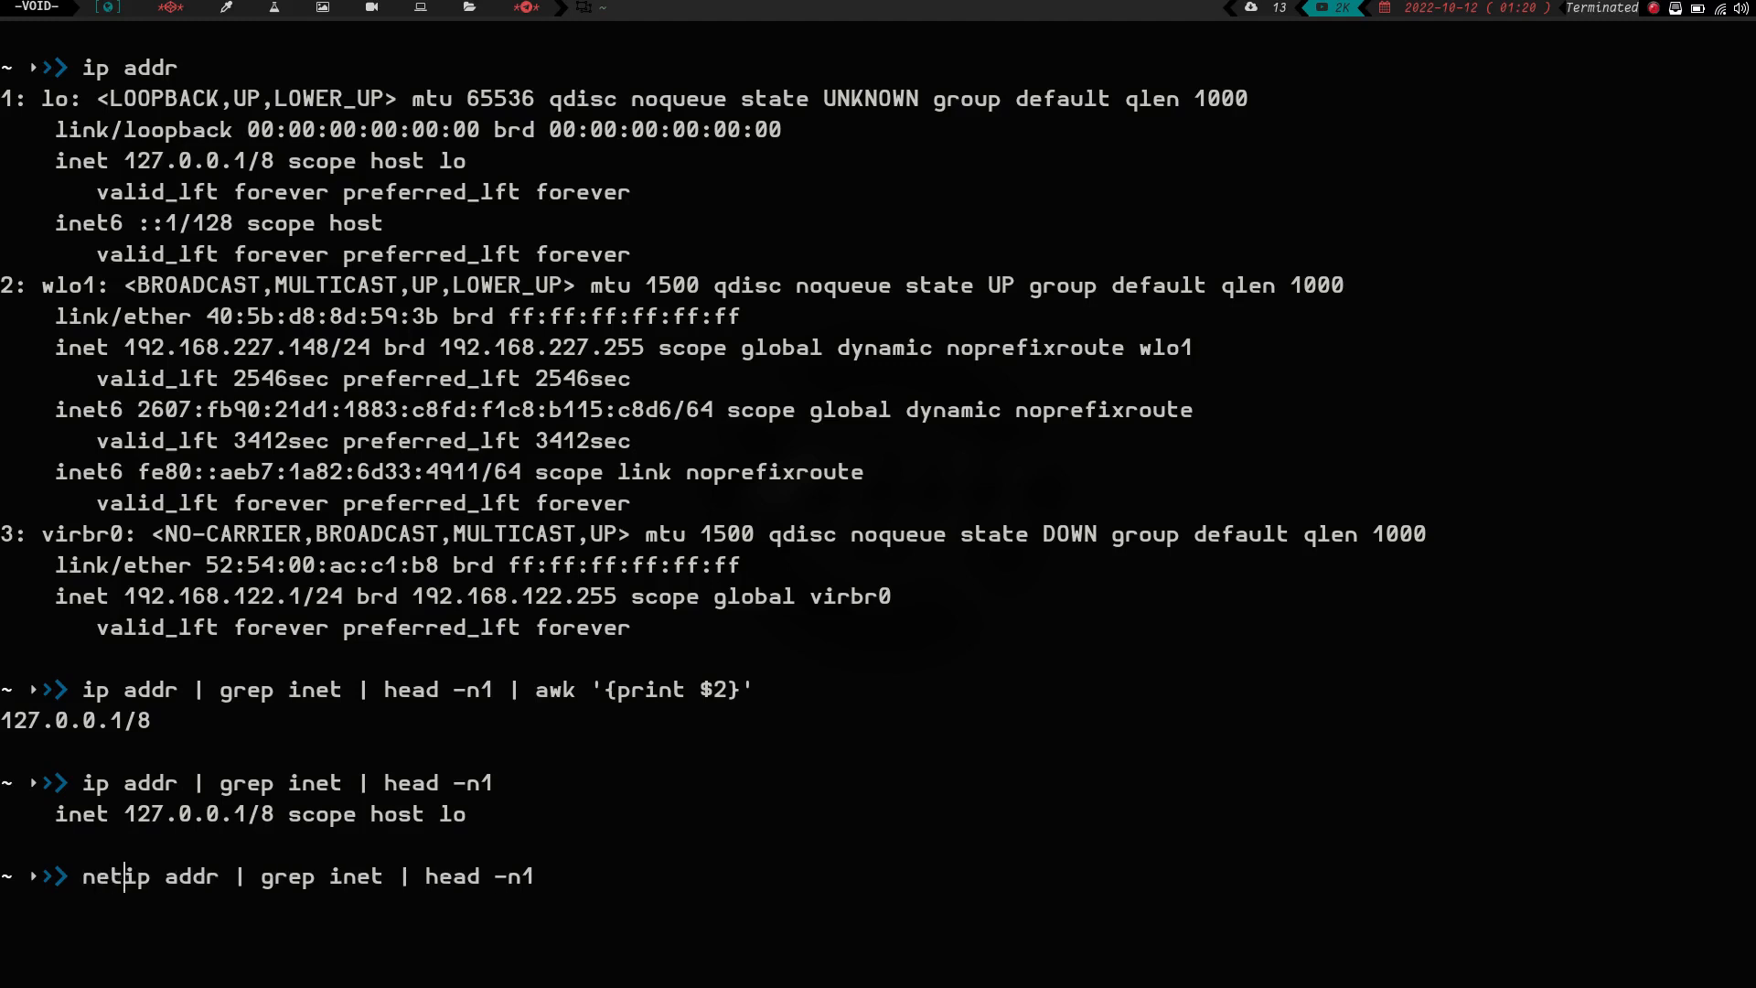
pyautogui.write('="$(')
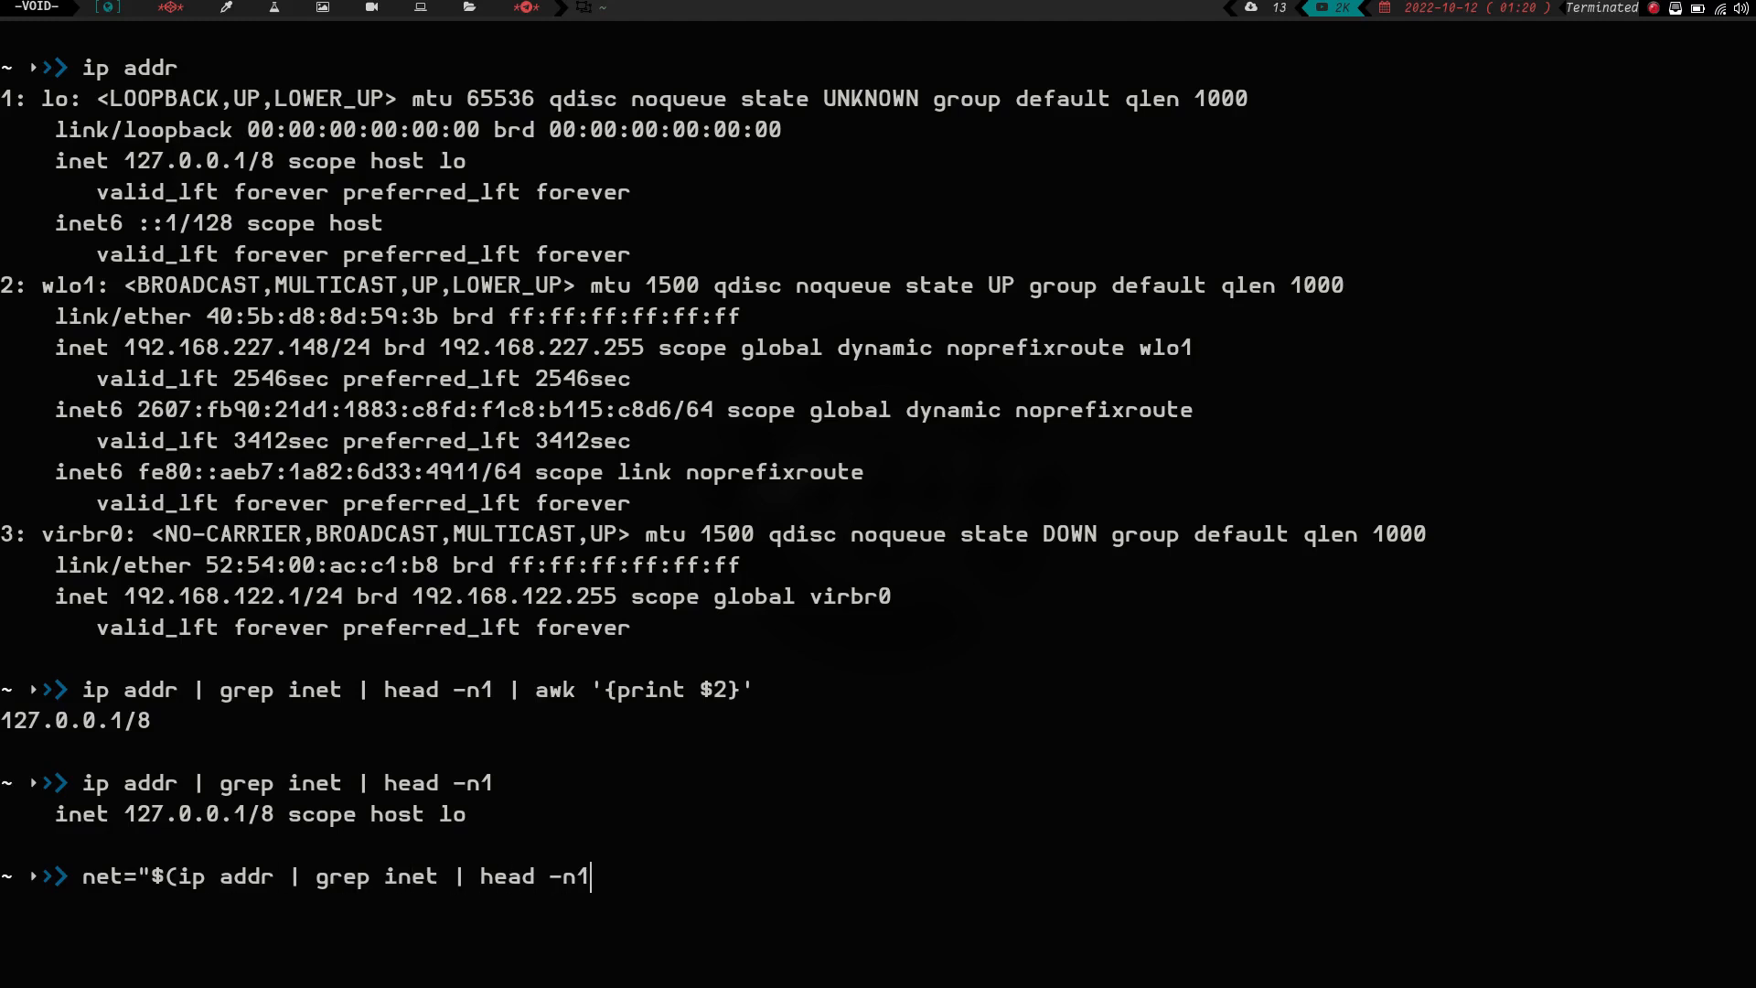
pyautogui.write(')"')
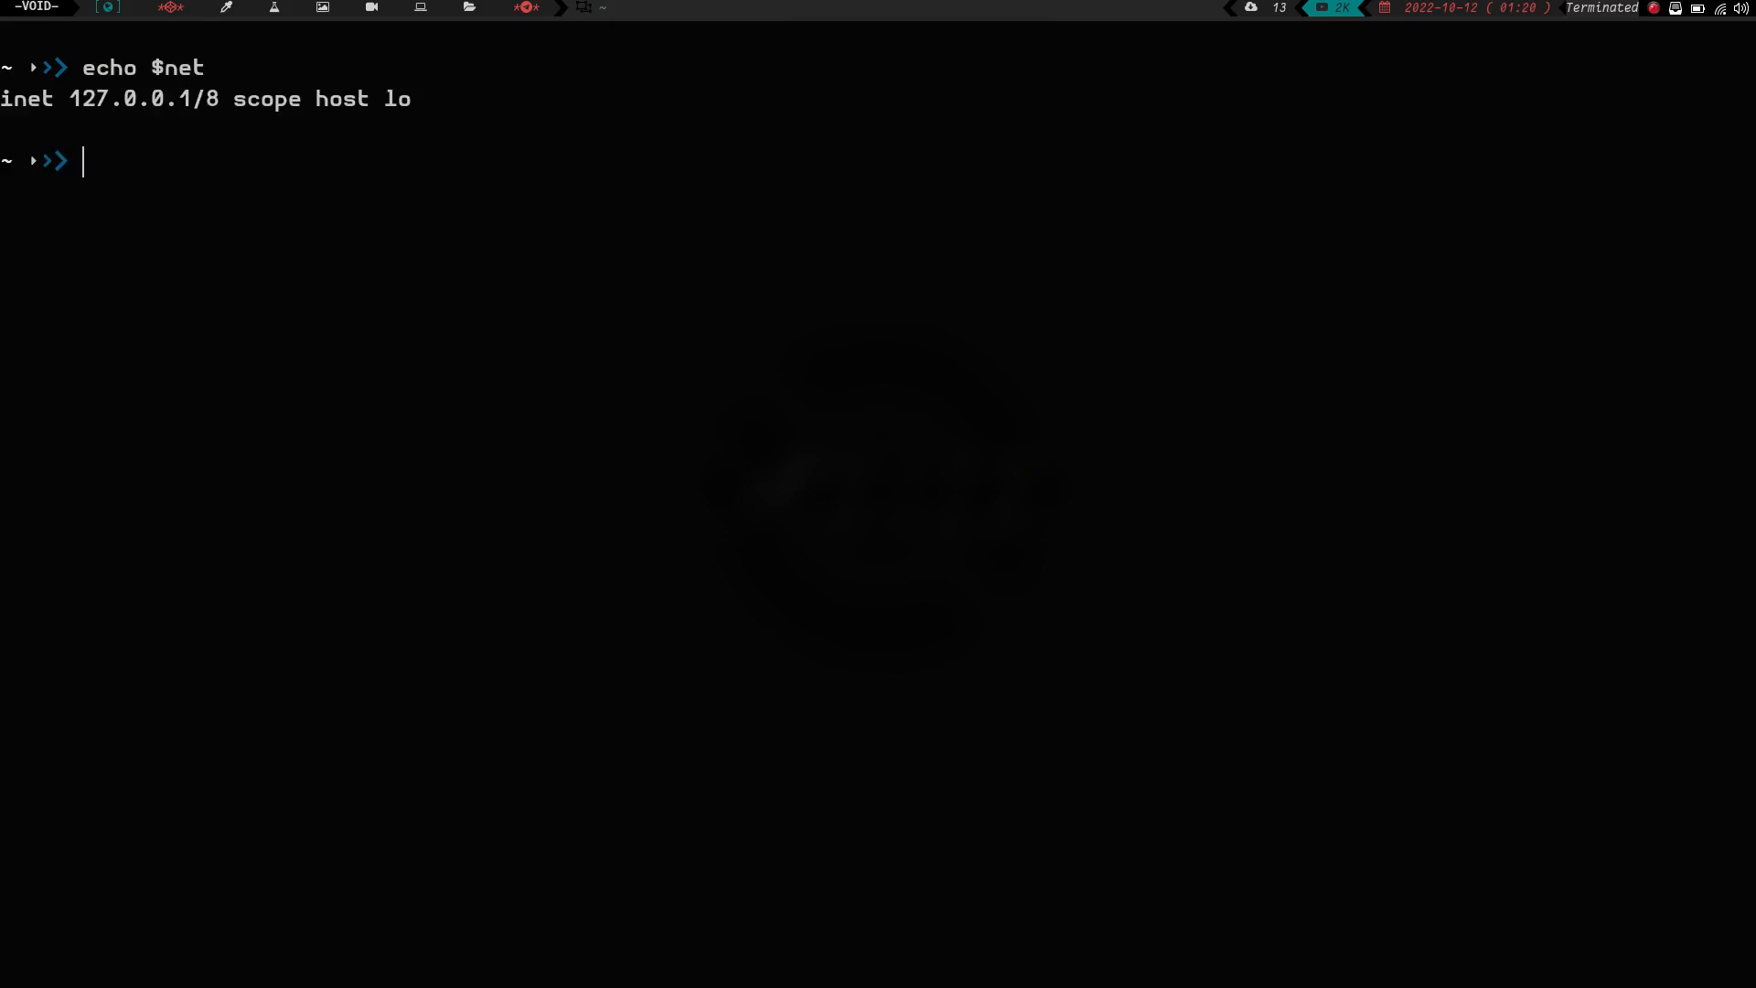
# - Run echo $net | awk '{print $2}' to print the address 127.0.0.1/8
pyautogui.write('echo')
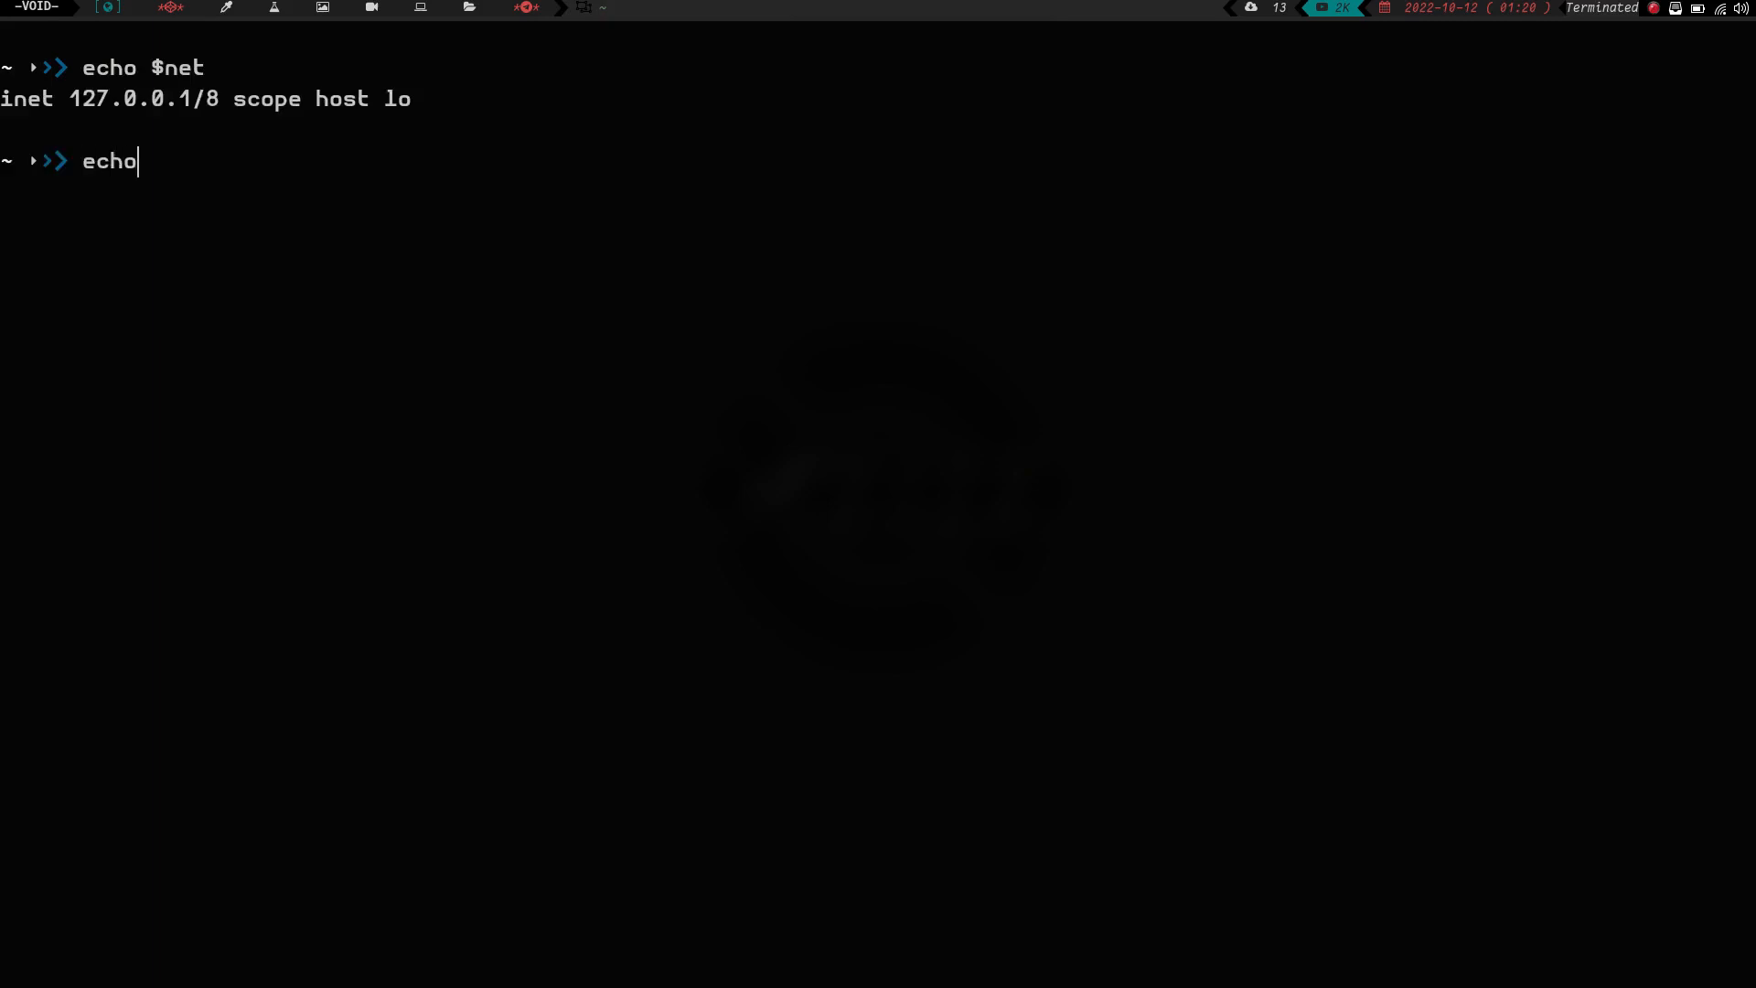
pyautogui.write('$net')
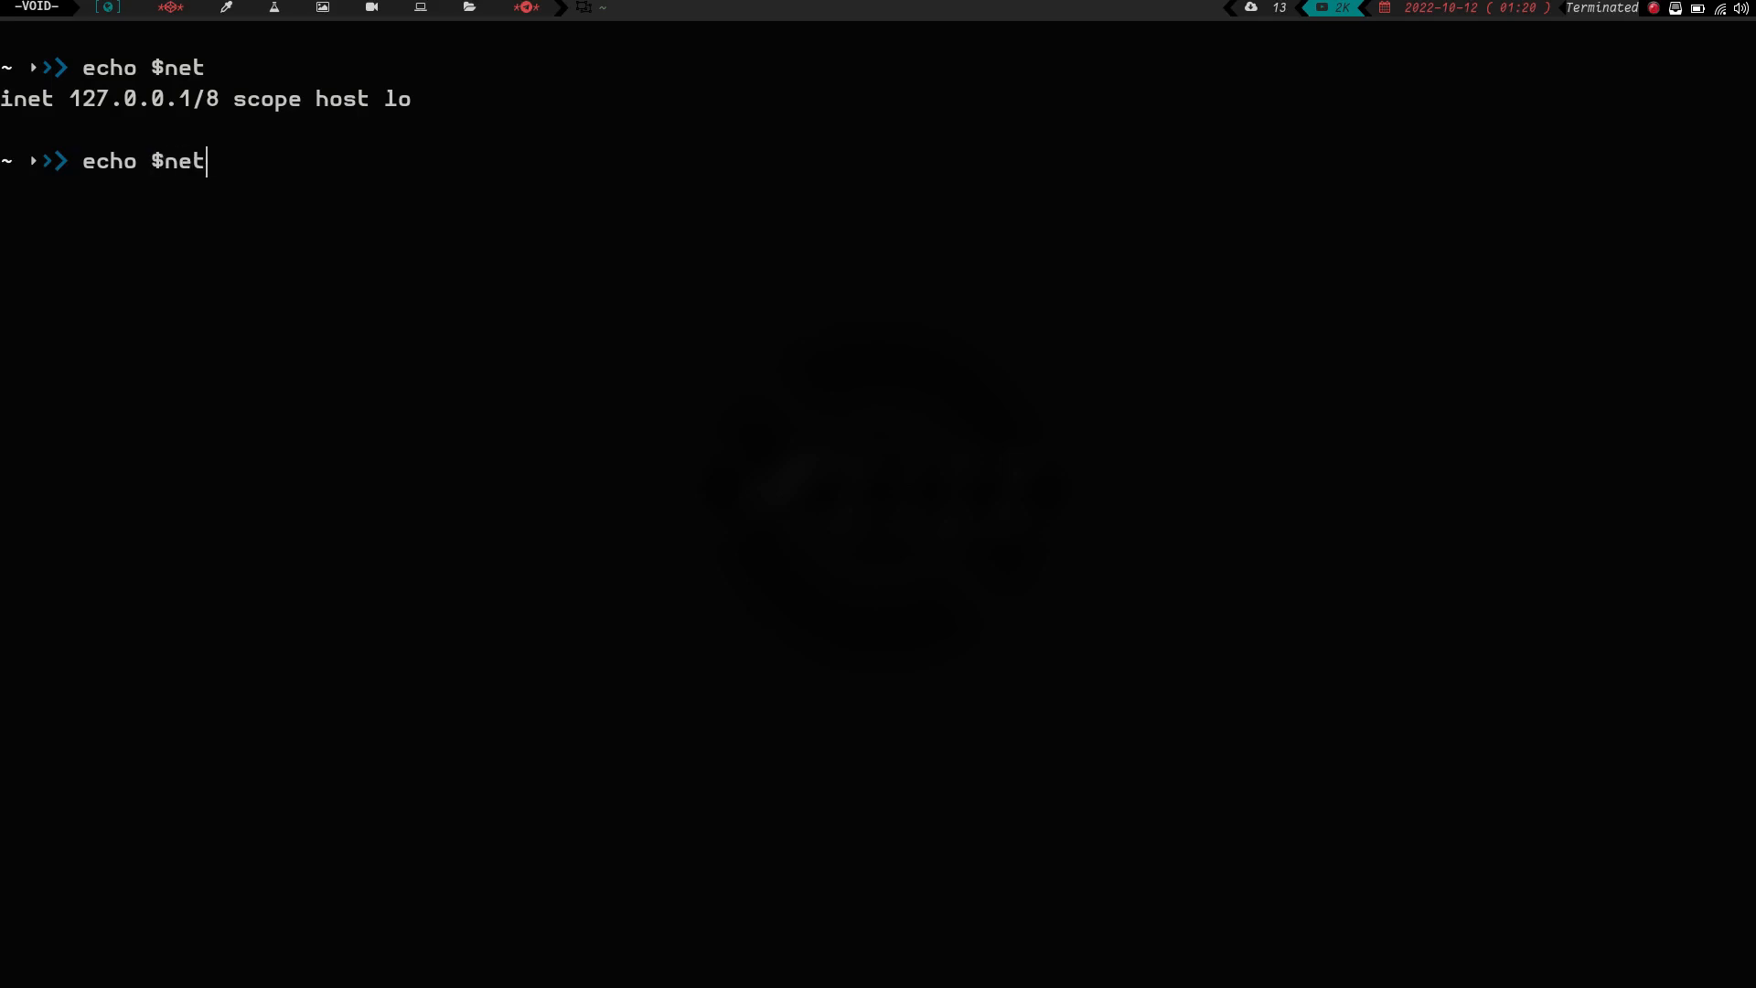
pyautogui.write('| ae')
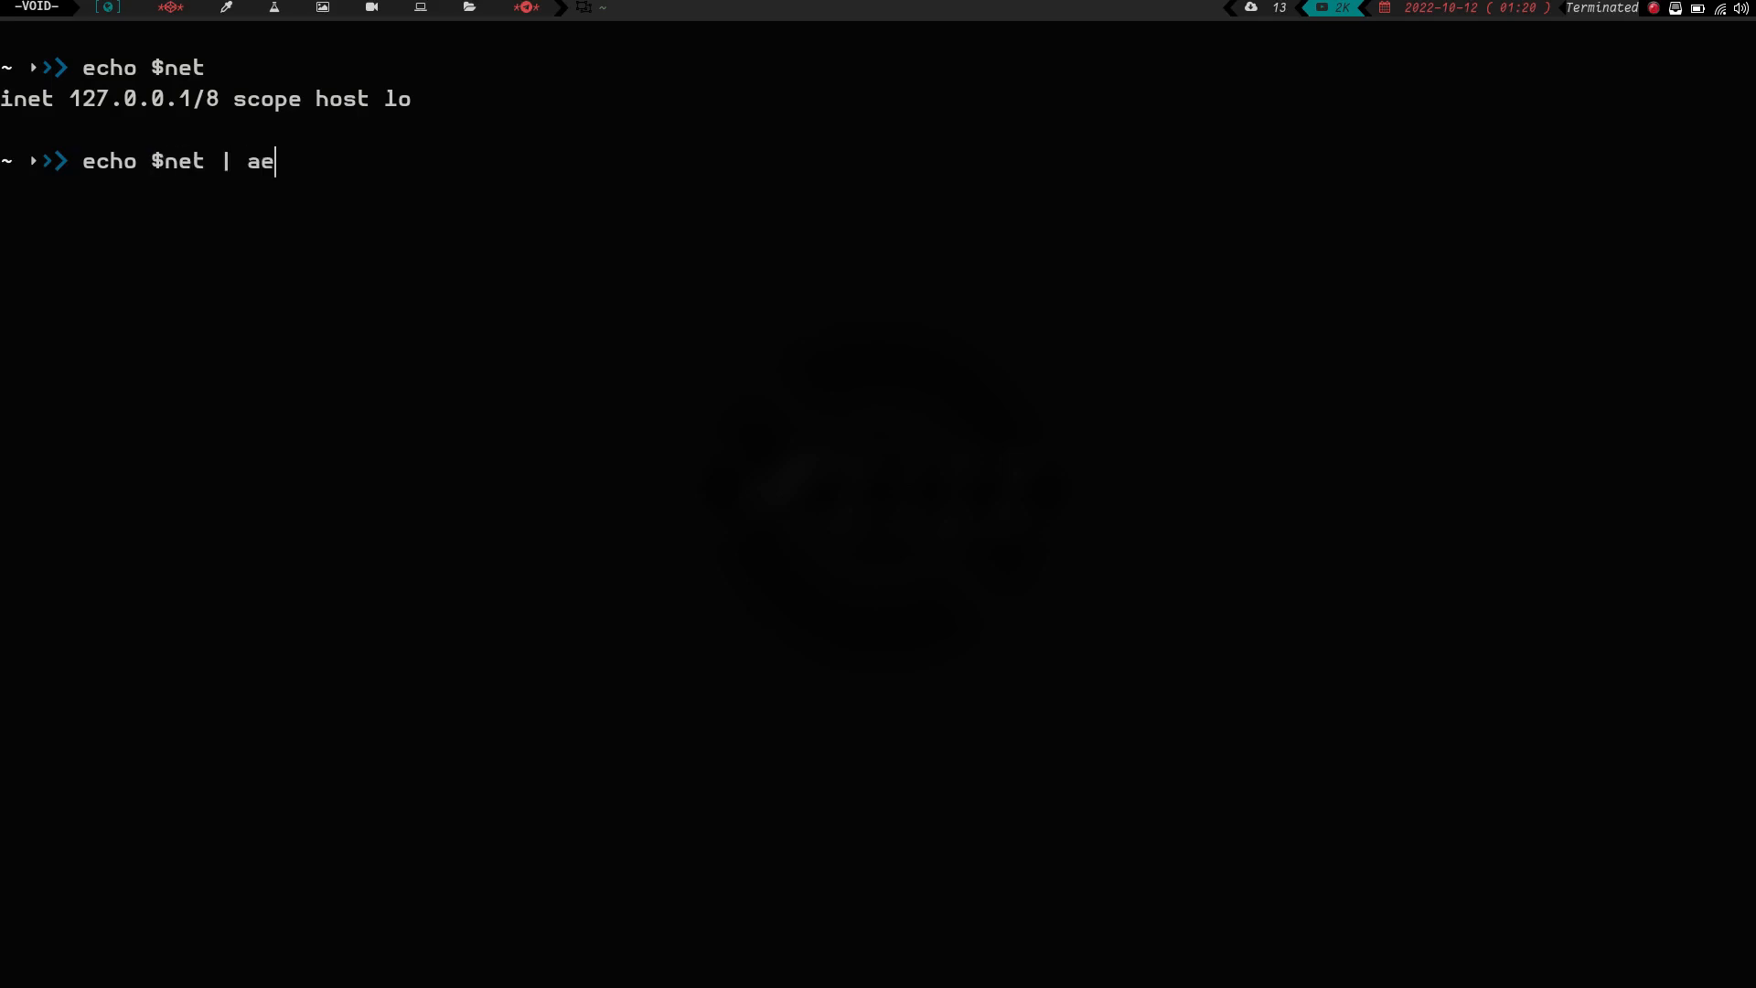
pyautogui.press('BackSpace')
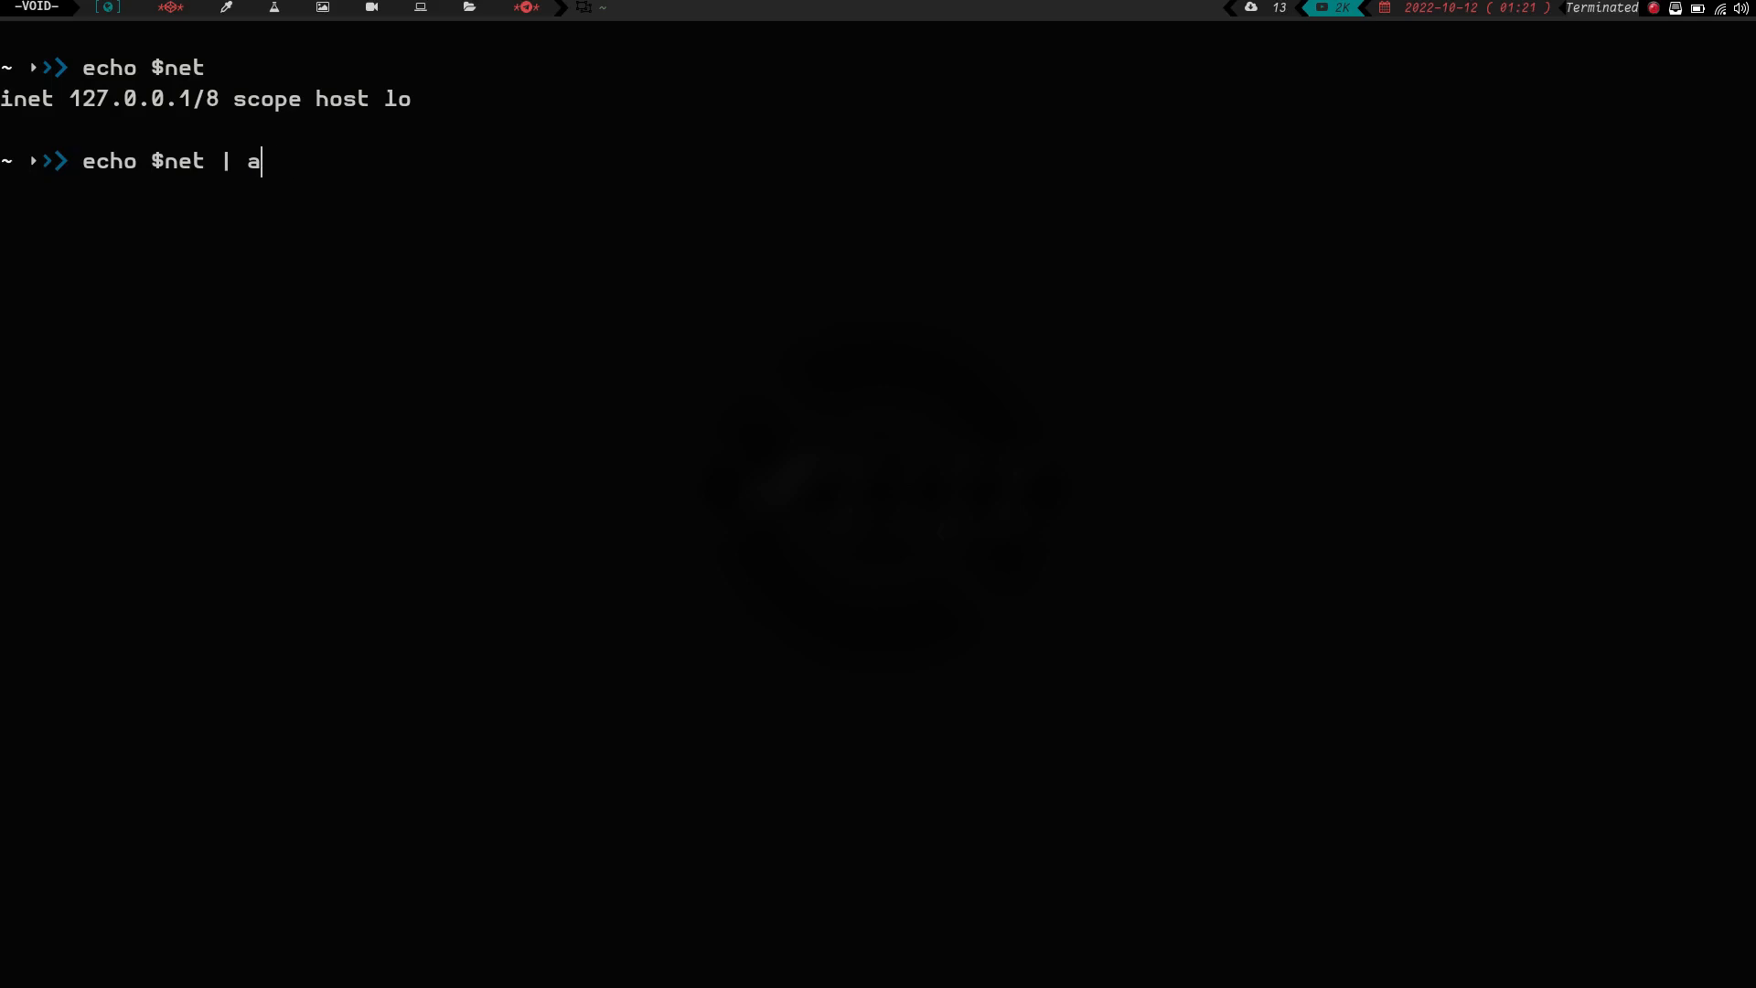
pyautogui.write('wk "')
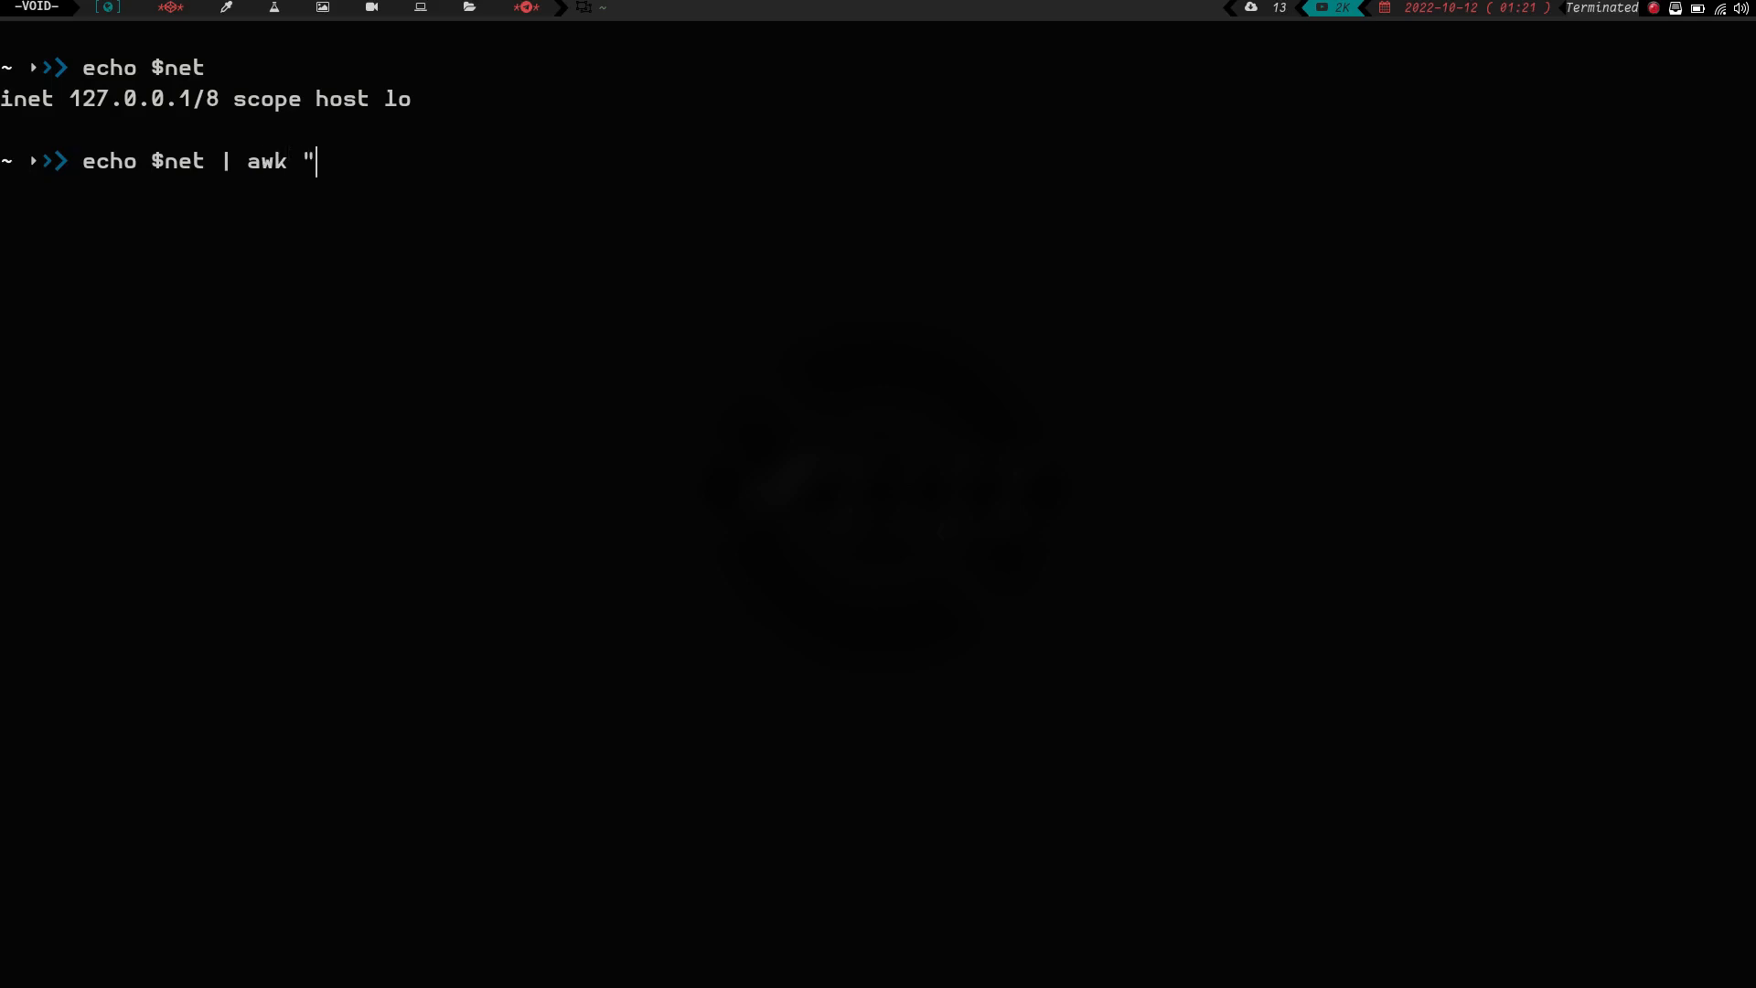
pyautogui.press('BackSpace')
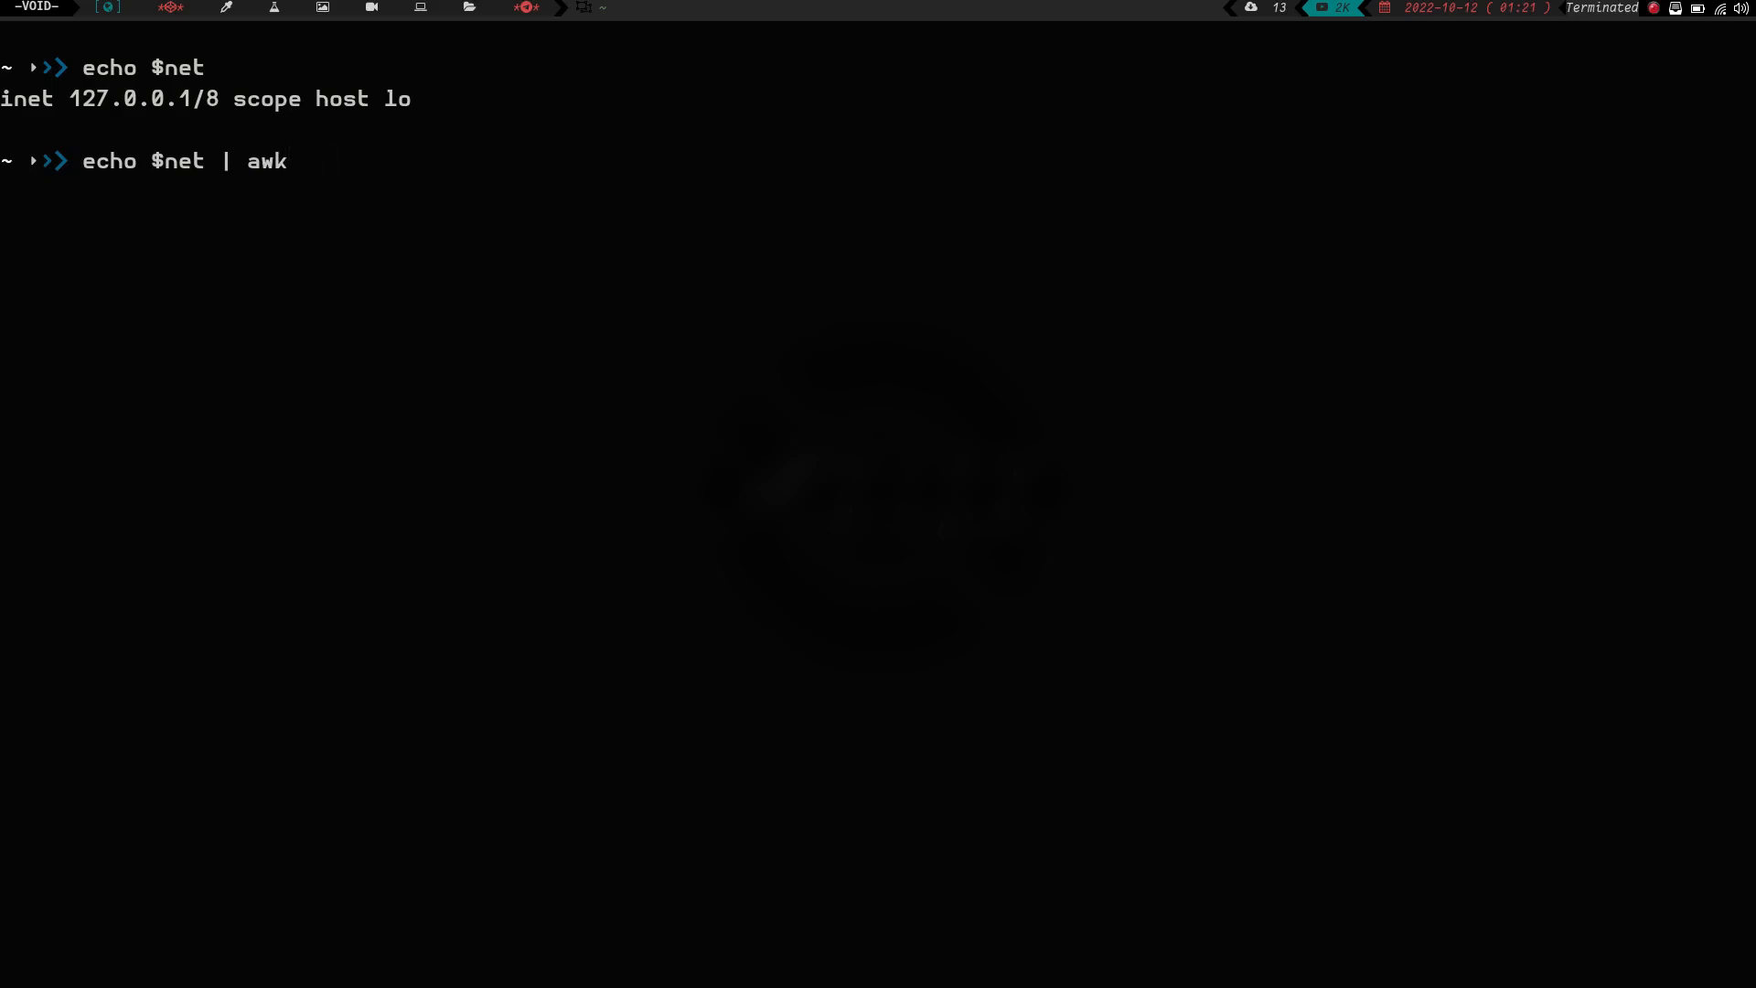
pyautogui.write("'{print")
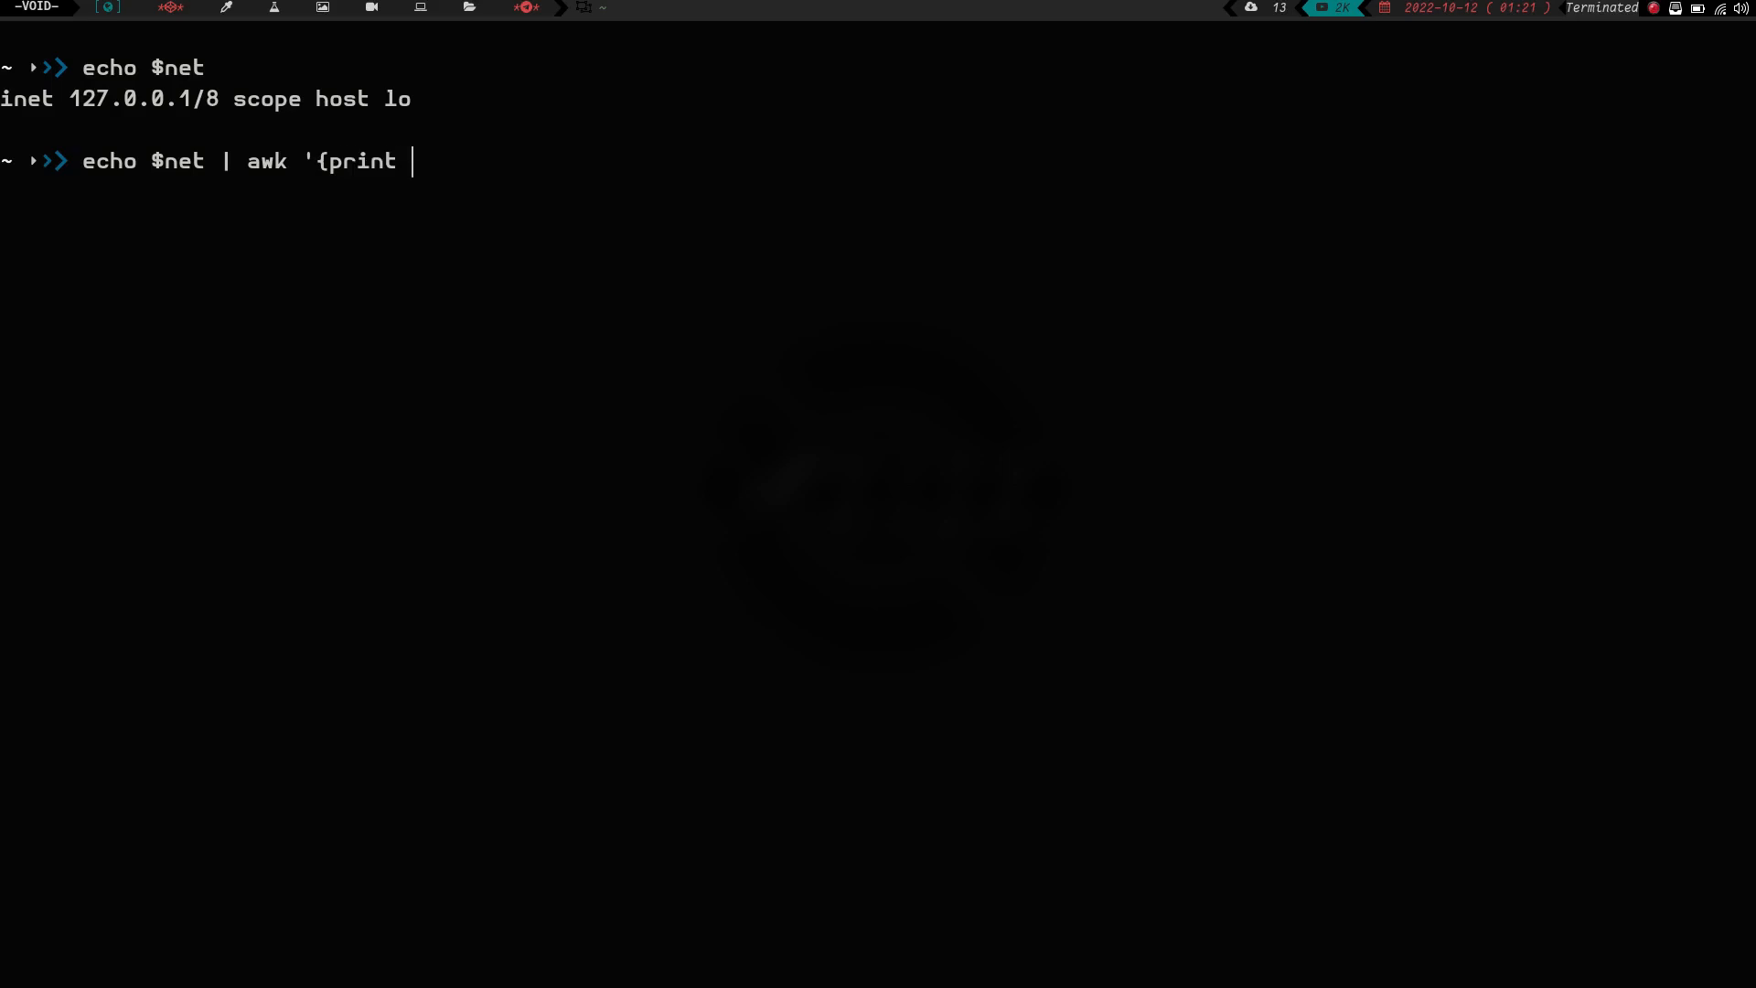
pyautogui.write('$2')
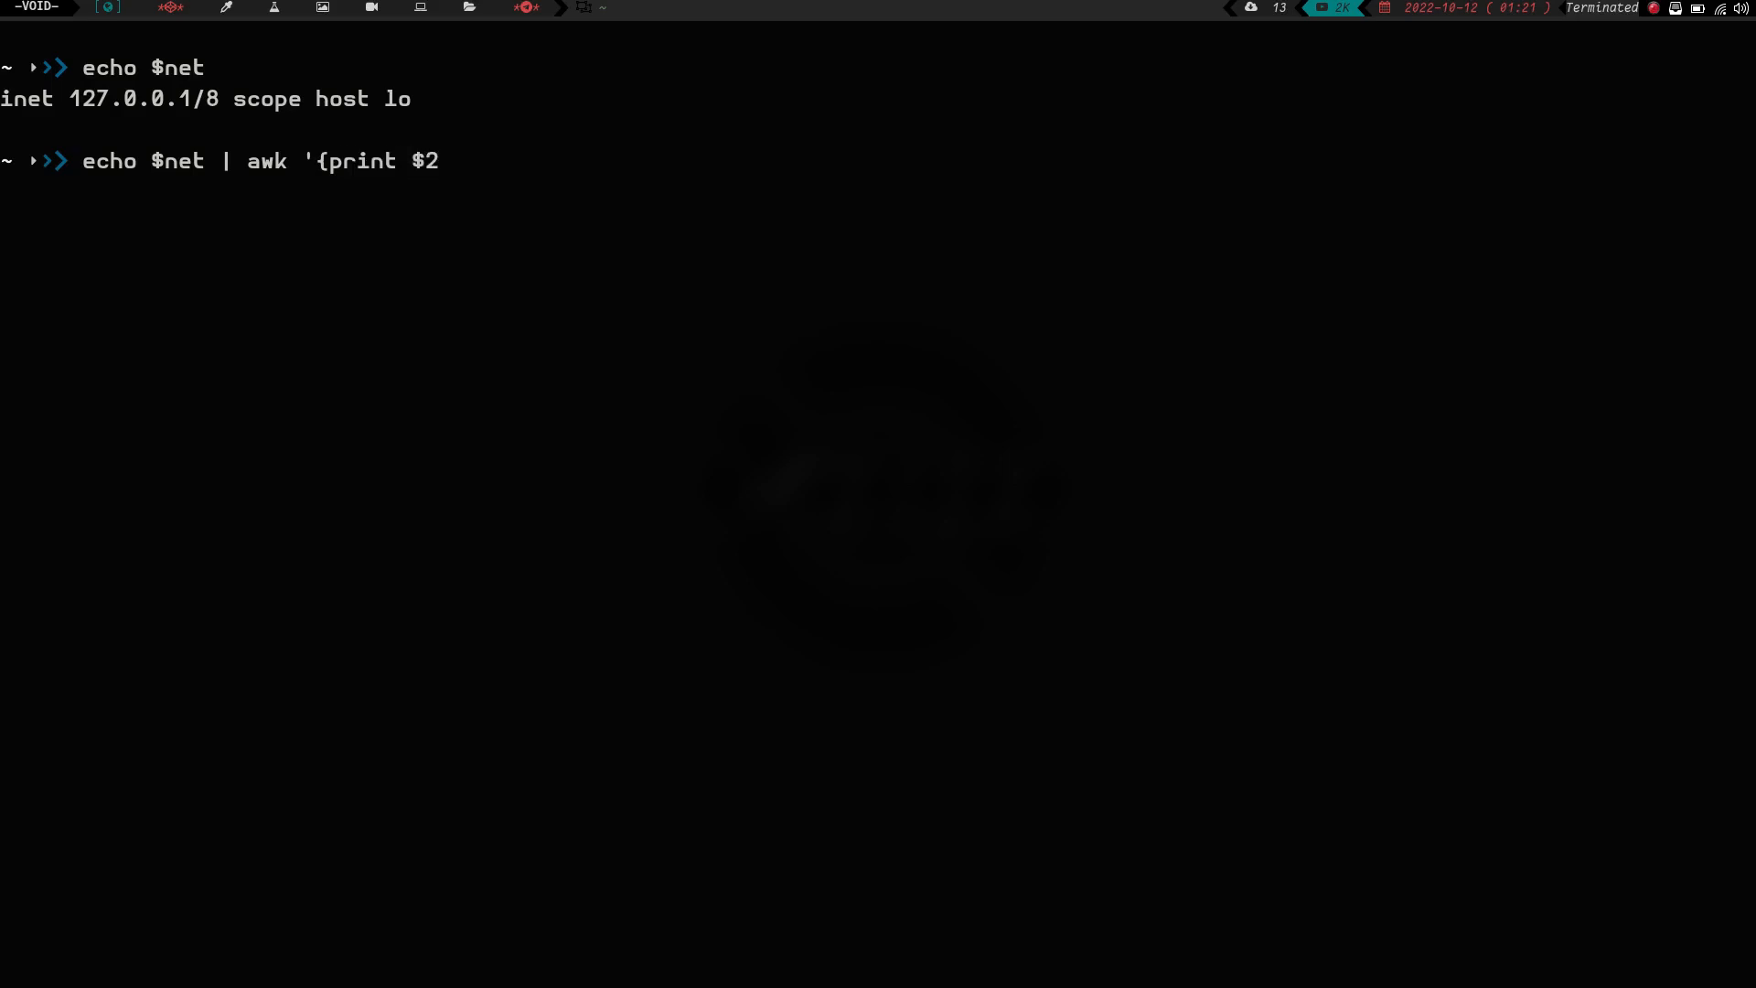
pyautogui.write("}'")
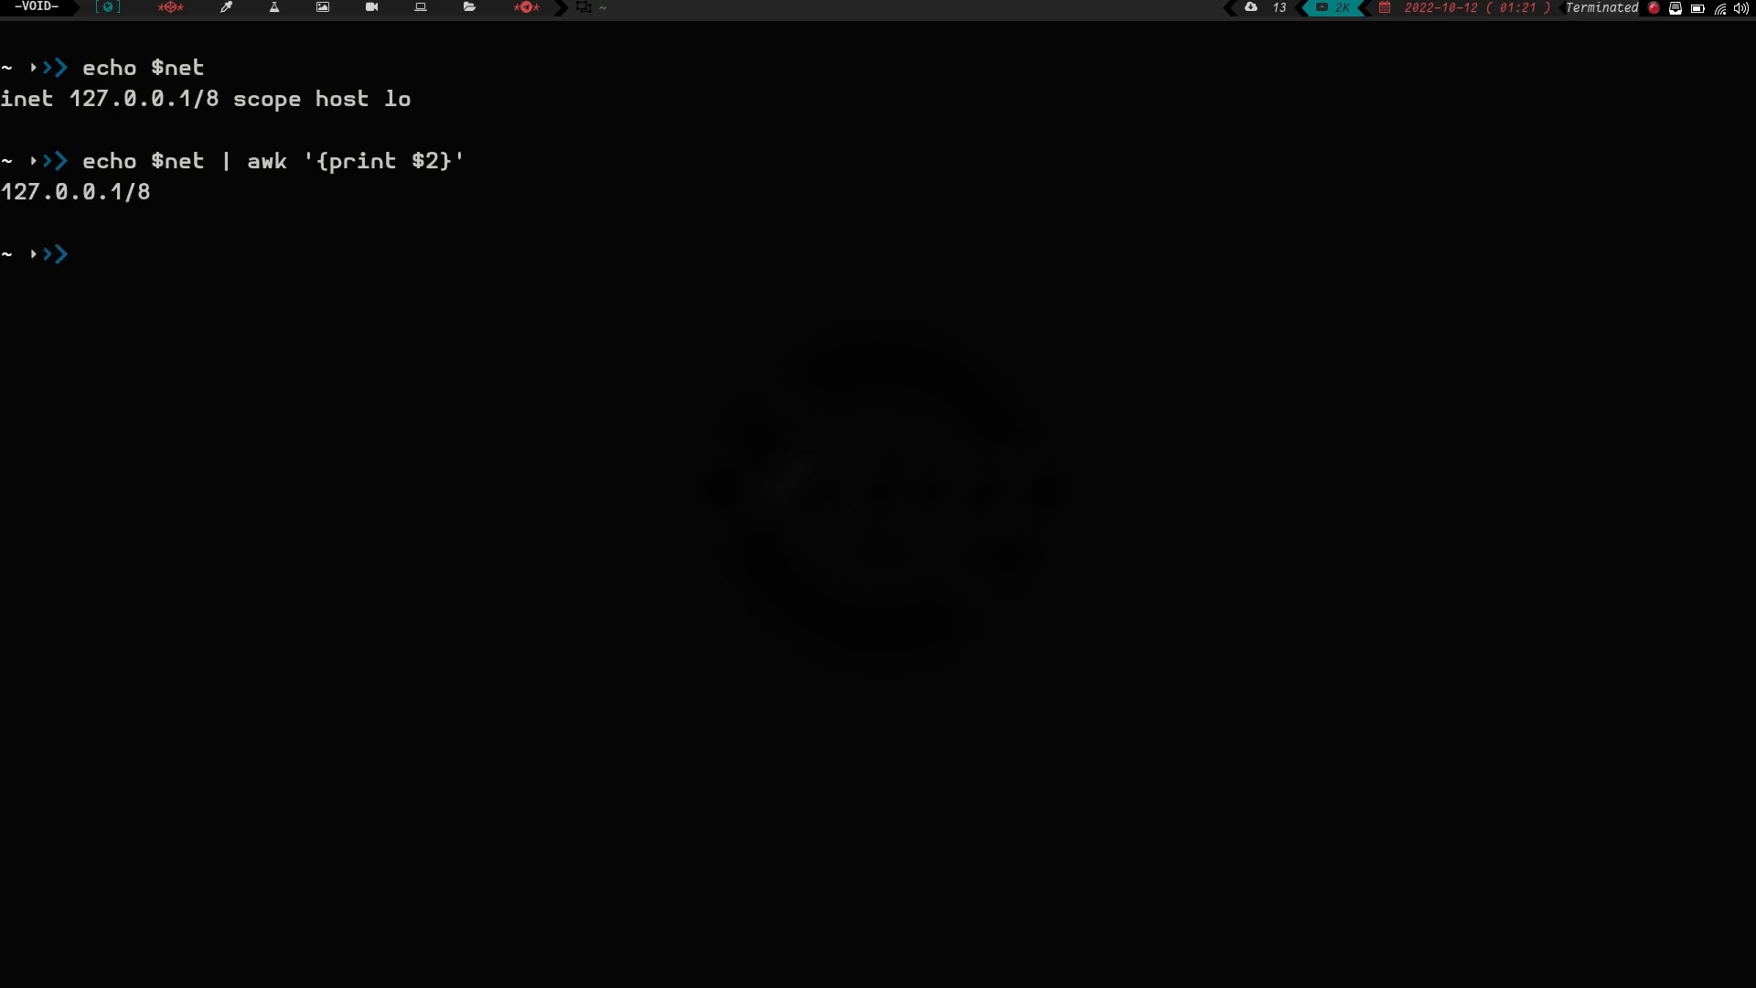
pyautogui.write('set')
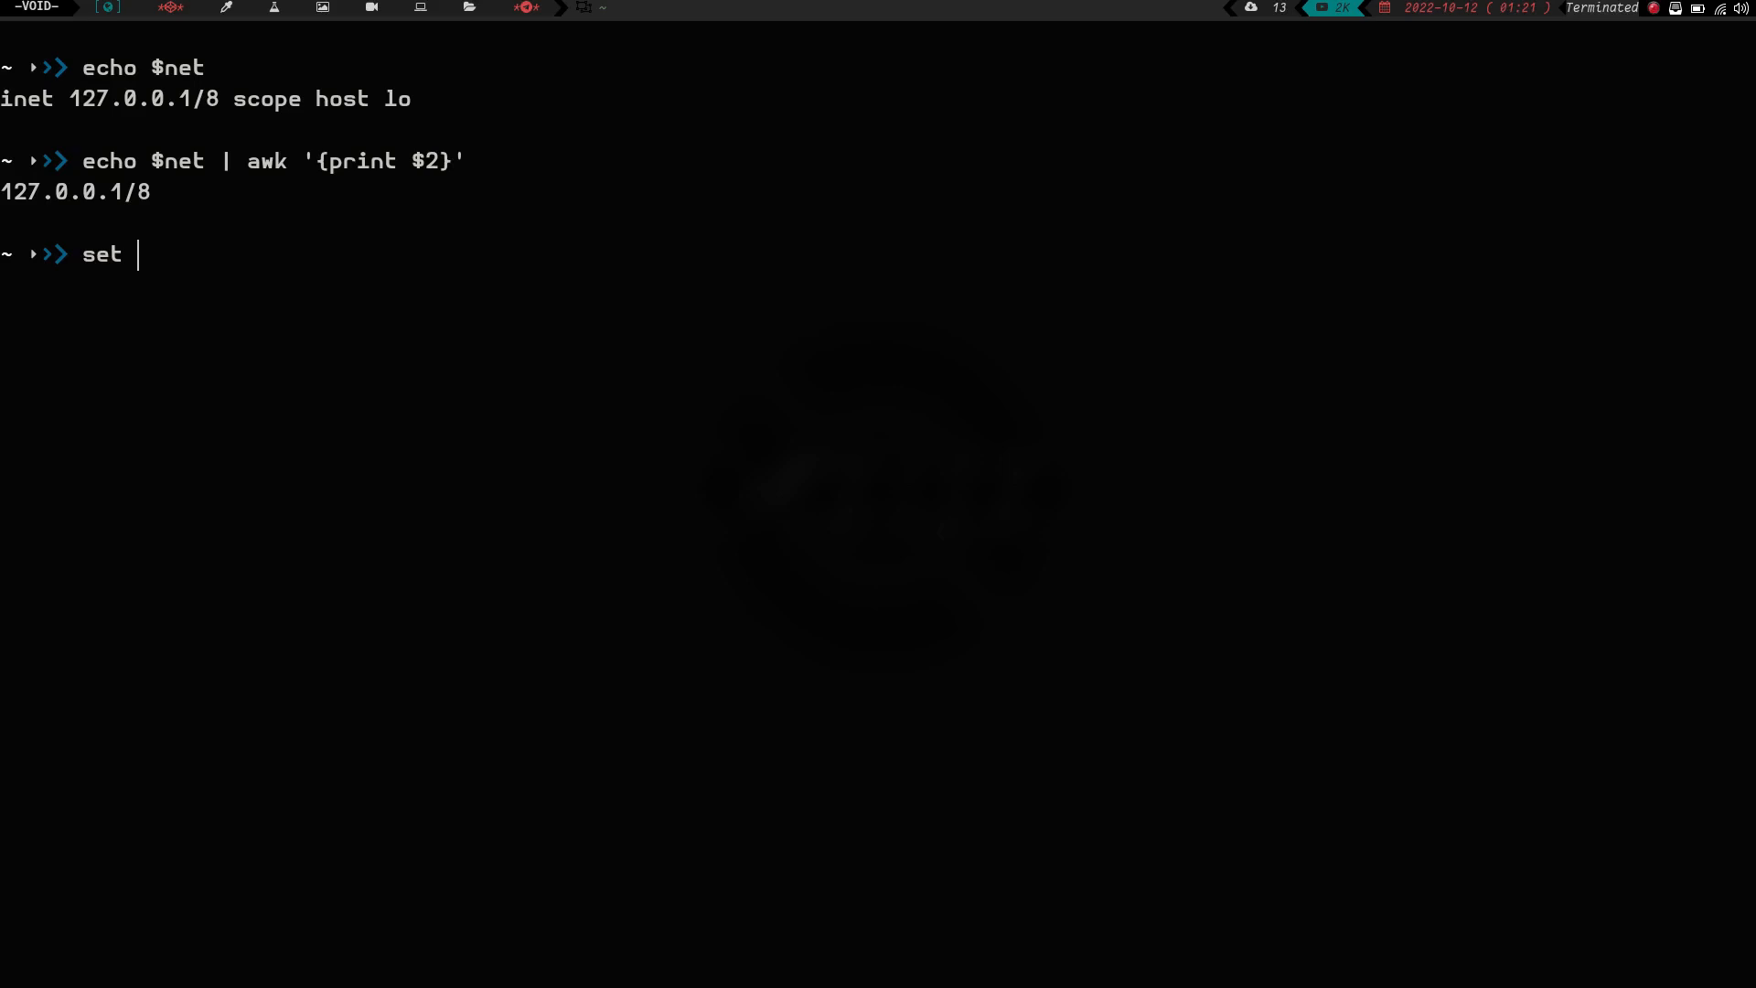
# - Run set -- $net, then echo $2 to show 127.0.0.1/8 as a positional parameter
pyautogui.write('-- n')
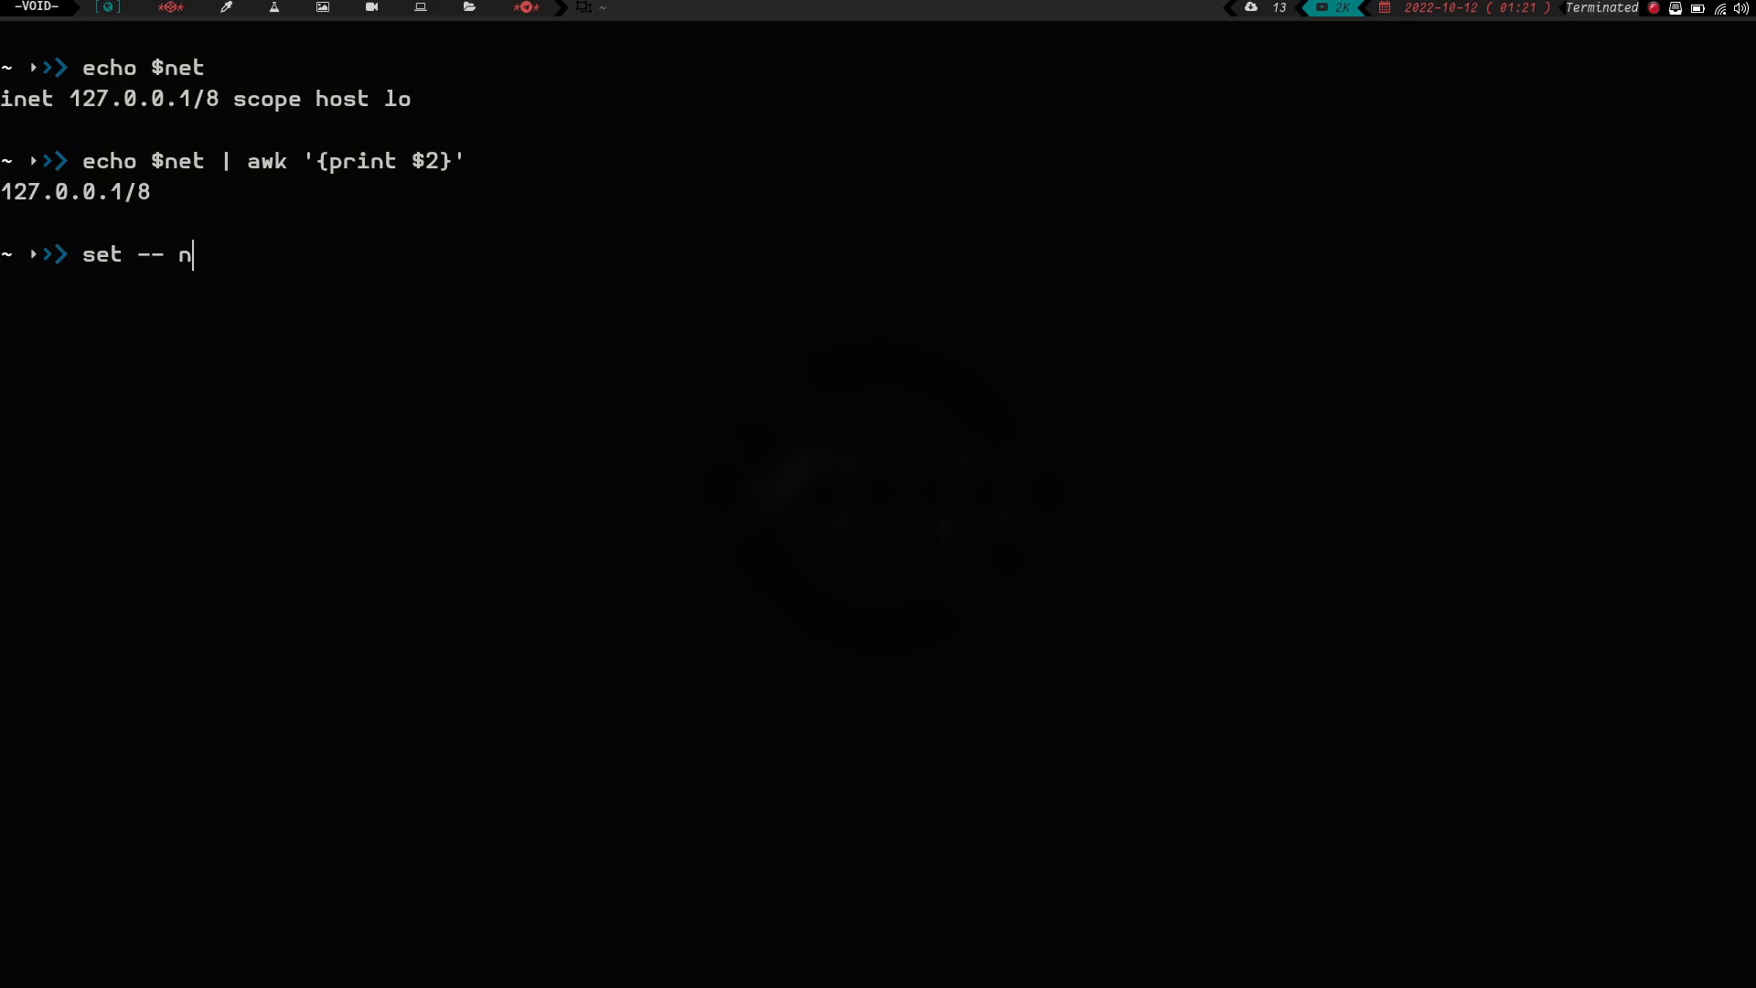
pyautogui.press('Return')
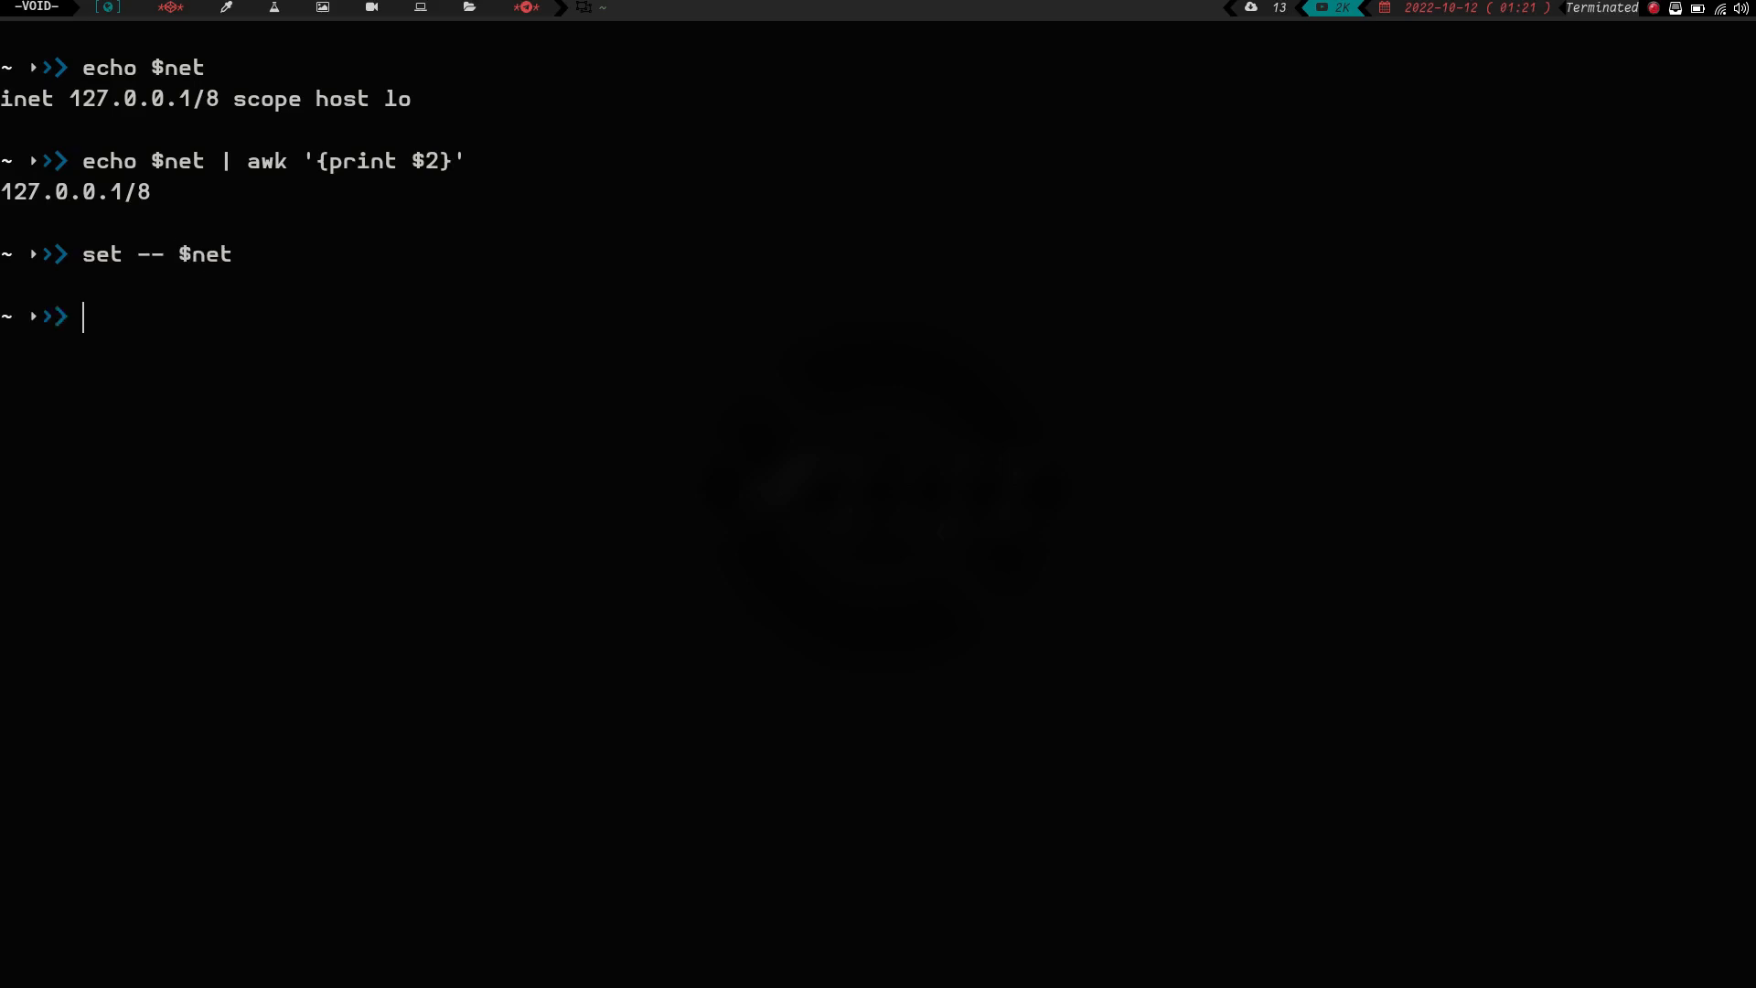
pyautogui.write('echo')
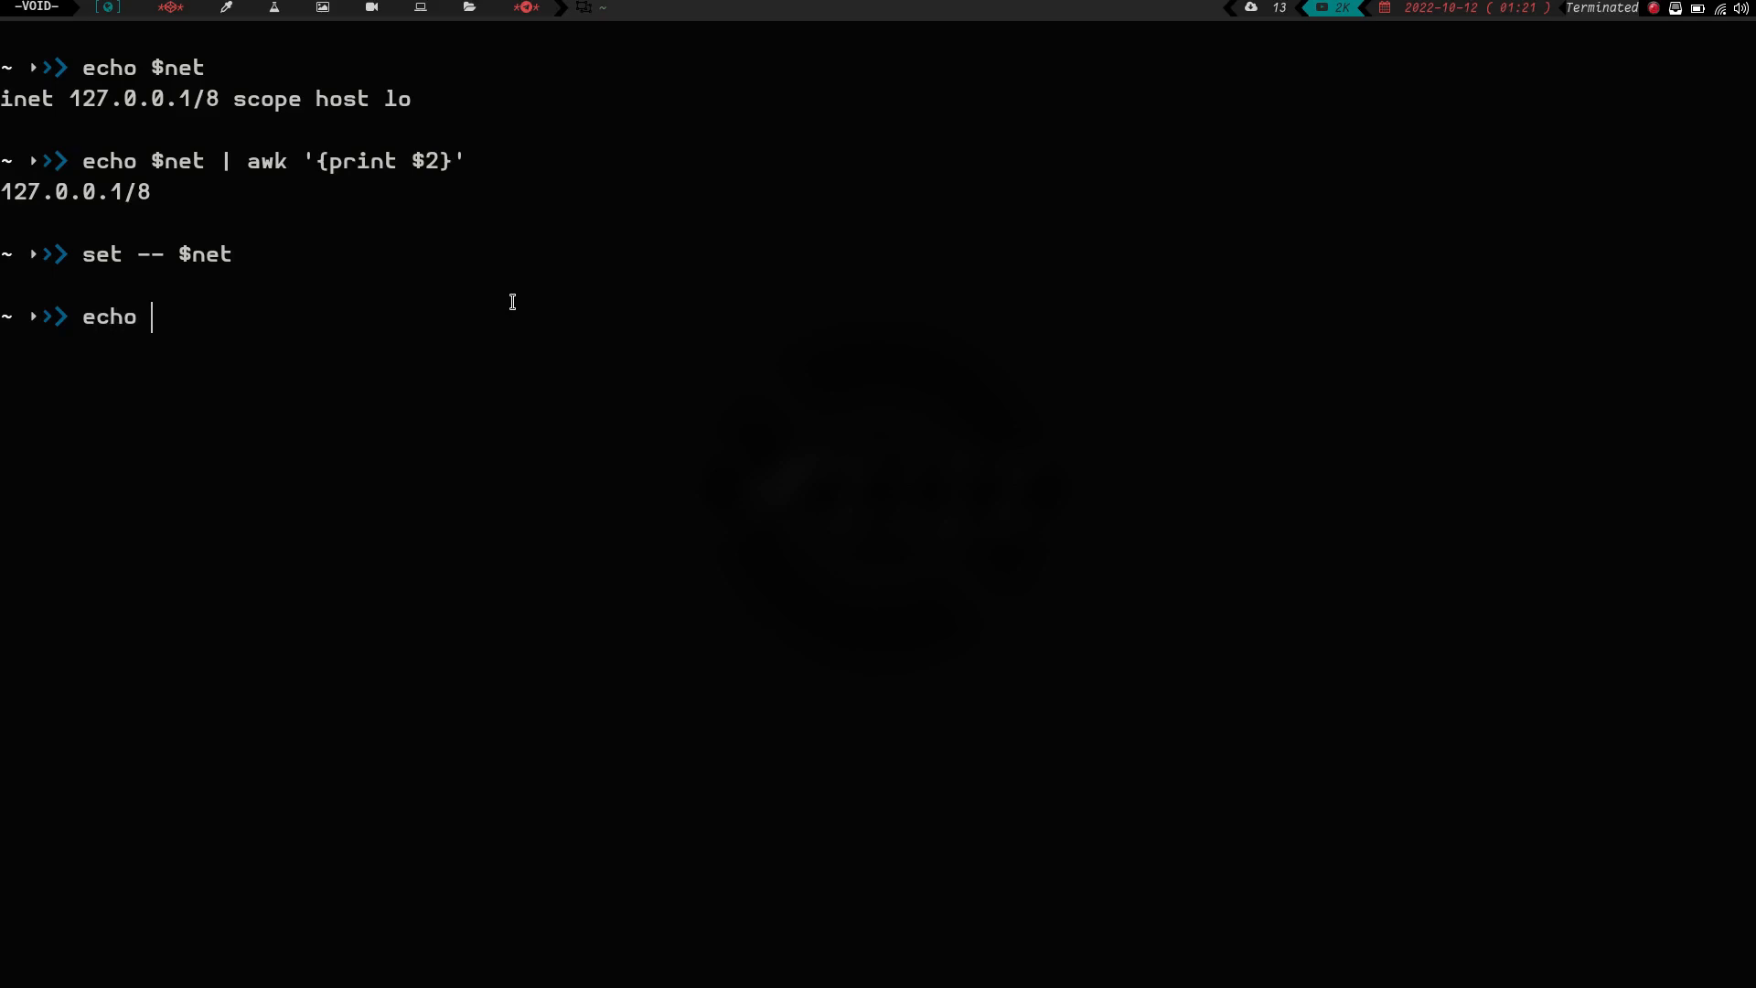
pyautogui.write('$2')
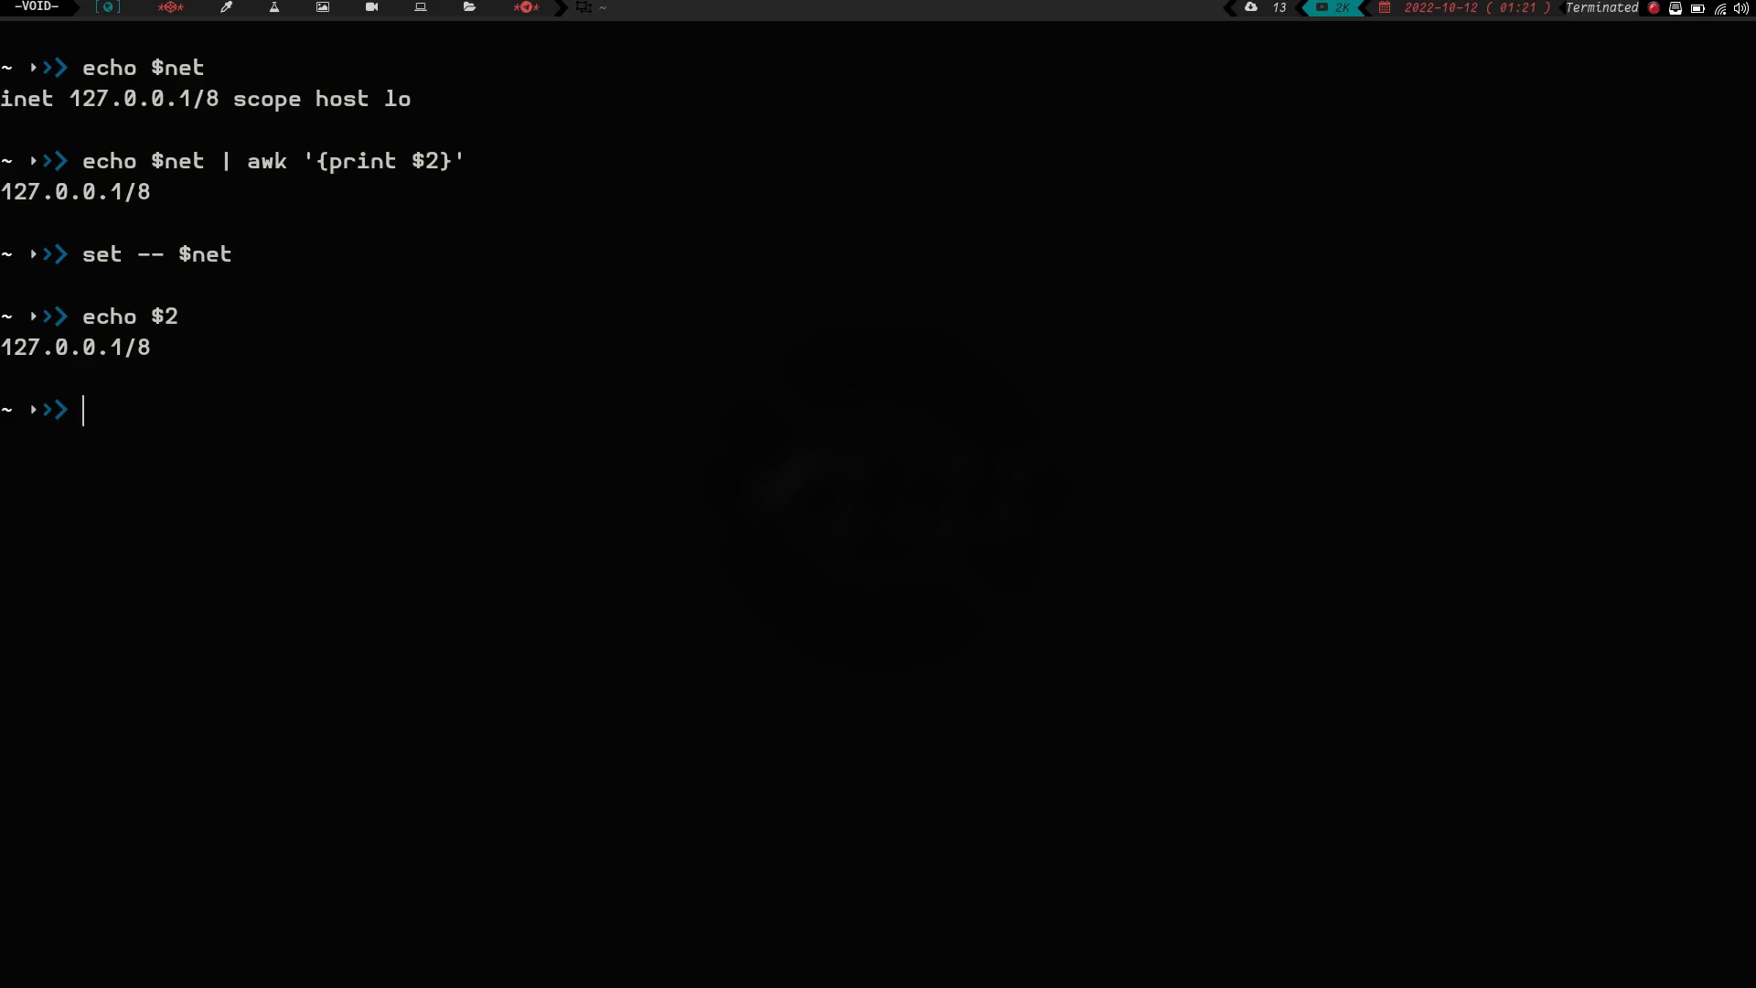
pyautogui.write('set')
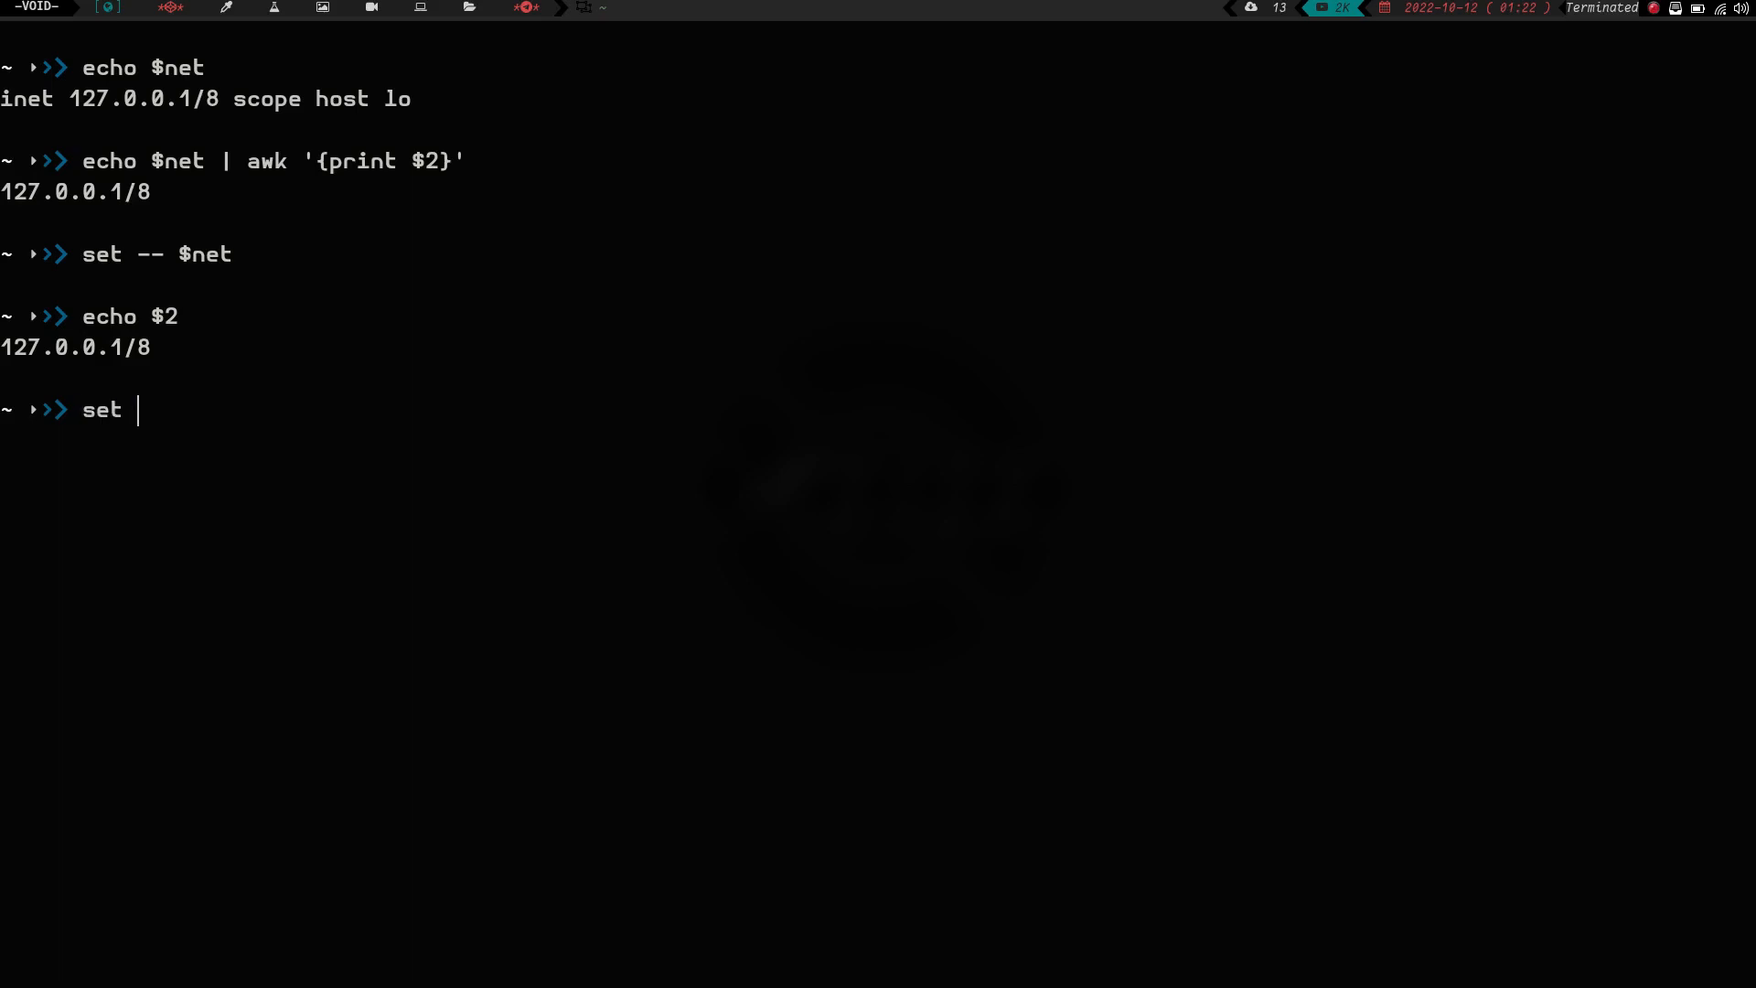
# - Run set --help and scroll through the builtin's options list
pyautogui.write('--help')
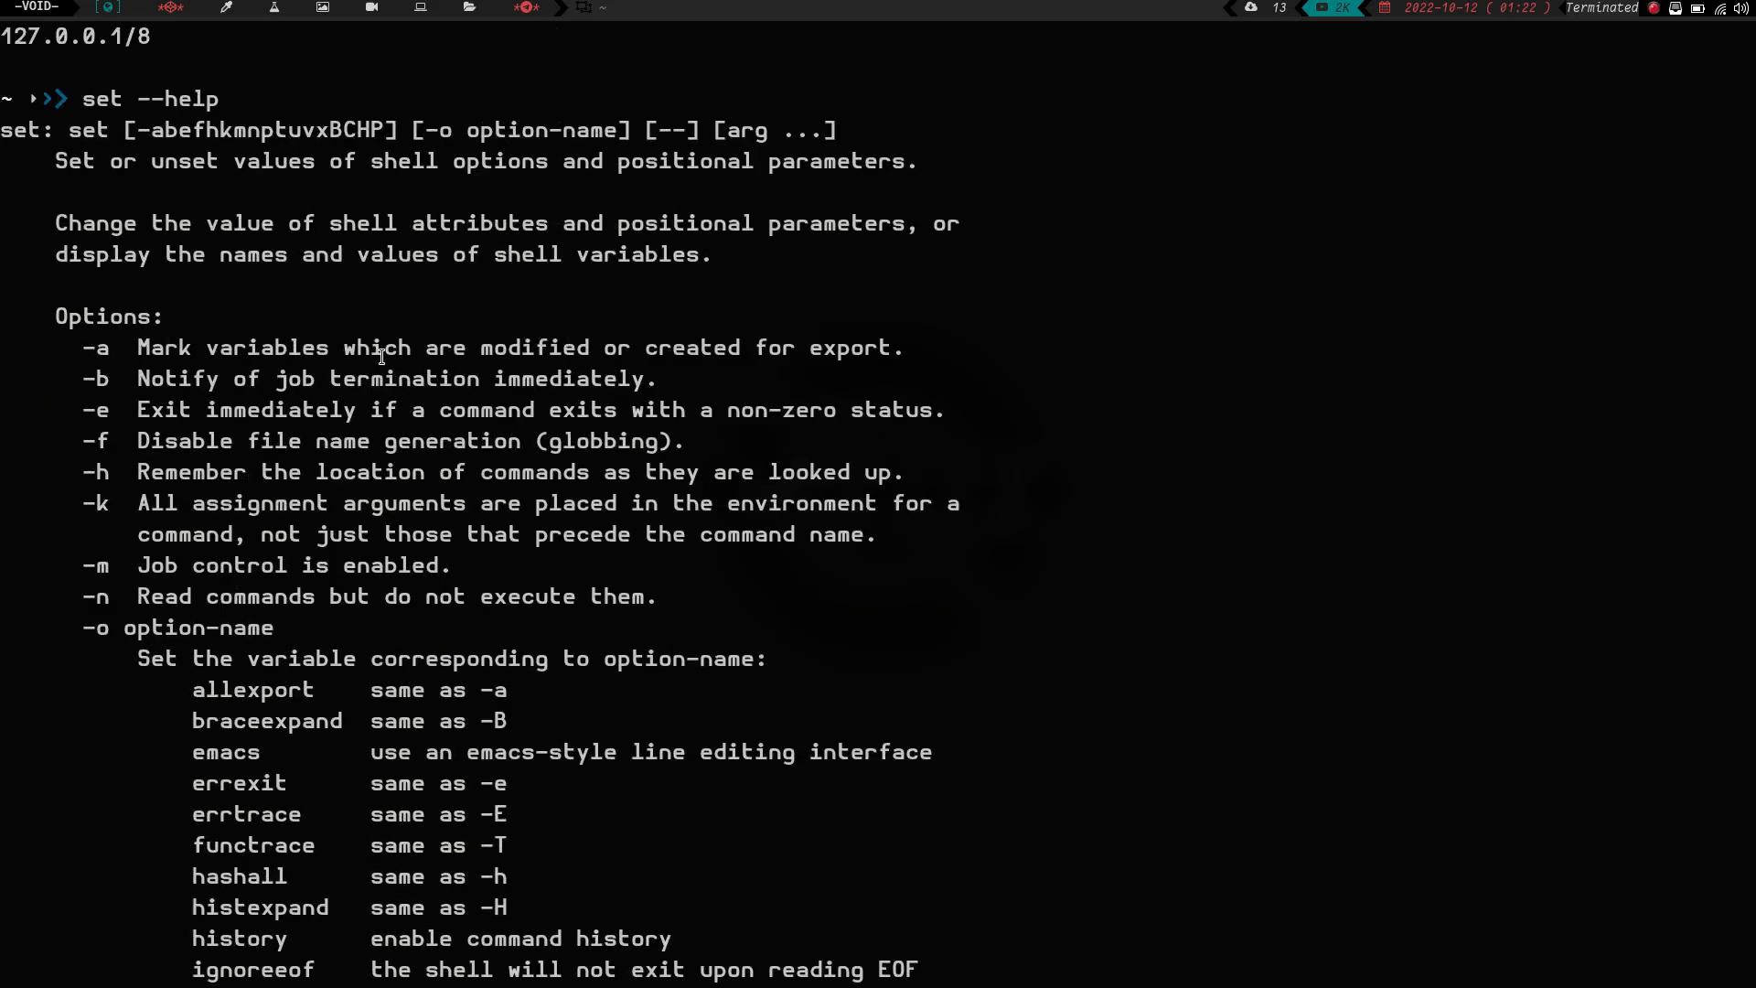
pyautogui.scroll(-3)
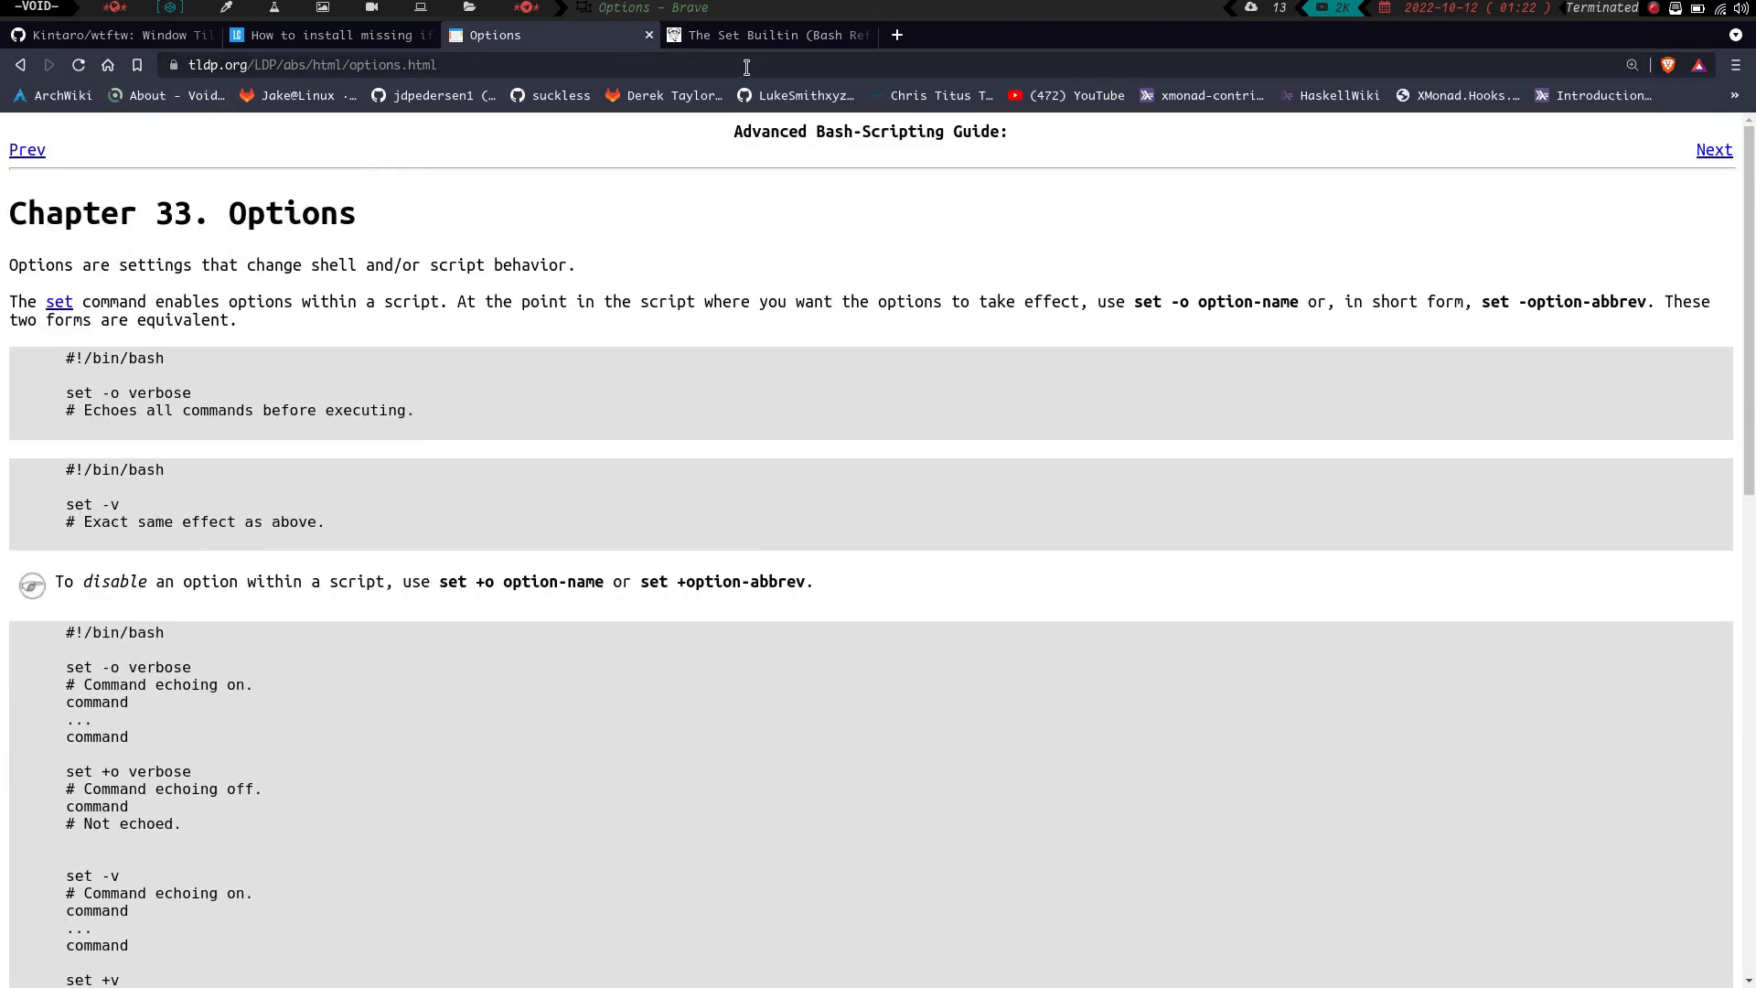
# - Switch to the GNU Set Builtin tab and scroll to the top of section 4.3.1
pyautogui.click(764, 34)
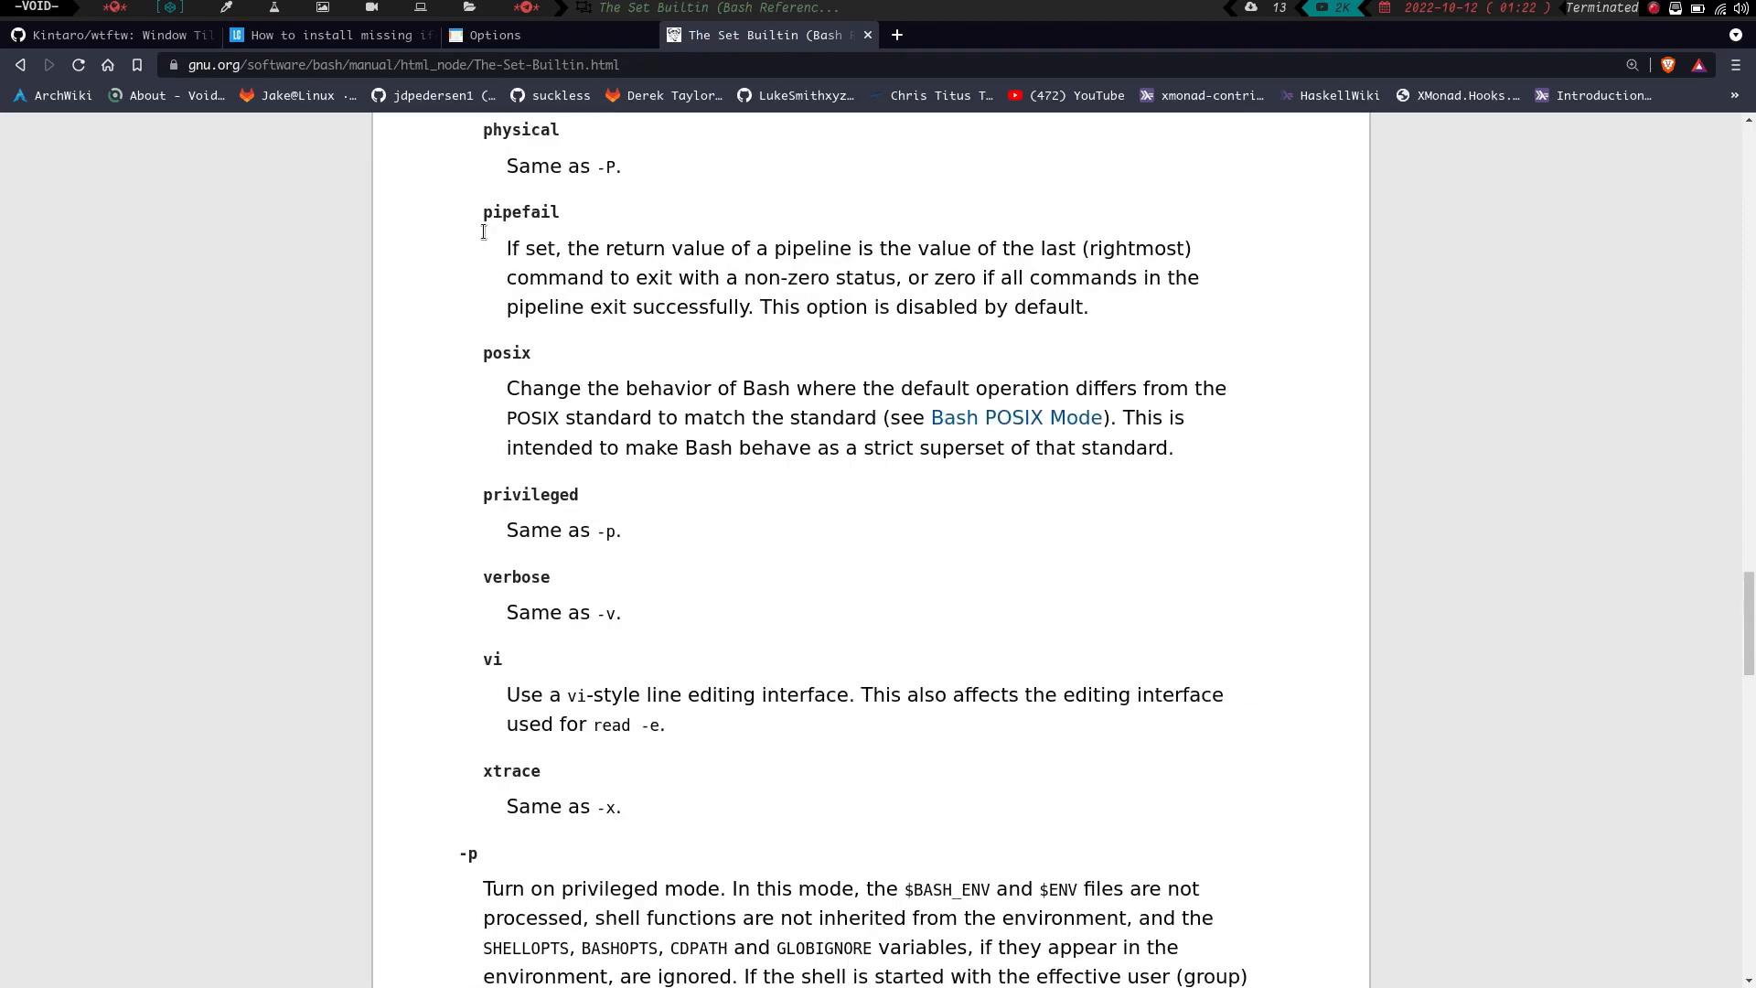
pyautogui.scroll(3)
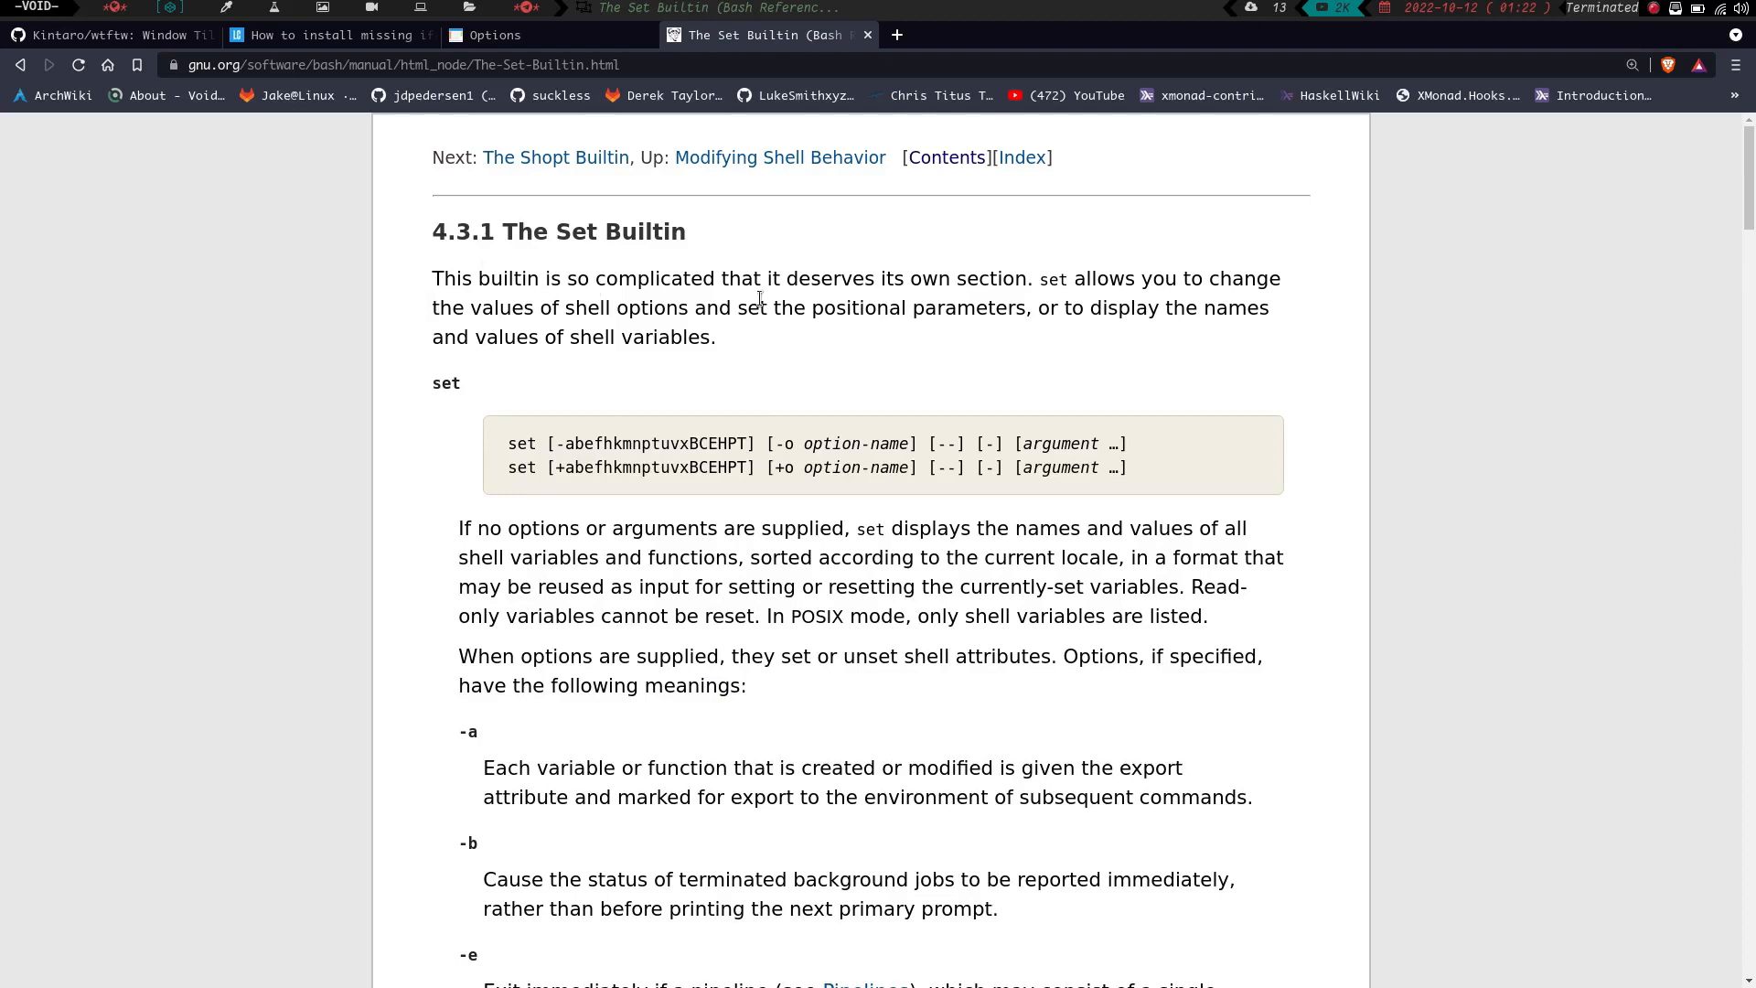
pyautogui.moveTo(1004, 313)
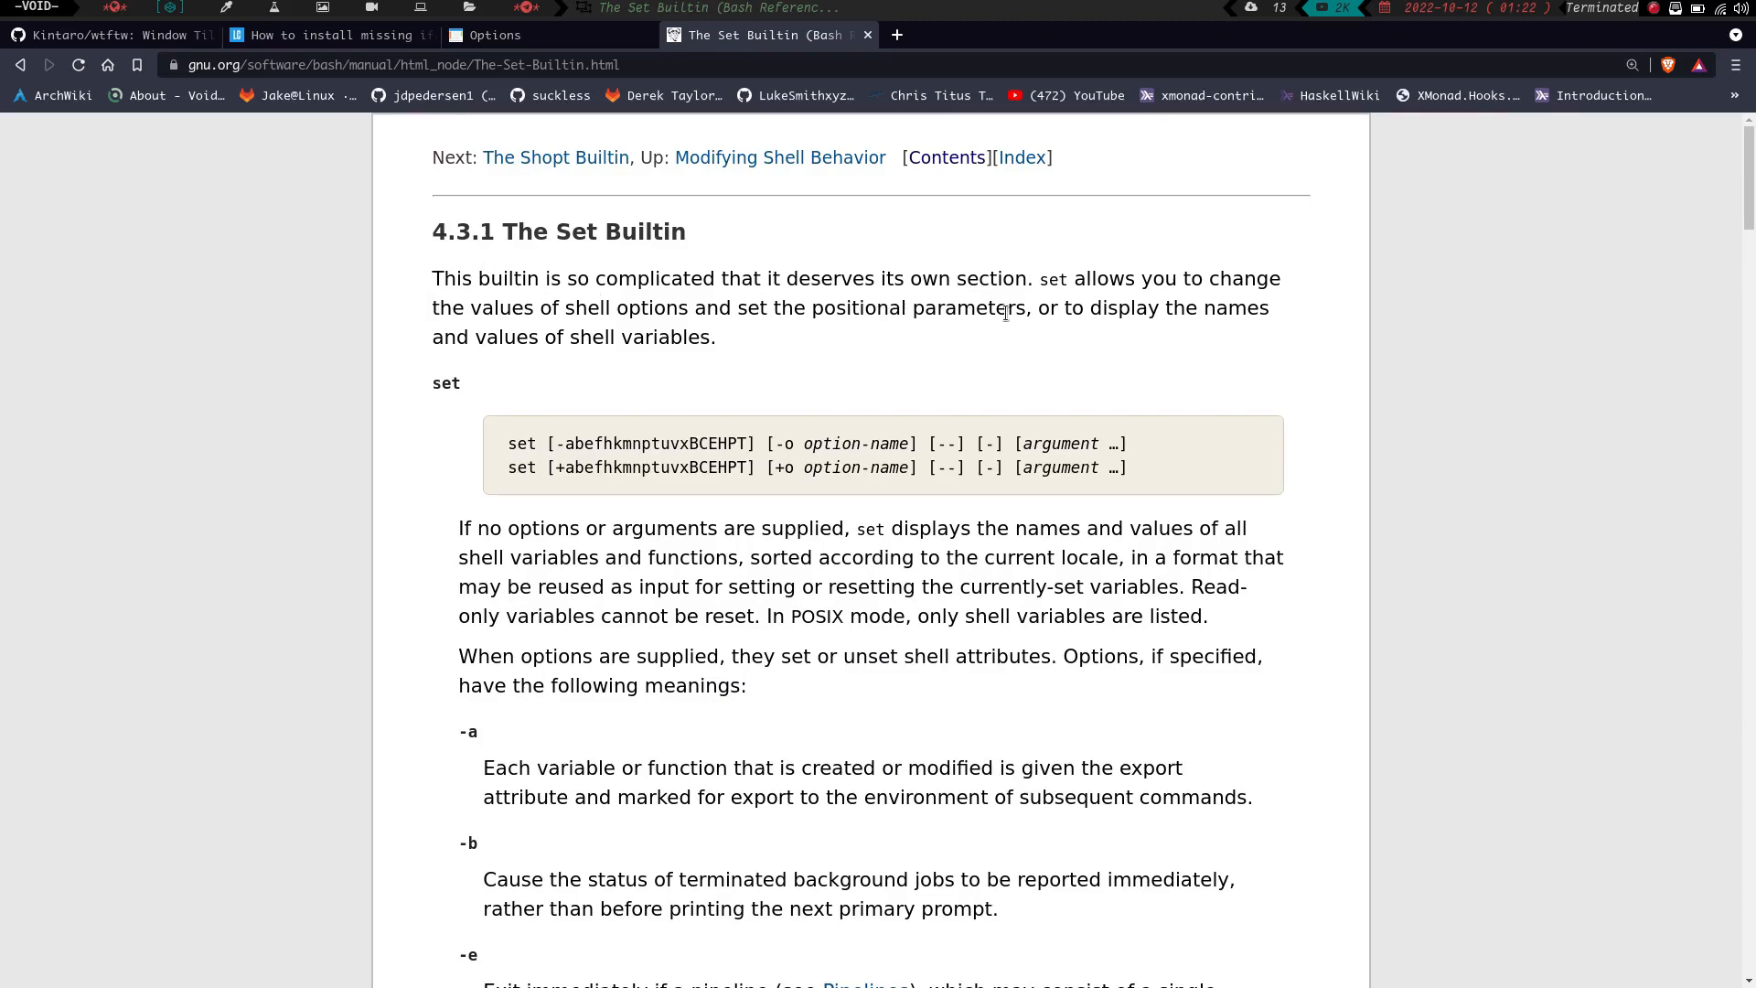
pyautogui.moveTo(625, 344)
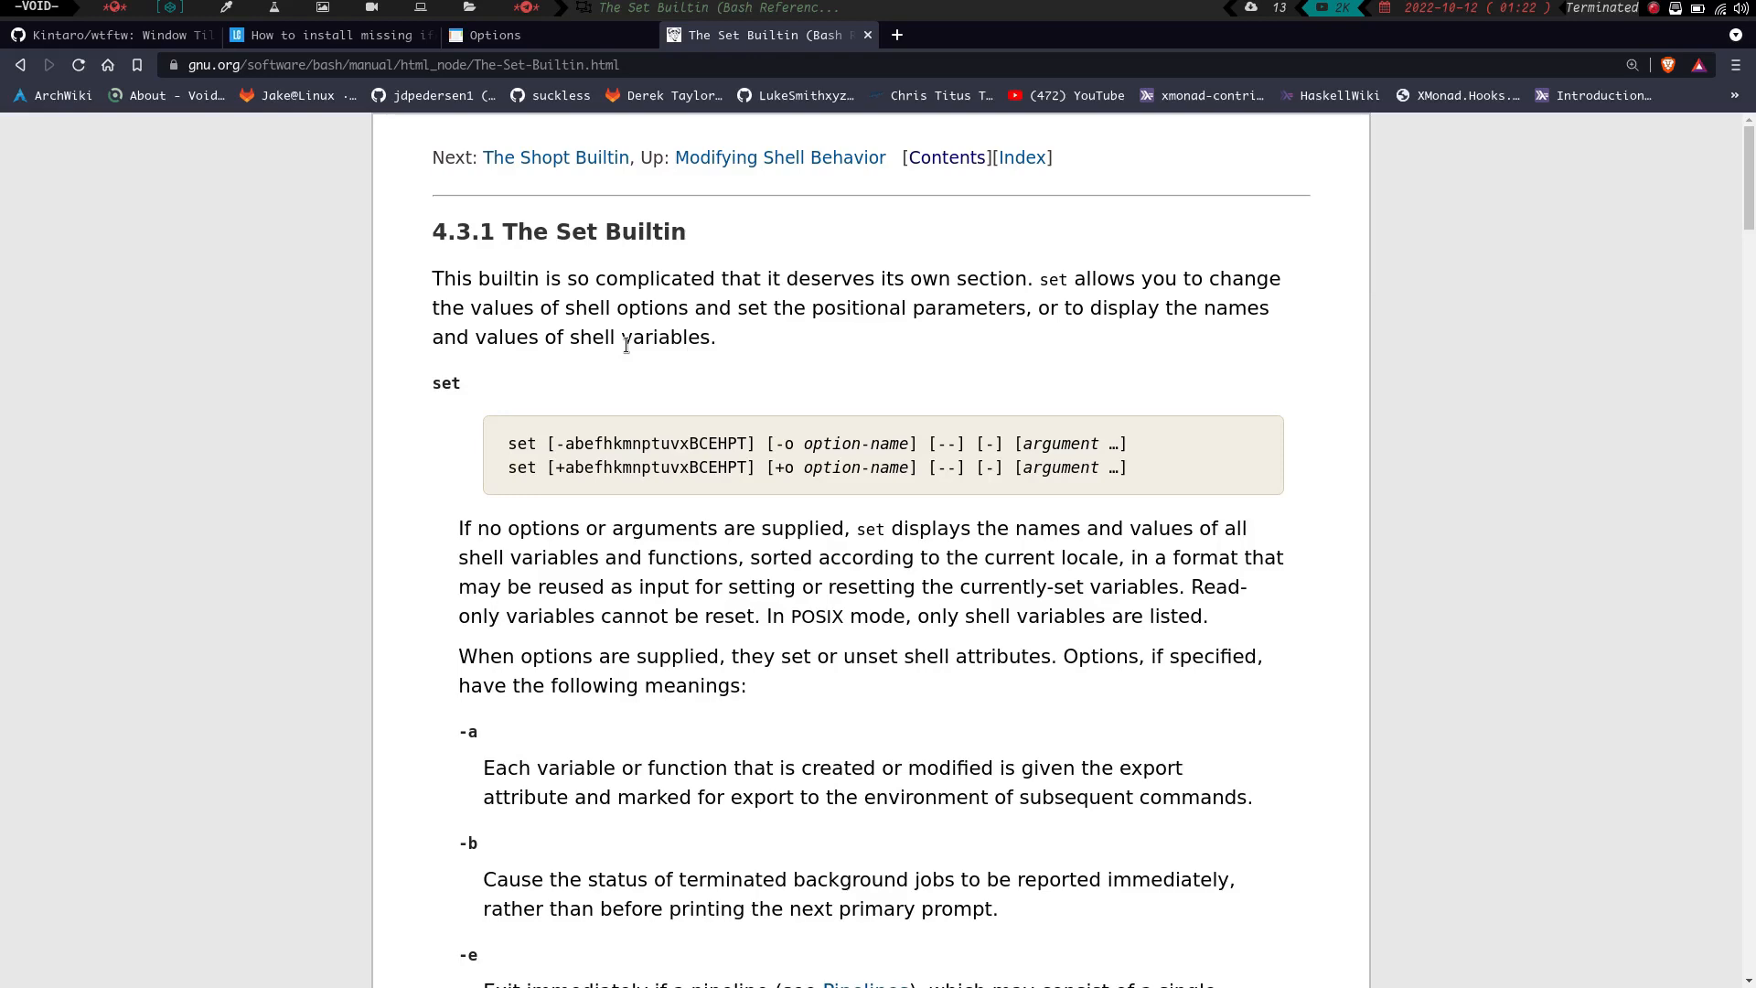
pyautogui.moveTo(1079, 417)
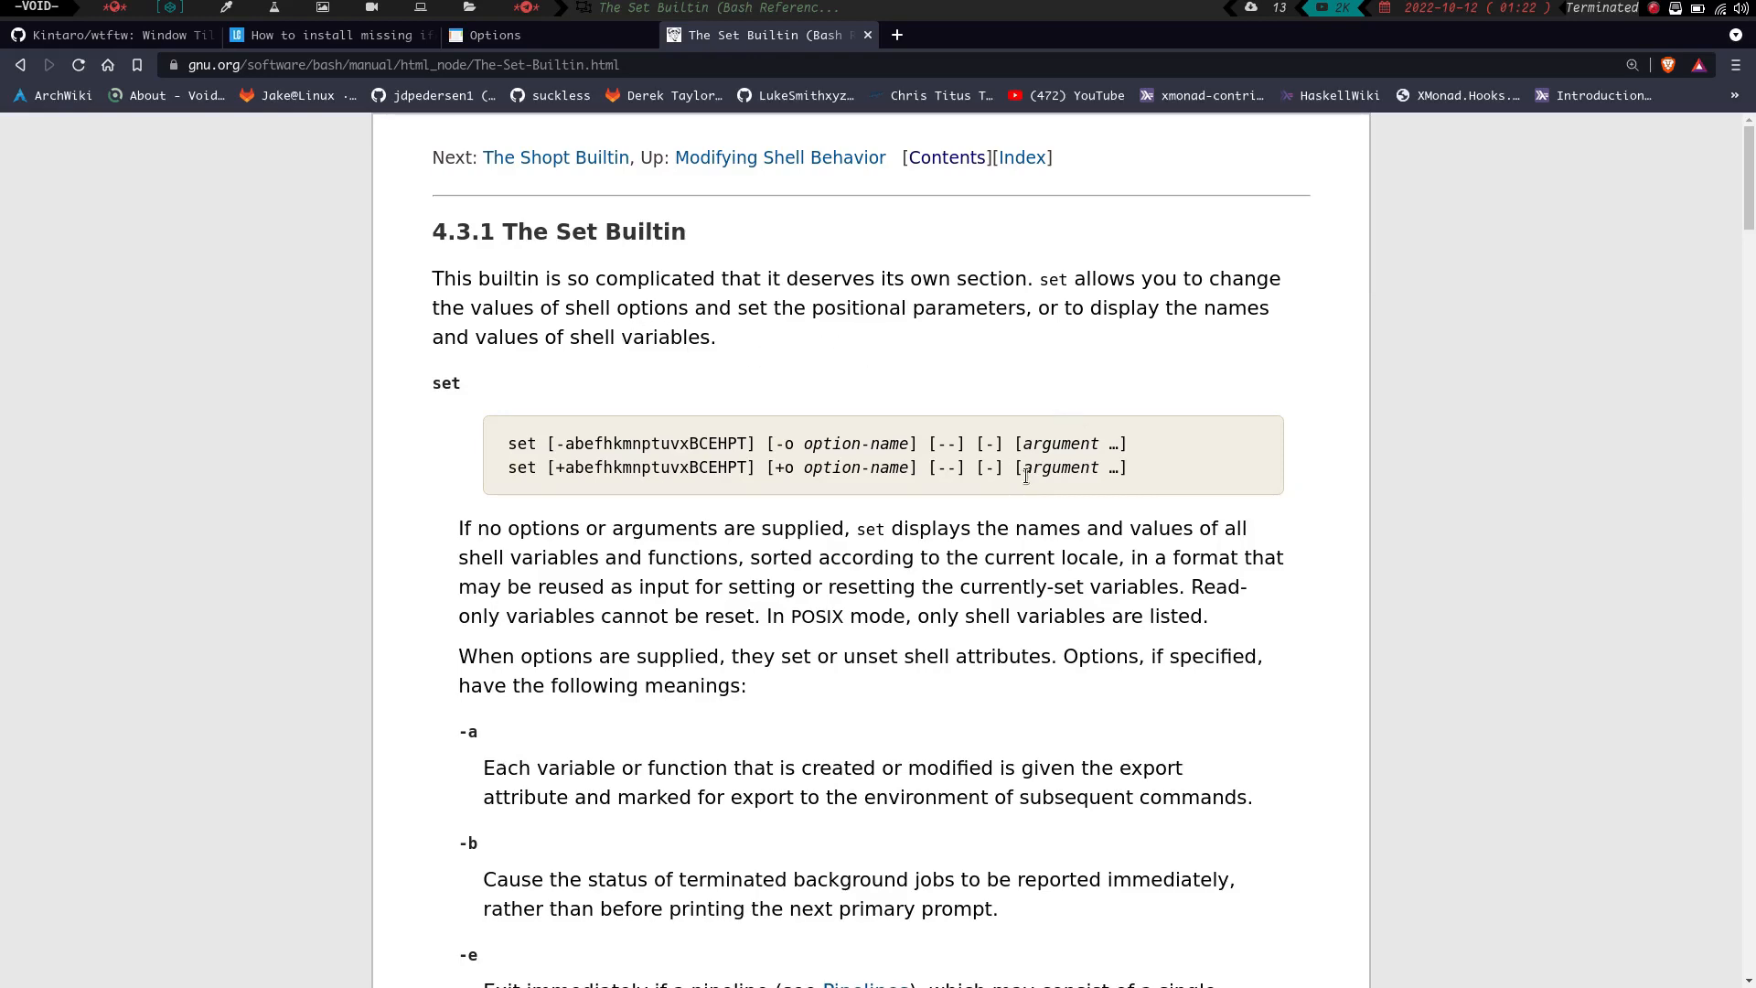
pyautogui.scroll(-3)
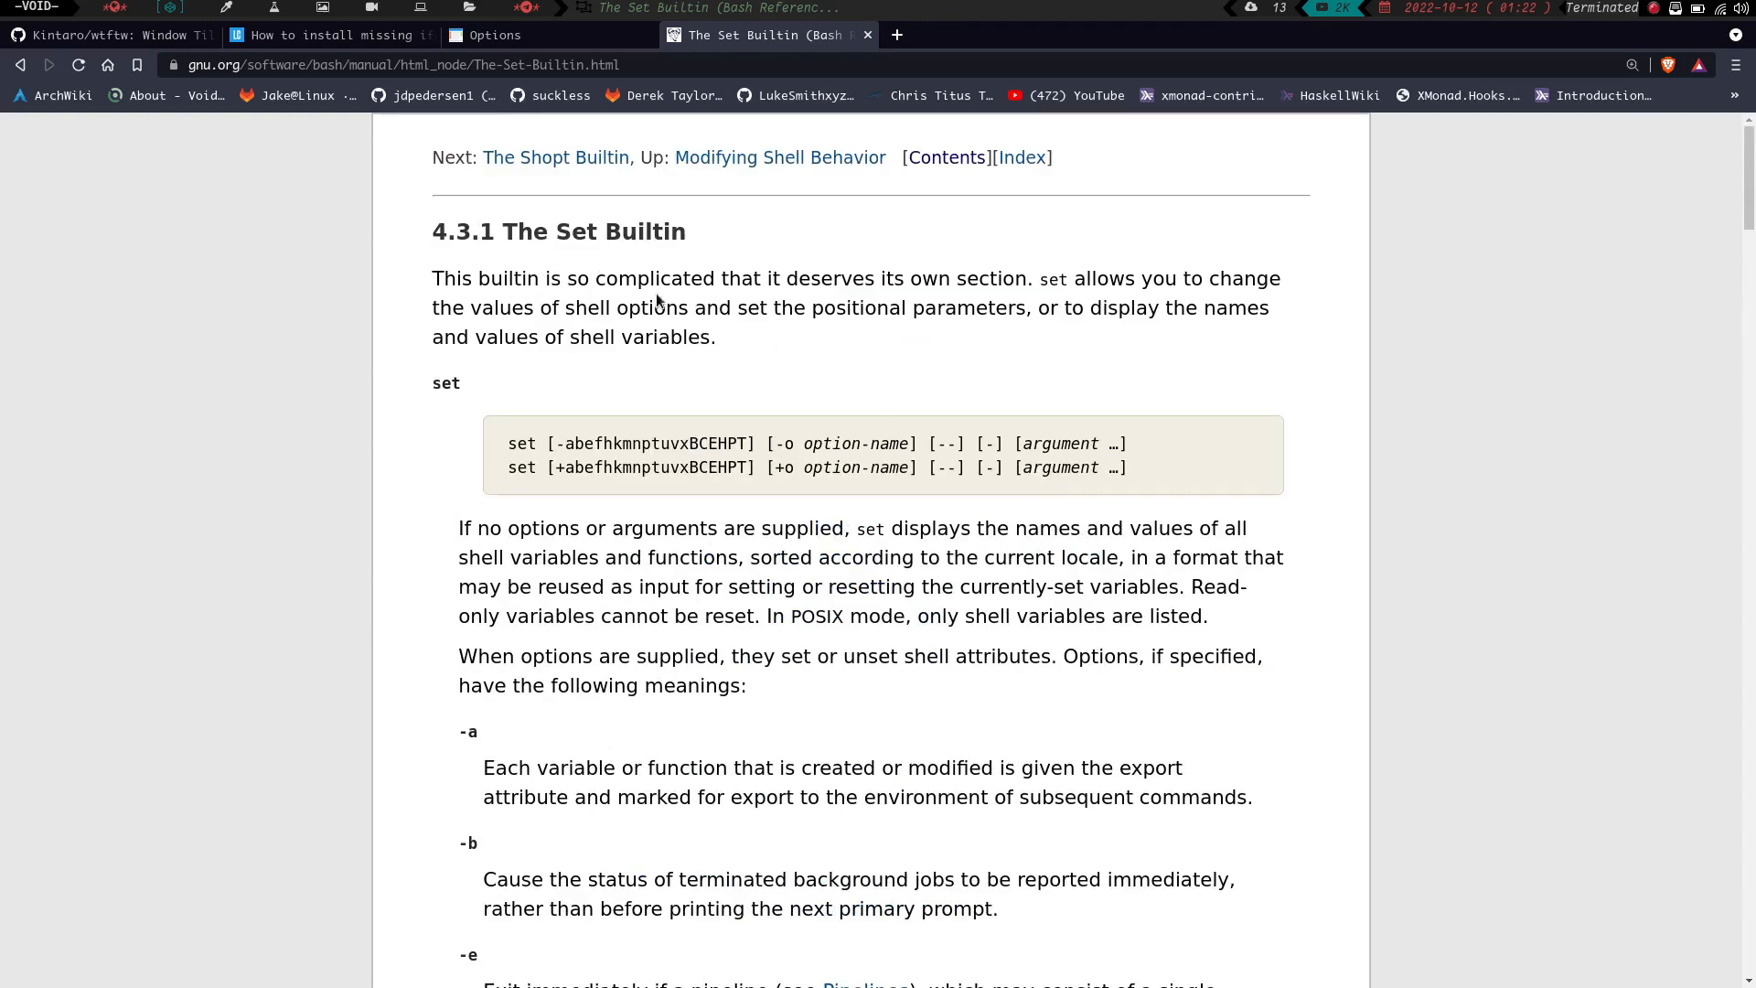
pyautogui.moveTo(630, 311)
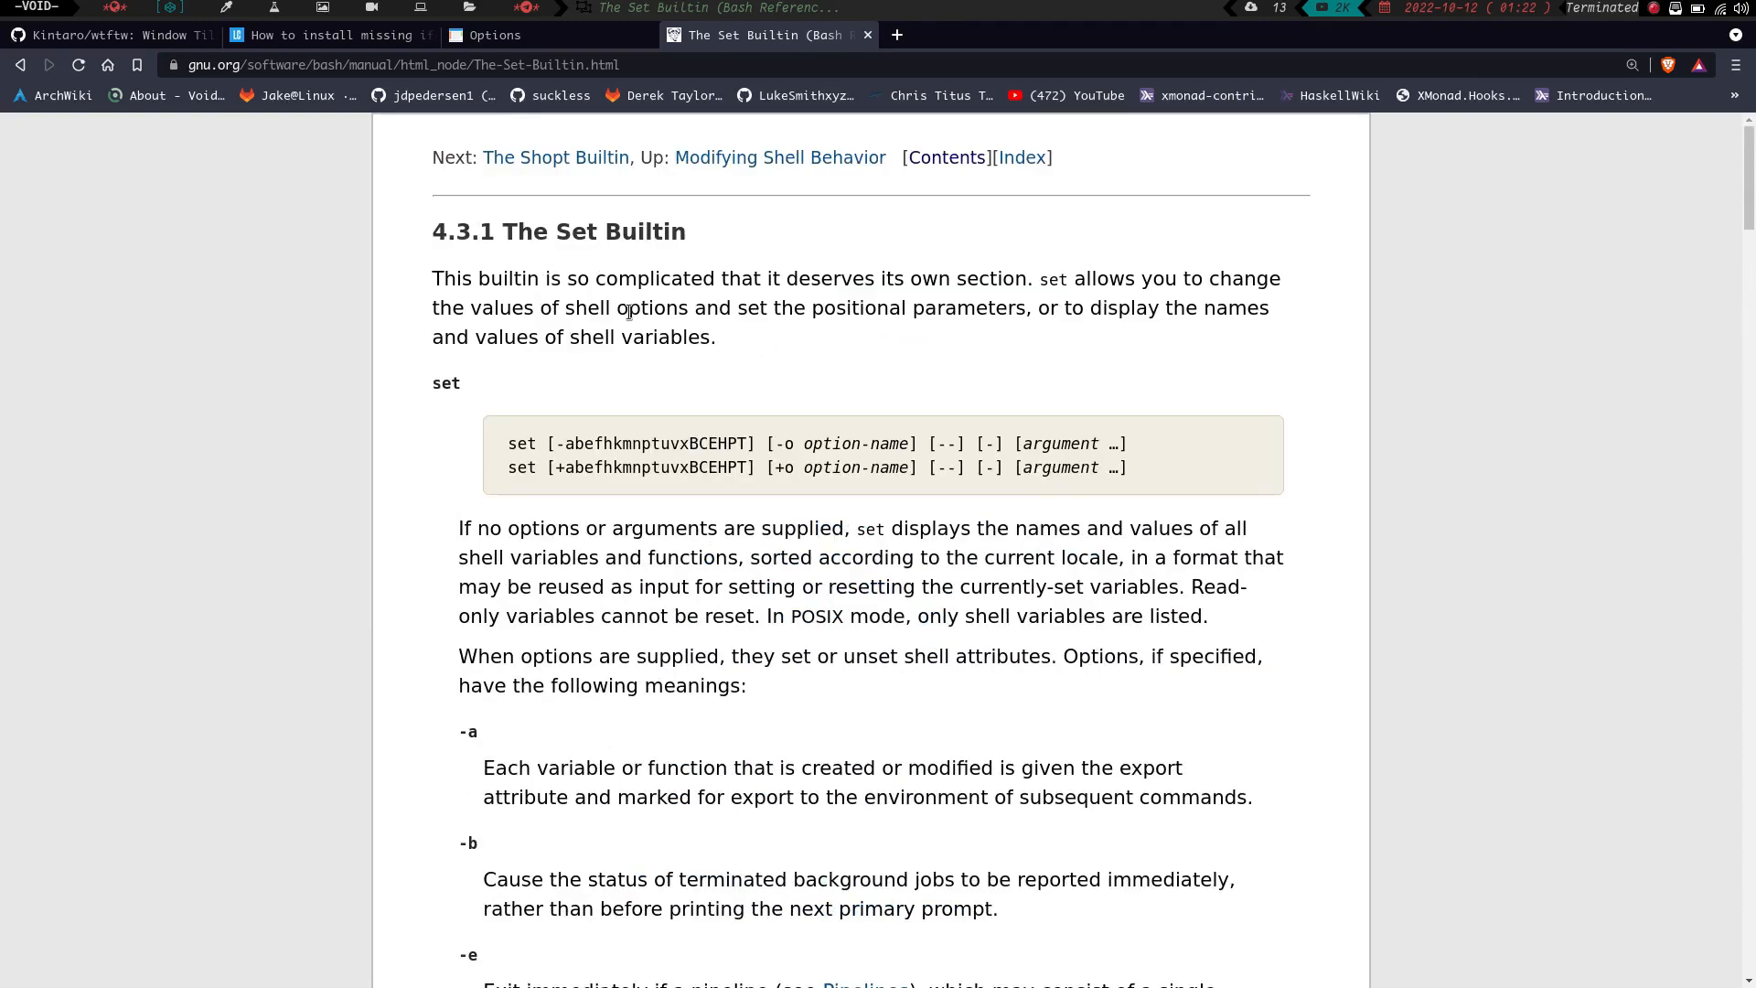